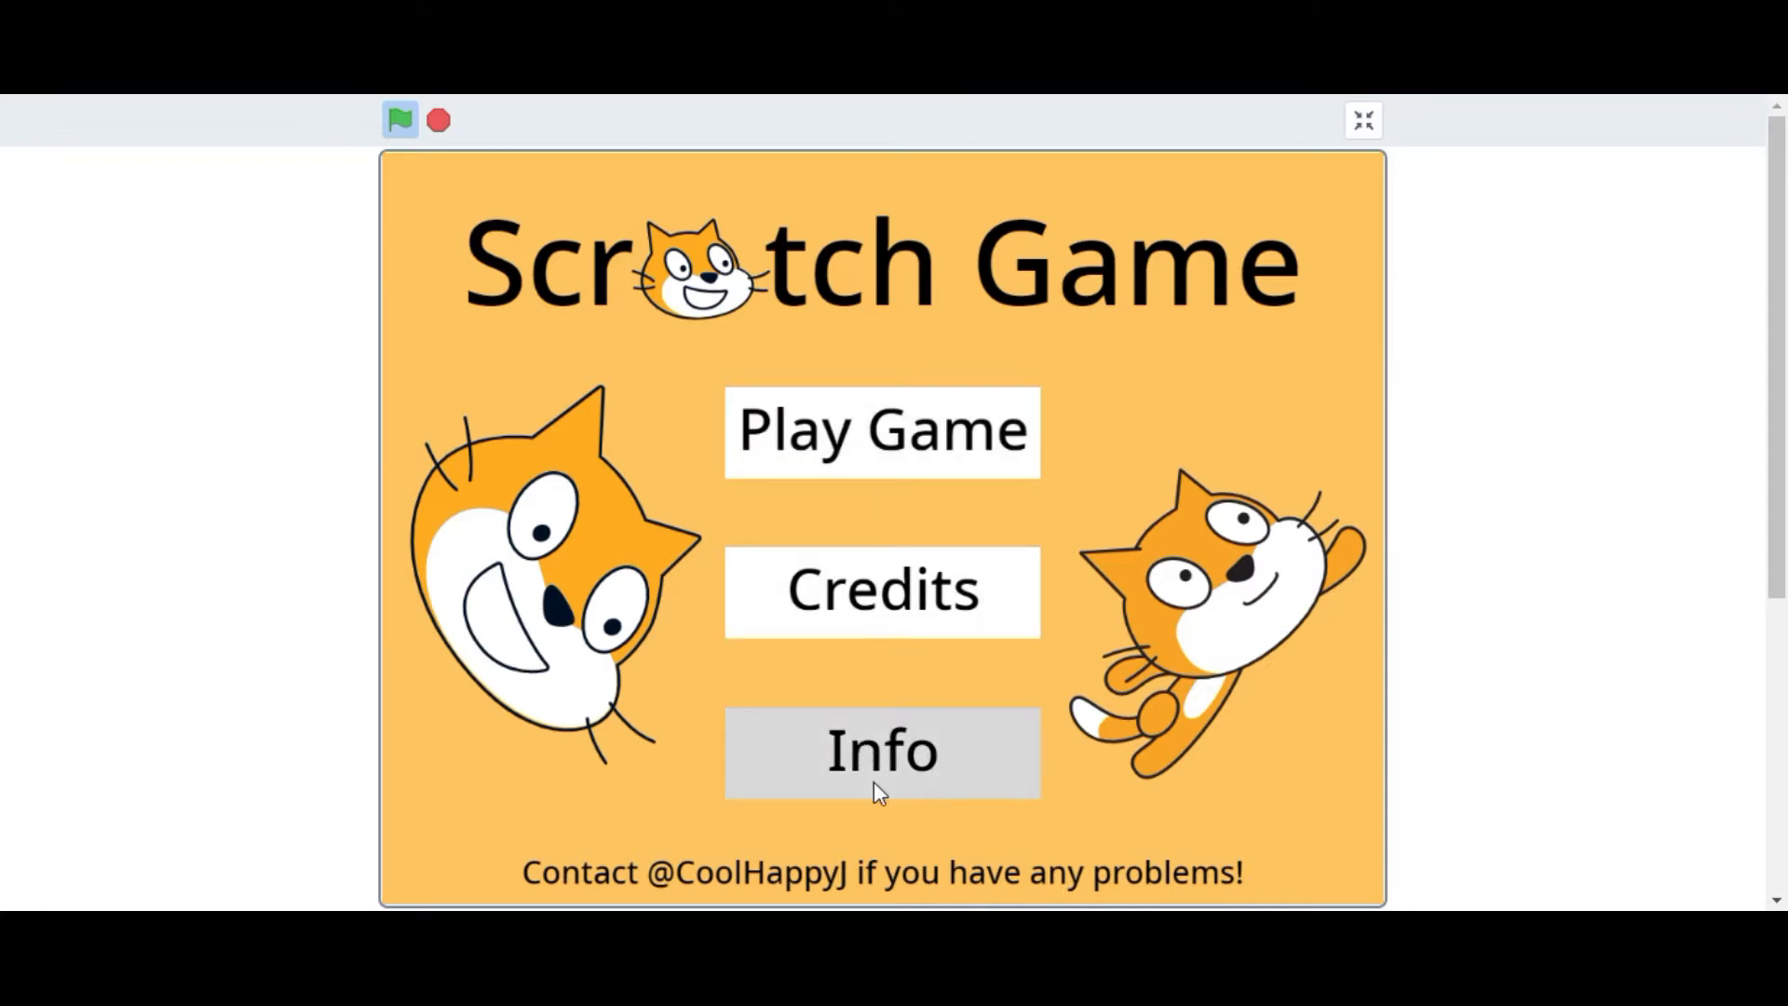
- Preview the finished menu, then open the project in the editor
left_click(879, 752)
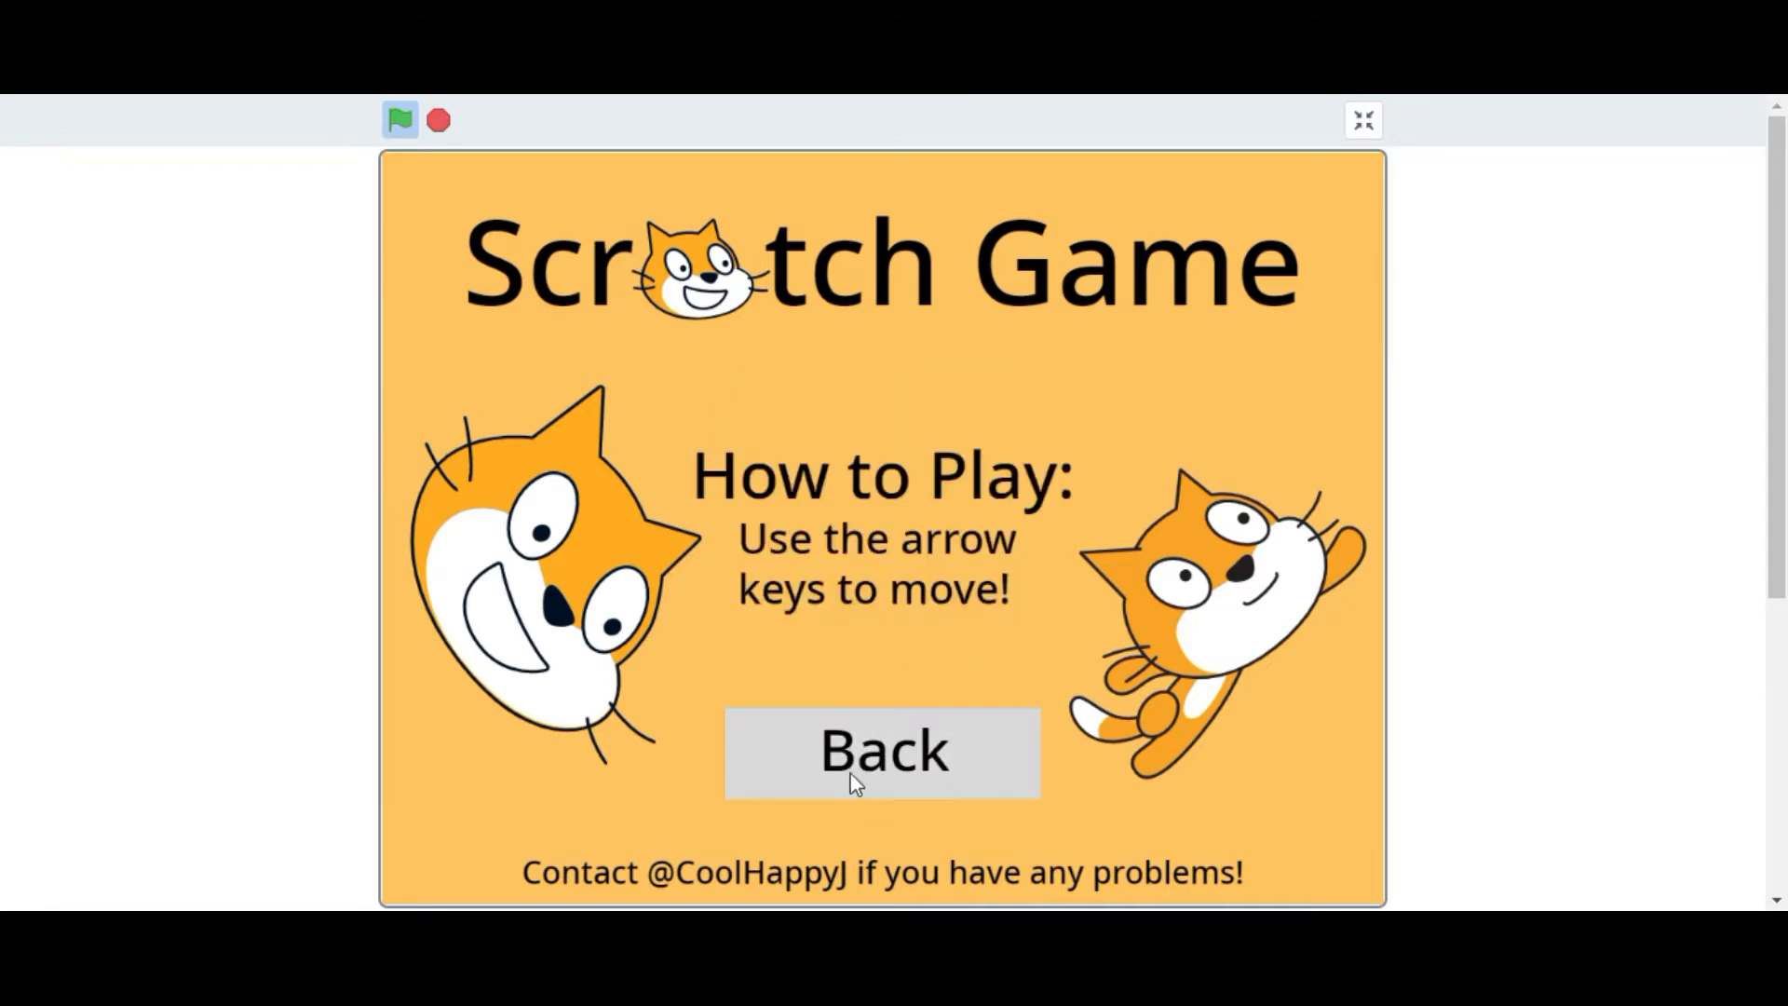
left_click(881, 752)
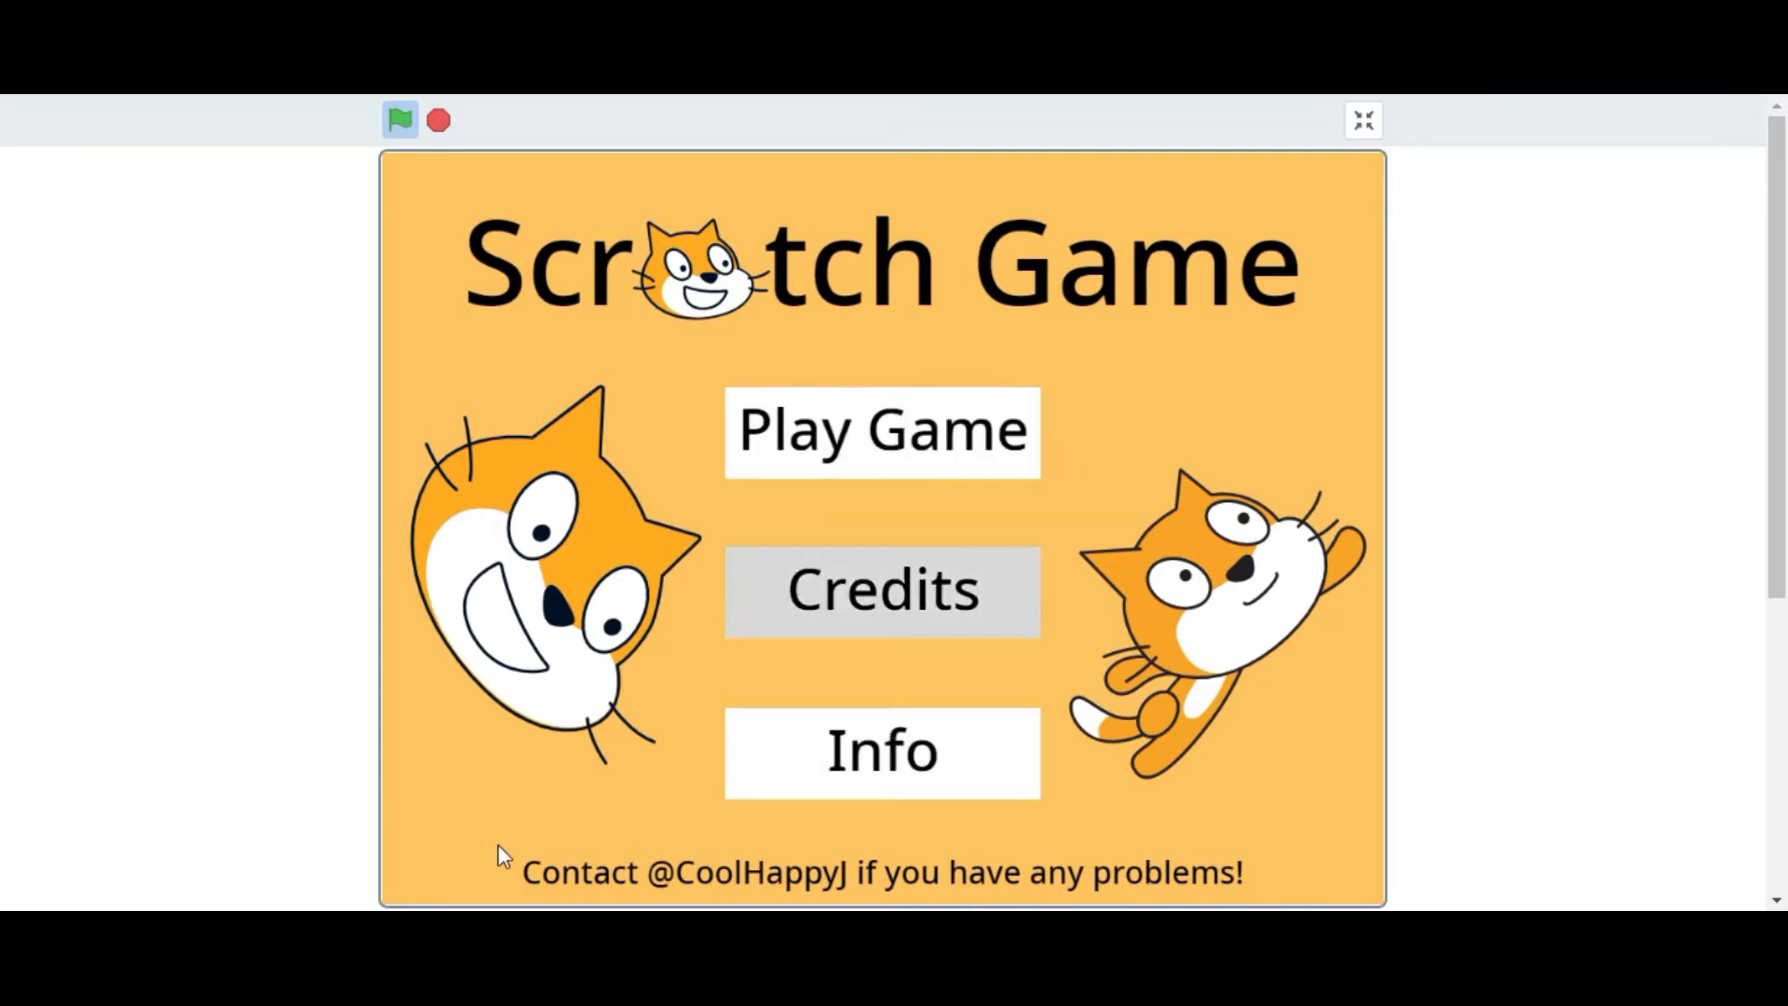
left_click(881, 432)
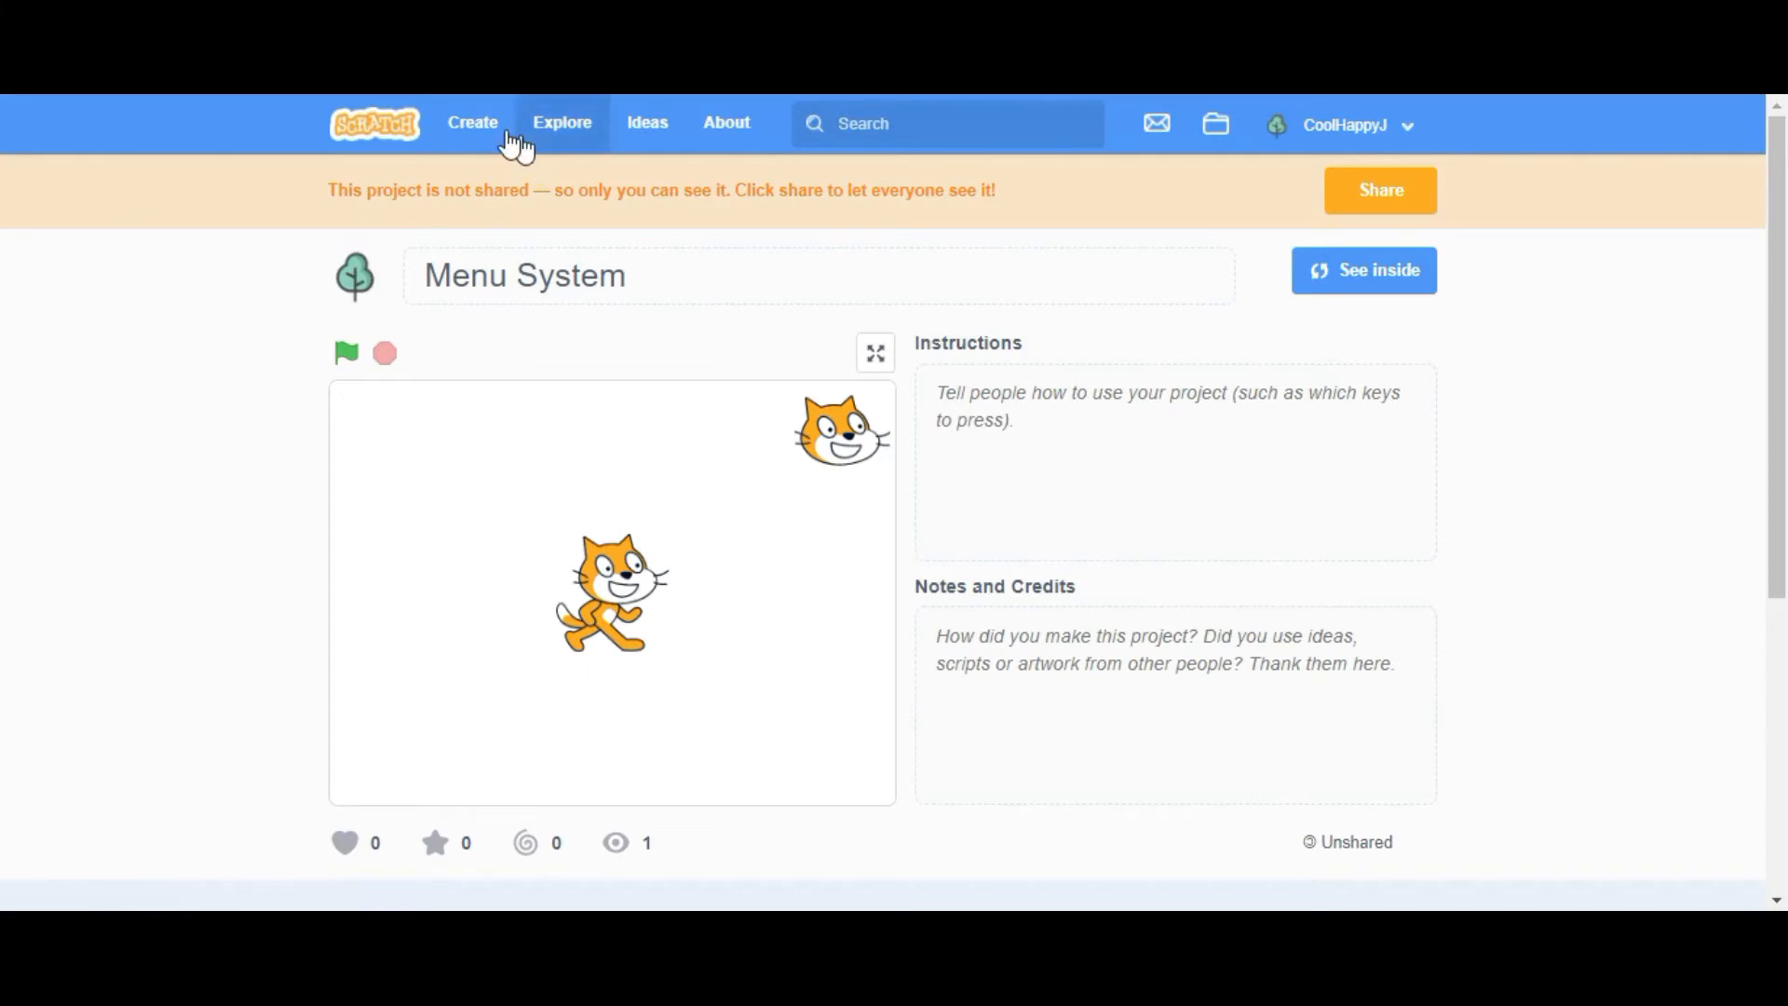
left_click(472, 123)
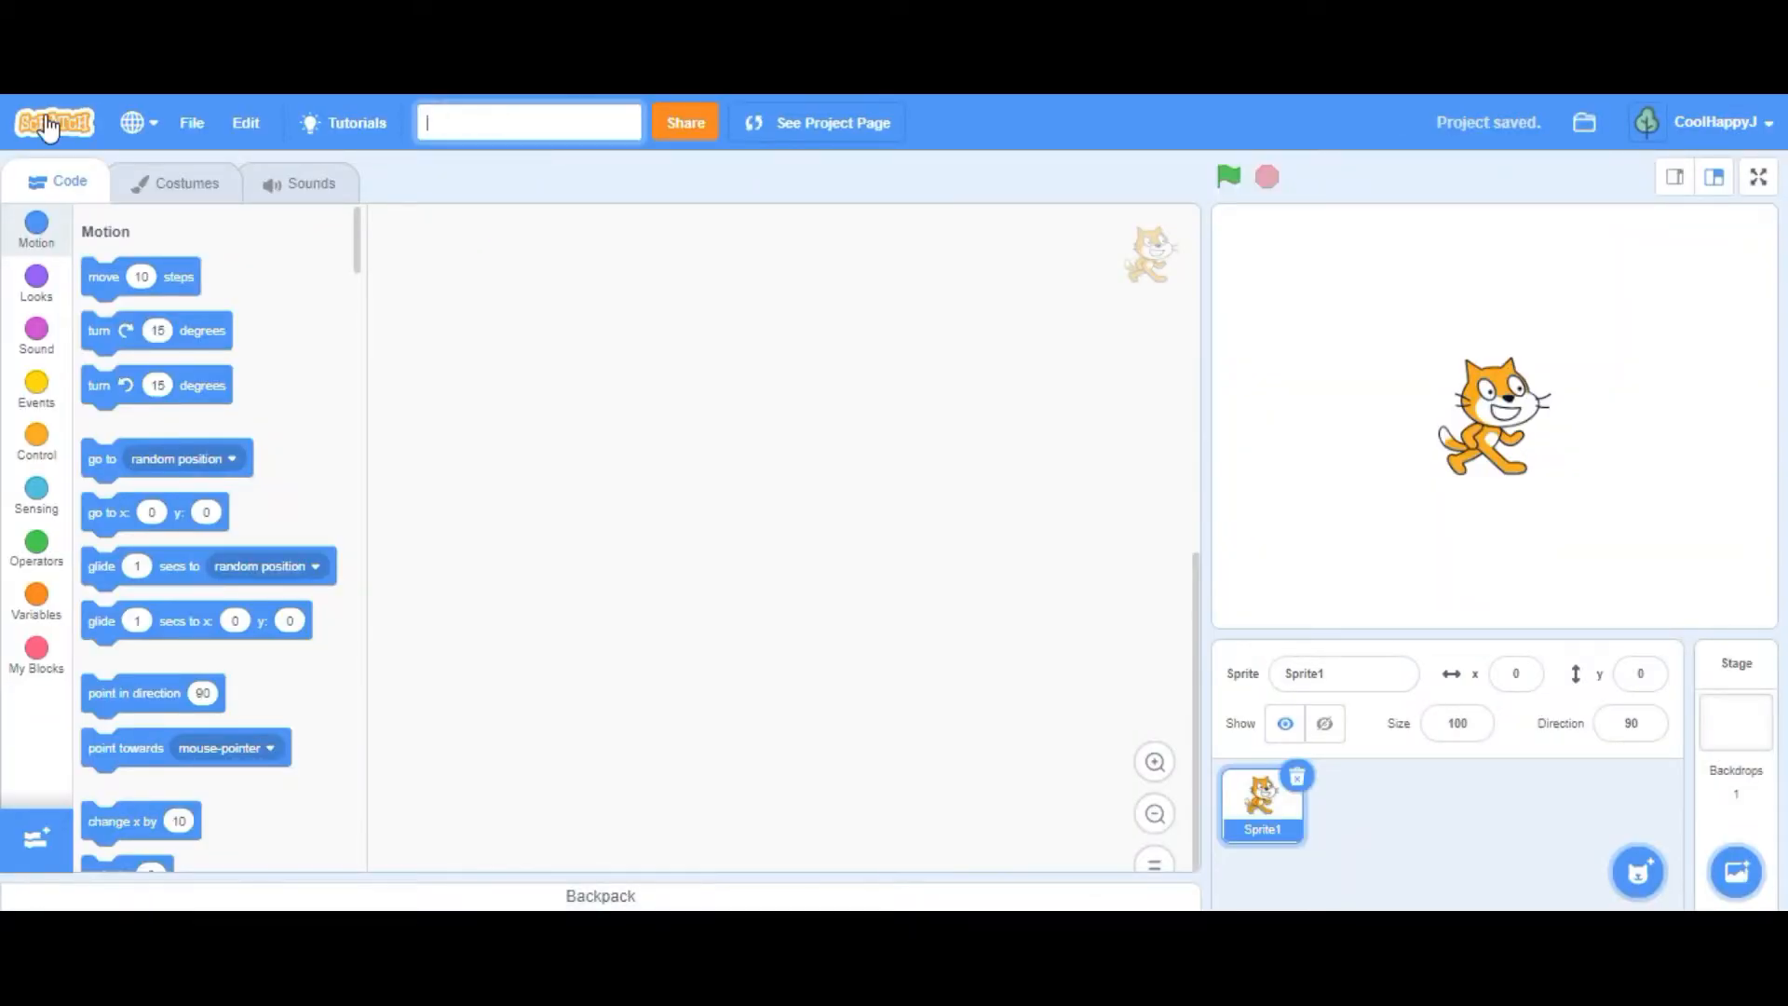
- Retitle the project Menu and rename Sprite1 to game
type("Menu")
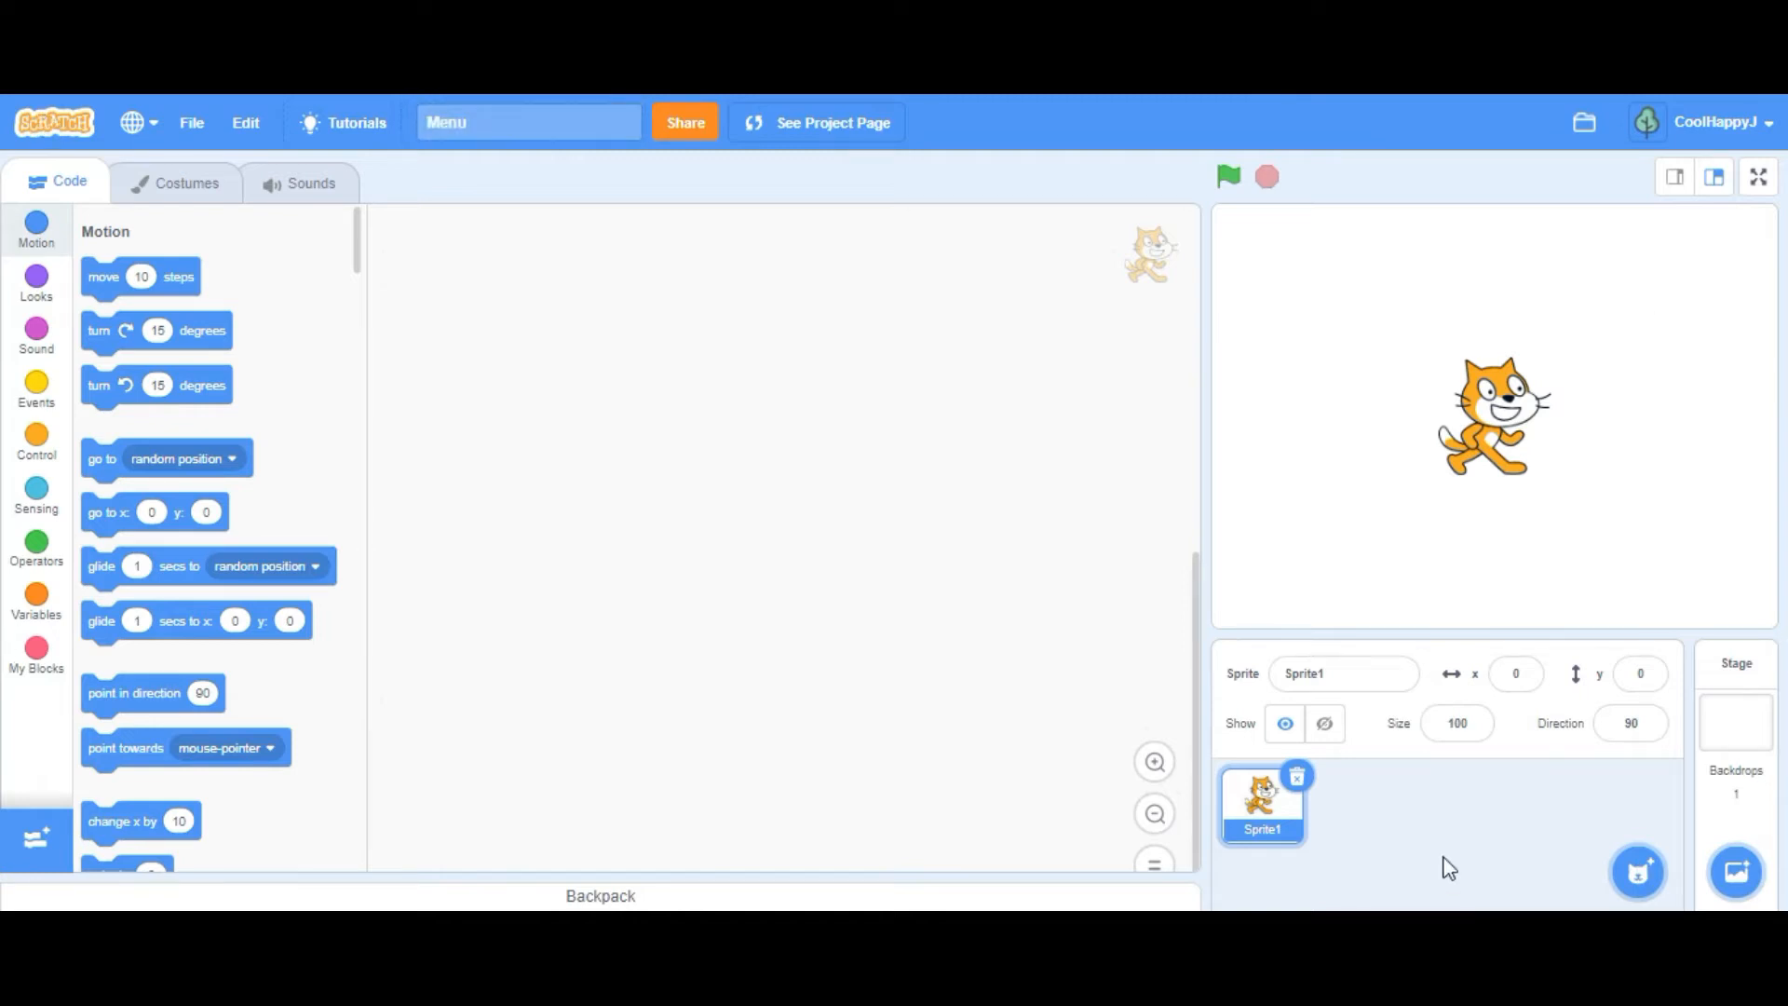
left_click(1345, 674)
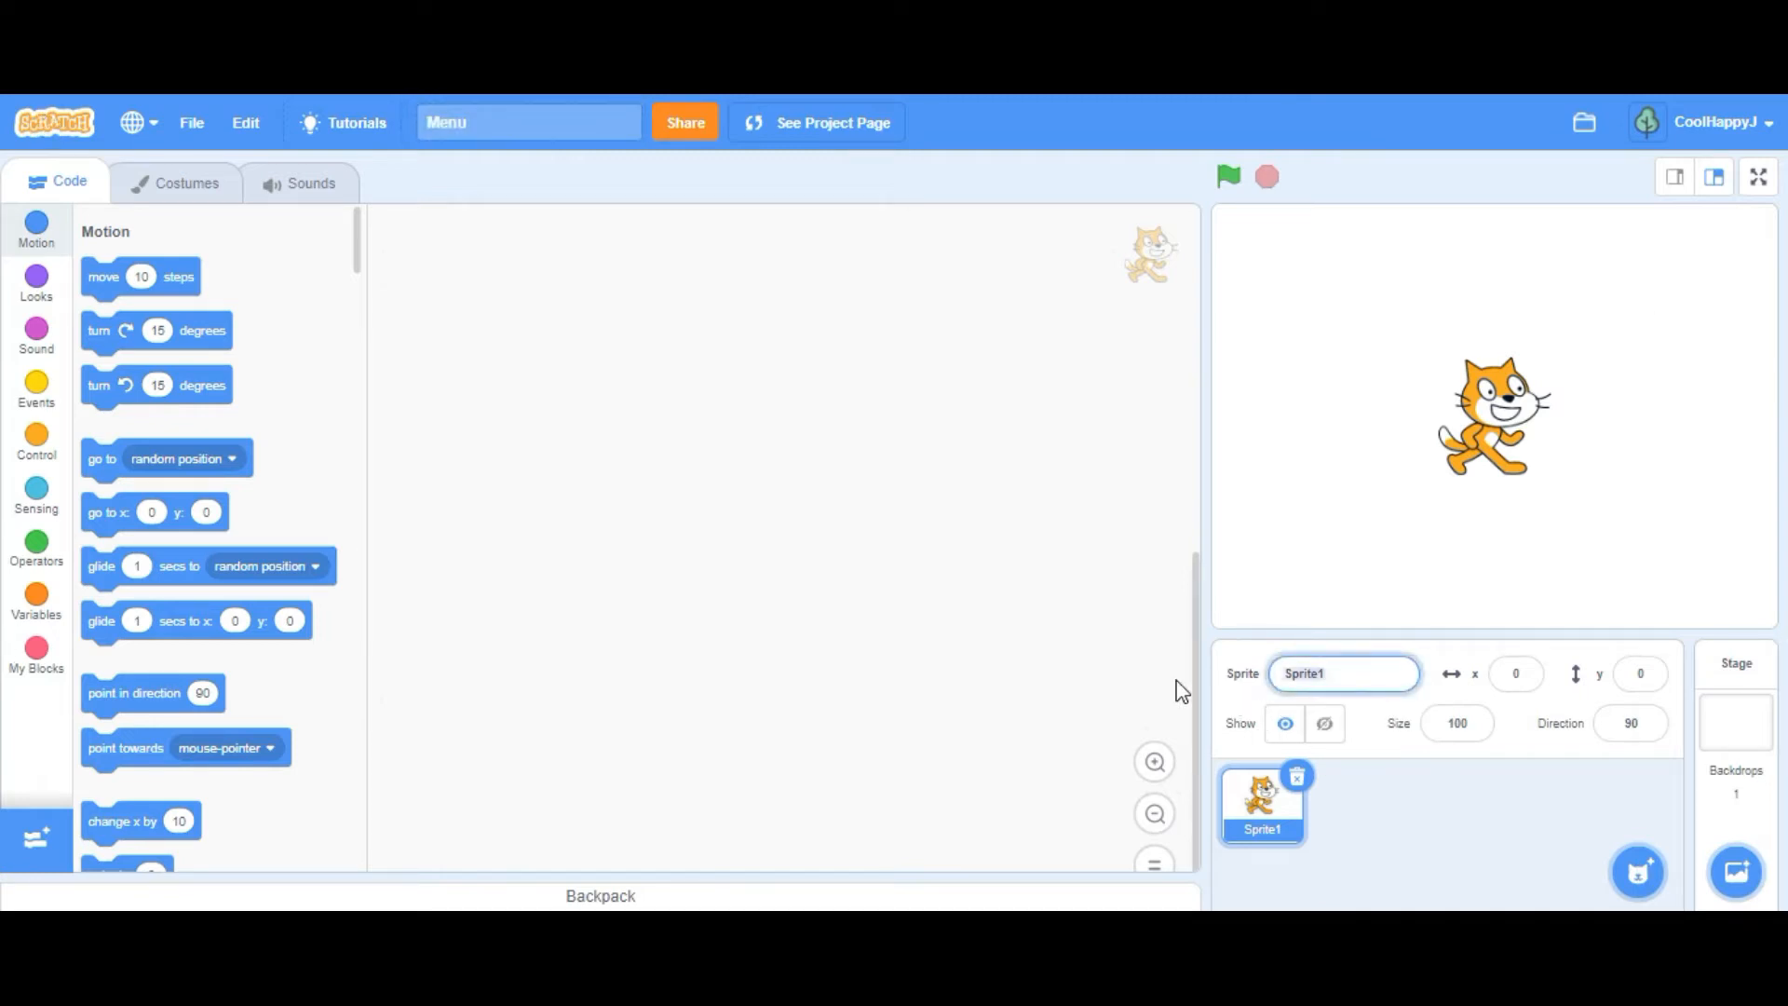
left_click(1345, 675)
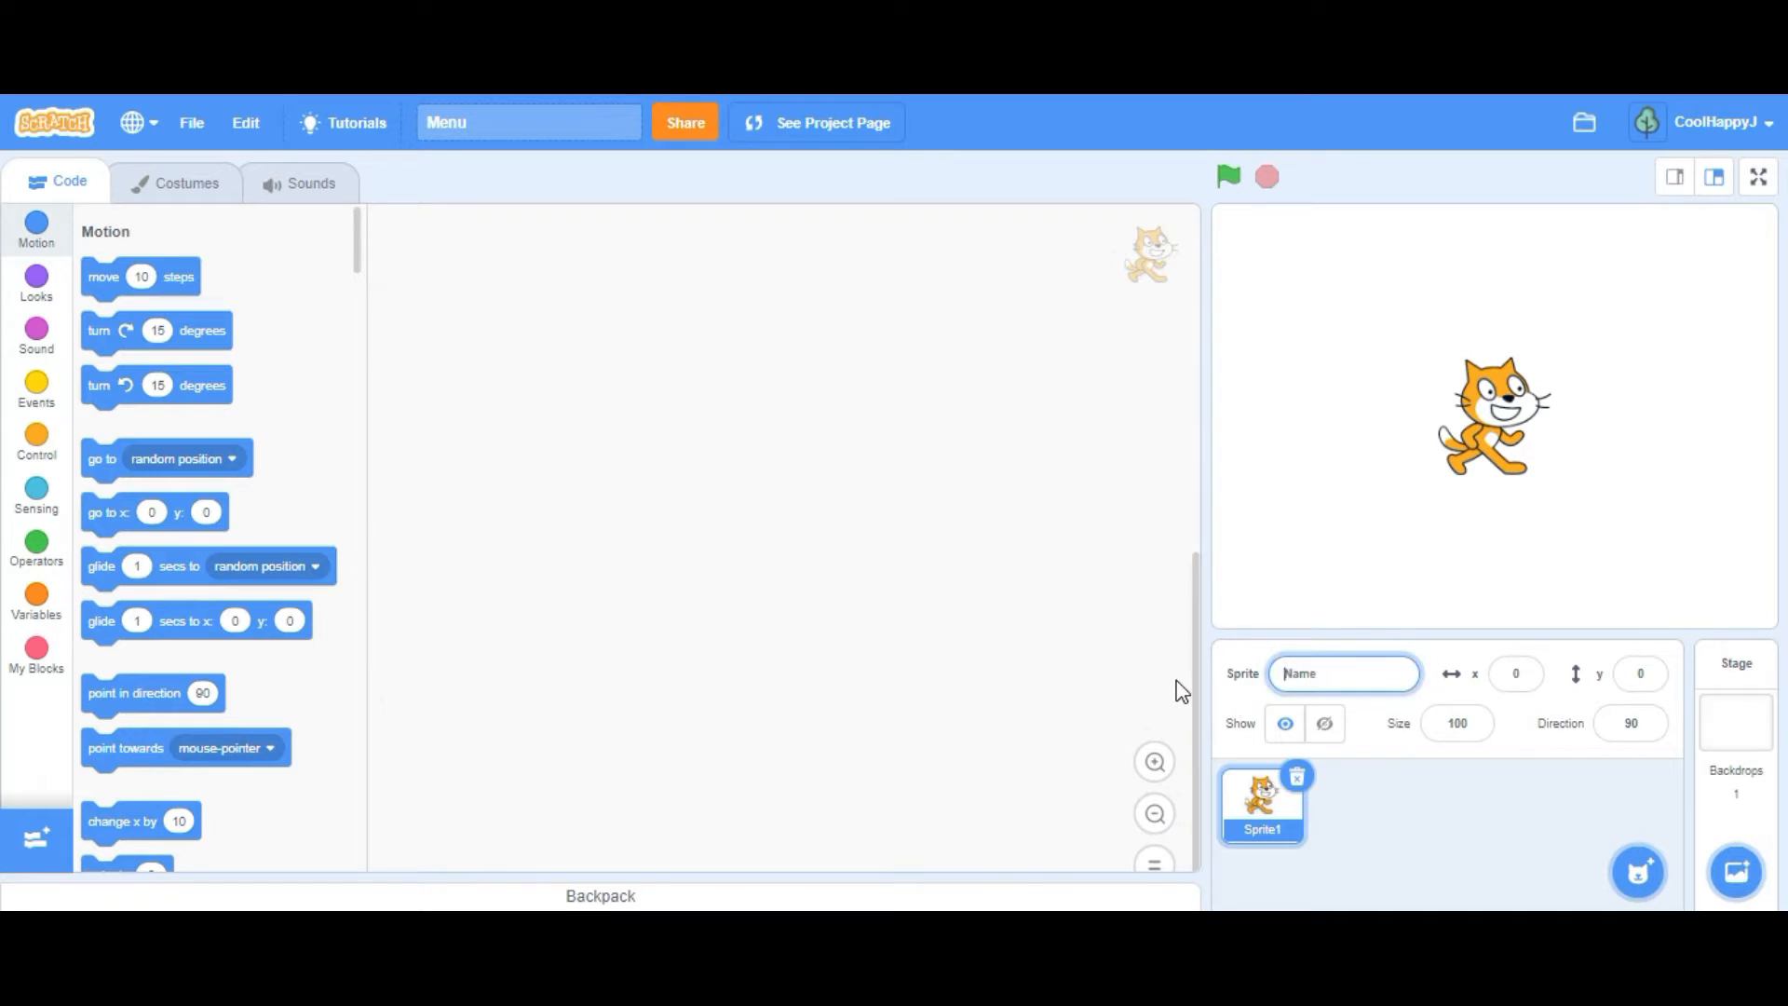
type("hsmr")
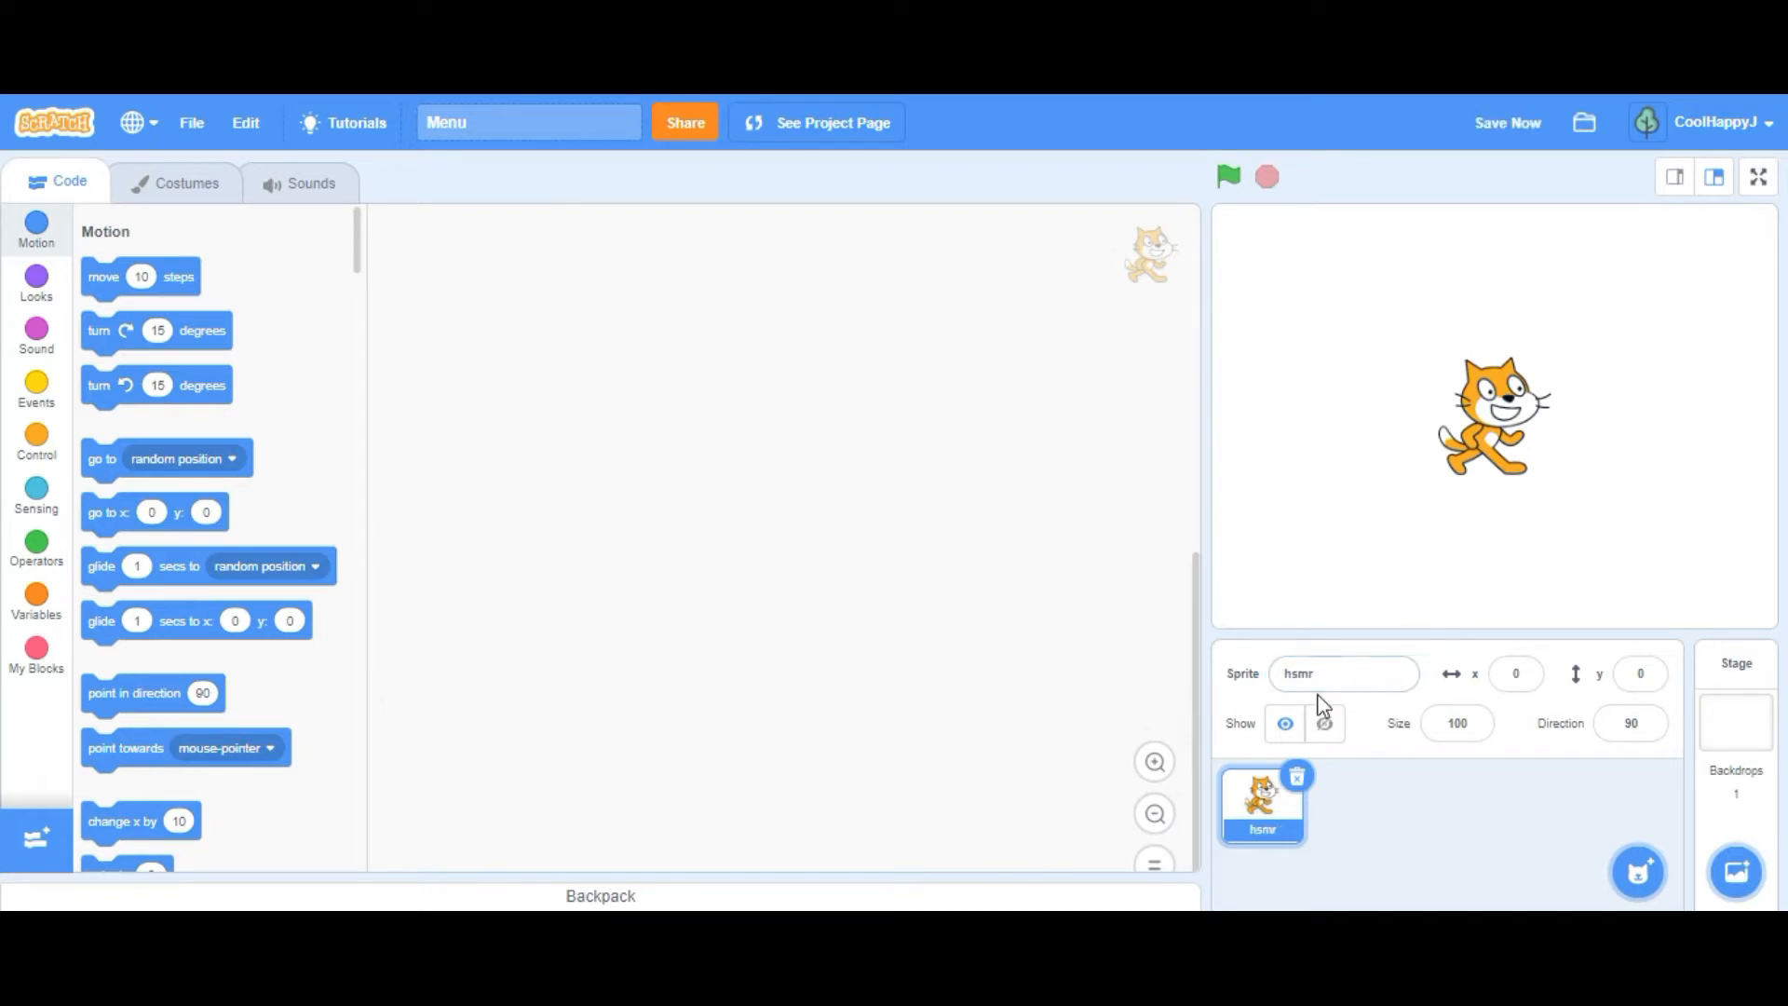
type("game")
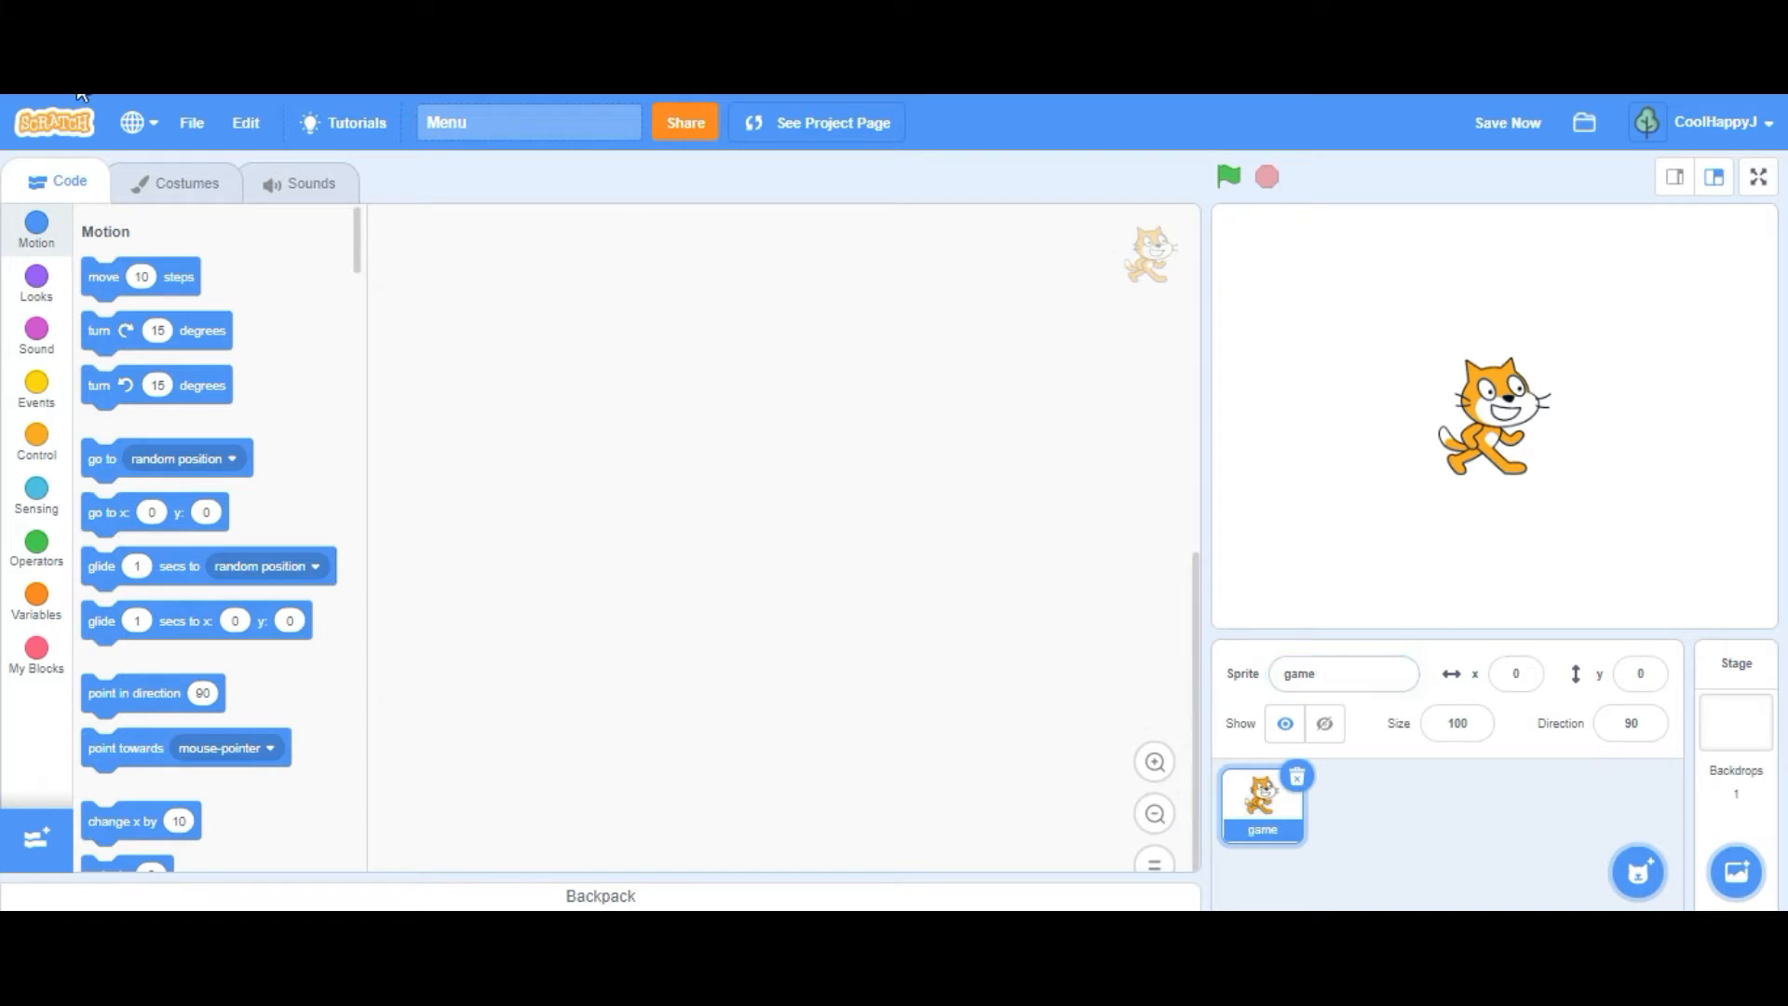
left_click(186, 183)
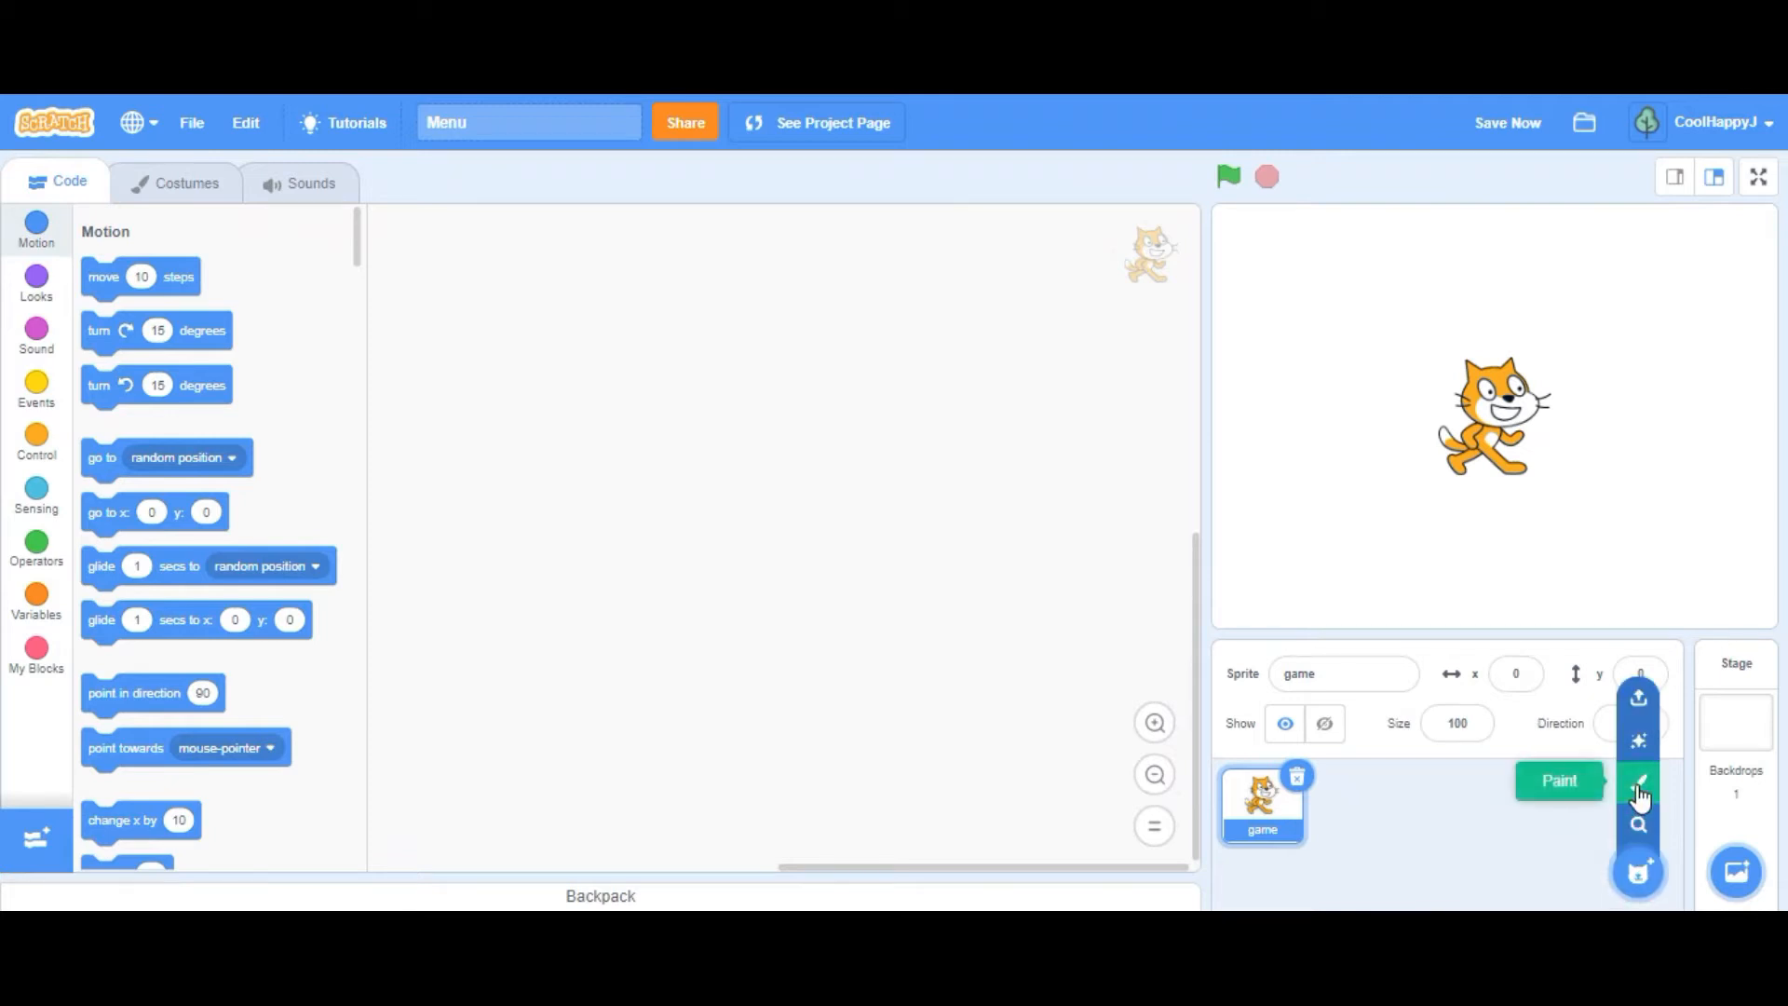
- Add a painted sprite named menu and draw a stage-sized rectangle with full-brightness fill
left_click(1639, 801)
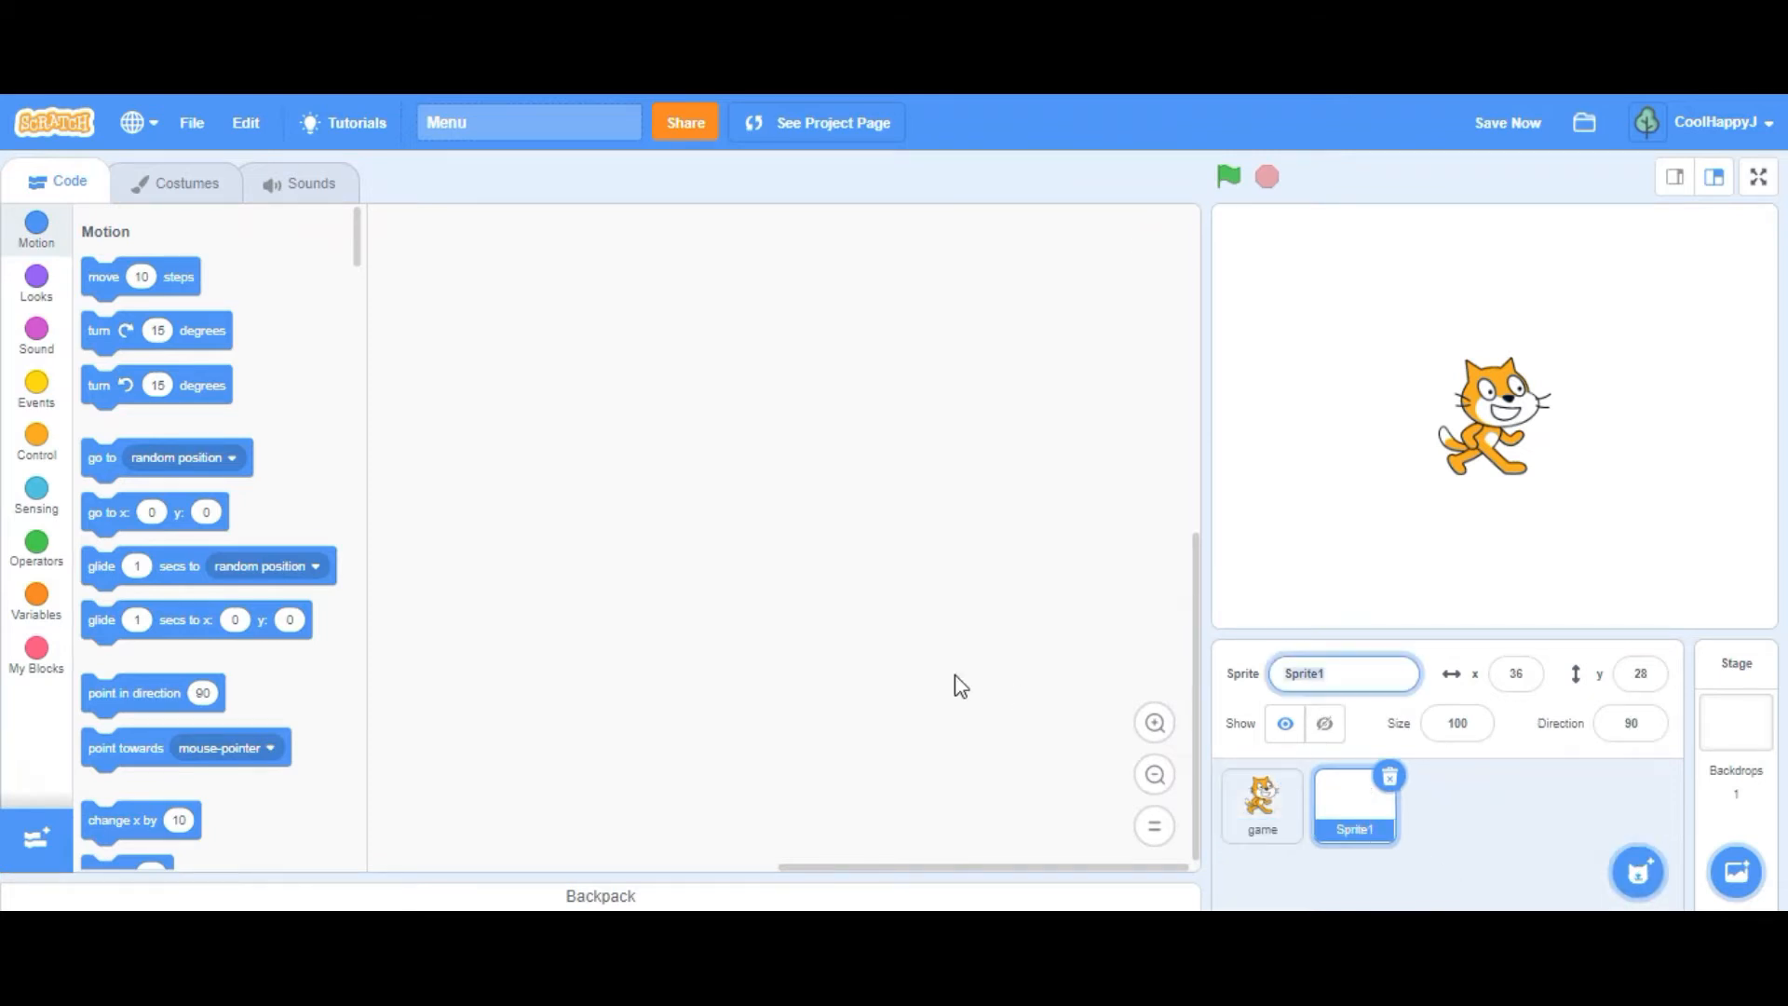
left_click(185, 182)
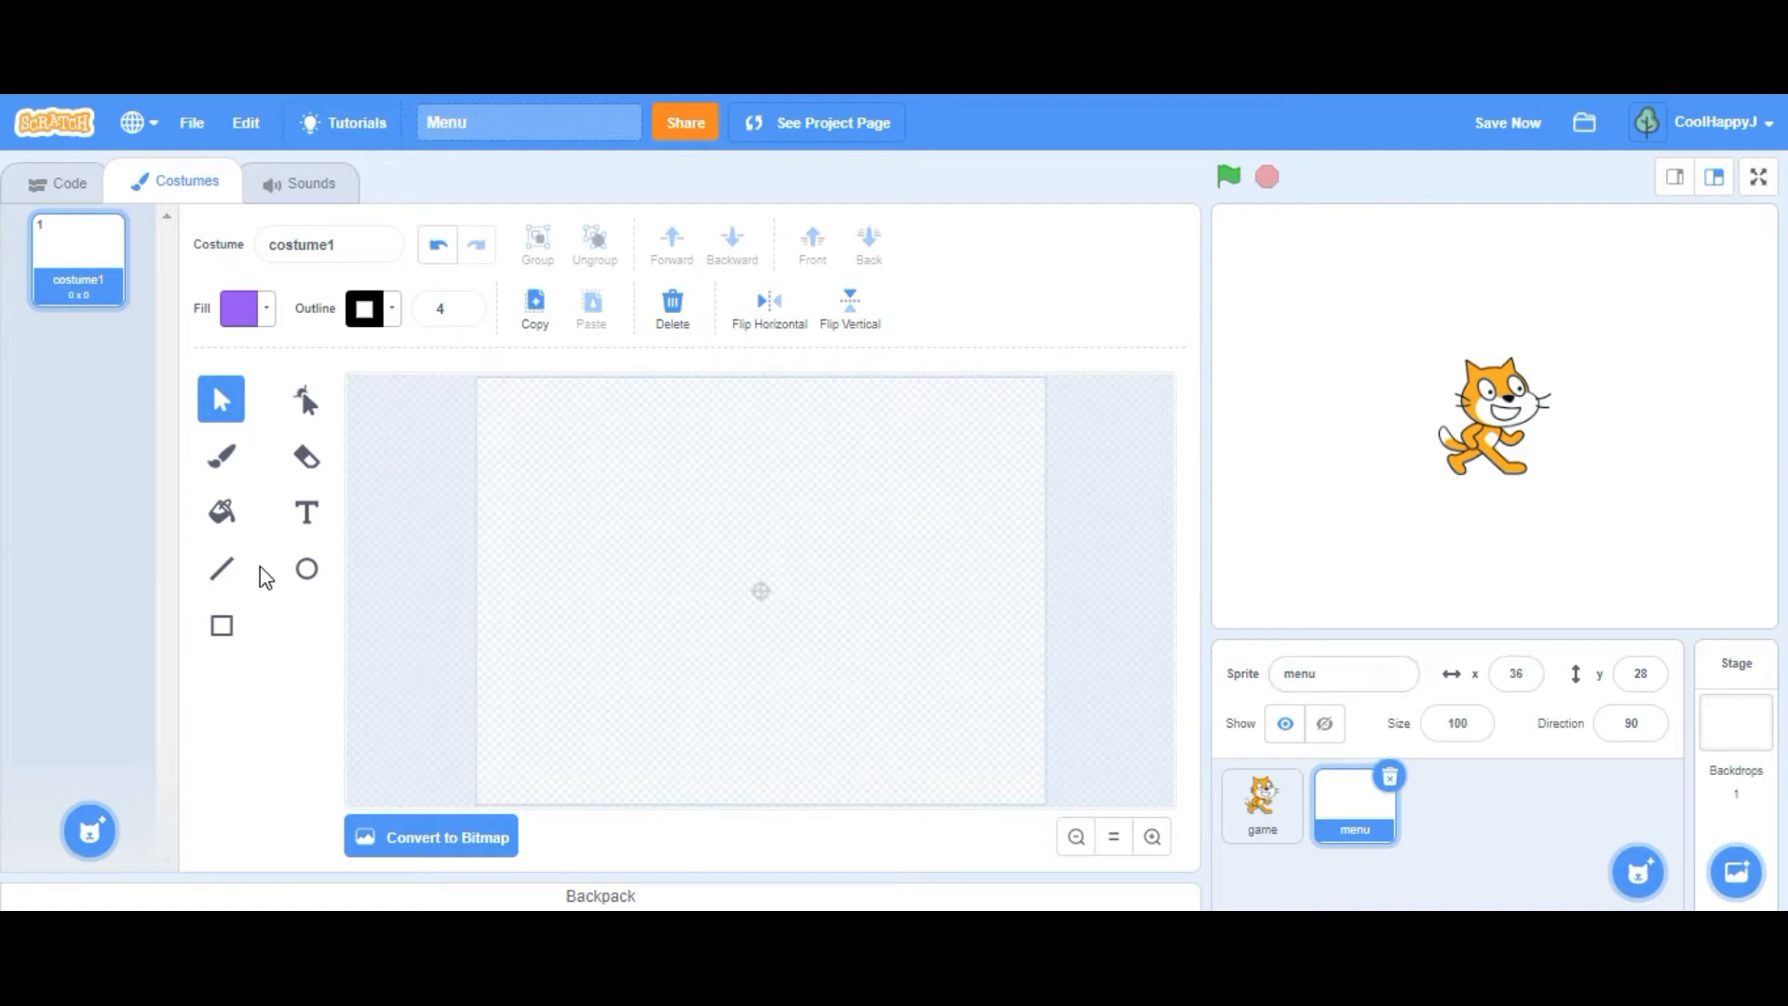
left_click(222, 626)
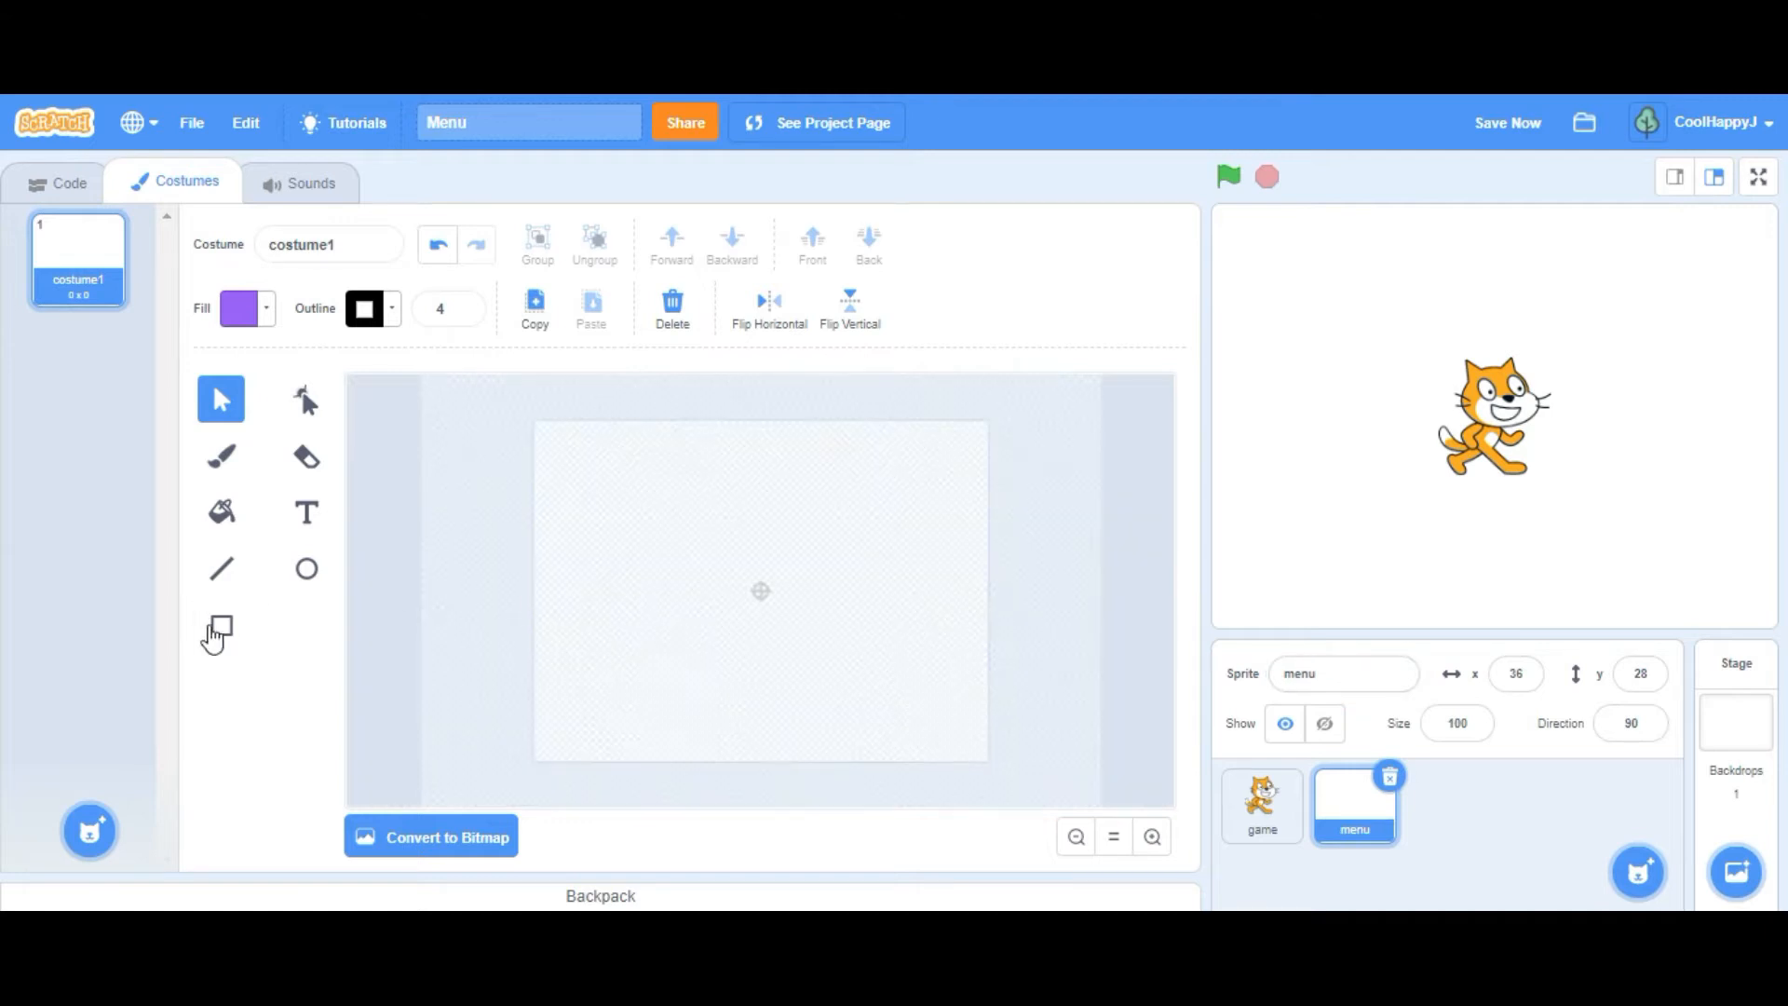
left_click(244, 309)
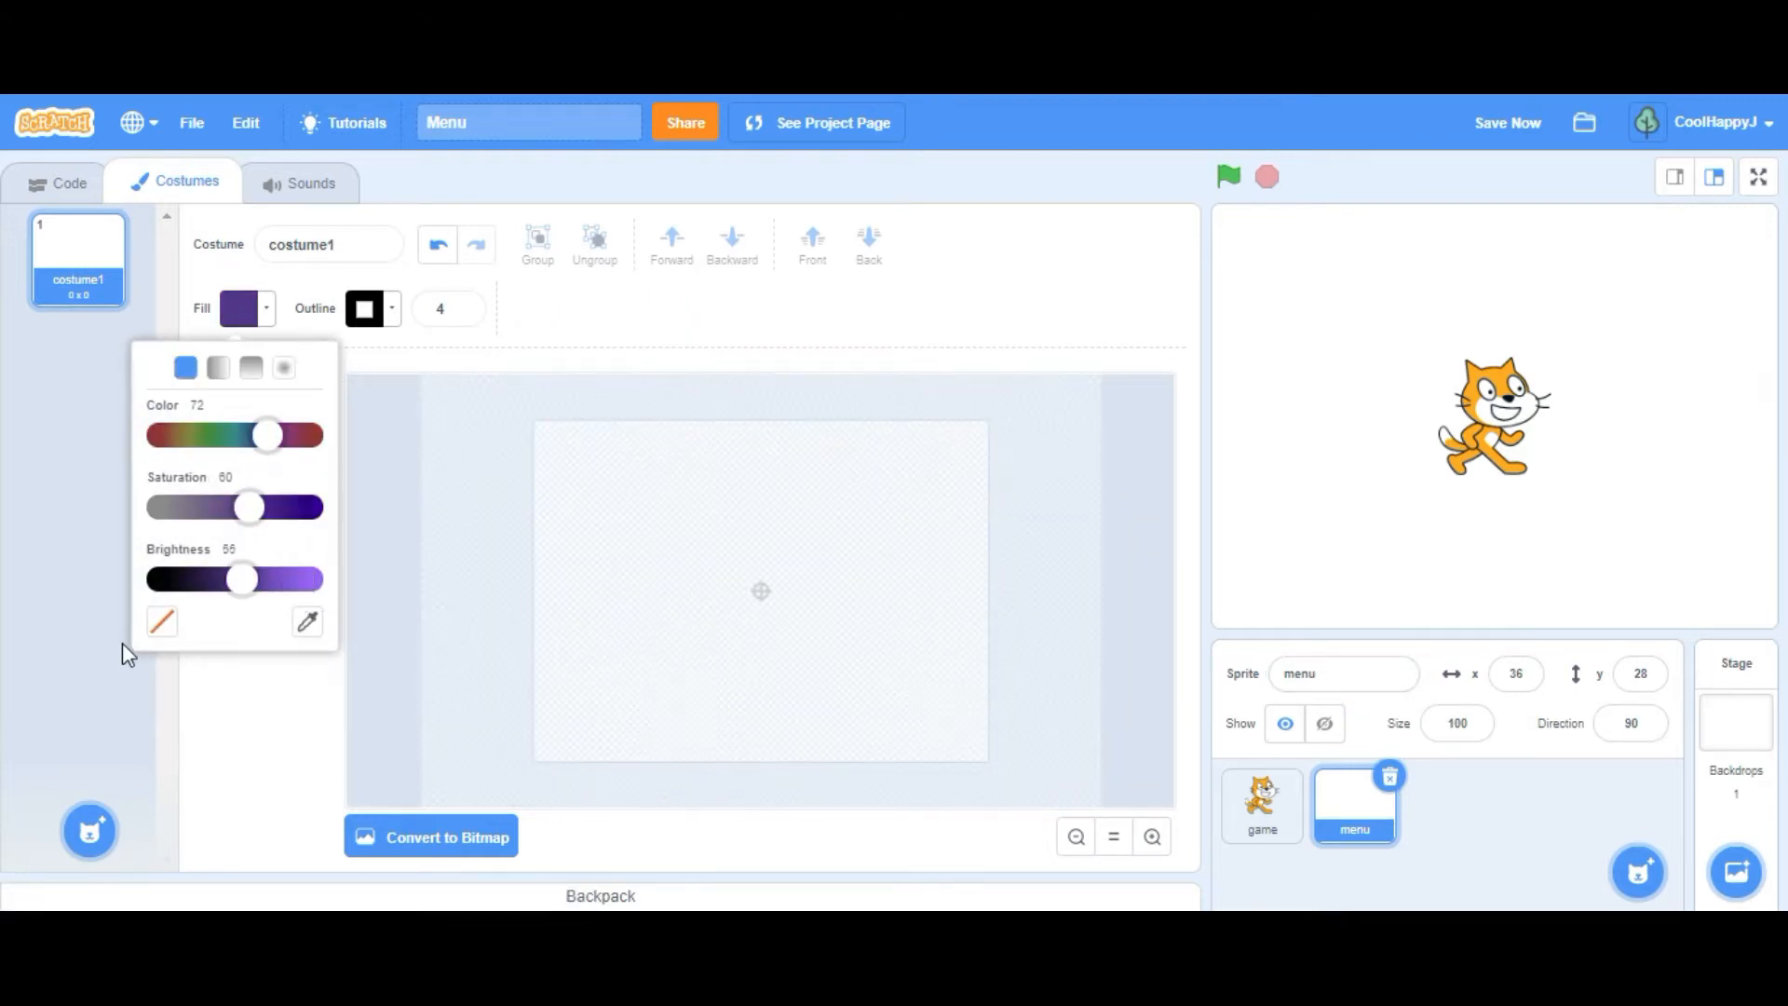
left_click_drag(242, 580, 319, 579)
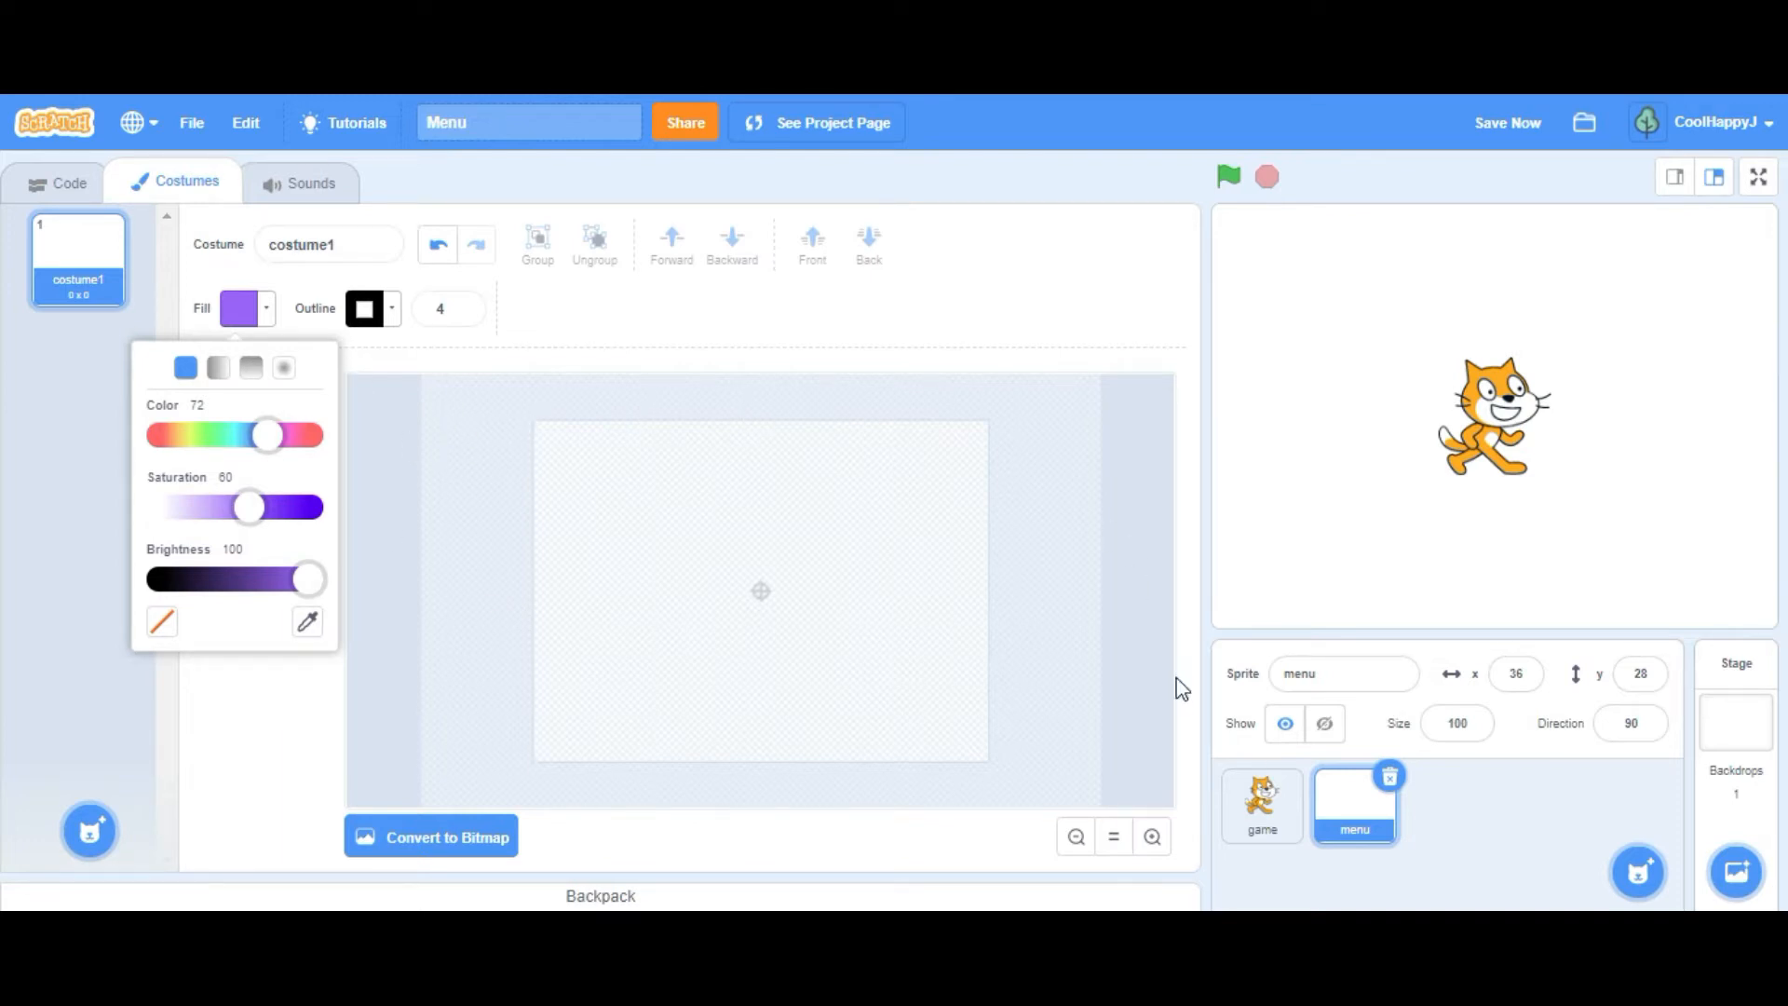
- Recolour the menu rectangle to a pale orange background
left_click(1262, 804)
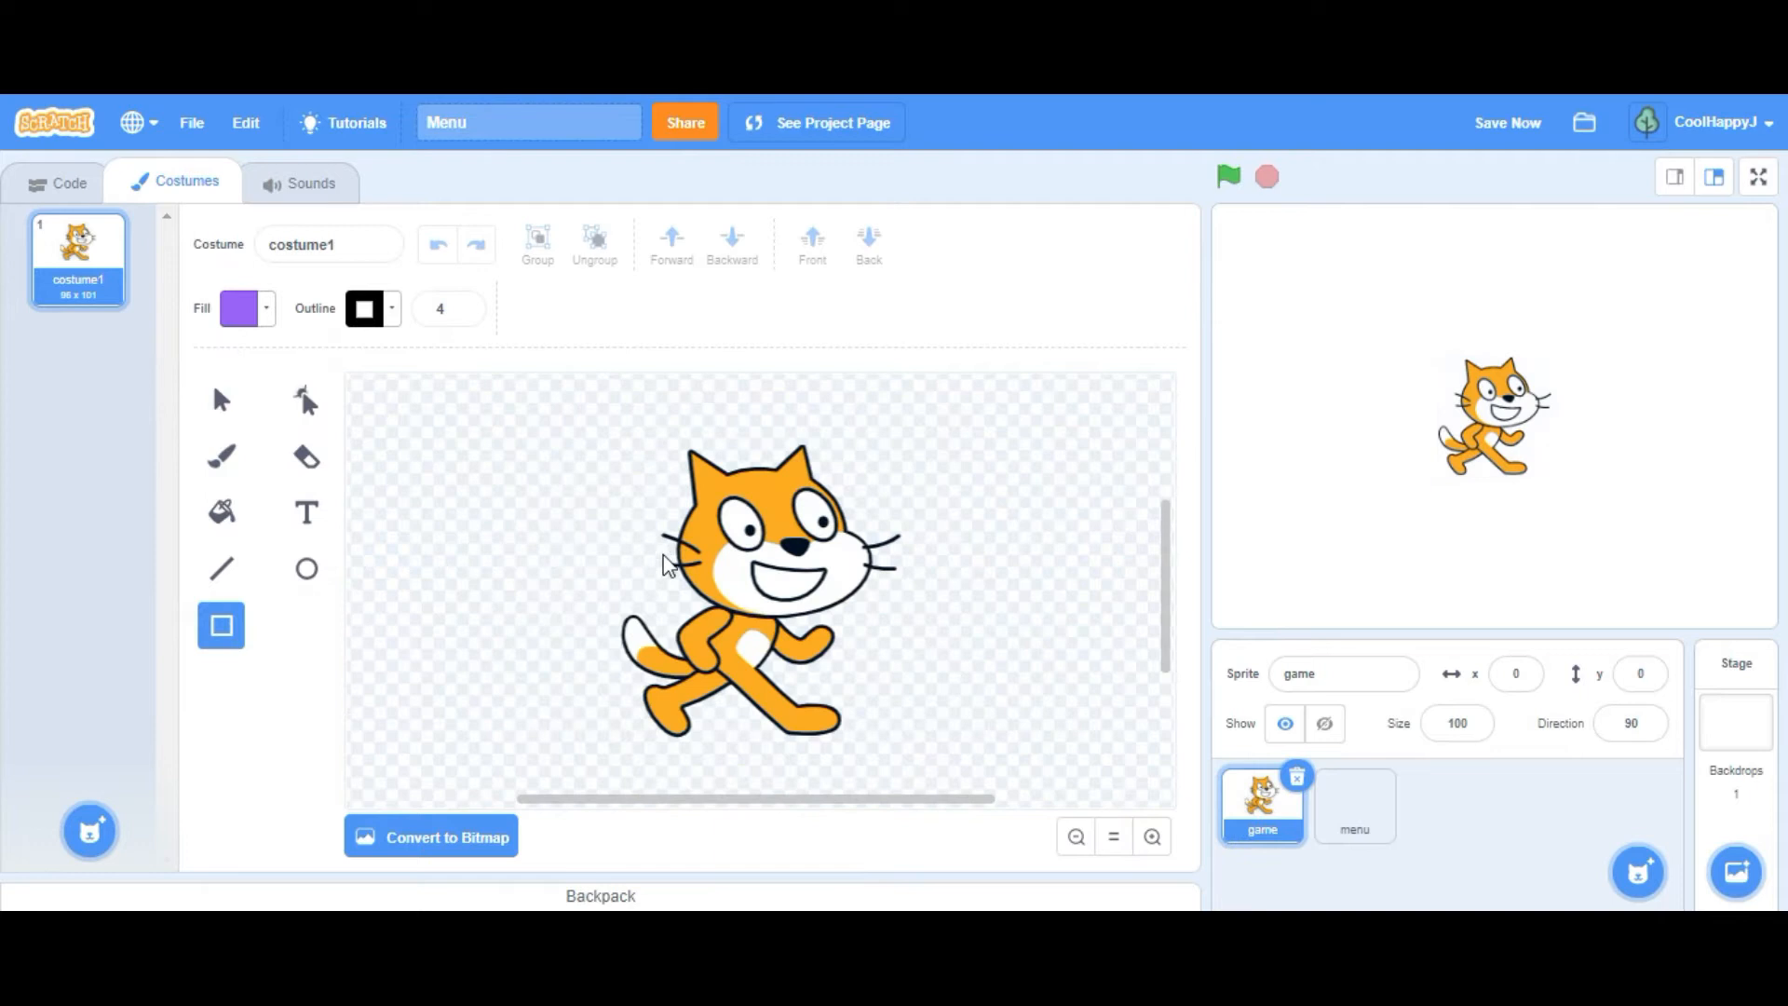
left_click(219, 398)
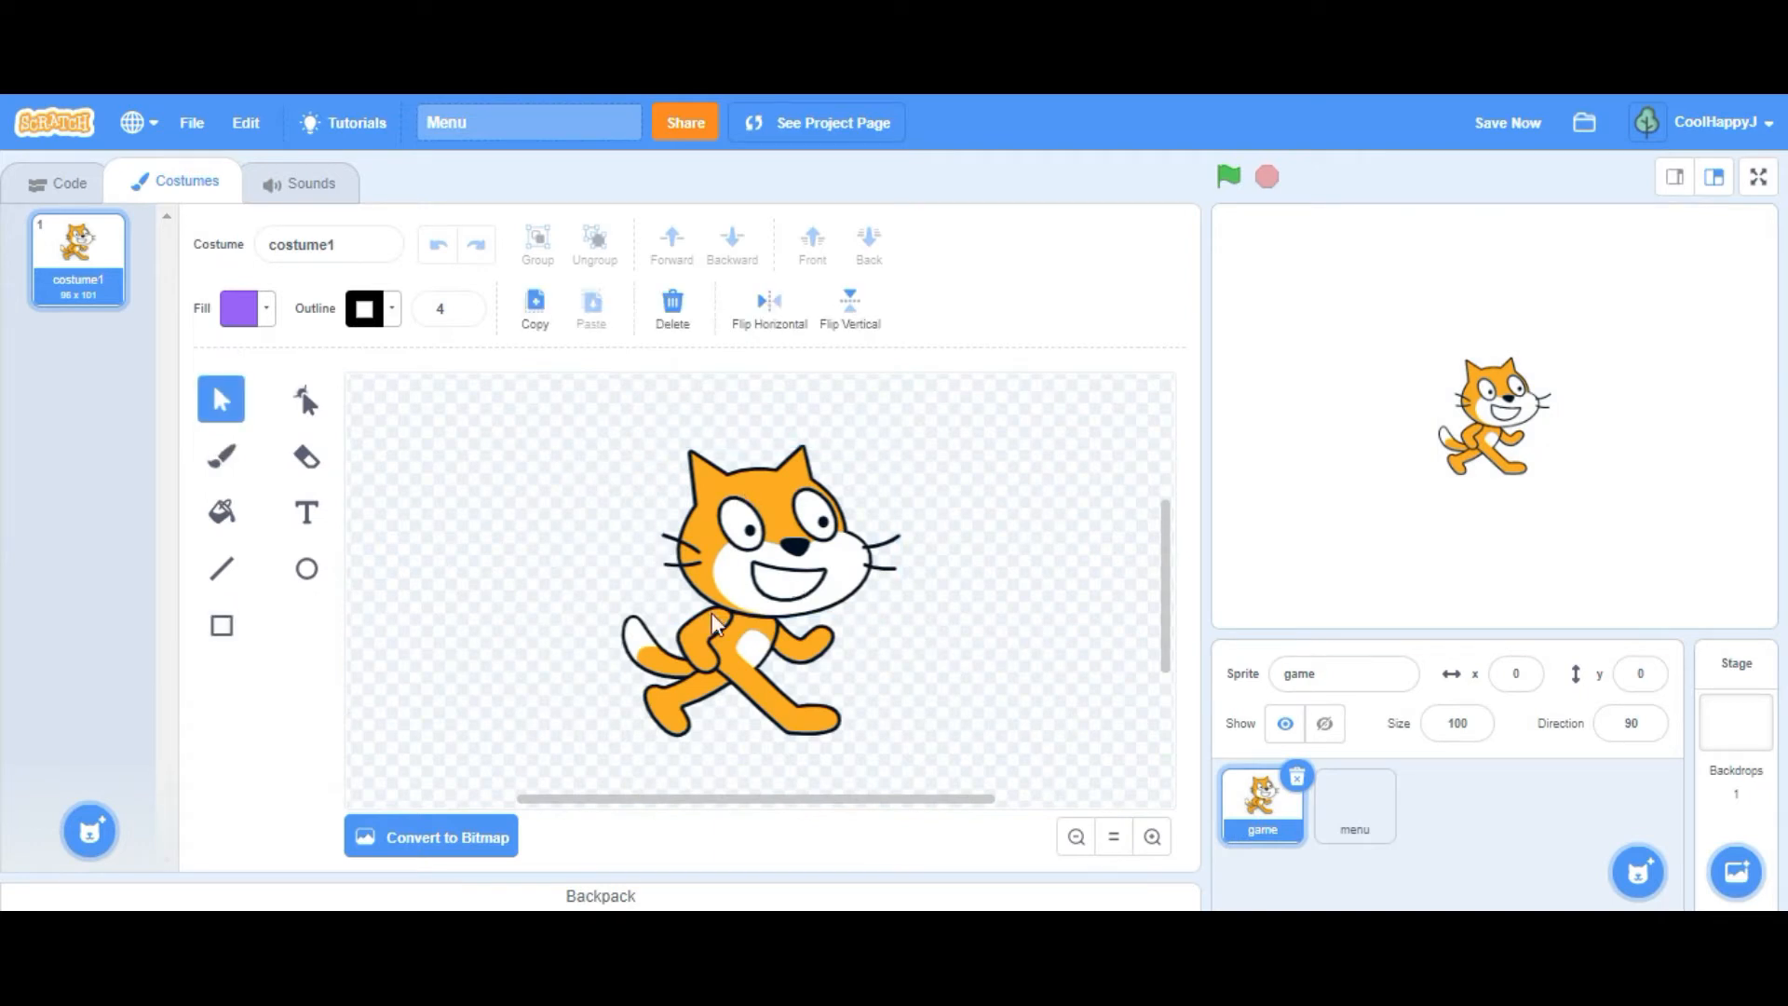
left_click(1354, 804)
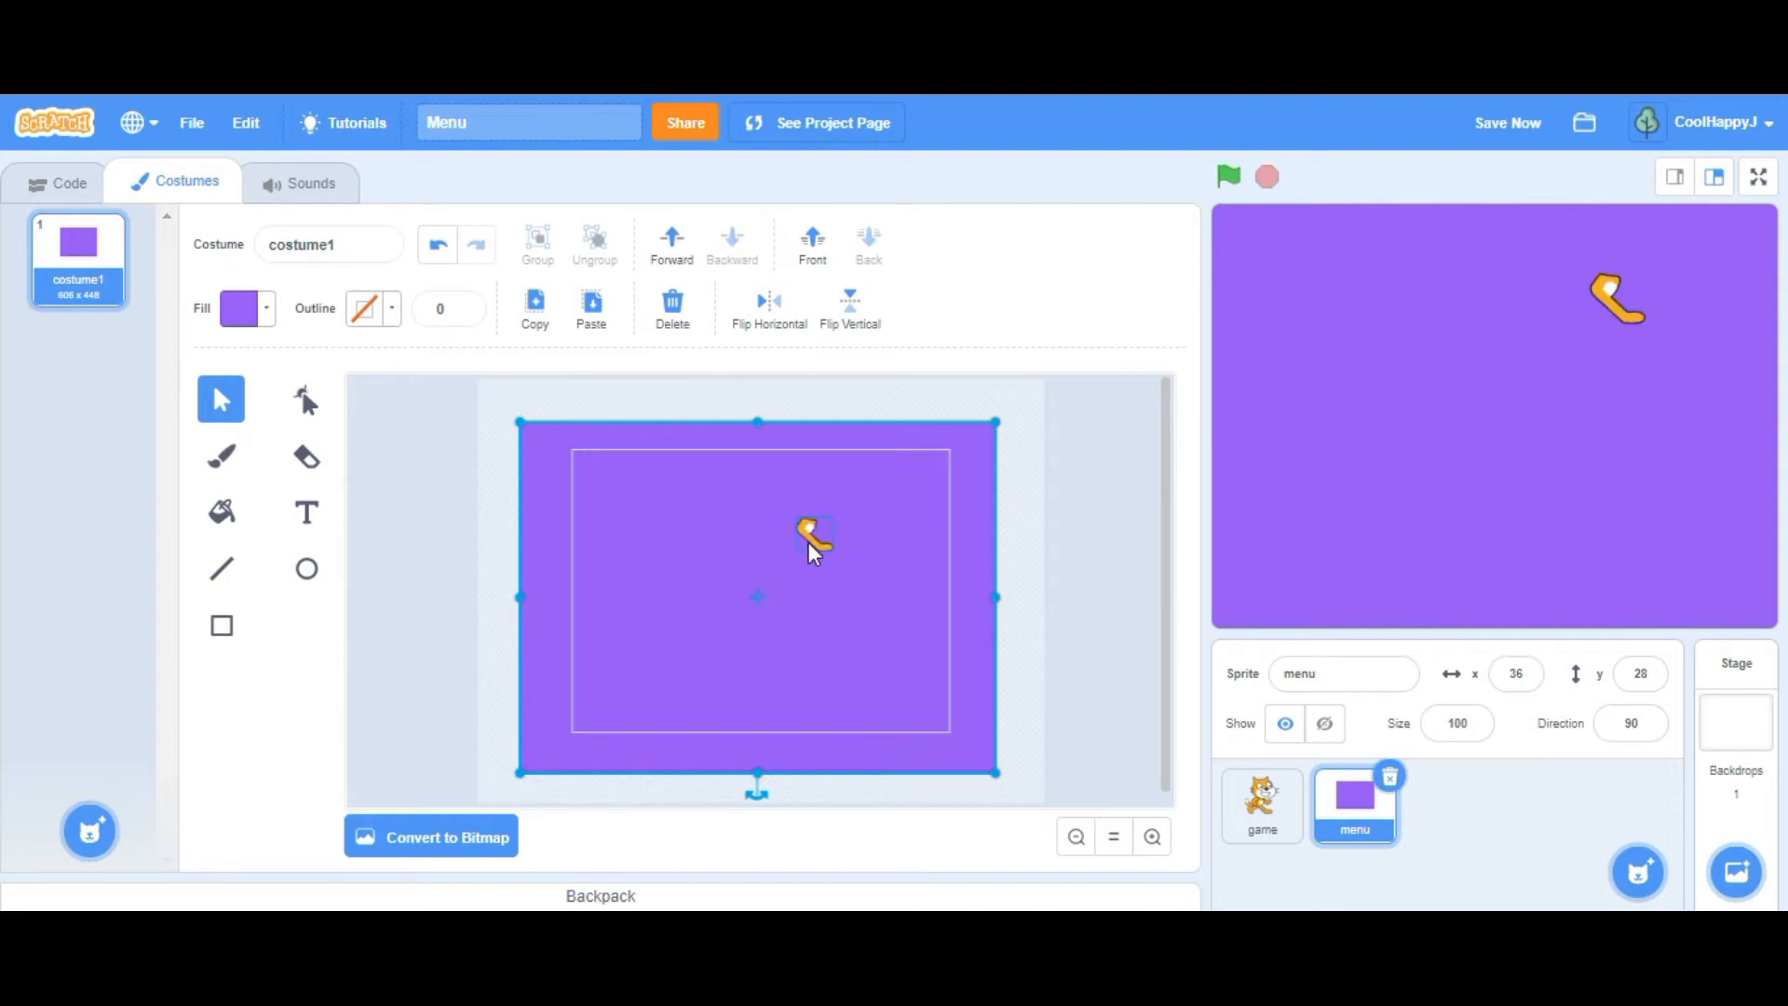
left_click(242, 309)
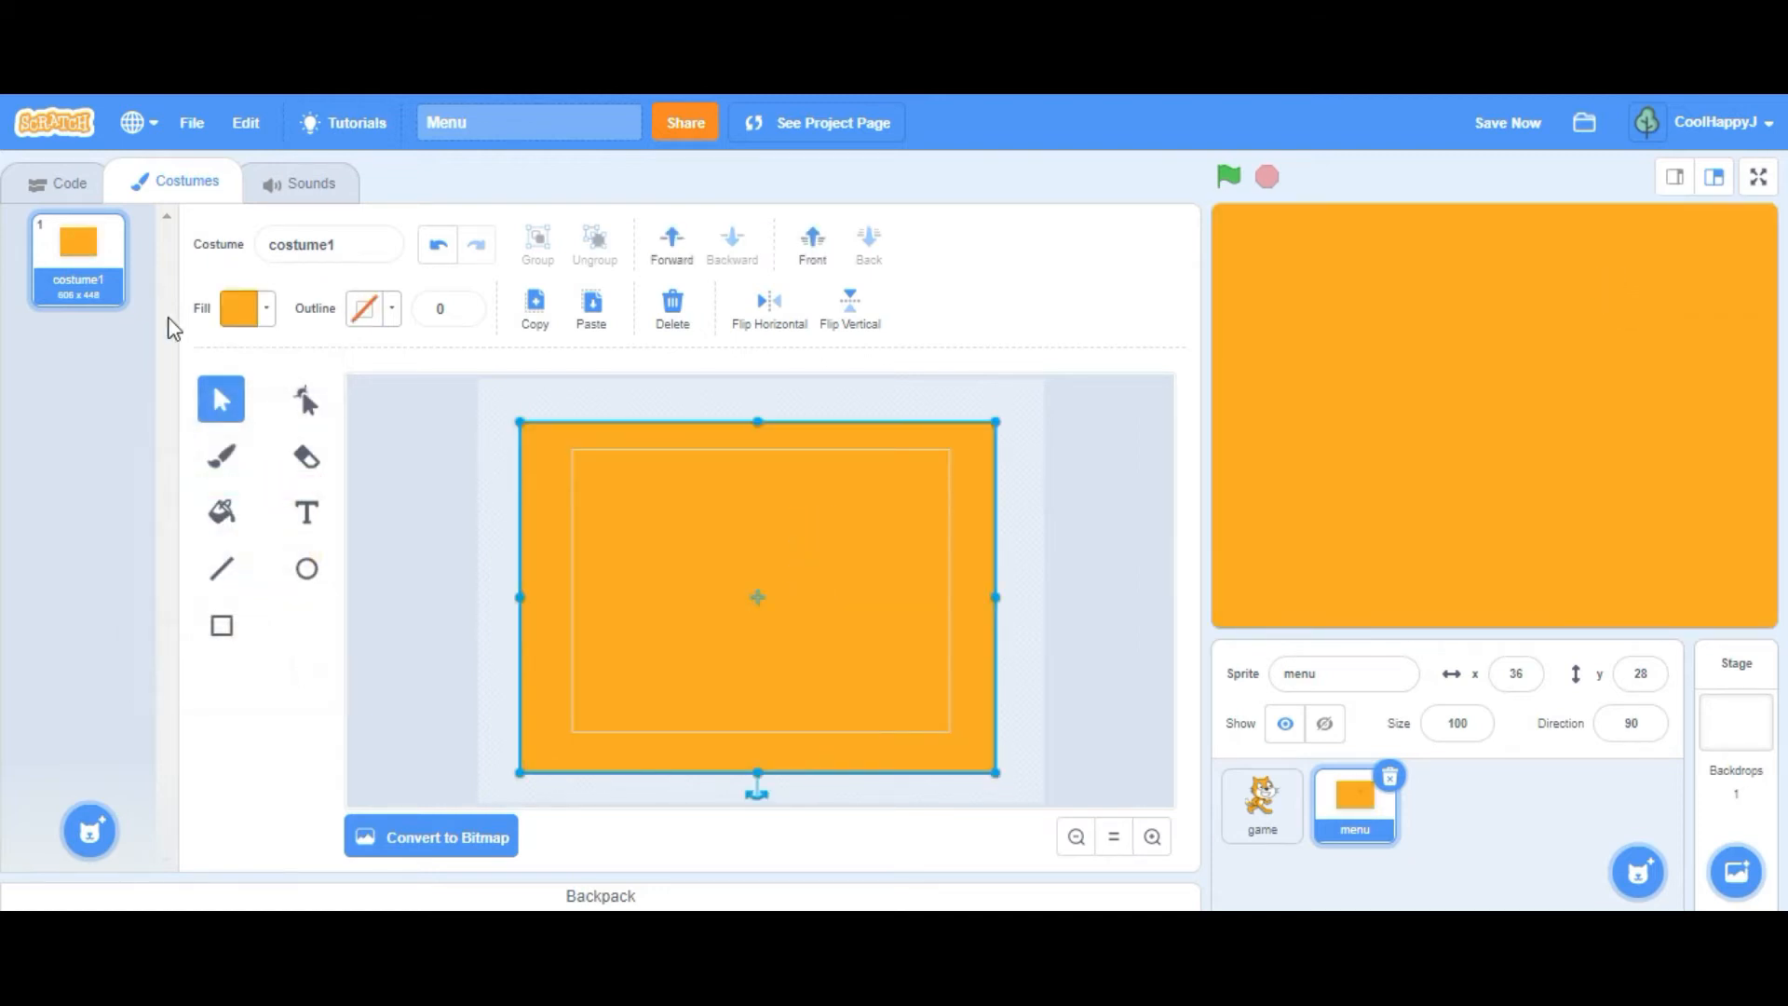
left_click(238, 309)
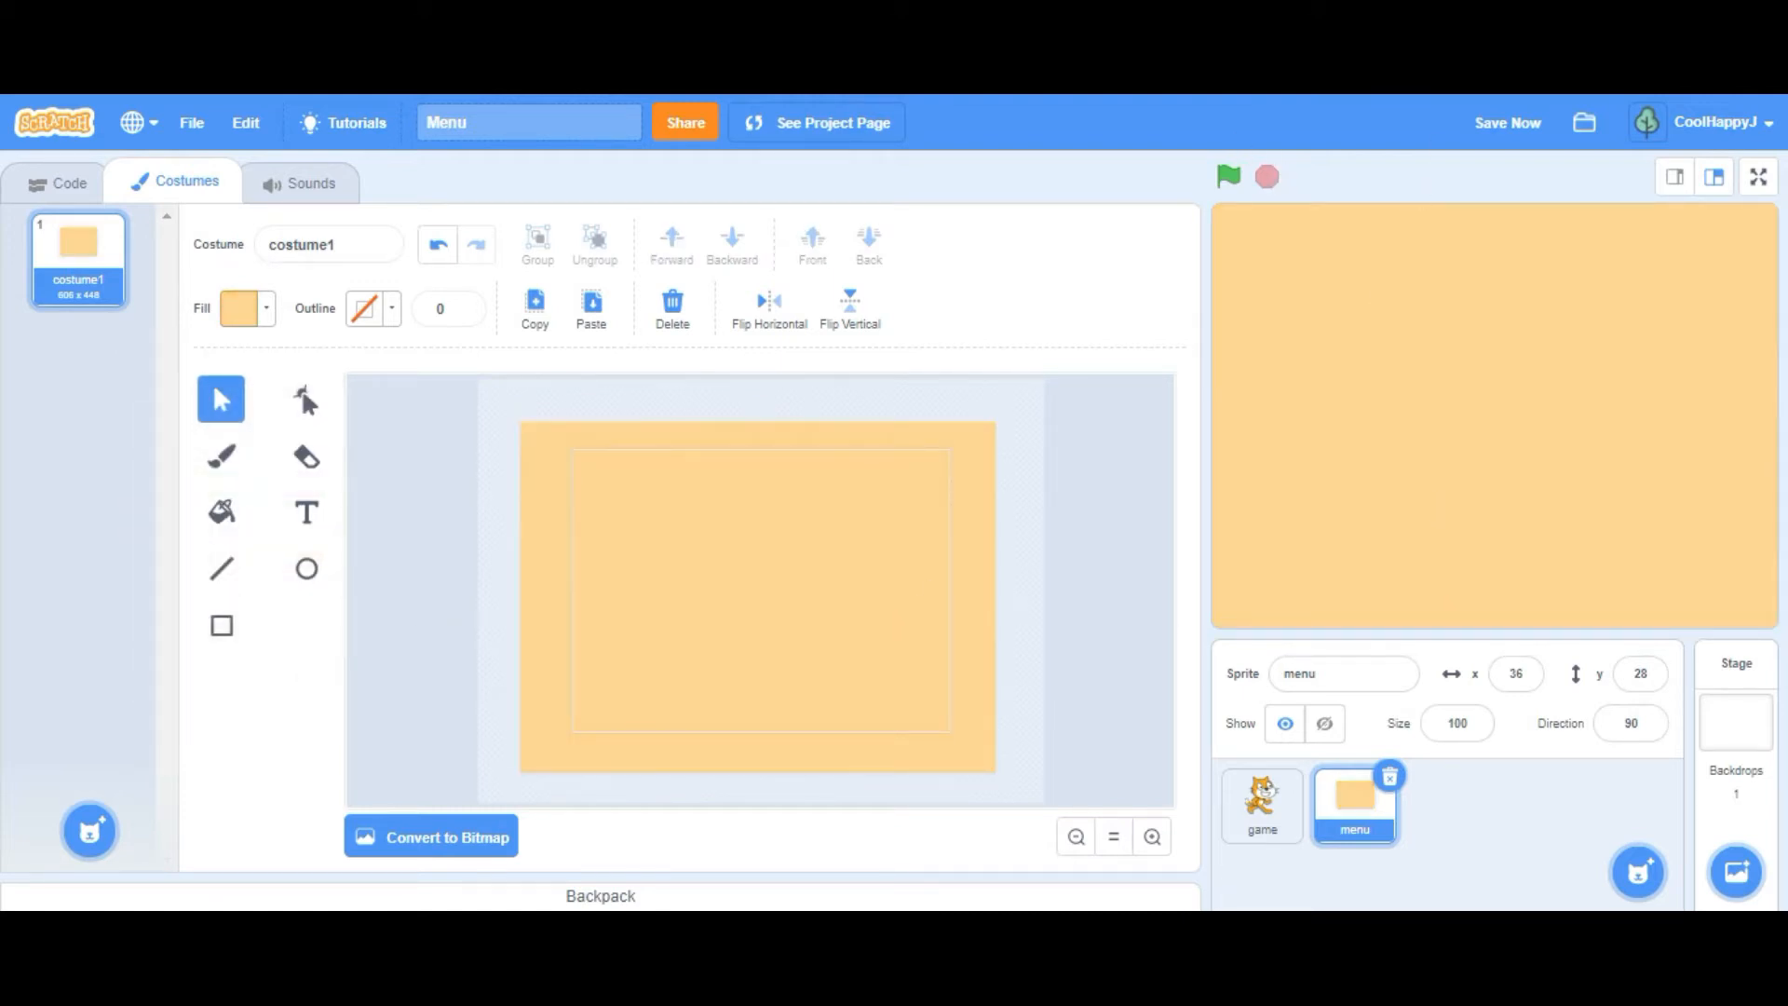
- Add a My Game title text to the menu costume
left_click(306, 513)
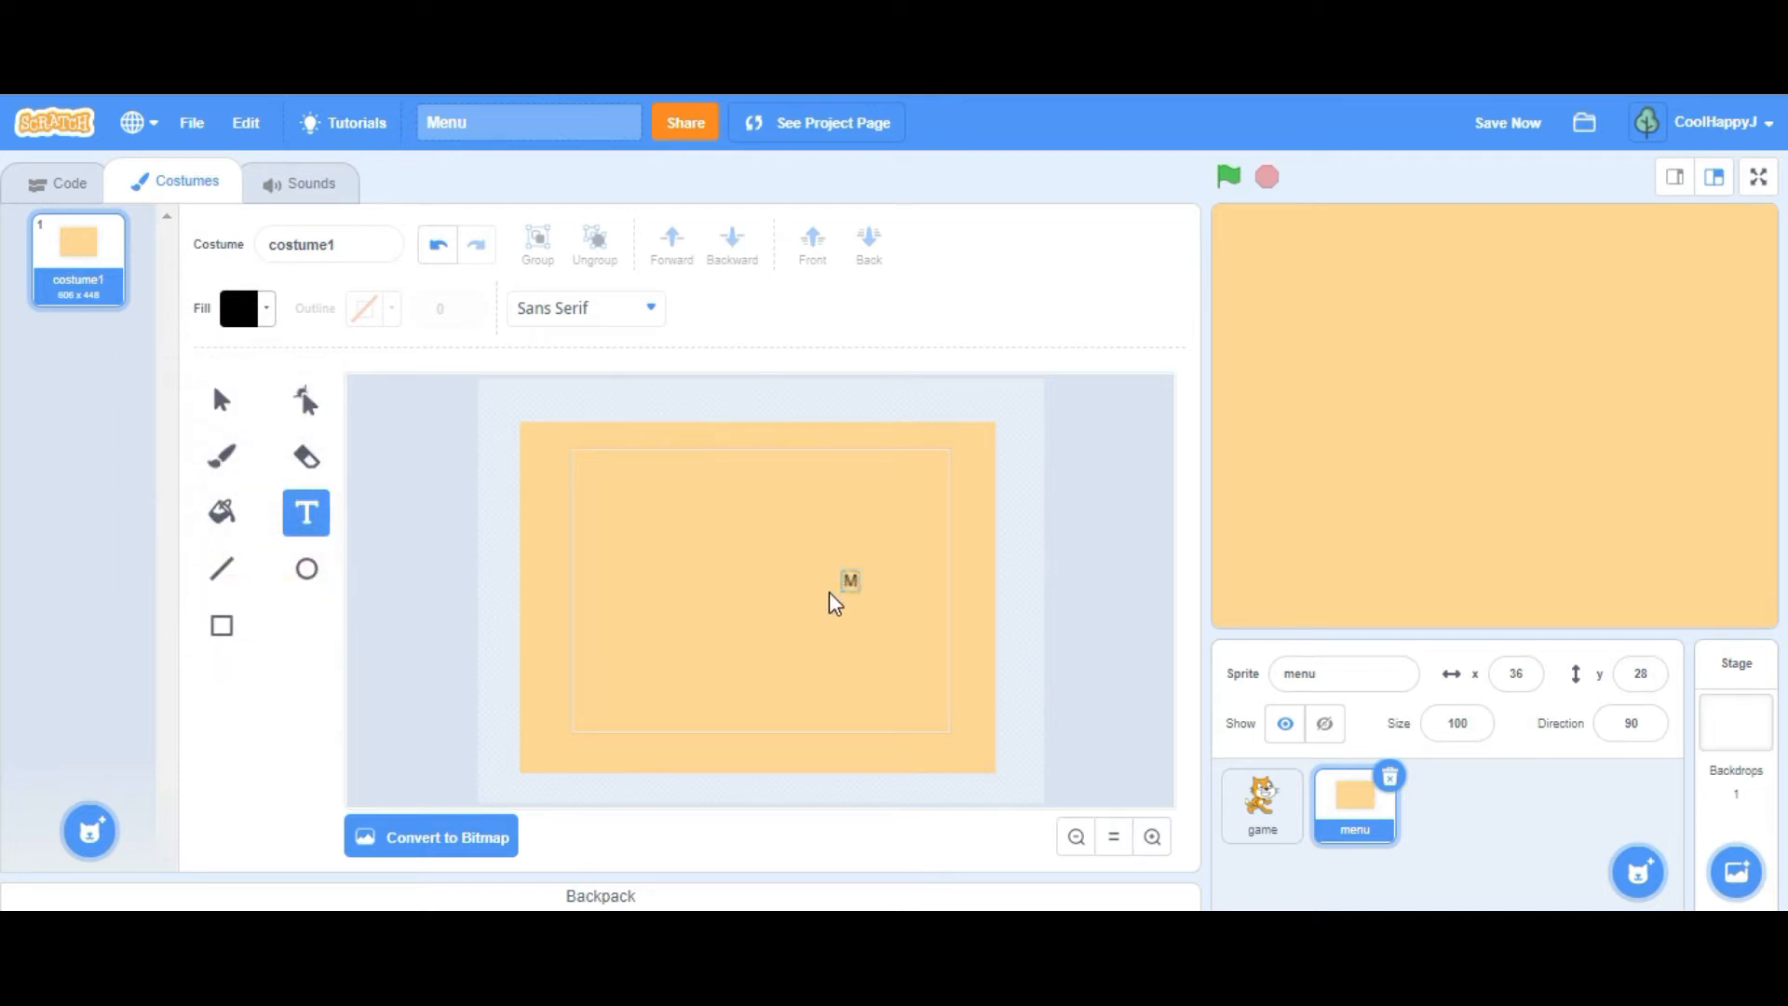
type("y Game")
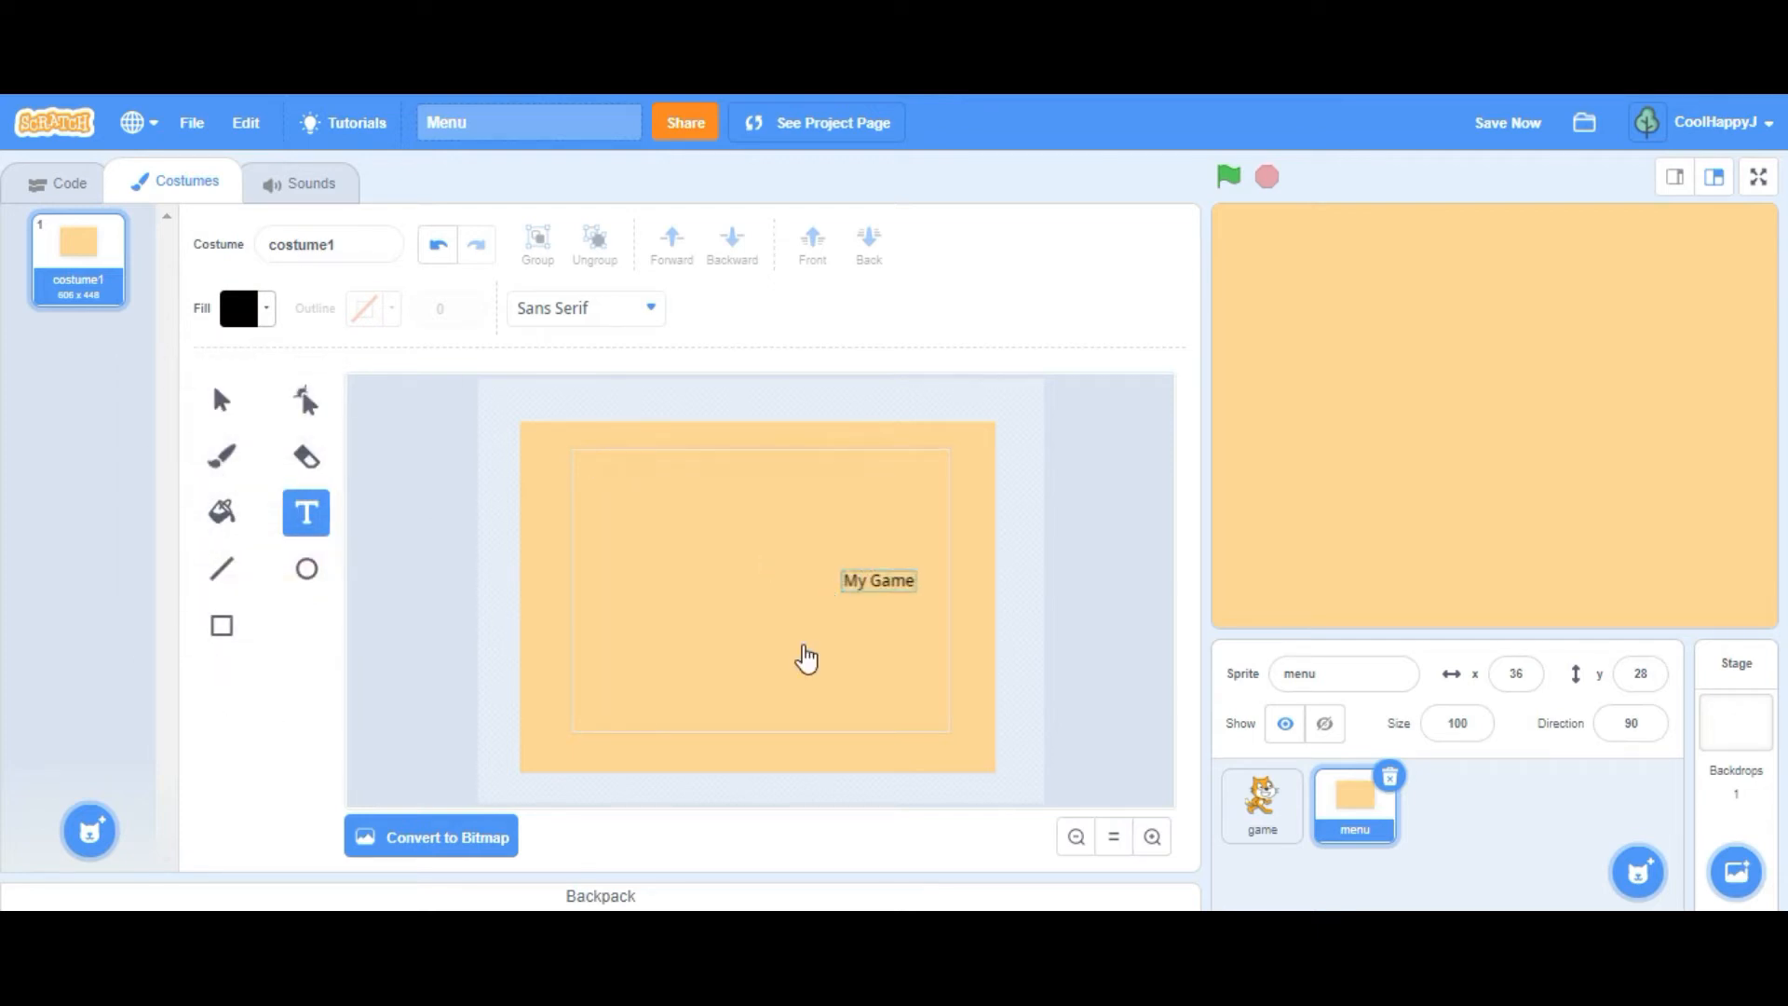
left_click(220, 399)
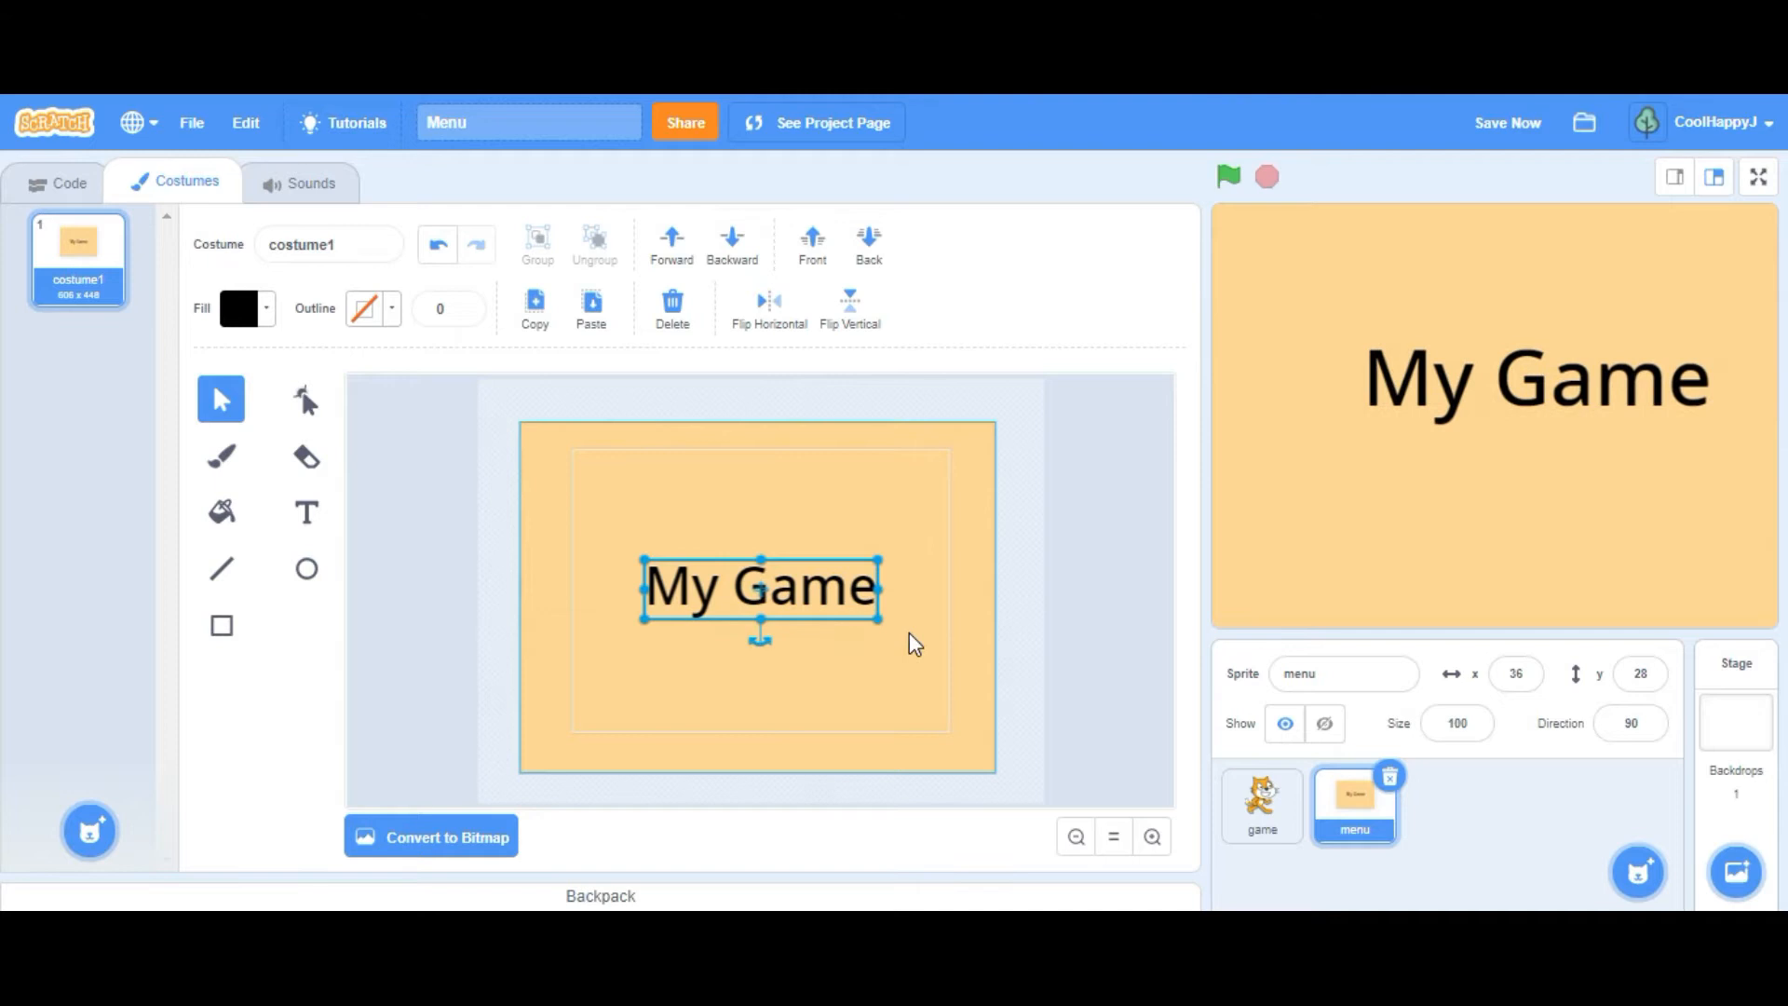
- Position the My Game title near the top of the costume
left_click_drag(760, 585, 760, 521)
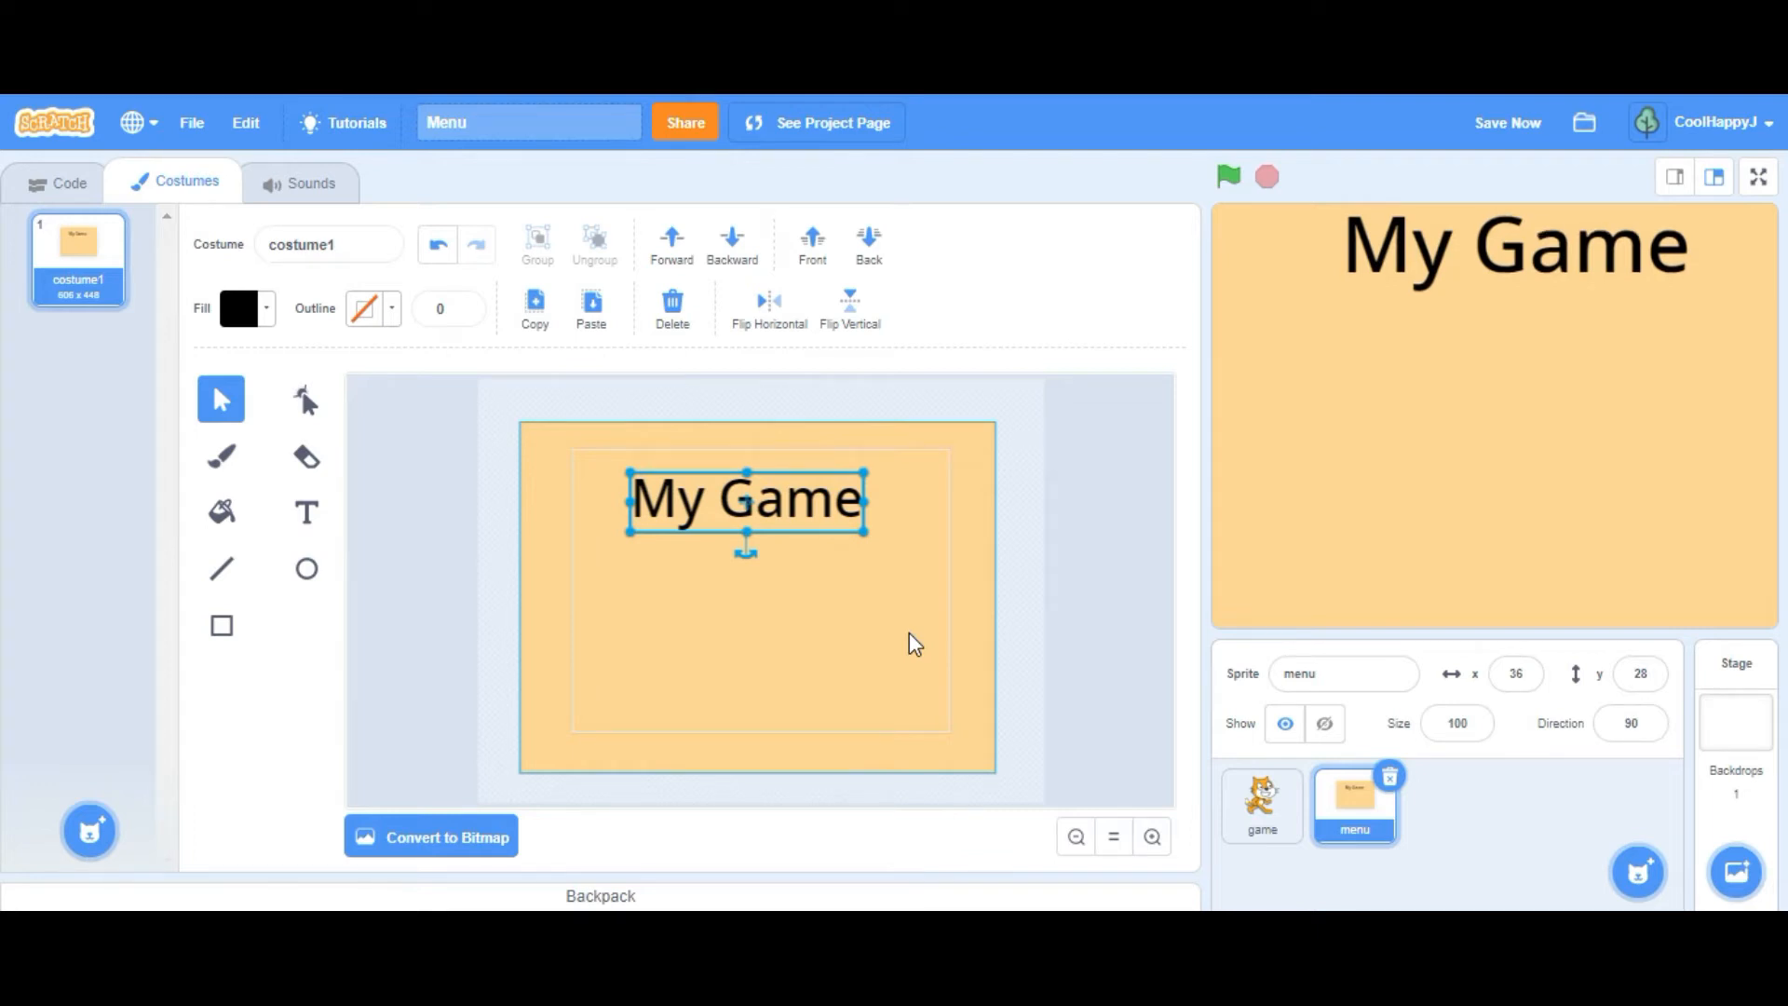
left_click_drag(745, 500, 762, 598)
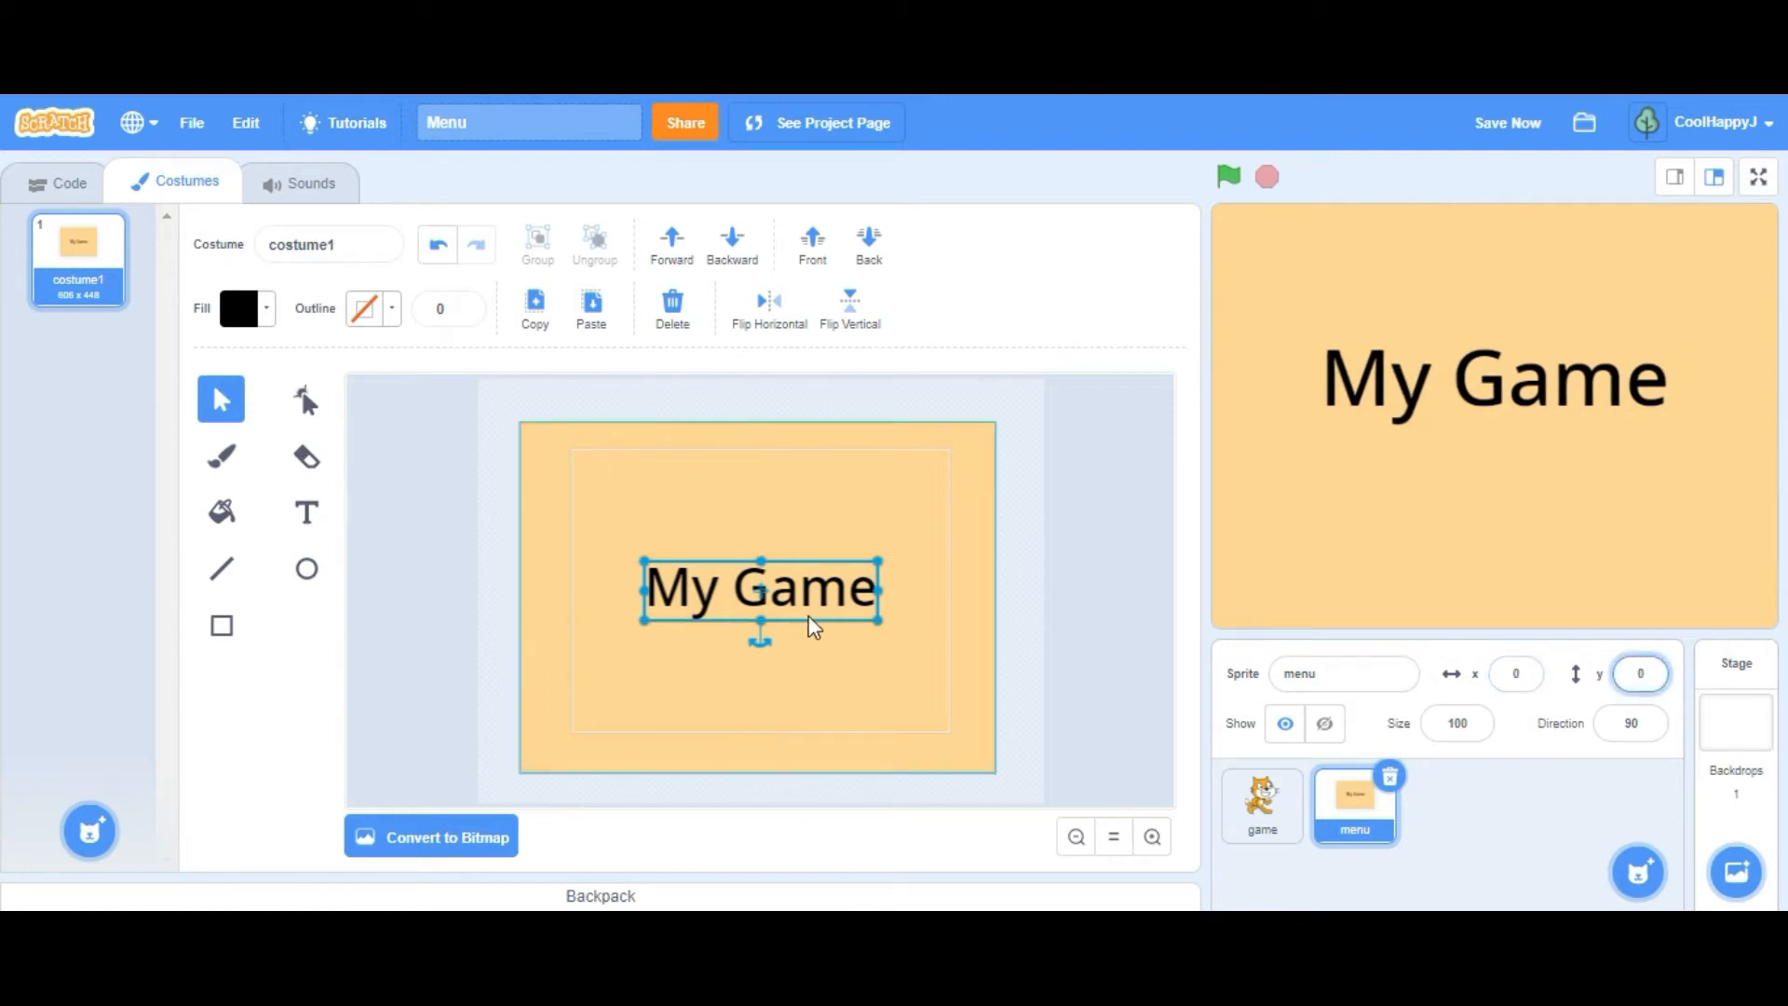
left_click_drag(758, 587, 758, 538)
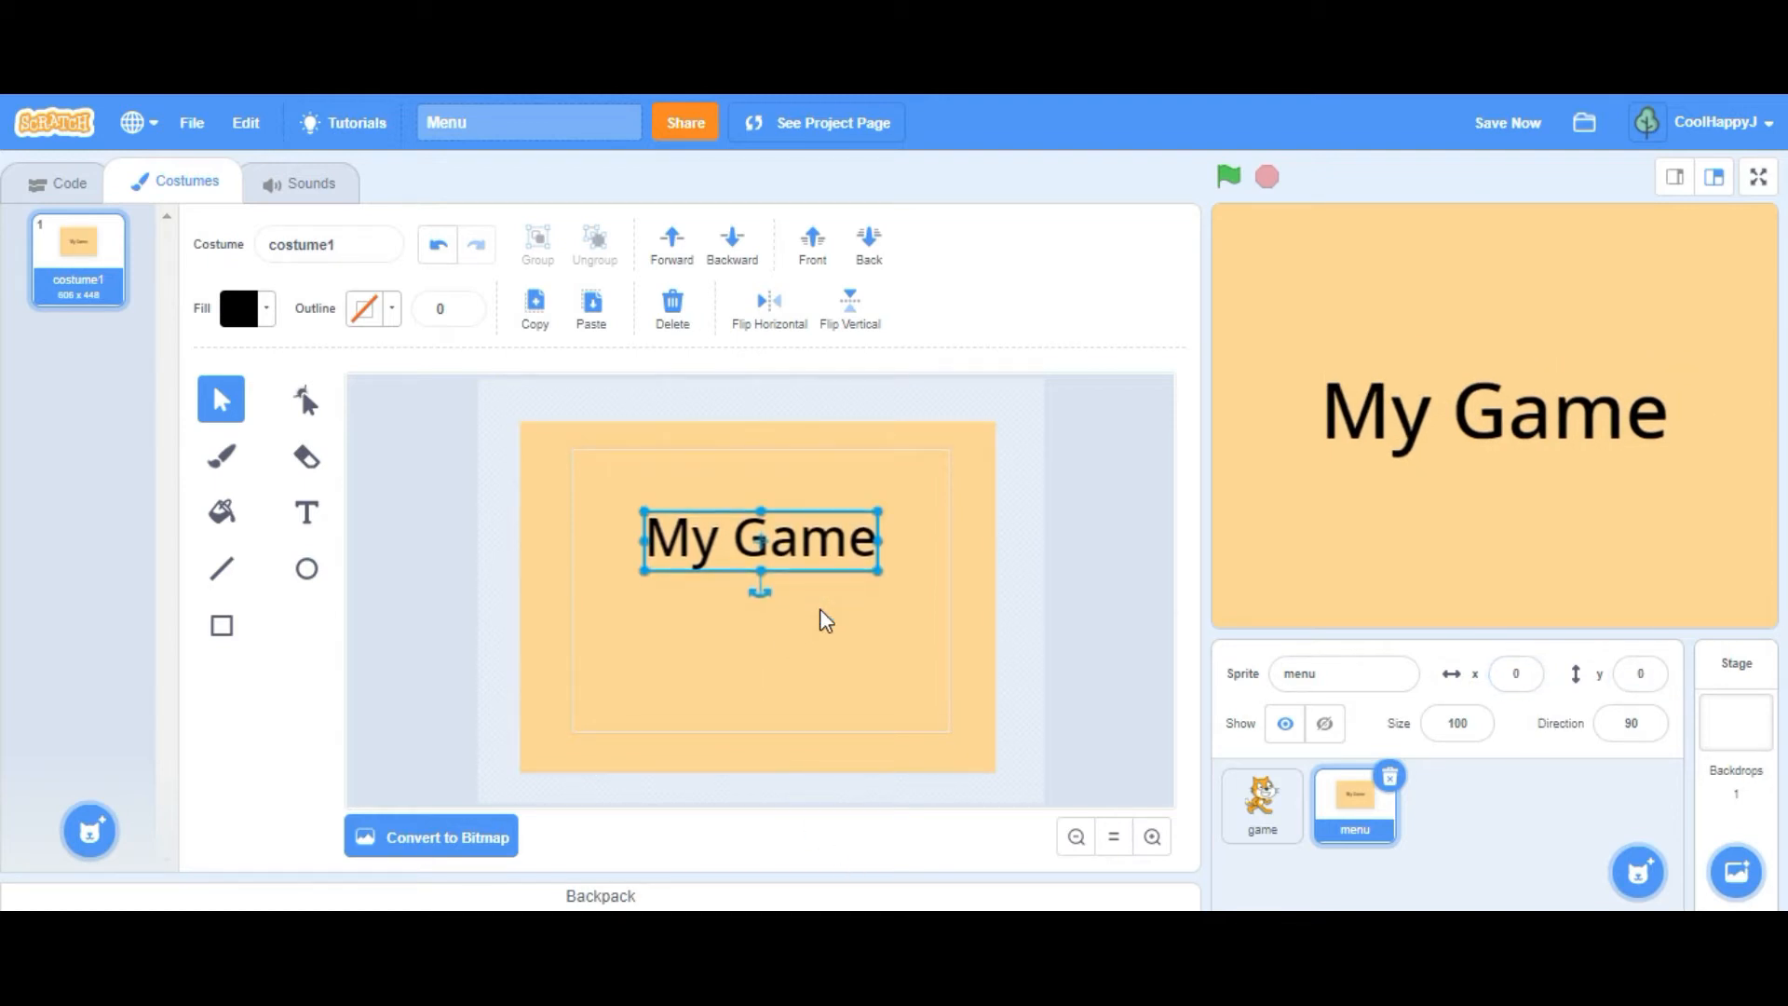
left_click_drag(758, 538, 758, 510)
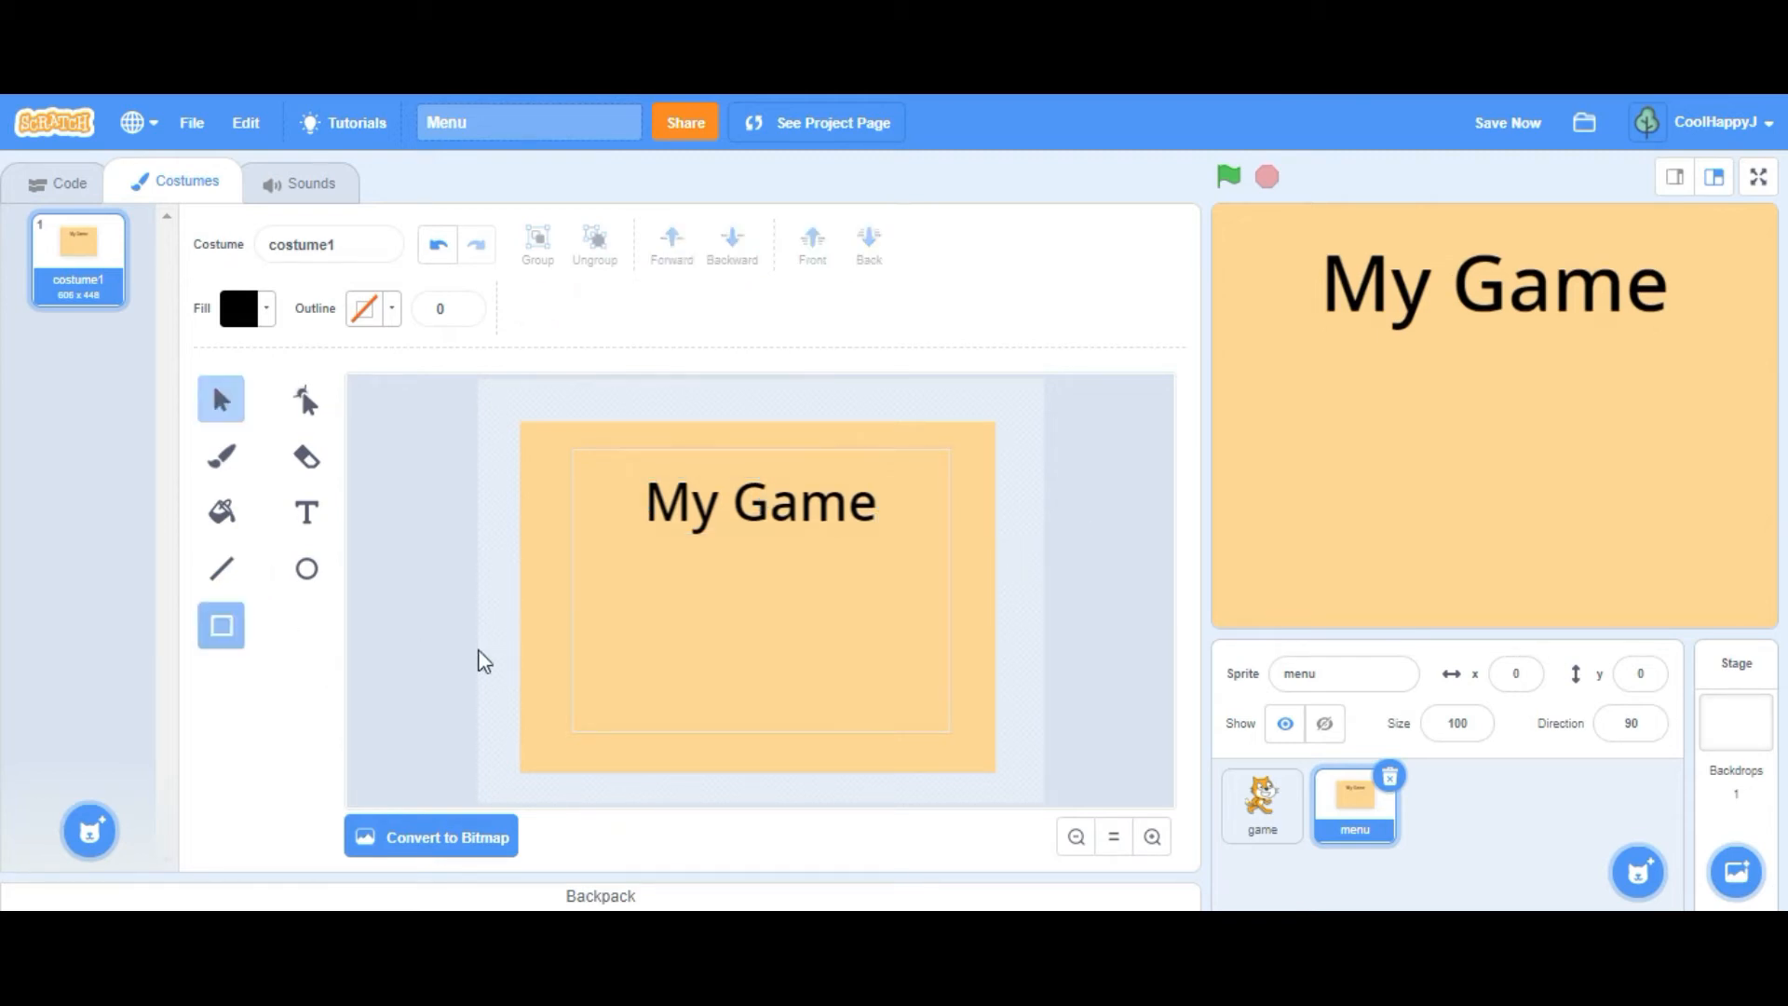
- Draw a white box below the My Game title for a button
left_click(244, 309)
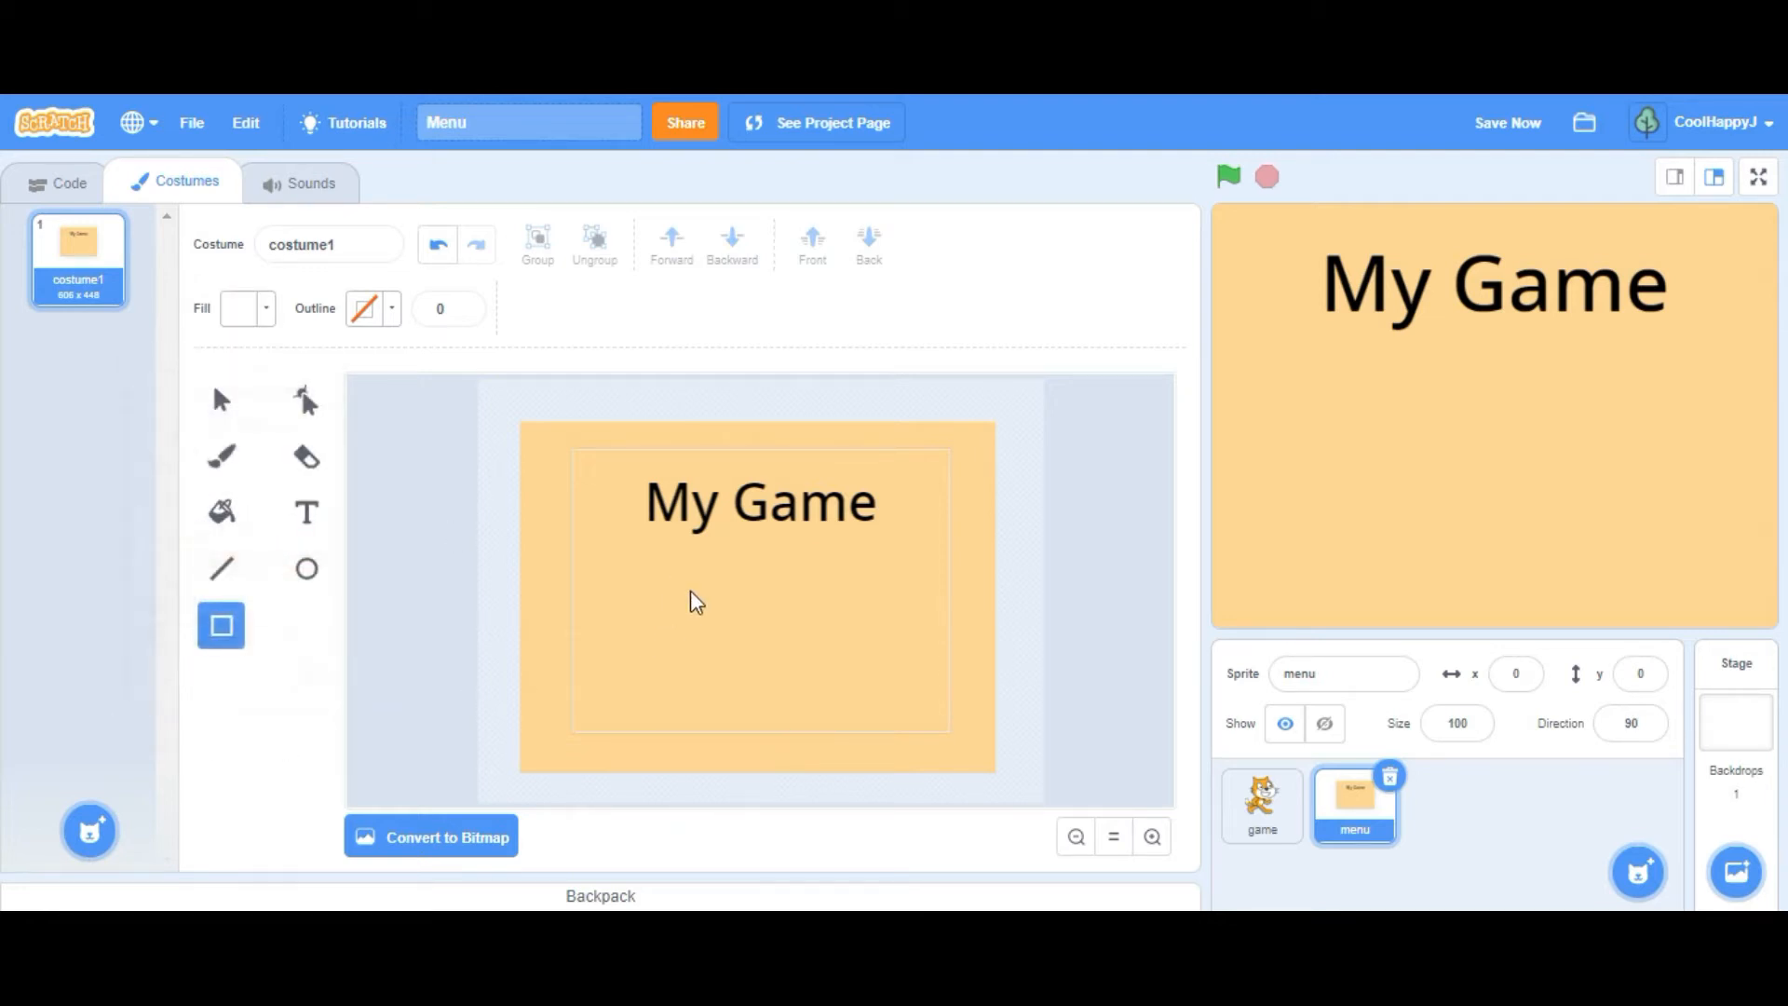
left_click_drag(667, 569, 821, 623)
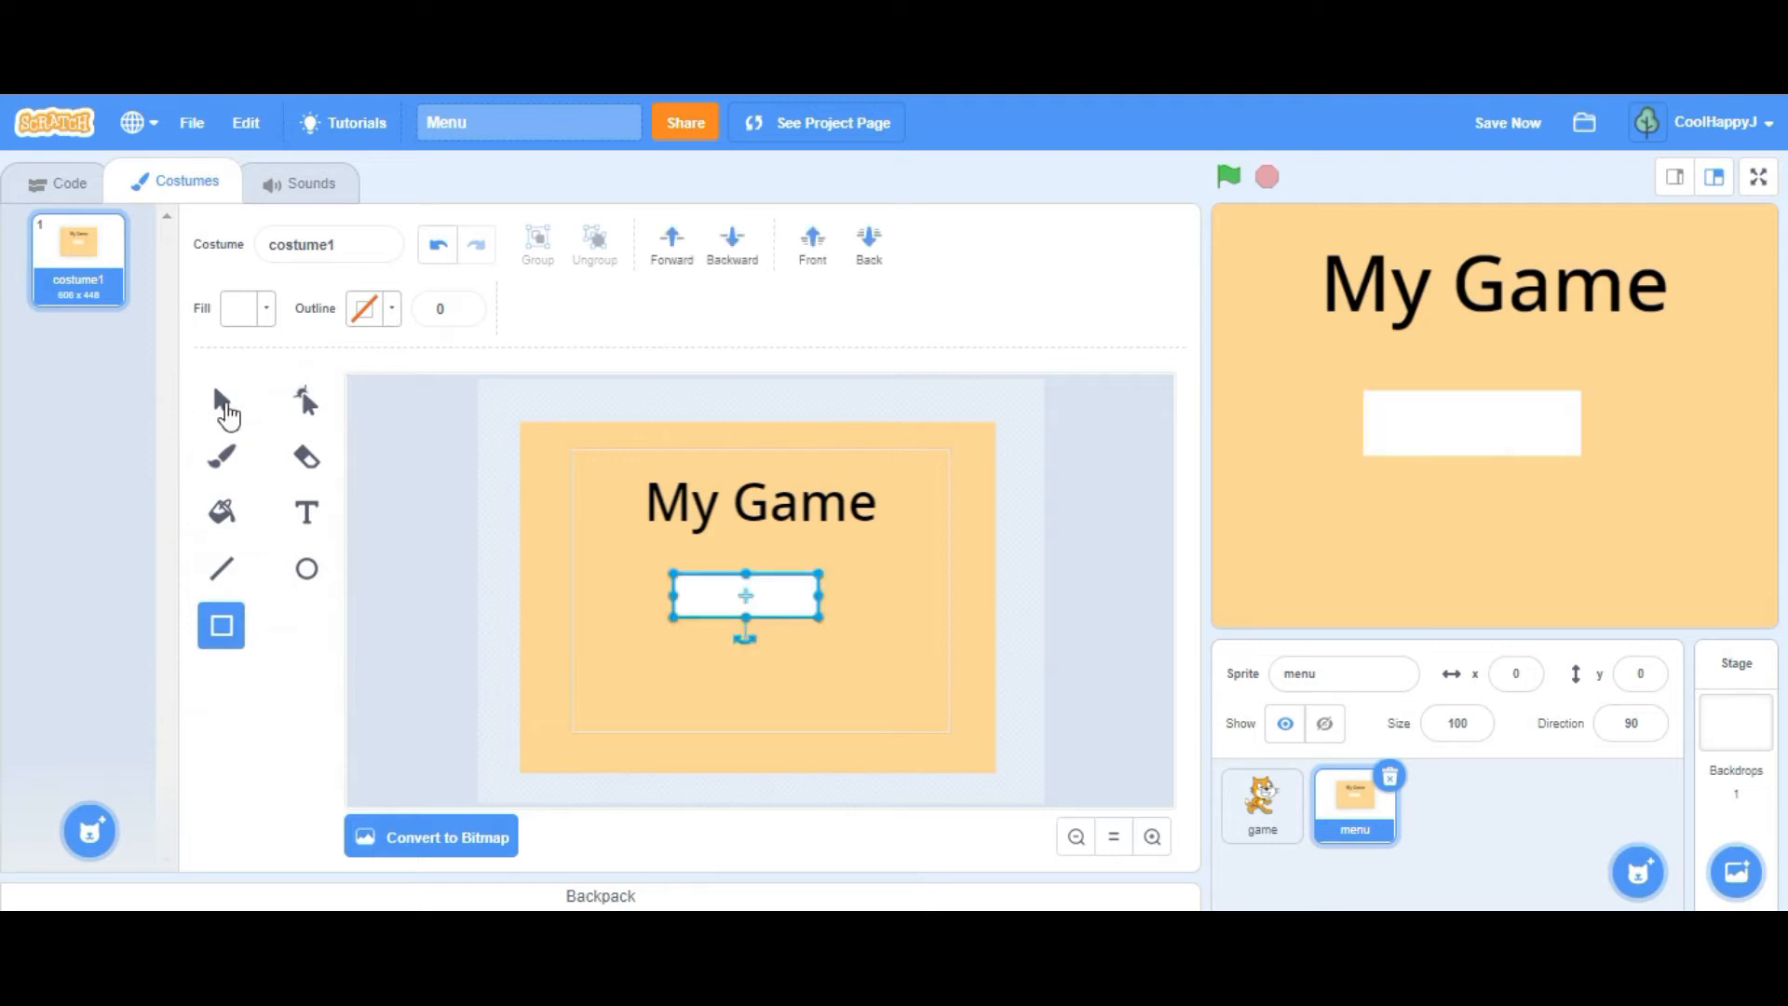
left_click(306, 514)
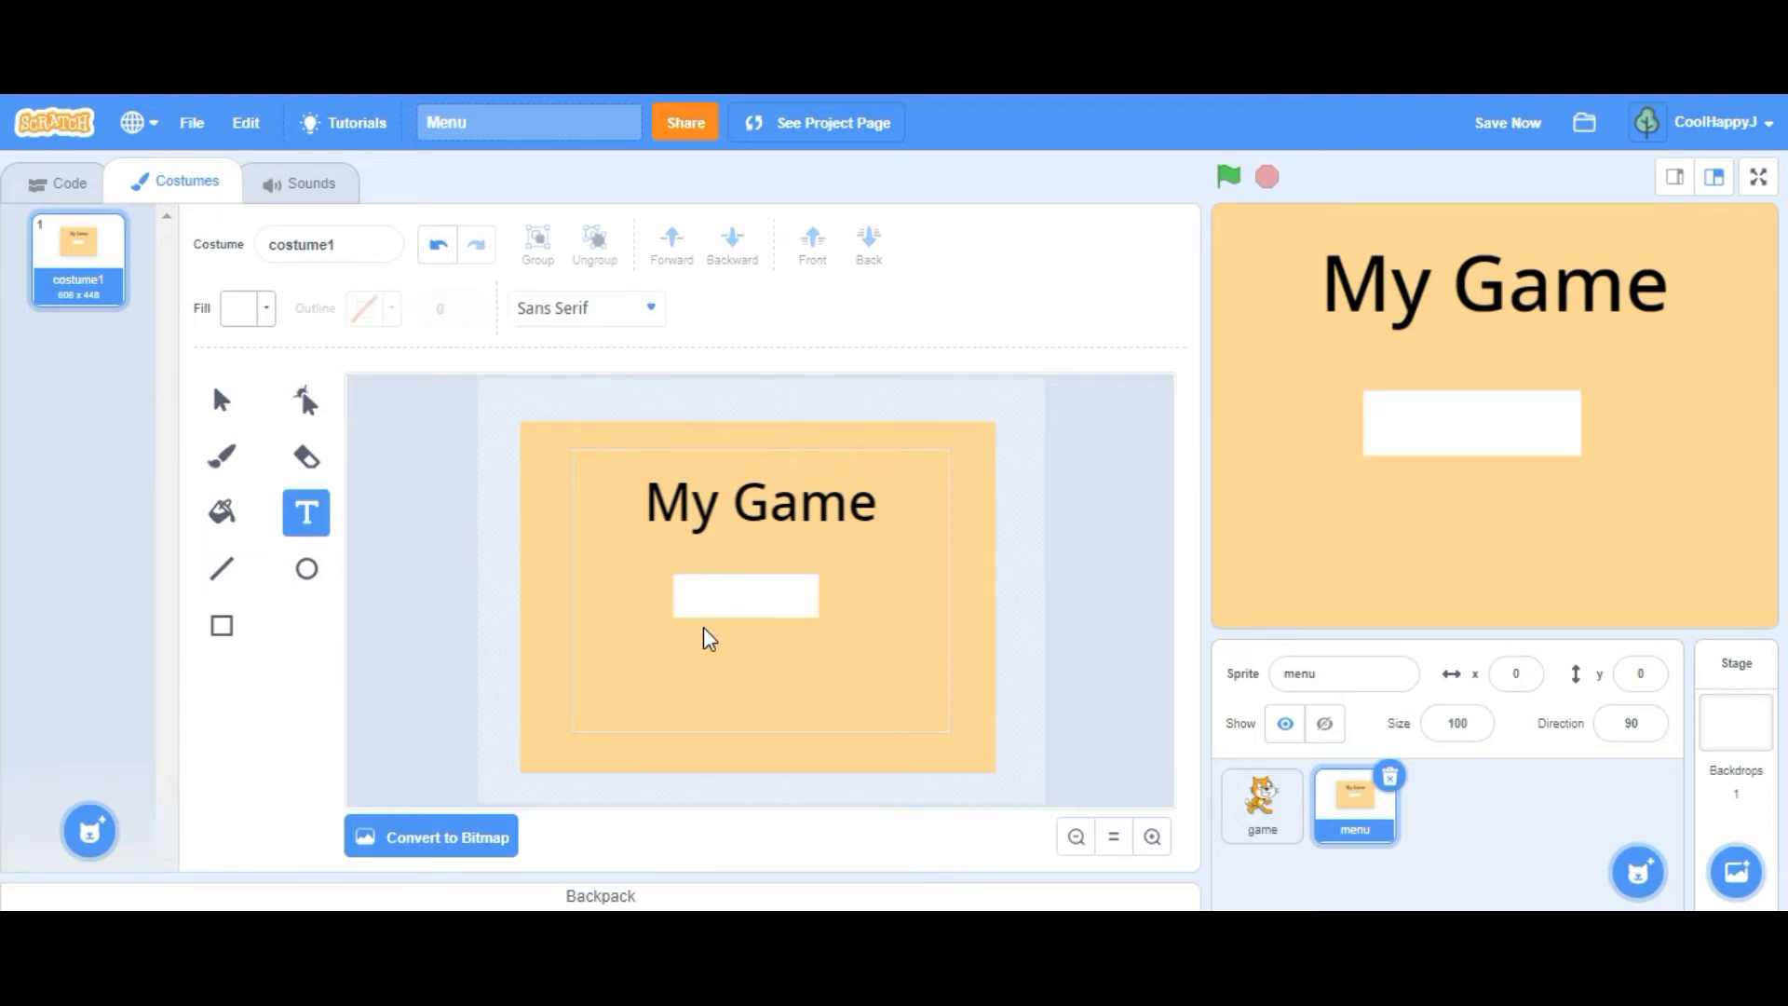
left_click(244, 309)
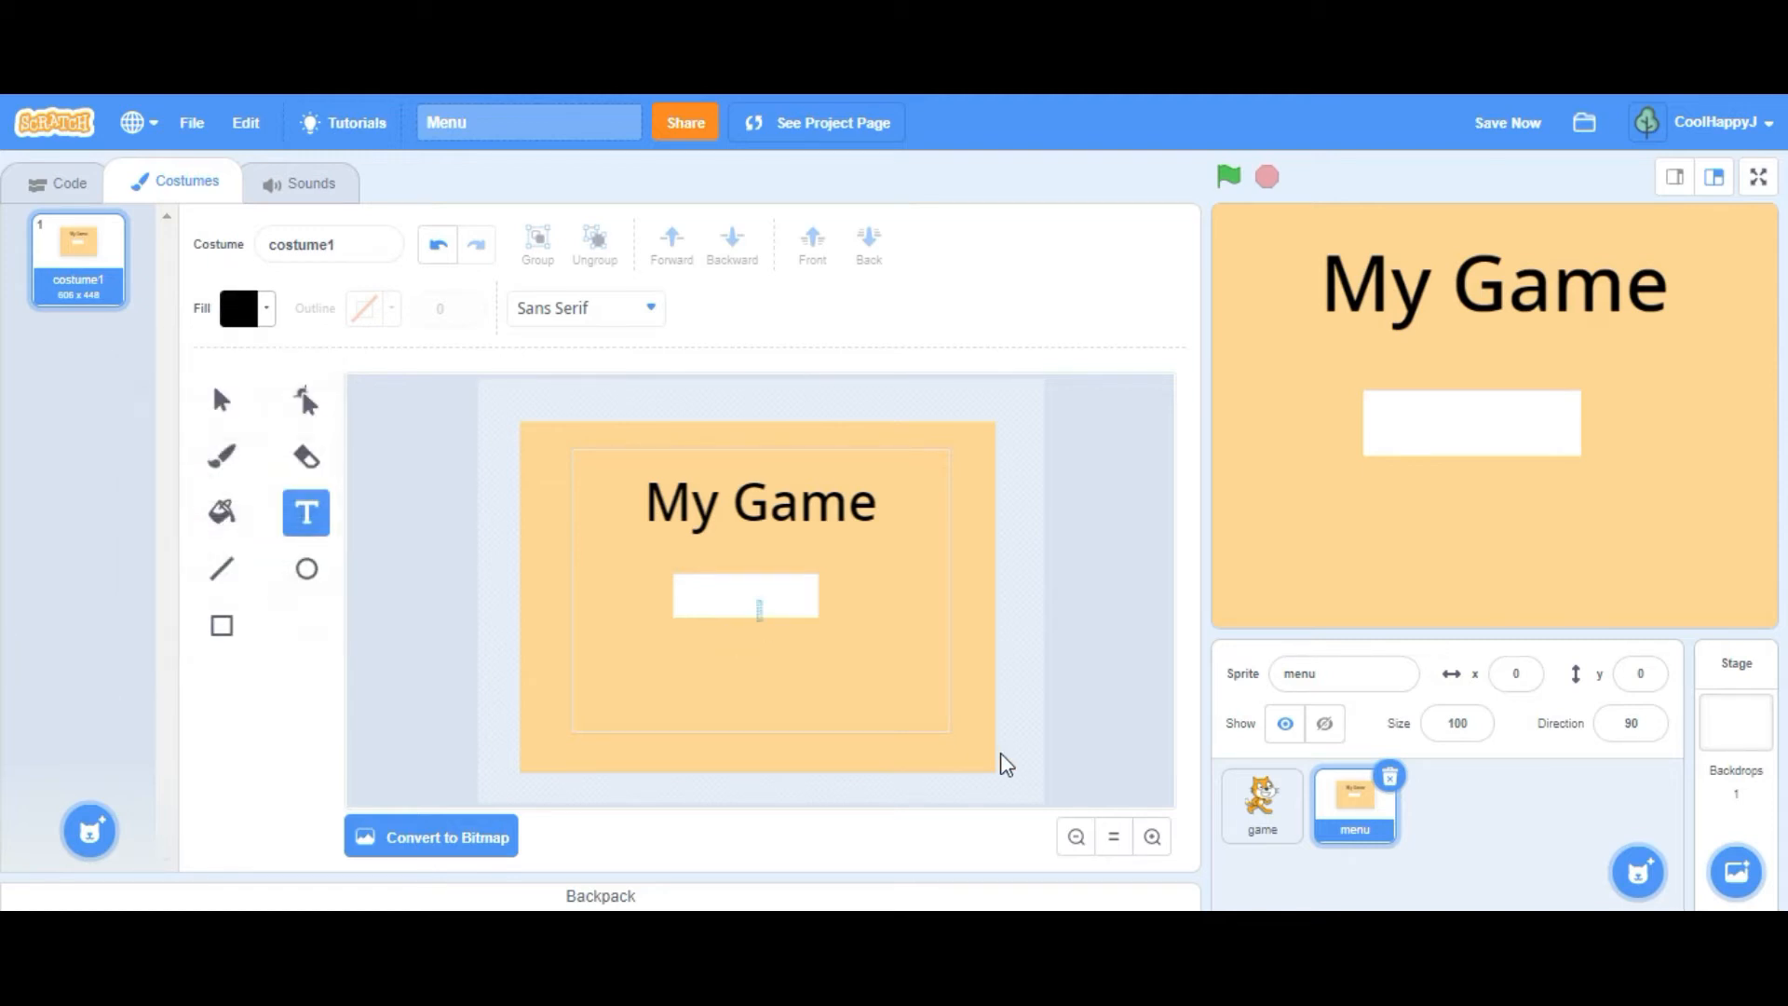
- Label the box PLAY GAME, size the button, and copy it below
type("PLAY GAME")
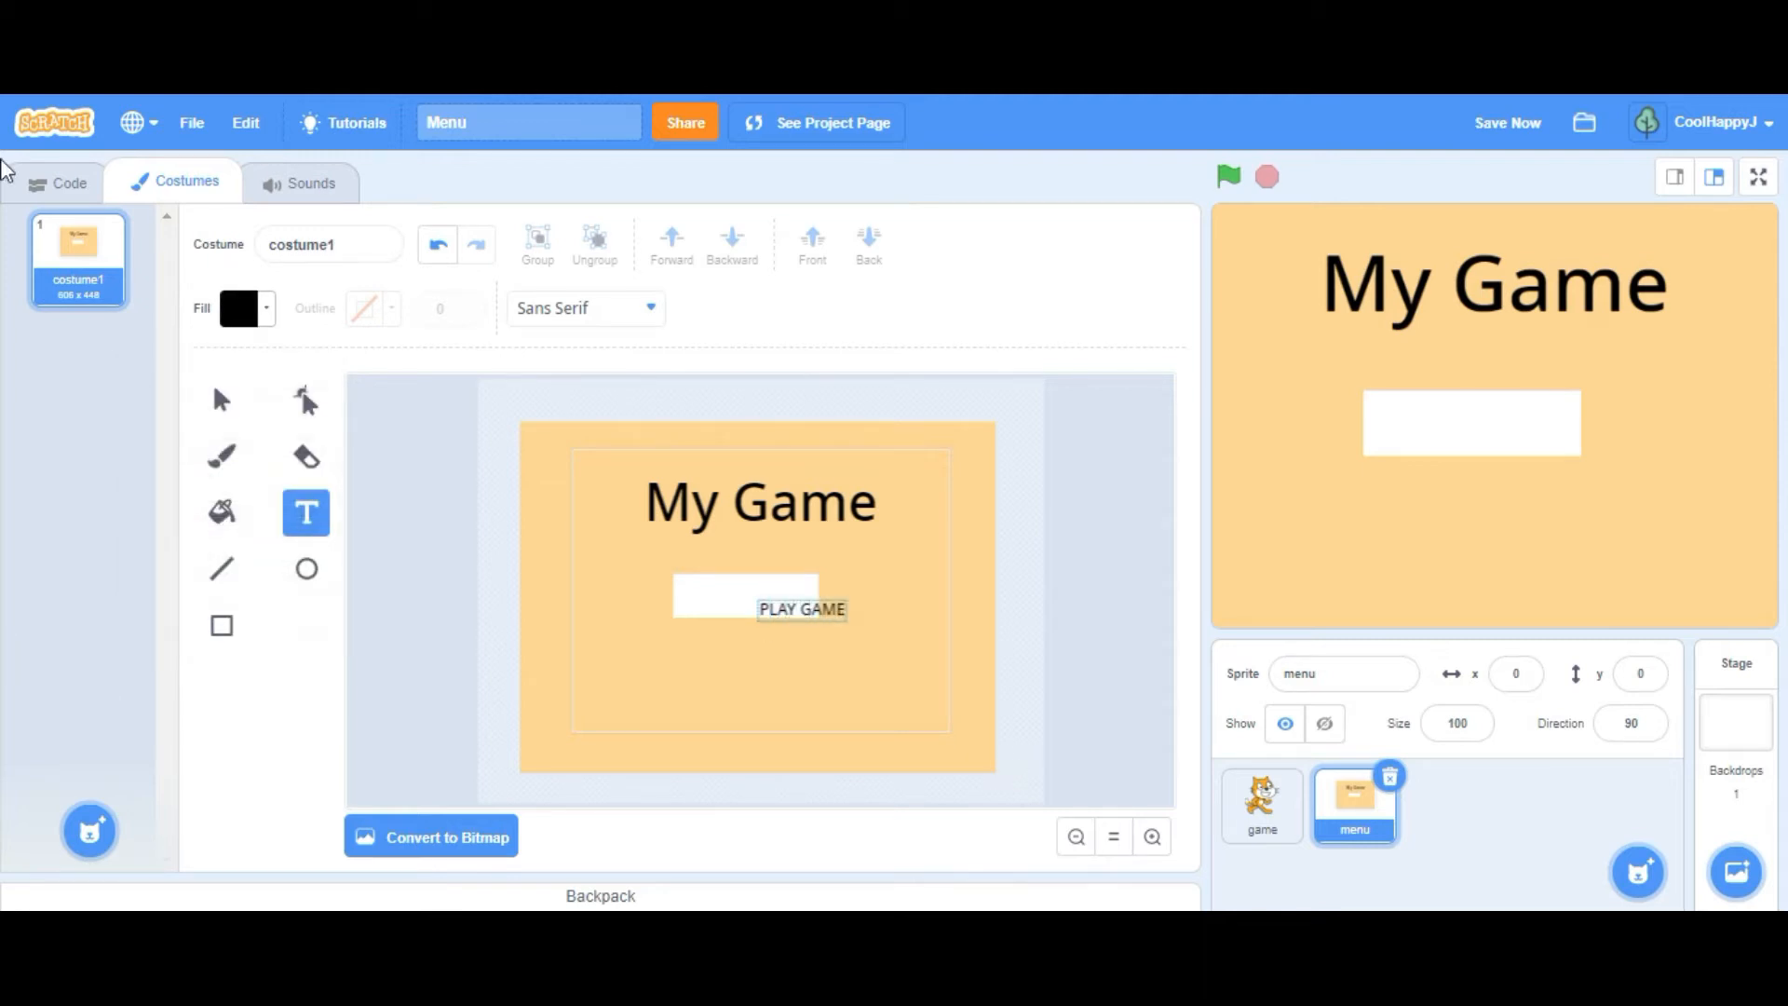
left_click(801, 607)
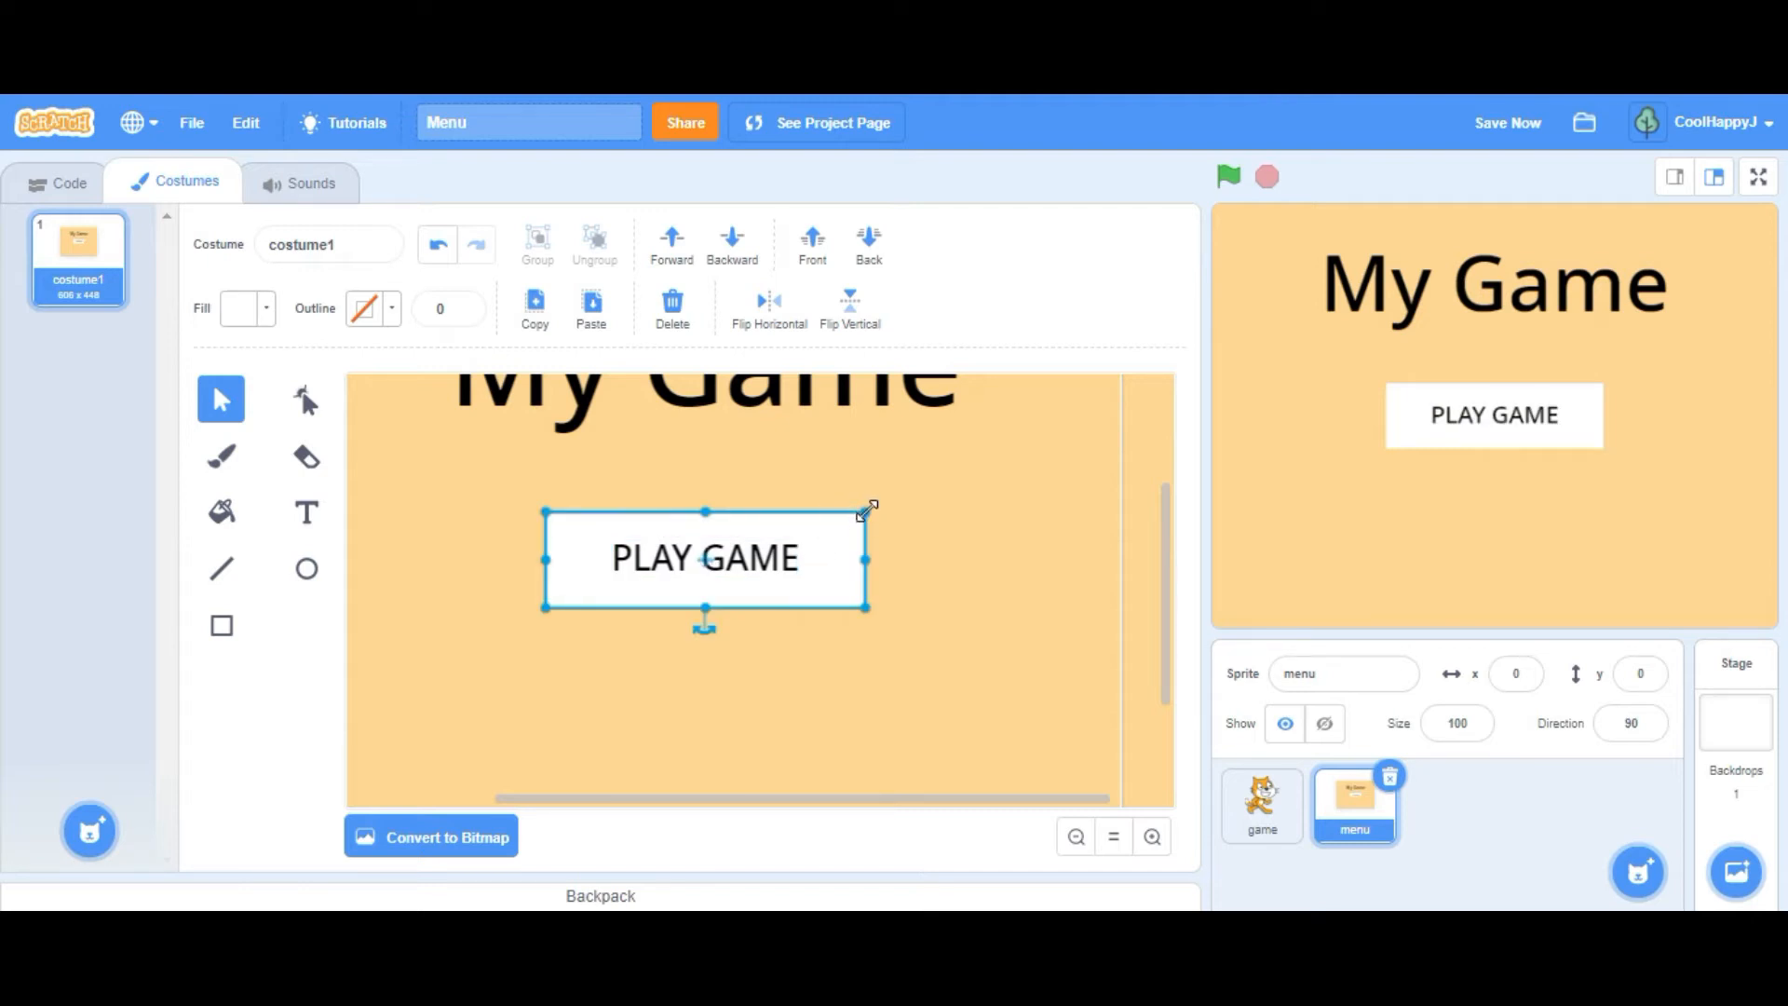
left_click_drag(872, 509, 799, 546)
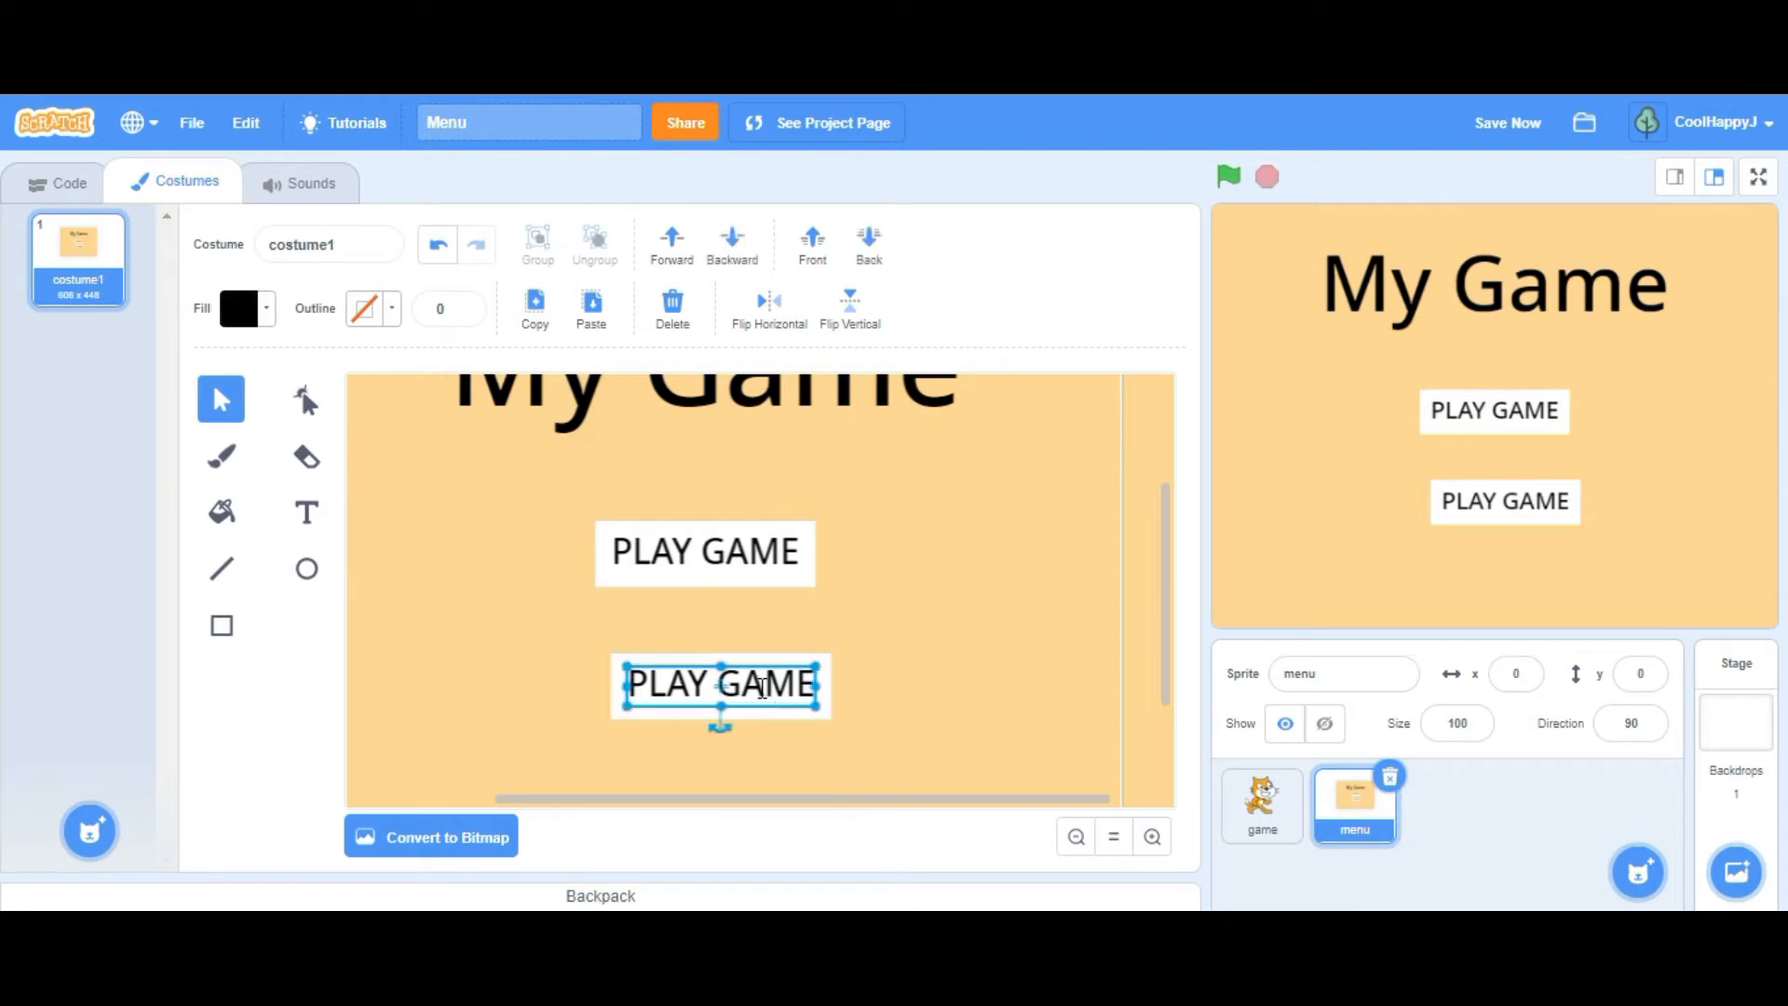
- Relabel the lower copy INFO and place it beneath PLAY GAME
left_click(305, 515)
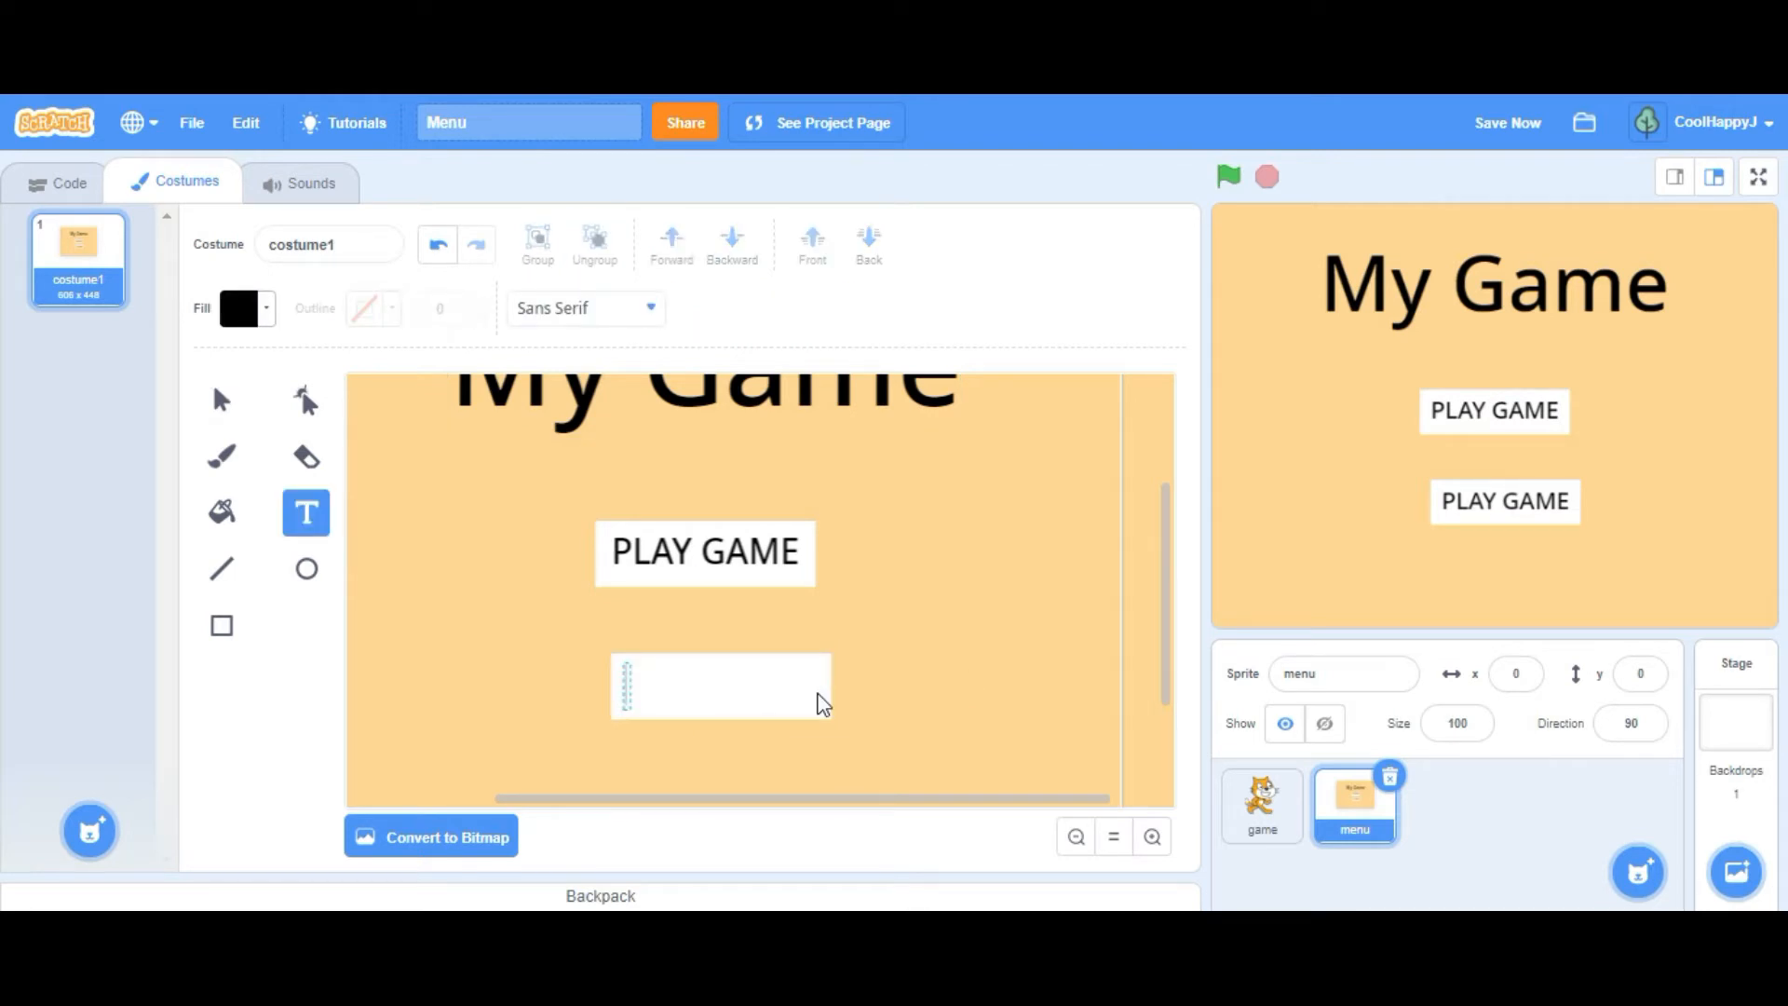
type("INFO")
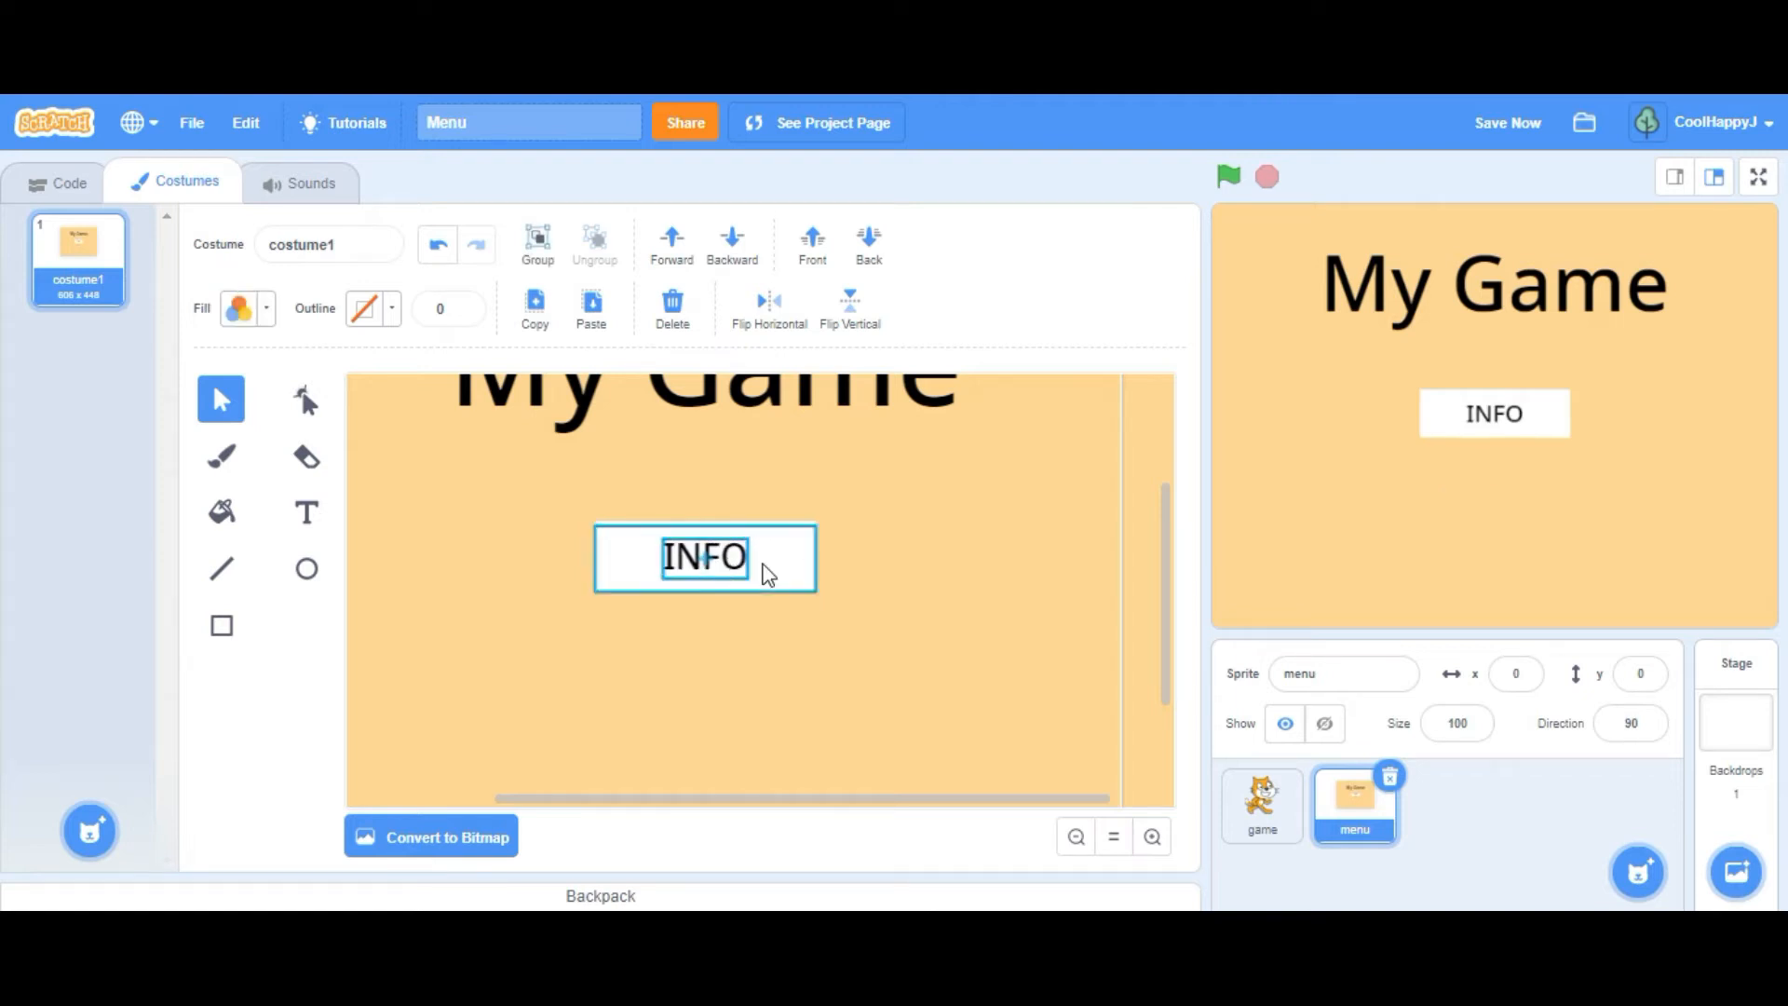
left_click(704, 559)
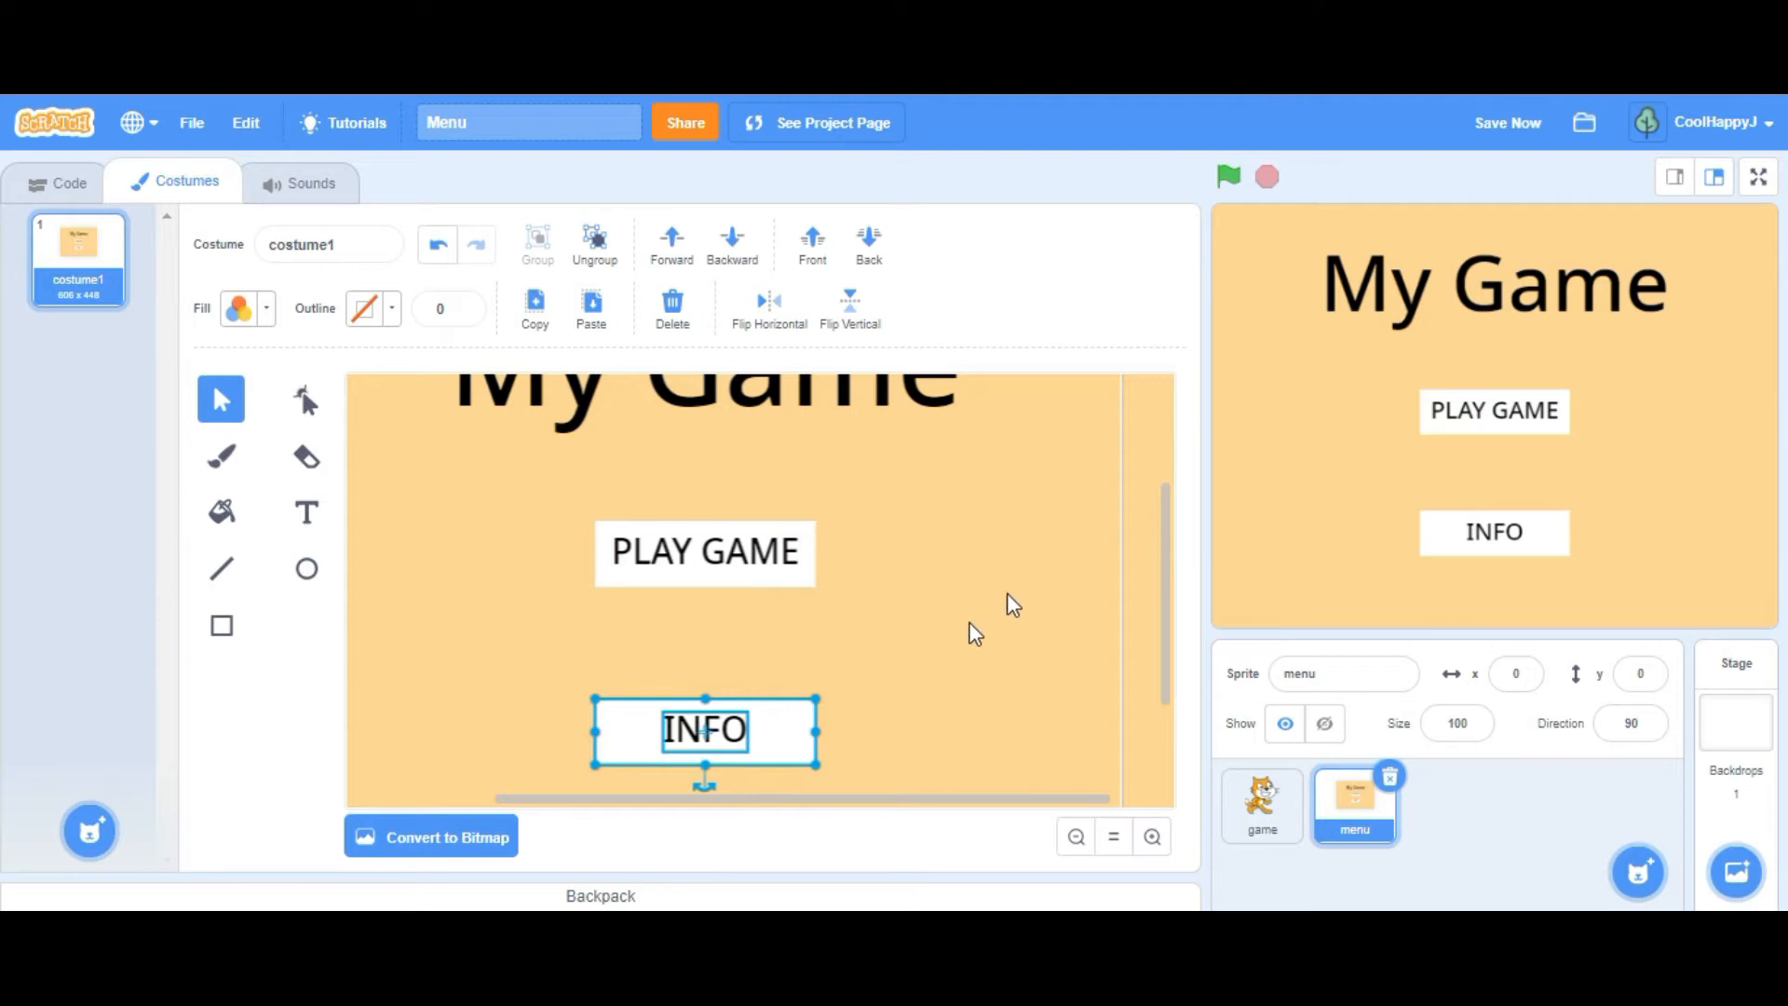
left_click(1075, 862)
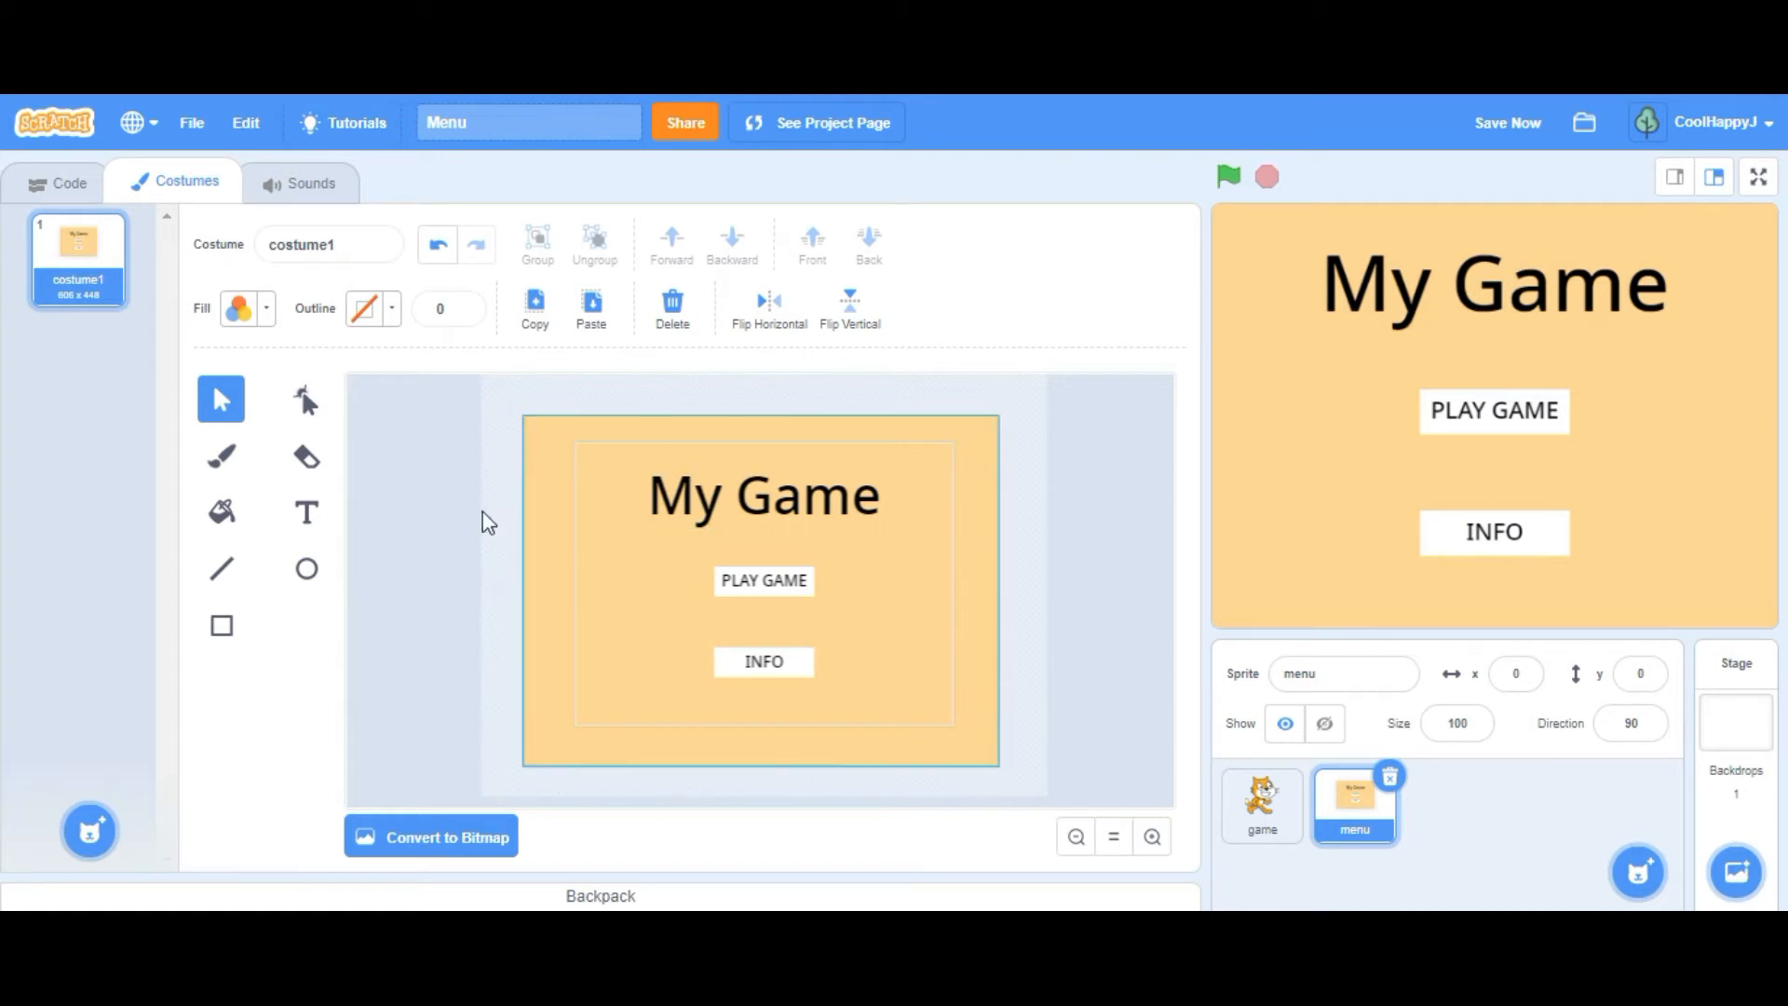
mouse_move(966, 565)
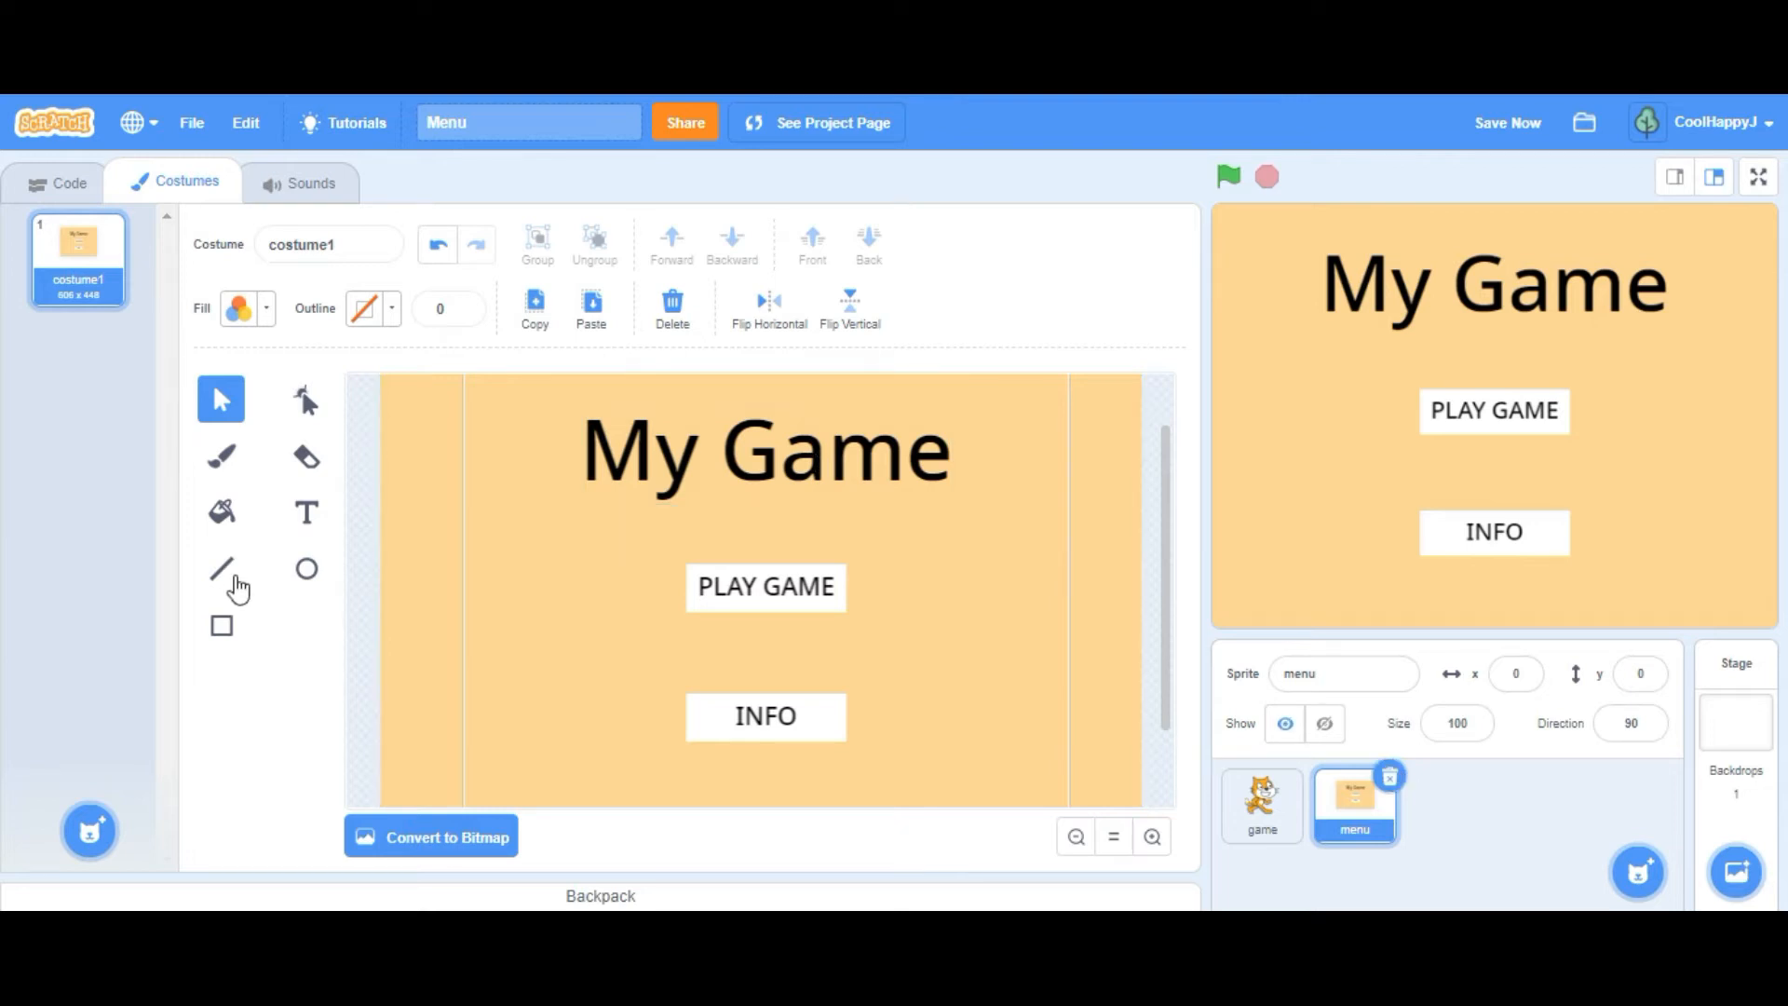
- Create a play button sprite and move the PLAY GAME button into it from the menu costume
left_click(766, 587)
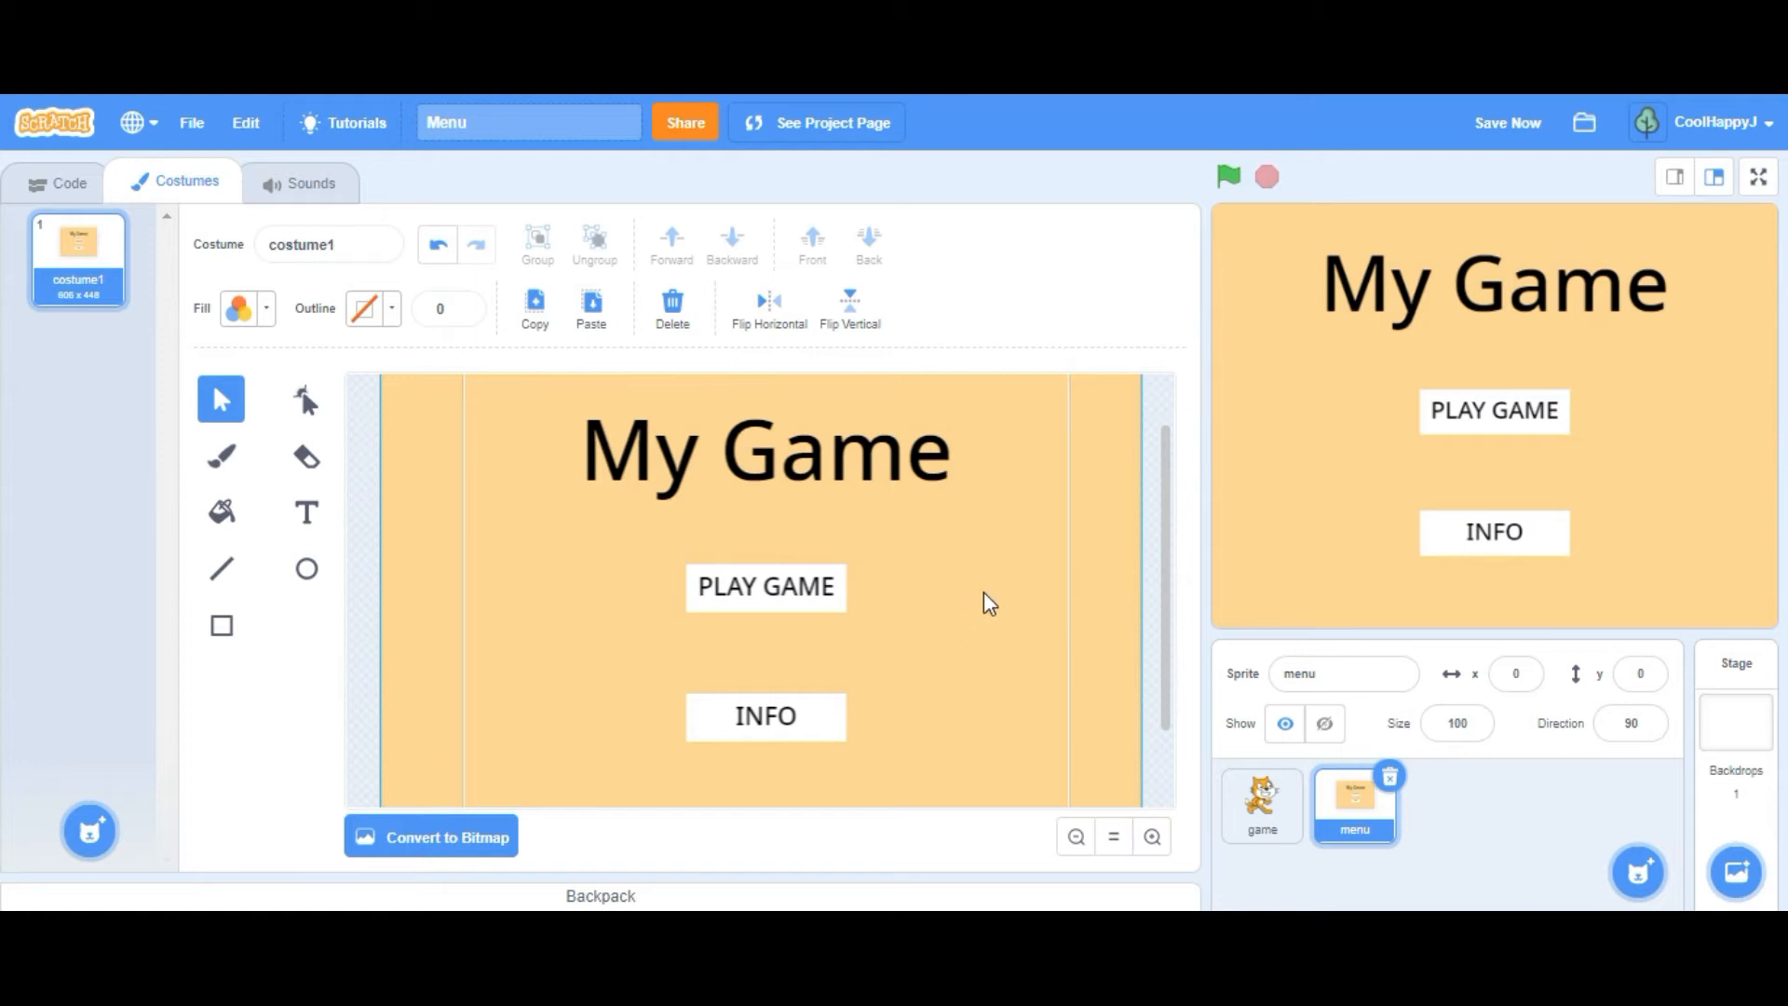
mouse_move(1639, 871)
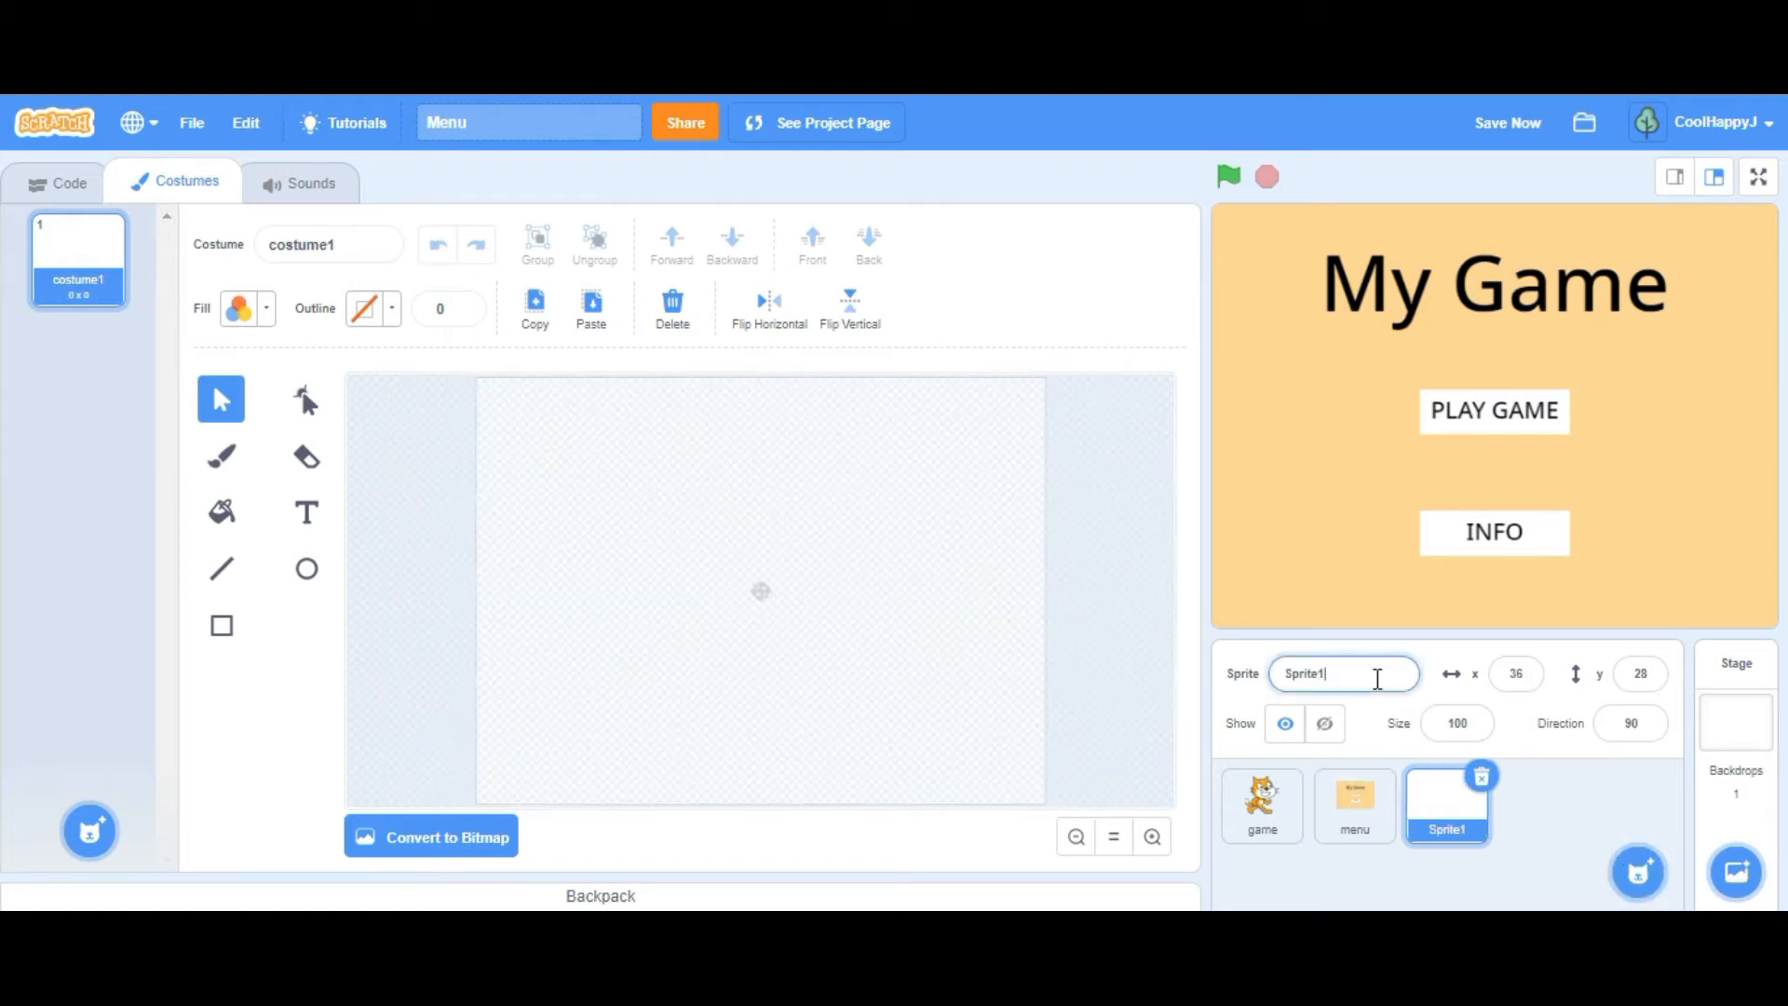
type("play button")
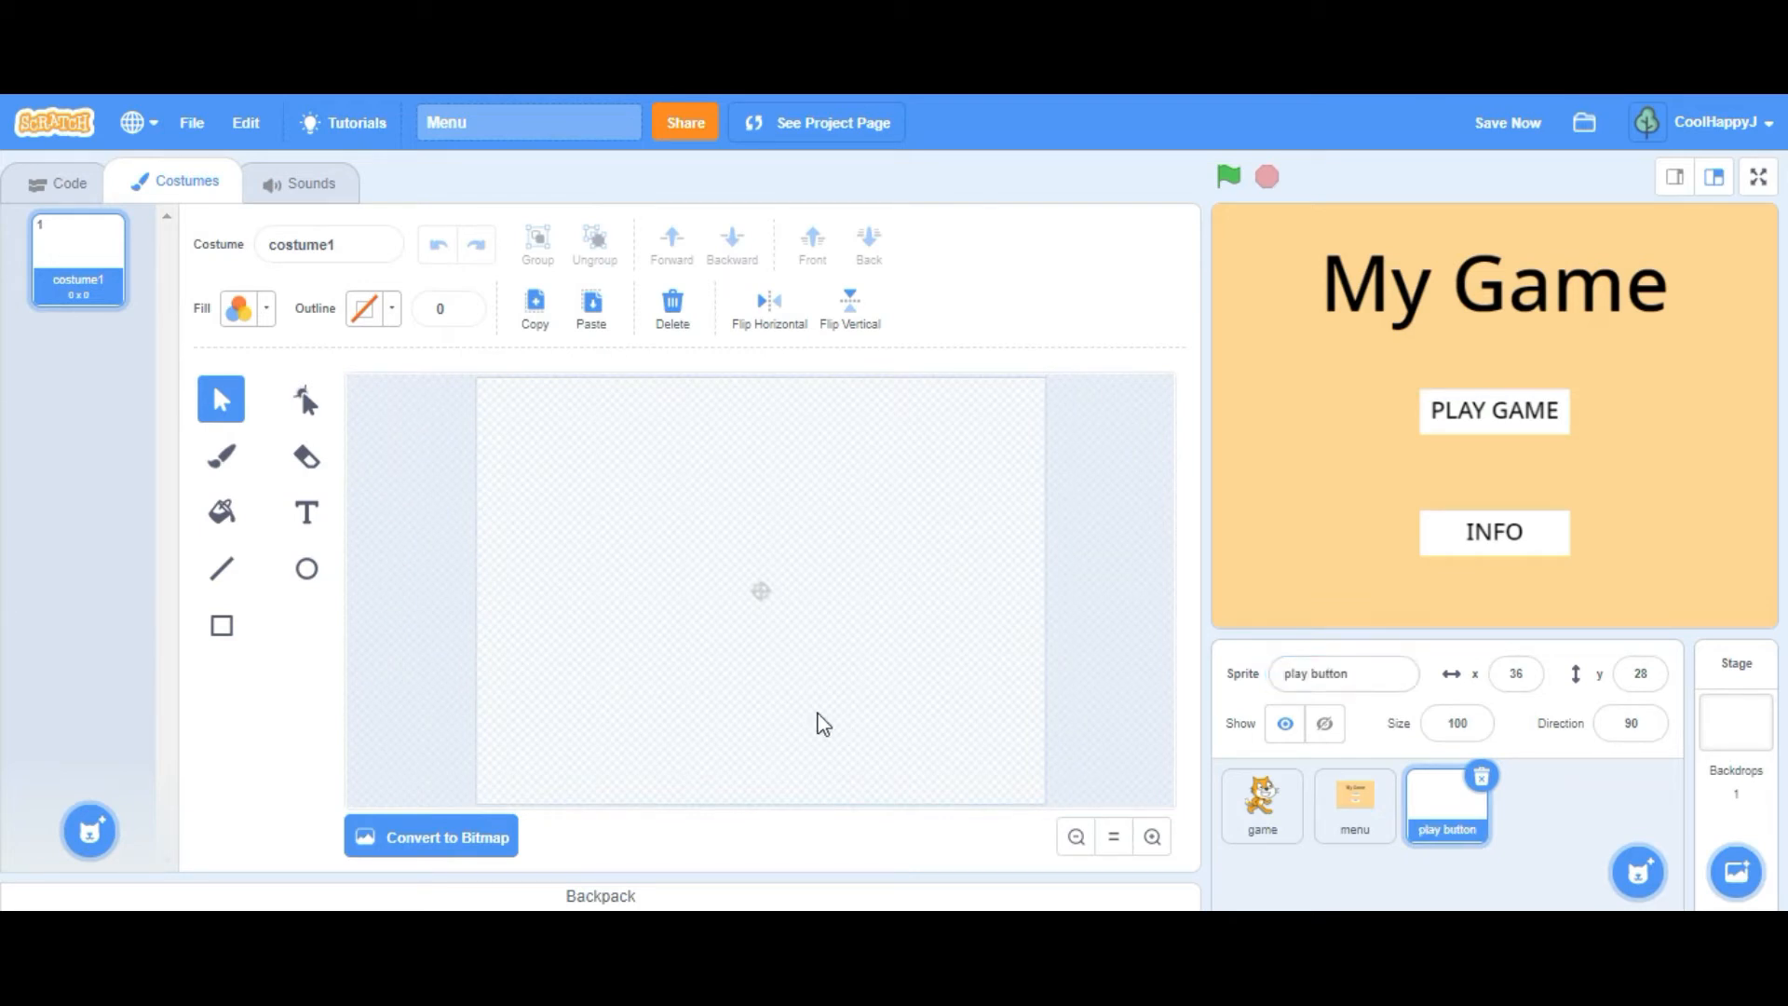
left_click(1354, 805)
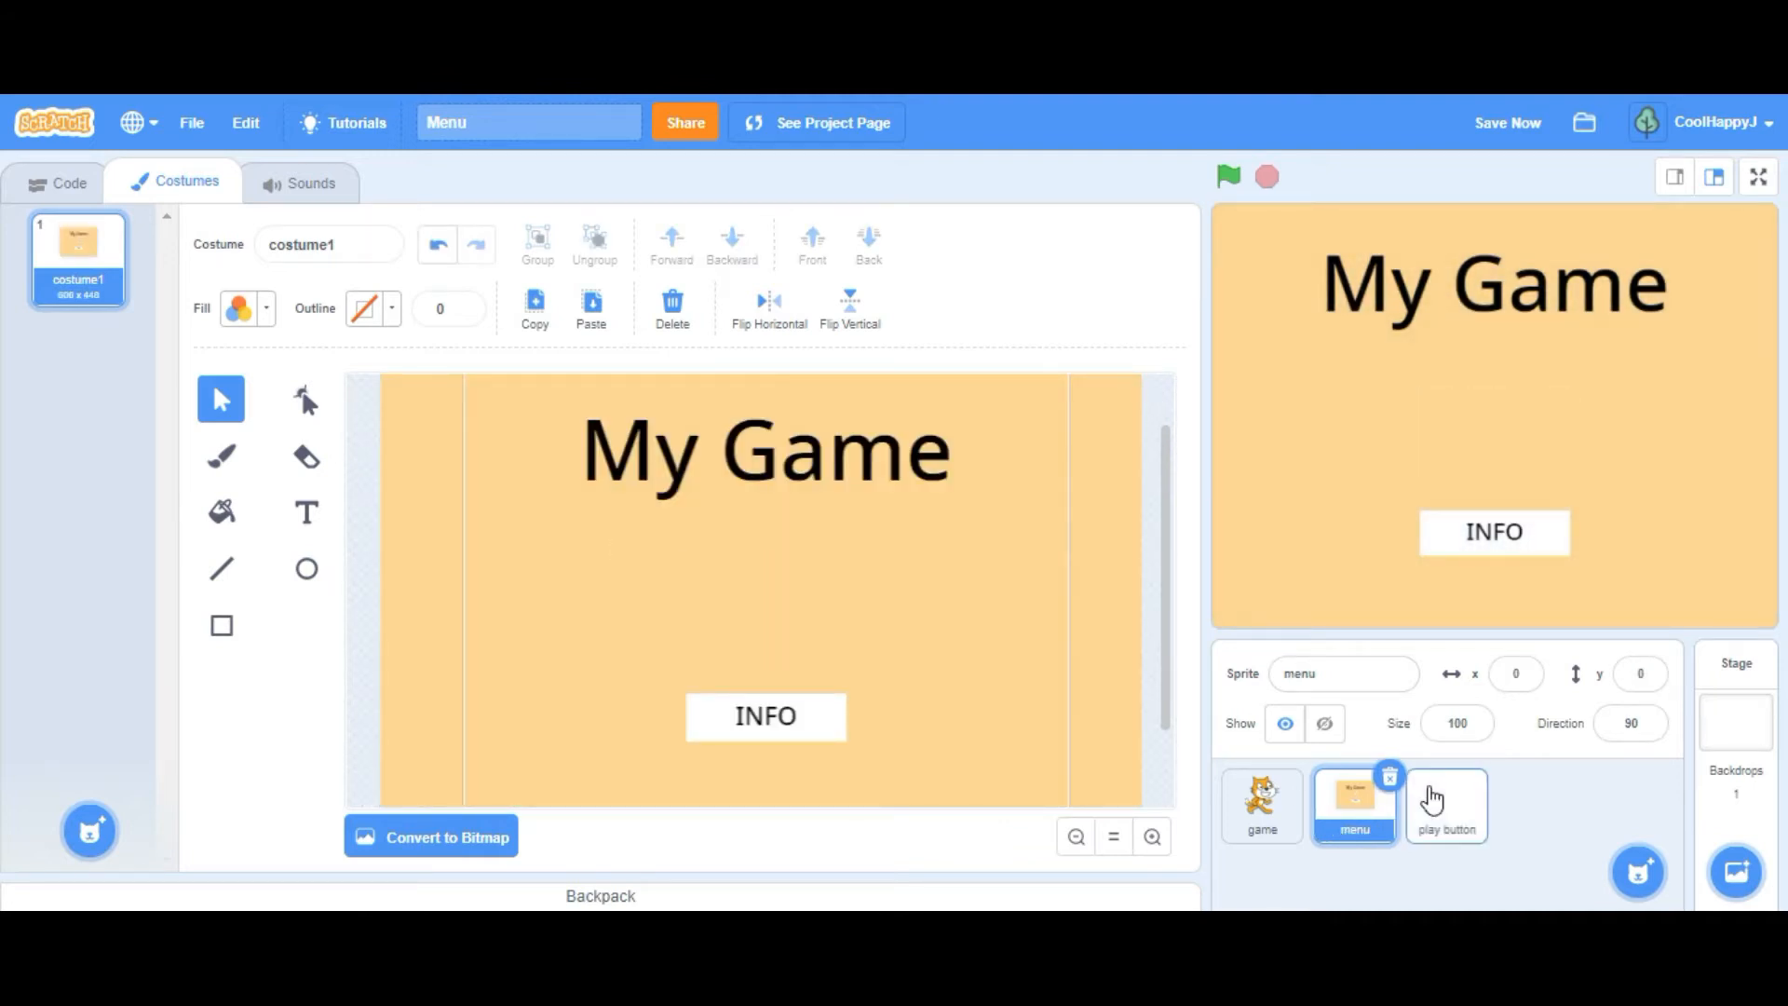
left_click(1445, 805)
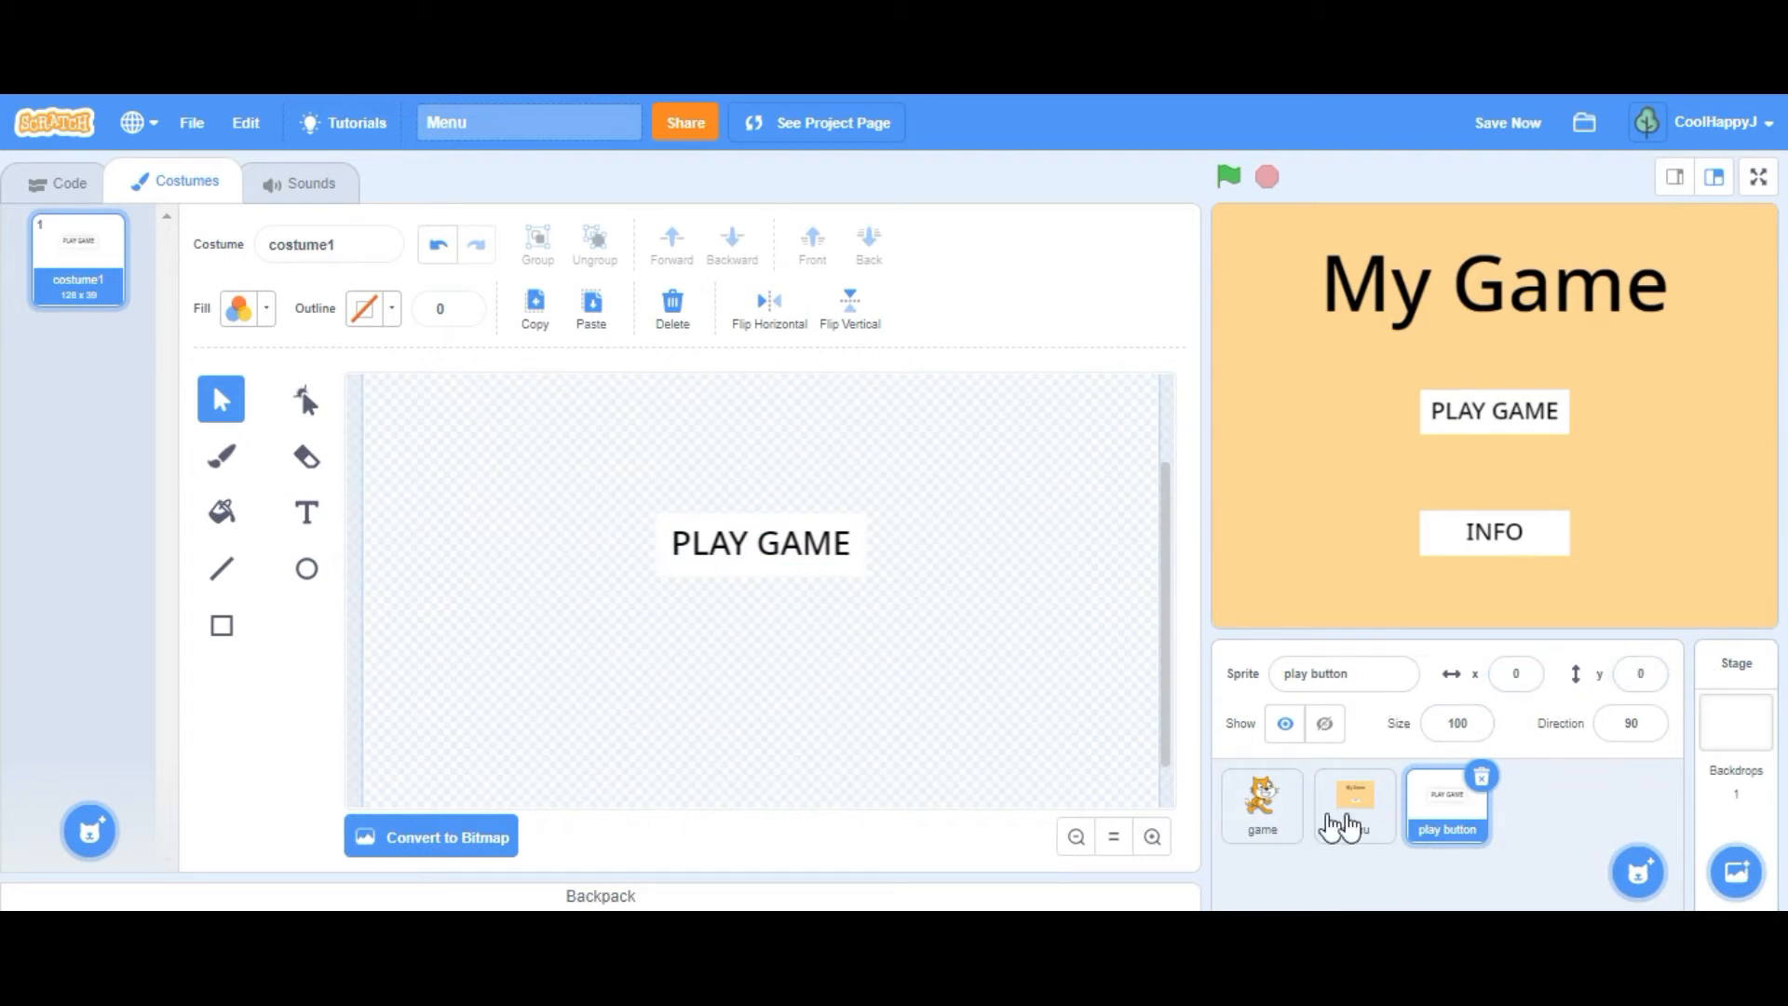
left_click(1354, 805)
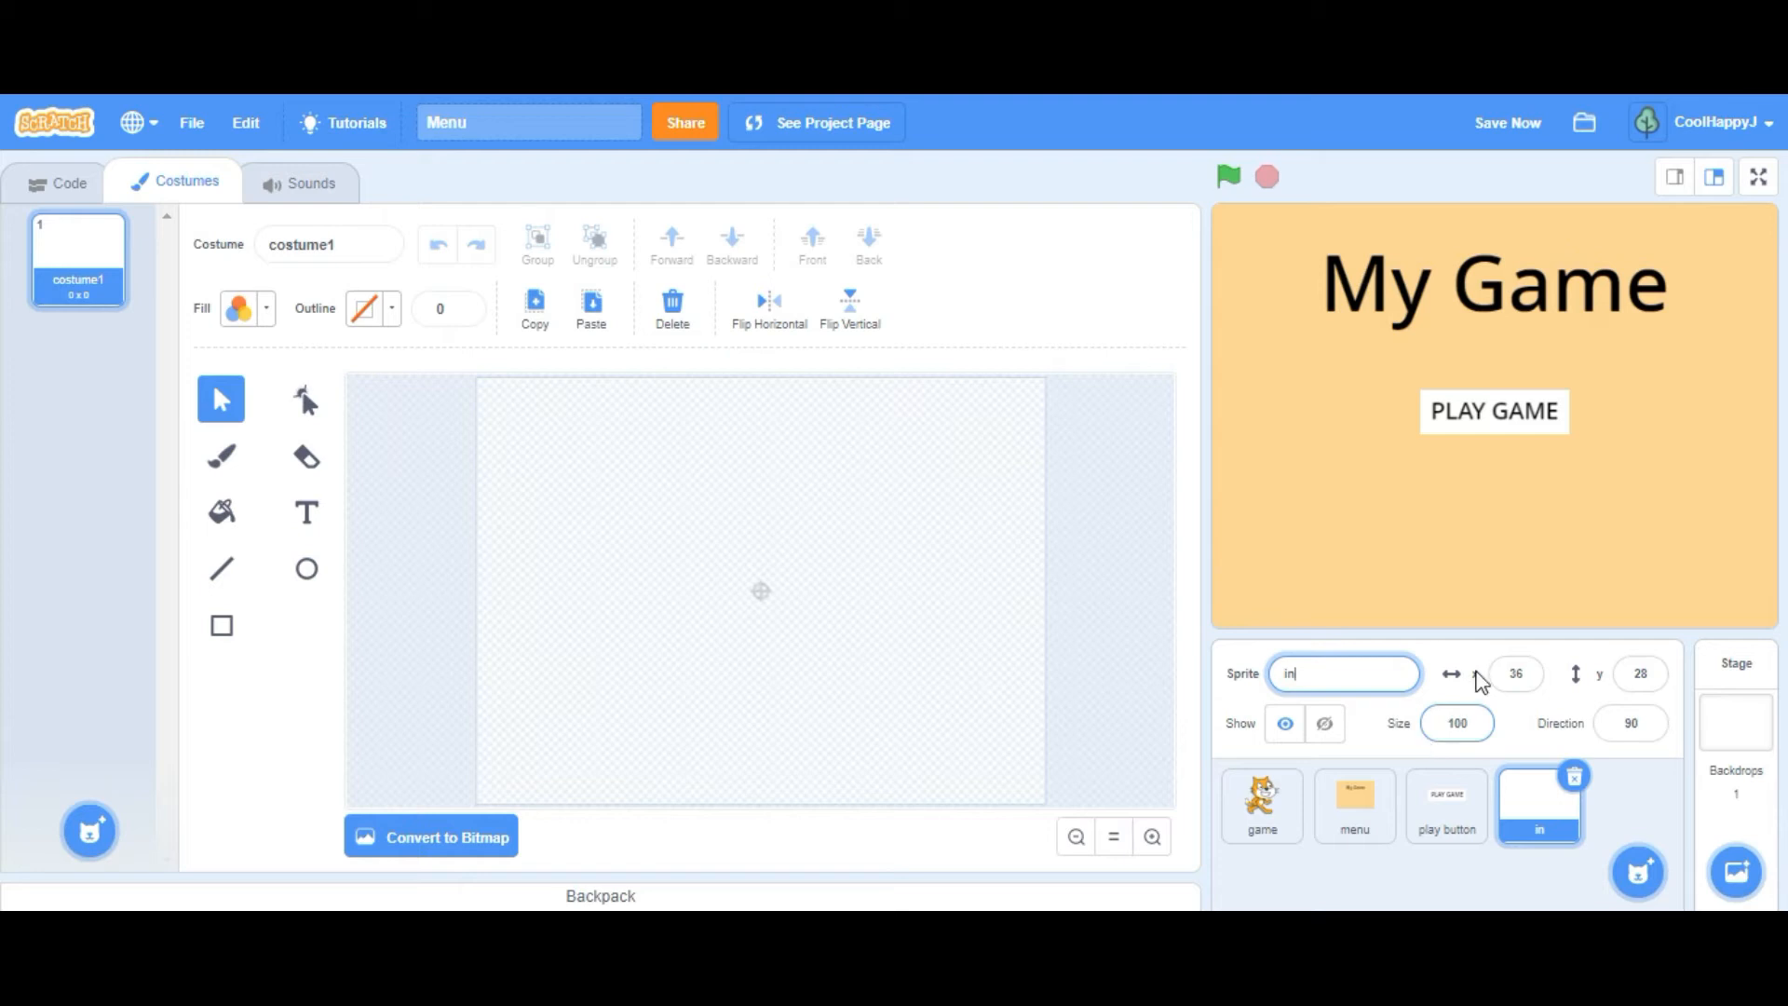
- Create an info sprite holding the INFO button, leaving only the title on menu
type("fo")
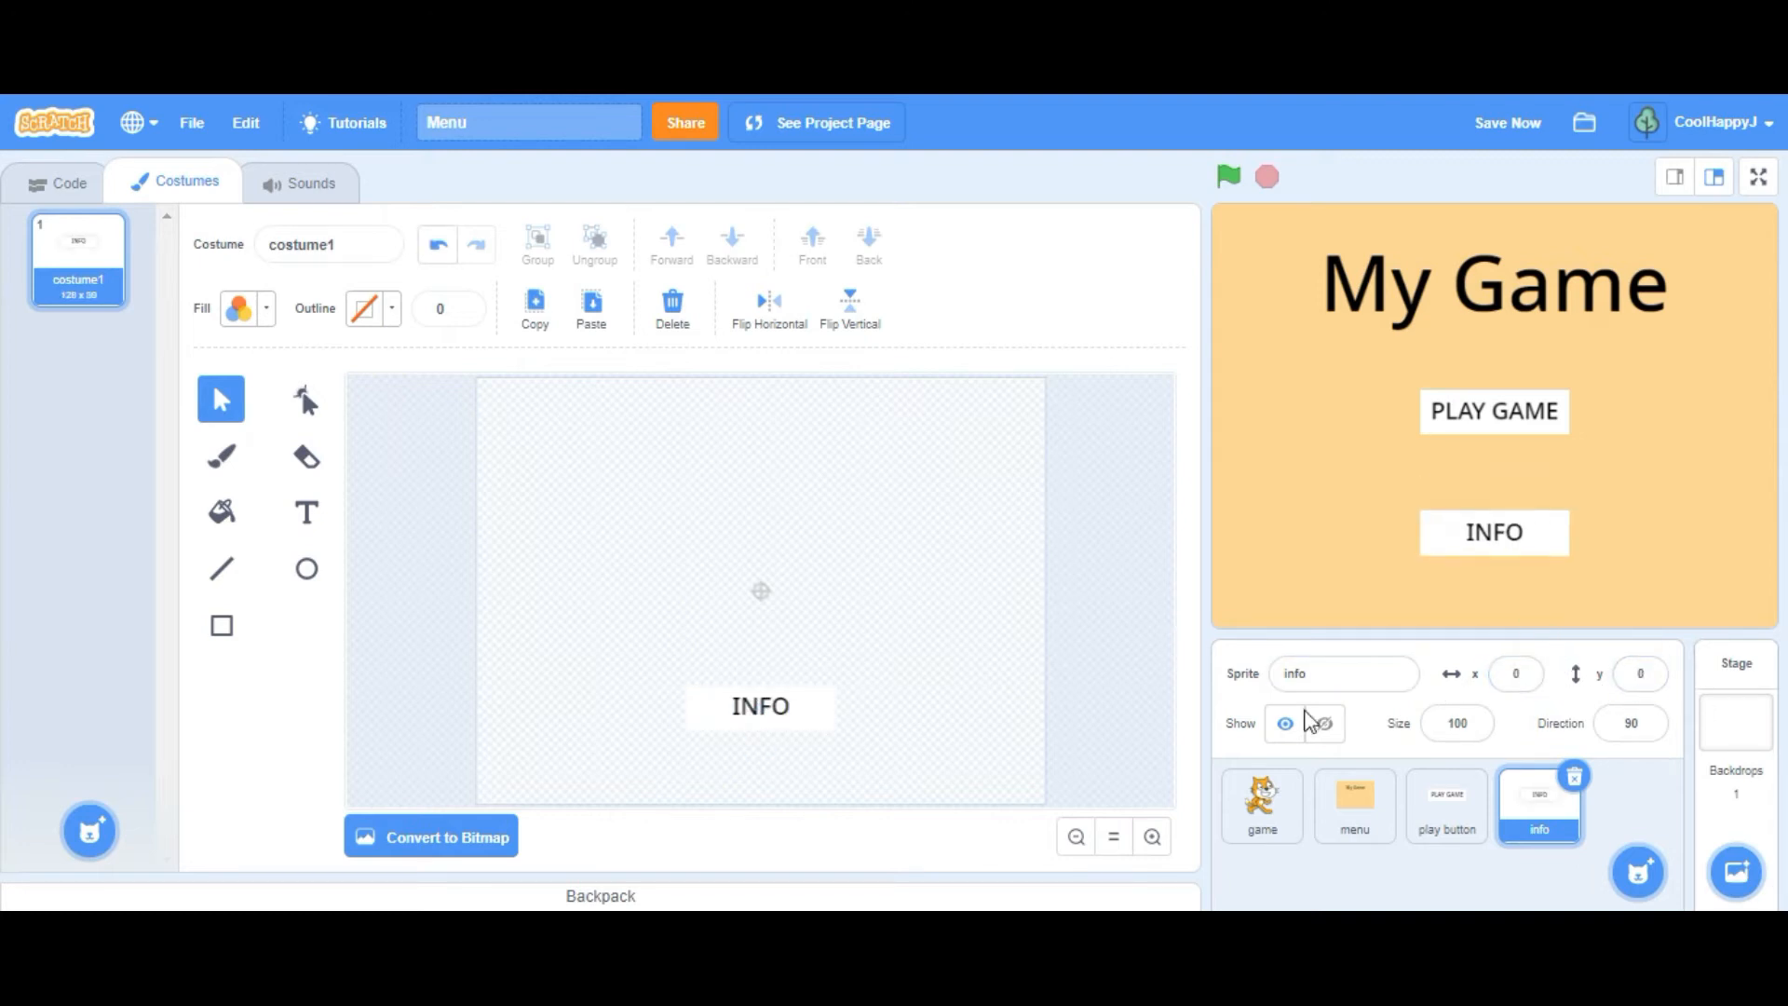
left_click(1354, 804)
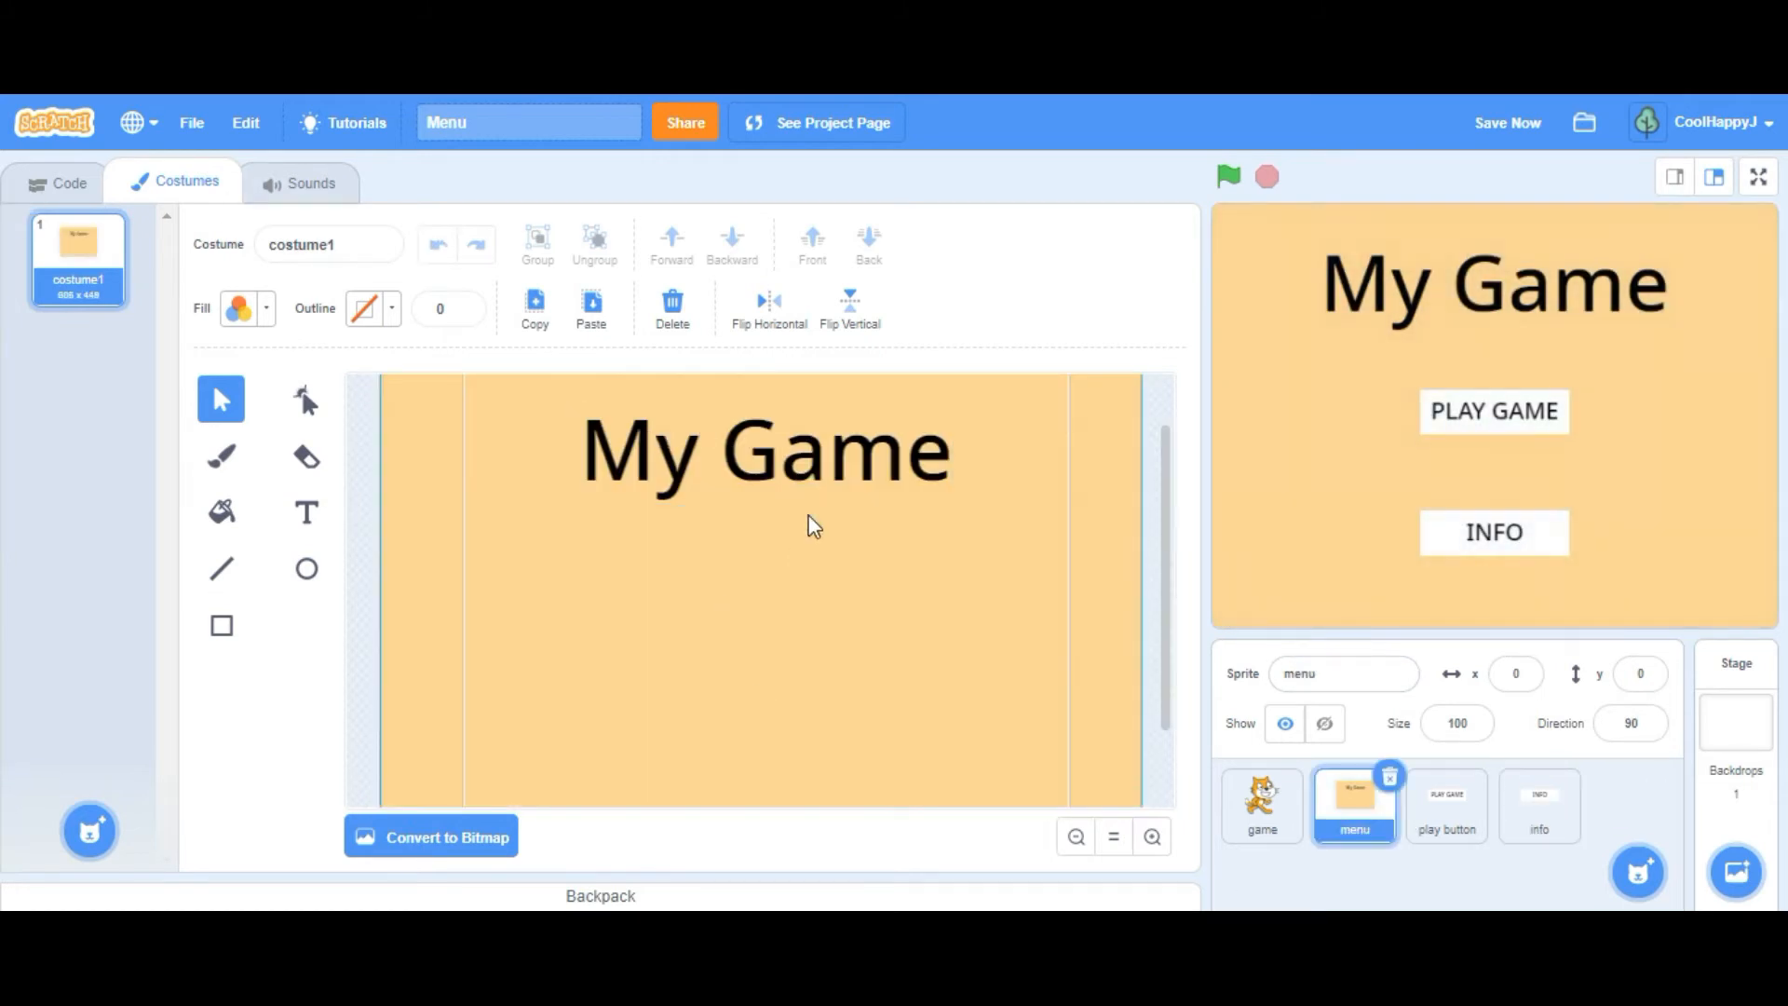
left_click(1445, 805)
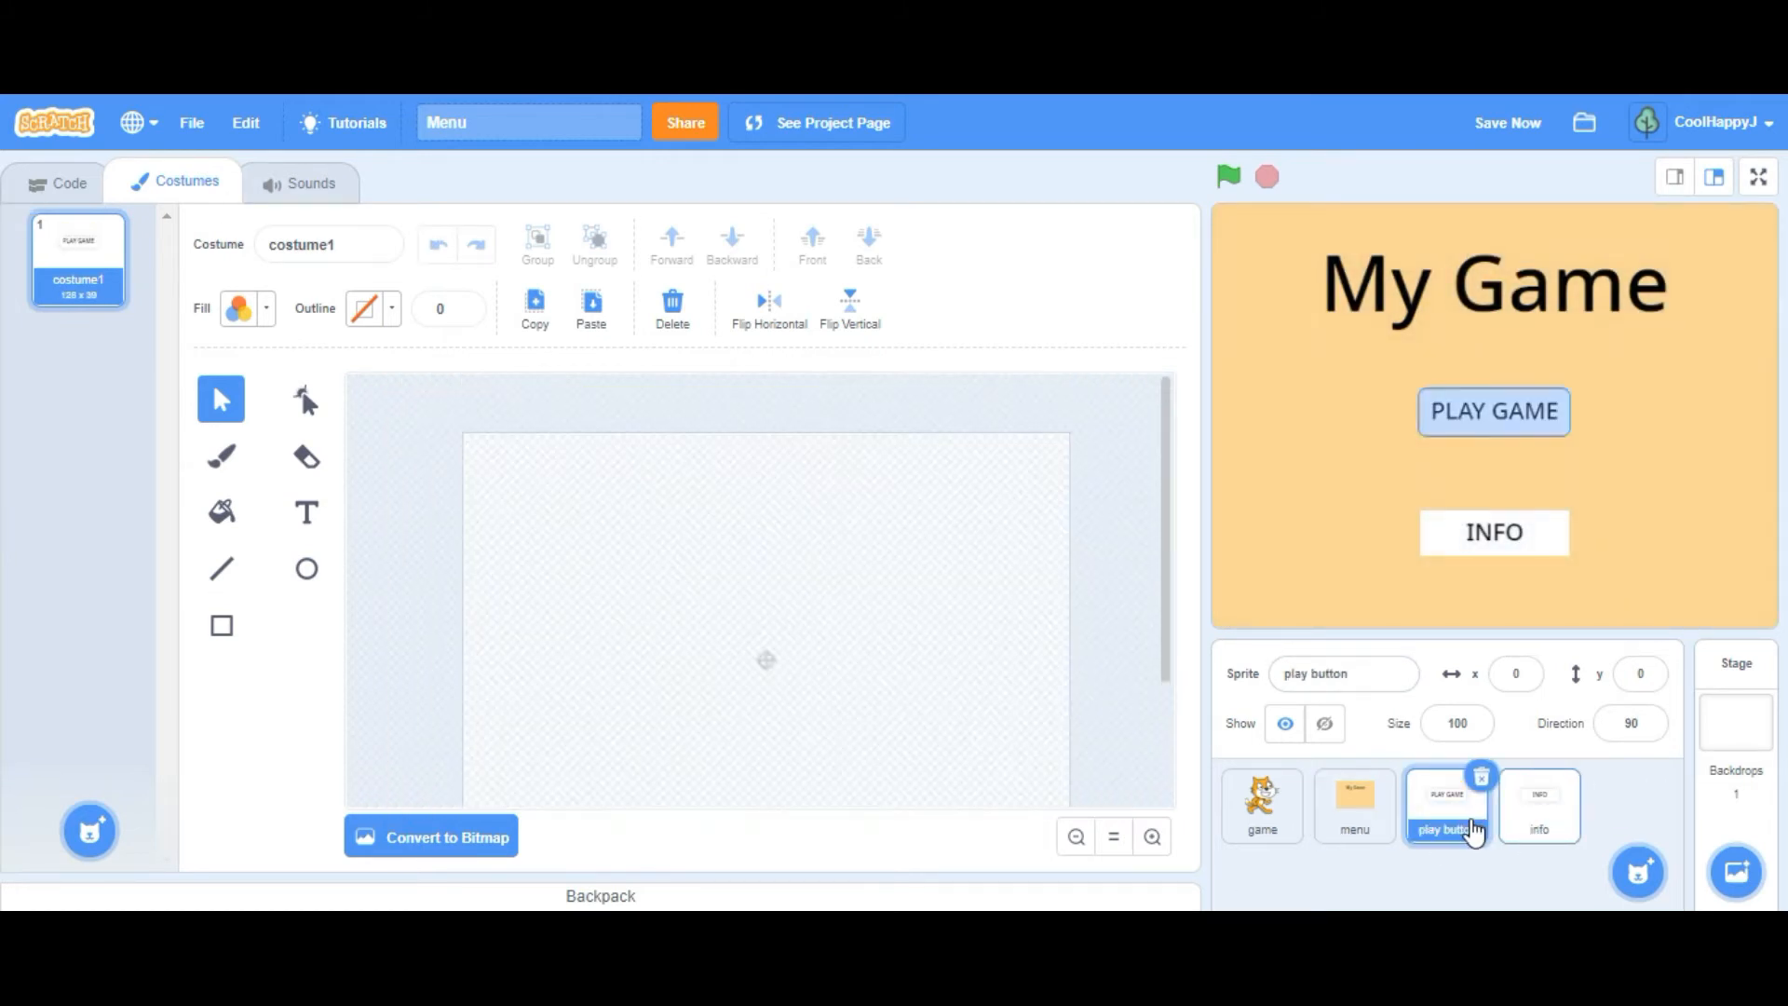
left_click(1538, 807)
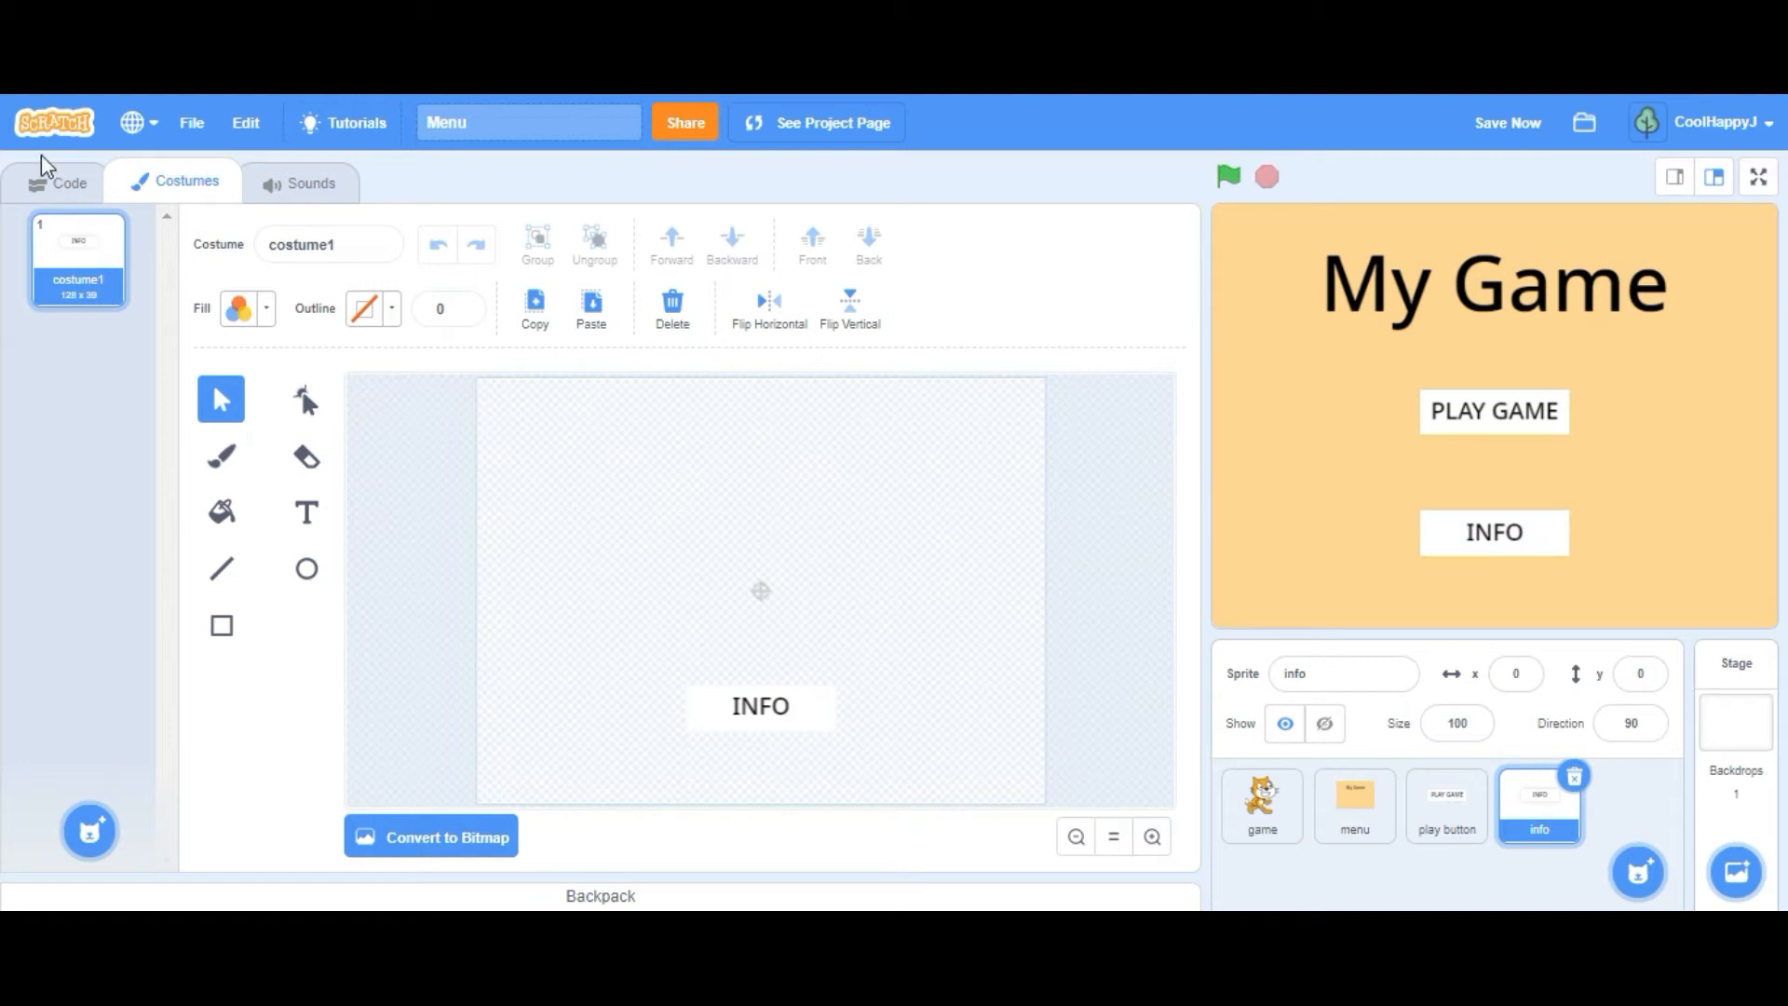
- Script menu: green flag broadcasts Menu, and when I receive Menu it shows
left_click(67, 182)
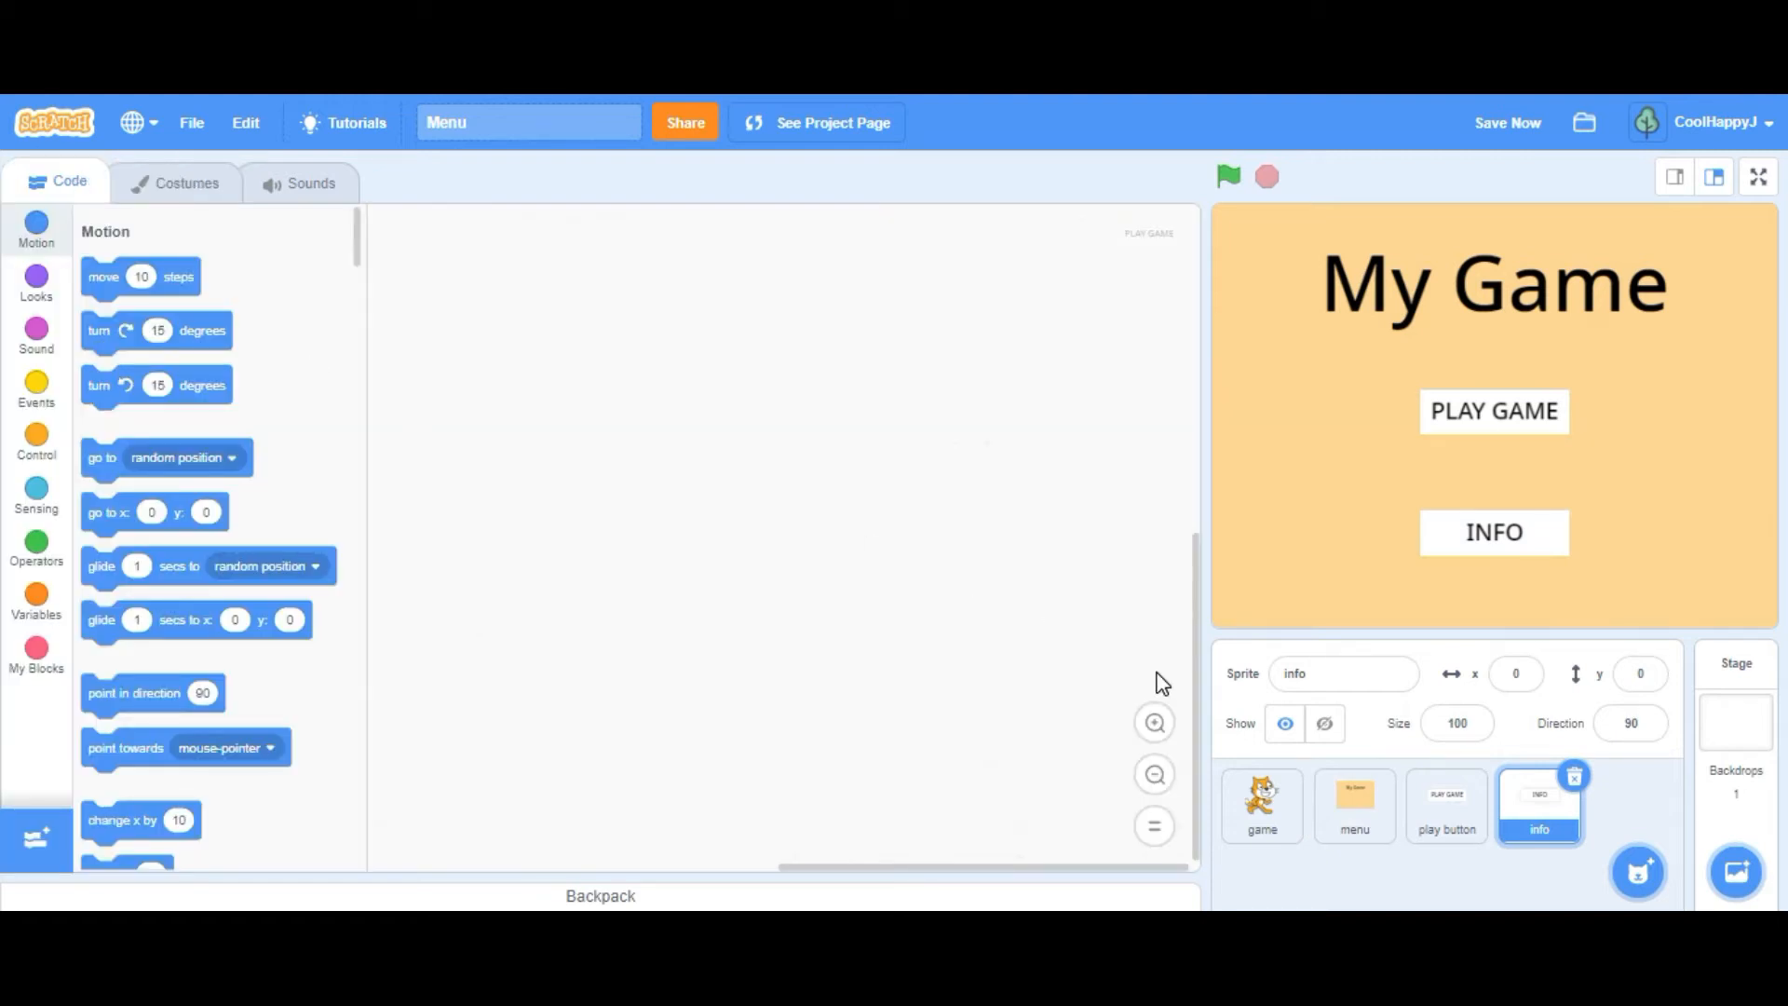
mouse_move(1333, 827)
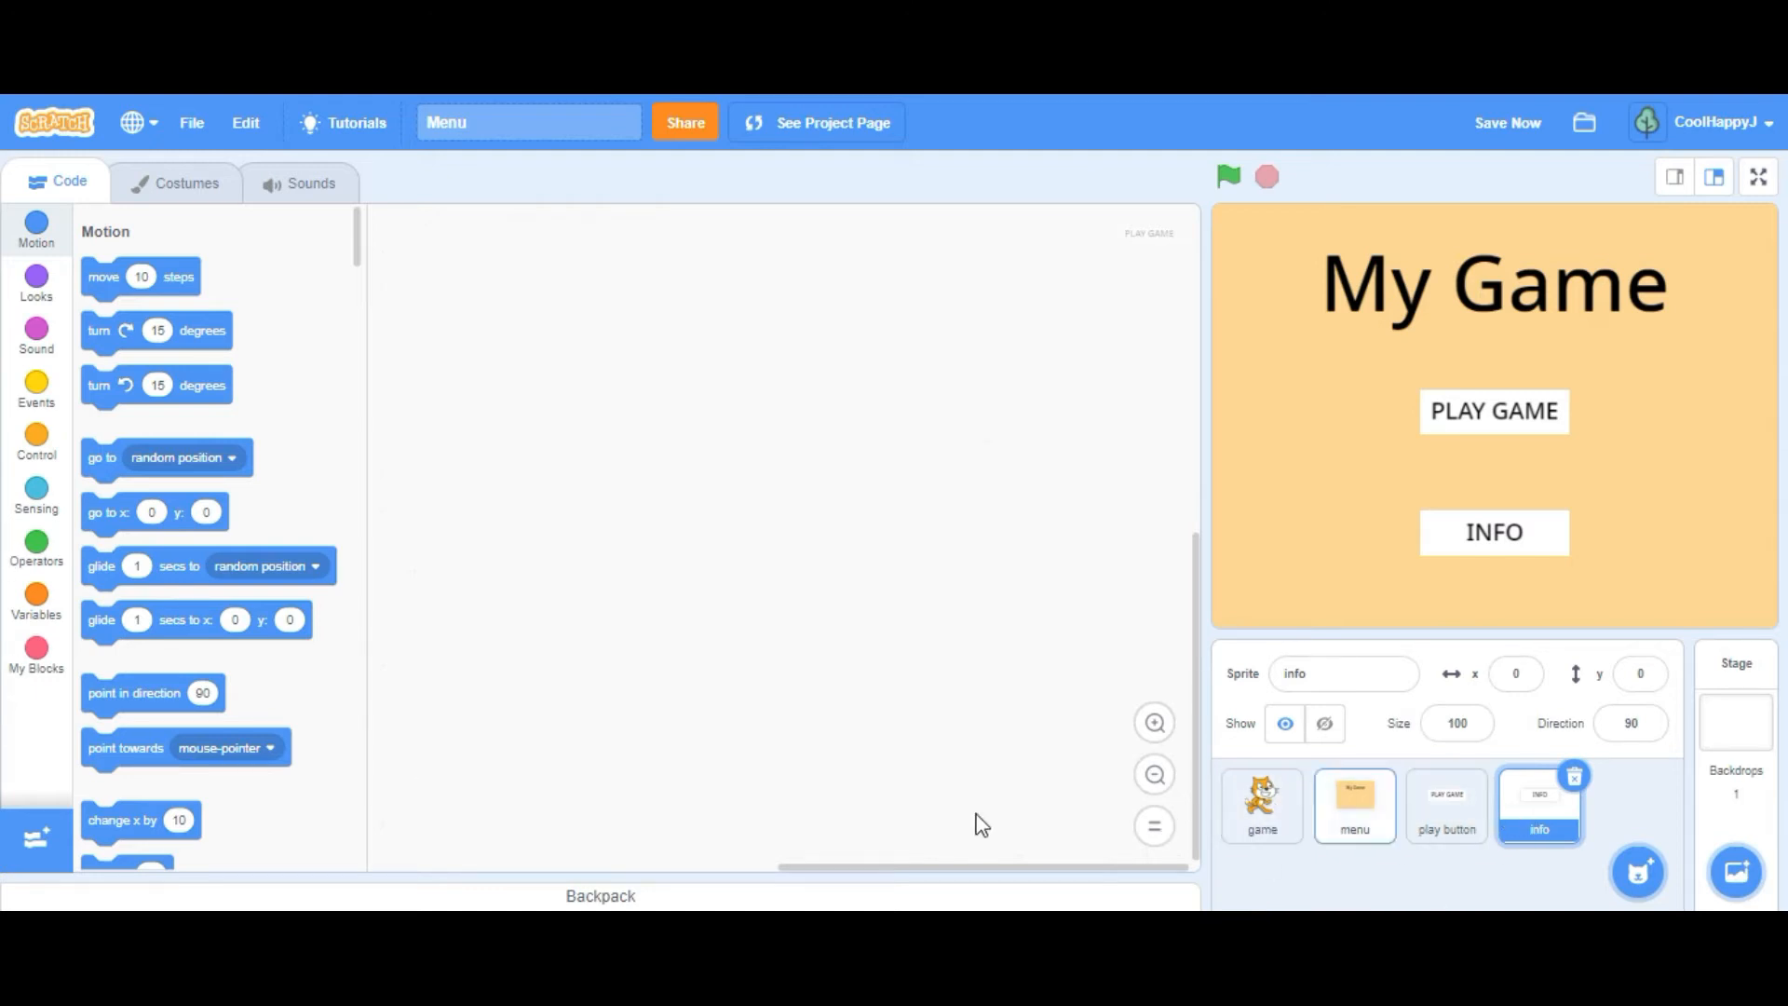
left_click(1354, 804)
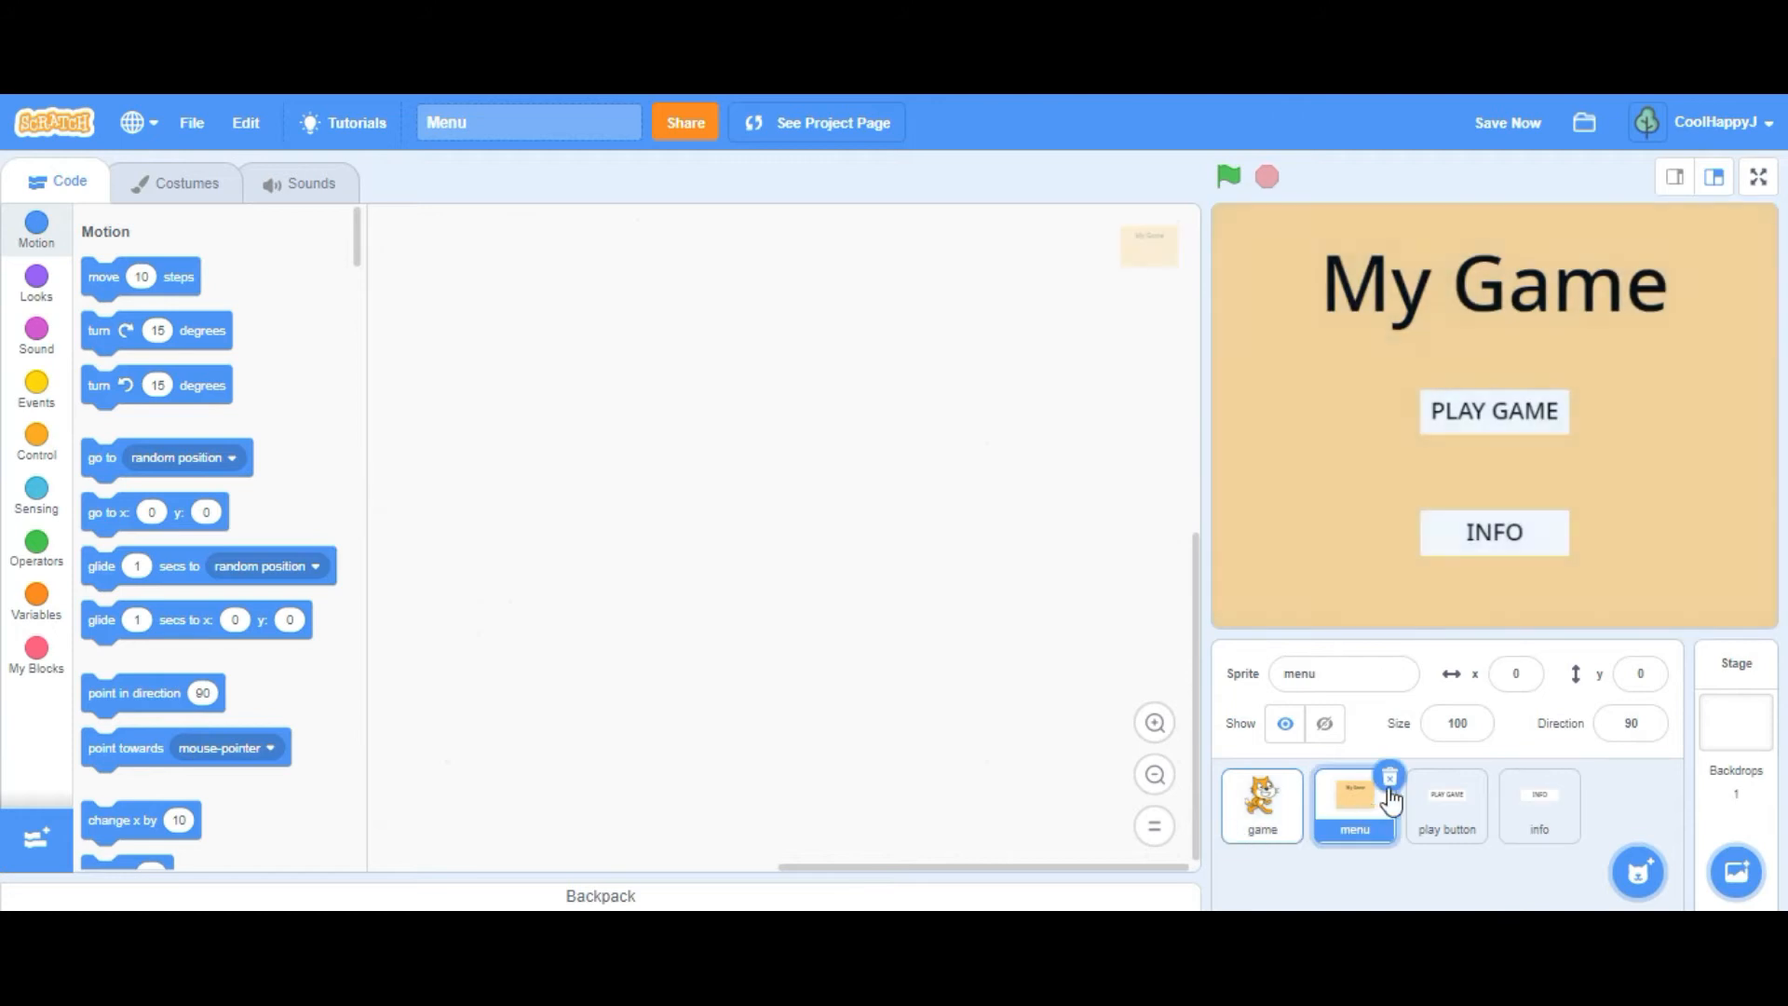
left_click(35, 402)
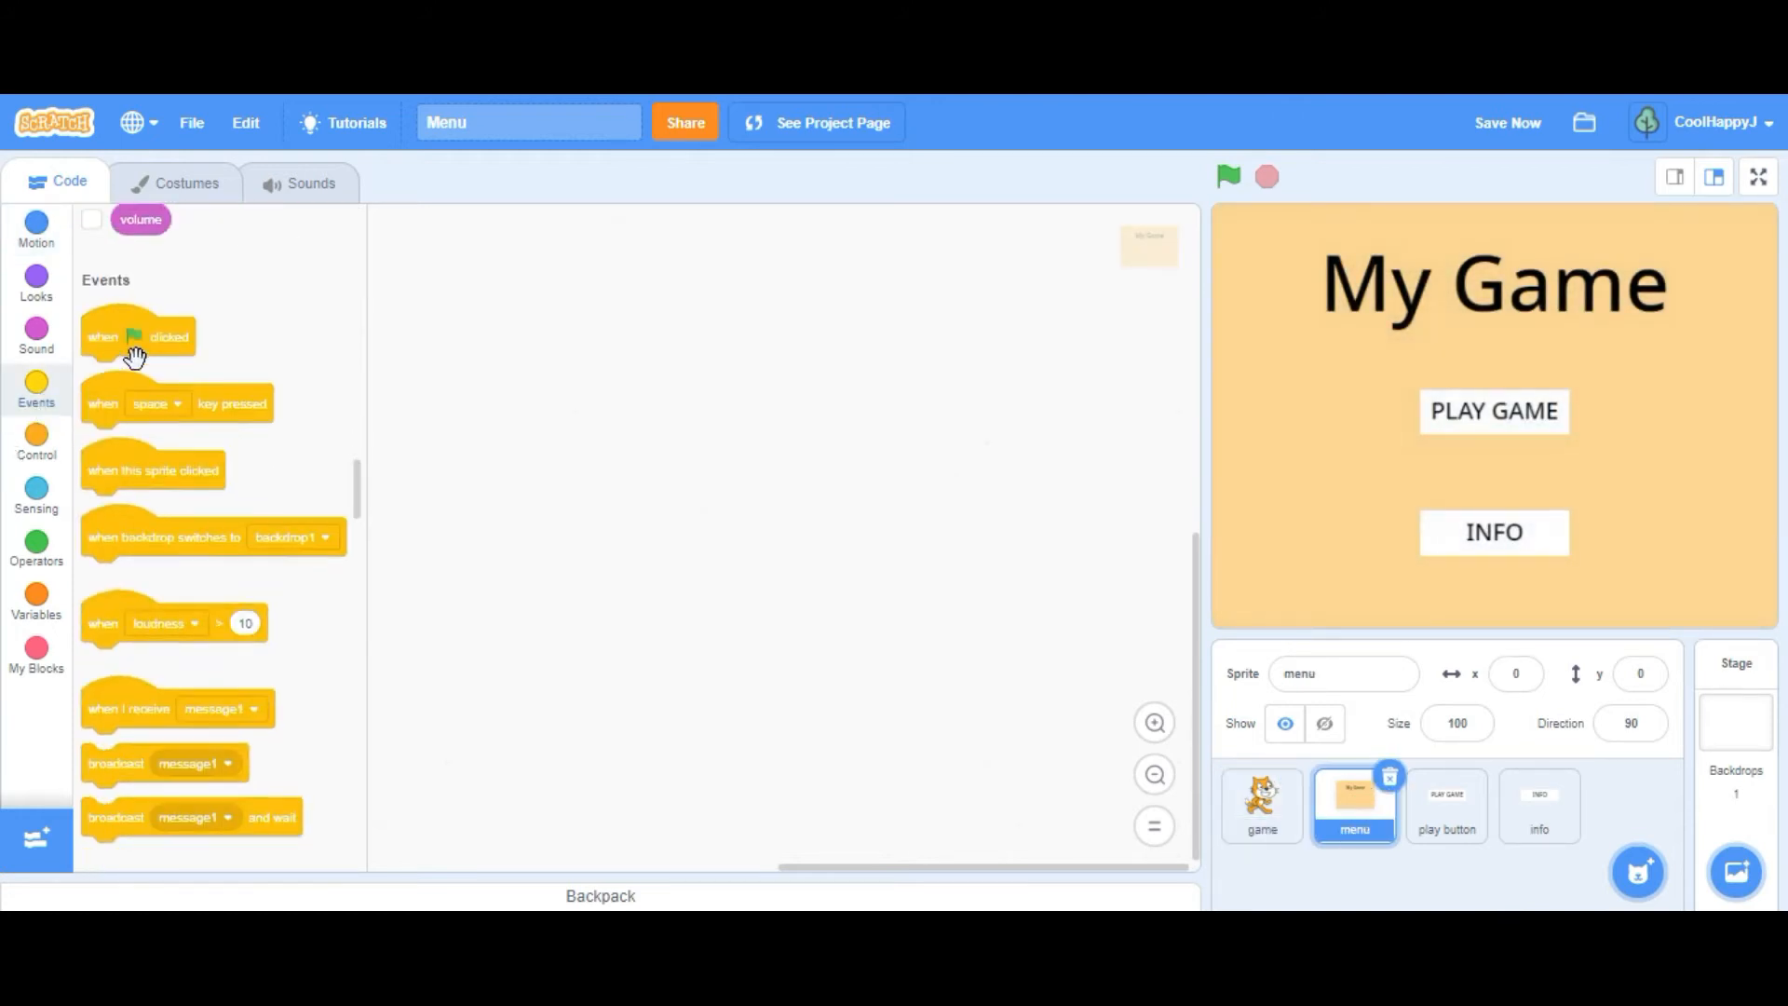
left_click_drag(136, 334, 628, 443)
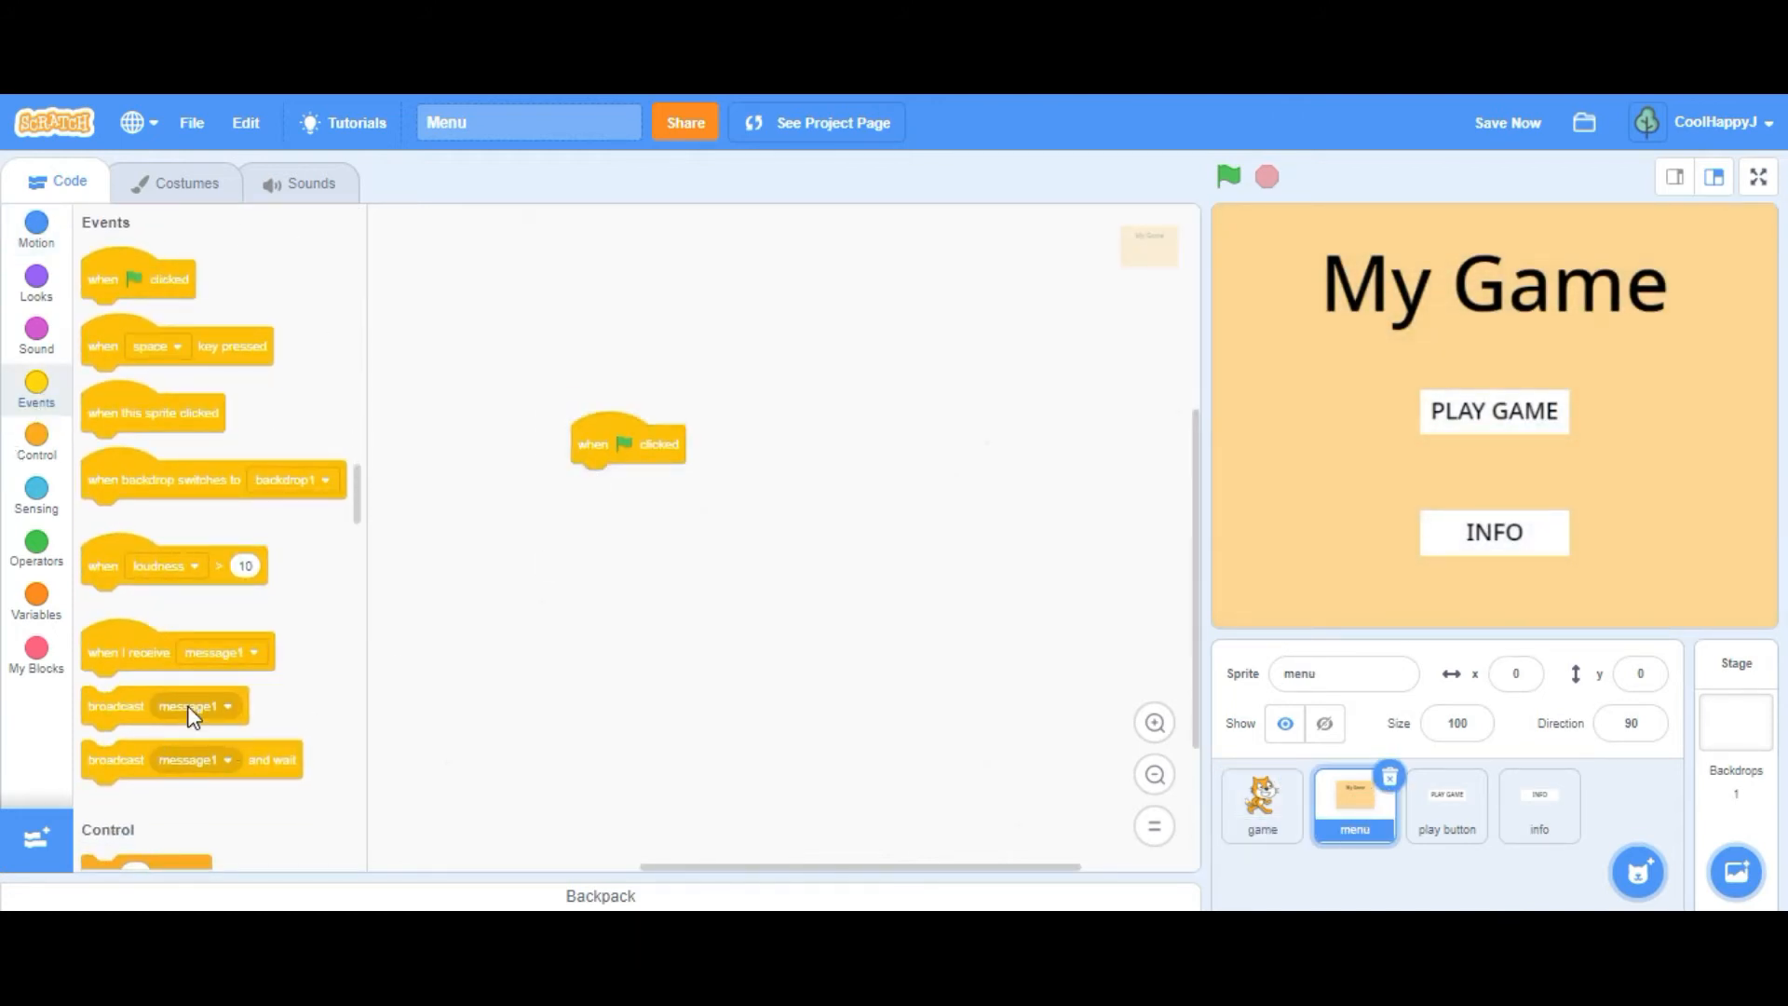
left_click_drag(164, 705, 707, 512)
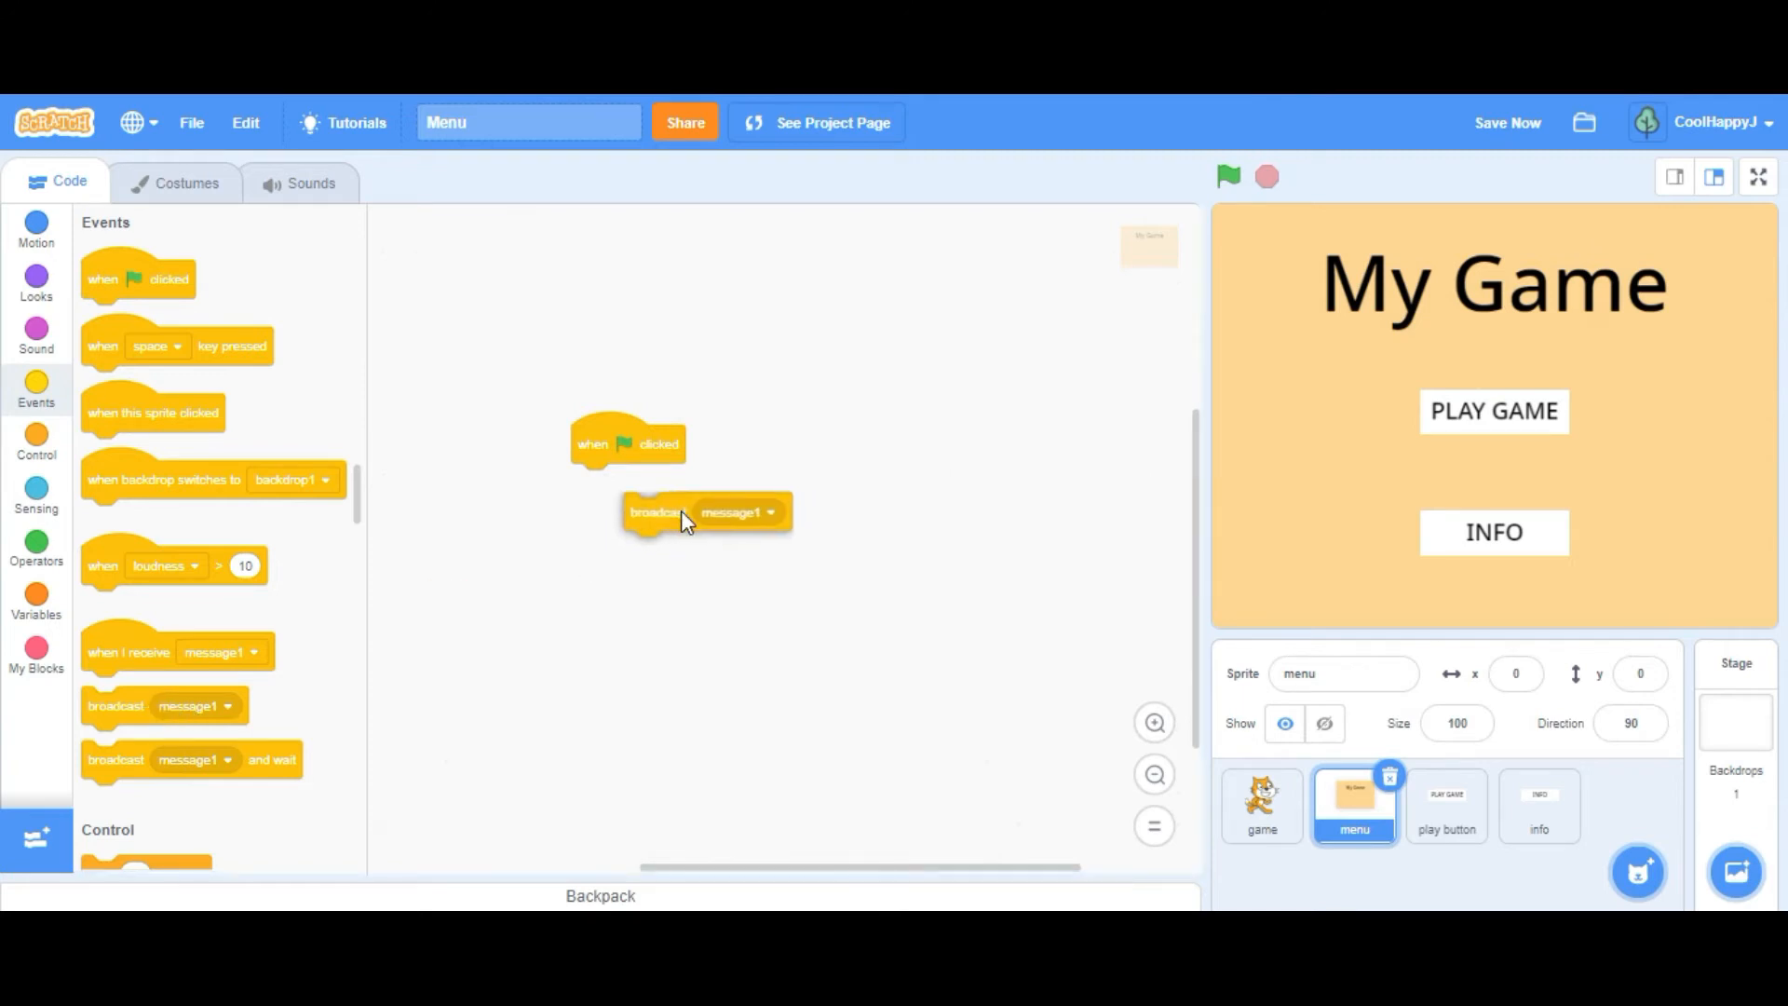
left_click(771, 510)
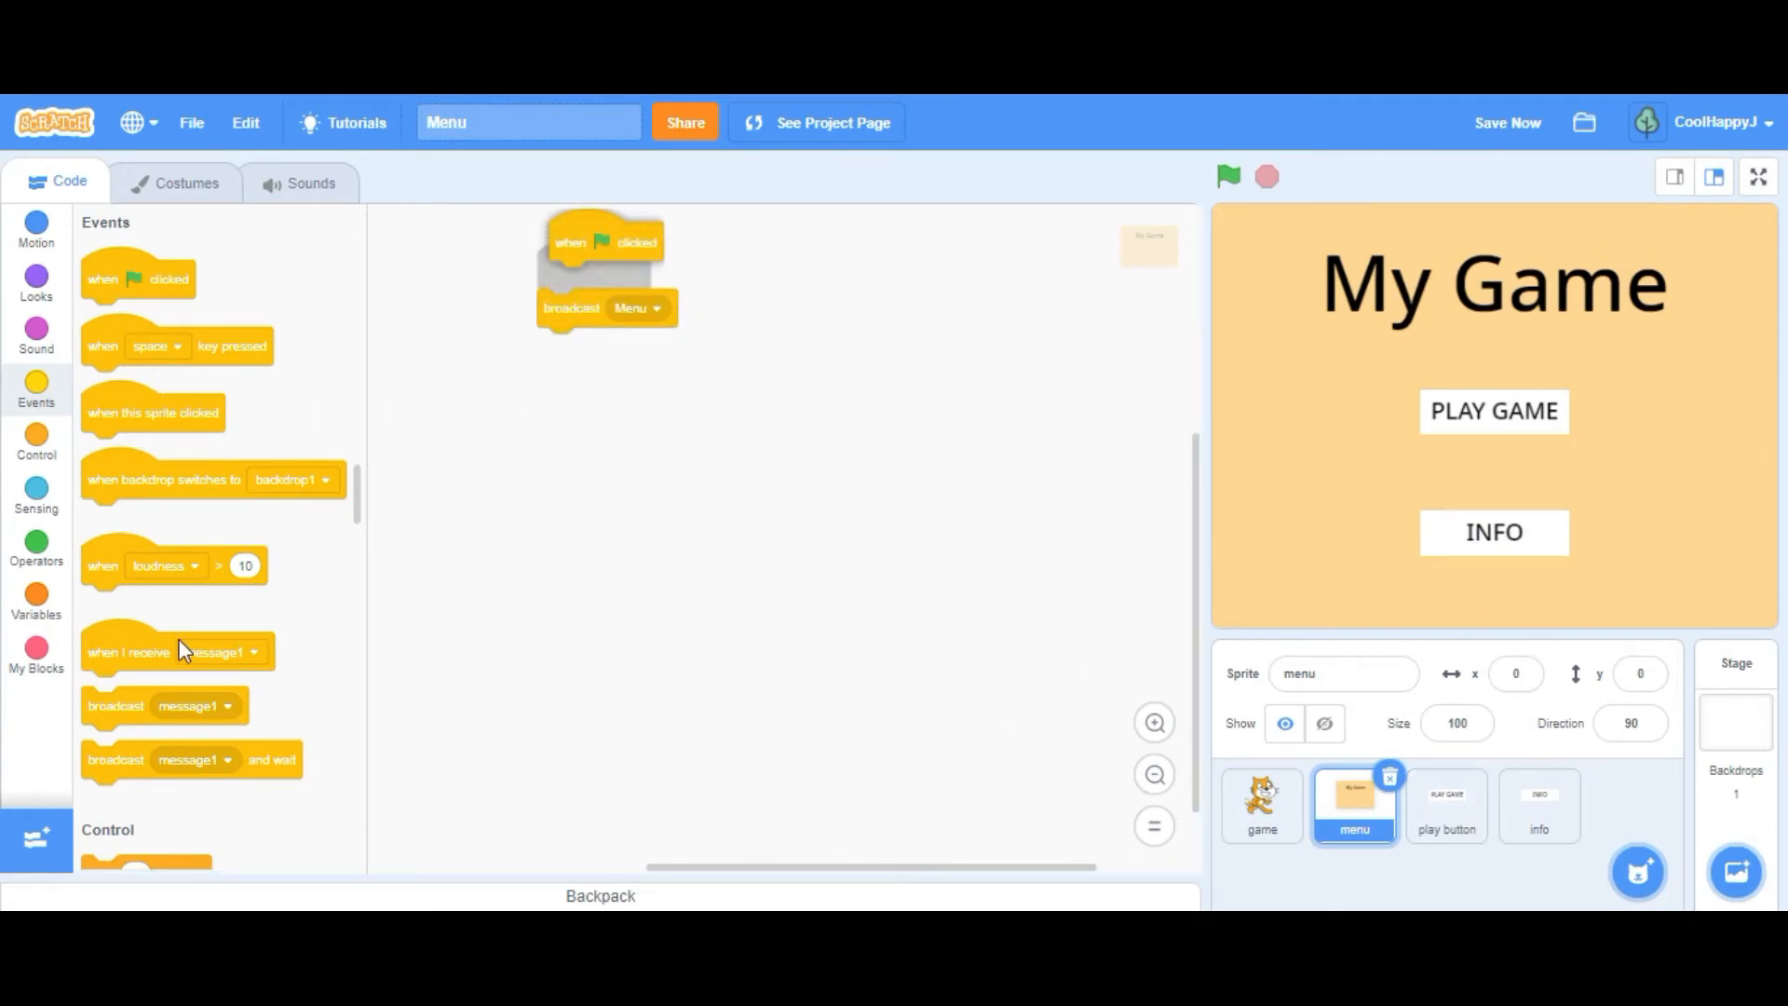
left_click_drag(129, 652, 807, 467)
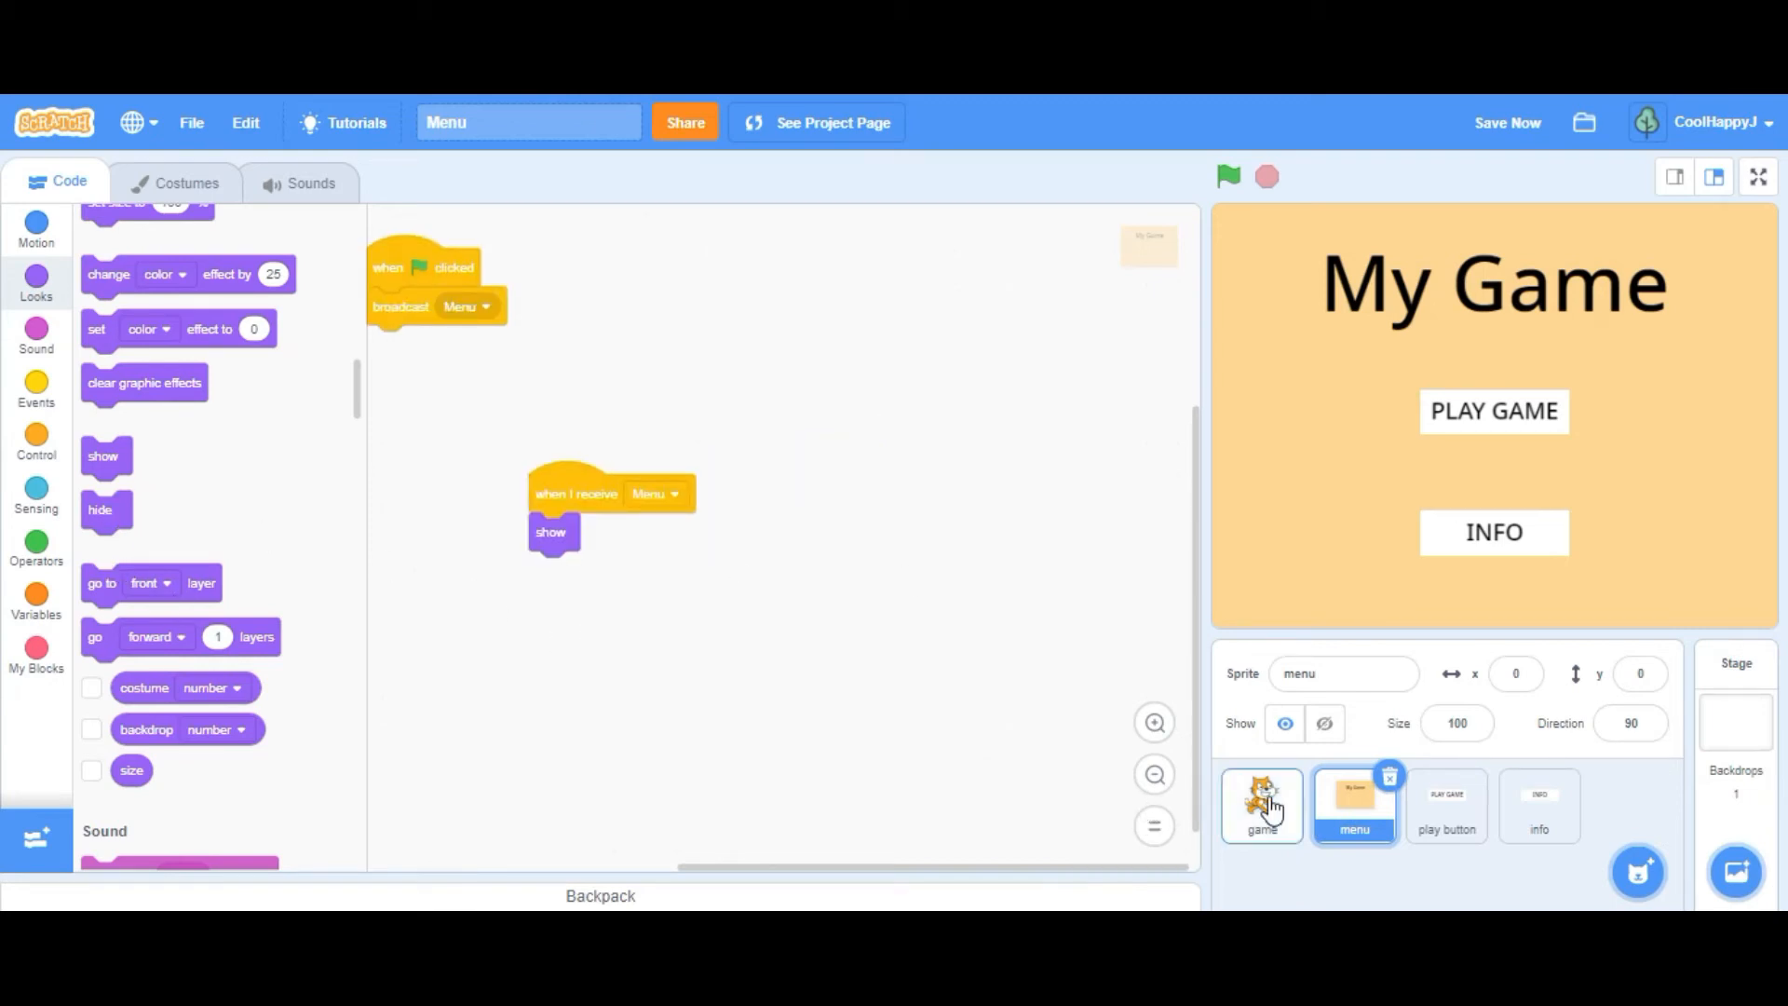
- Make the game sprite hide when it receives the Menu message
left_click(1261, 805)
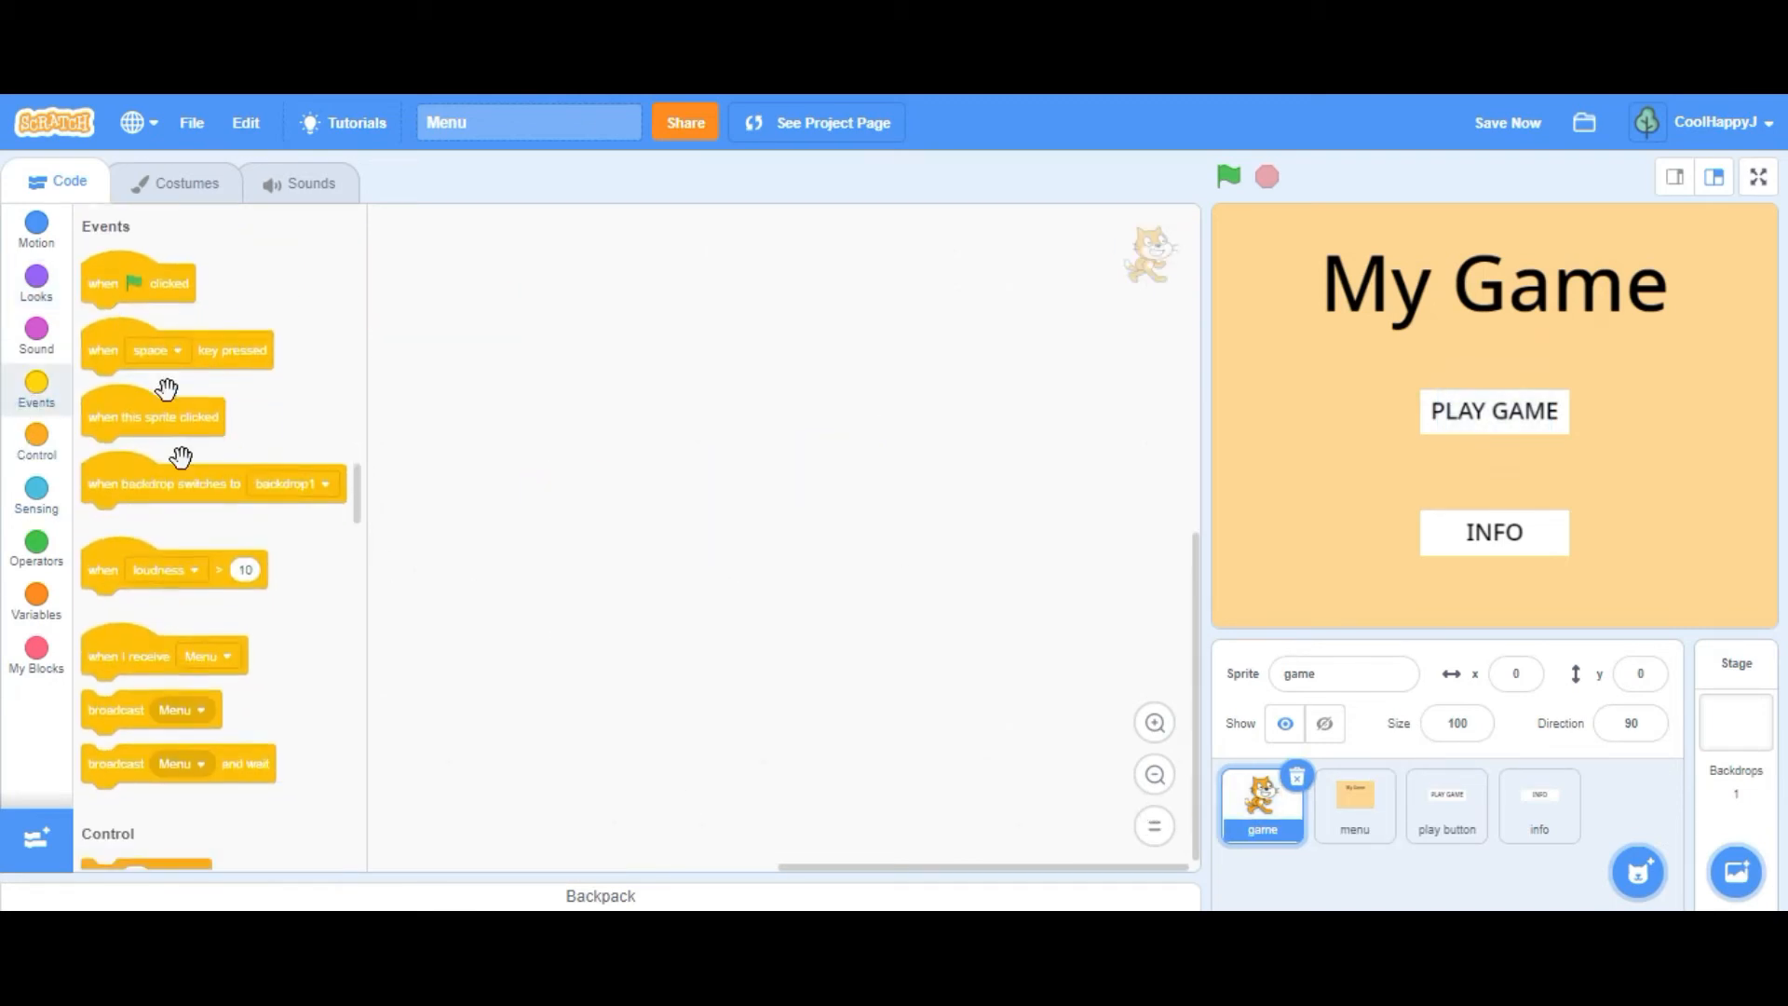
left_click_drag(136, 283, 587, 417)
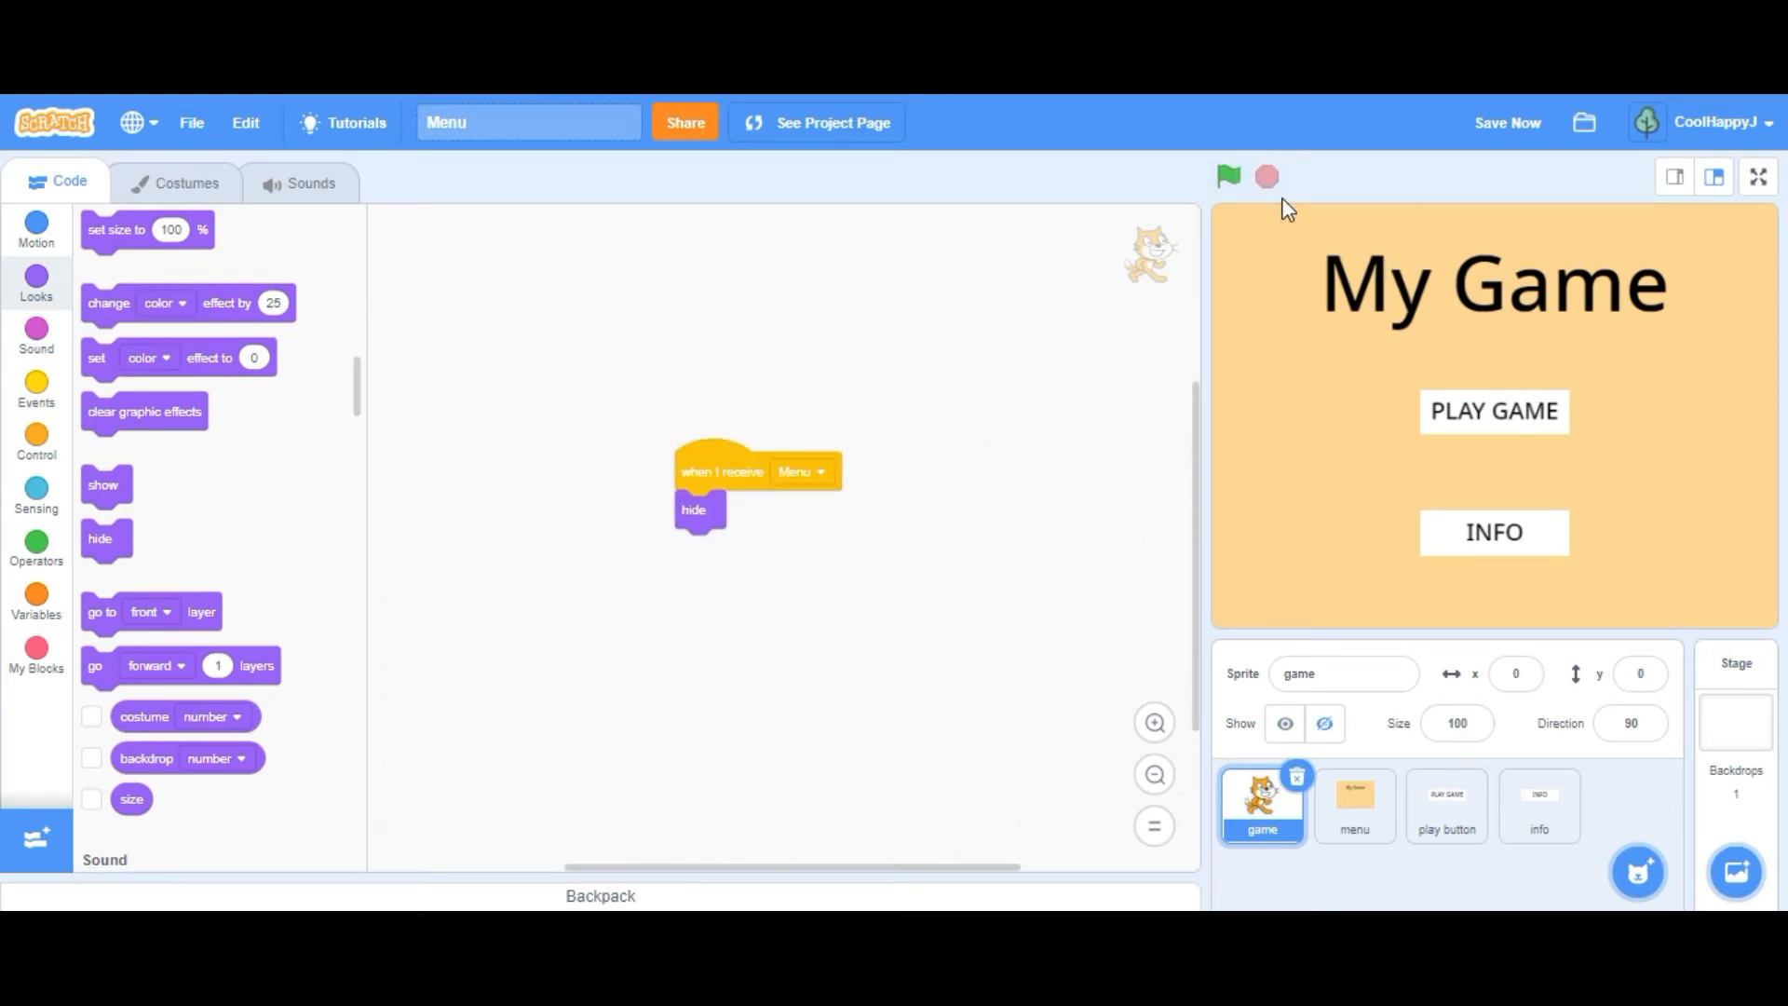
mouse_move(1438, 797)
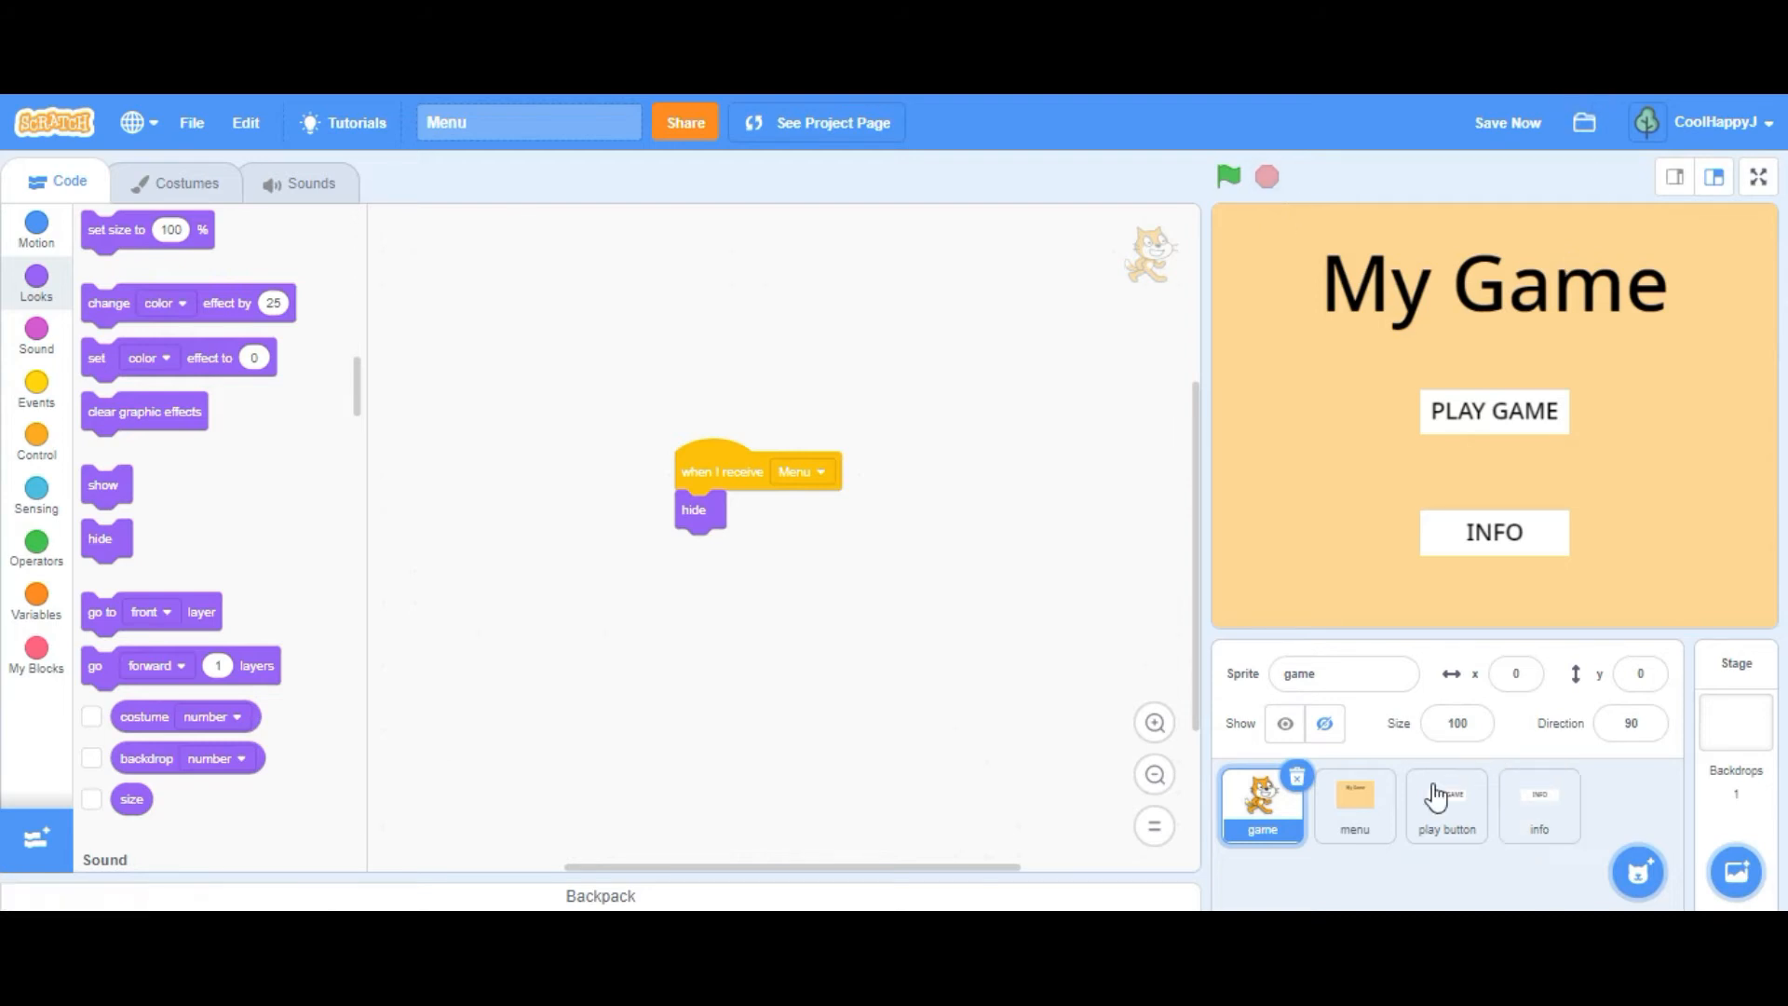
left_click(1354, 805)
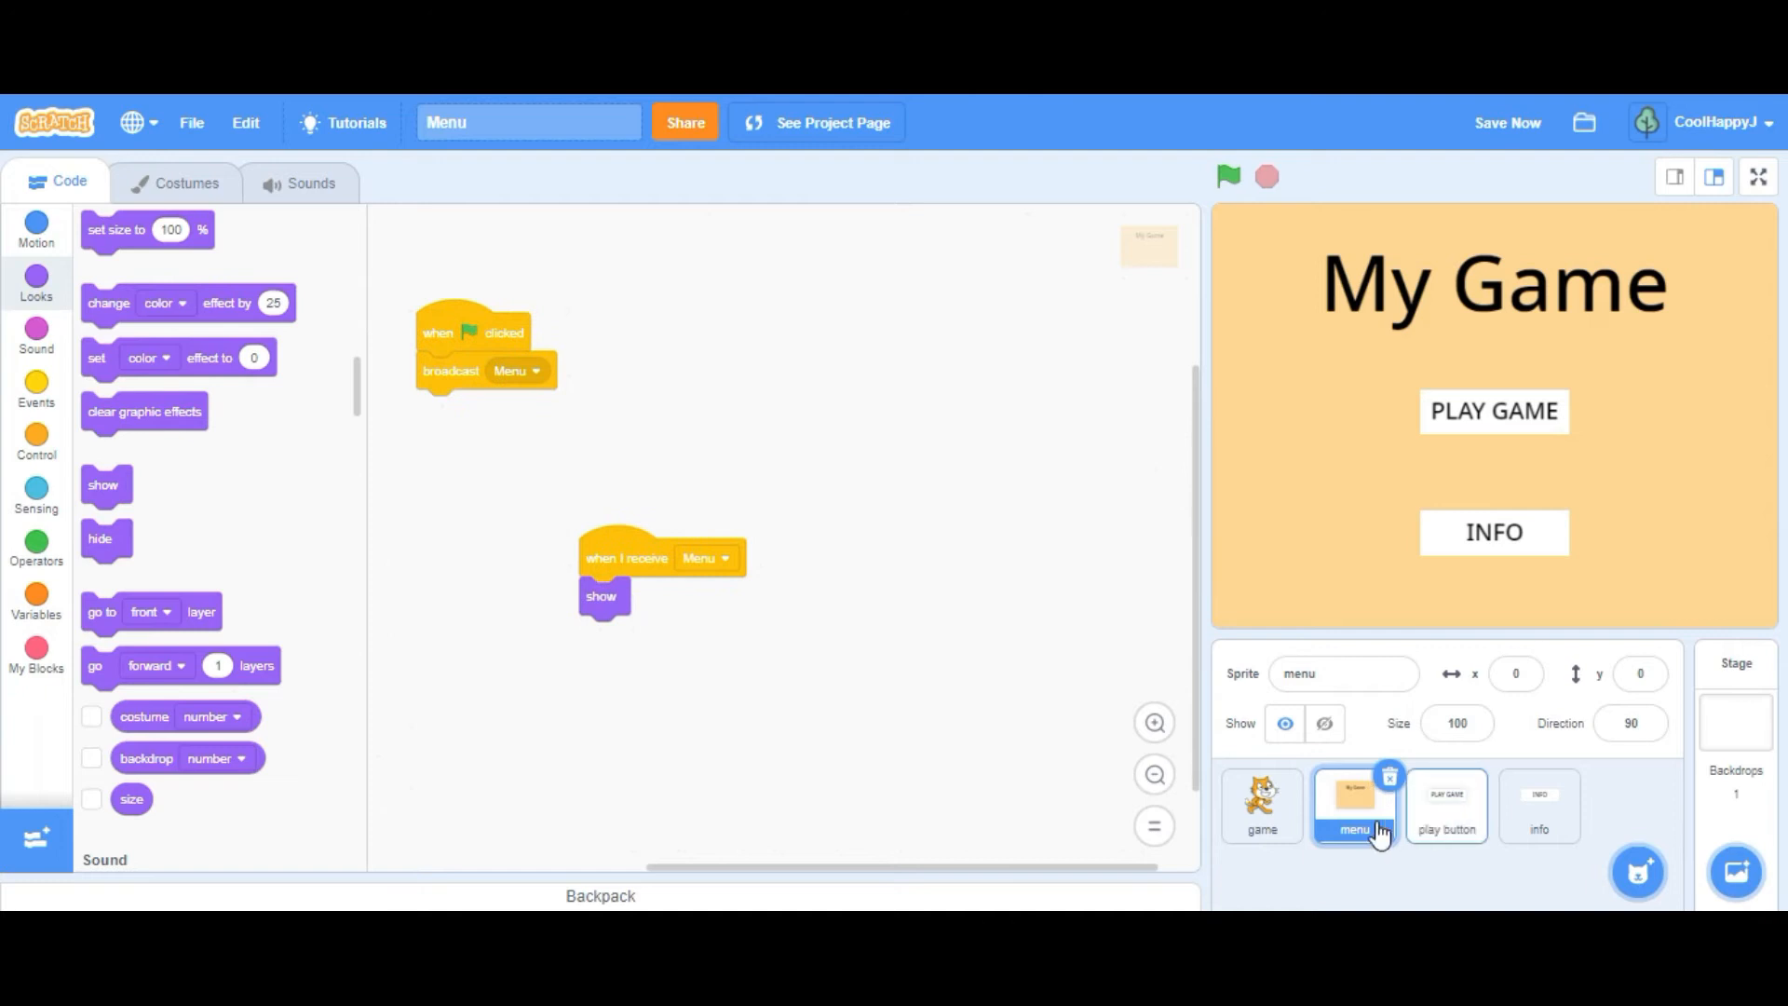
left_click(1446, 804)
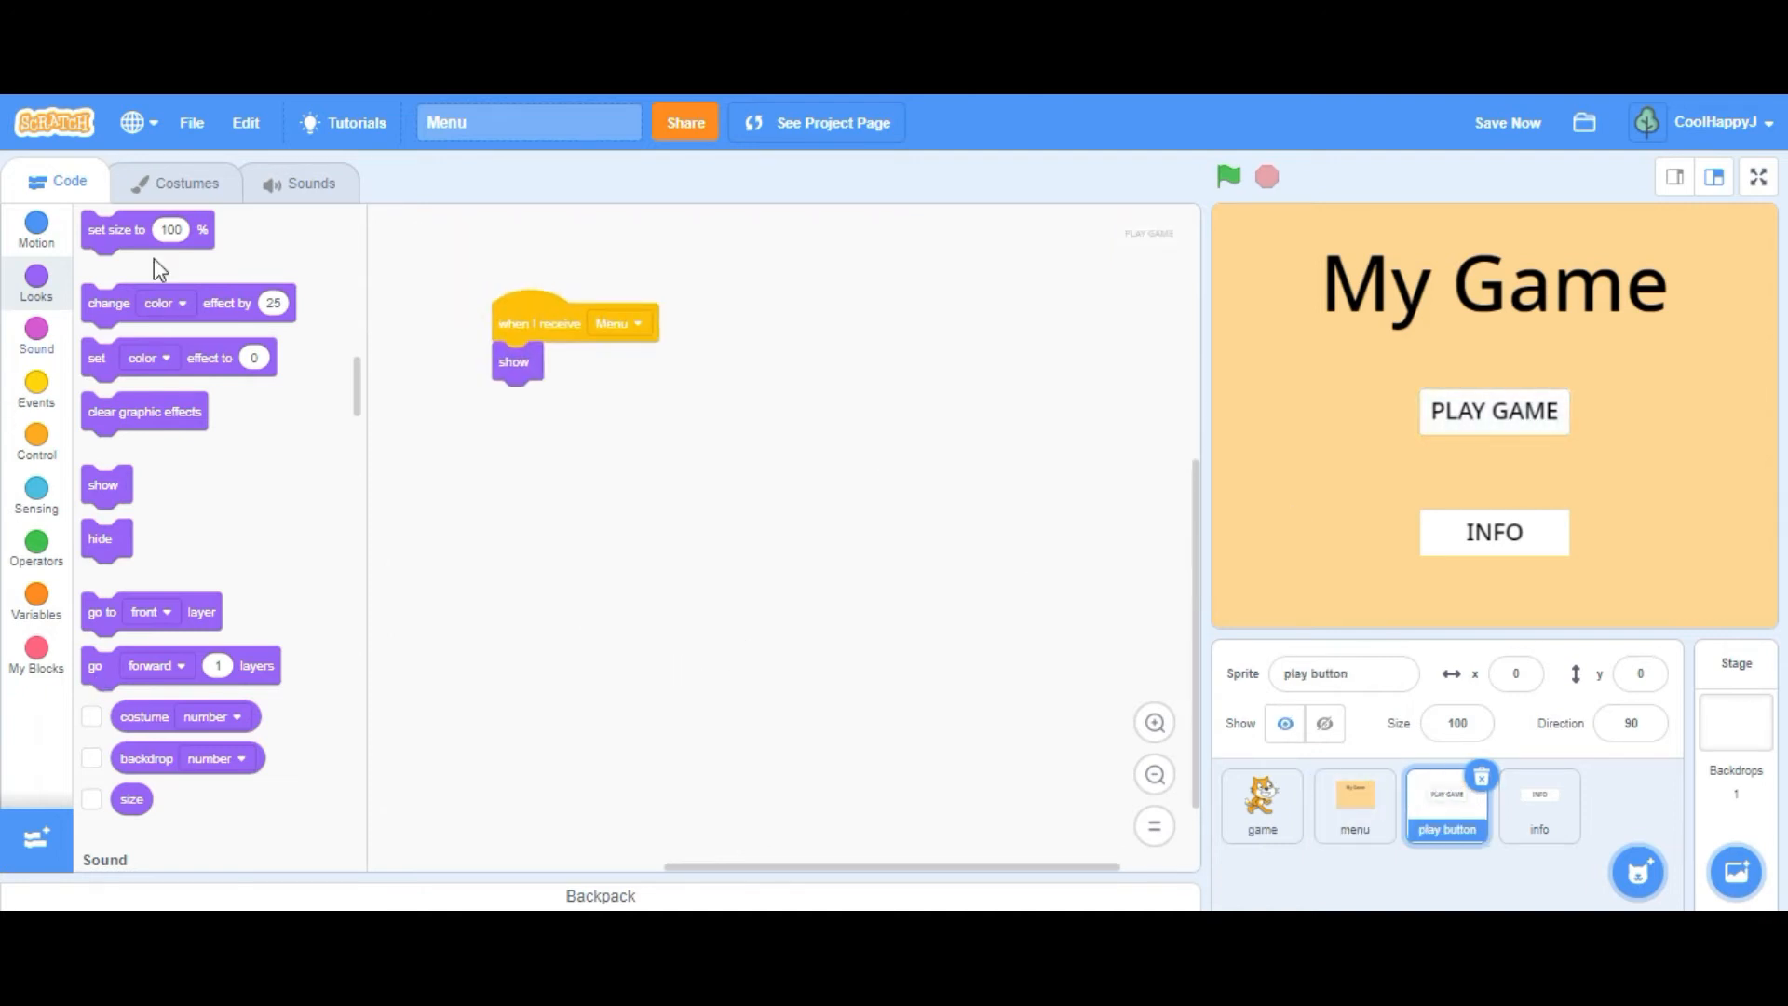
- Under show, add a forever loop with an if touching mouse-pointer check
left_click(36, 438)
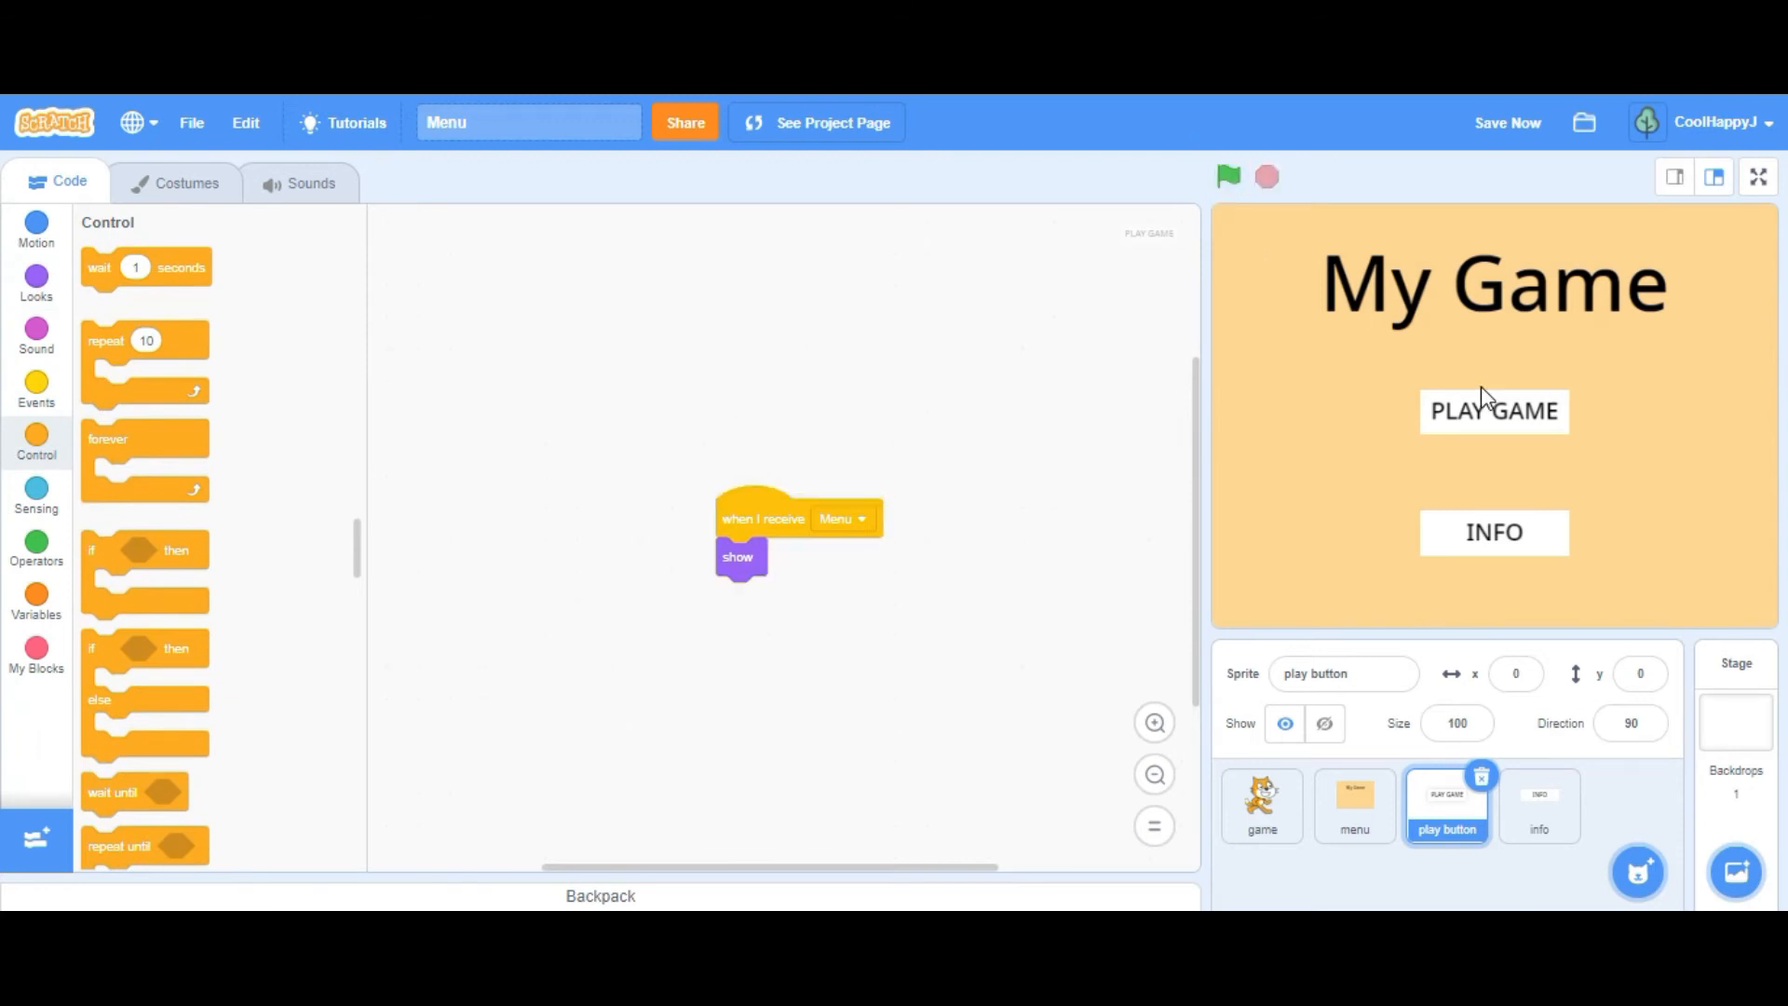
mouse_move(1466, 452)
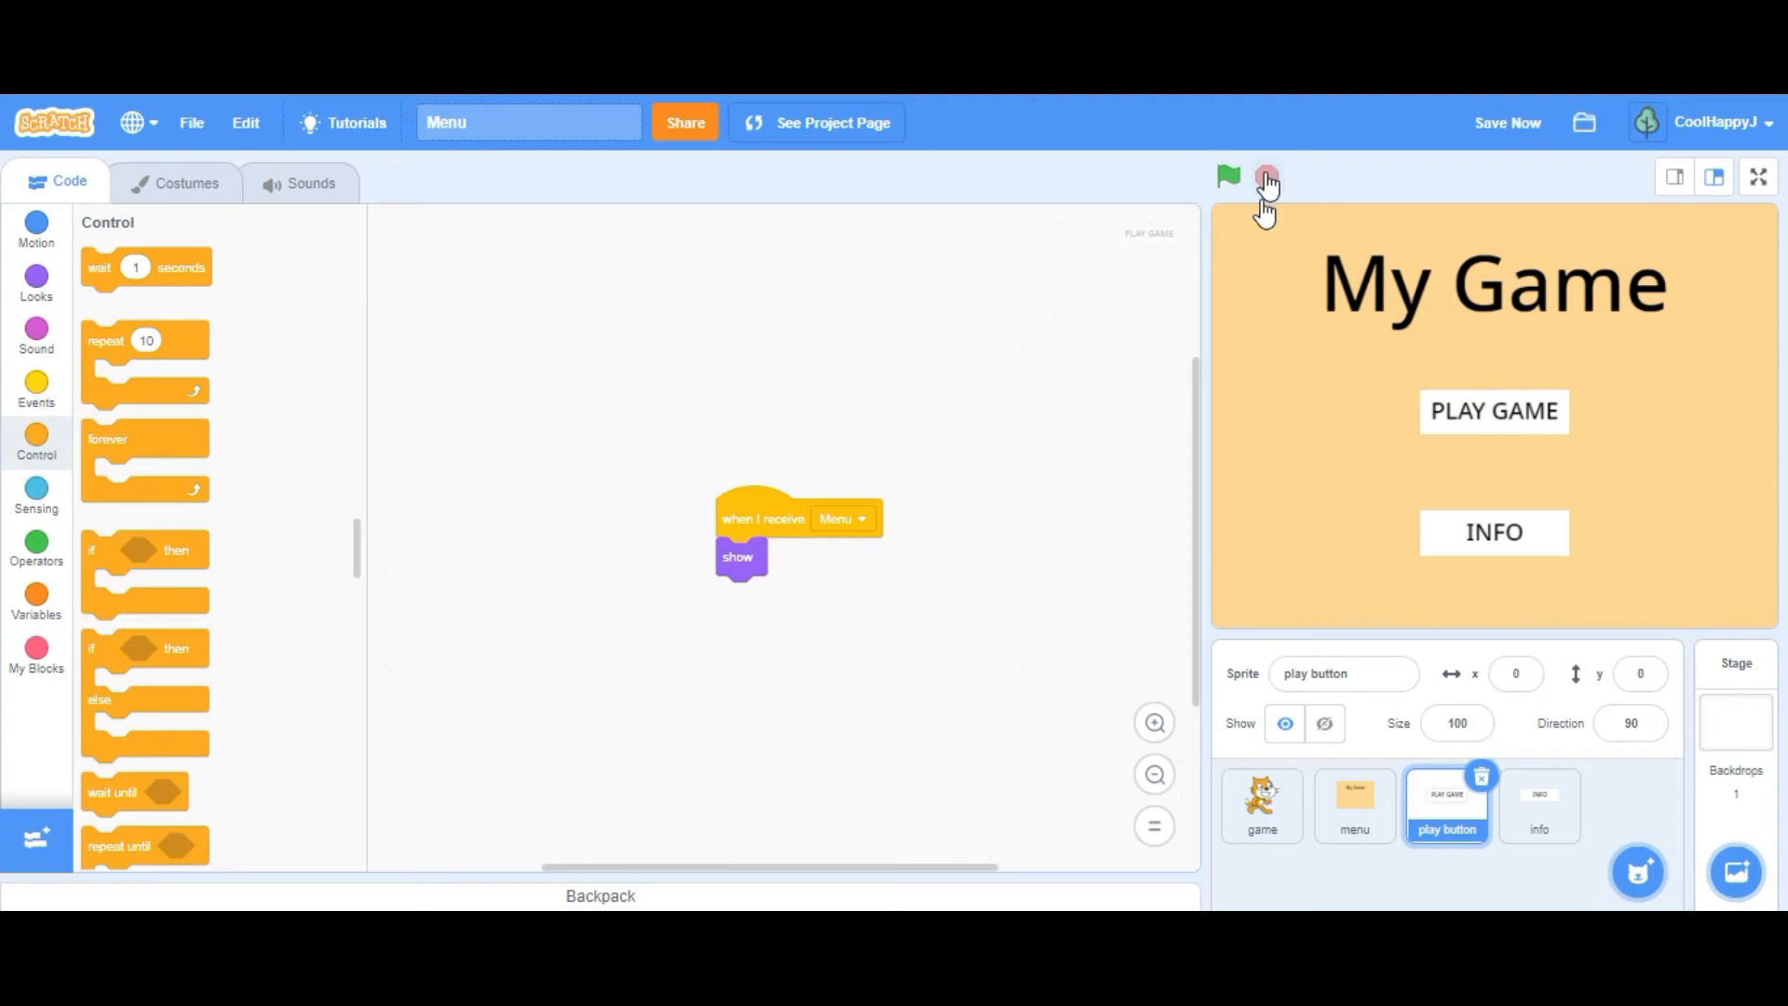
left_click(36, 380)
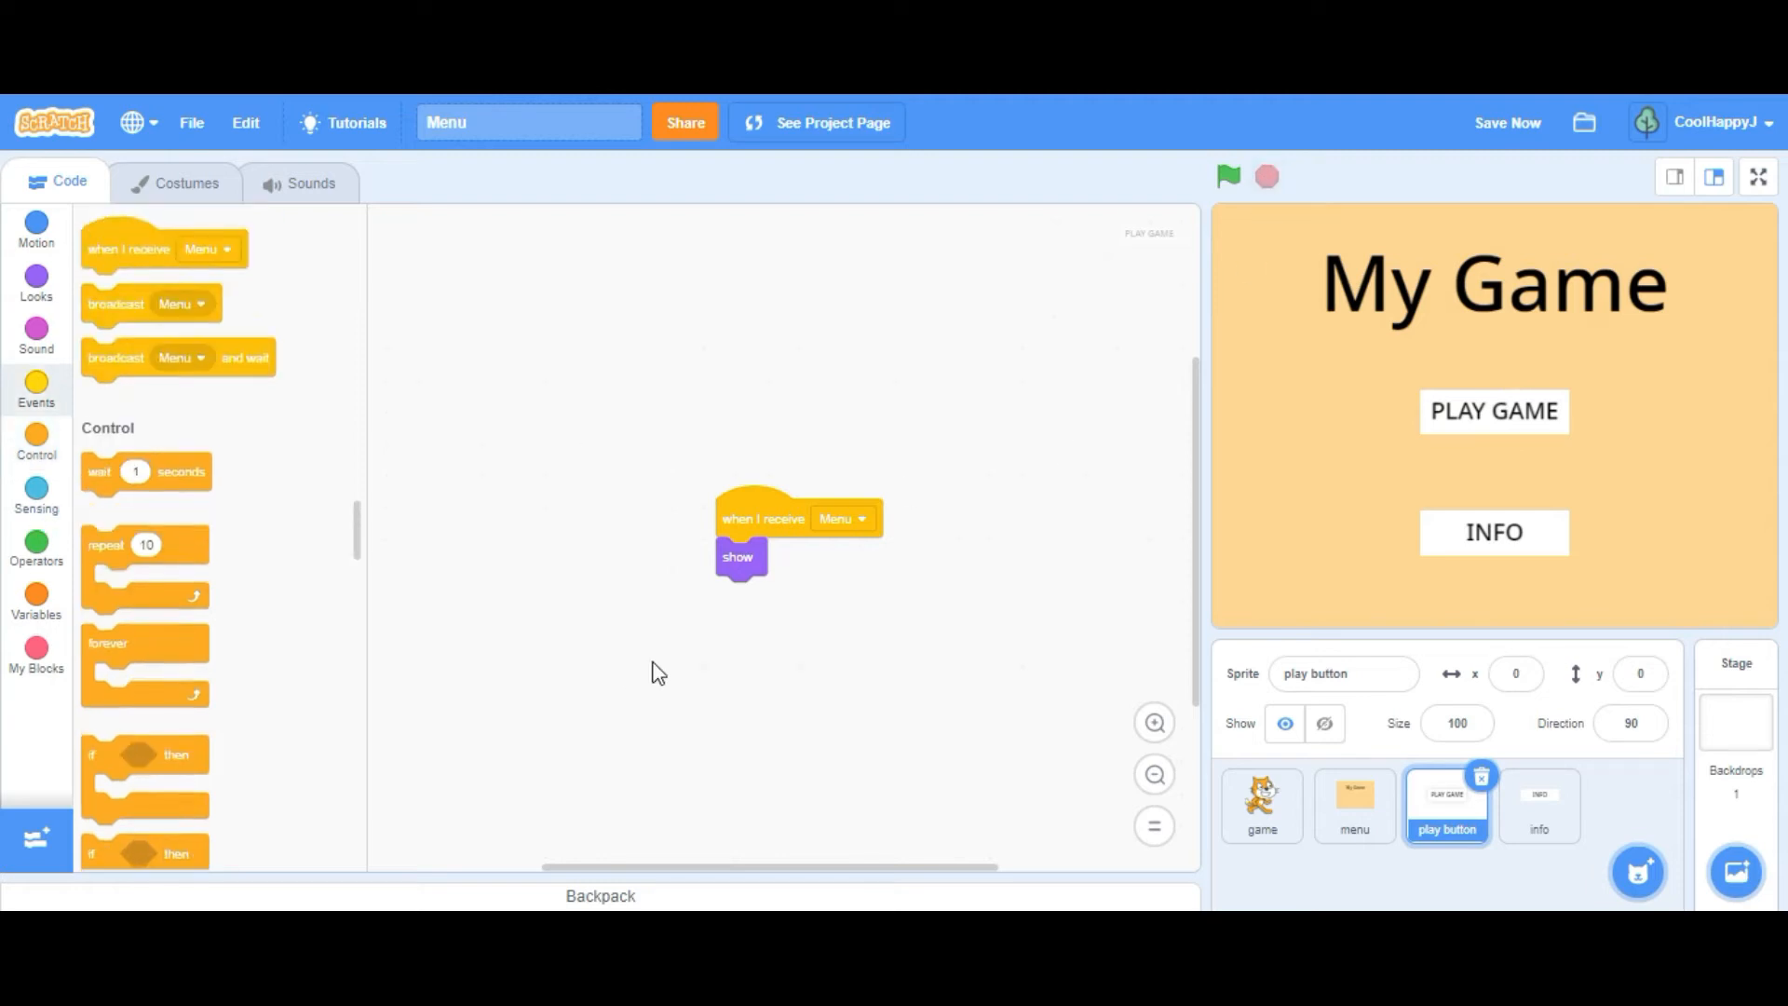
left_click_drag(145, 643, 779, 594)
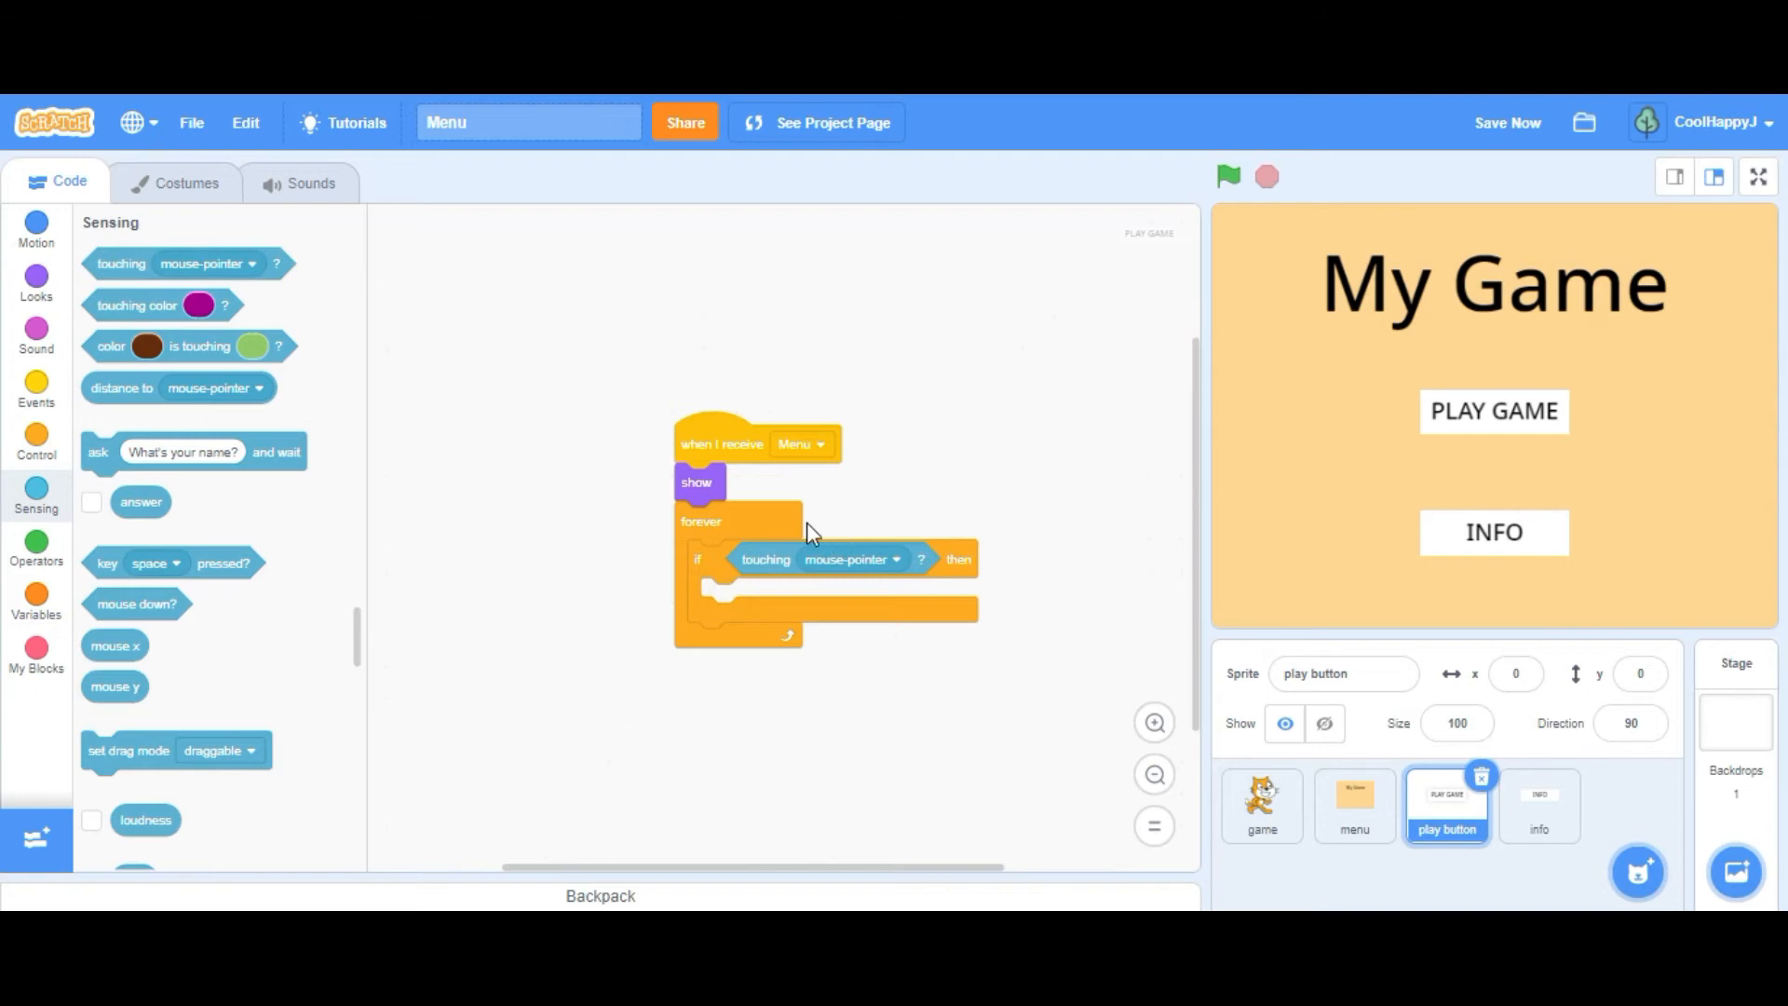
mouse_move(1151, 630)
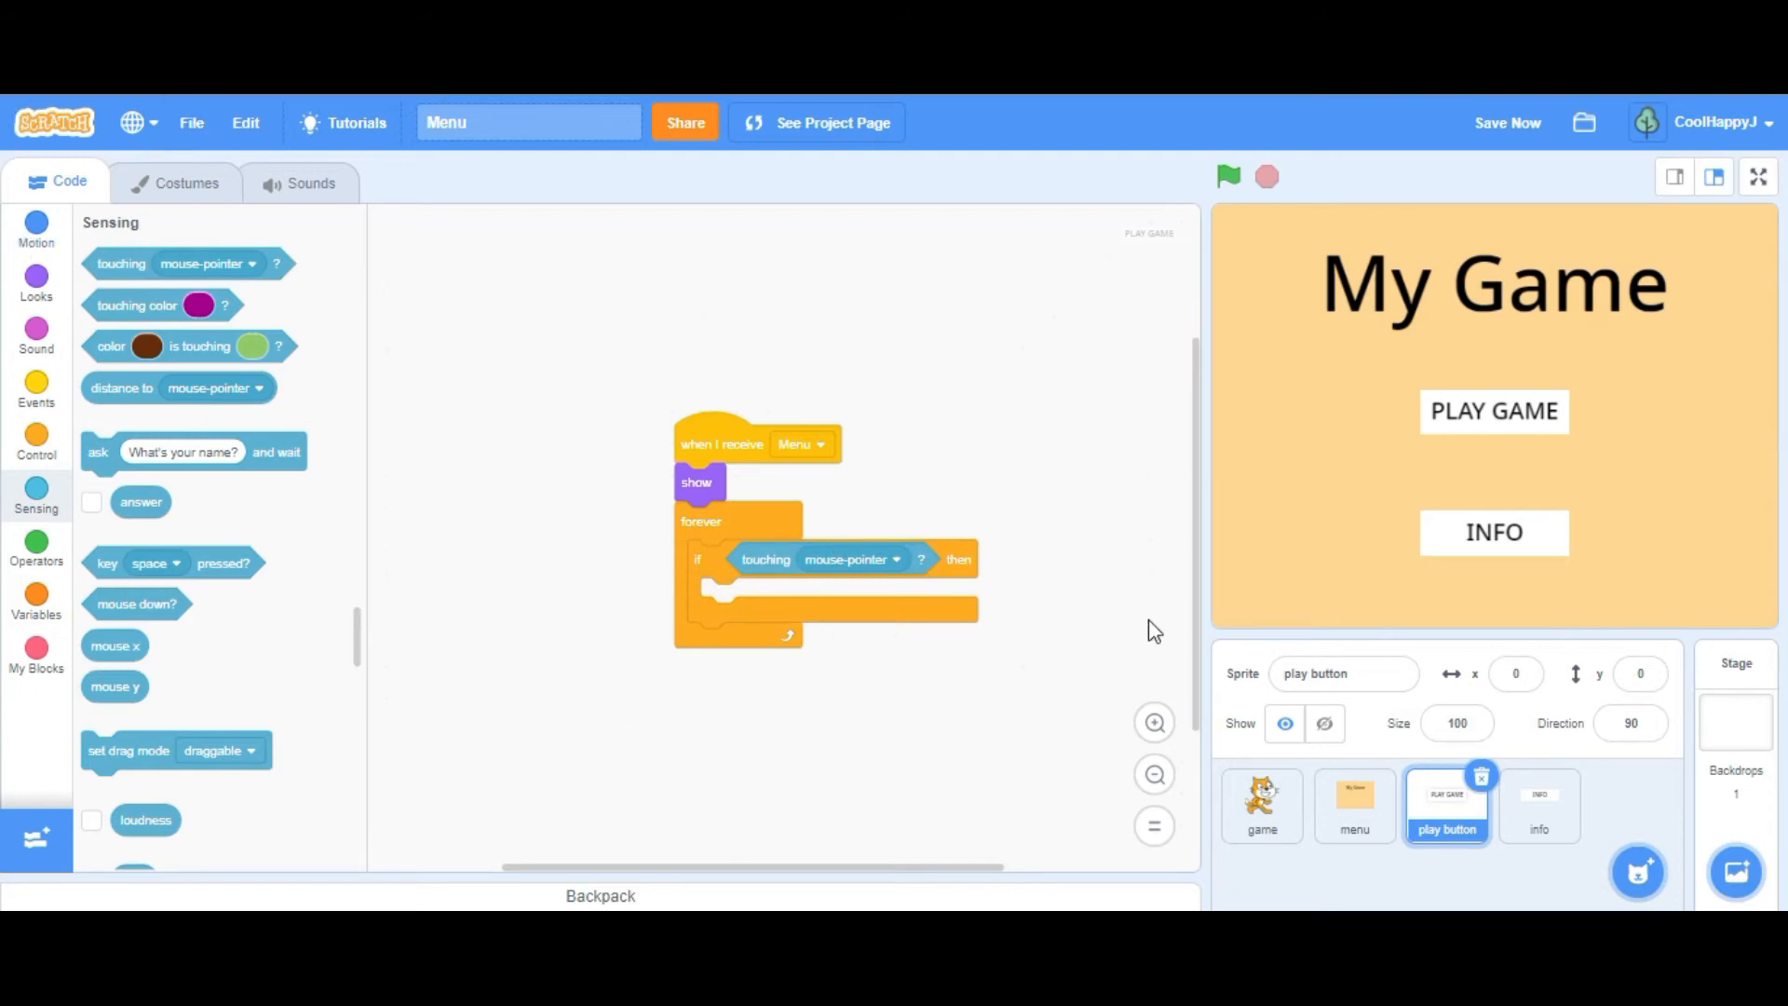
left_click(186, 183)
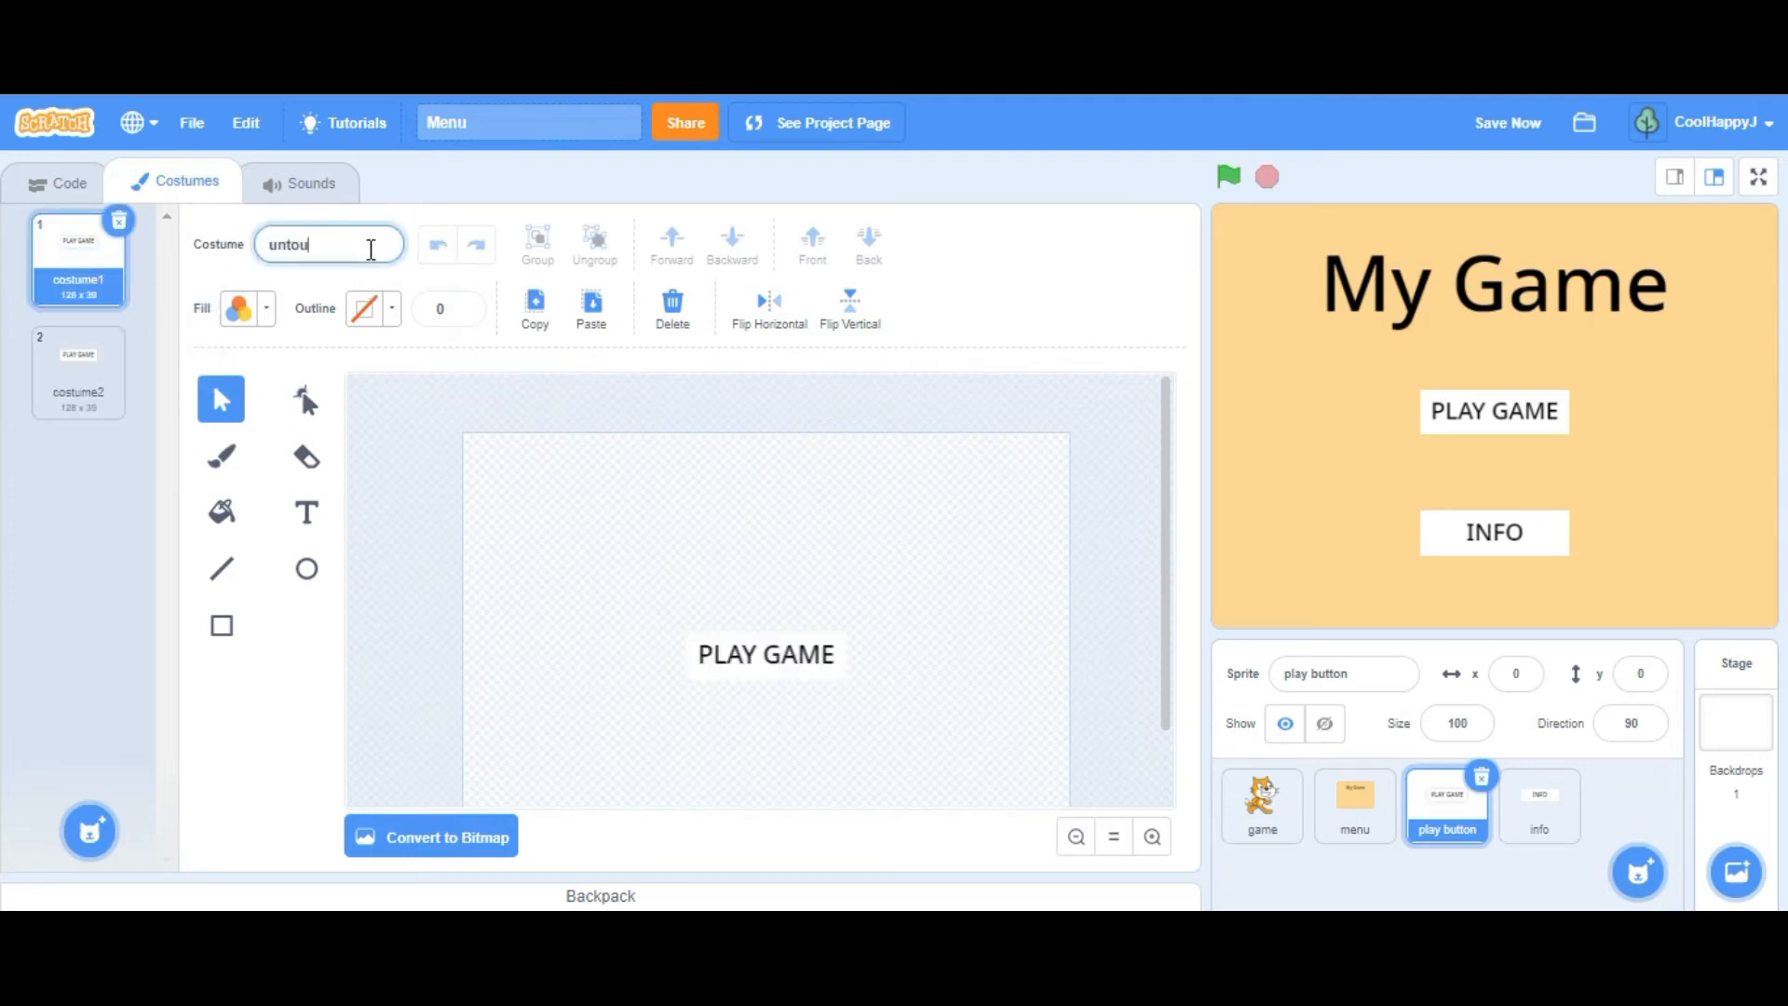
- Name the costumes untouched and touched, giving touched a light grey button fill
type("hed")
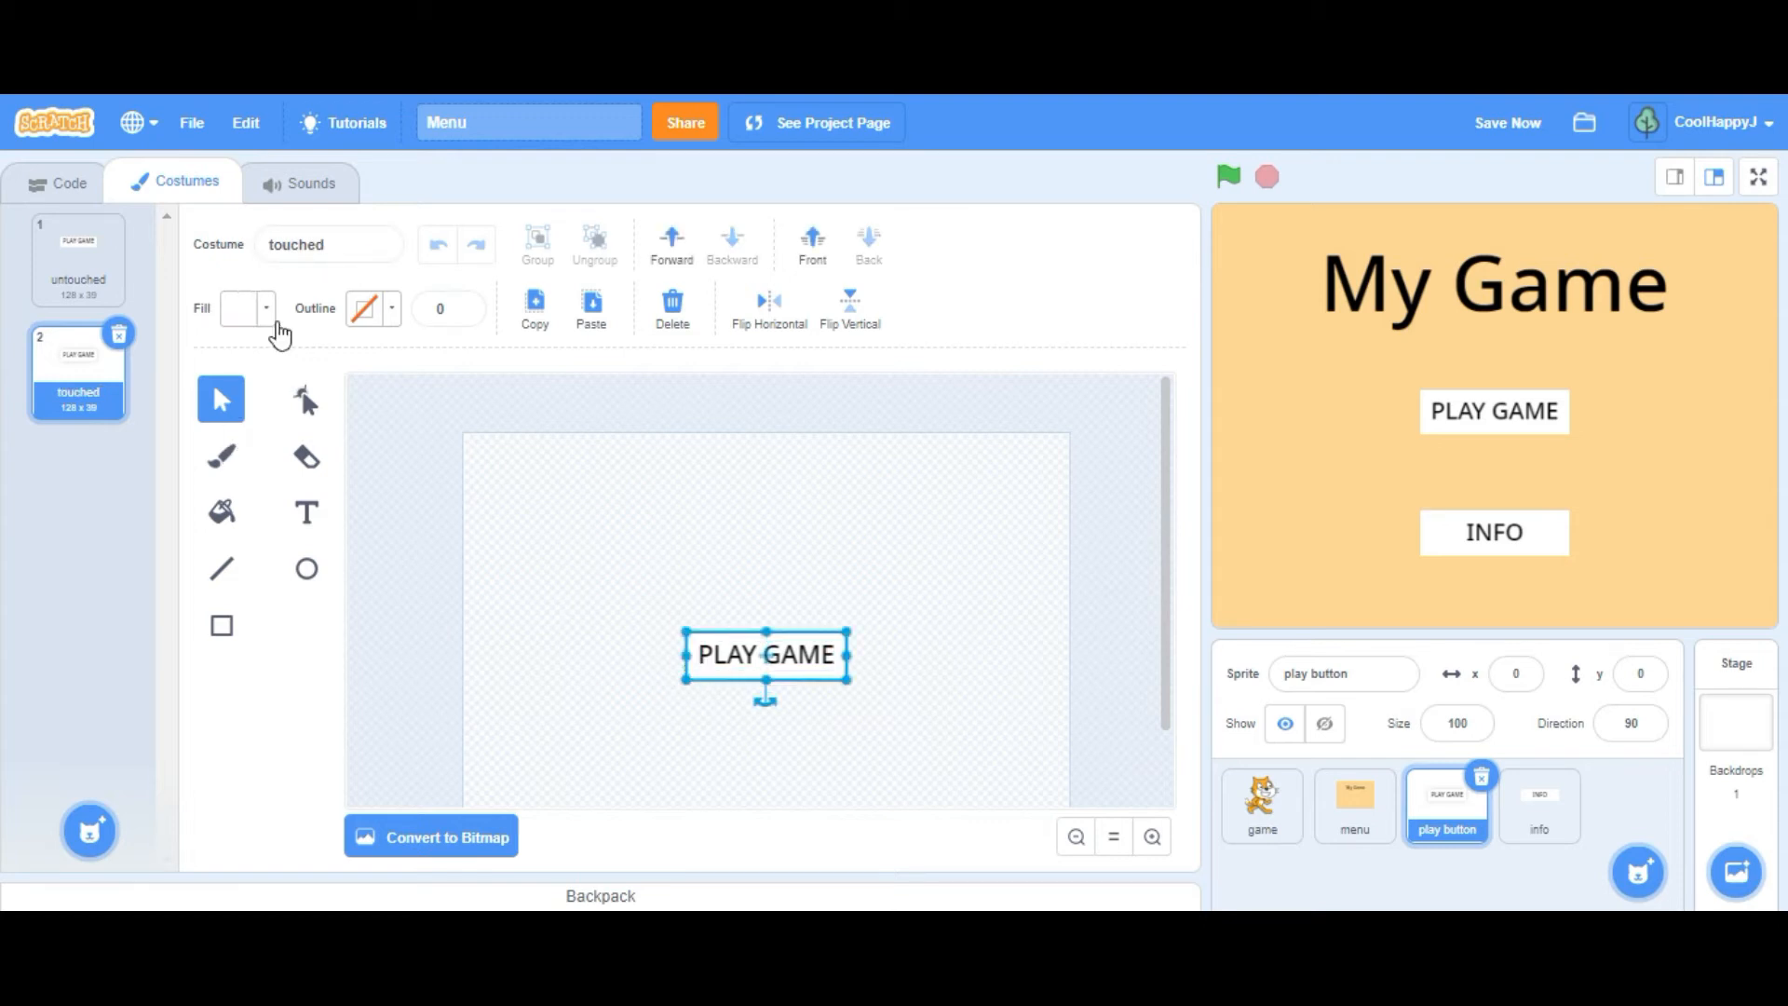
left_click(246, 309)
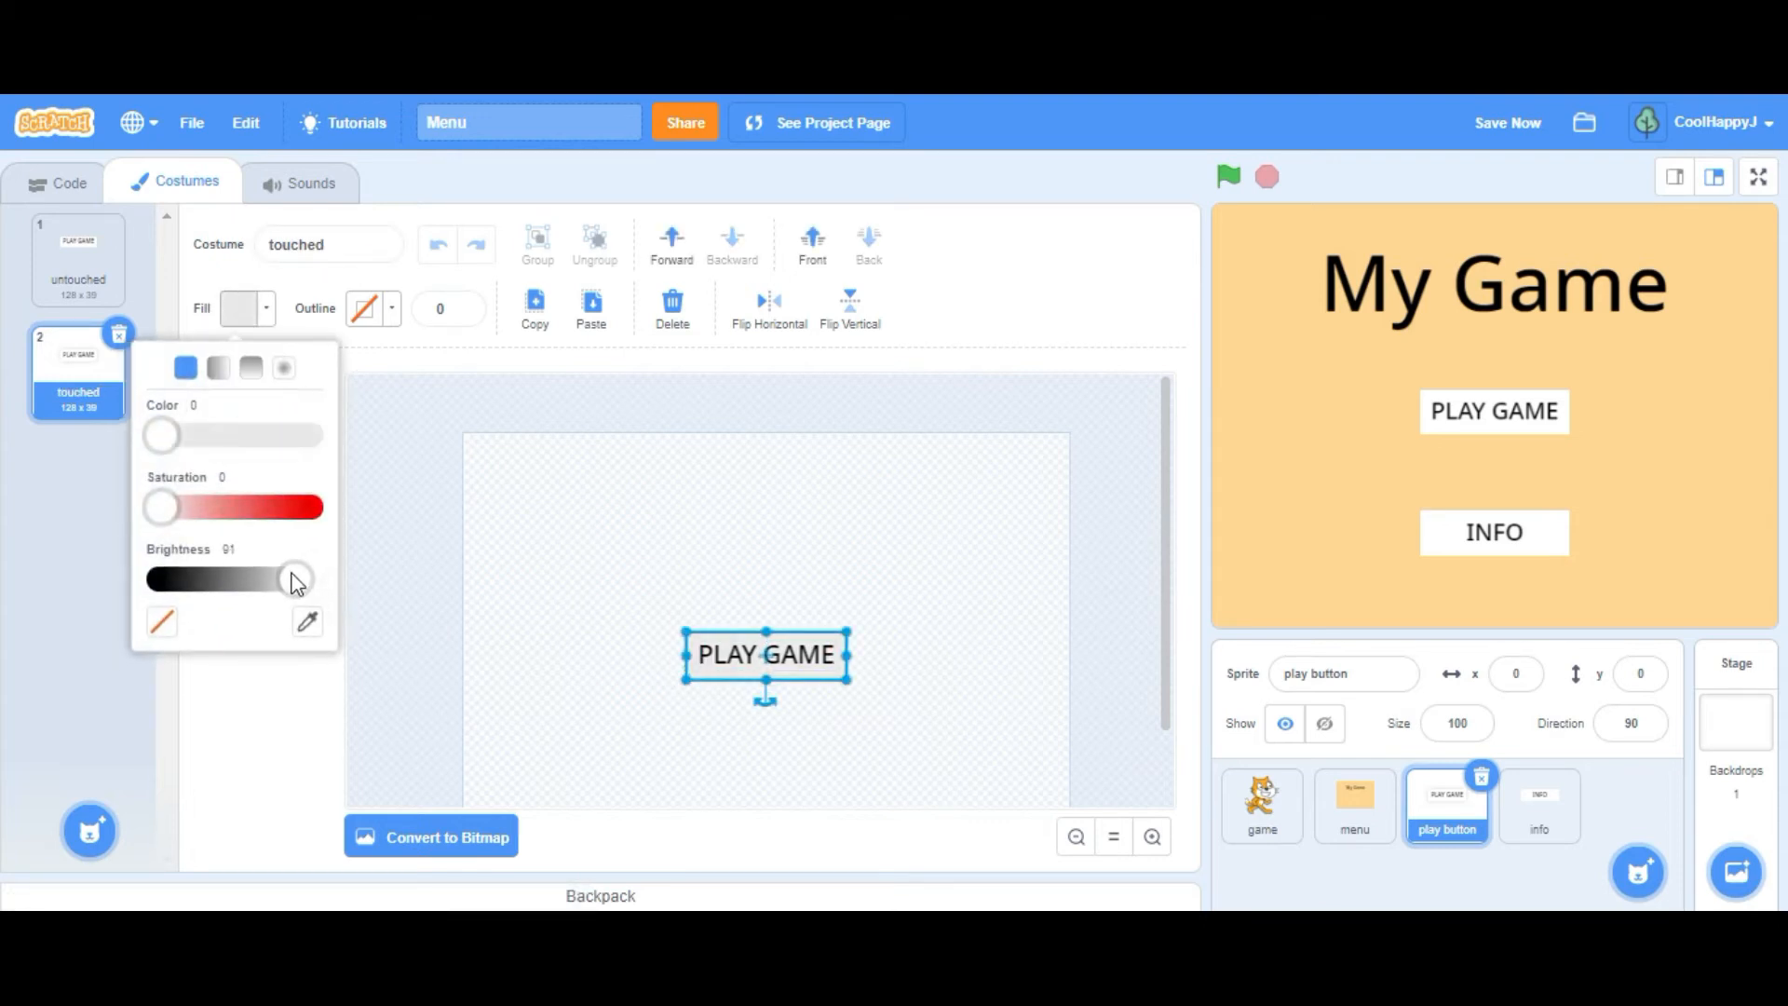
left_click(78, 257)
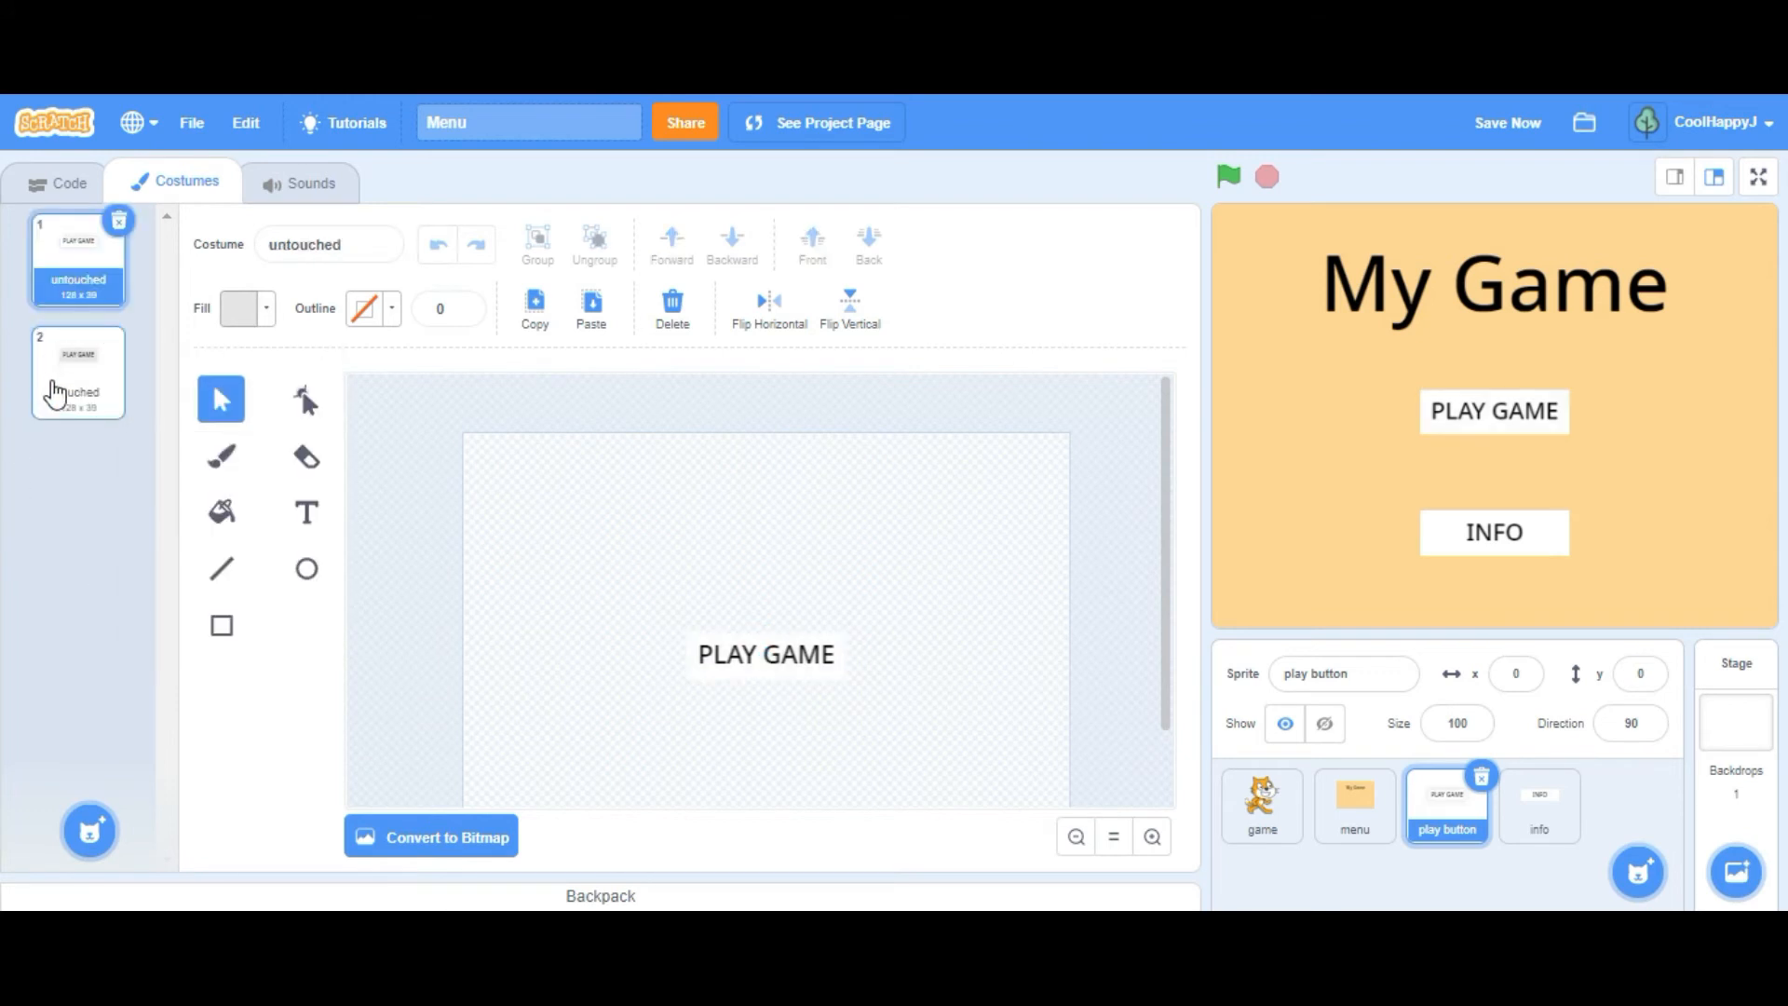
- Inside the play button's if, switch costume to touched then wait until not touching mouse-pointer
left_click(67, 183)
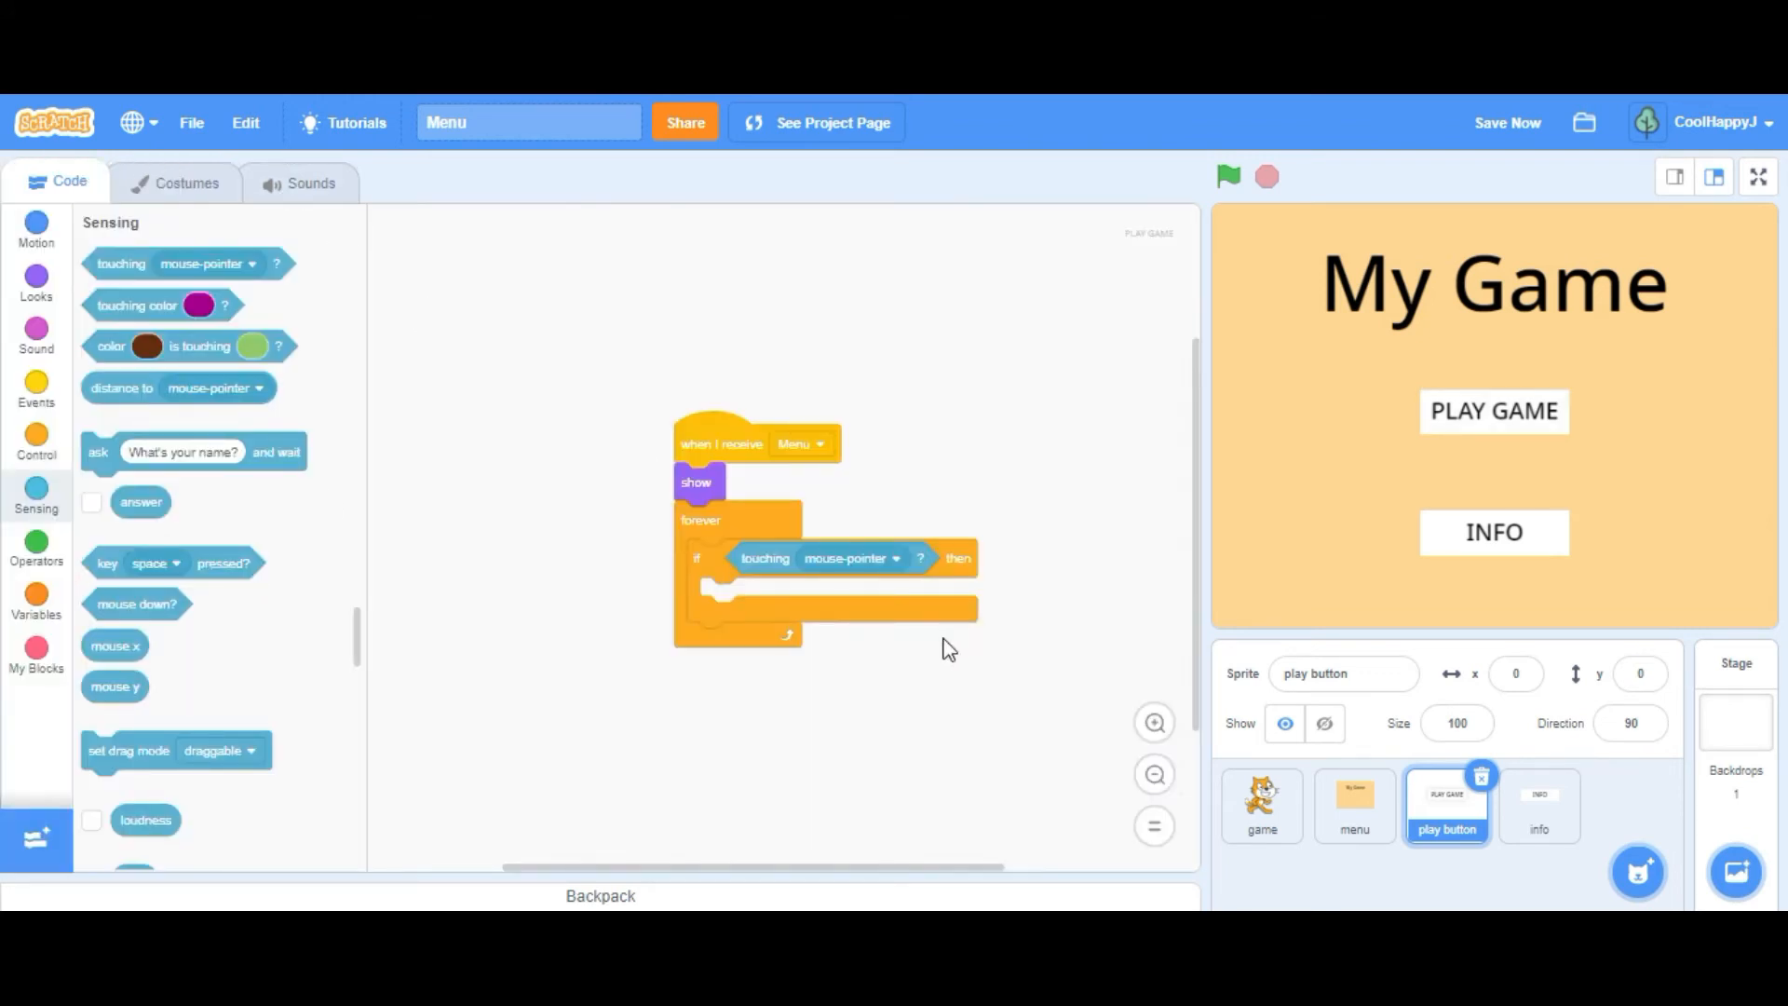
left_click(35, 279)
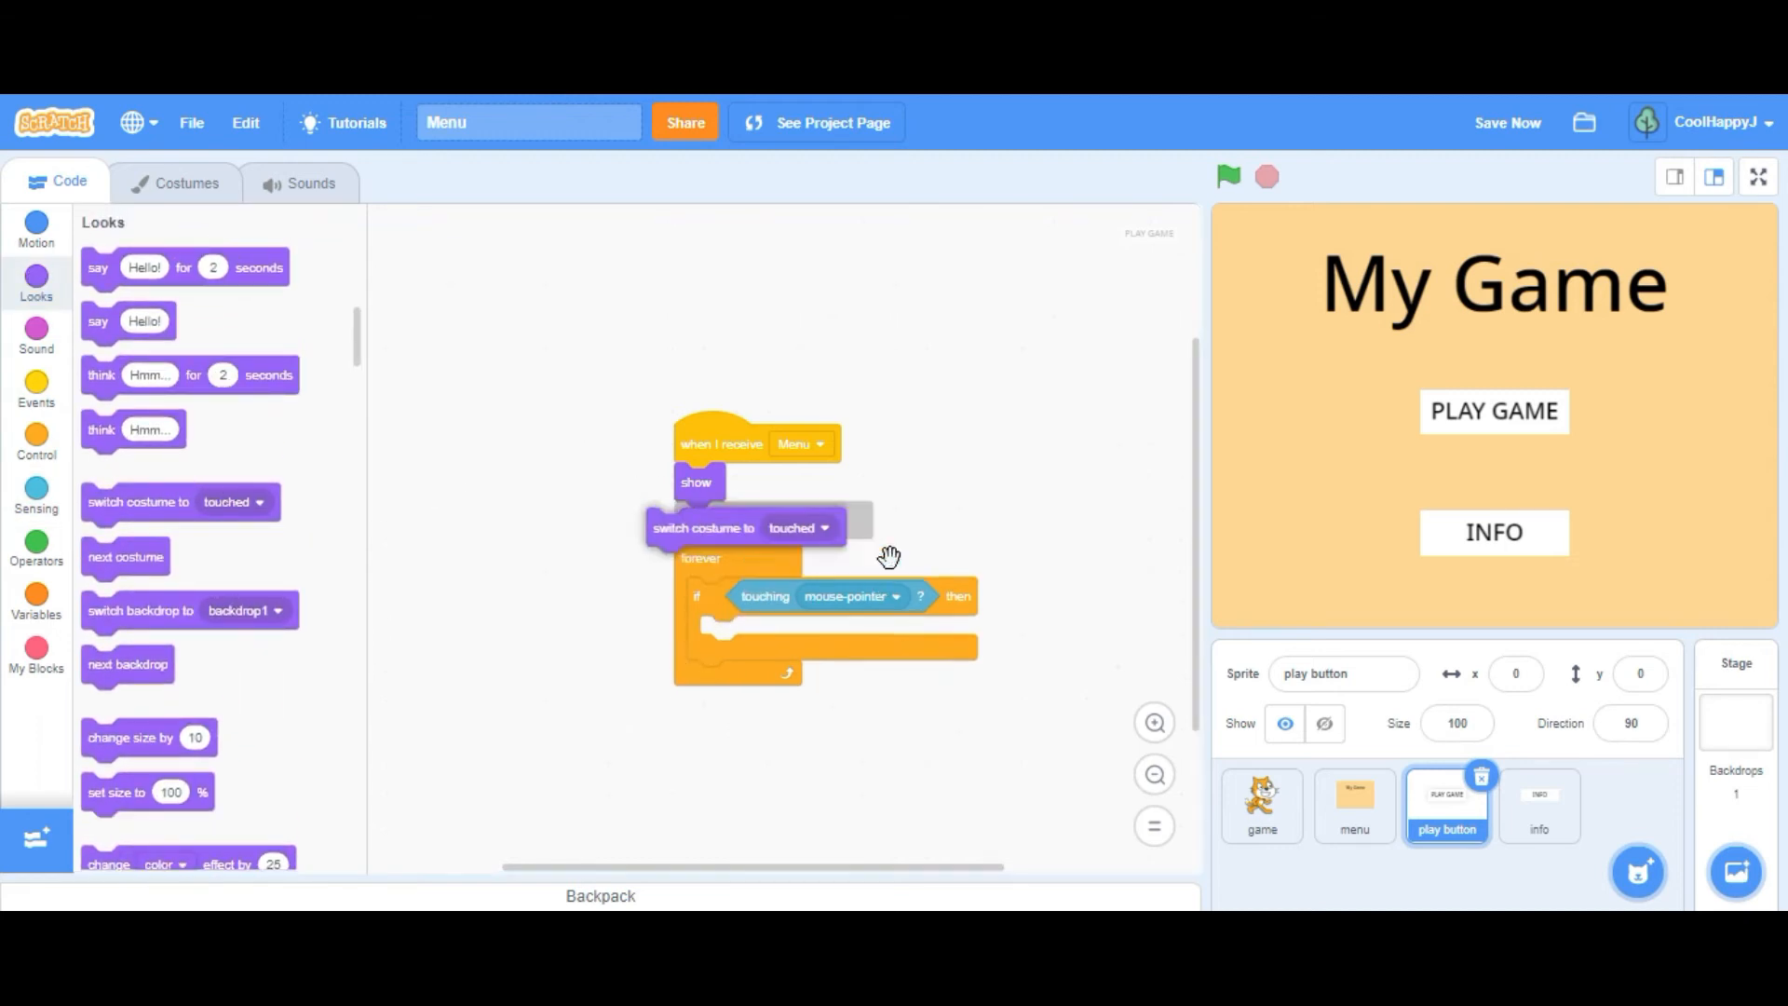
left_click_drag(703, 527, 757, 597)
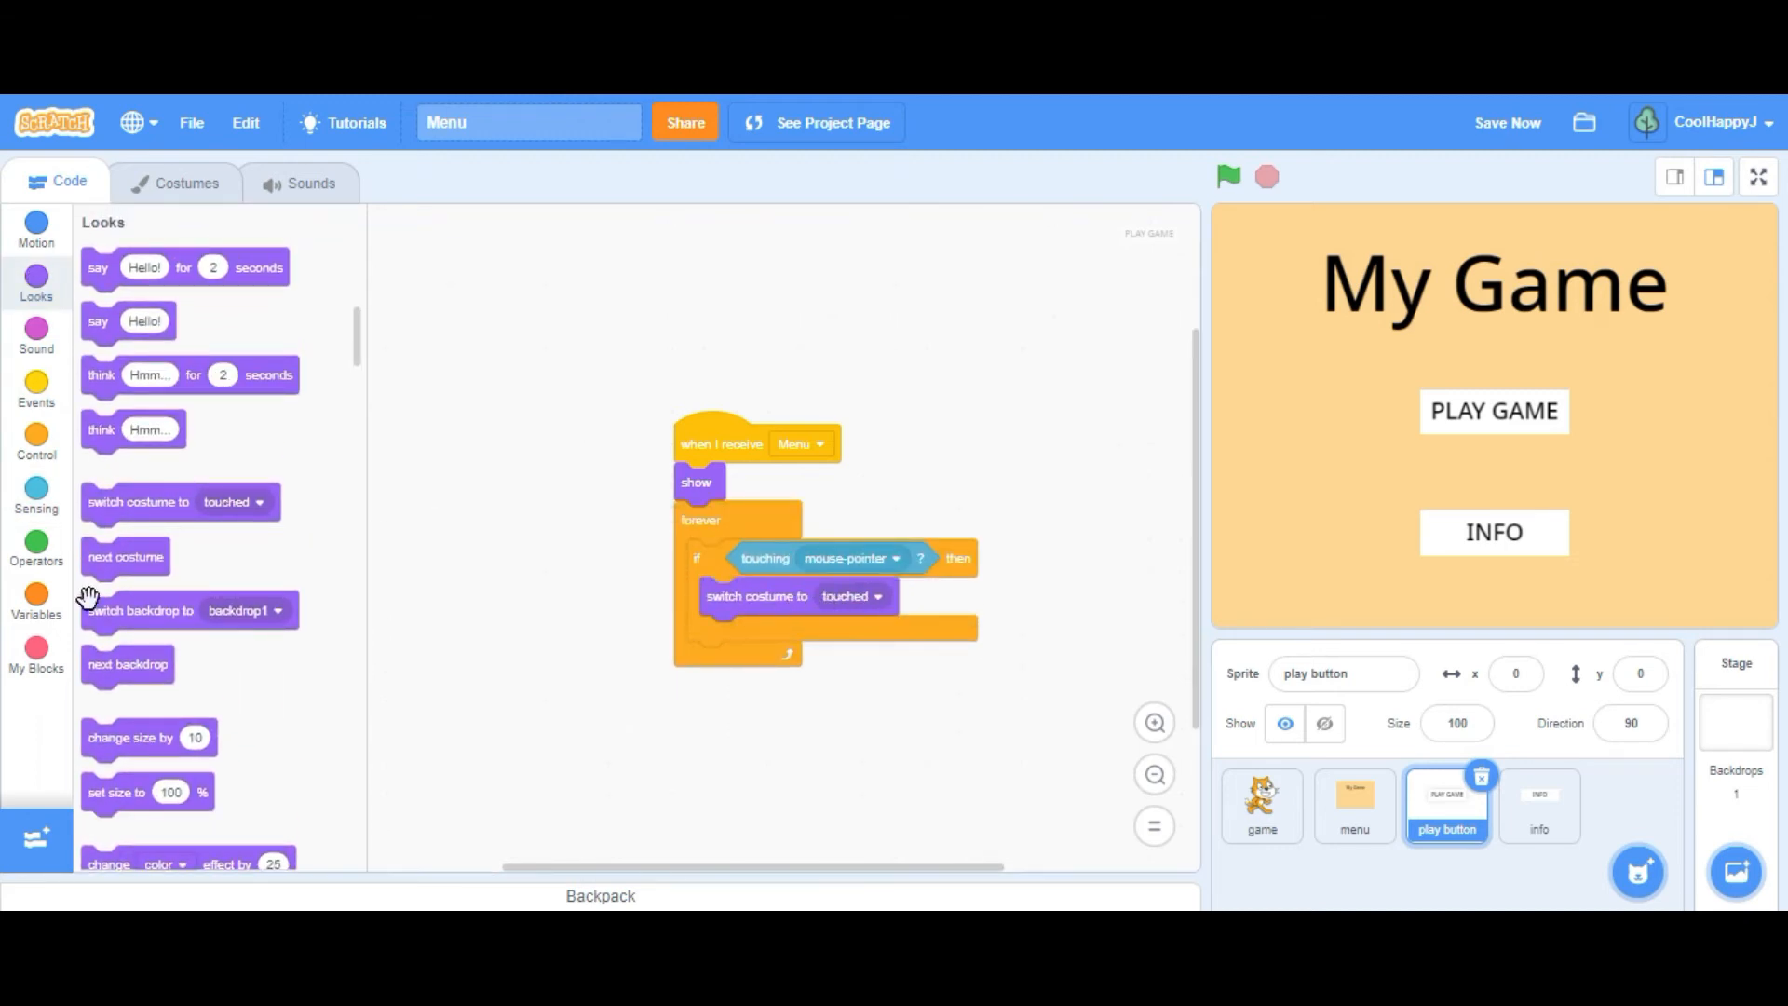
mouse_move(822, 421)
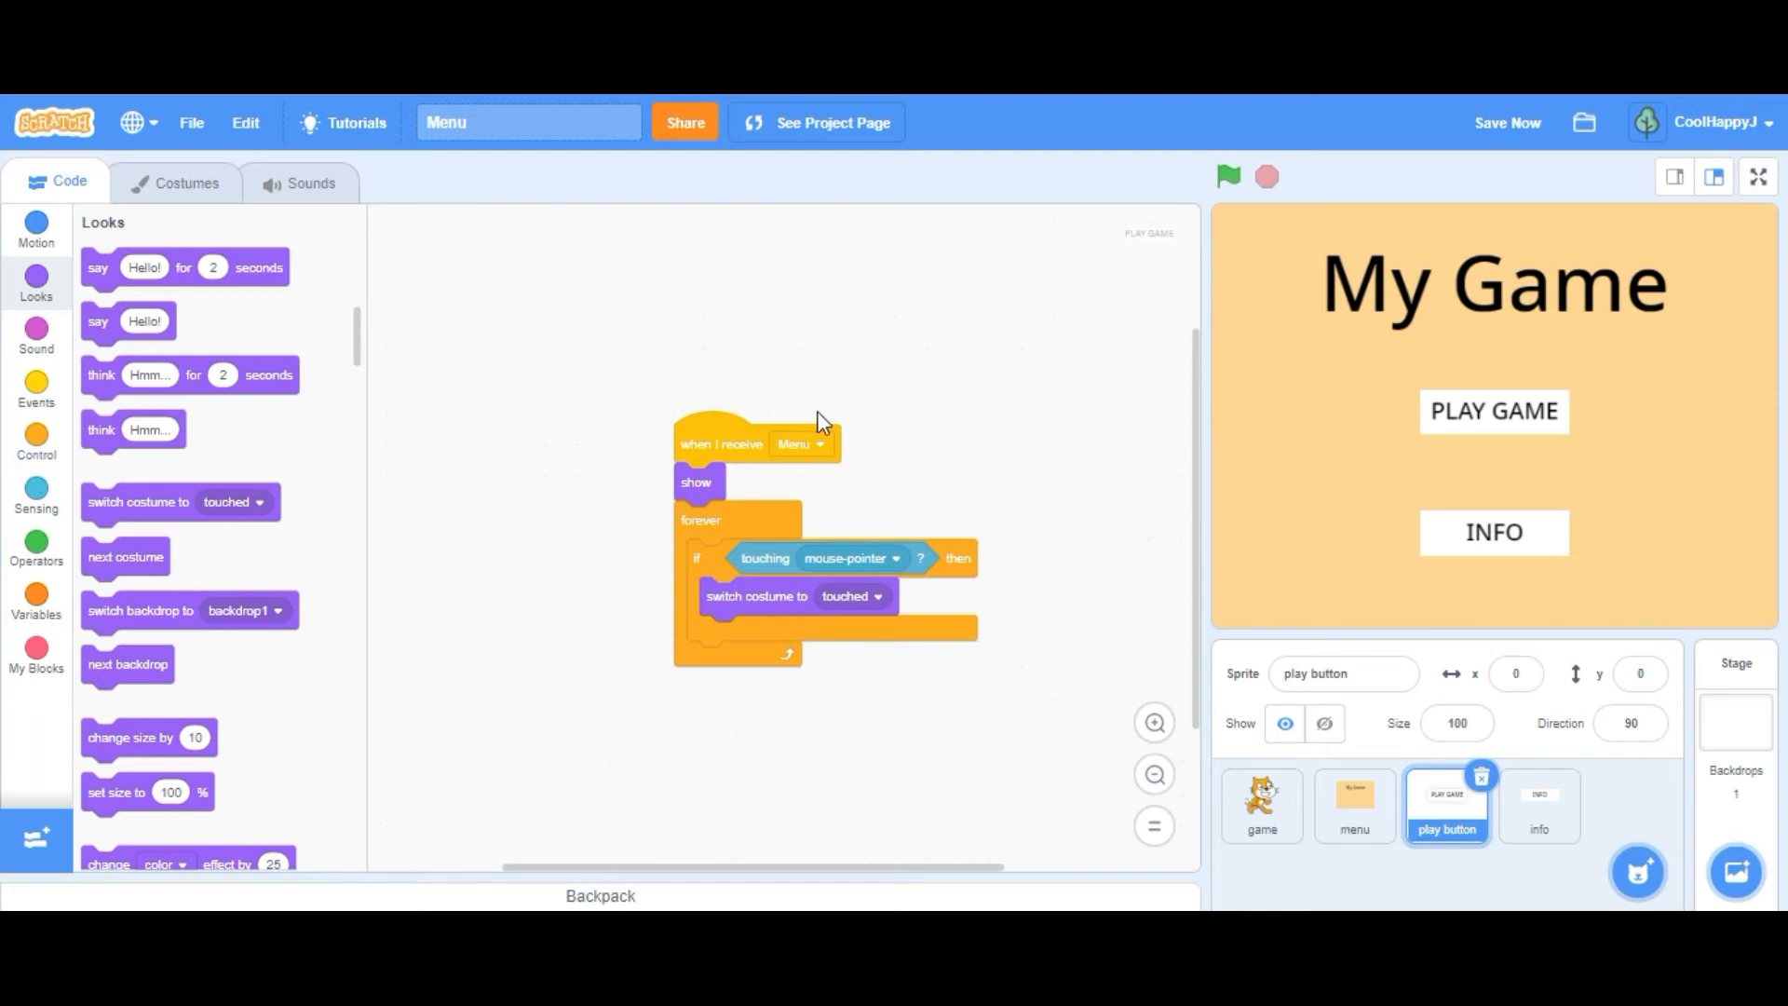
left_click(35, 436)
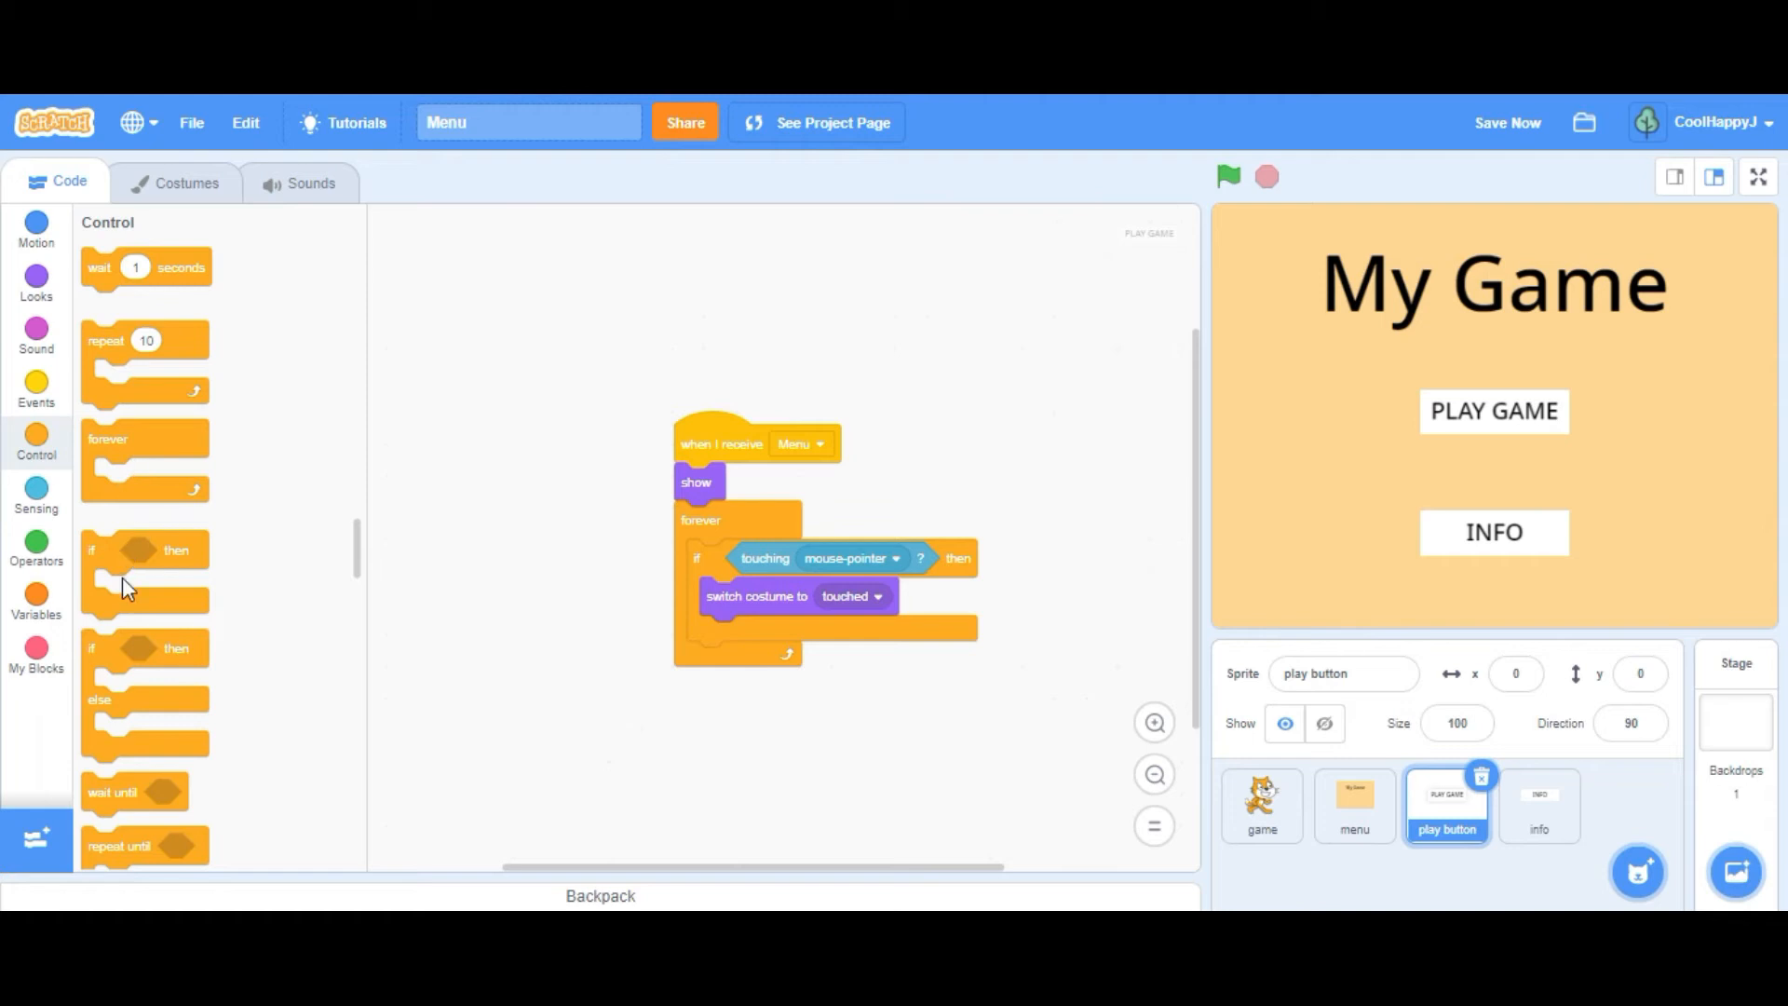
scroll("down", 3)
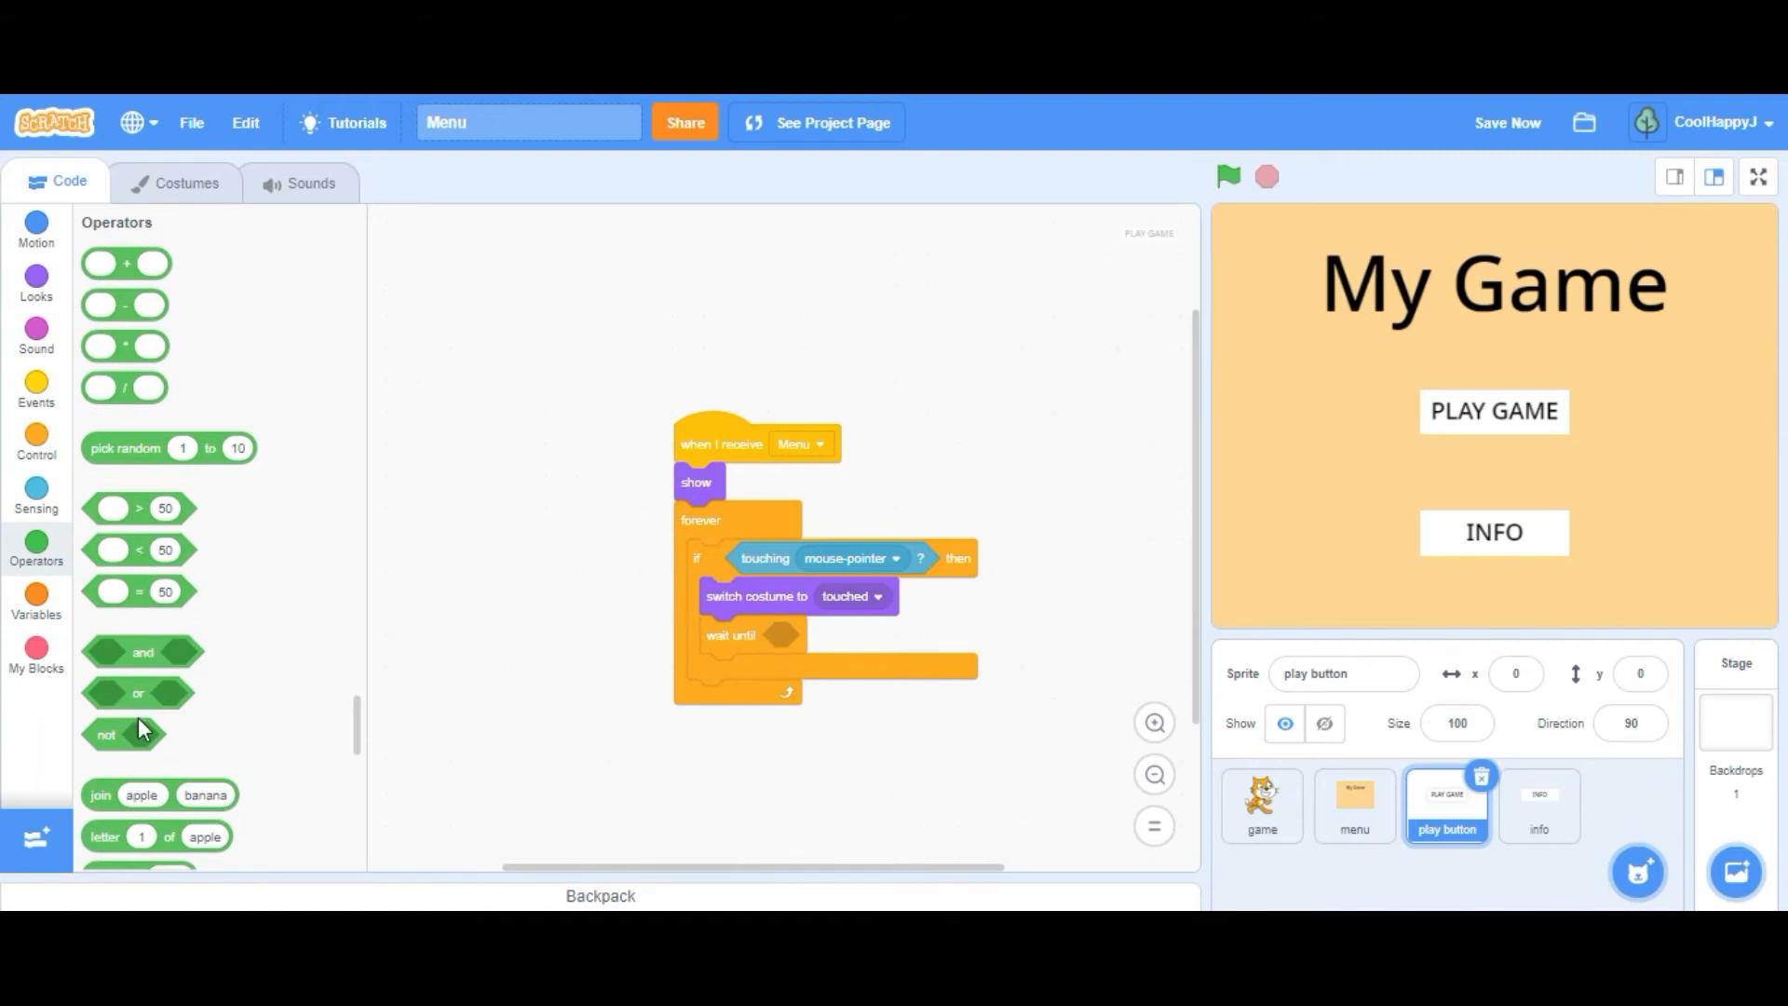
left_click_drag(106, 734, 786, 635)
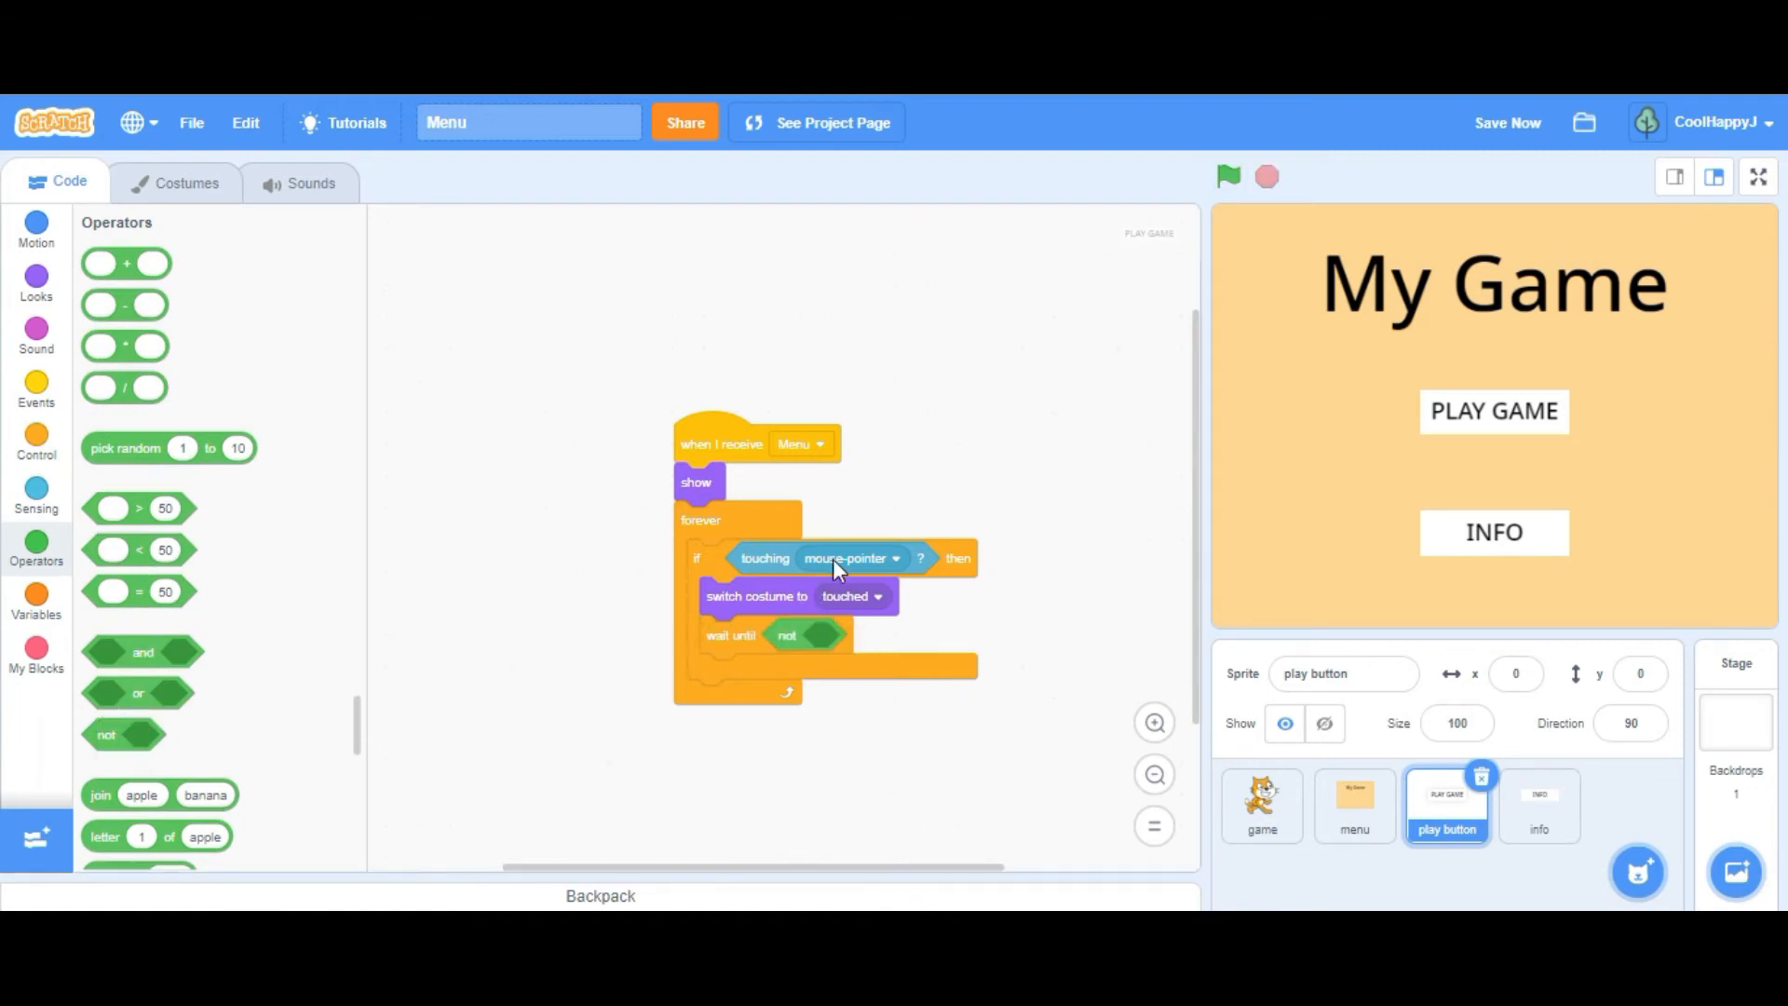
left_click_drag(843, 557, 923, 637)
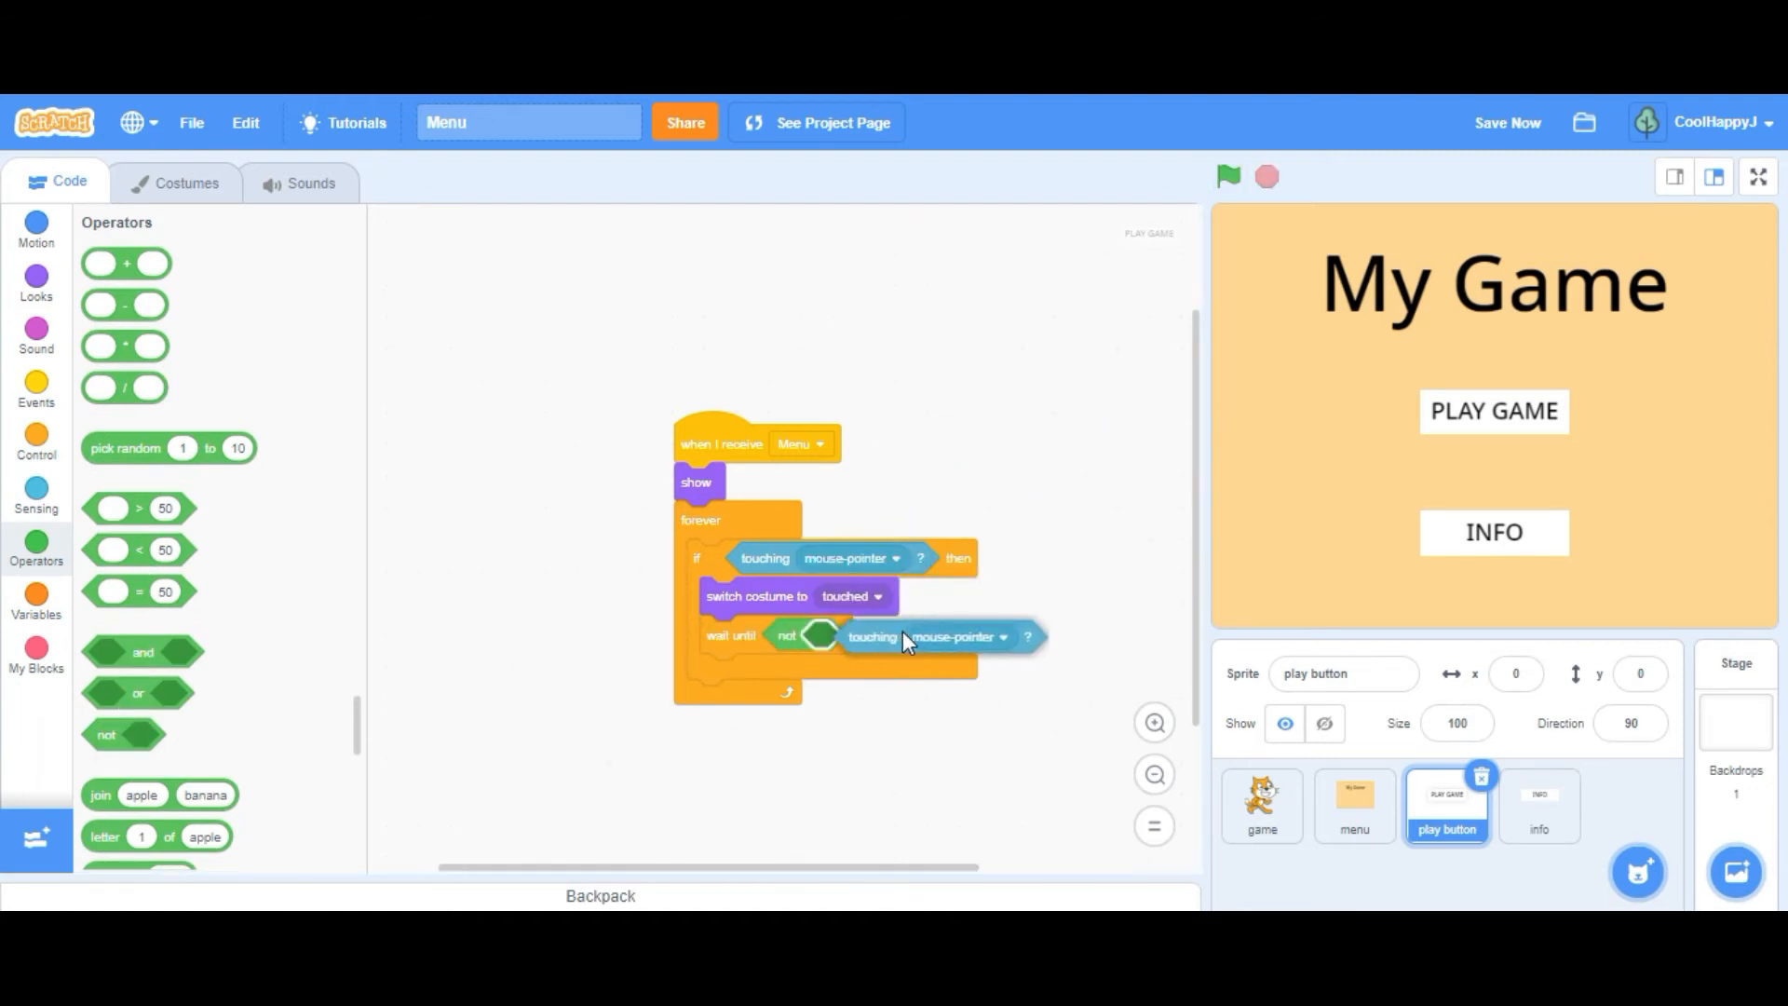
- Add a switch costume block right after show and pick the button's starting costume
left_click(37, 288)
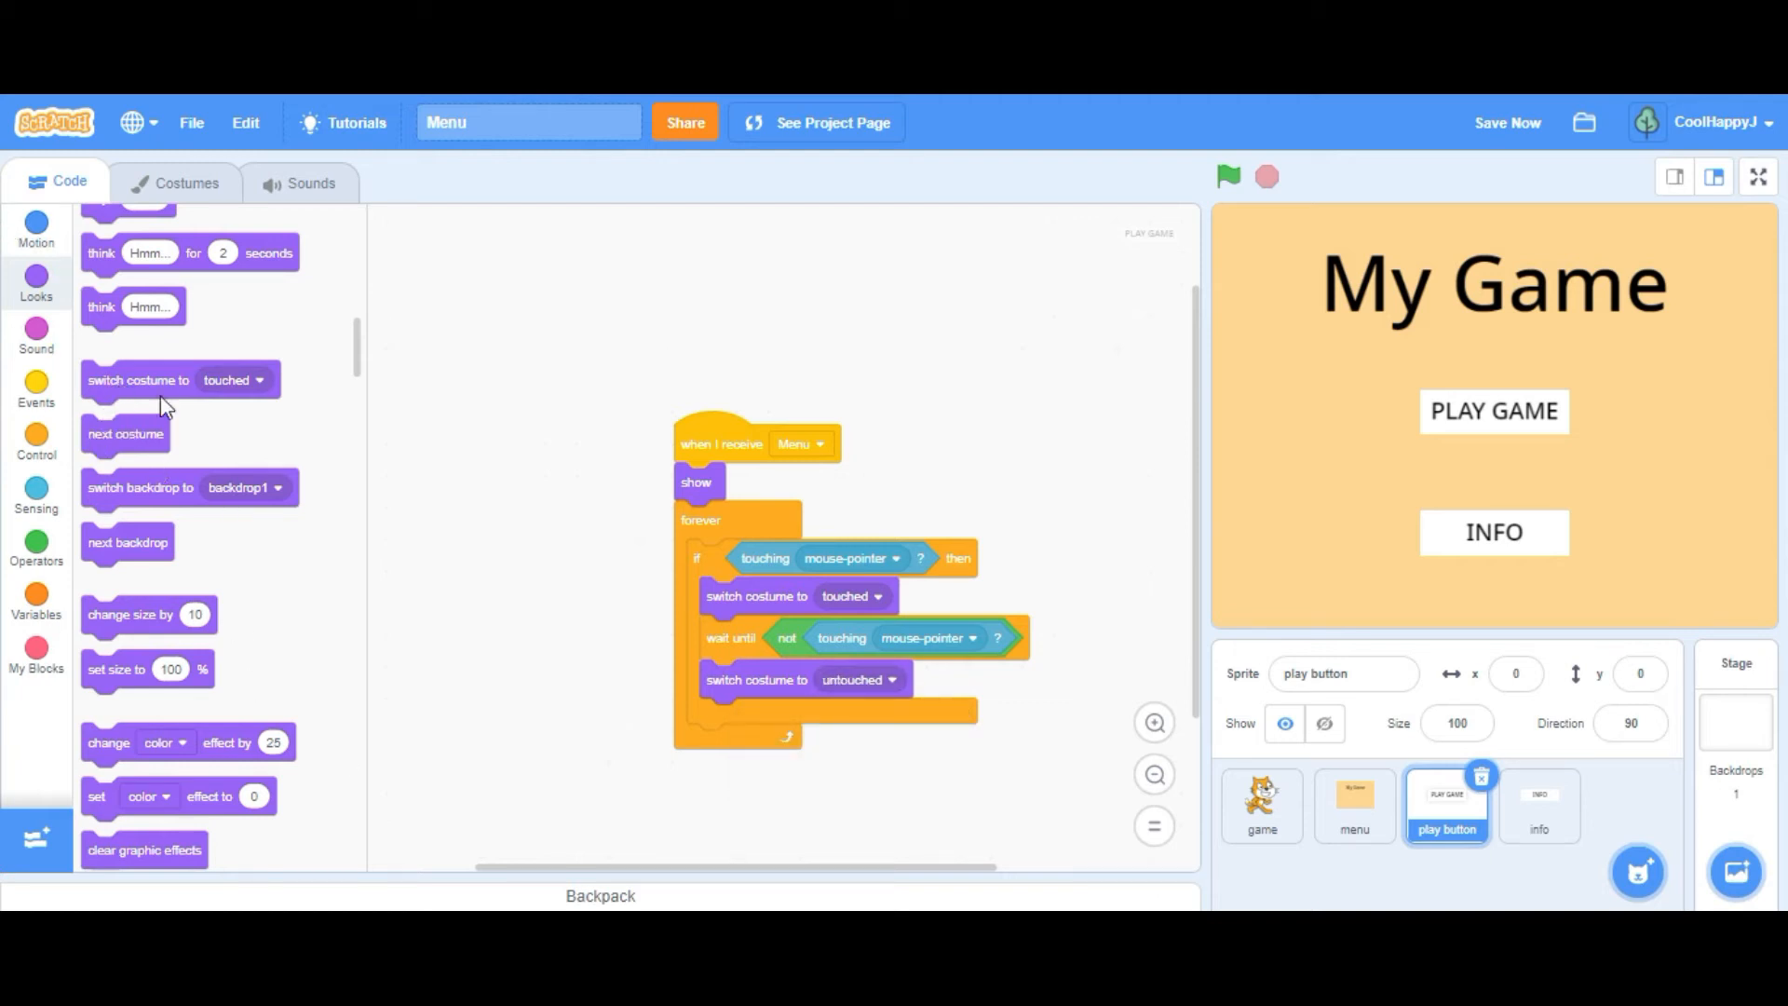
left_click_drag(179, 380, 764, 520)
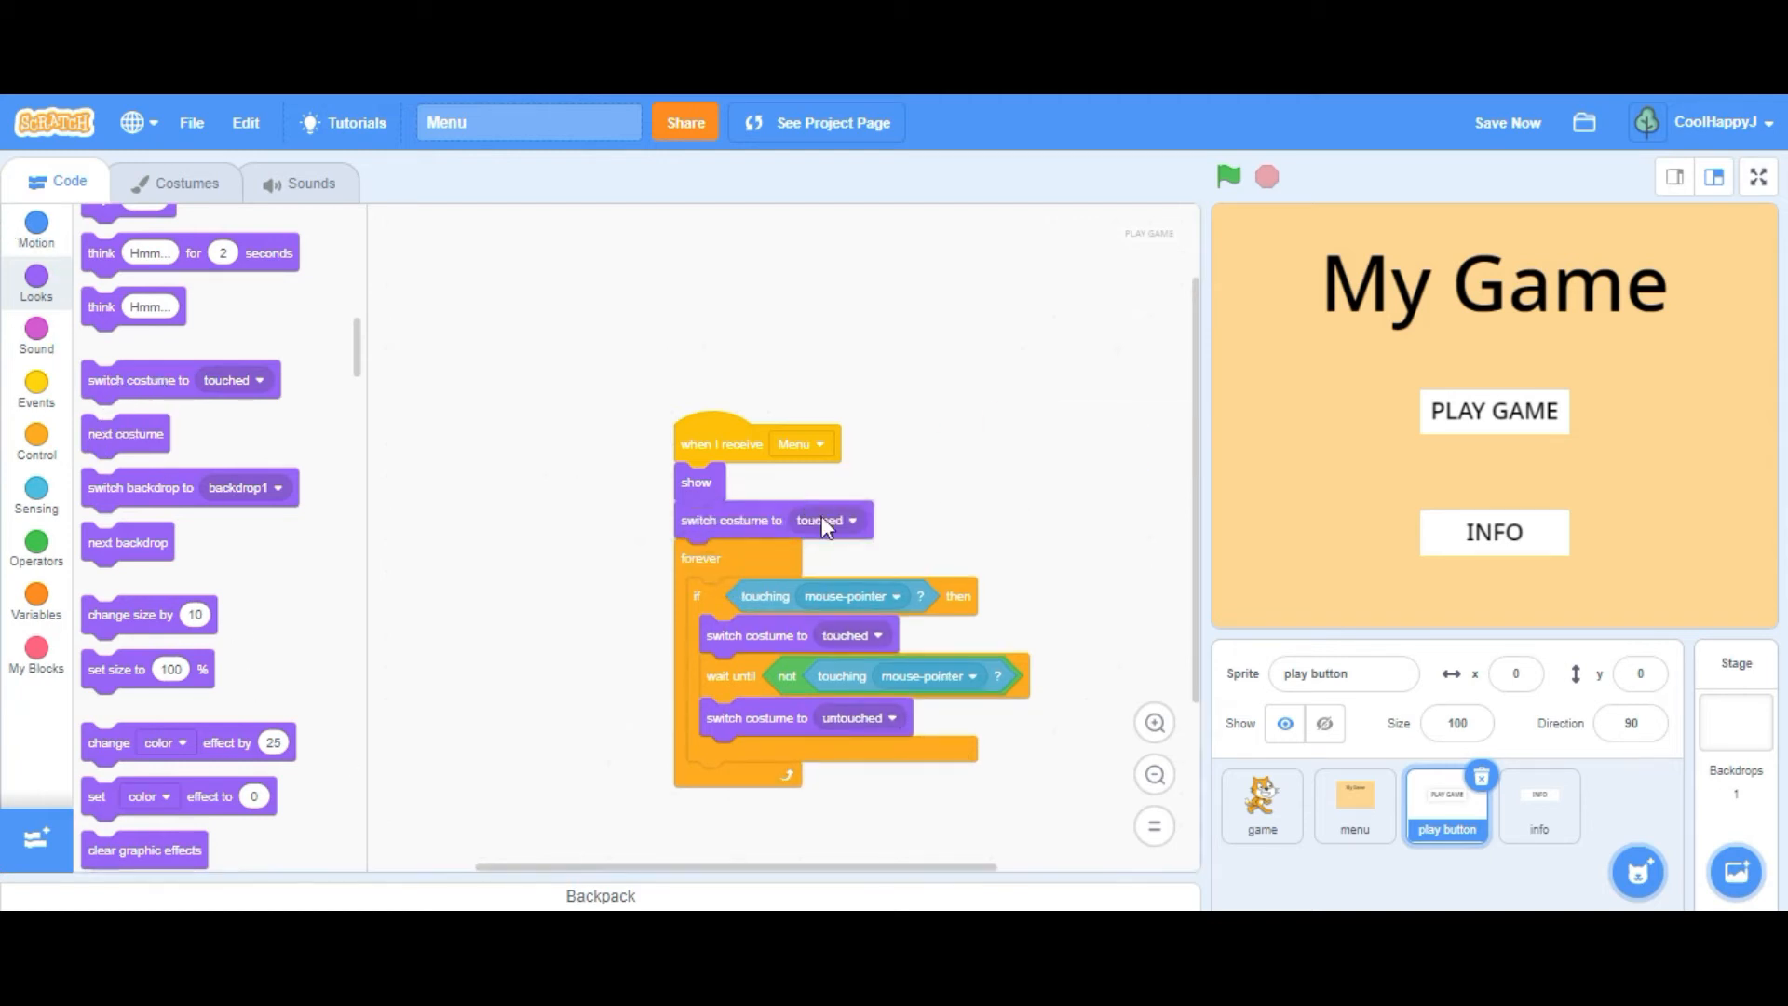
left_click(827, 520)
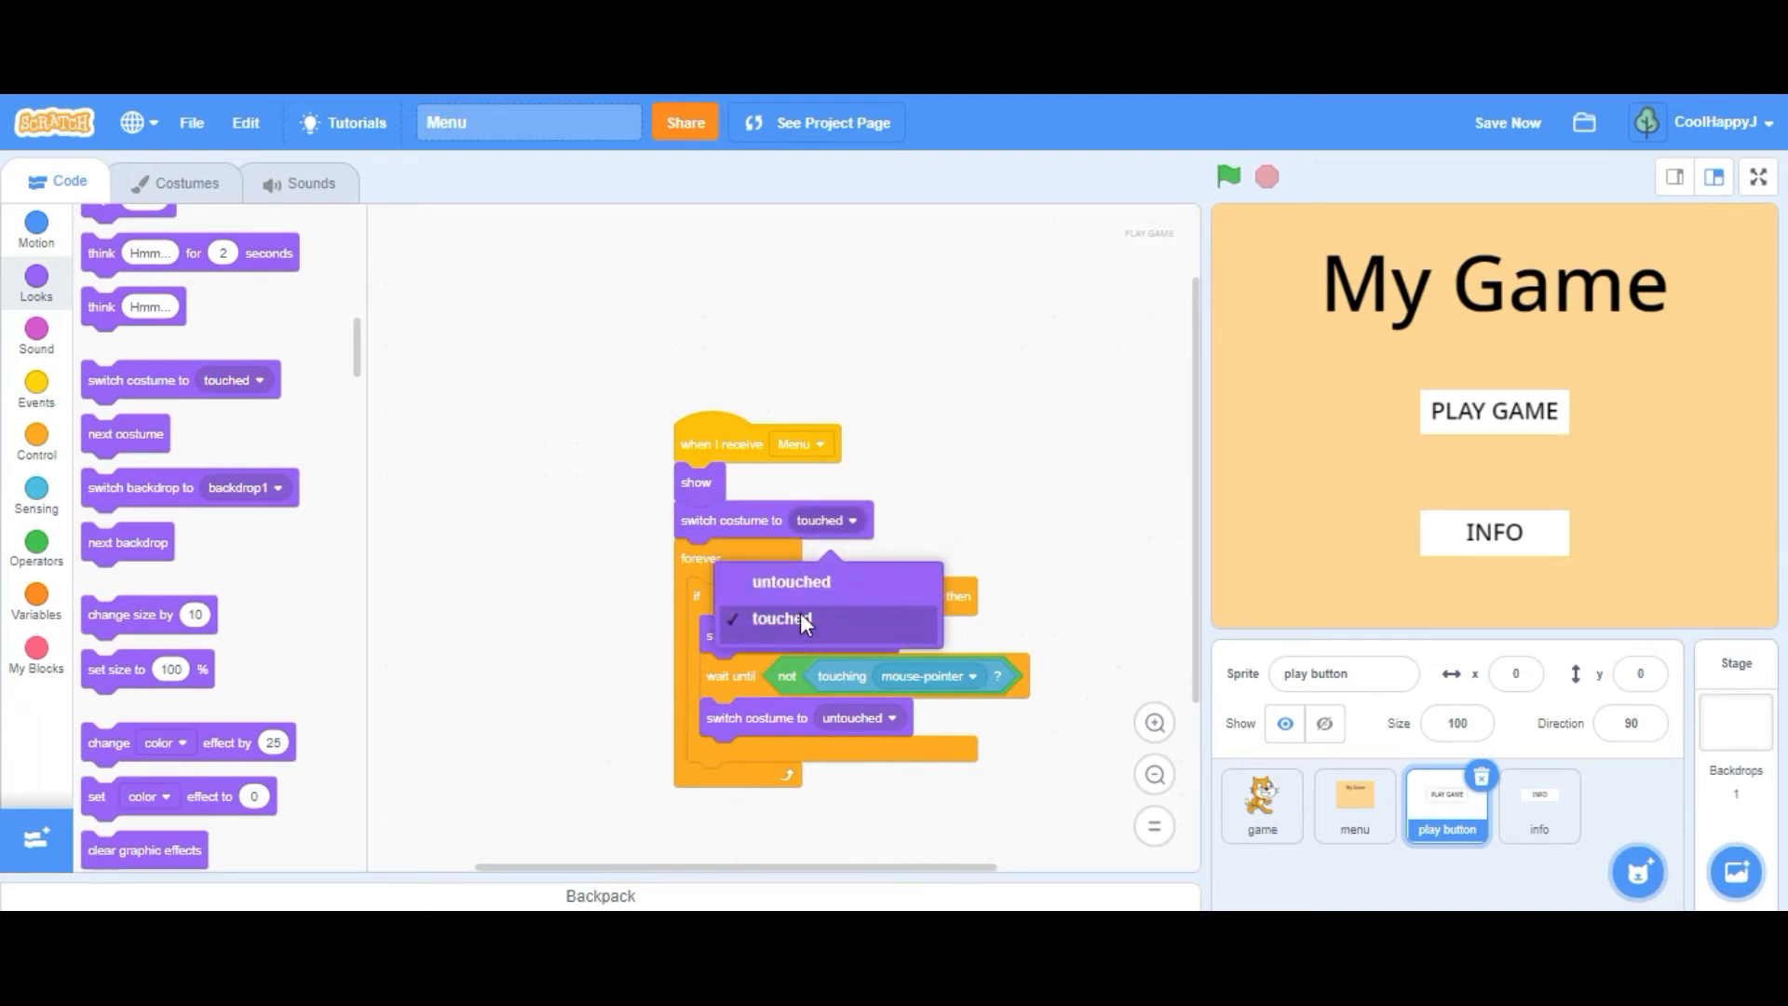
- Start the button in its untouched costume, stop the run, and check the hover script copied onto the info sprite
left_click(790, 581)
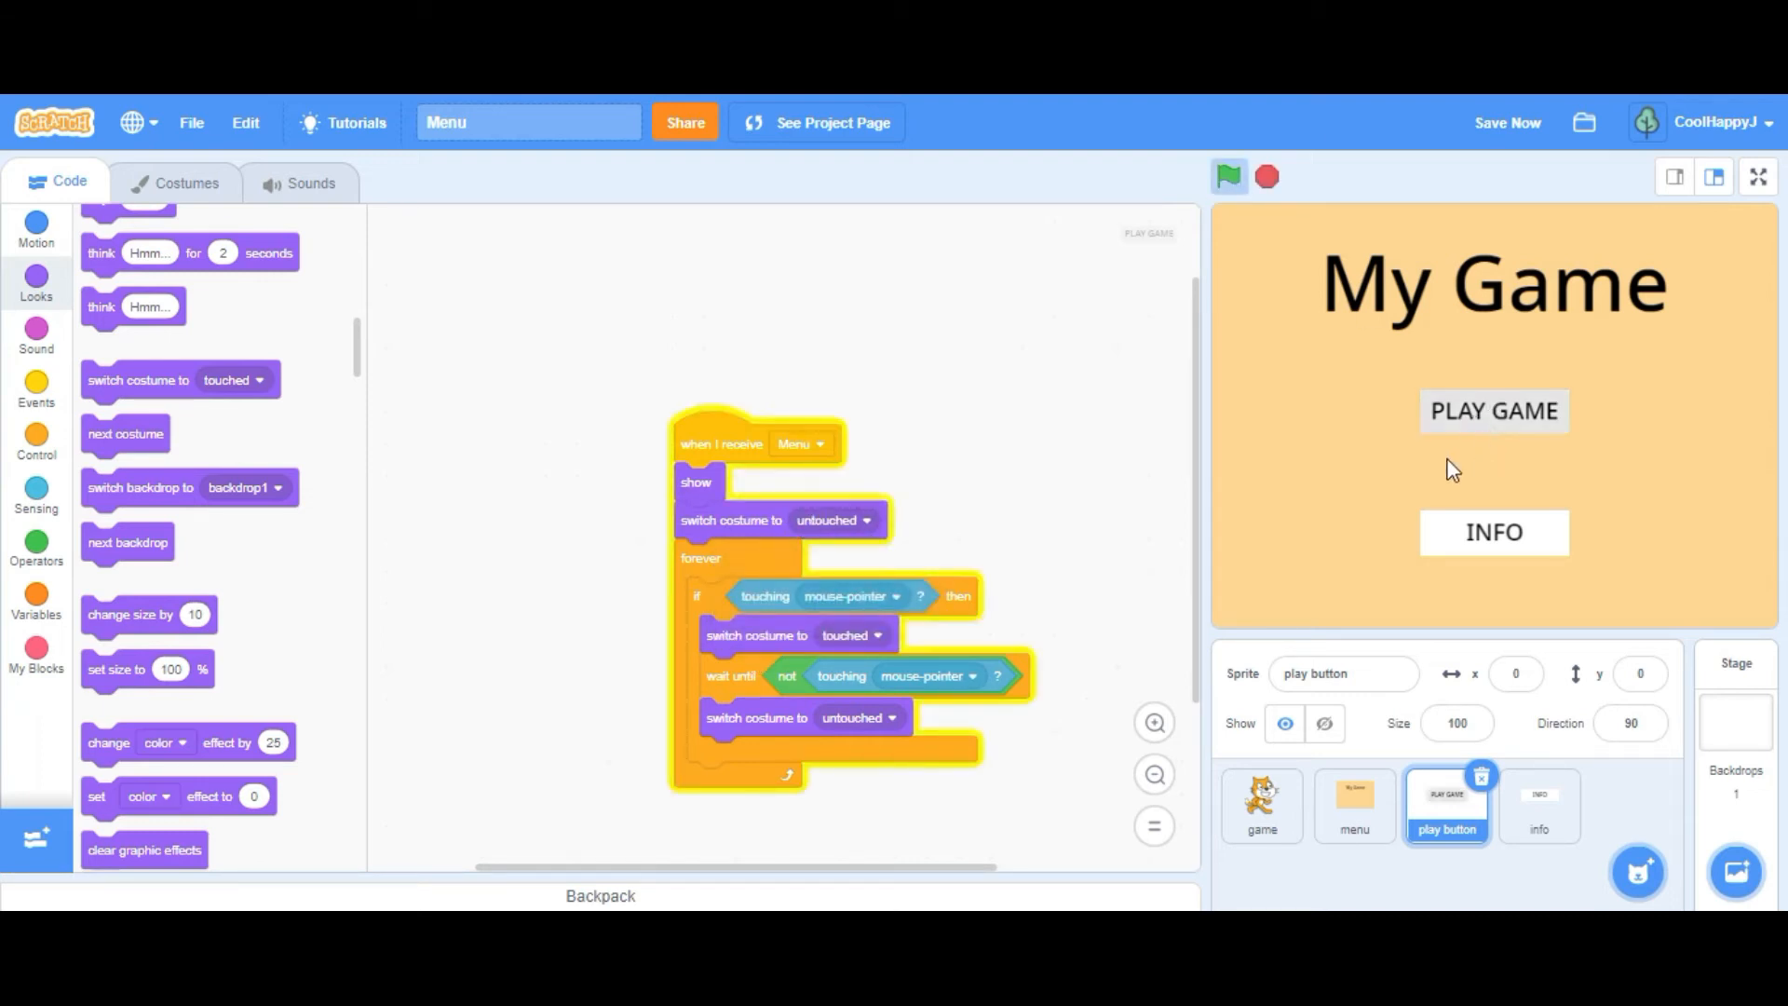
mouse_move(1430, 462)
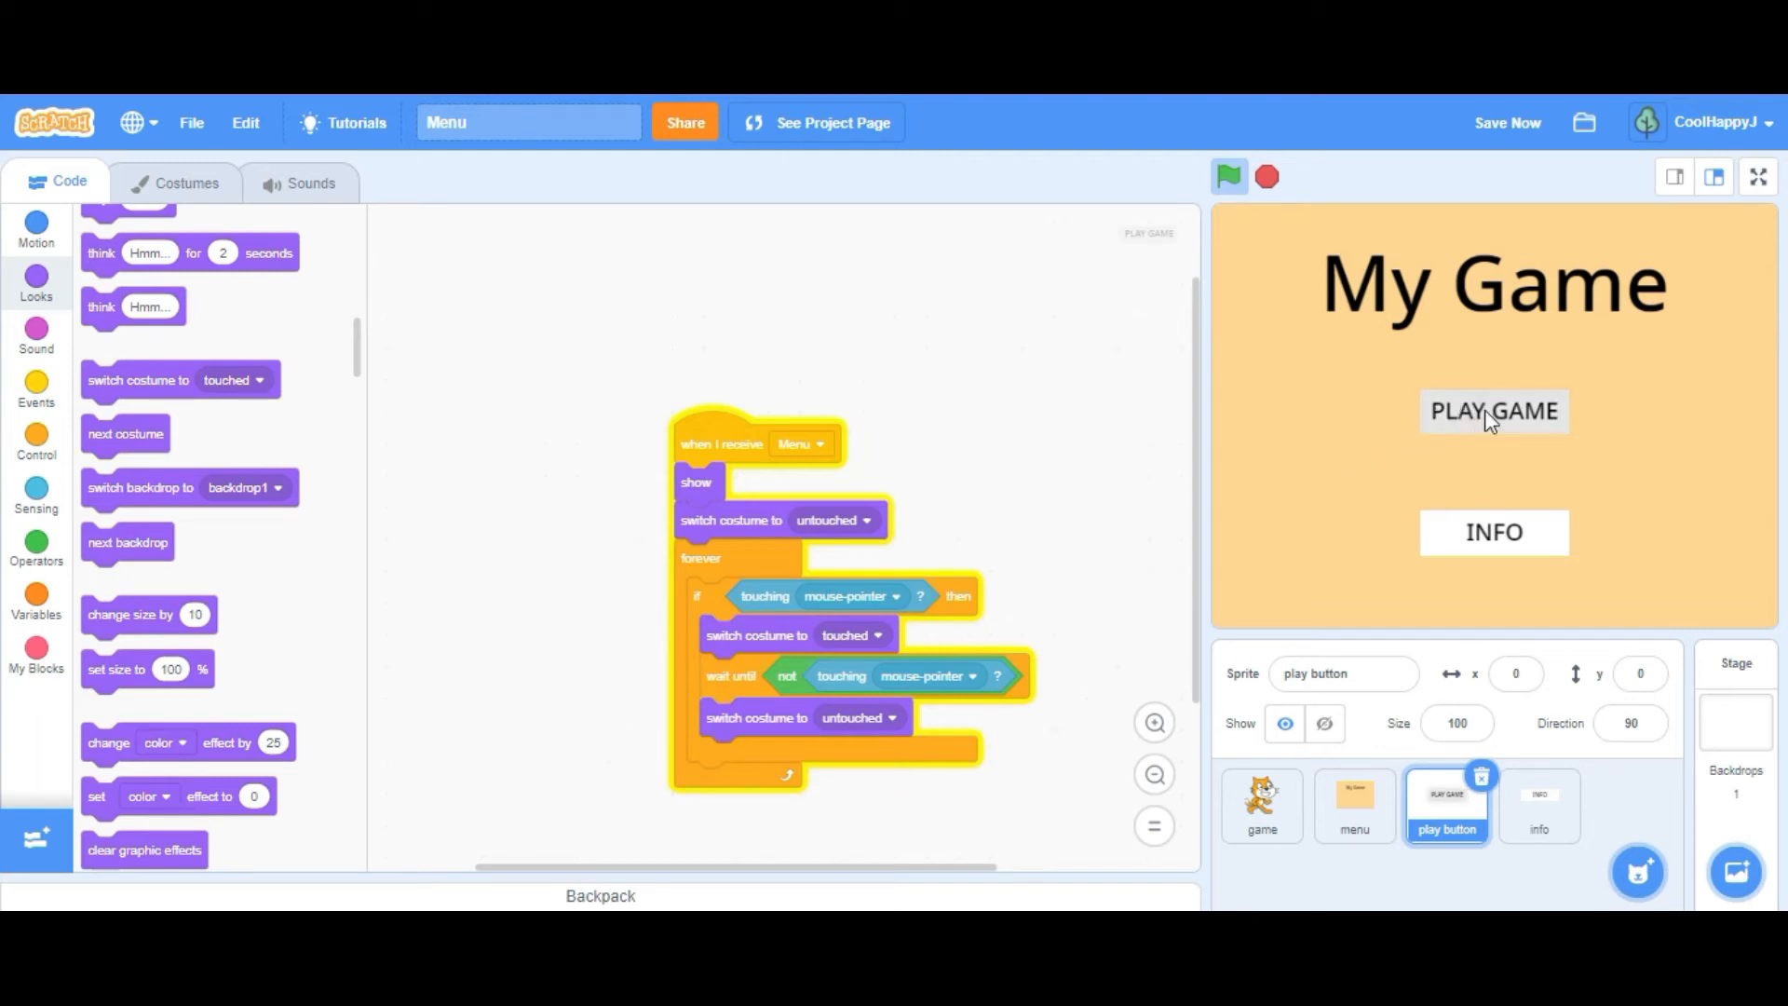
left_click(1267, 175)
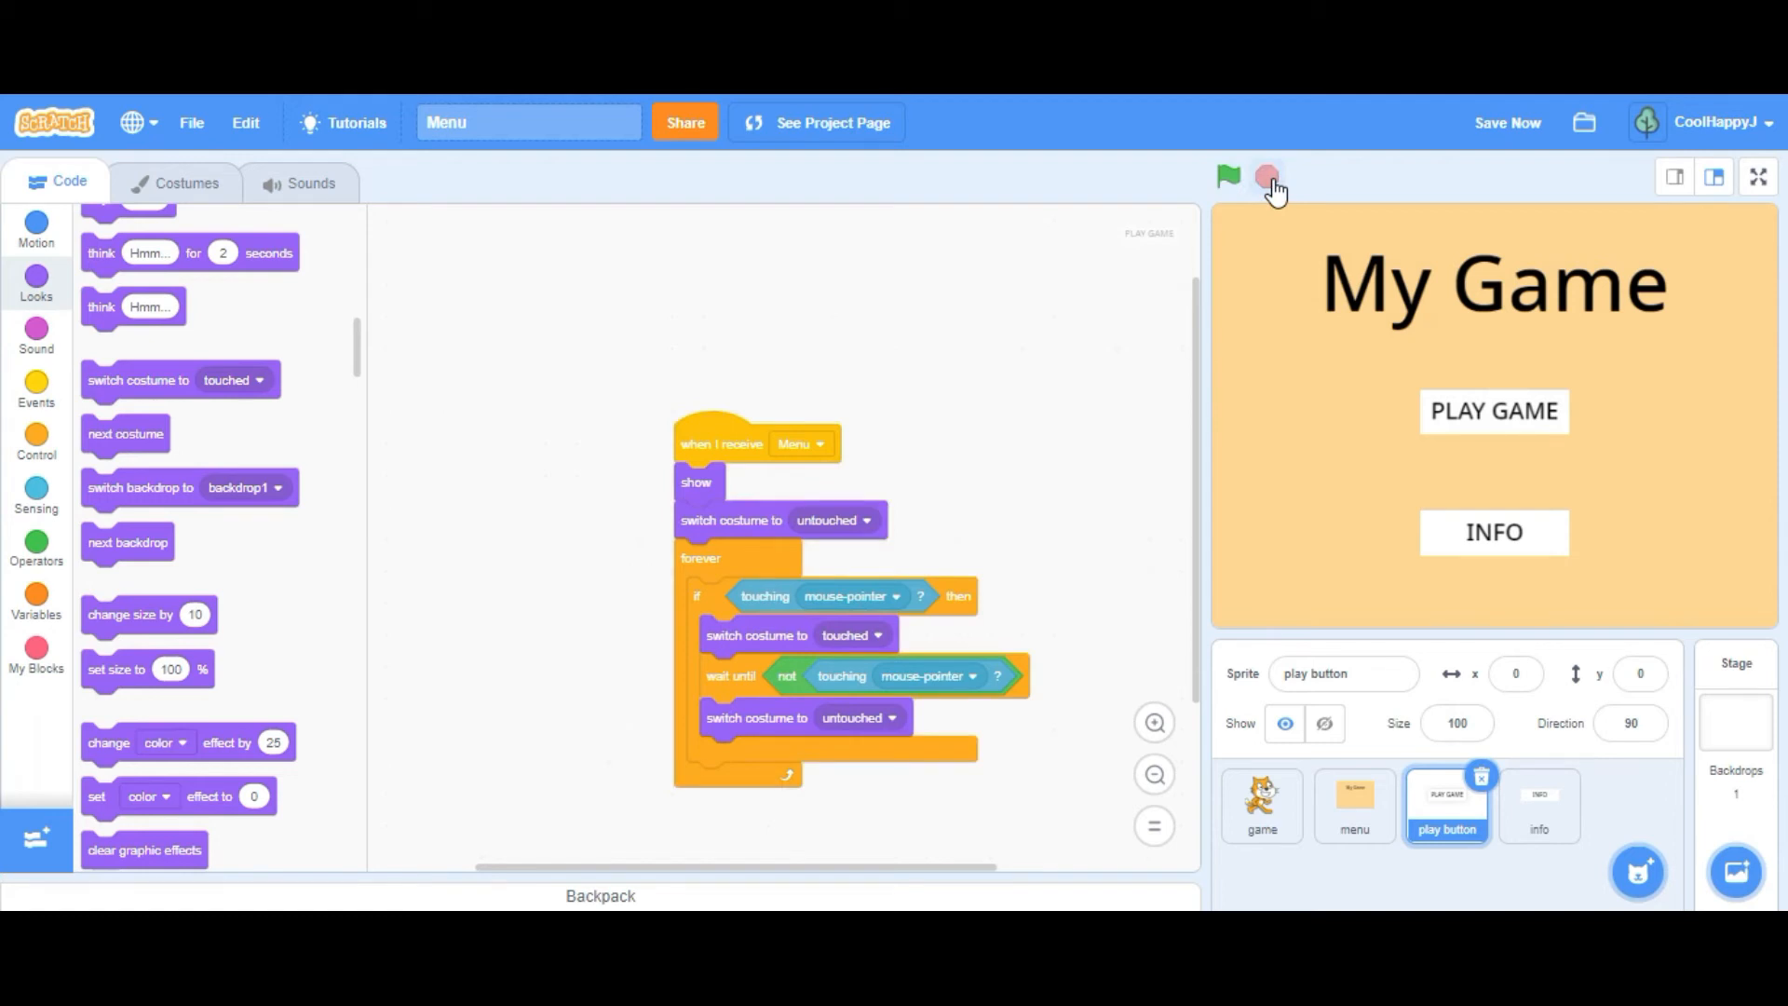
mouse_move(1197, 625)
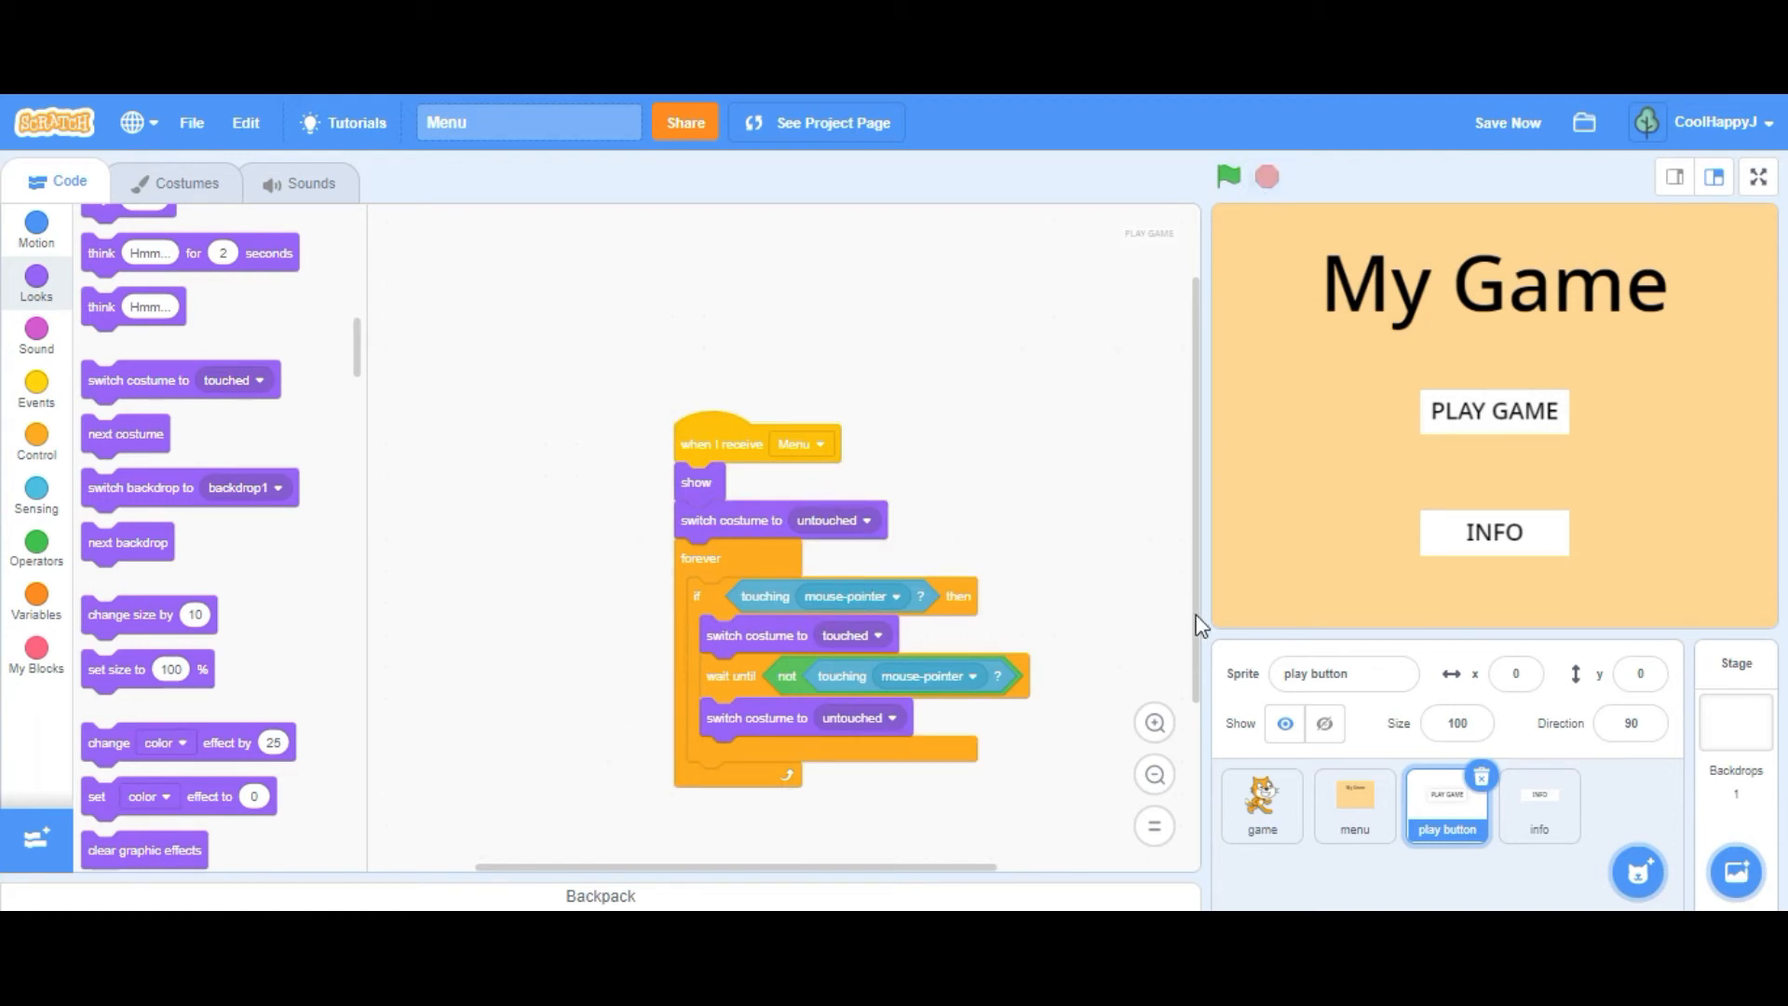
mouse_move(737, 481)
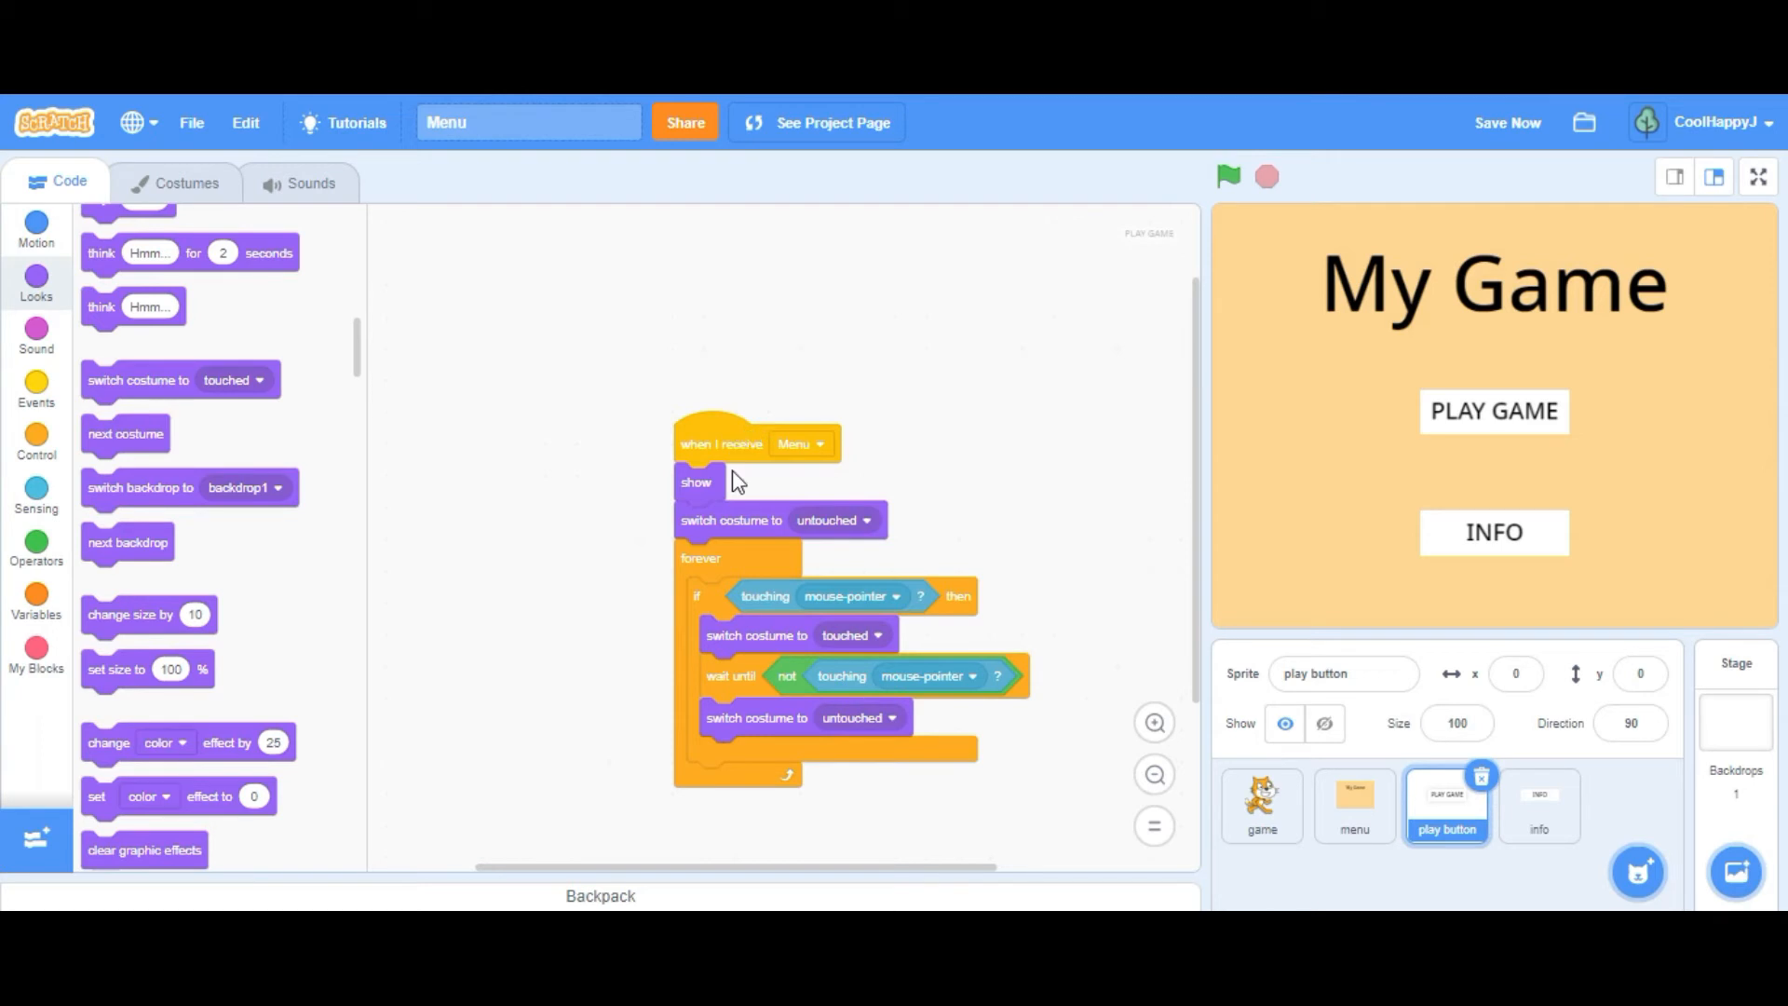
mouse_move(741, 529)
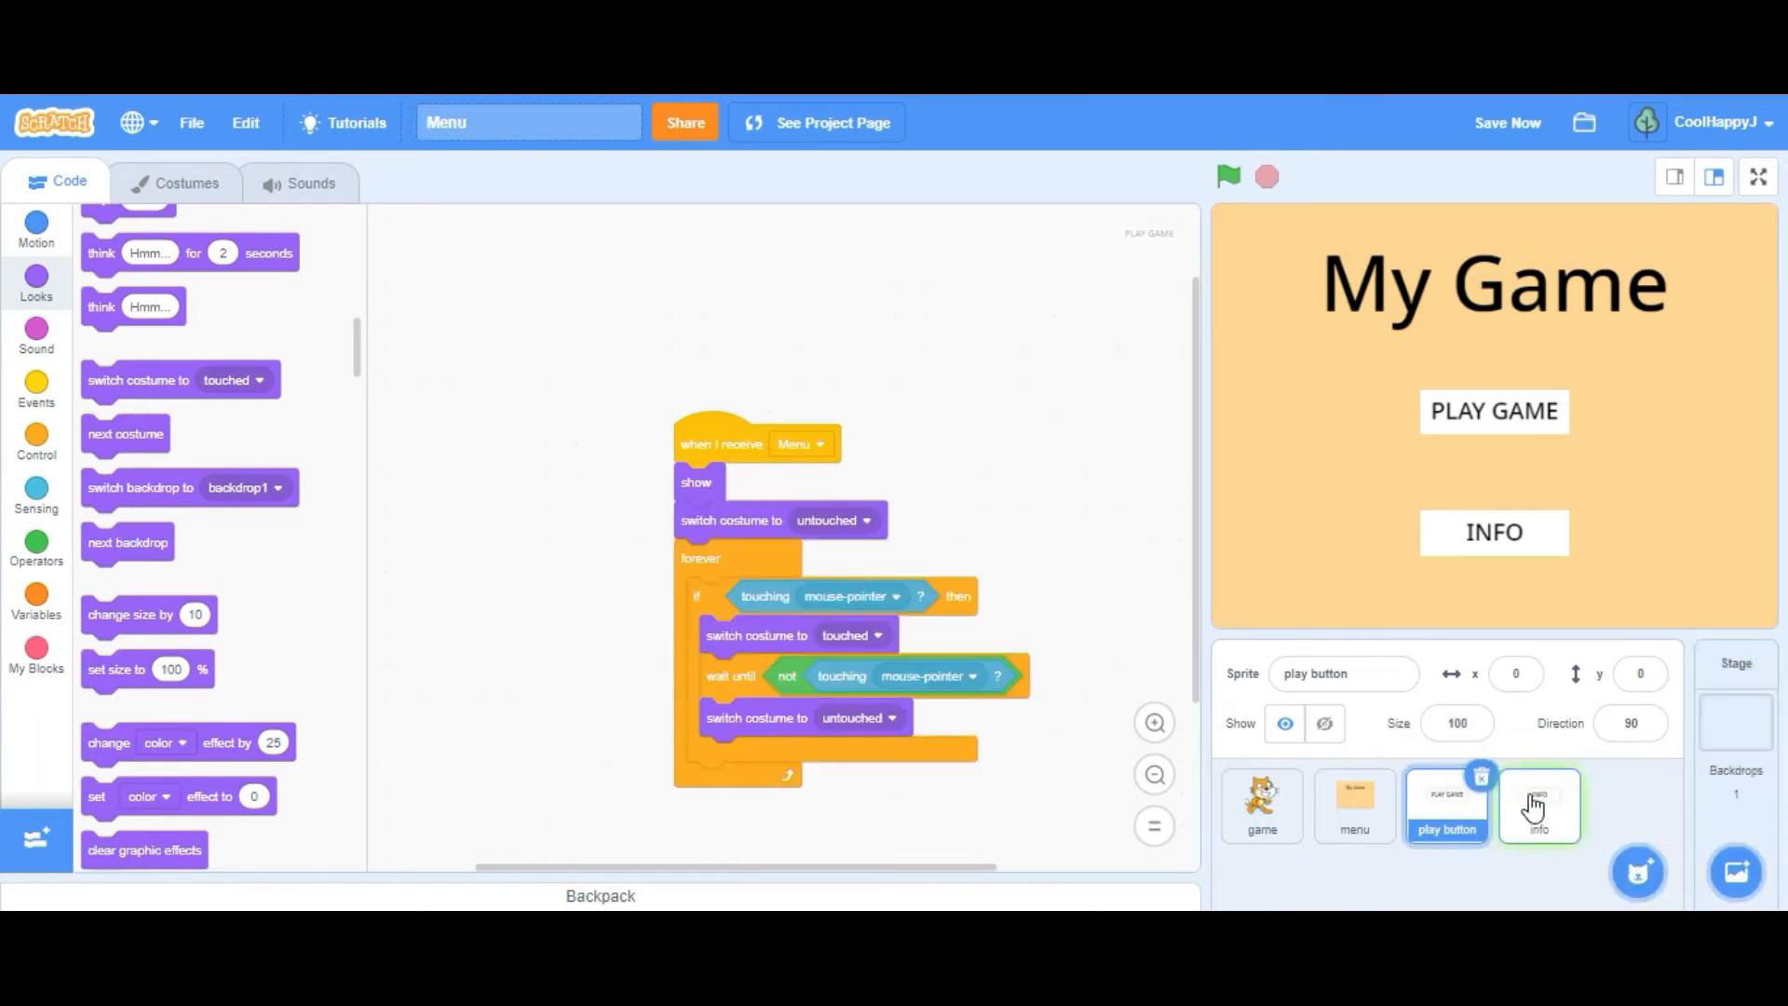
left_click(1539, 804)
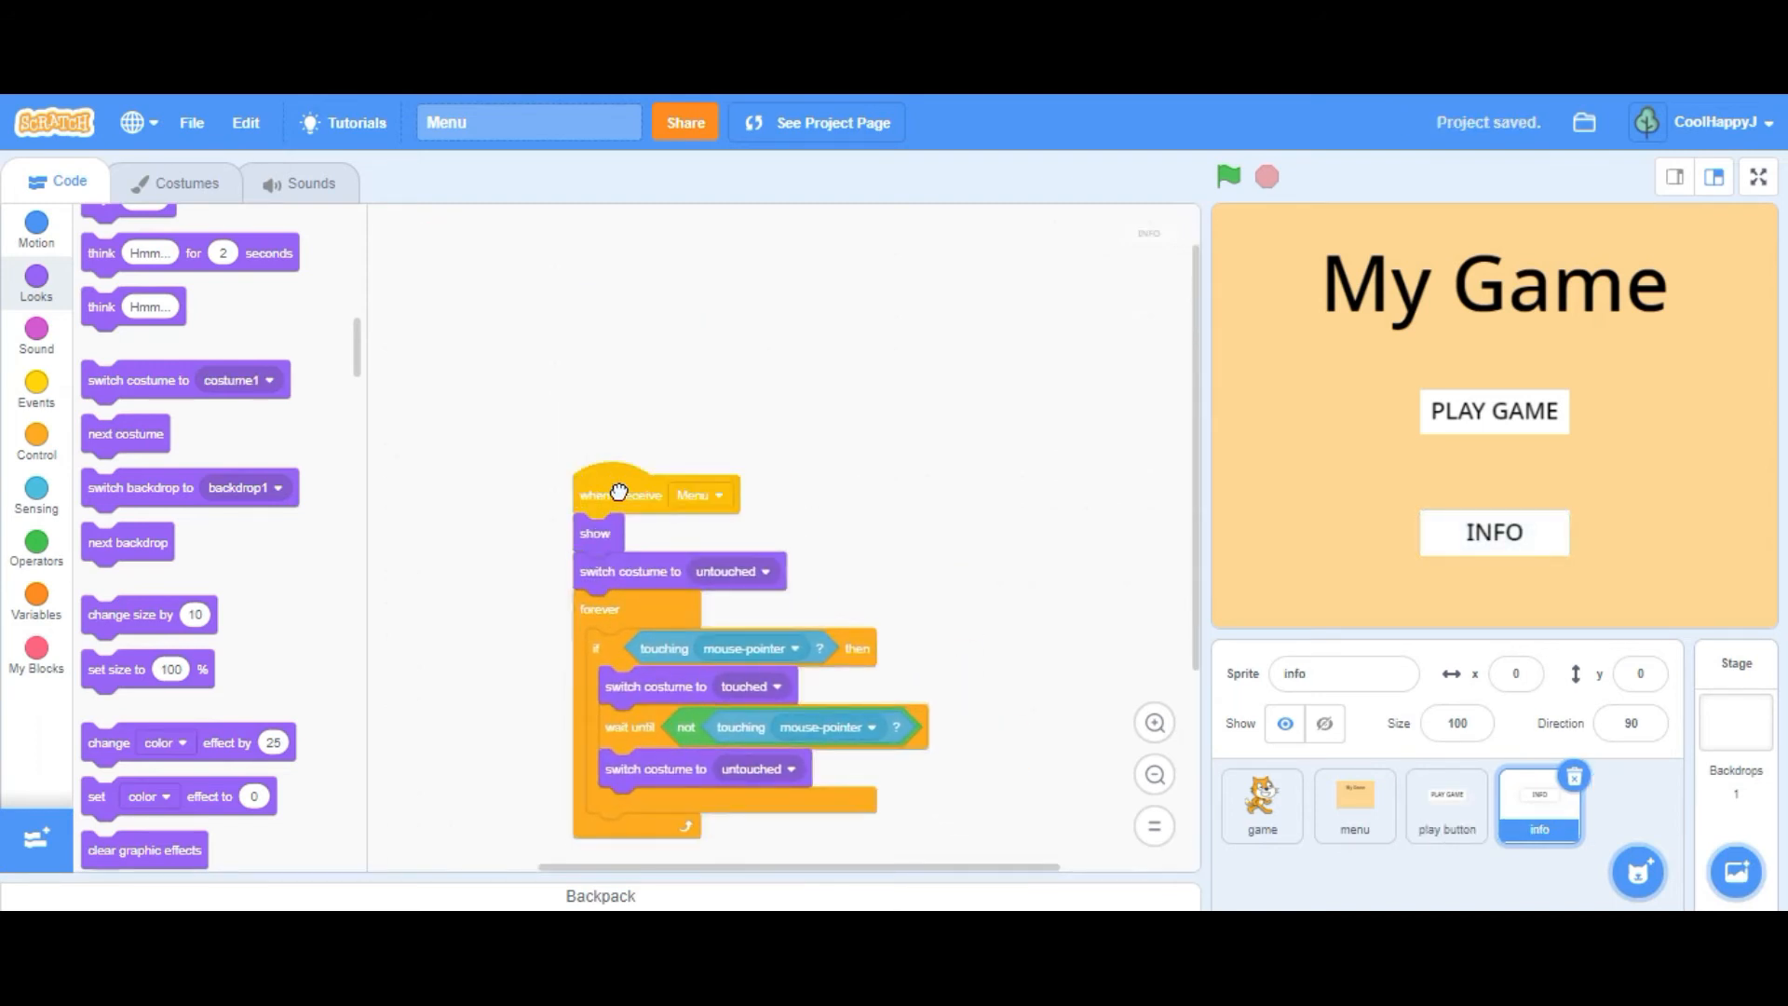
- Rename the info sprite's costume to untouched and view the play button's touched costume for its grey box
left_click(186, 183)
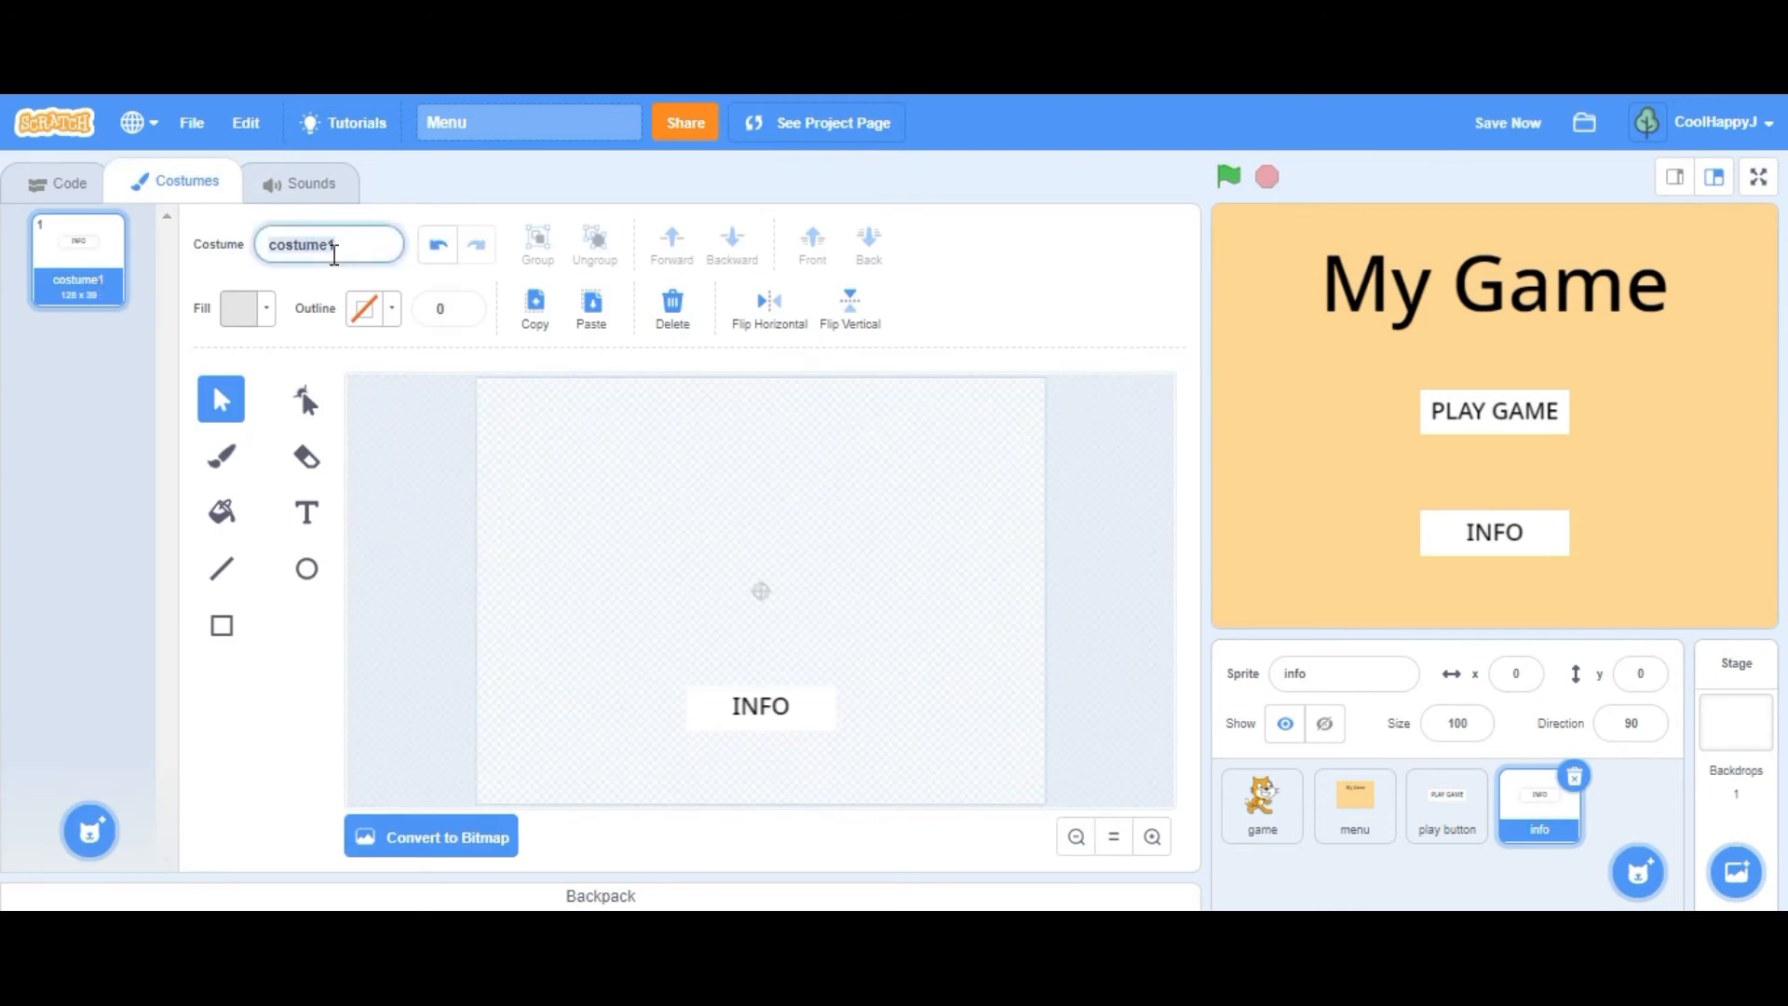
type("untouched")
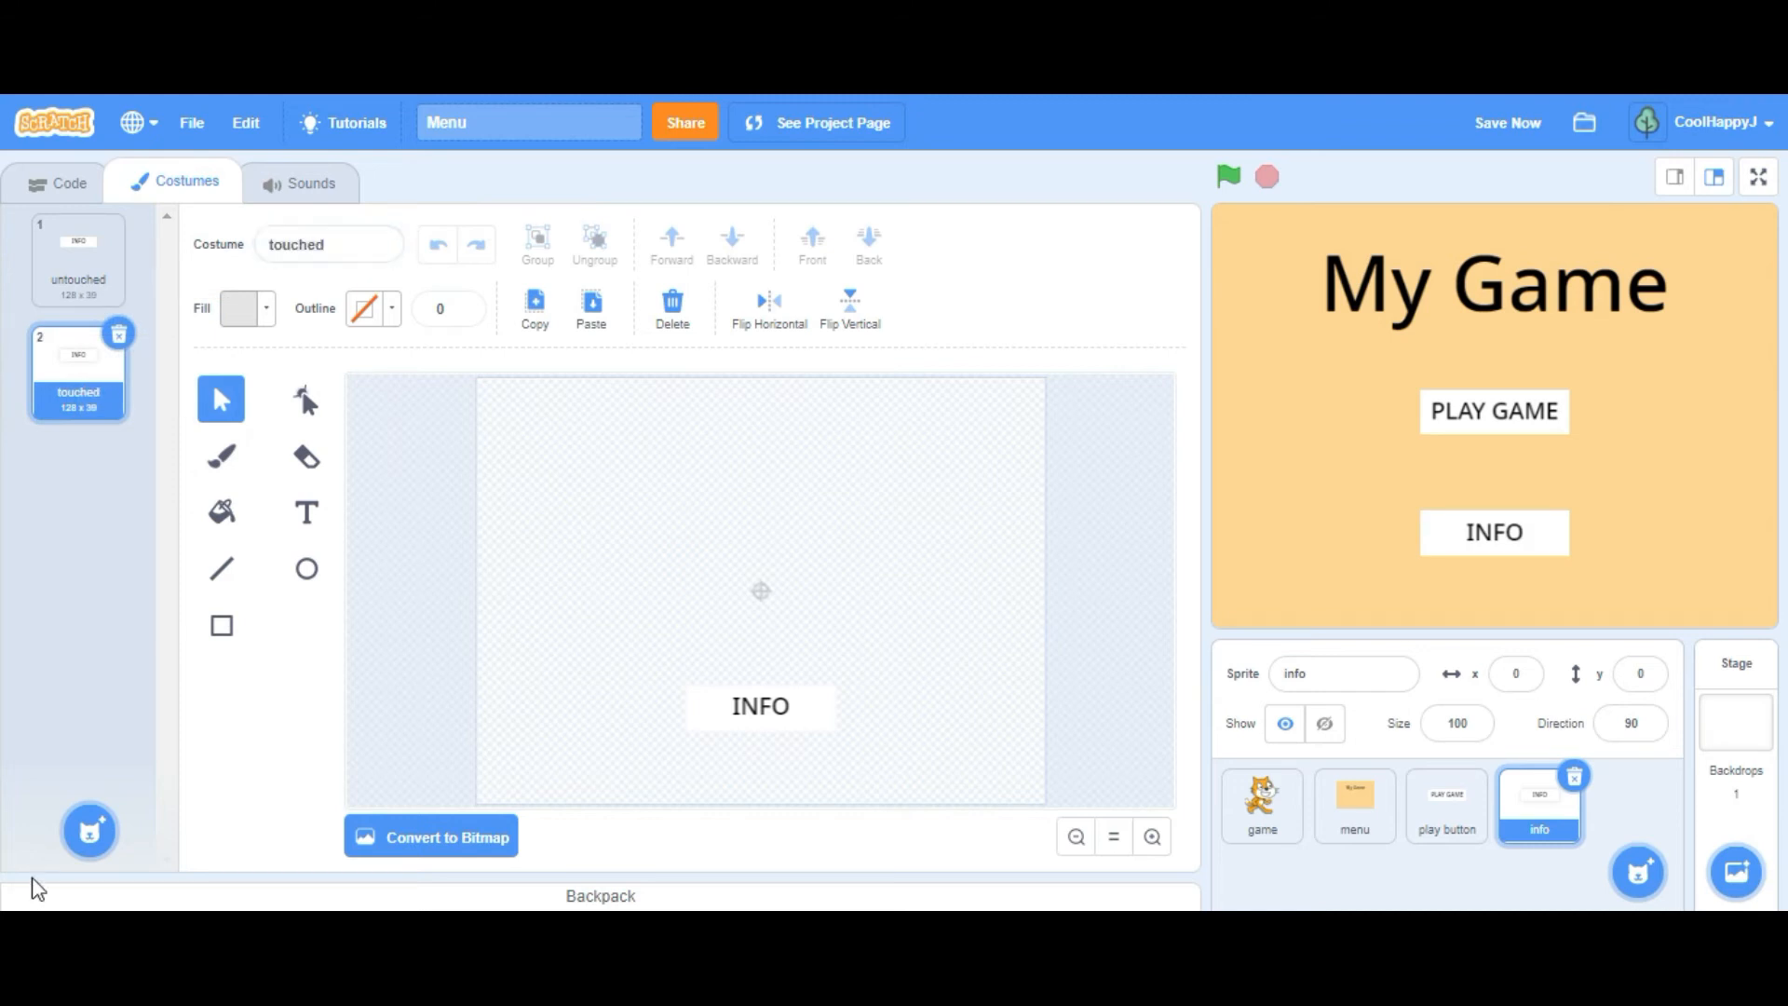
left_click(1447, 803)
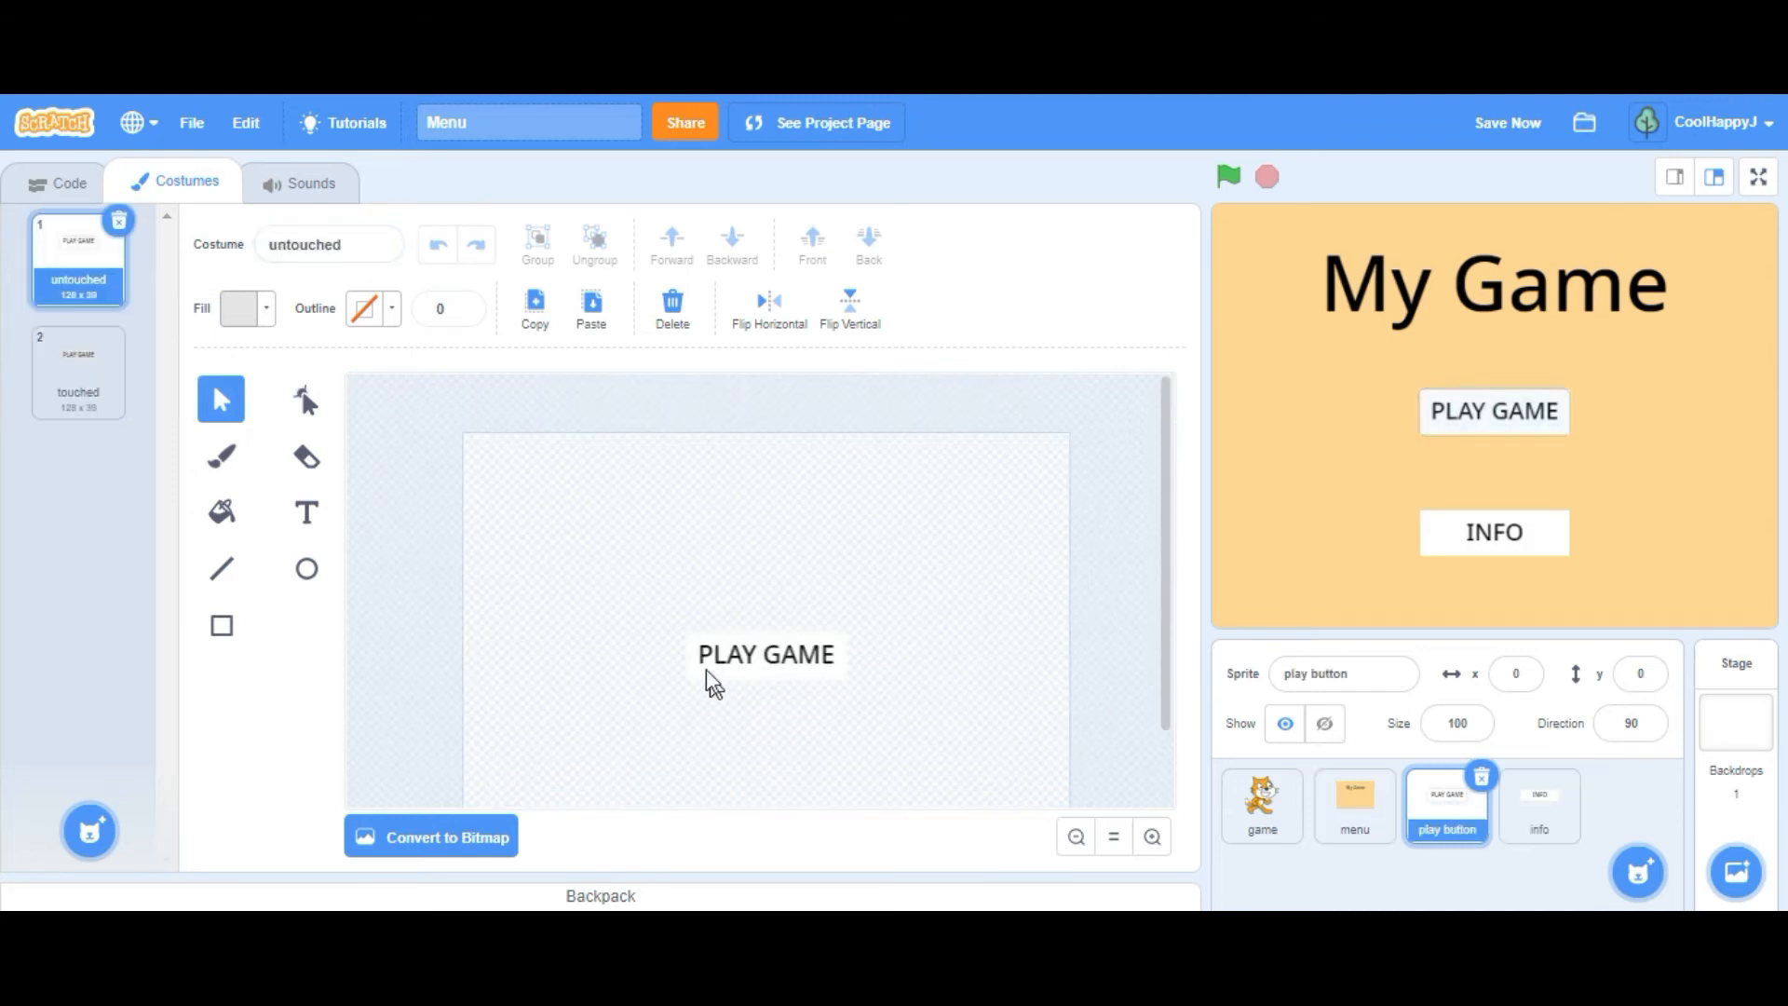
left_click(78, 369)
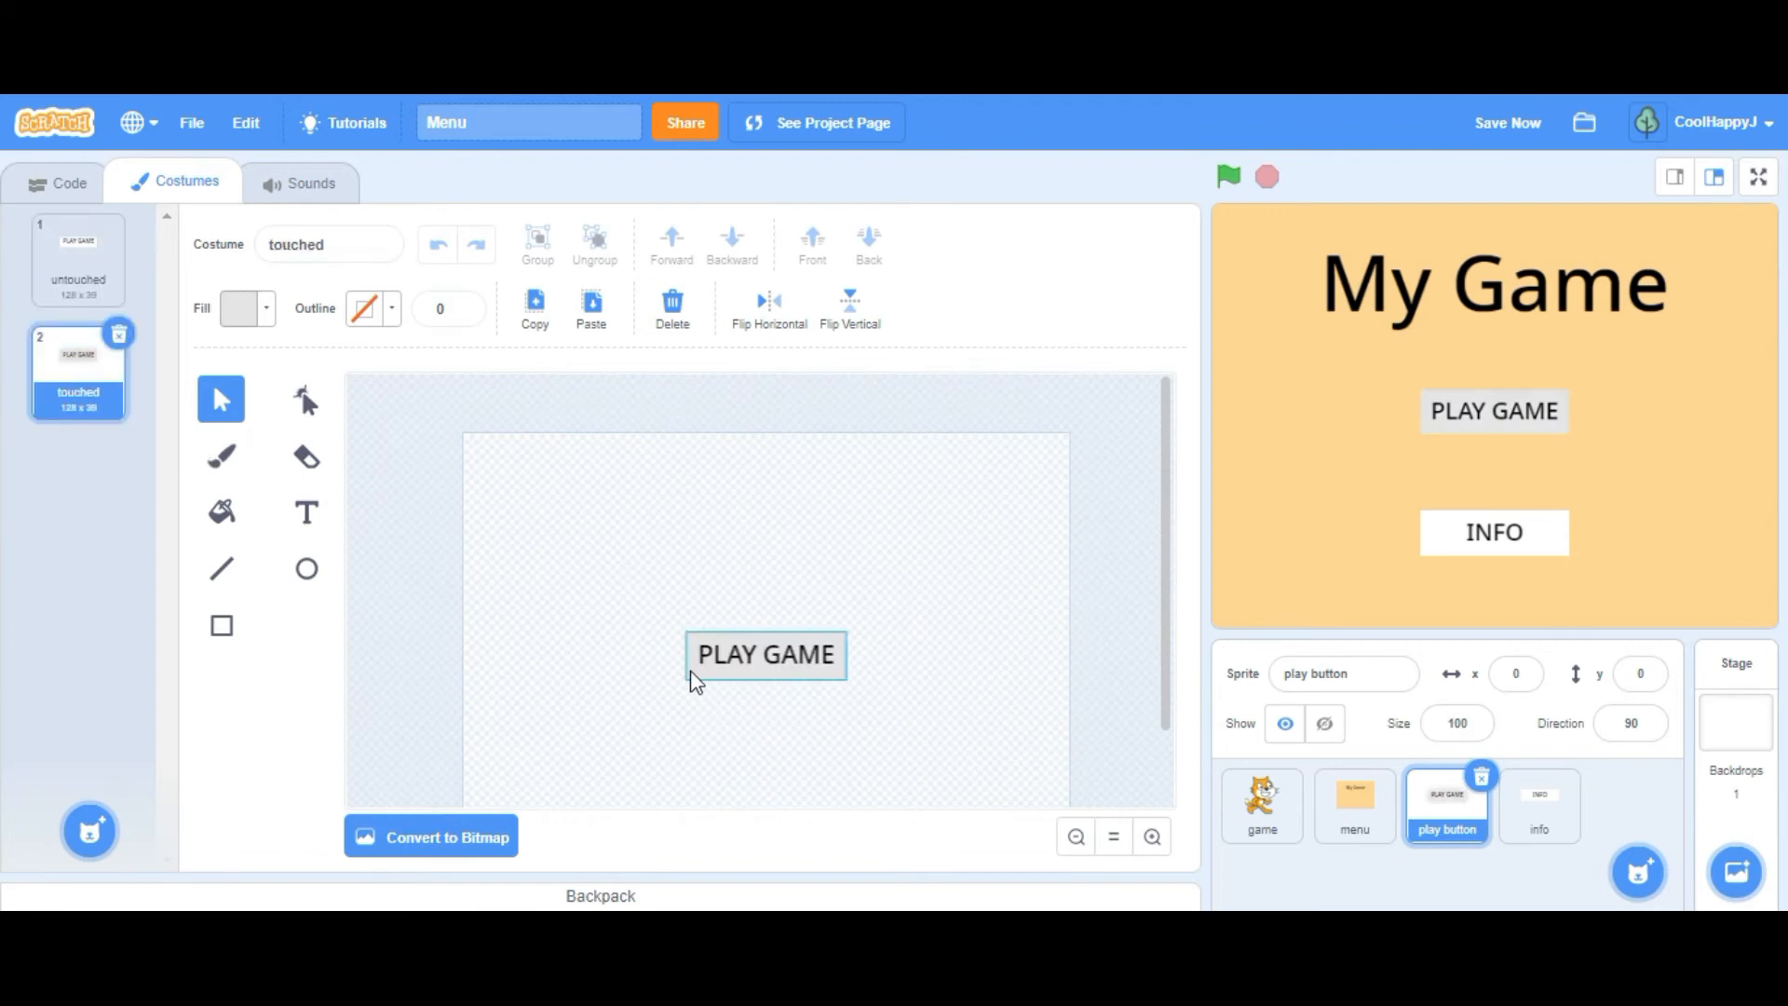
- Bring the grey box into info's touched costume, move it aside, and eyedrop its grey onto the INFO box
left_click(1538, 805)
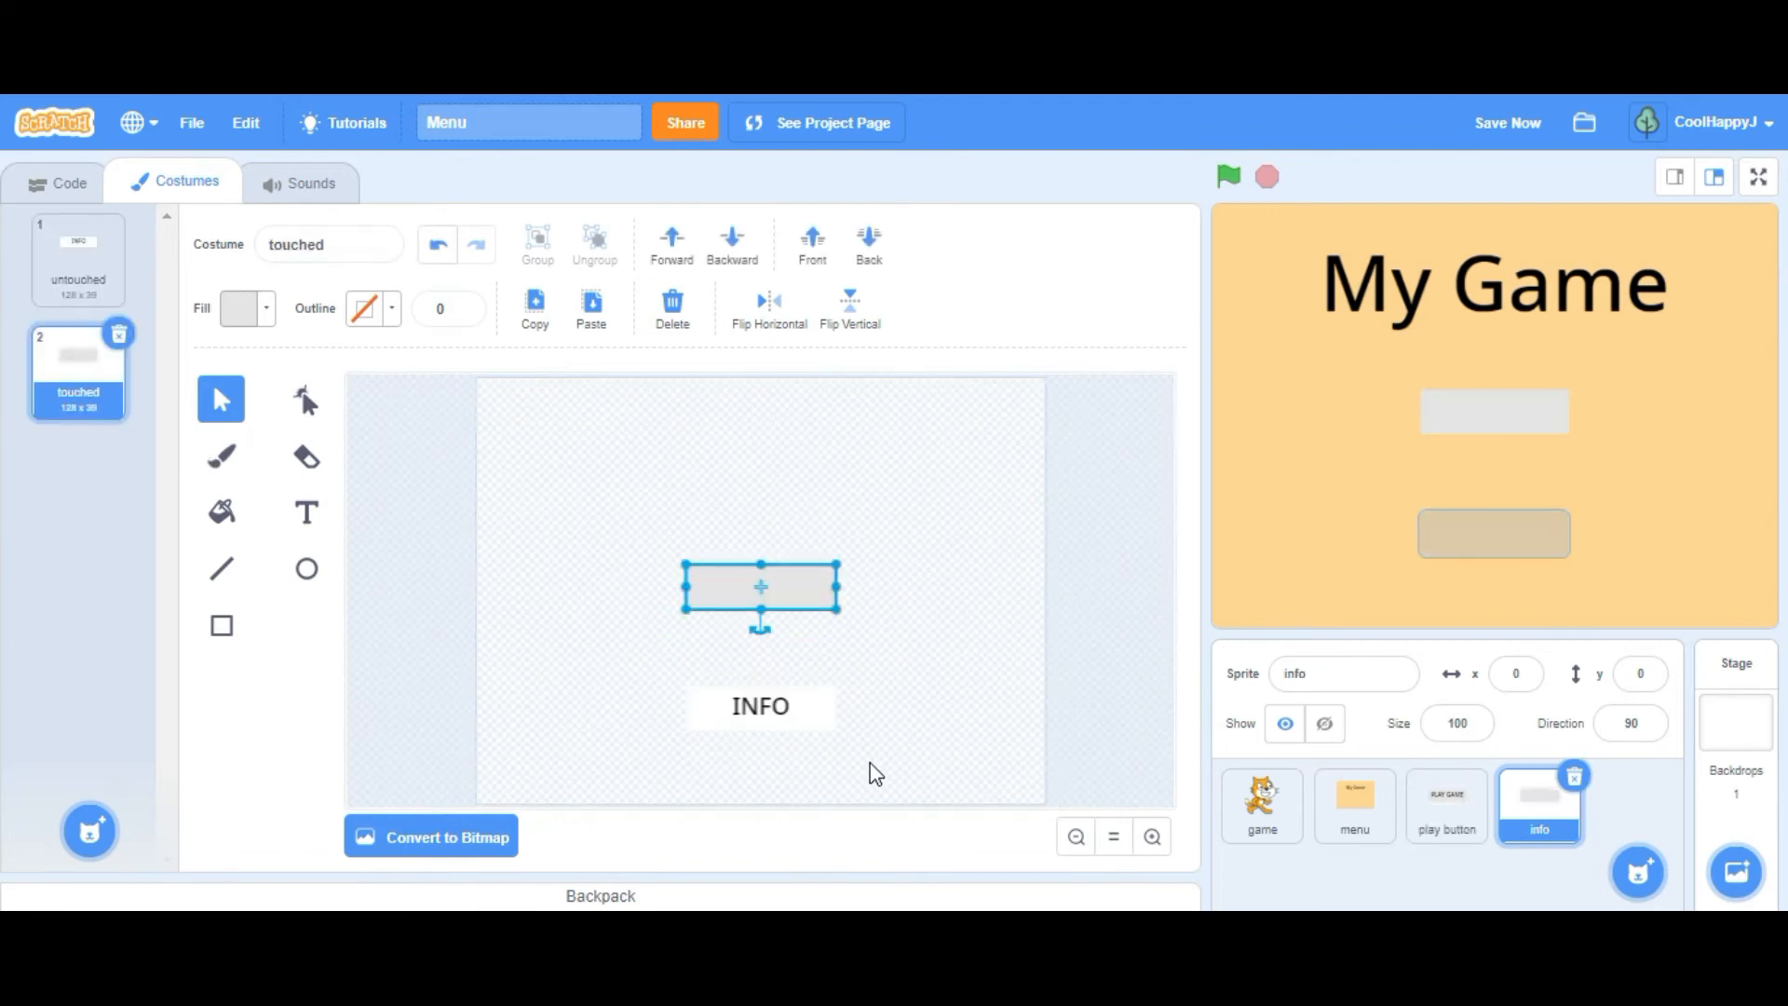
left_click_drag(760, 587, 943, 555)
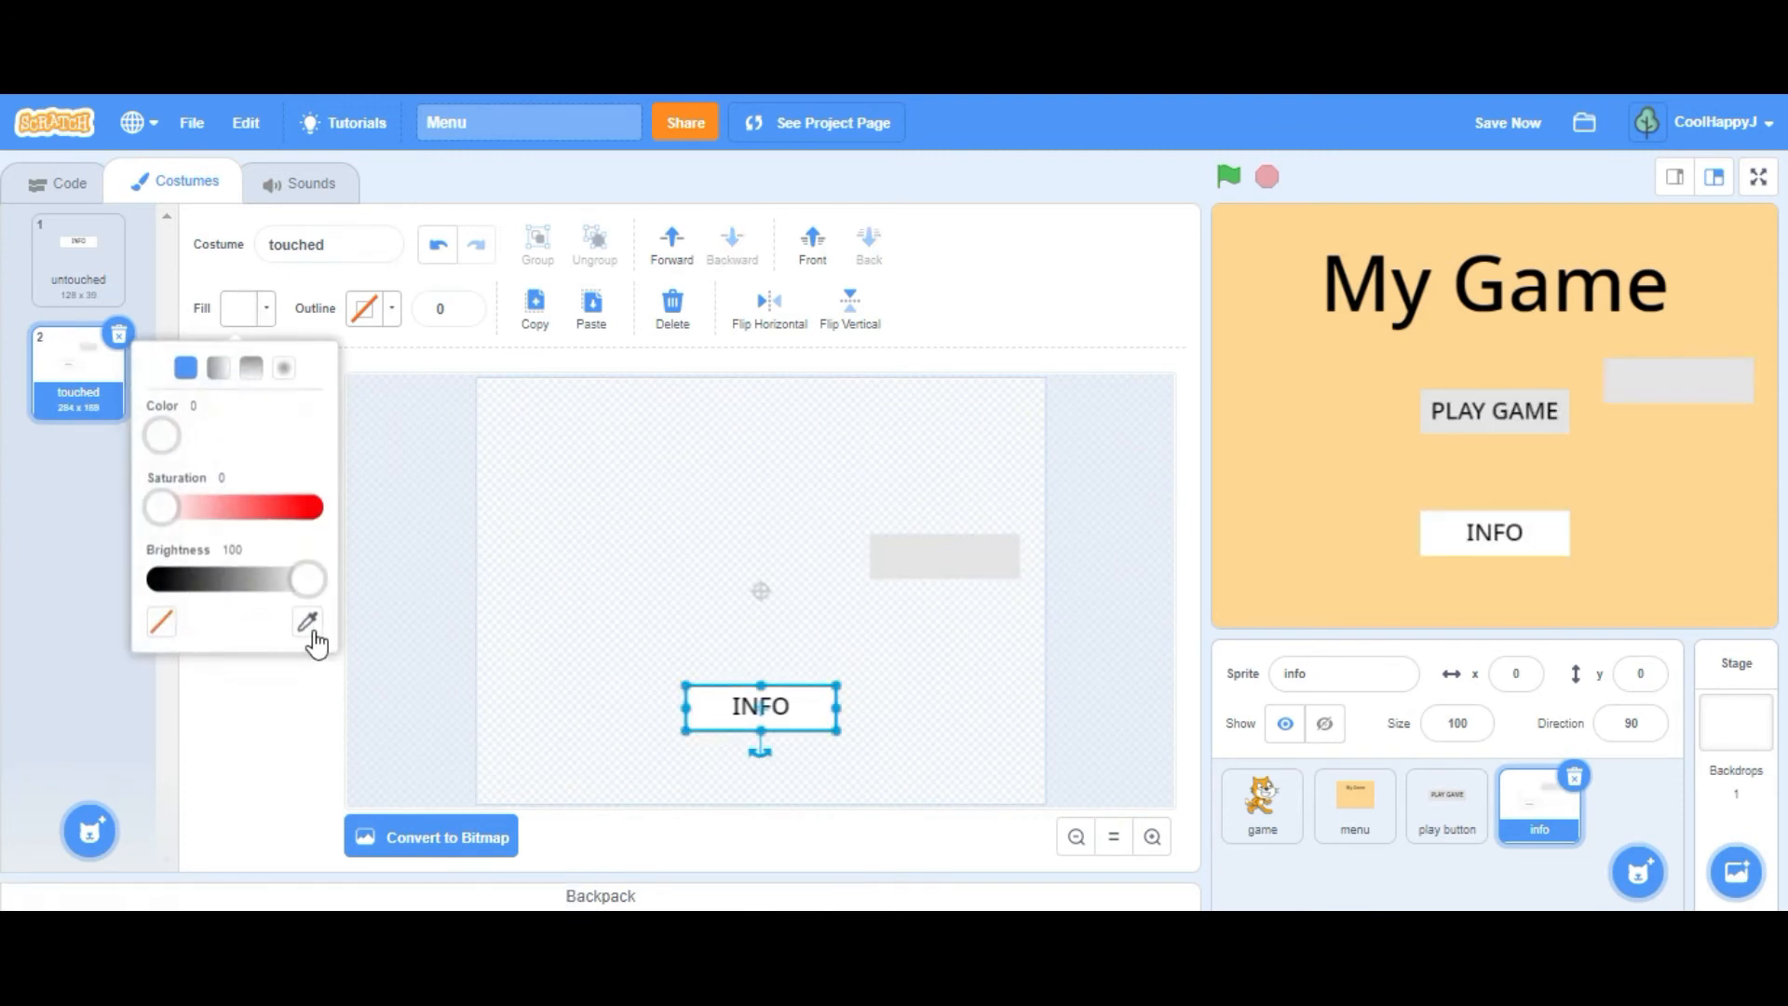
left_click(234, 310)
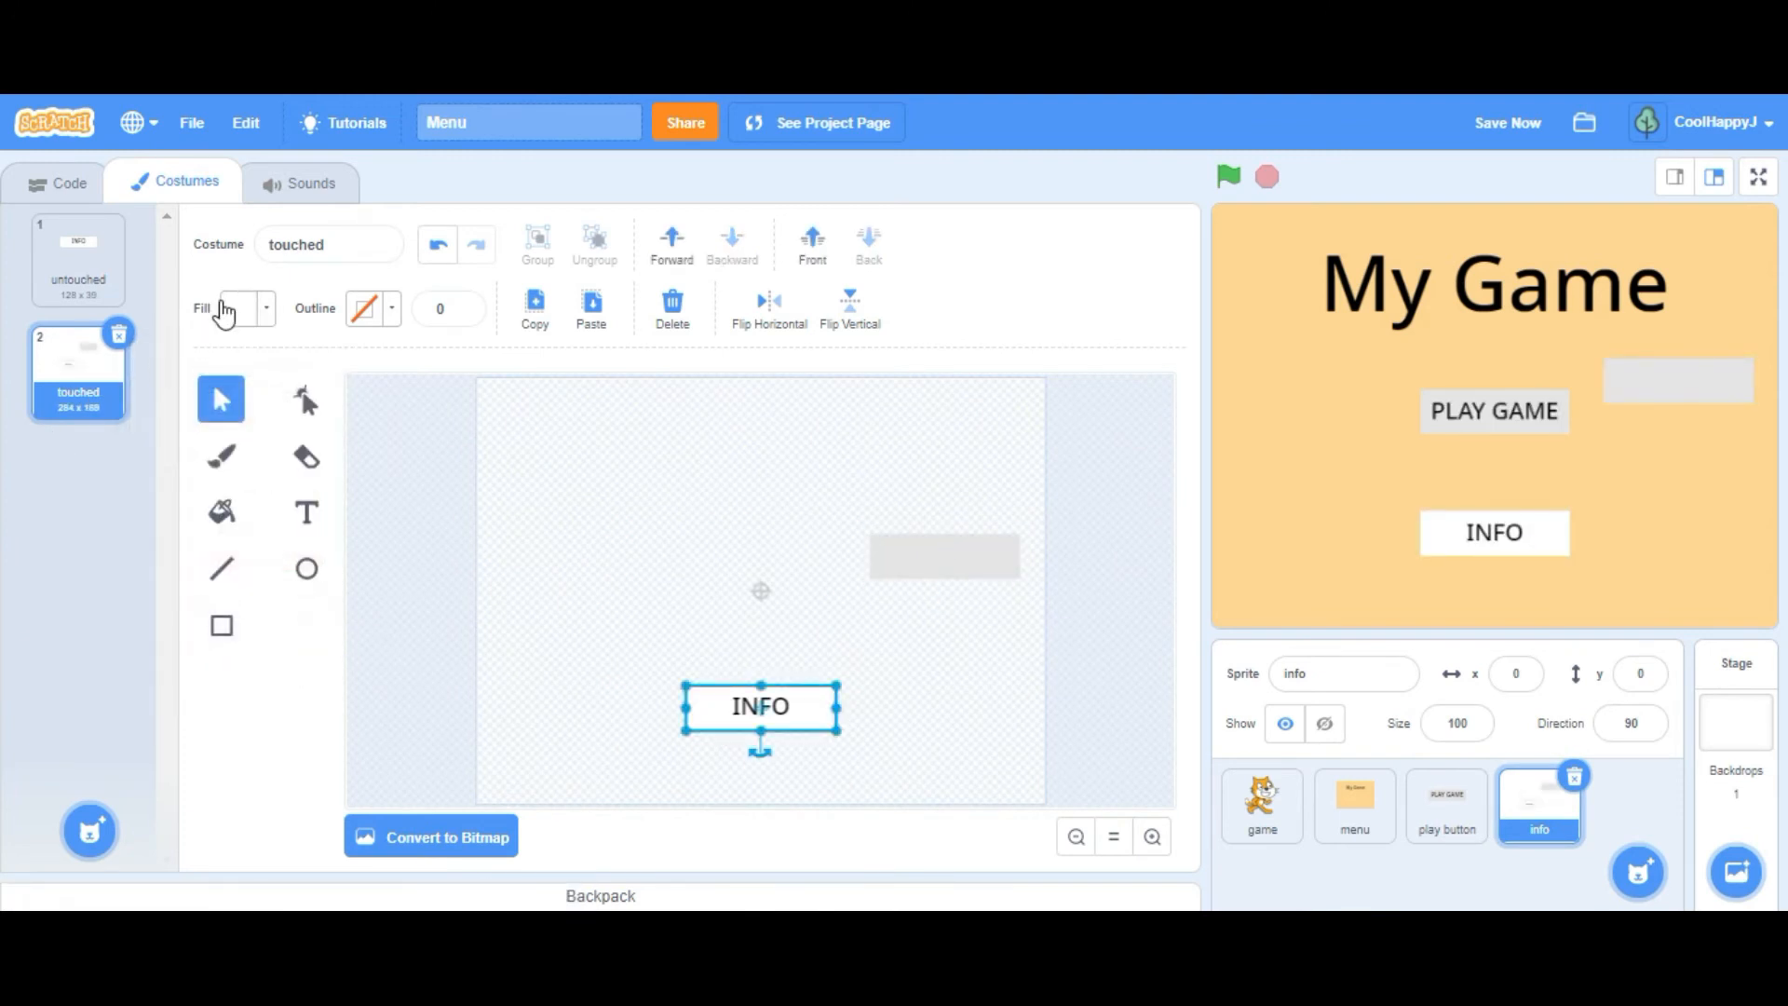
left_click(232, 309)
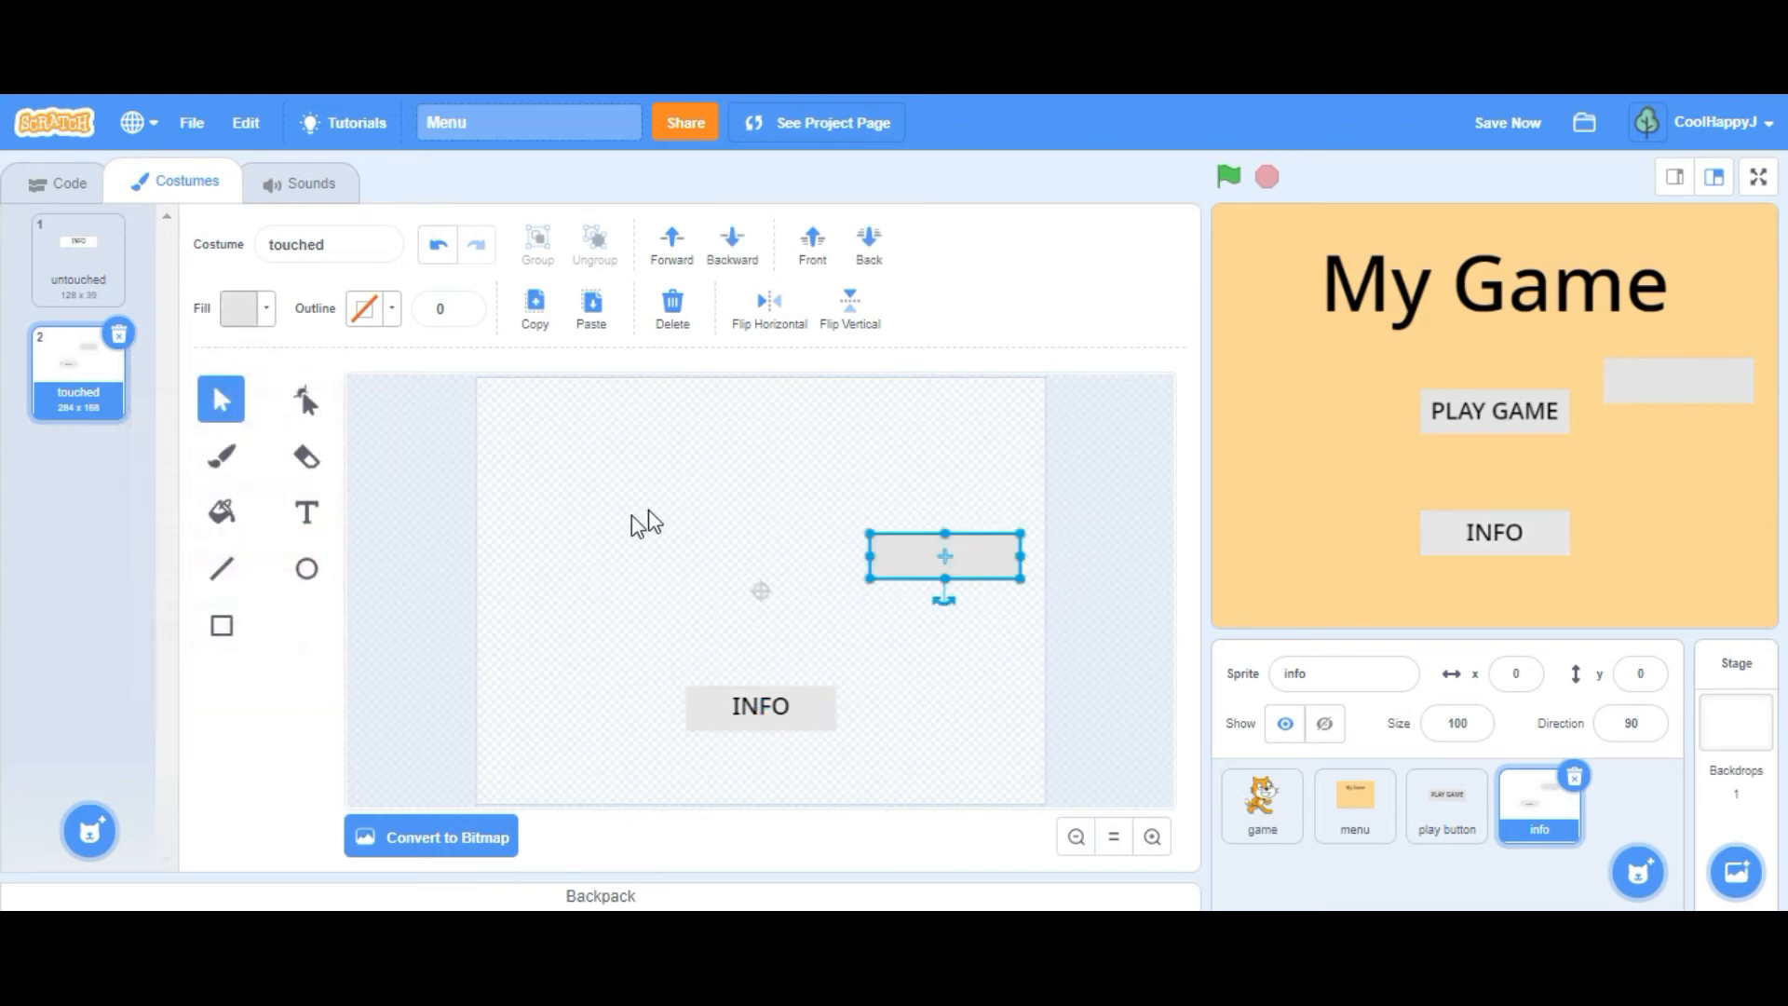
- Run the project to confirm INFO greys on hover, stop it, and return to the play button's scripts
left_click(58, 182)
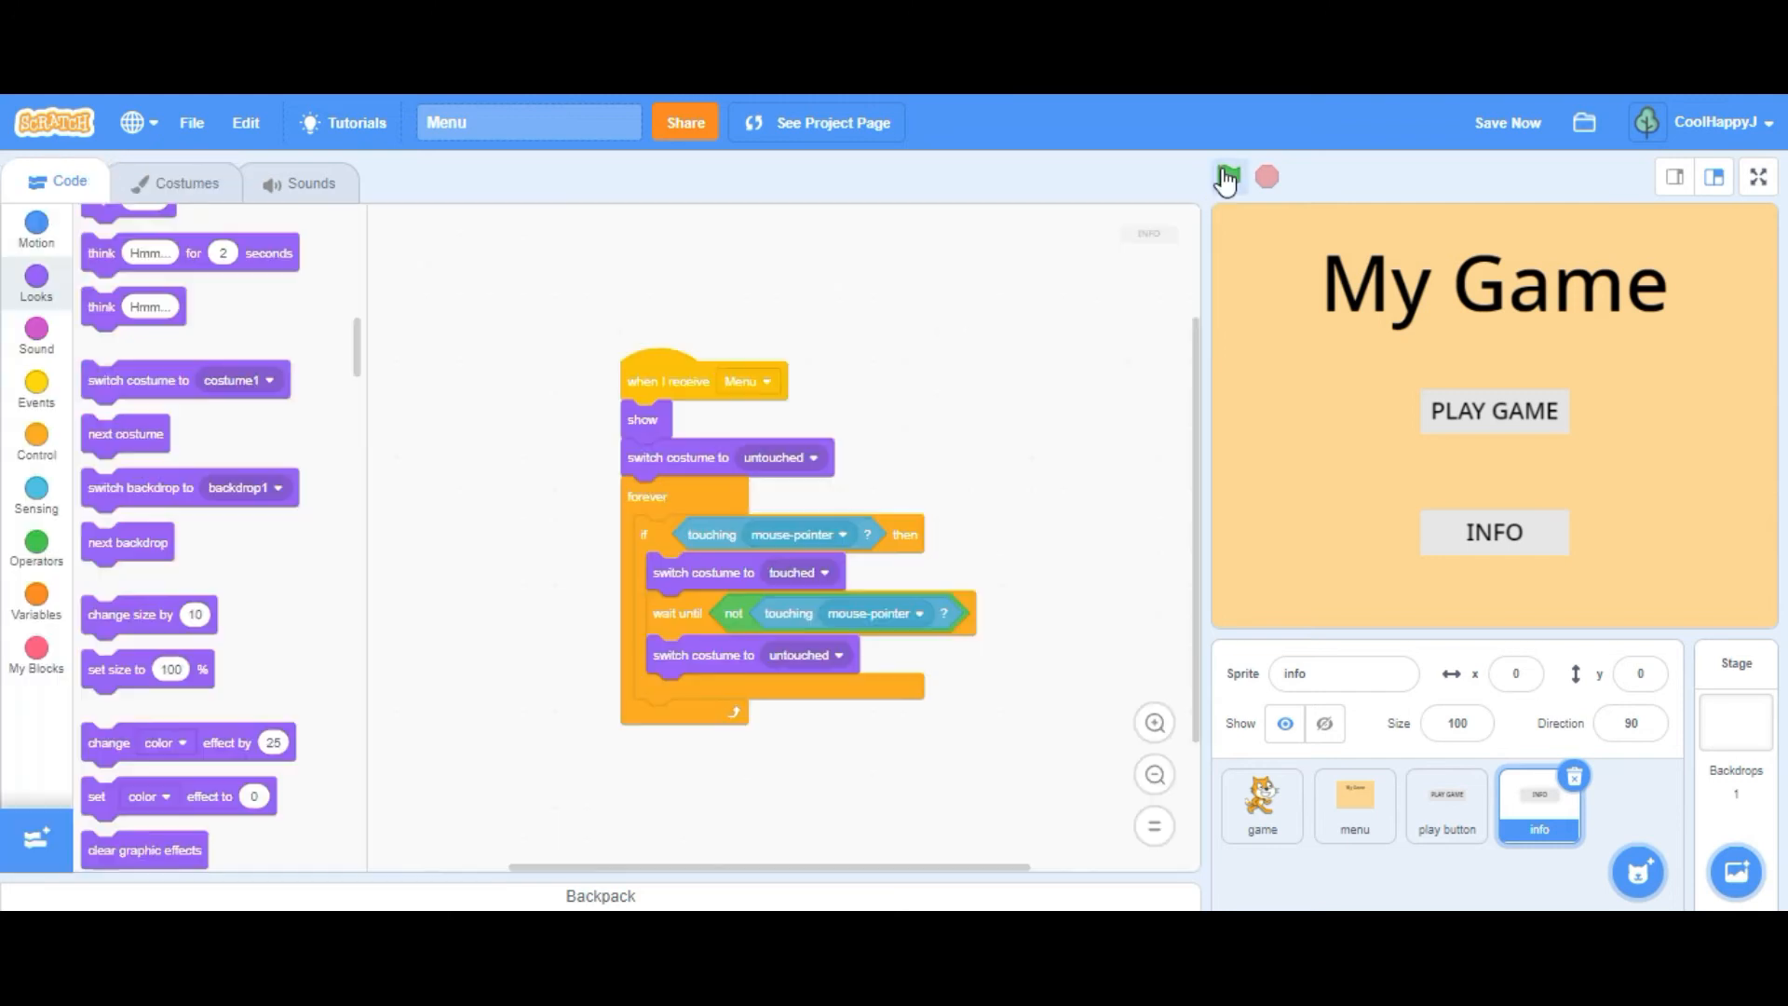
left_click(1230, 175)
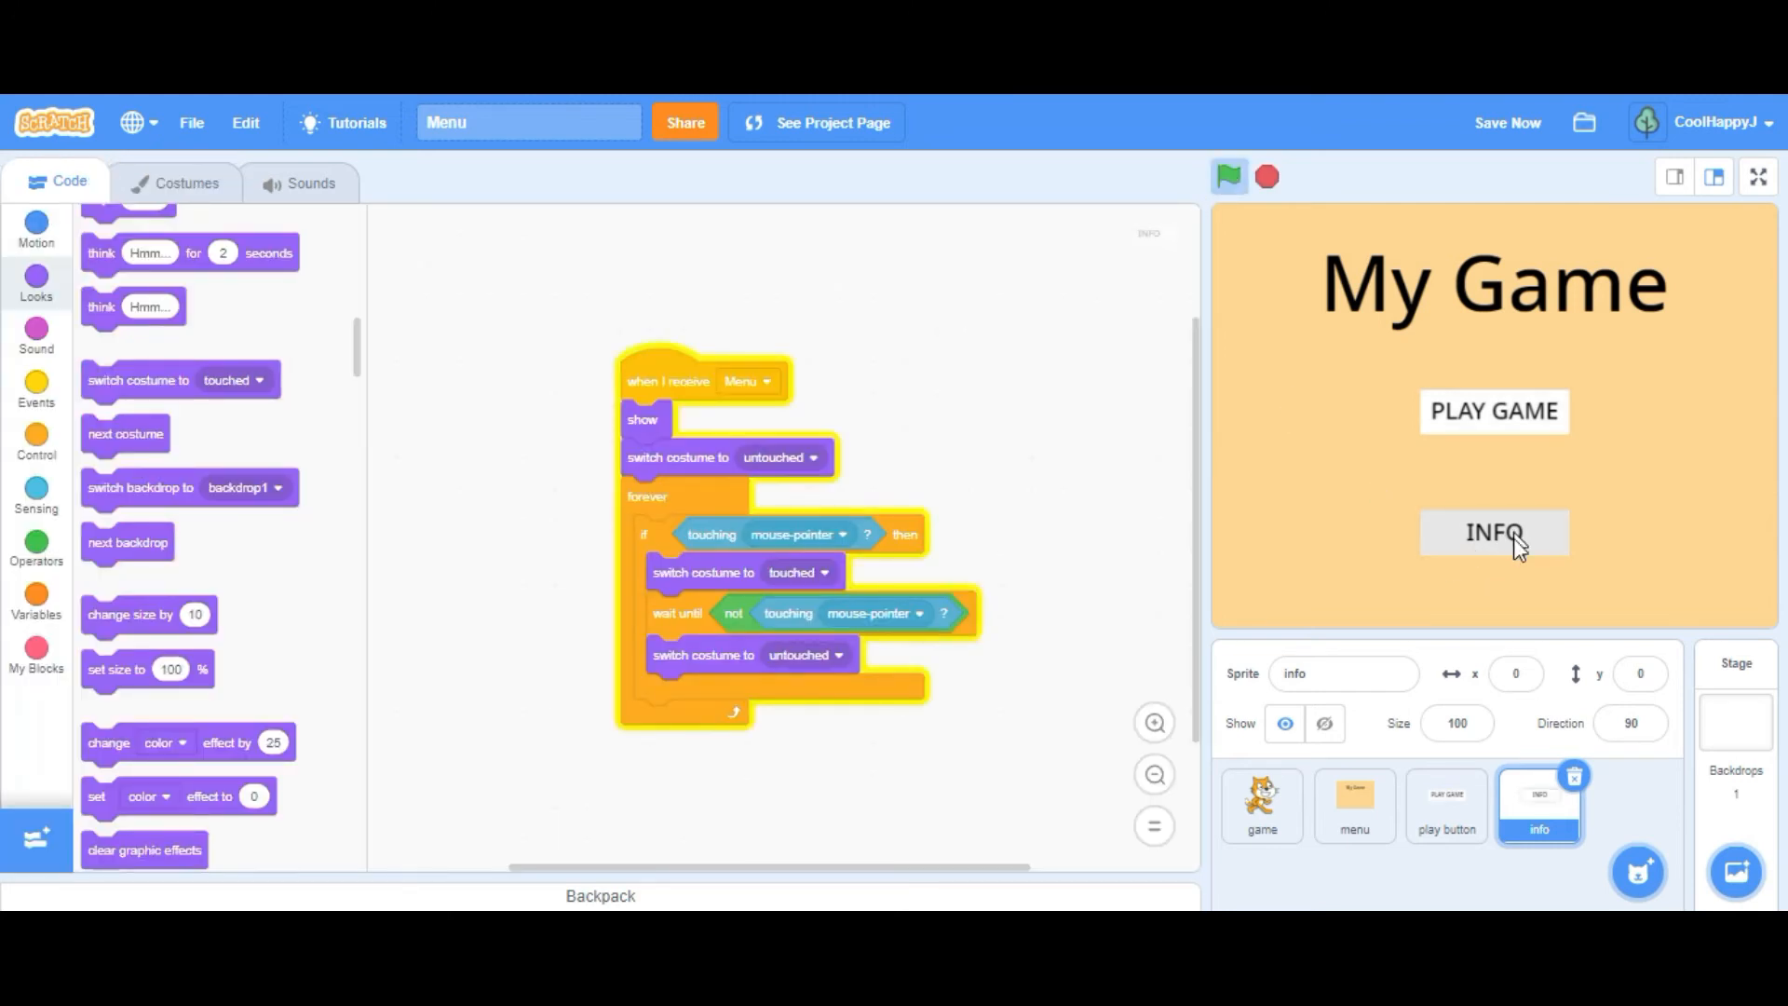
left_click(1230, 177)
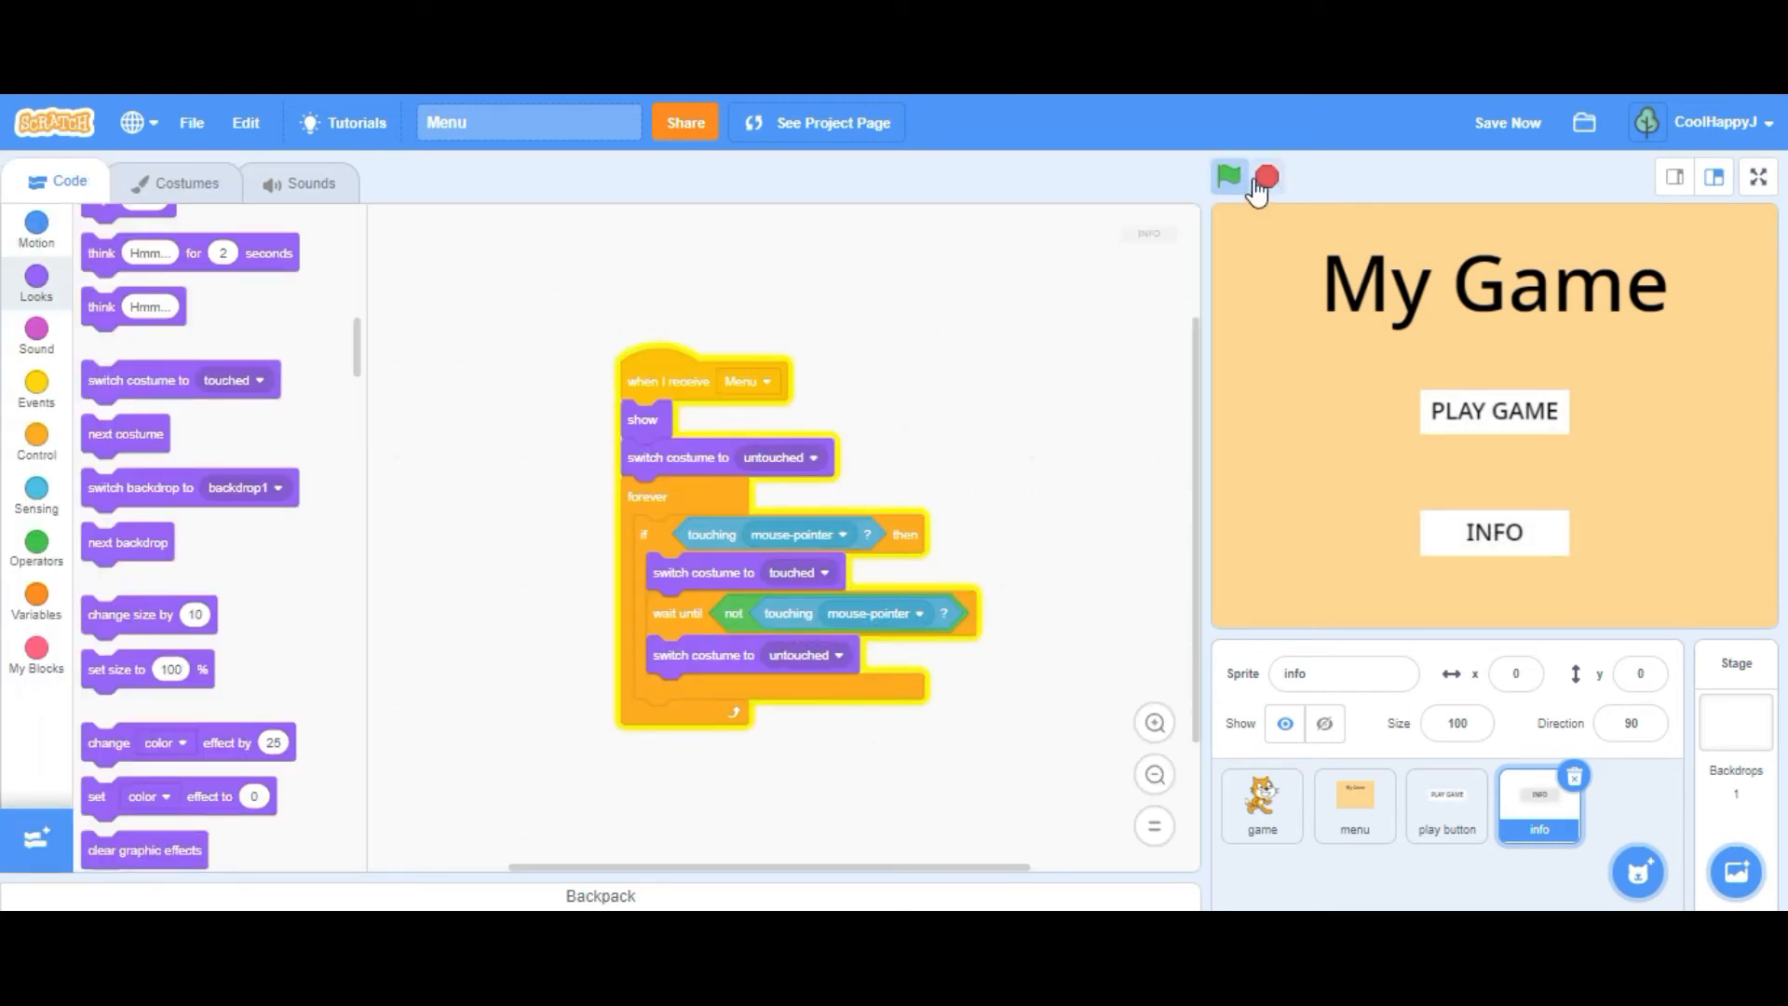
left_click(1447, 804)
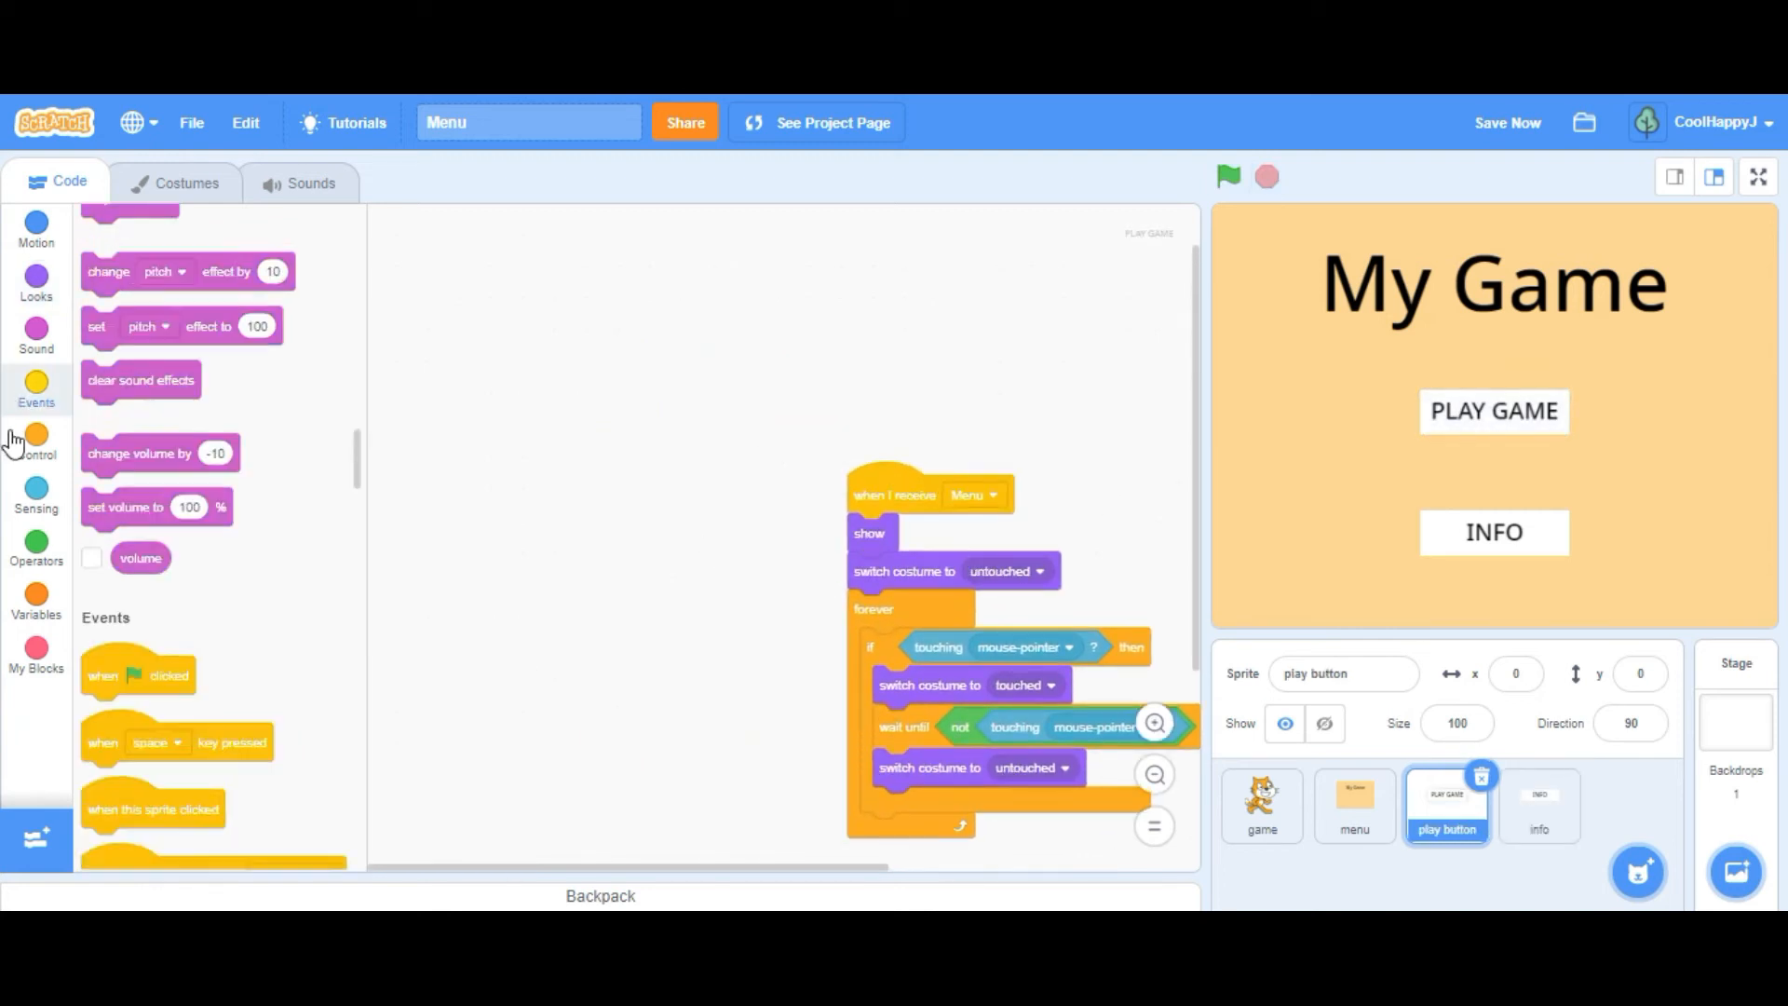
- Give the info sprite a when-clicked broadcast info script and a when I receive info hide script
left_click(1538, 805)
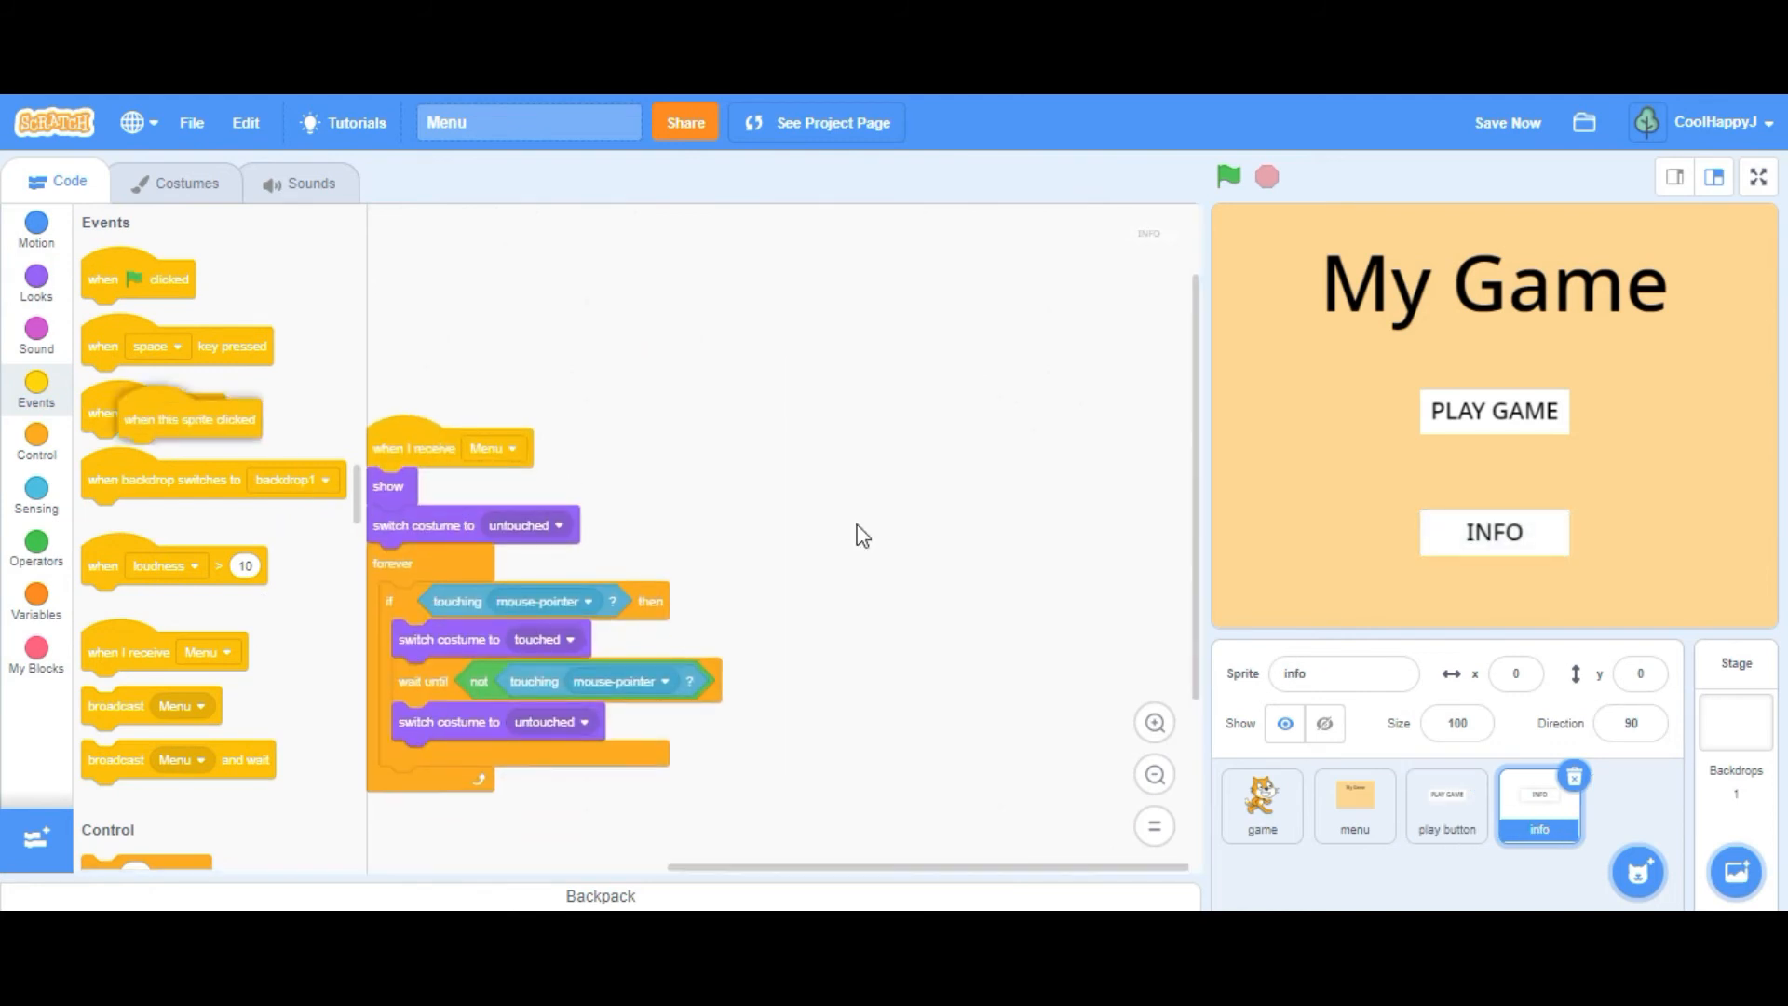
left_click_drag(171, 414, 855, 504)
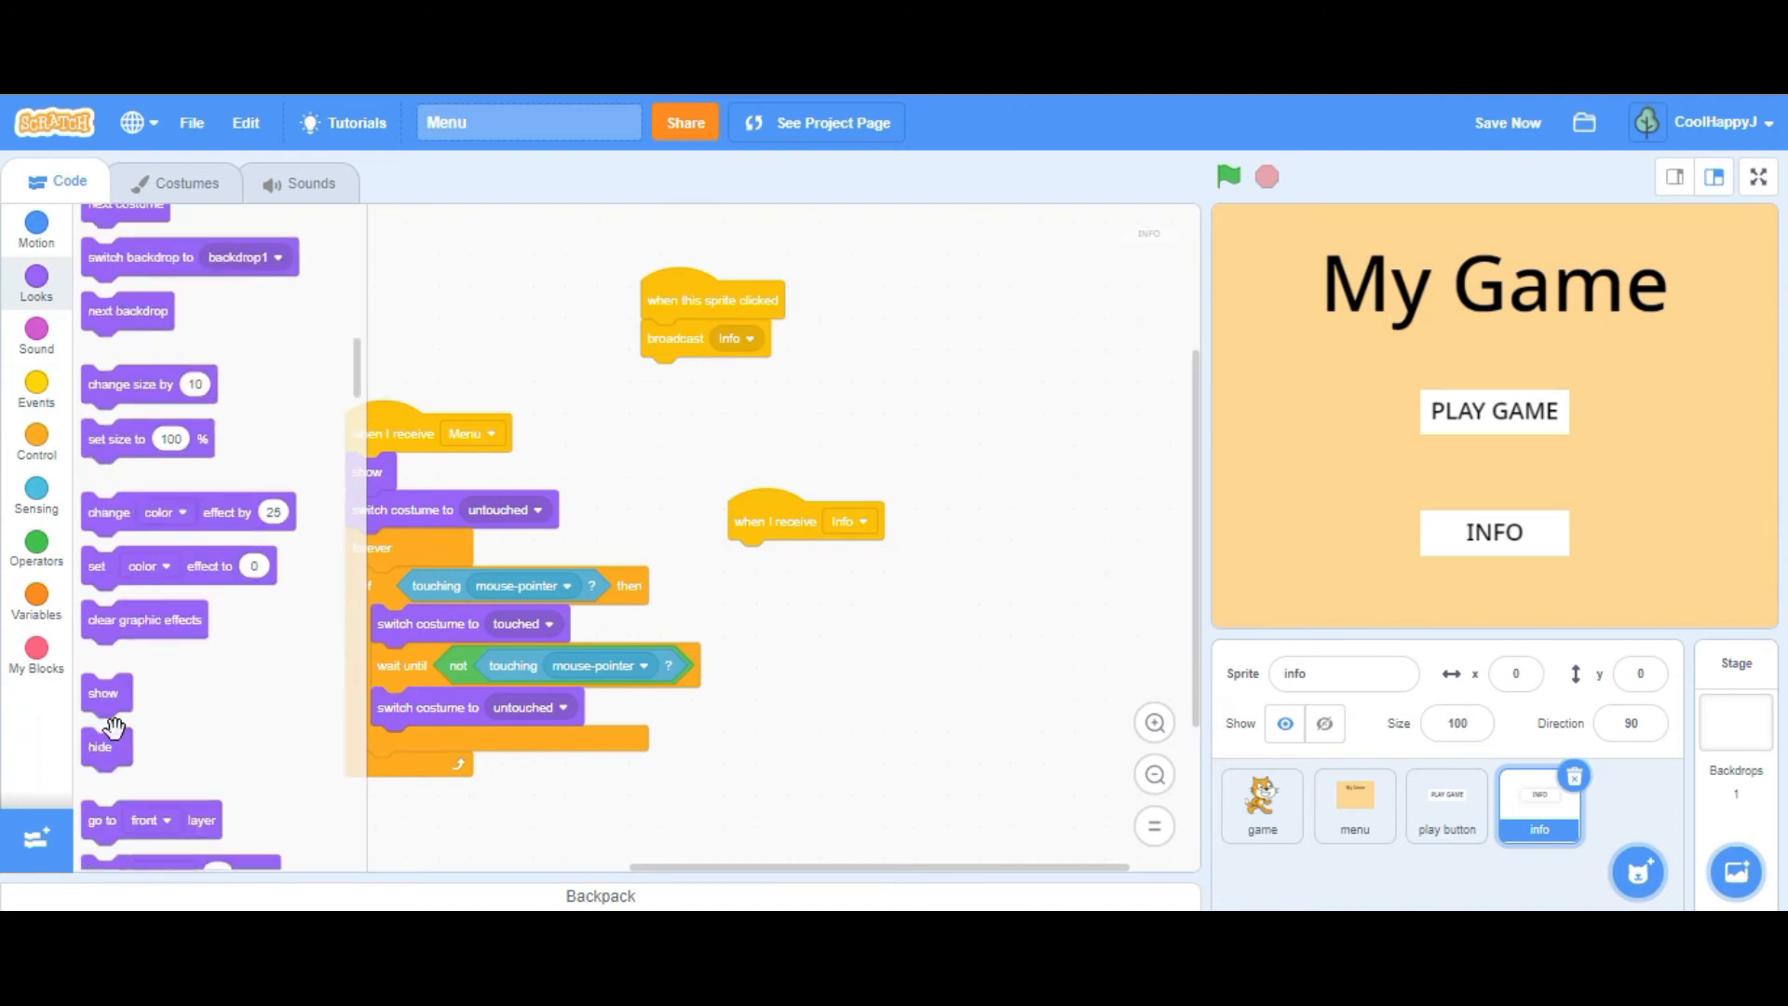
left_click_drag(99, 747, 840, 493)
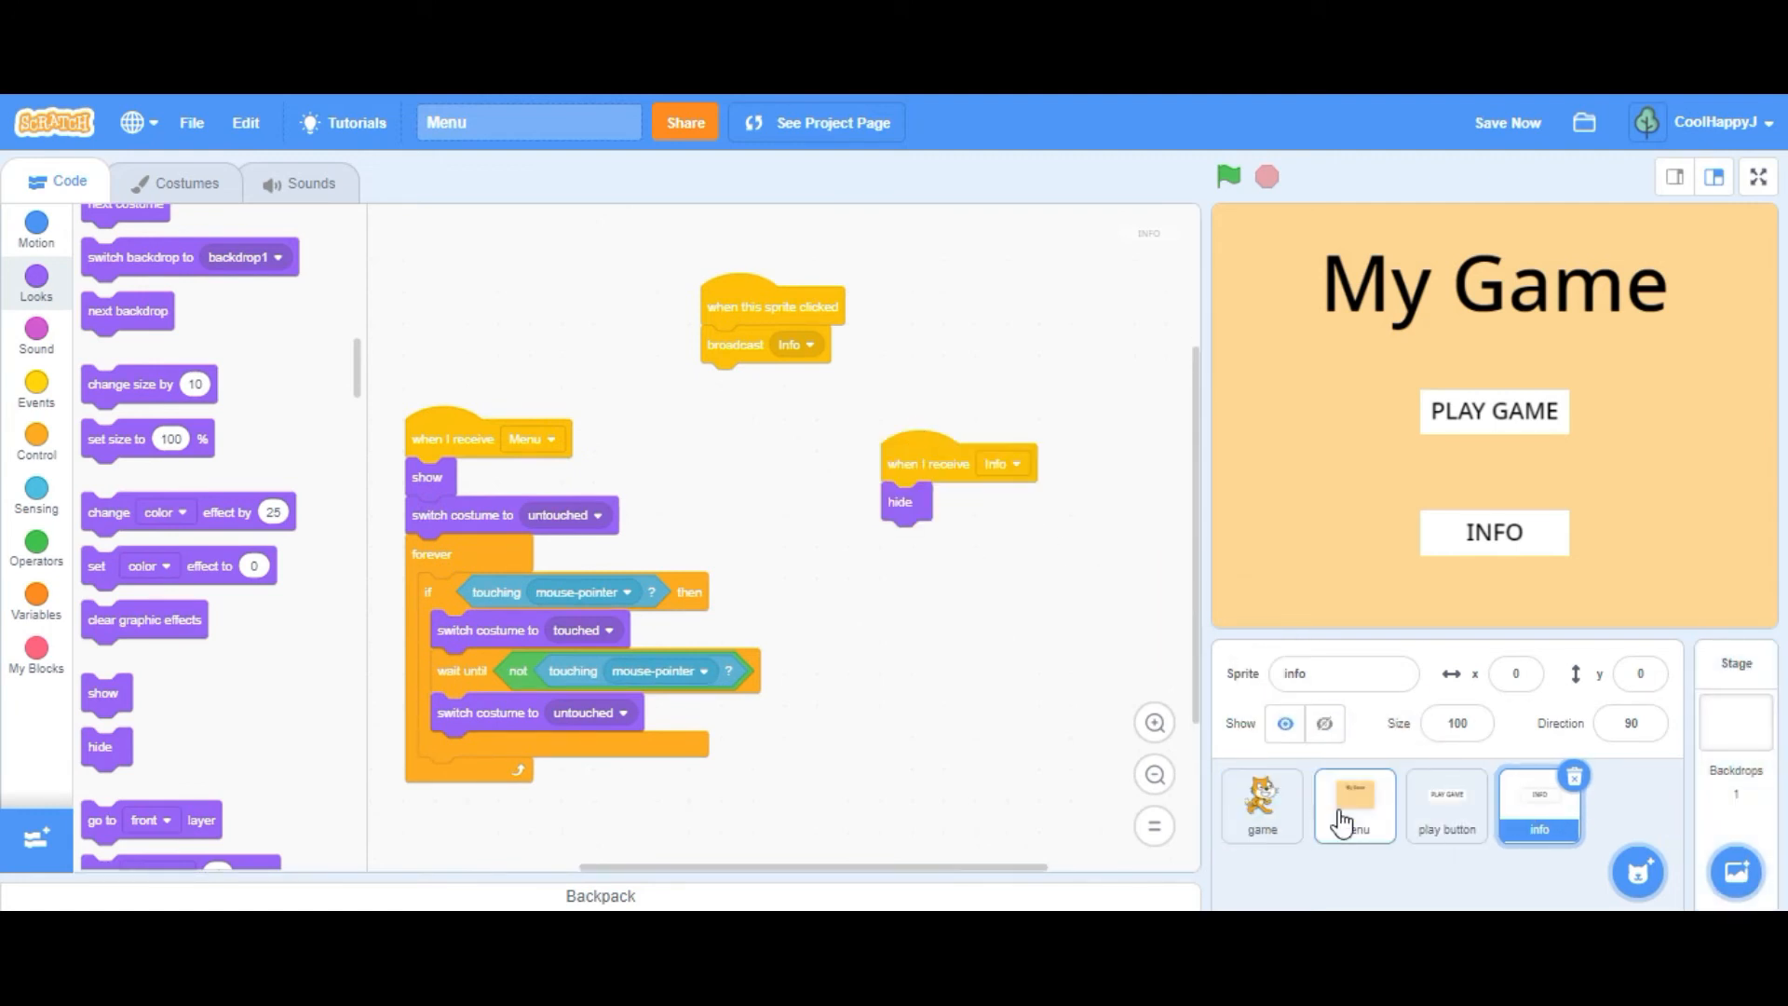
- Copy the when I receive info script from the play button onto the menu sprite and check it there
left_click(1353, 805)
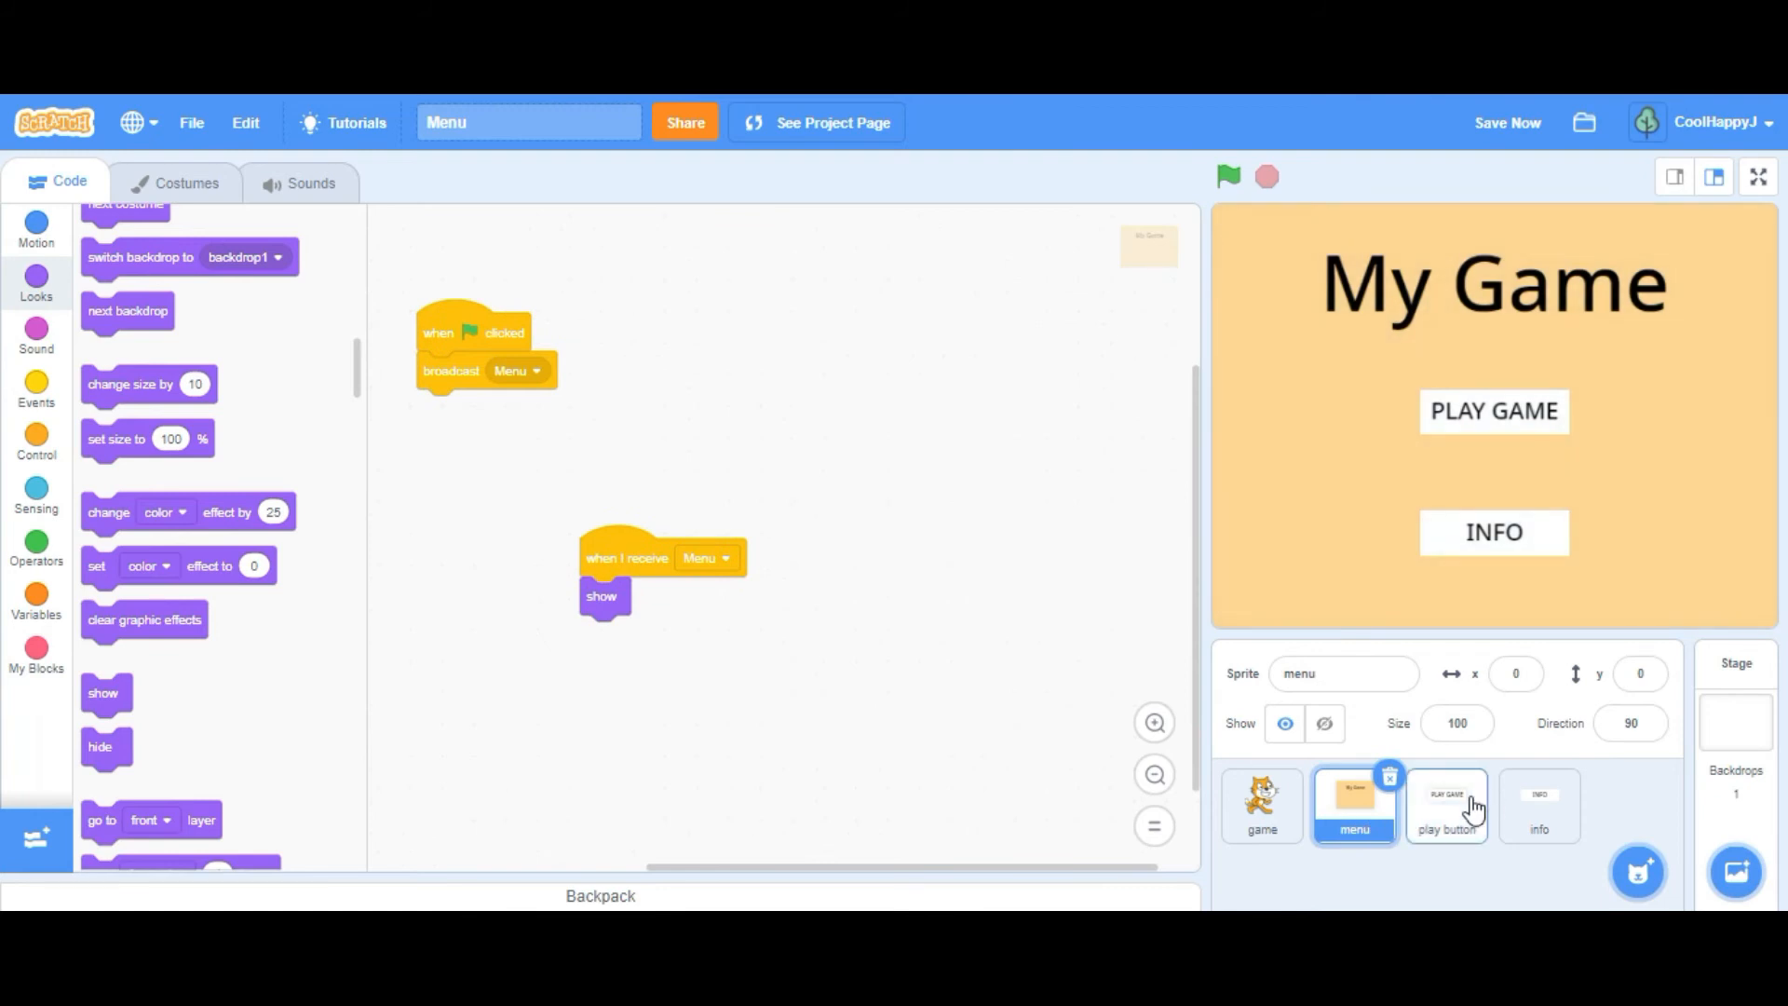
left_click(1445, 804)
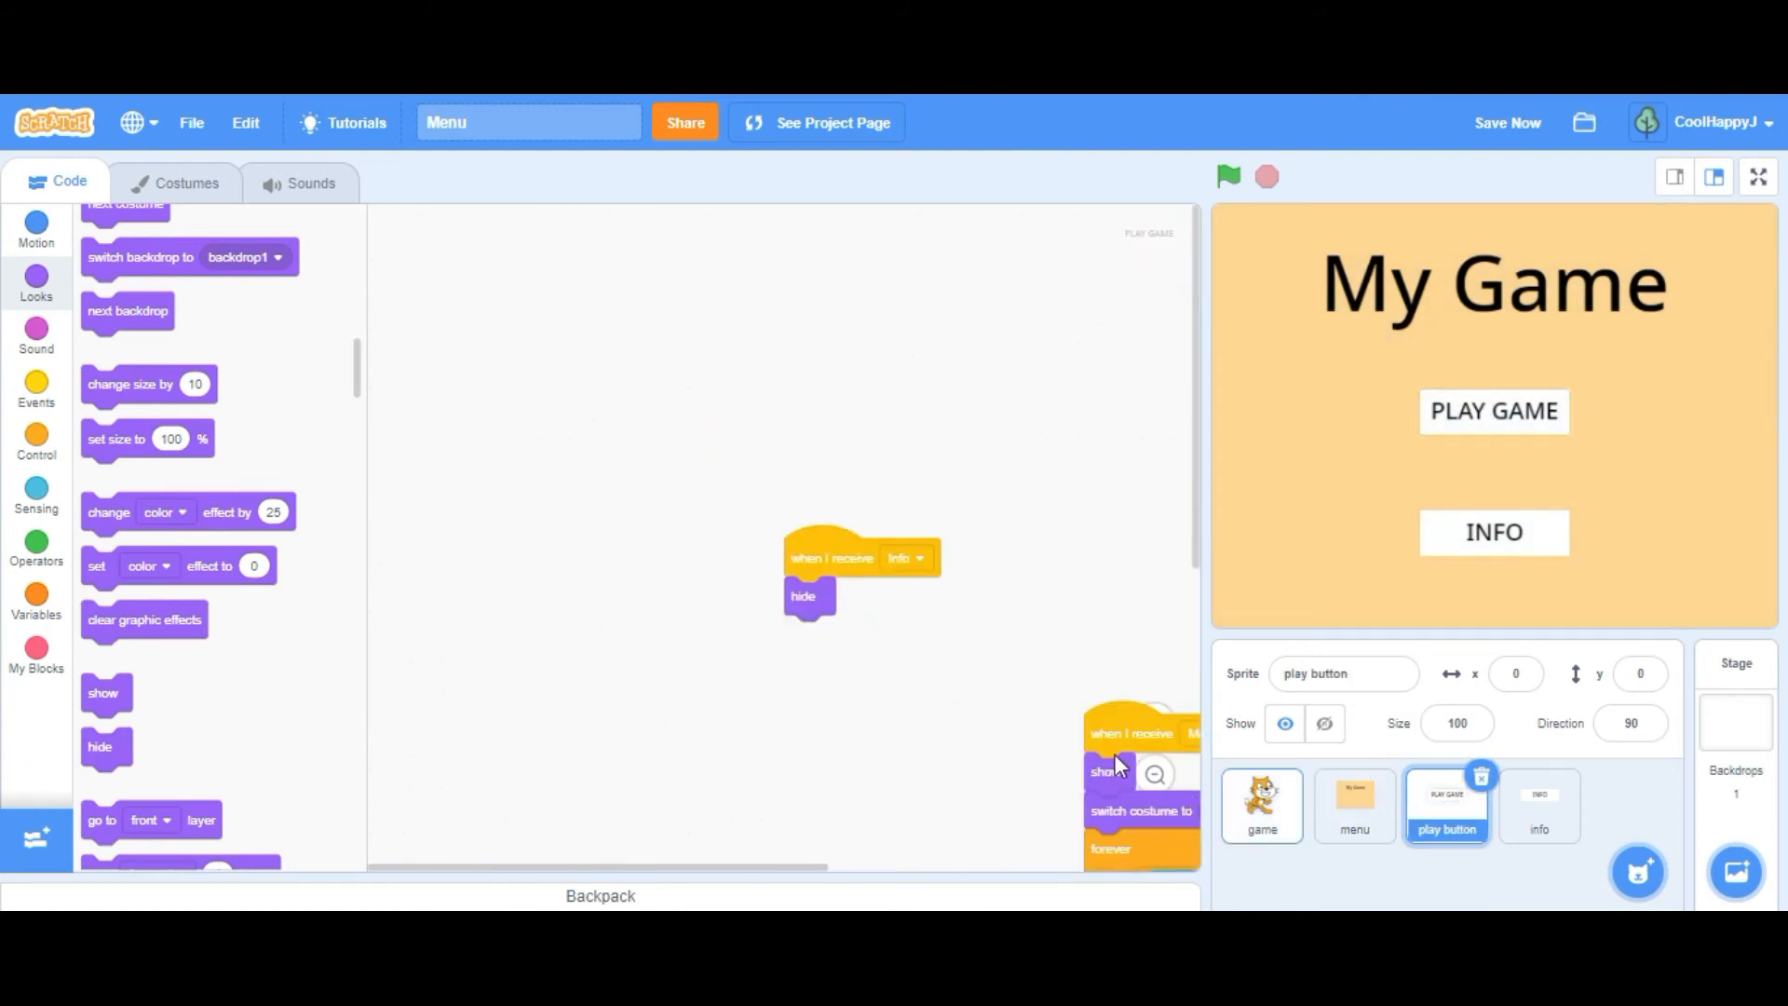
left_click_drag(1140, 730, 891, 559)
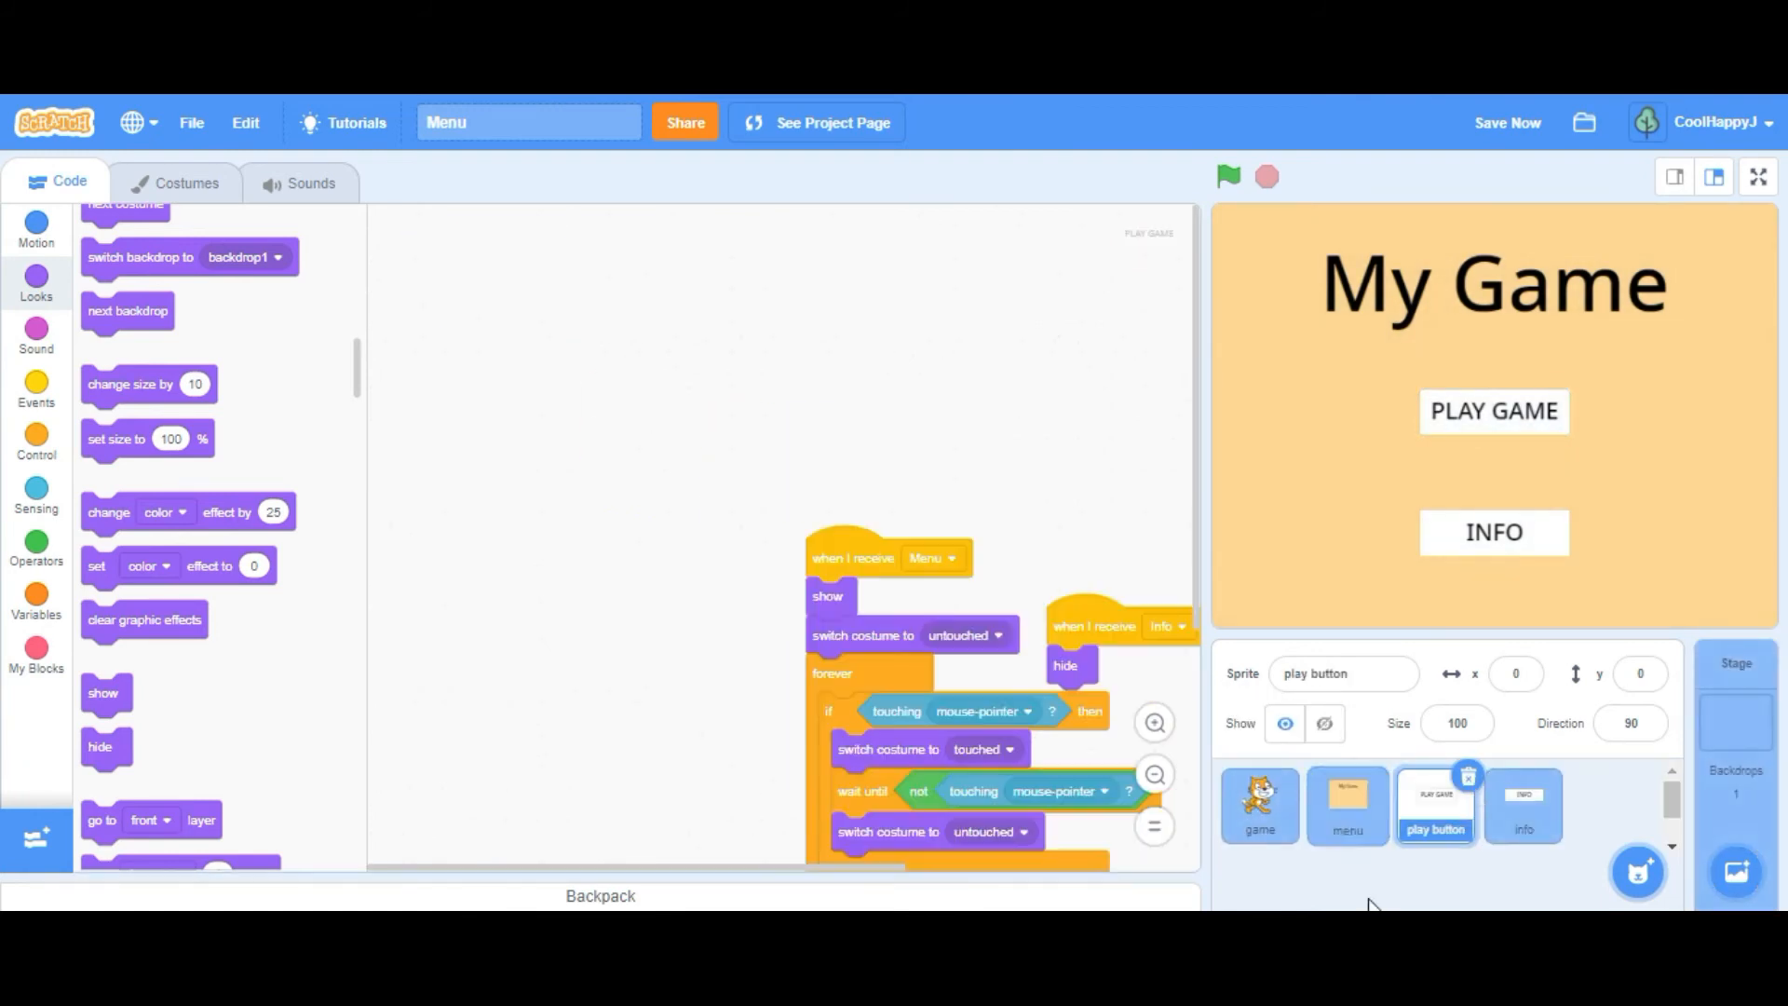
left_click(1352, 805)
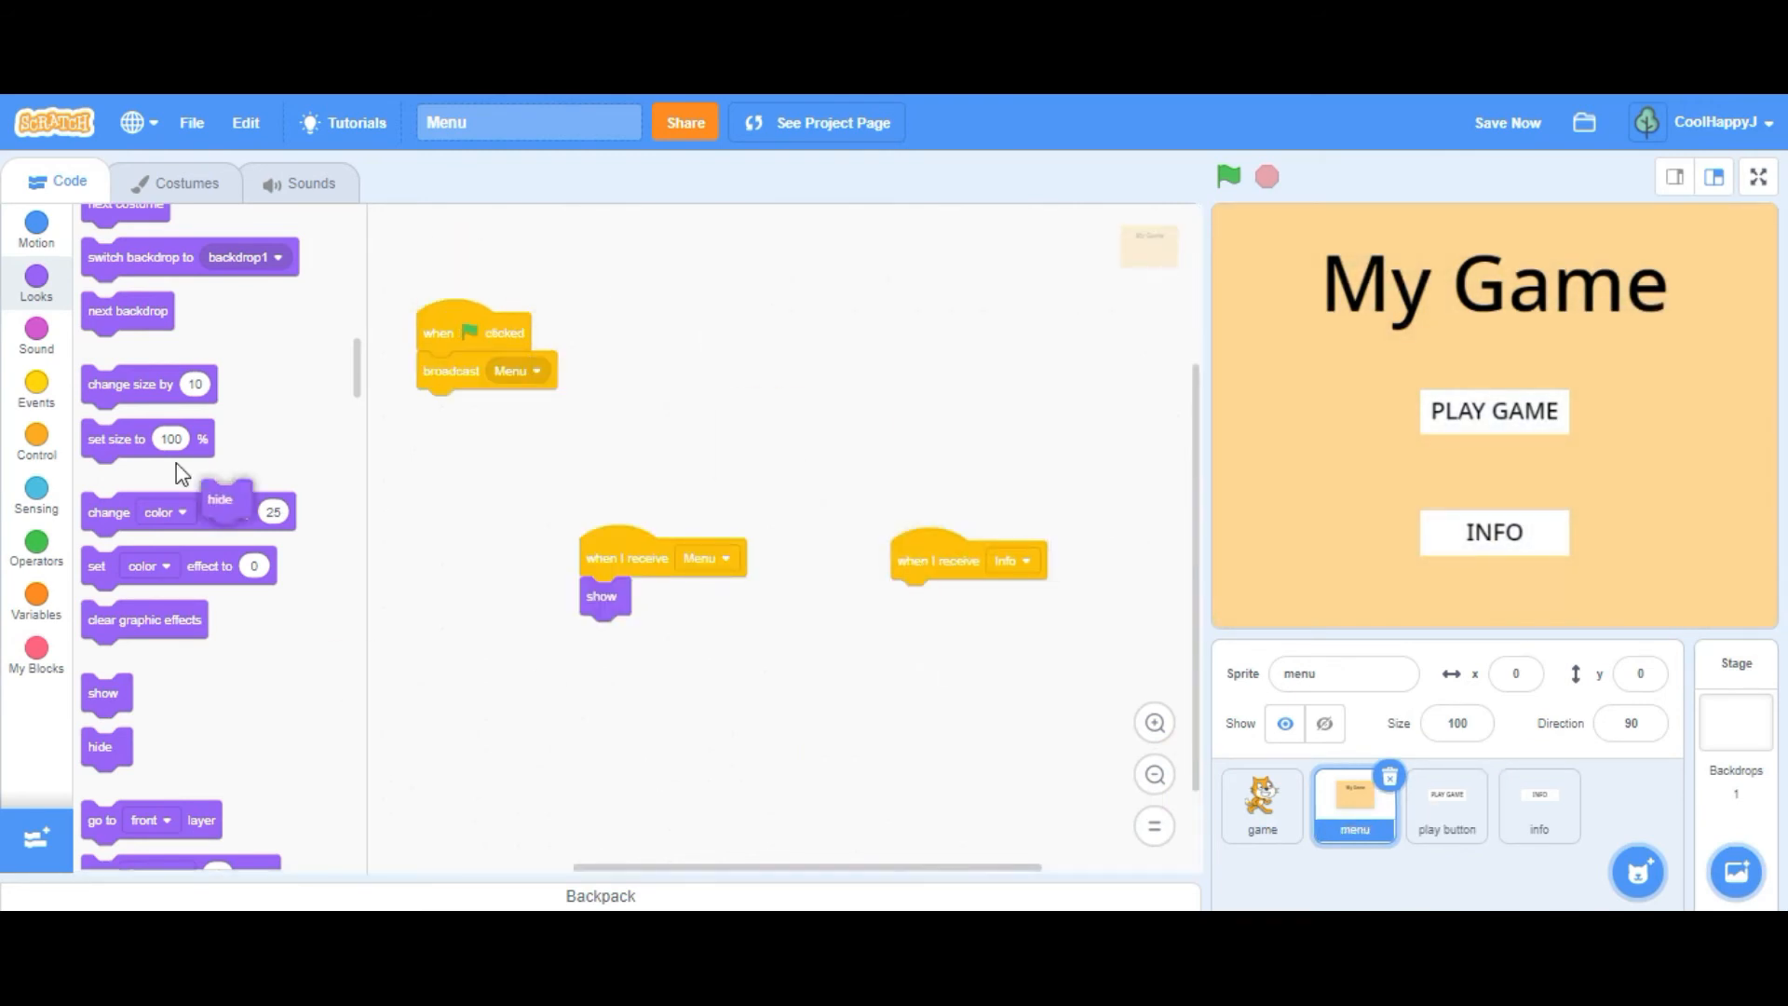
- Name the menu sprite's costume 'menu screen' and duplicate it as 'credits'
left_click(187, 182)
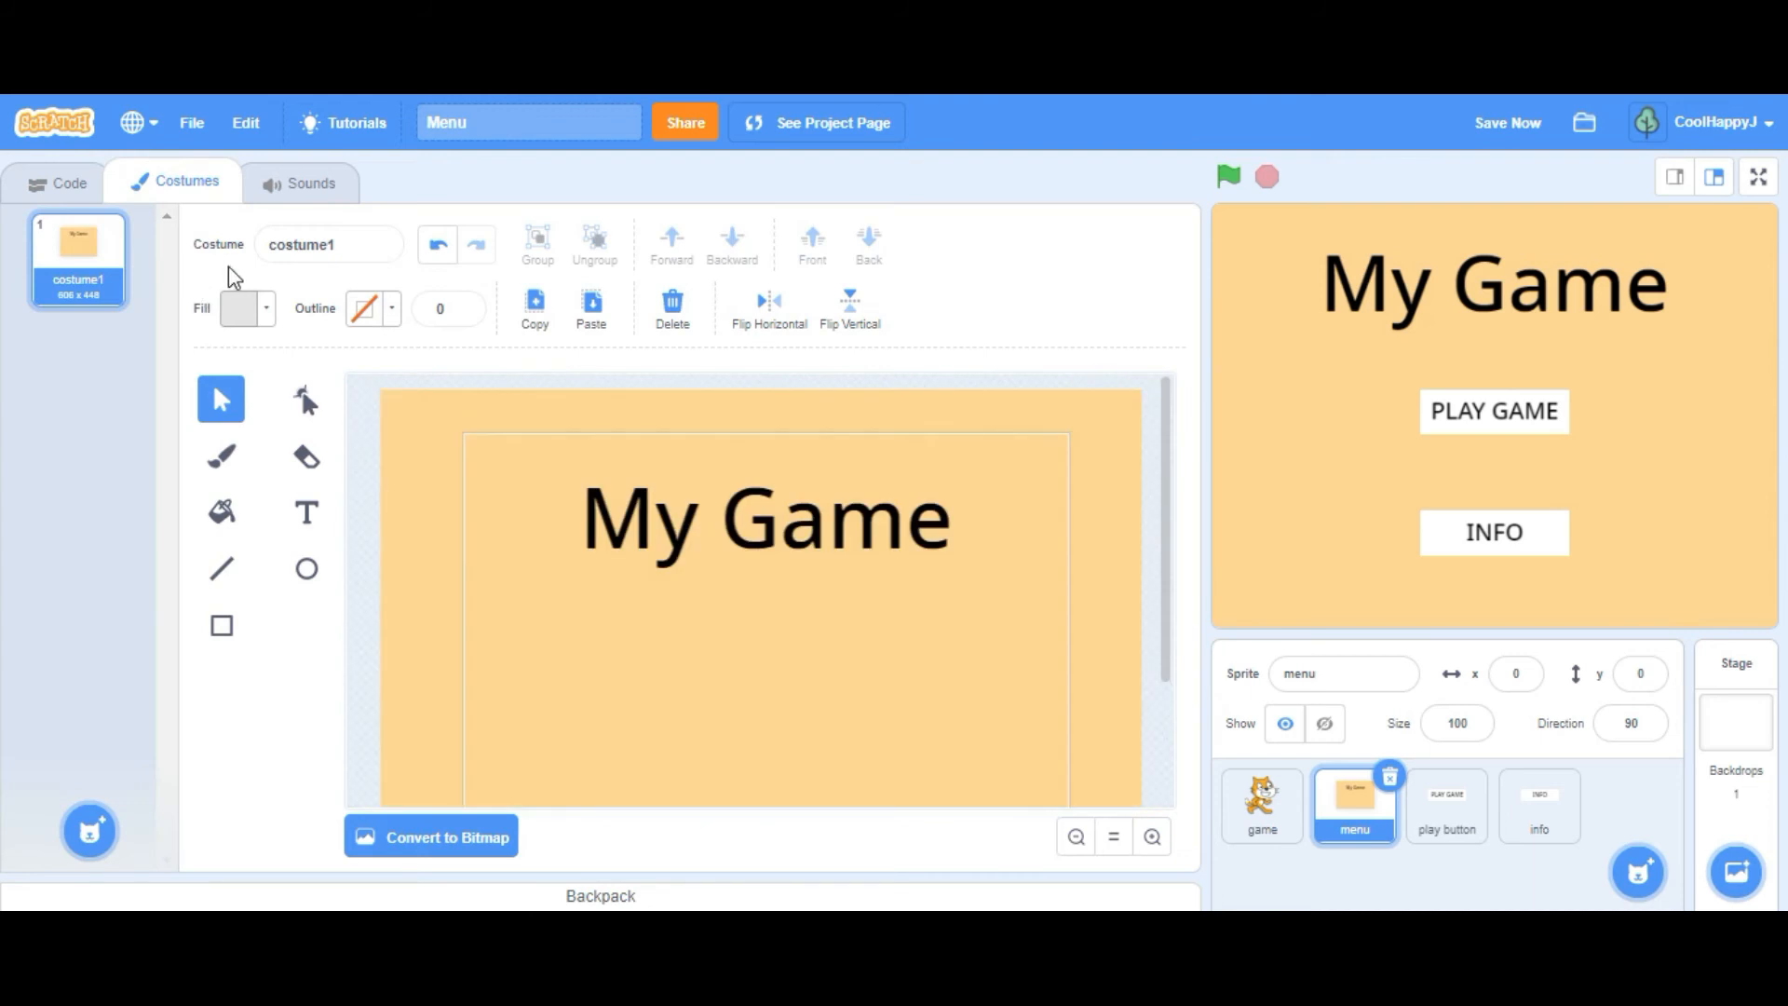
type("menu s")
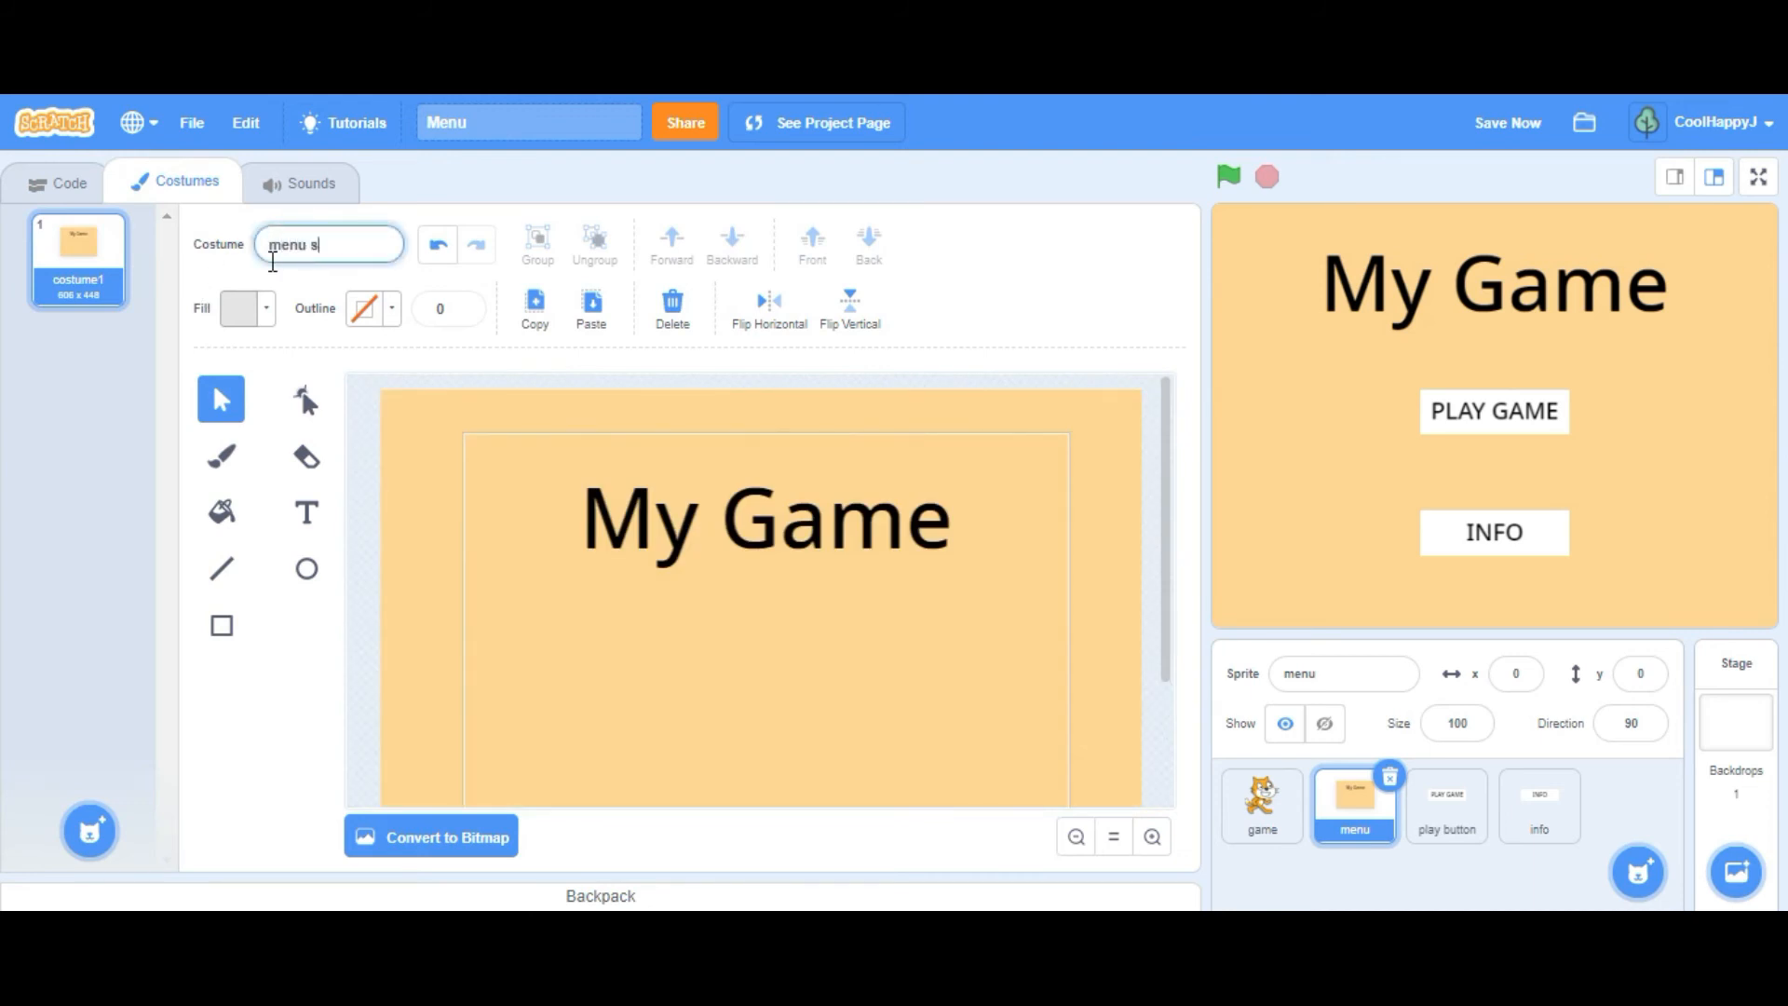
right_click(78, 260)
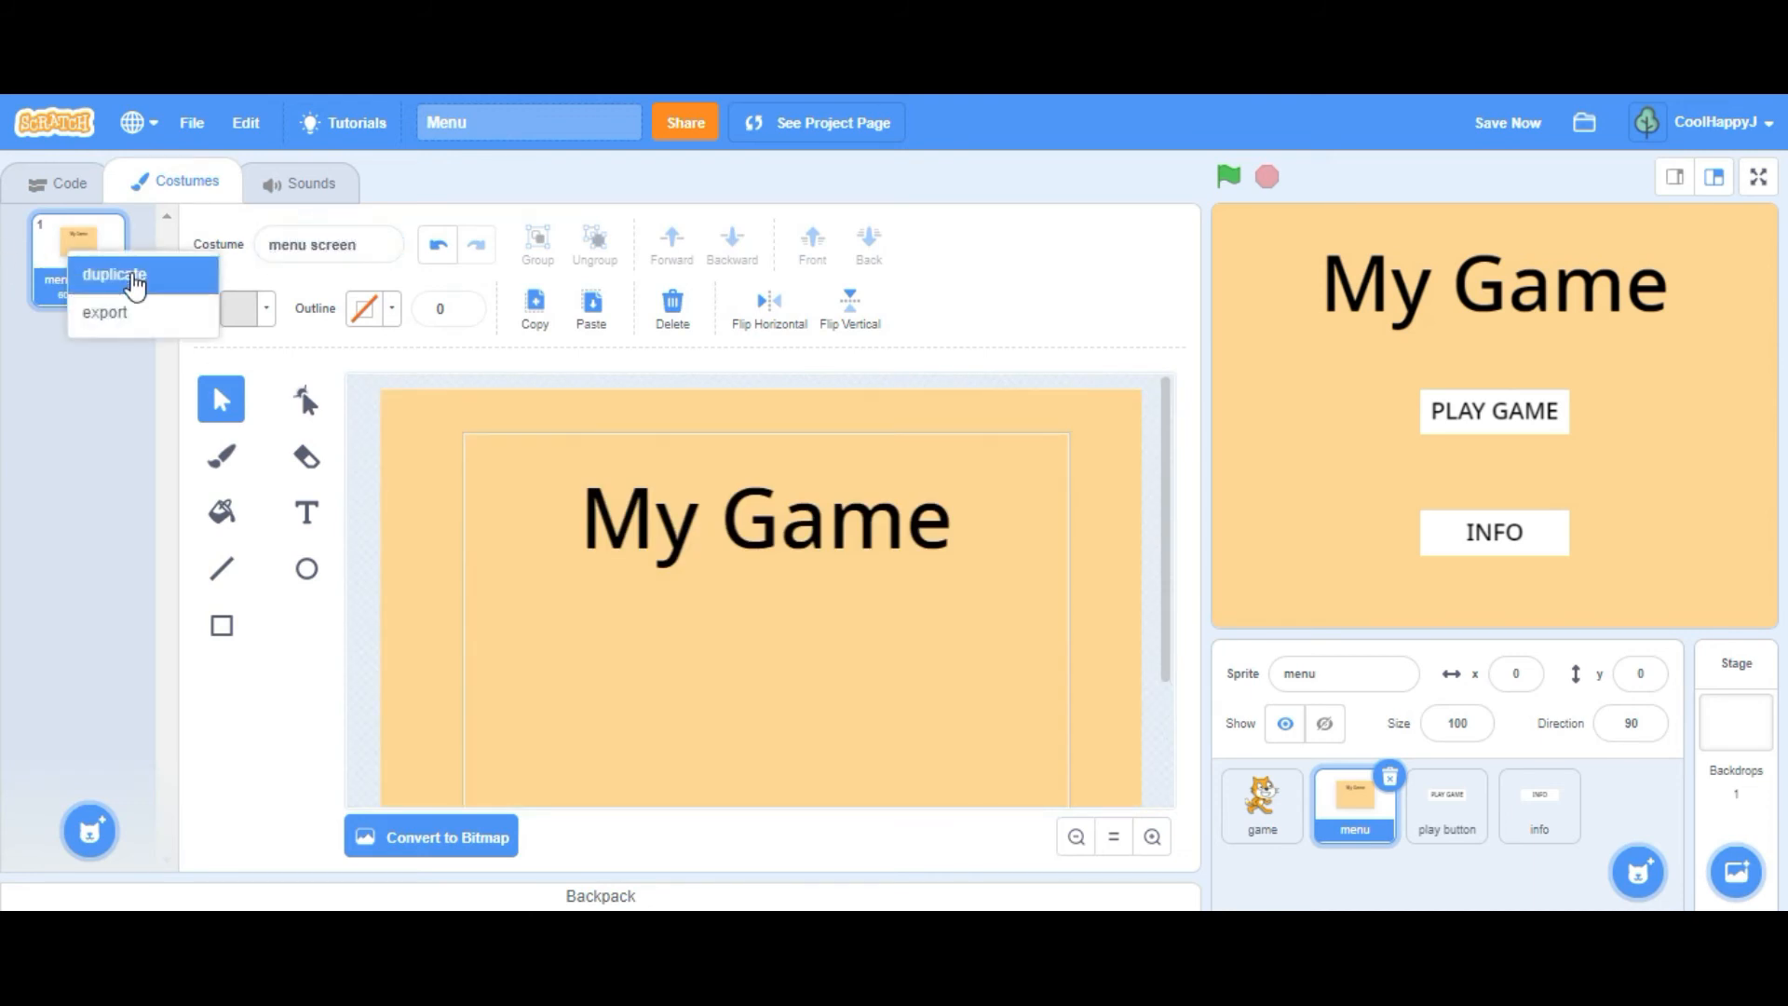
left_click(111, 275)
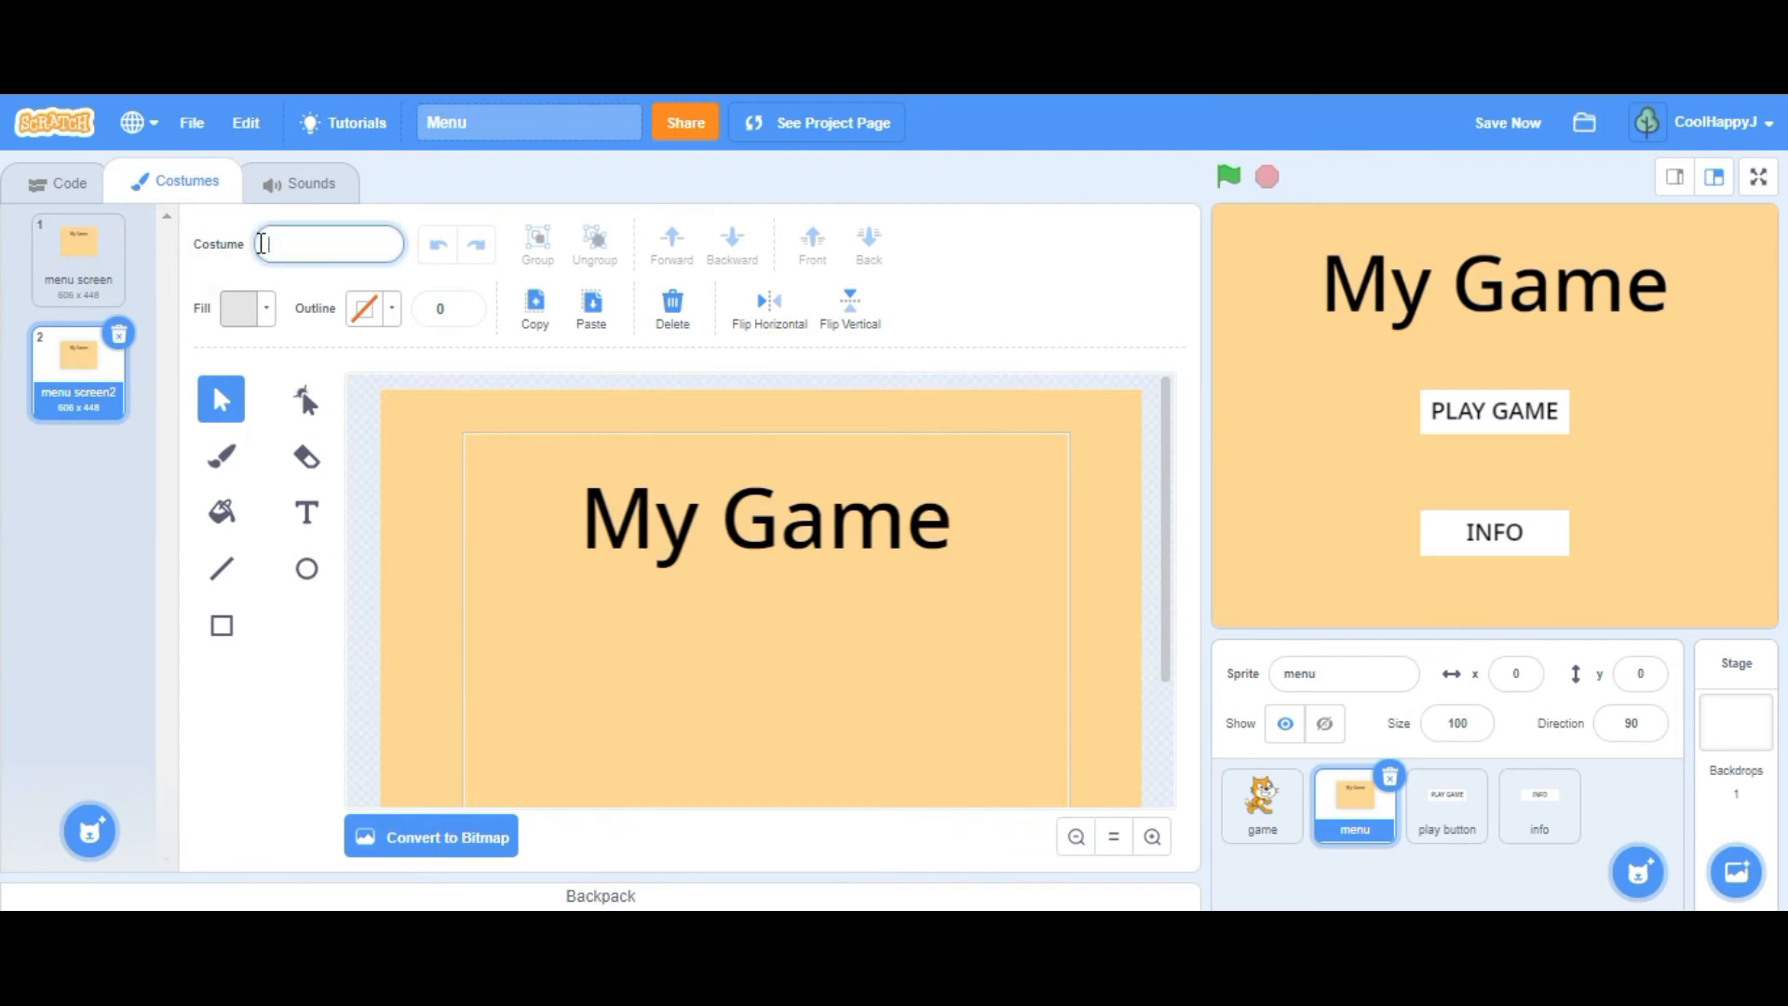
type("credits")
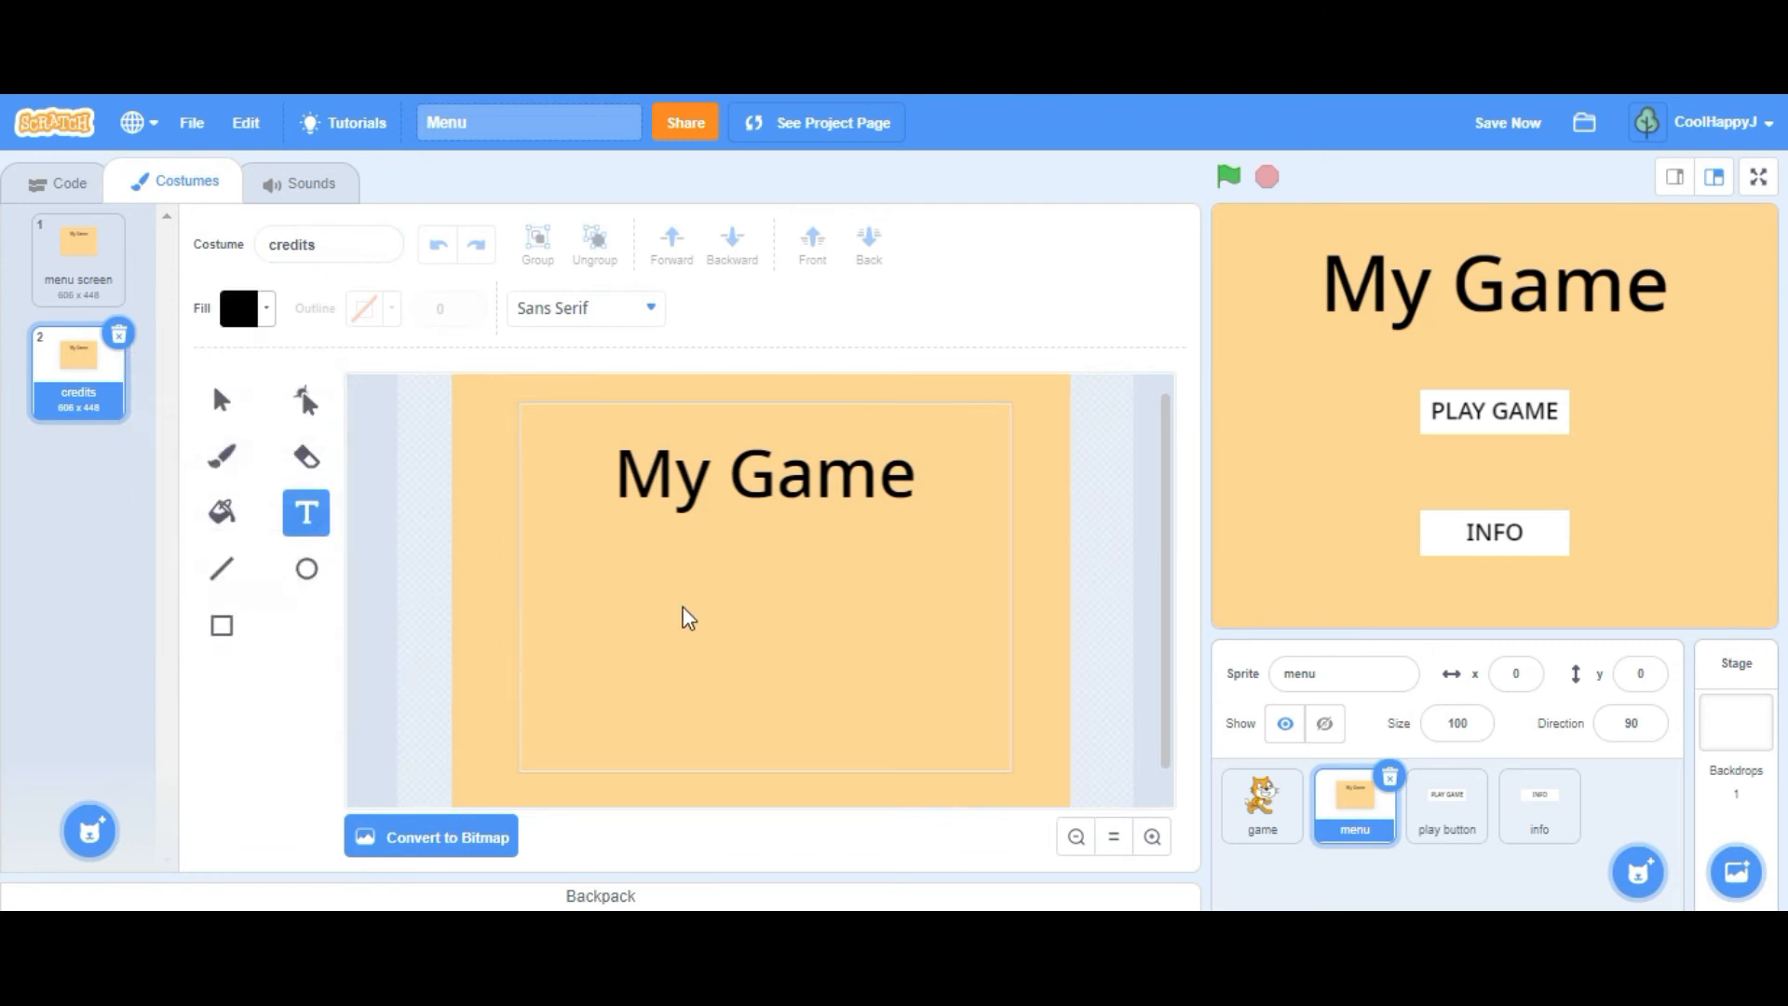
- Add the text 'CoolHappyJ made this!' below the My Game title on the credits costume
left_click(678, 611)
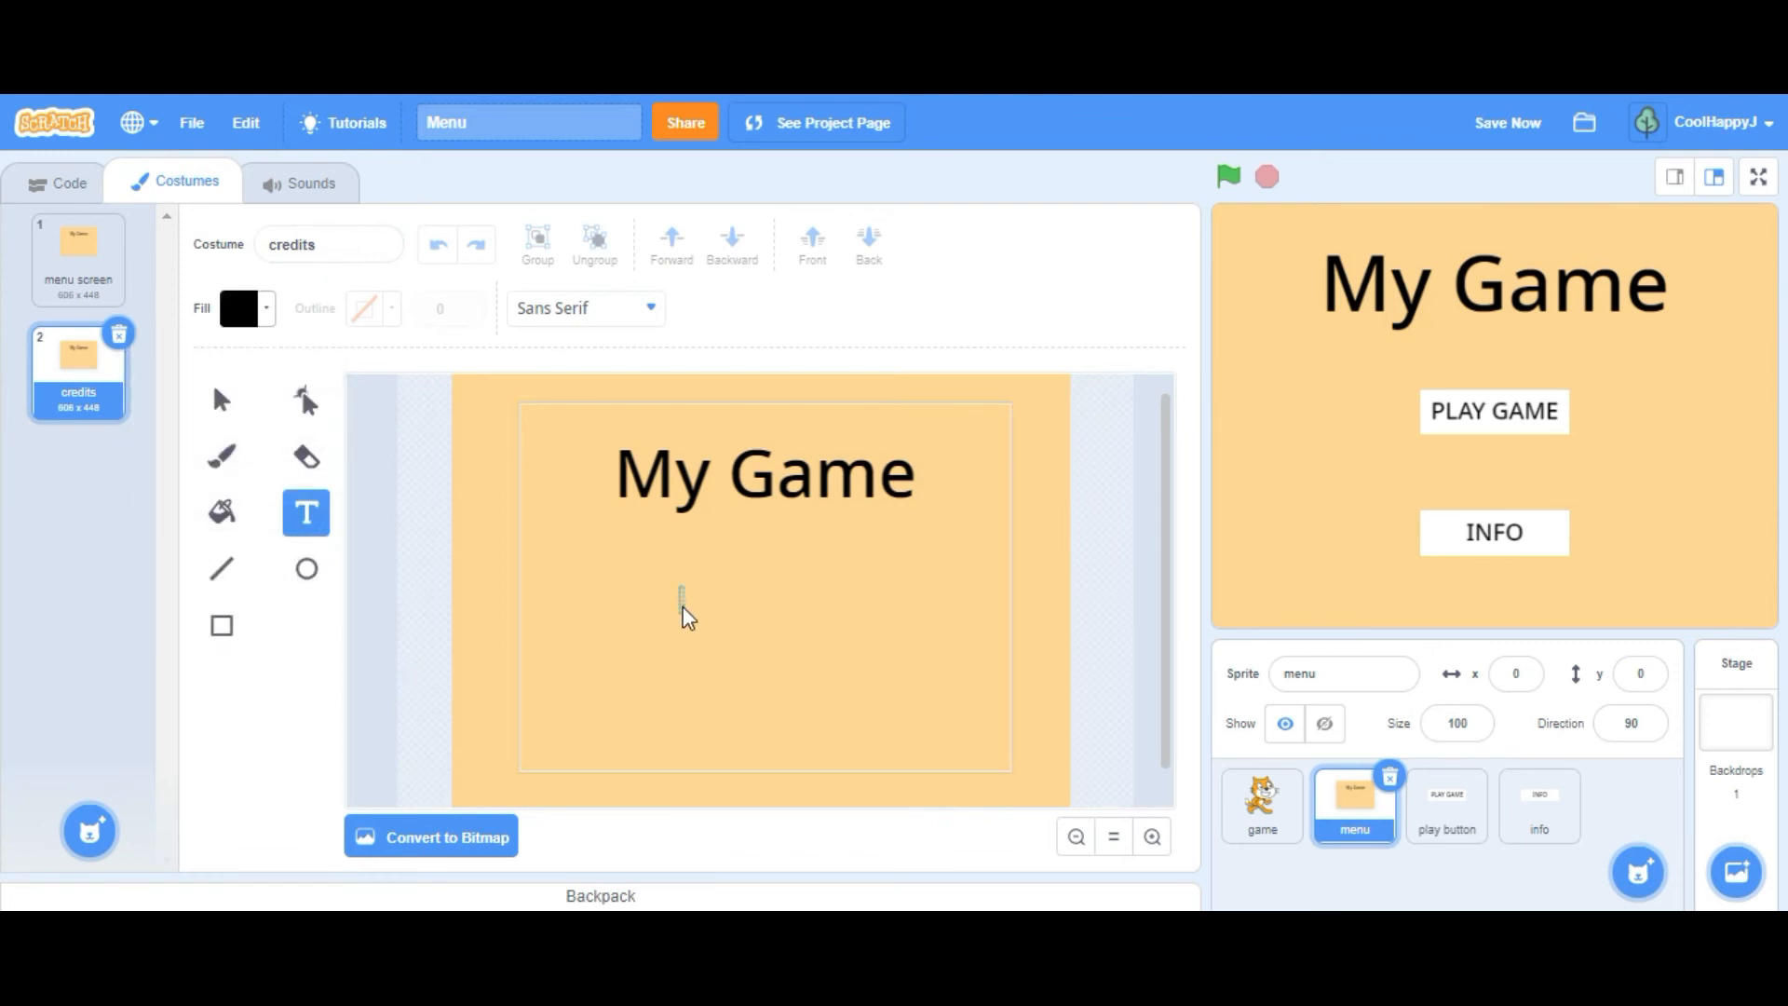
type("CoolHappyJ")
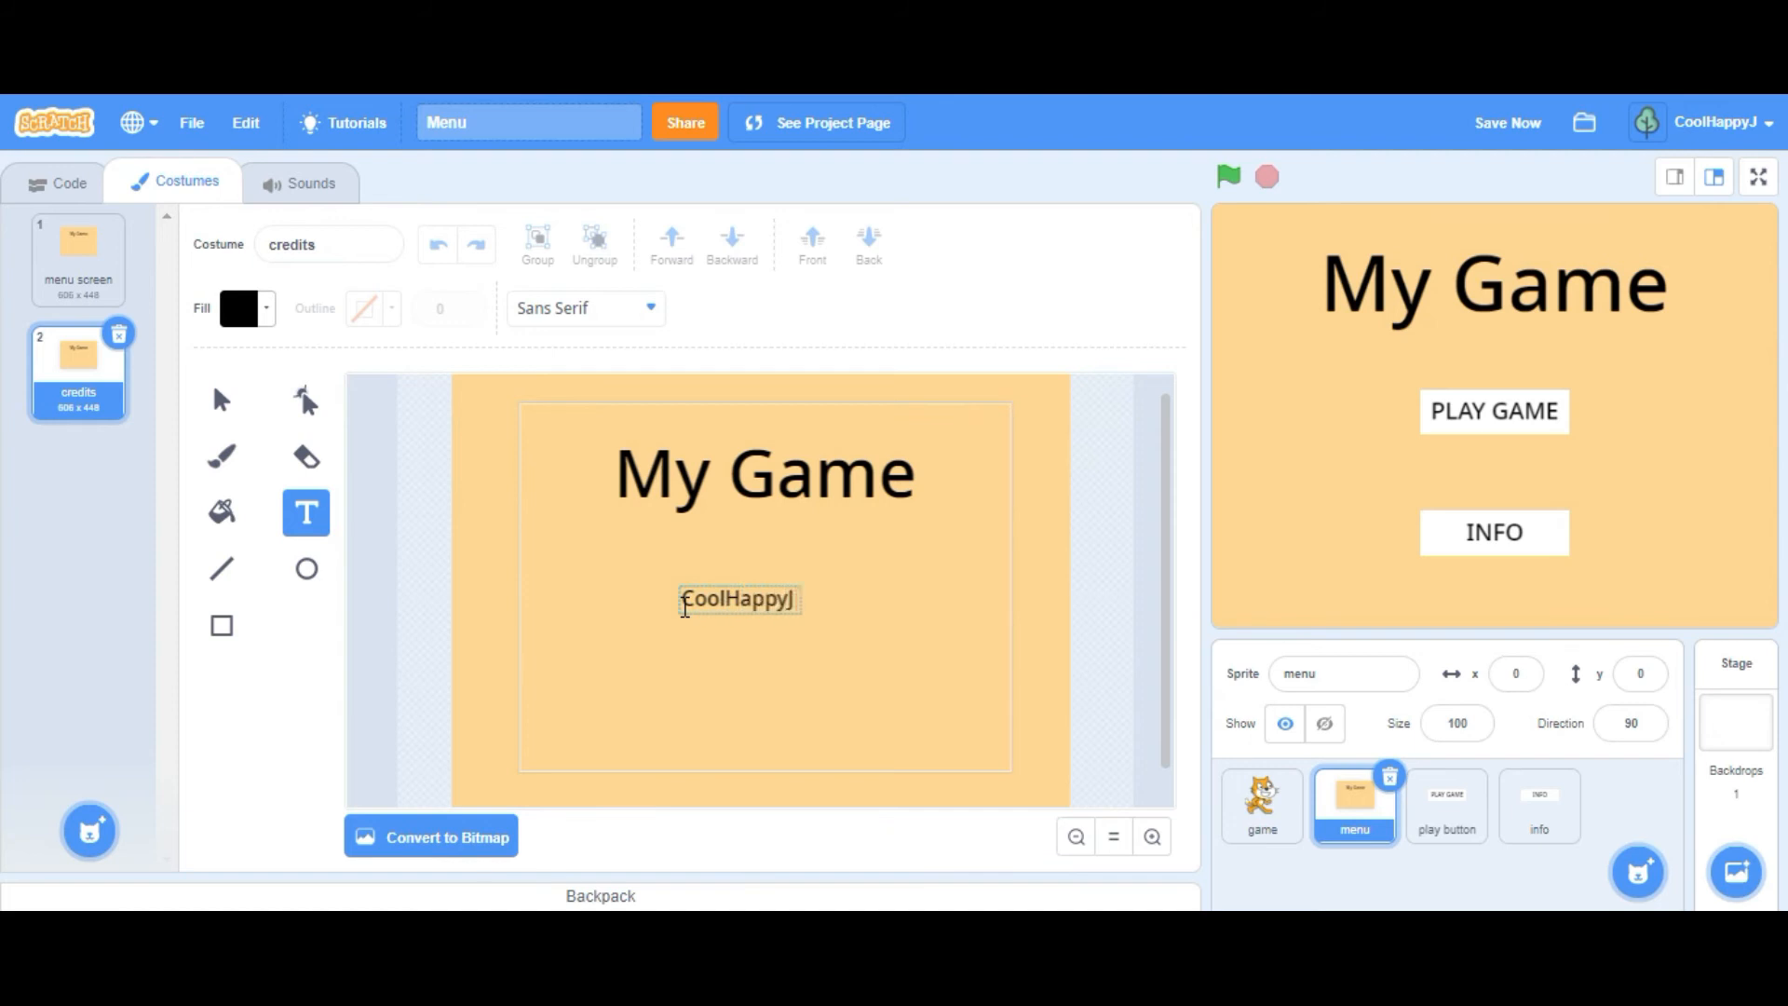
type("made this@")
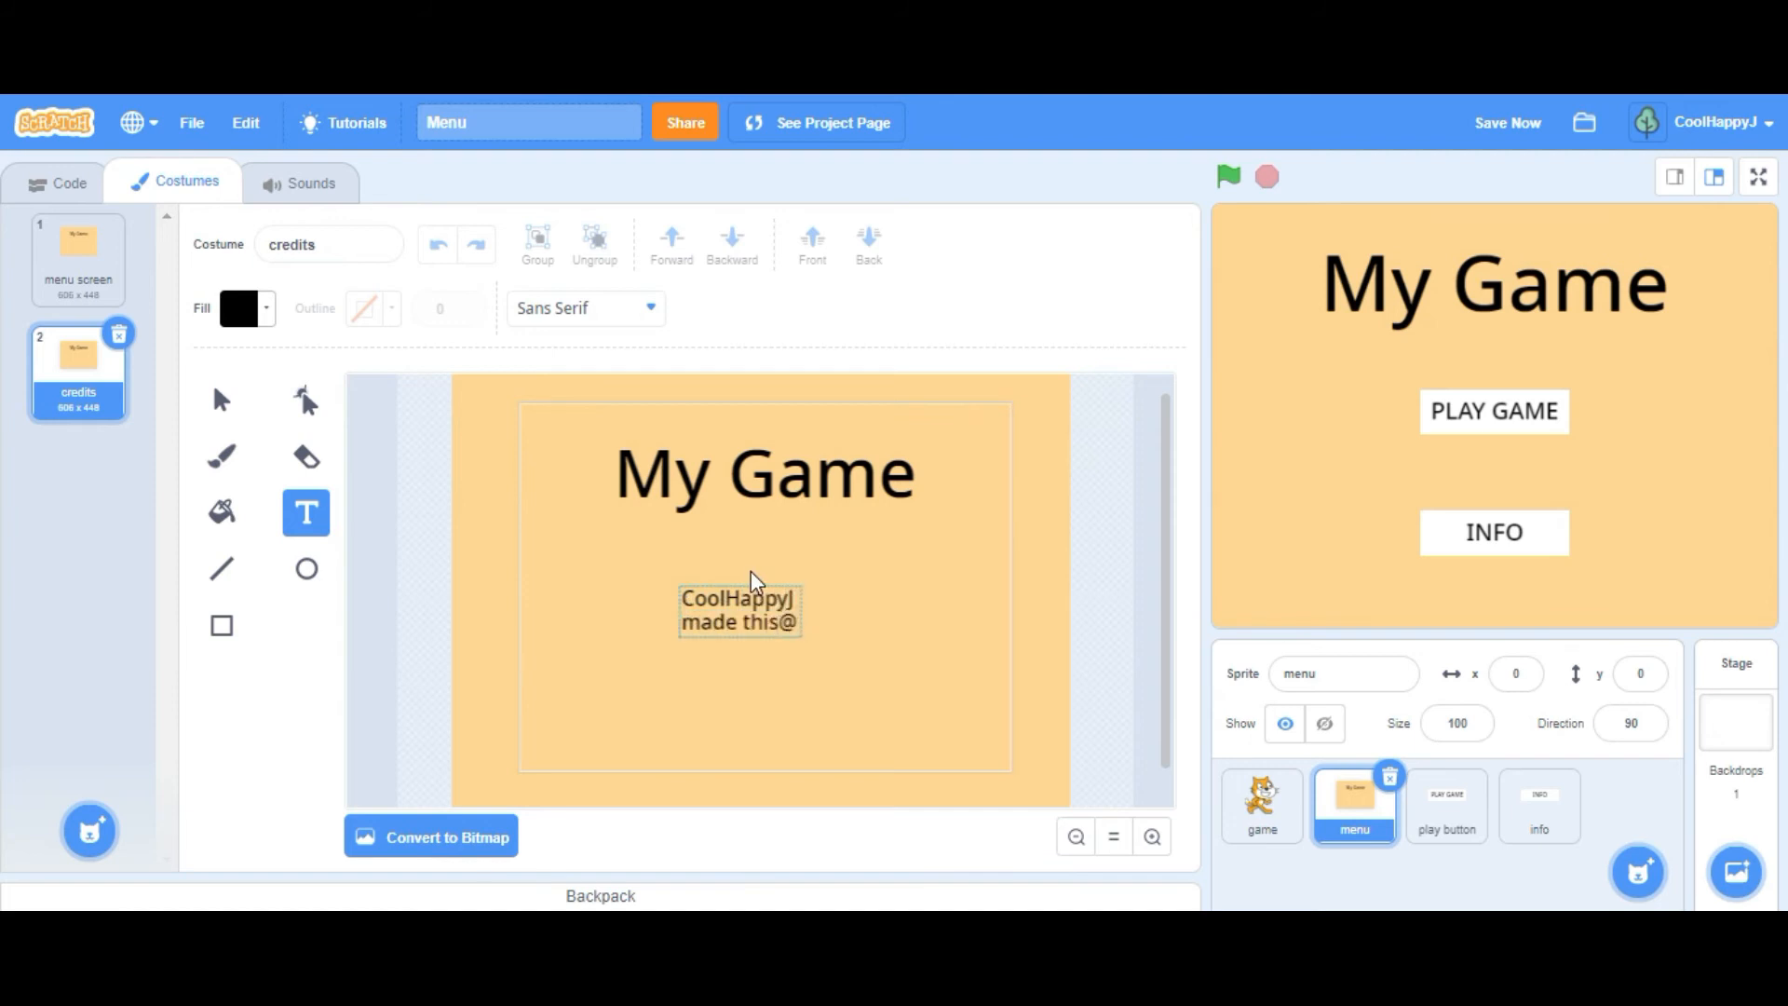
mouse_move(772, 630)
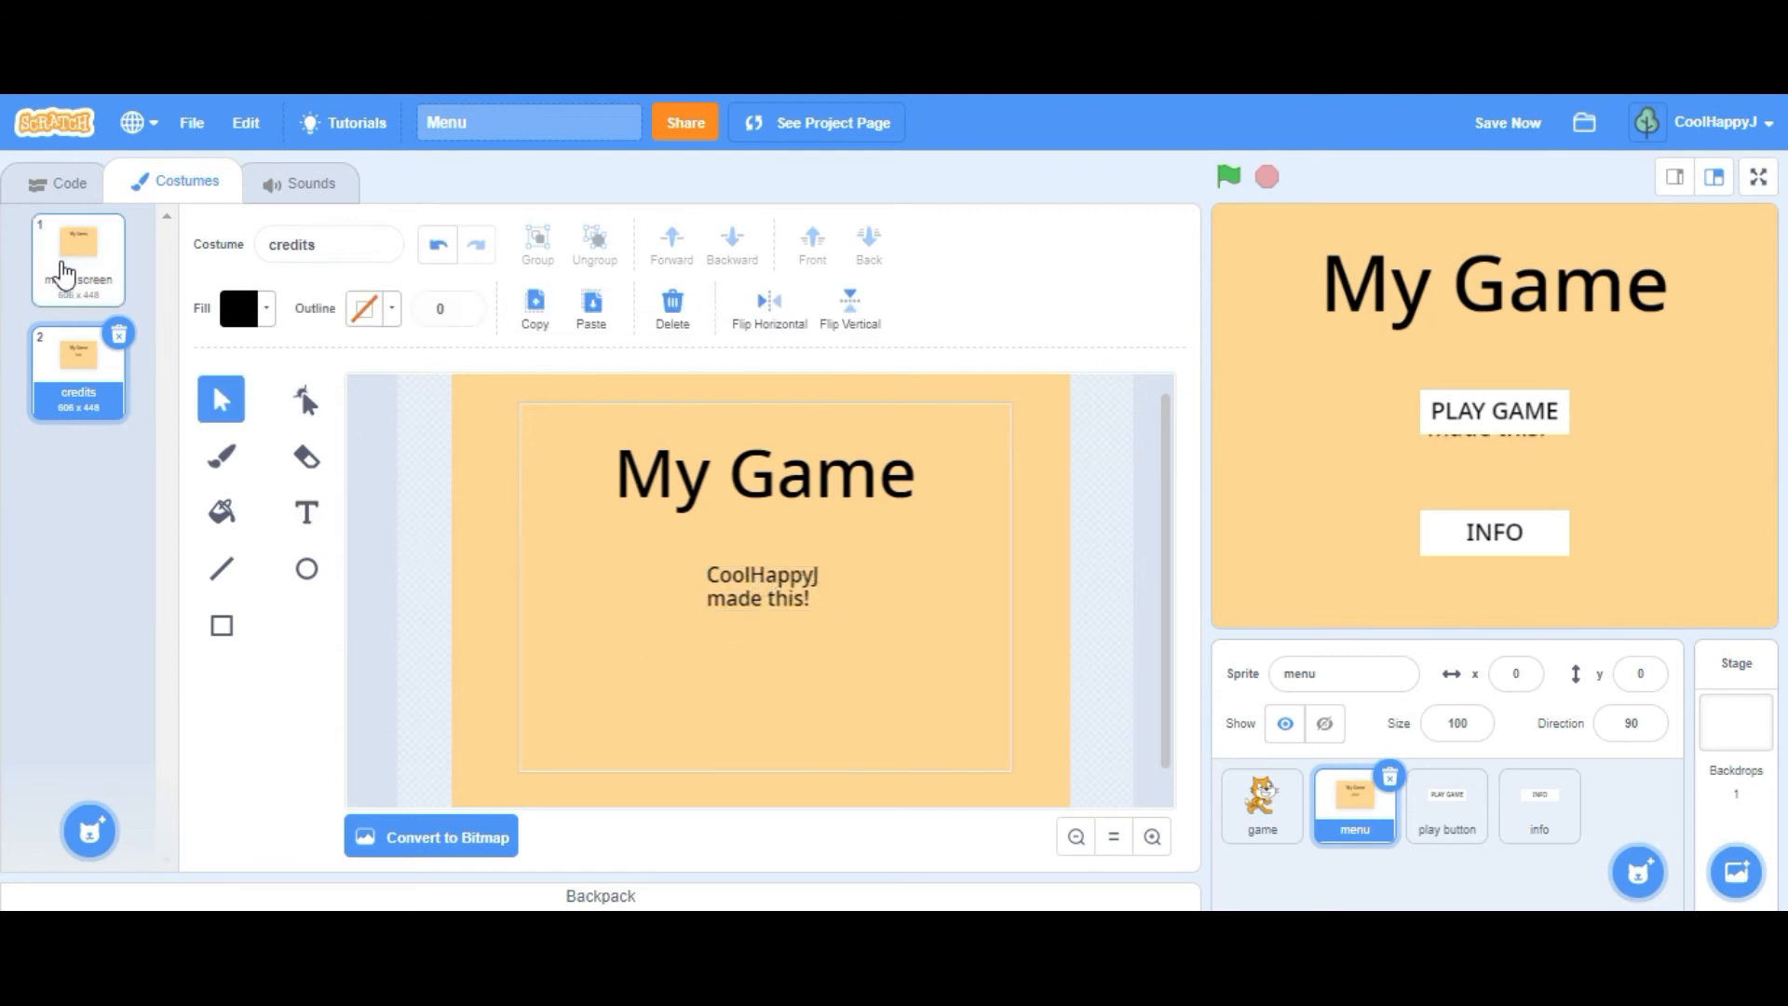
left_click(78, 257)
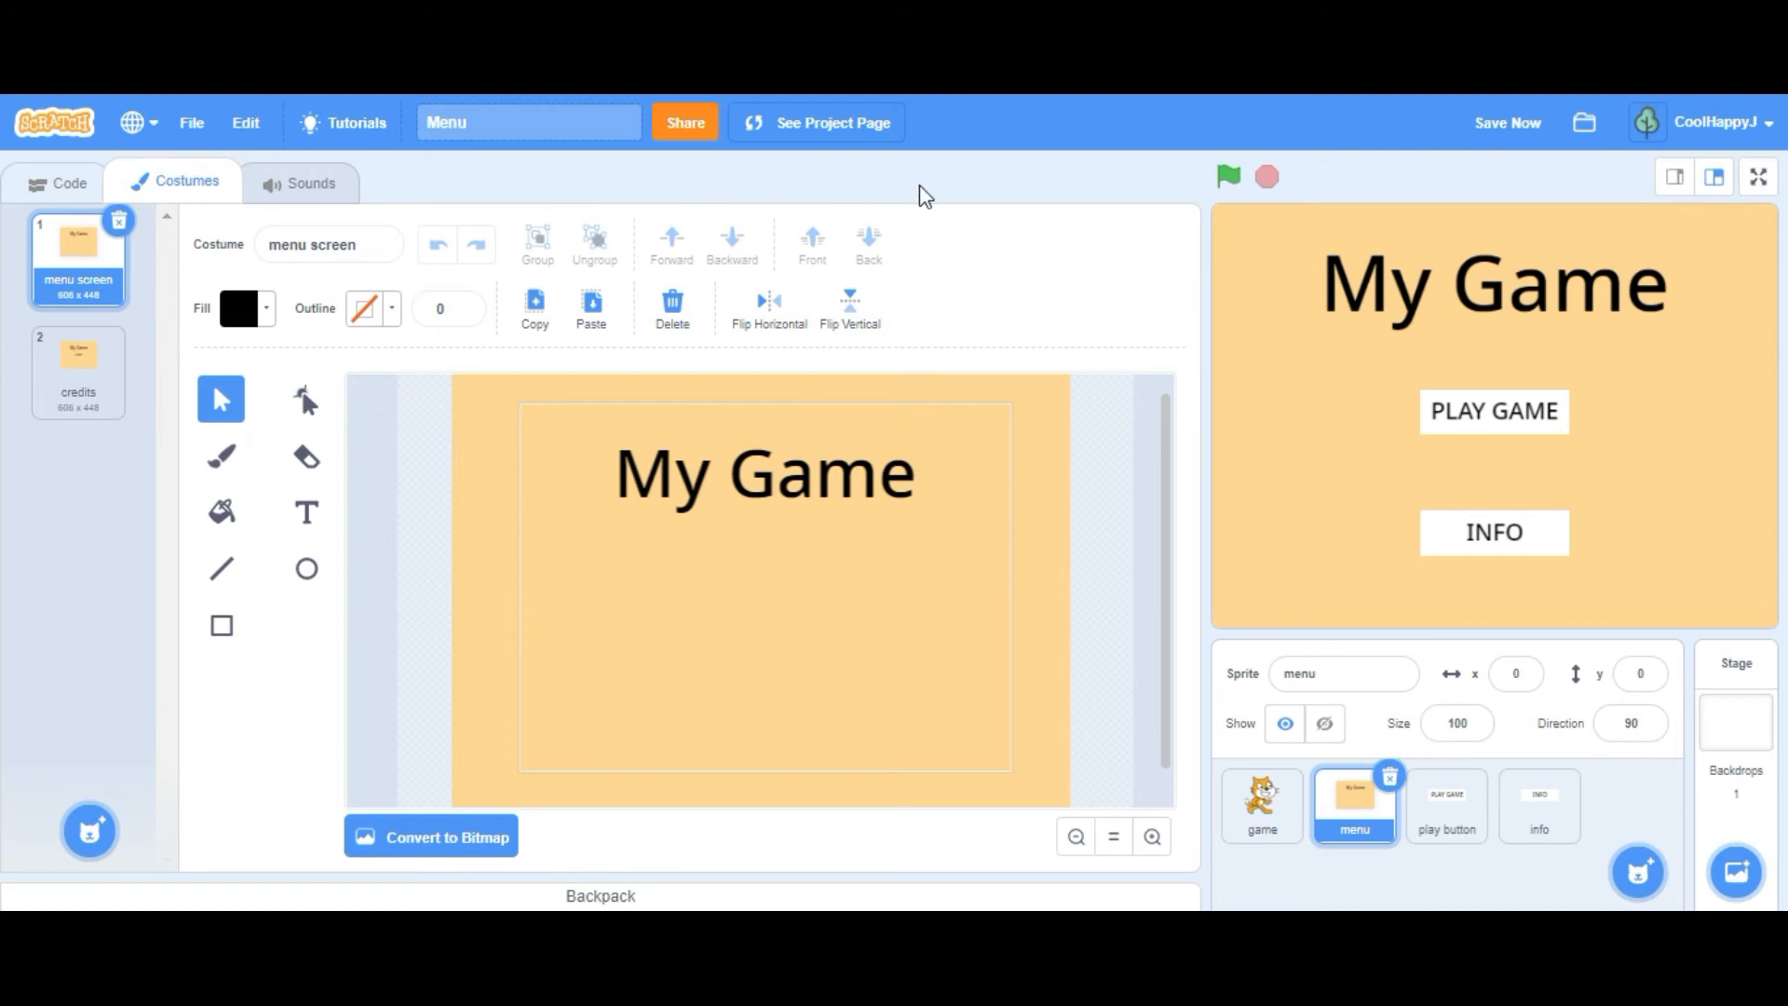
- Make the menu sprite switch to credits on Info and menu screen on Menu, then run to test
left_click(69, 181)
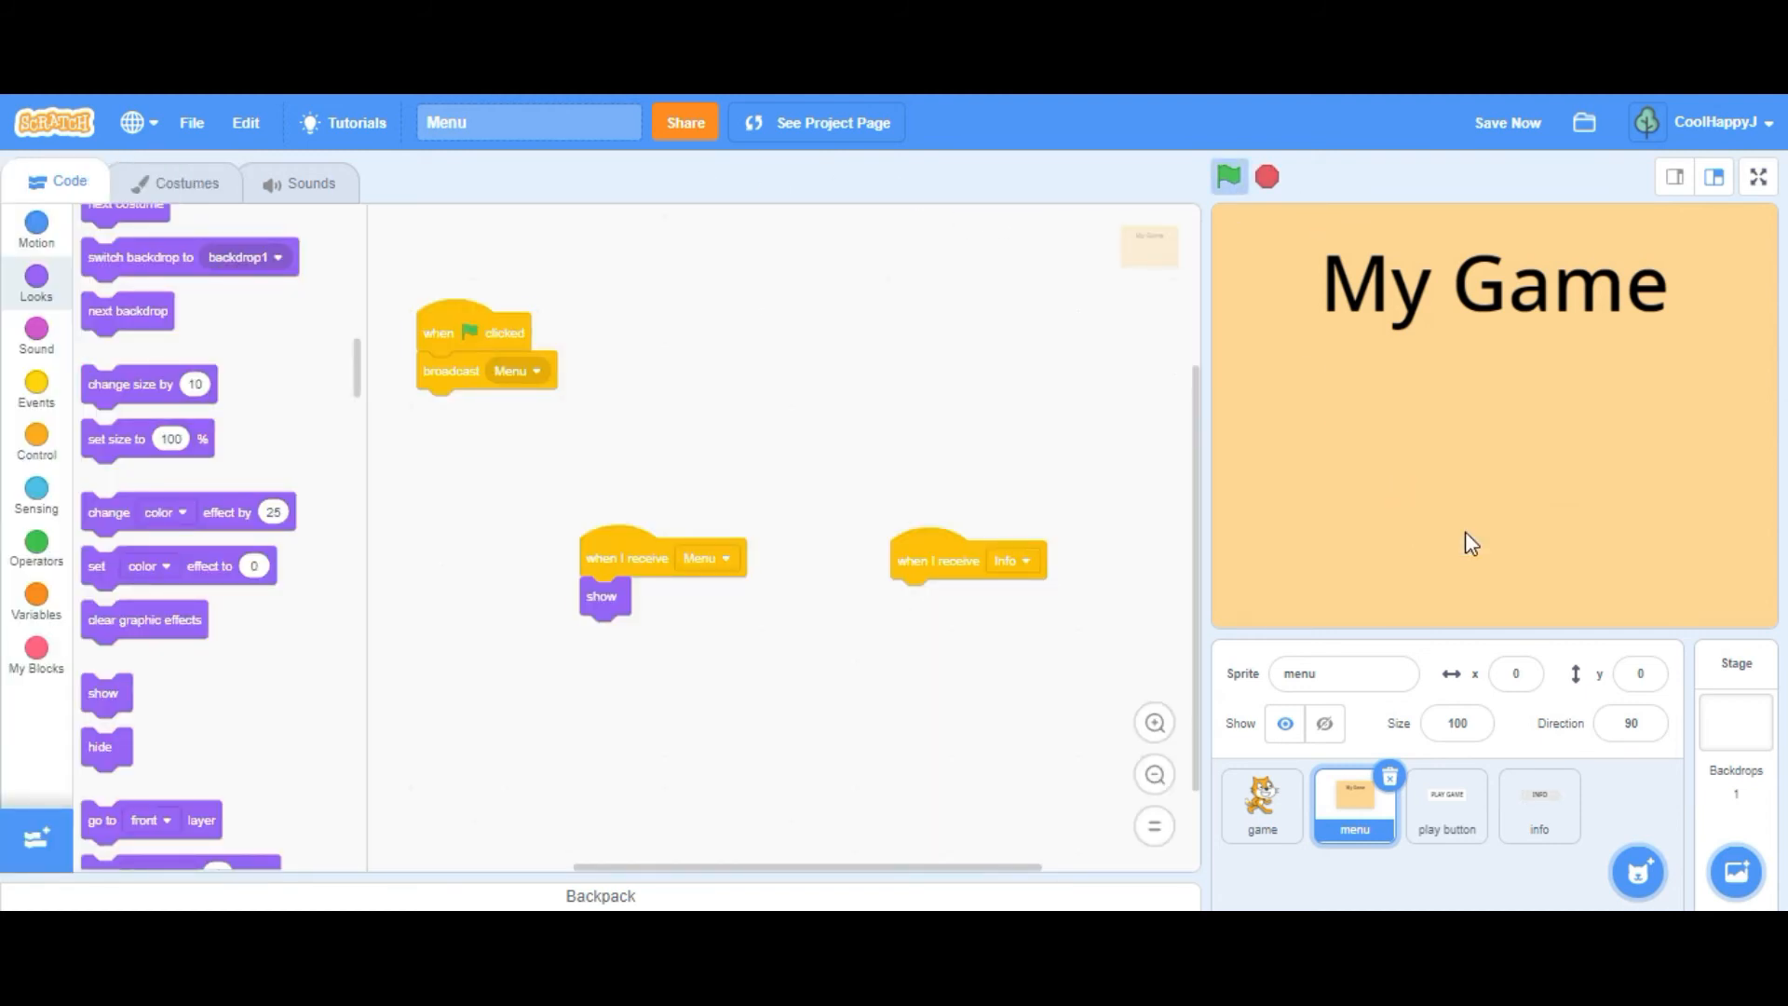
mouse_move(171, 455)
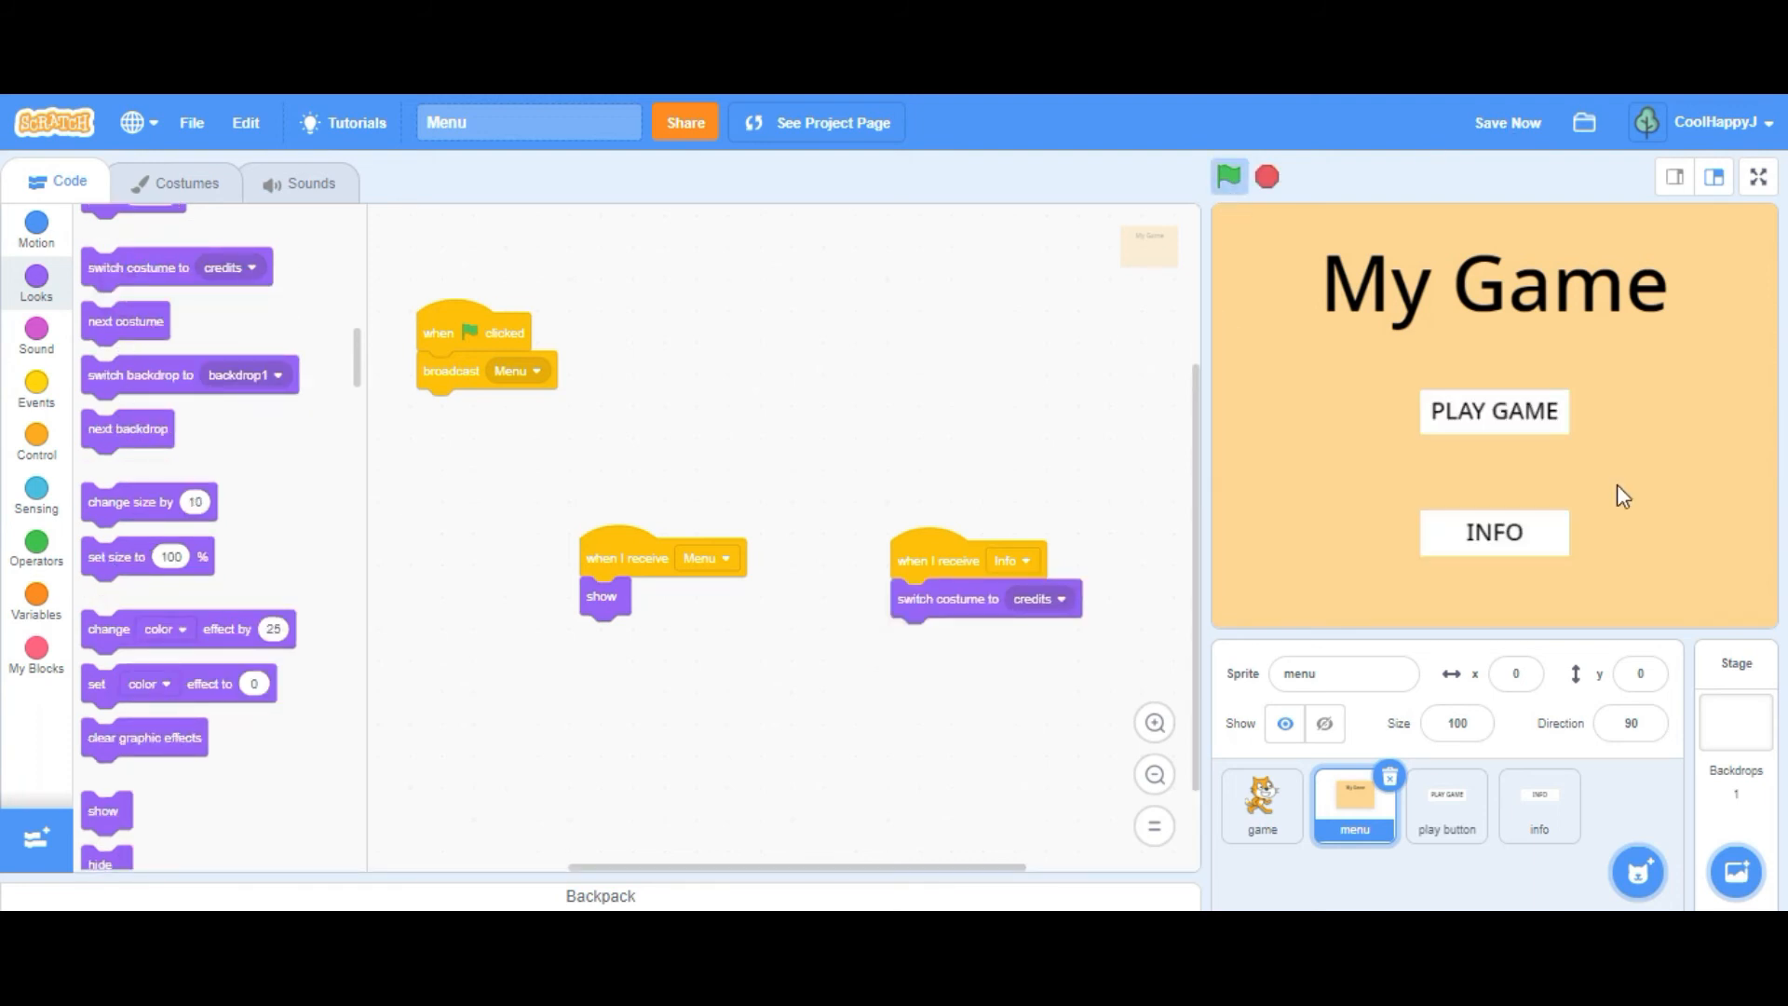
mouse_move(250, 537)
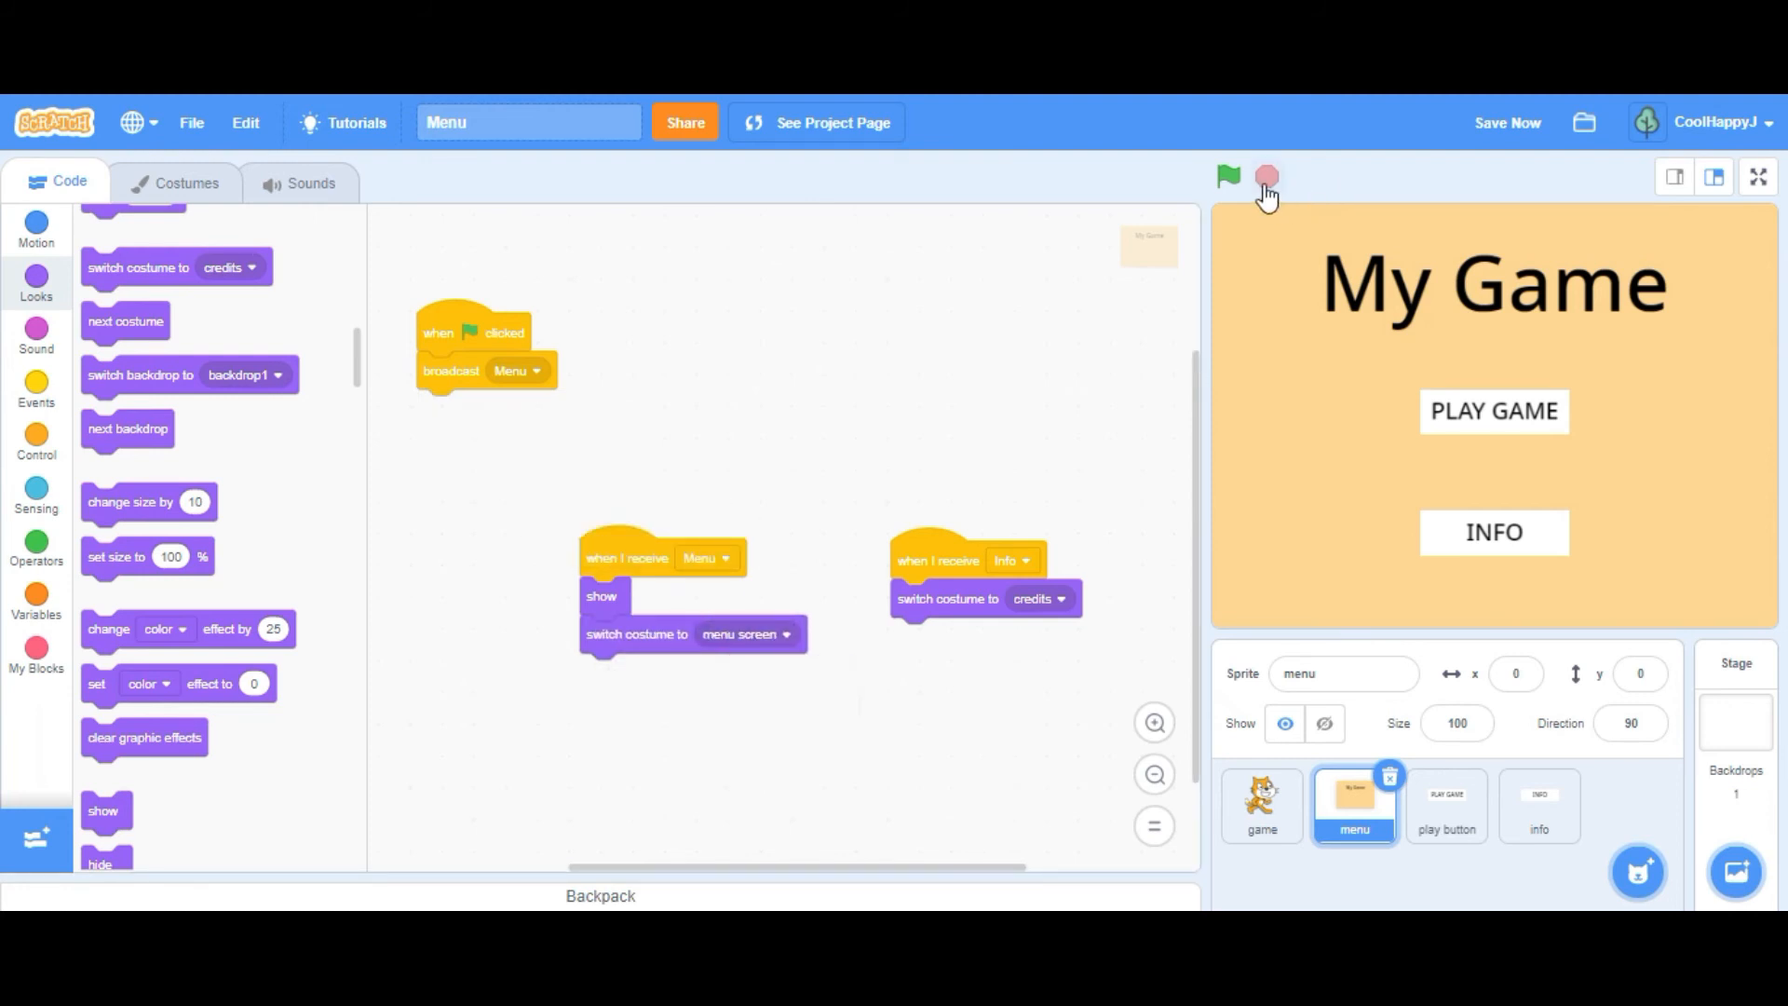
left_click(1230, 175)
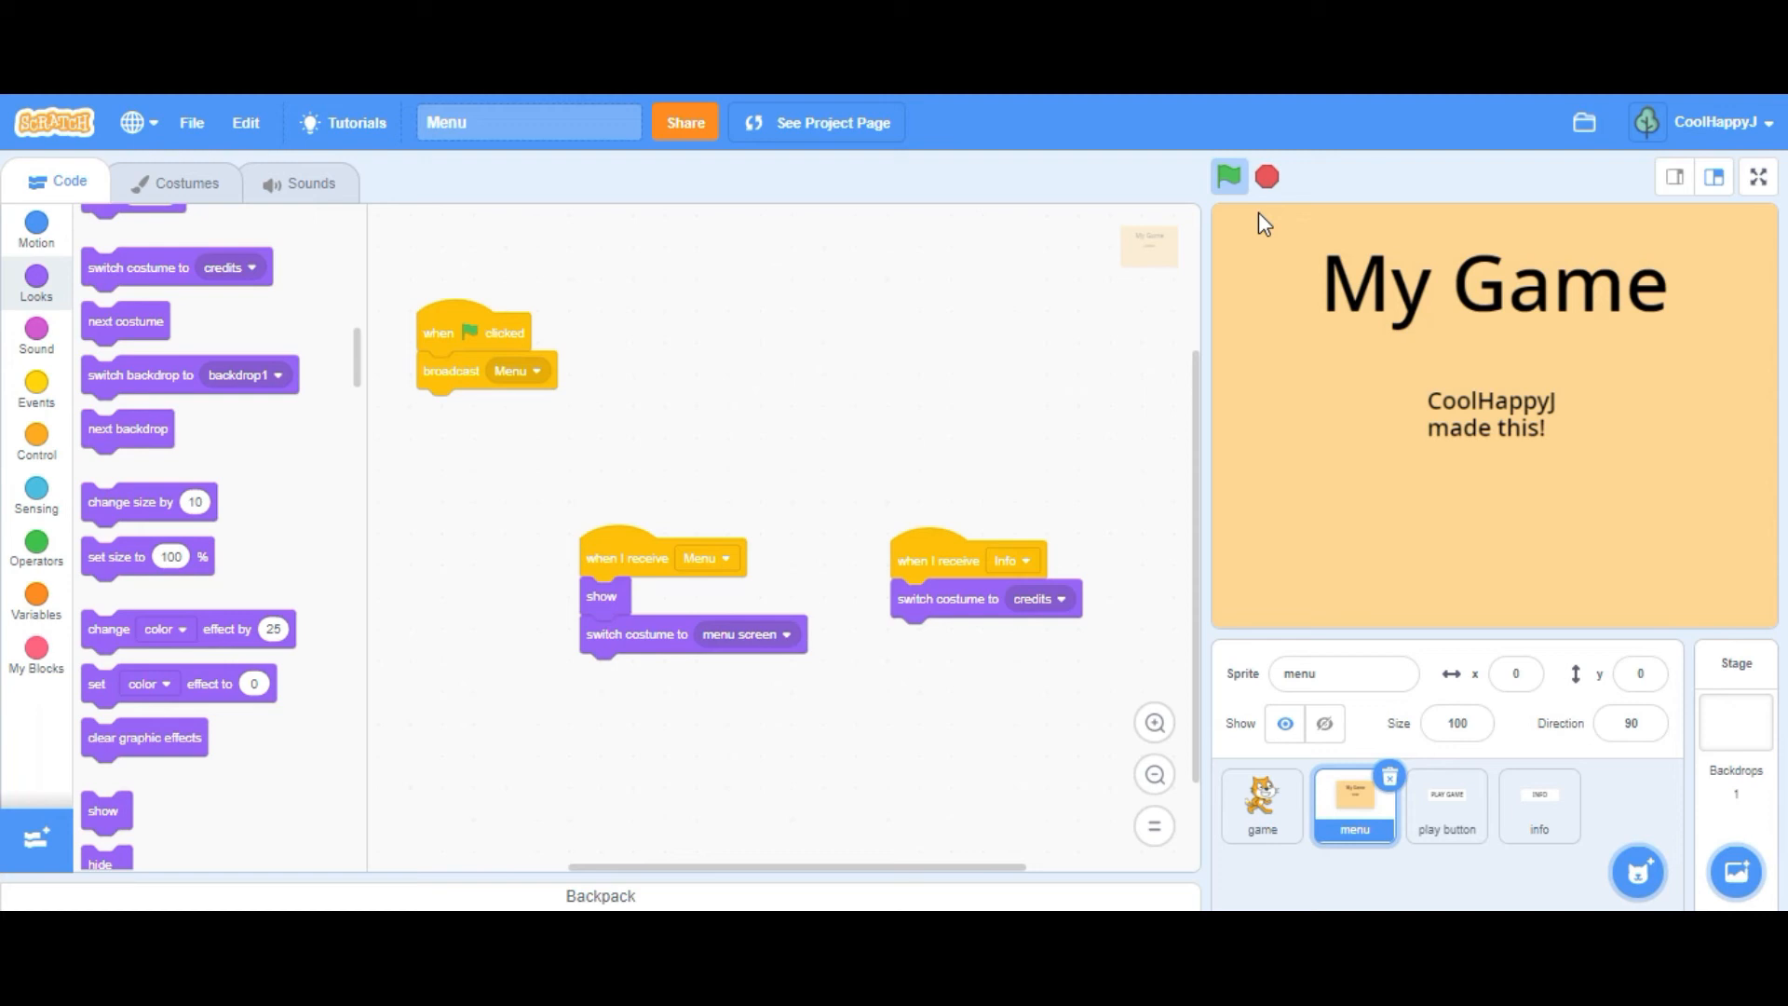
mouse_move(1602, 629)
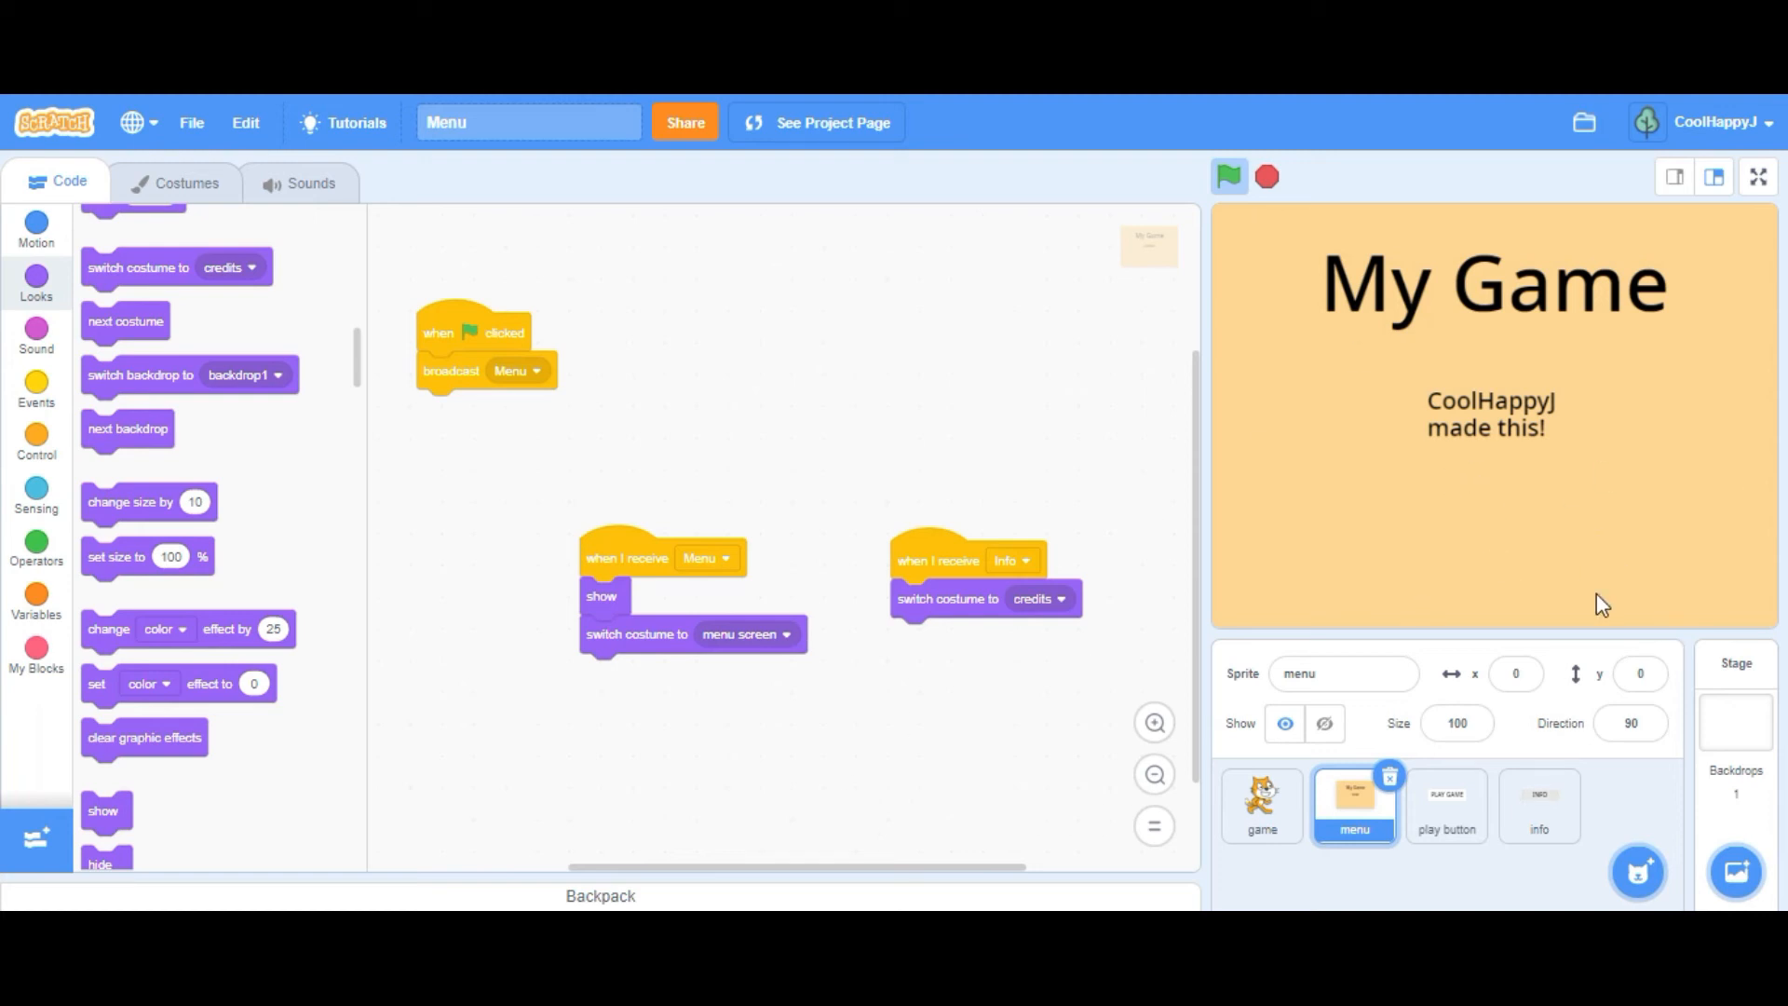
mouse_move(1140, 447)
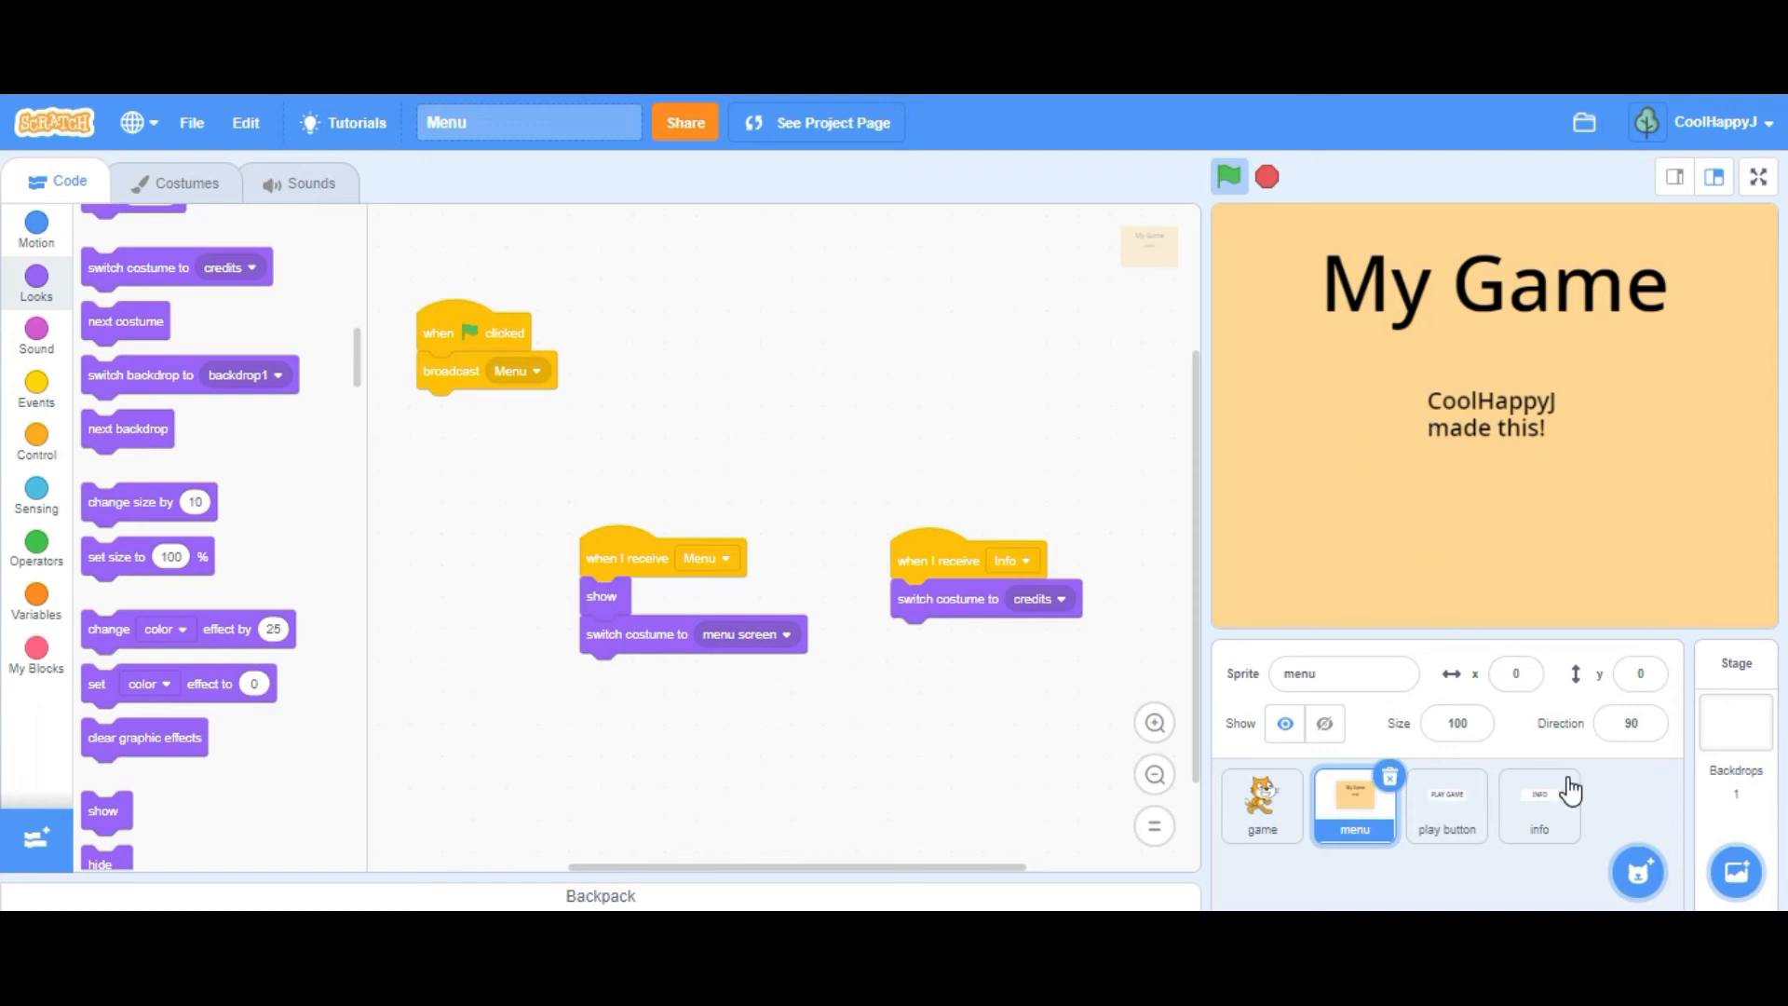
- Create a back sprite from the info button art with costumes named untouched and touched
left_click(1538, 805)
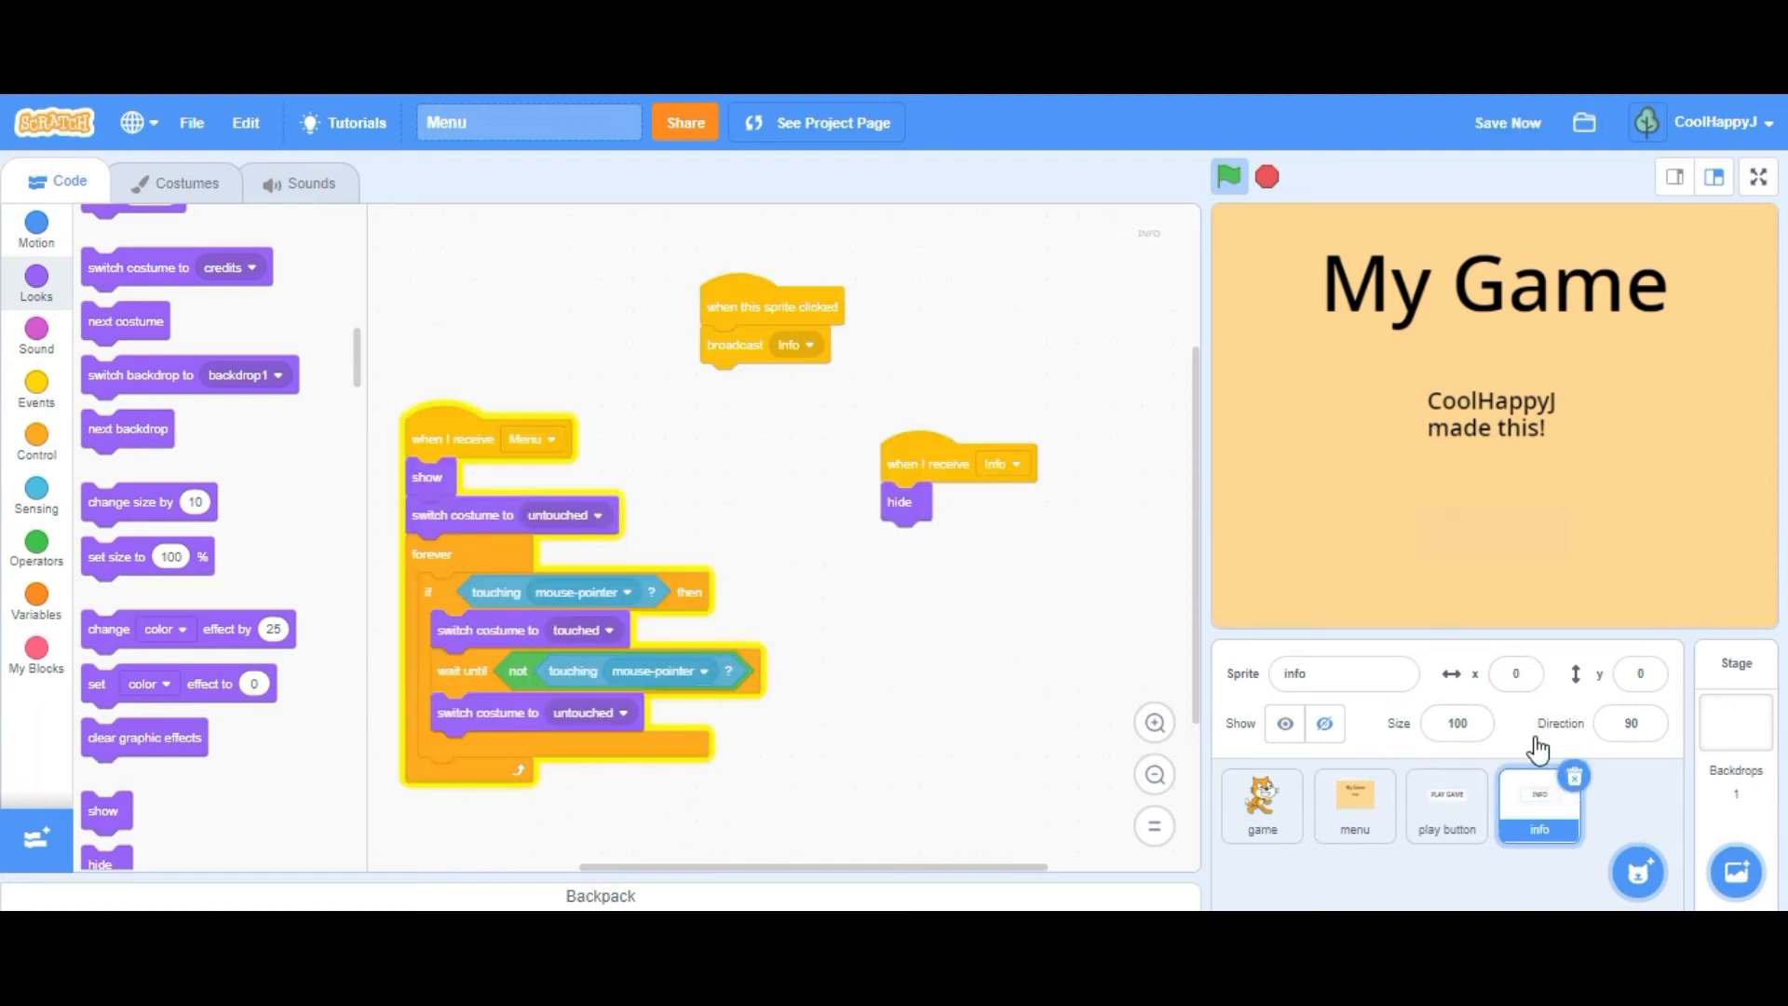
left_click(1517, 674)
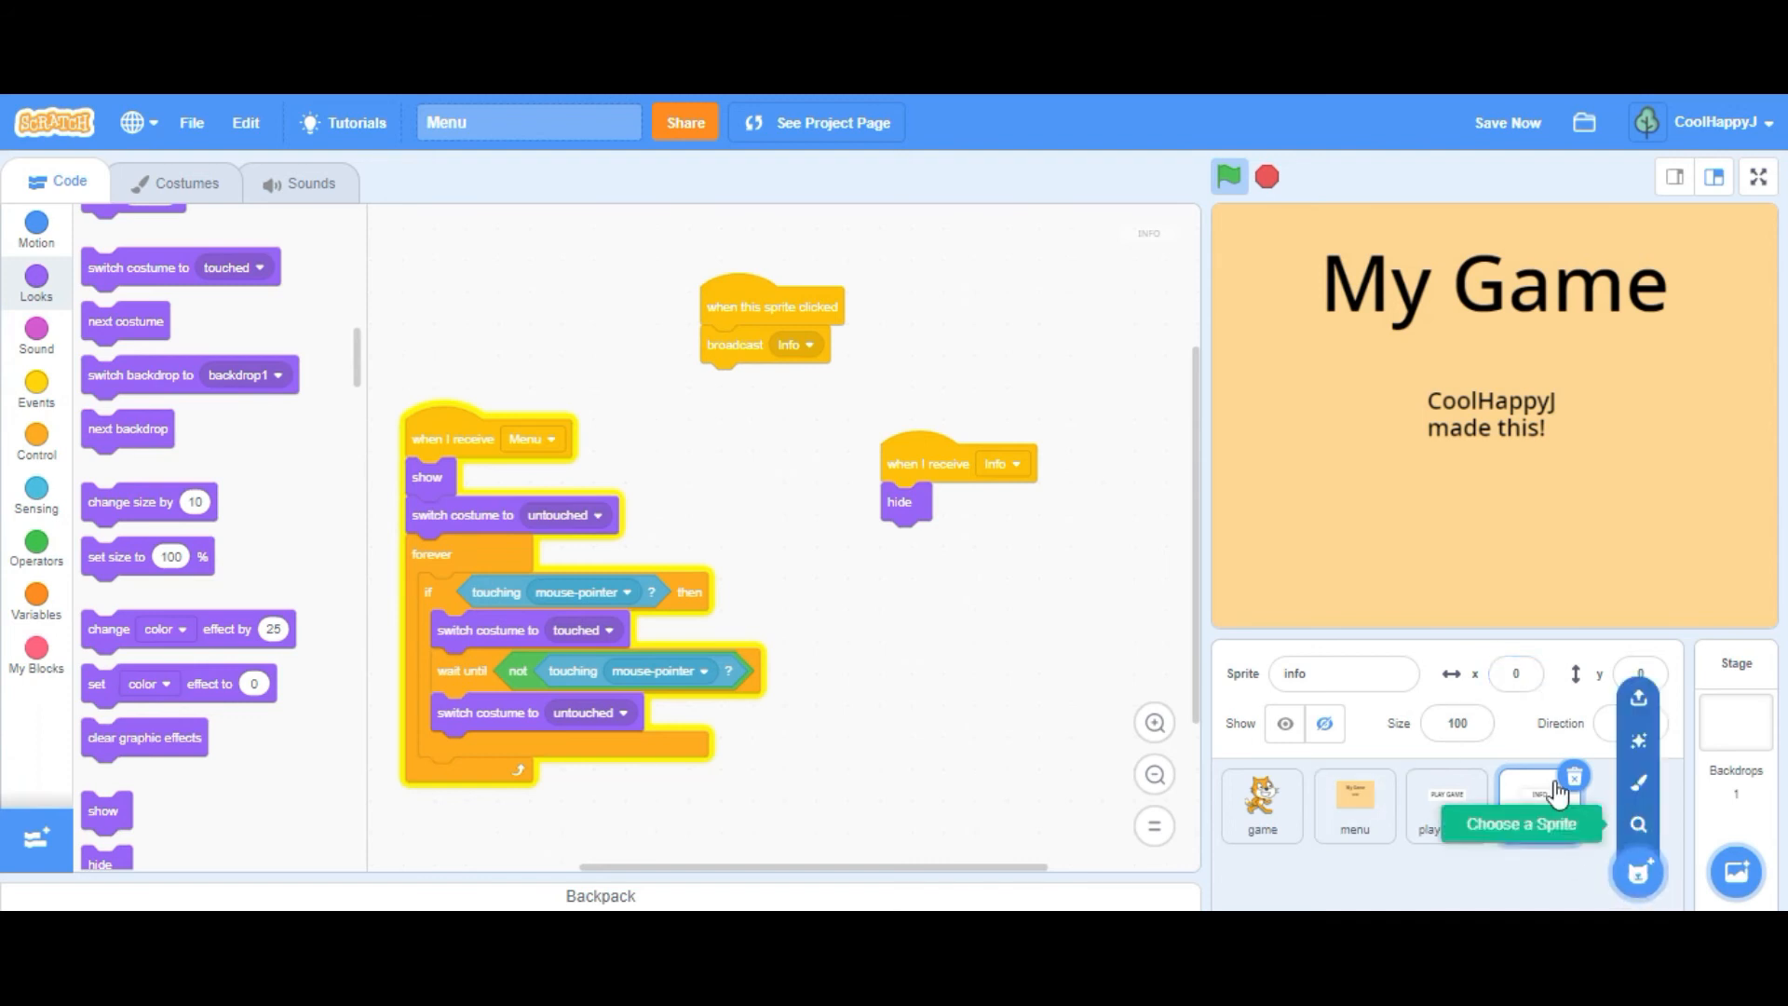
left_click(186, 183)
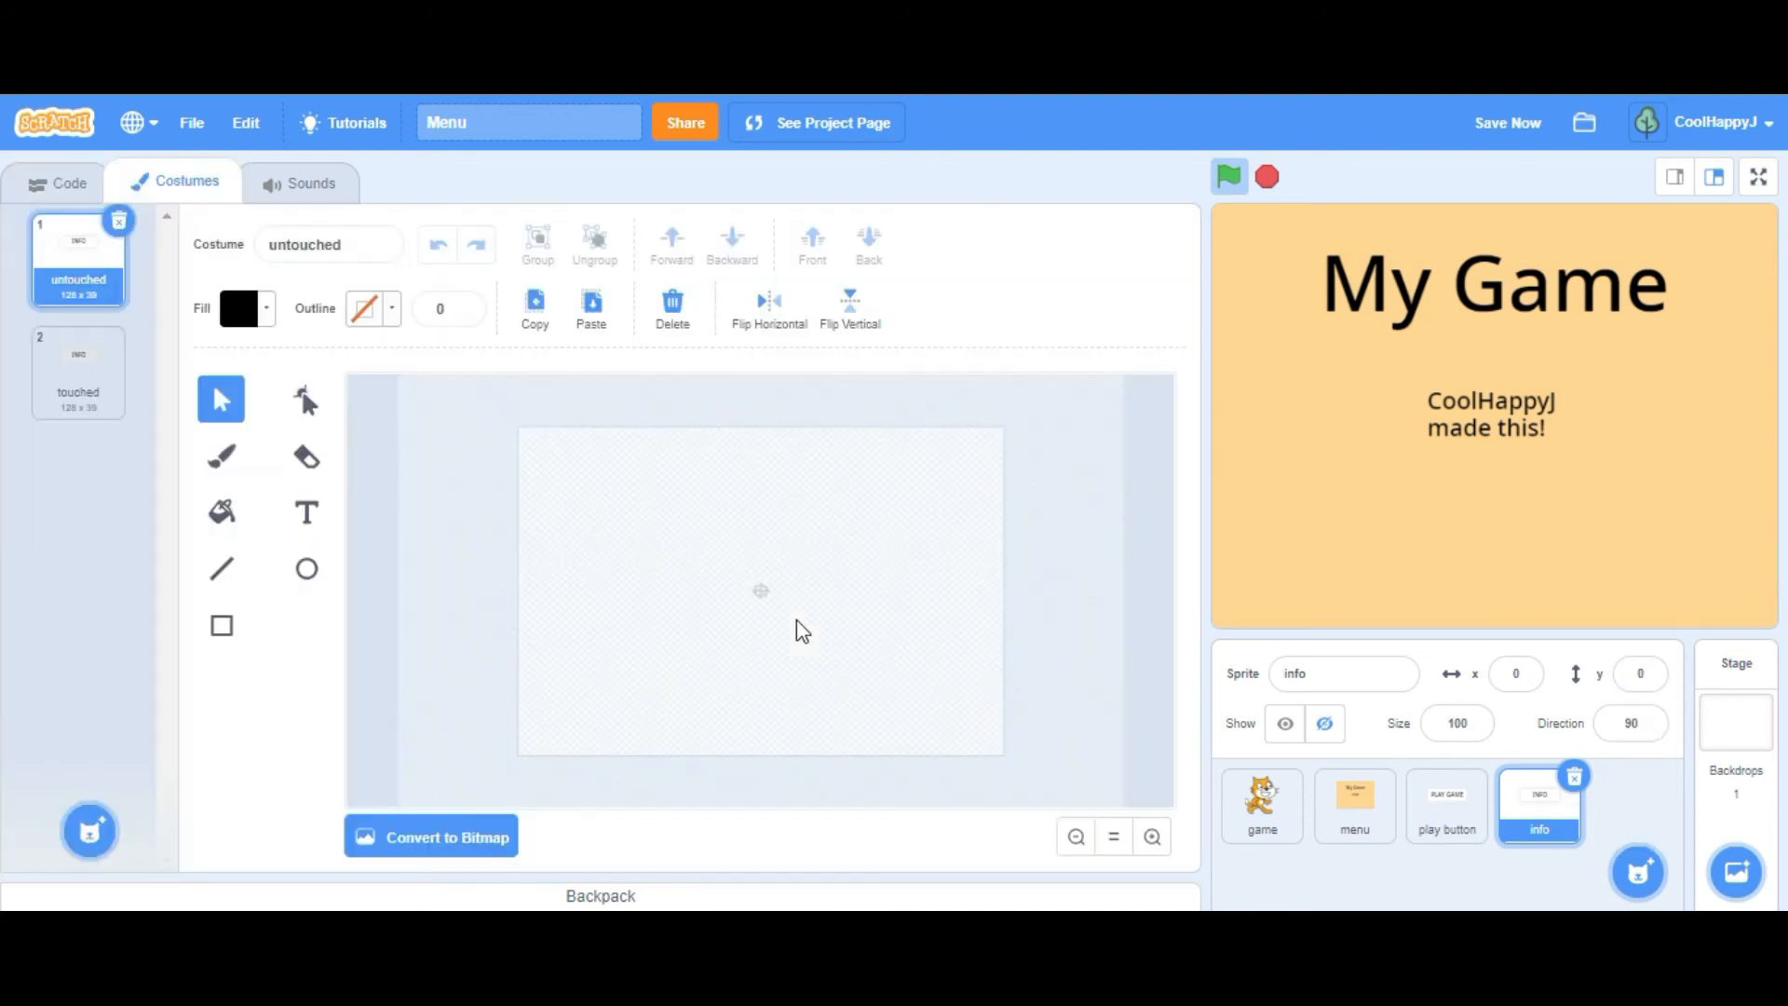
left_click(78, 369)
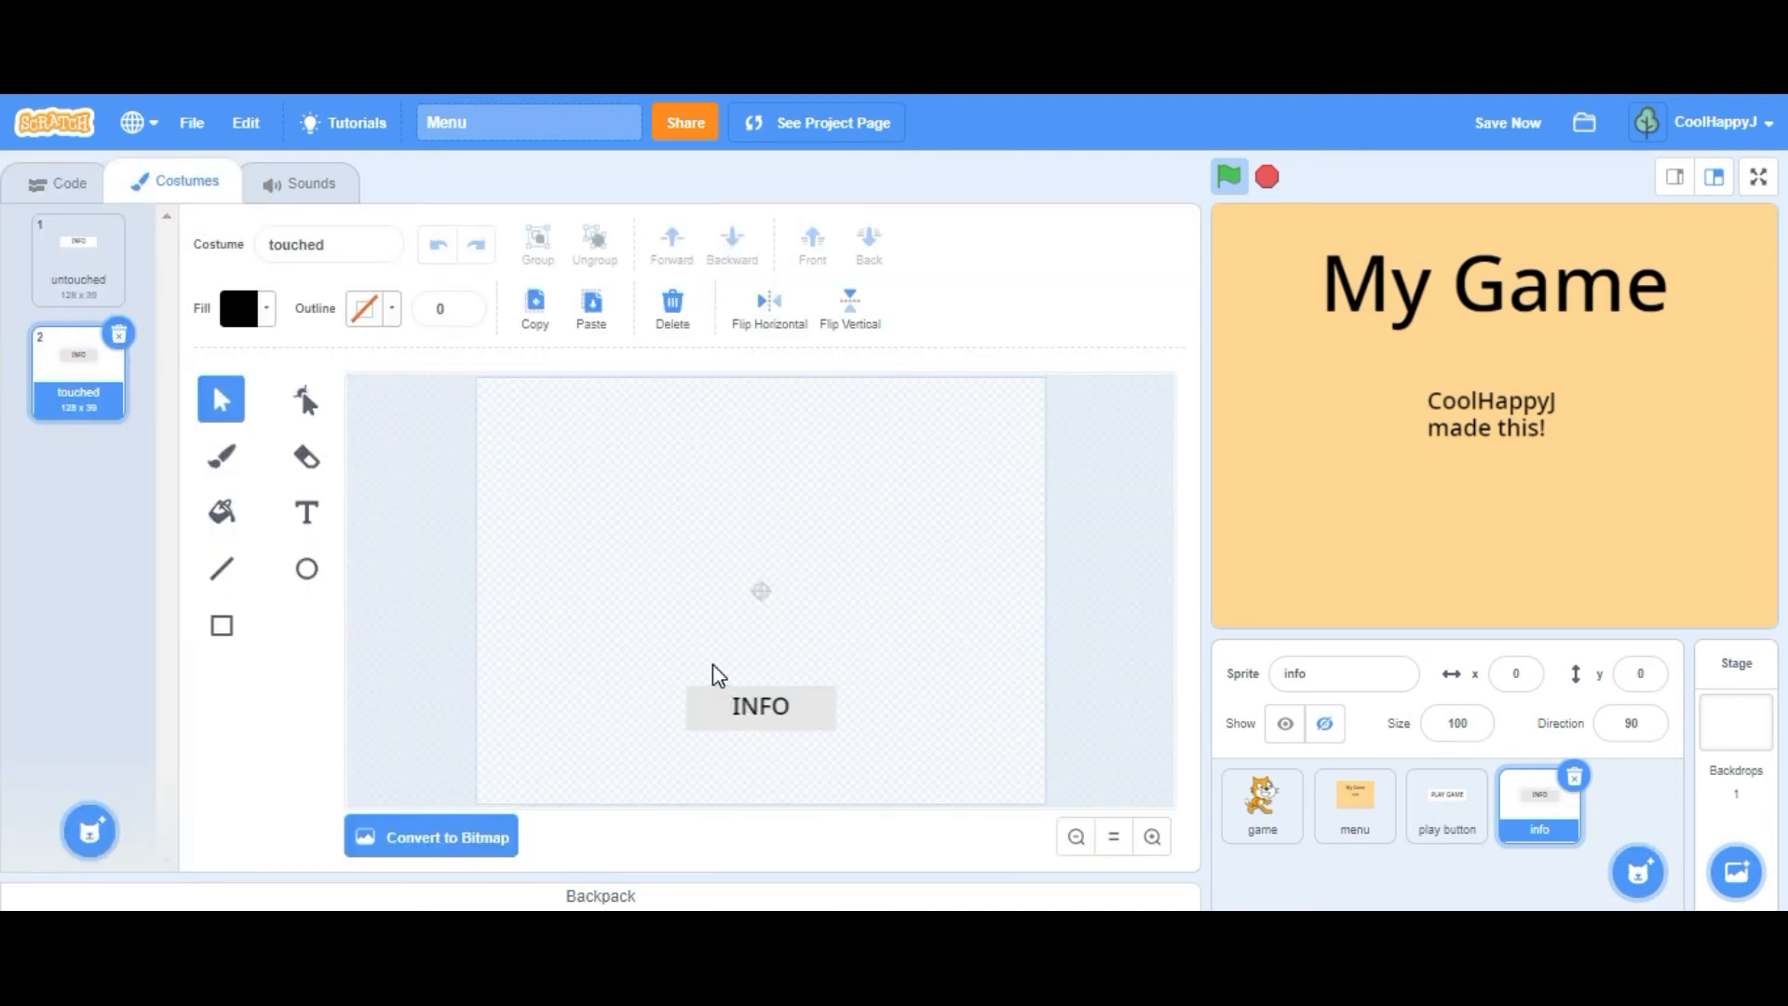
left_click(78, 257)
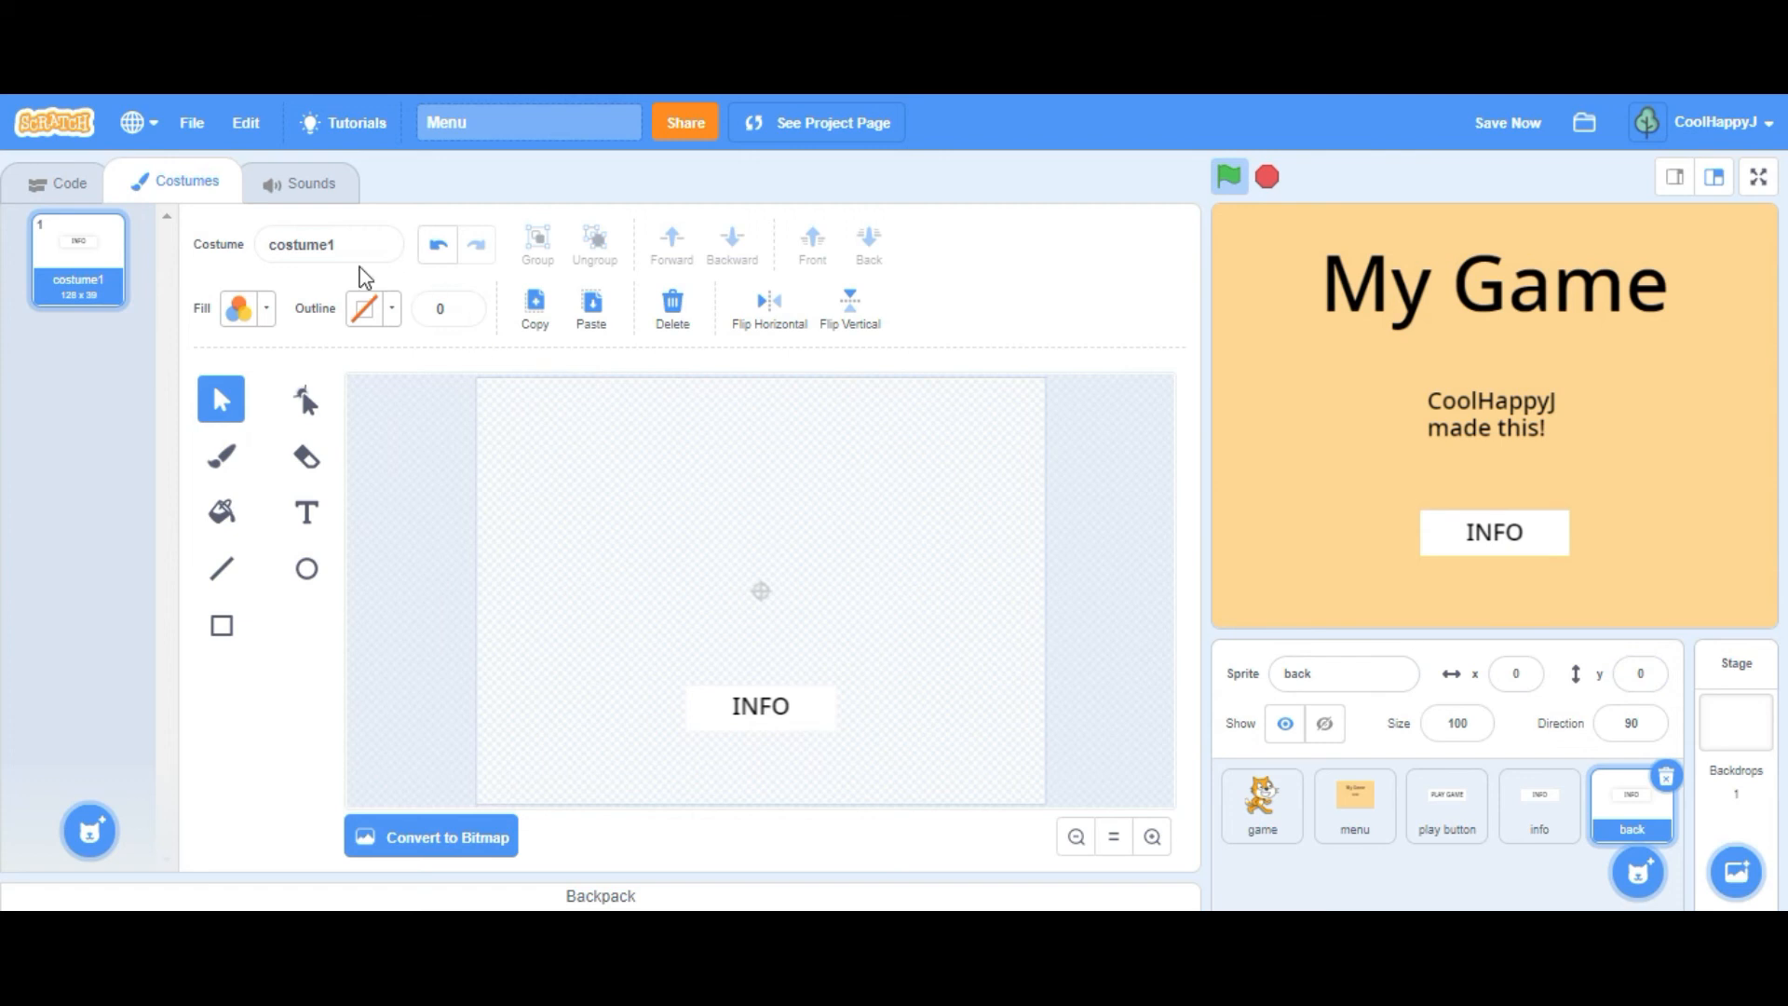
type("untouched2")
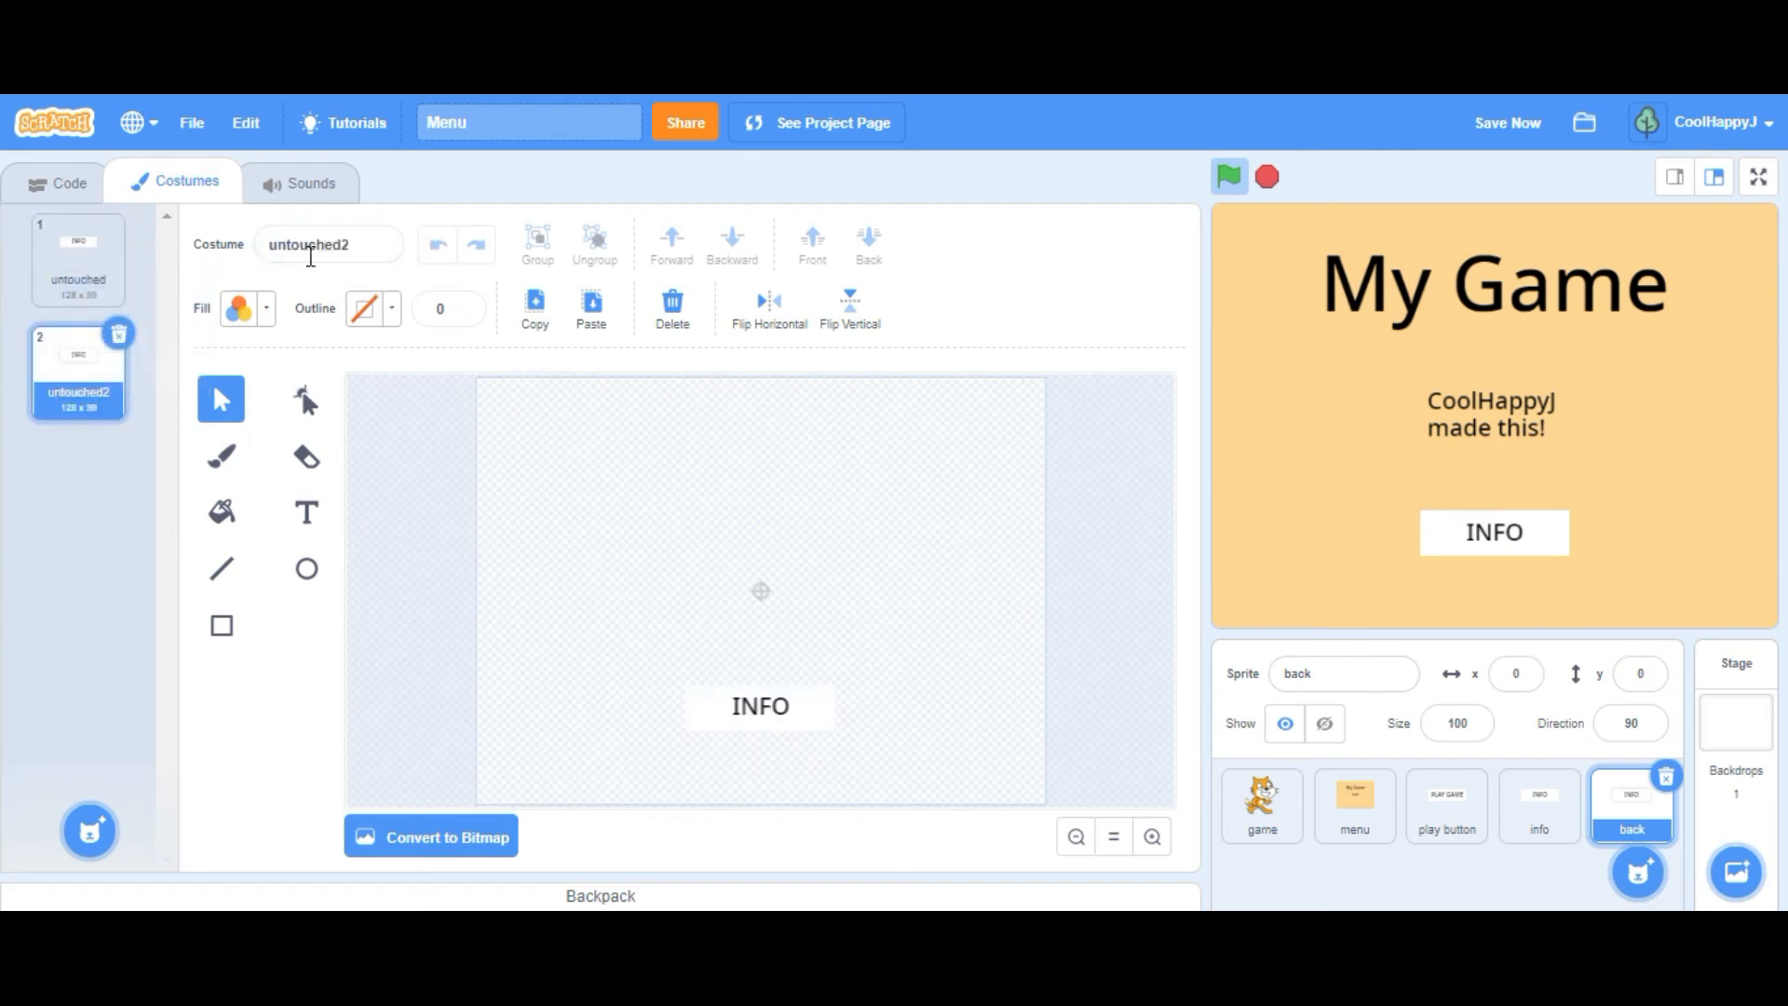
type("touched")
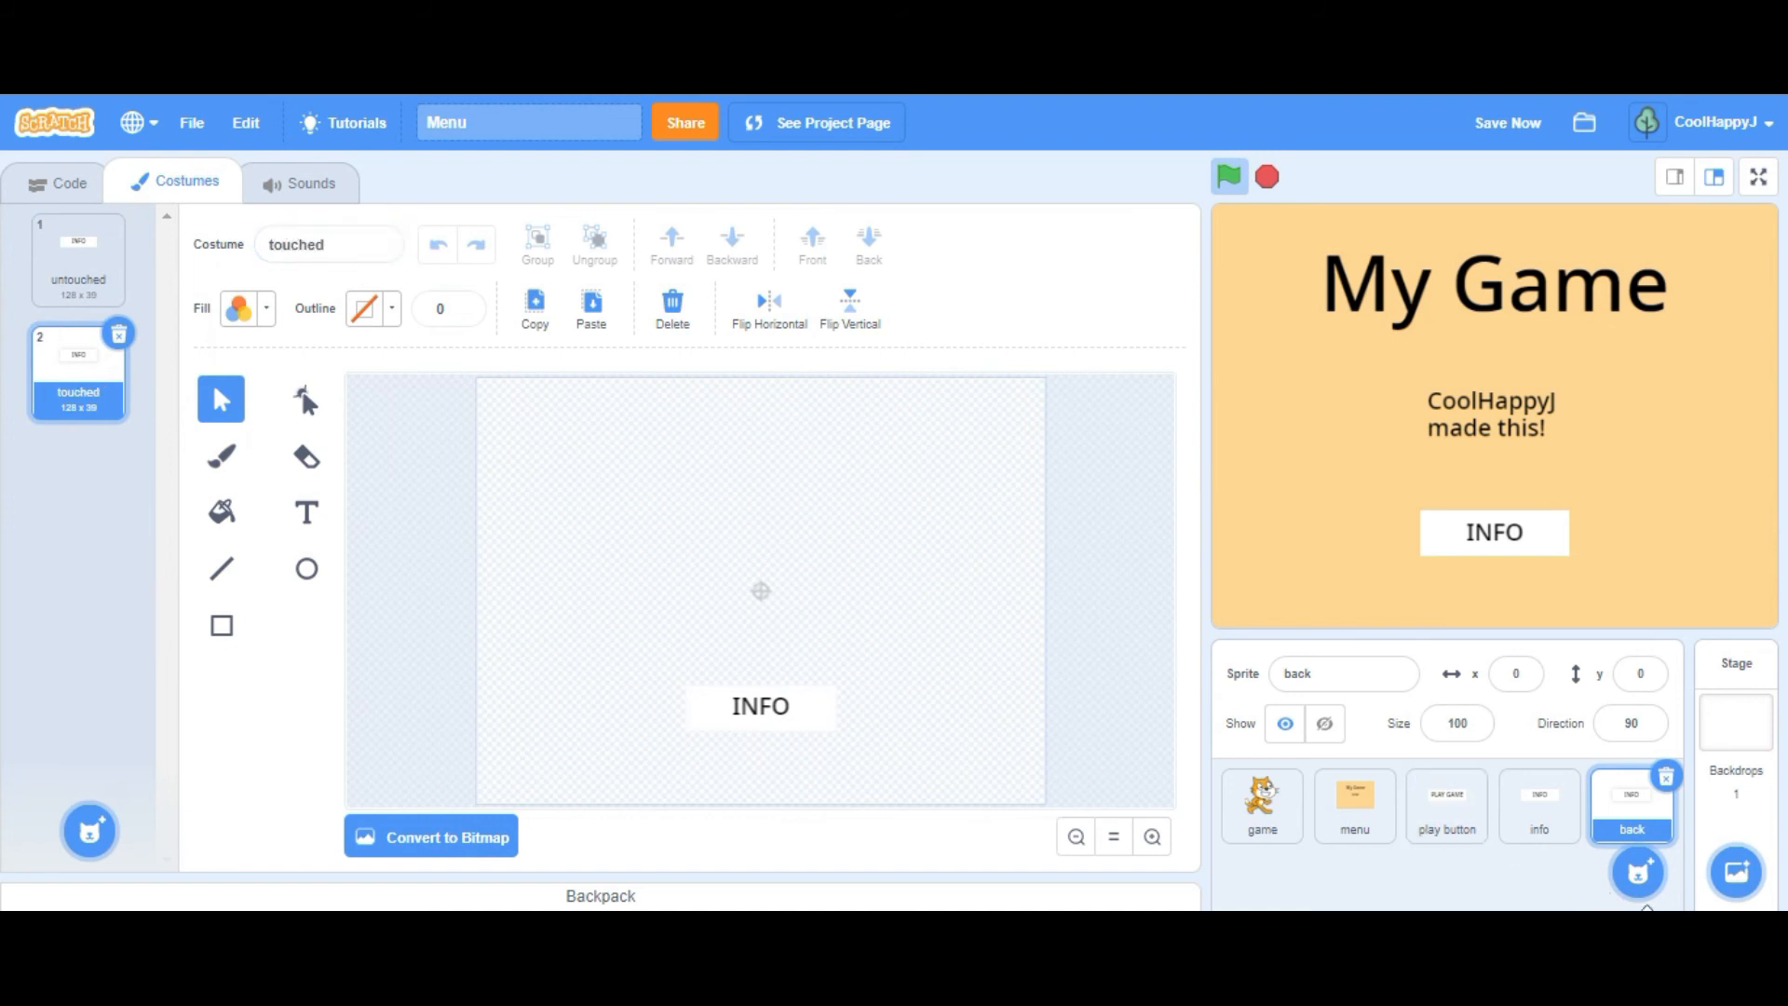
- Change the back sprite's button label text from INFO to BACK
left_click(1538, 807)
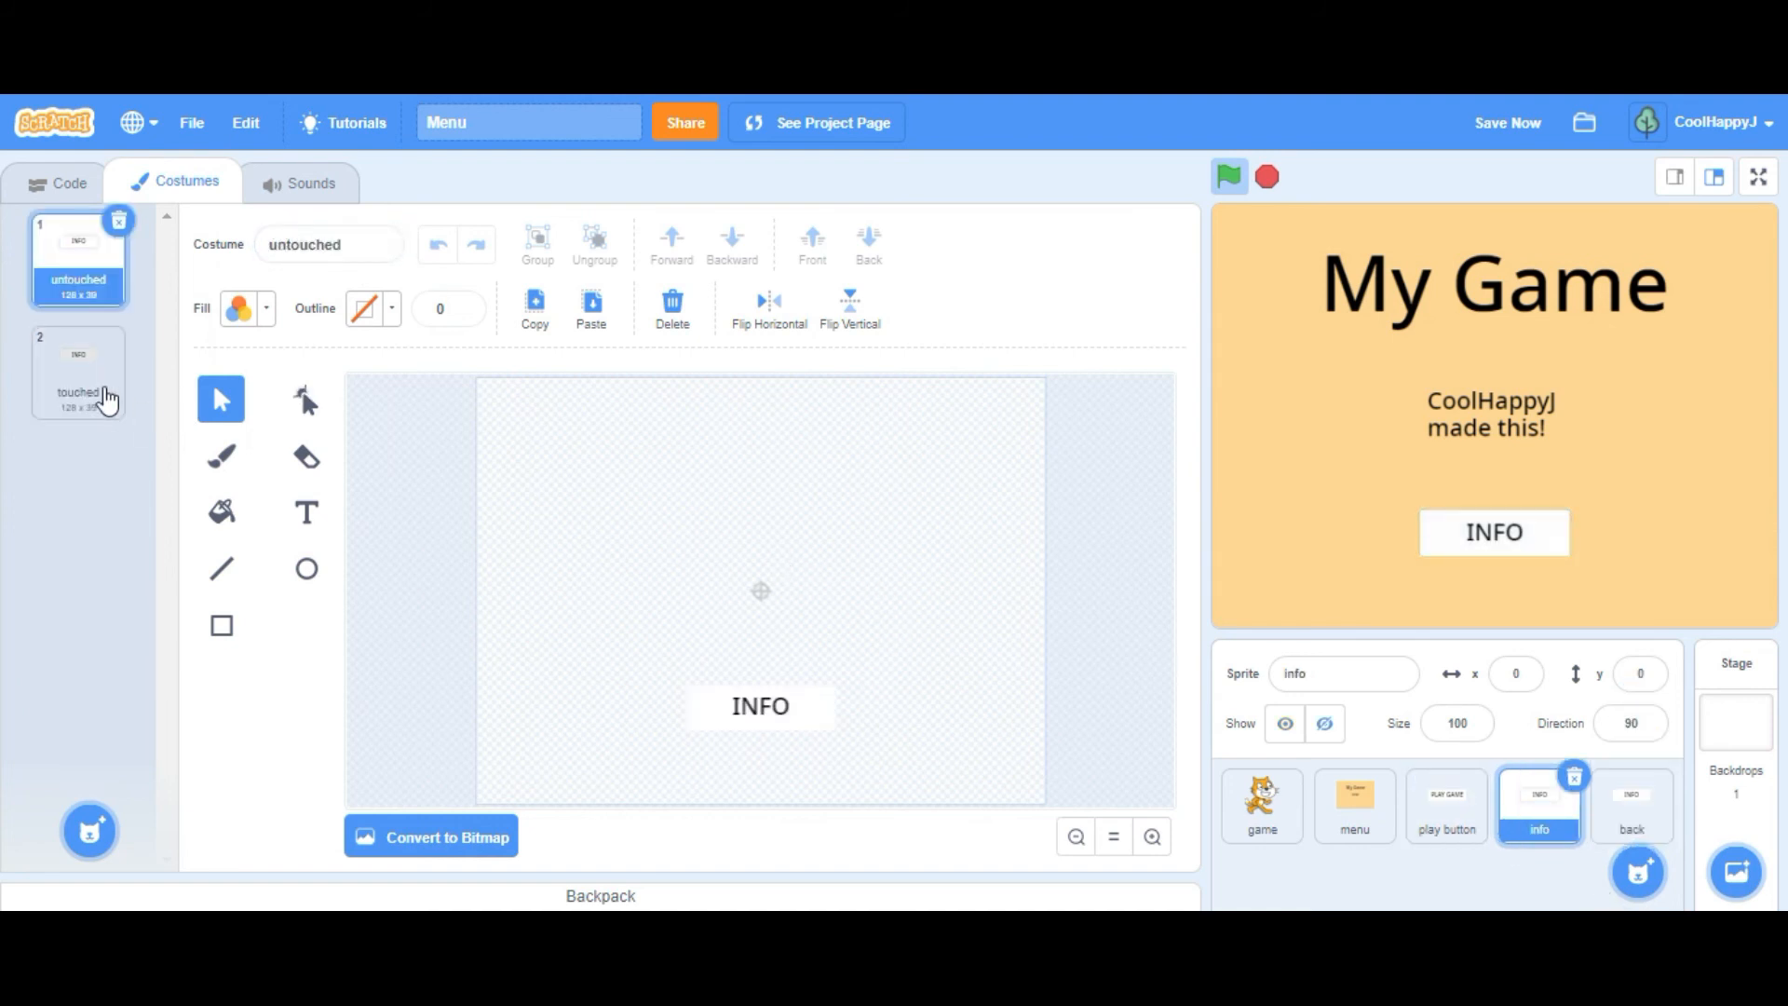
left_click(78, 369)
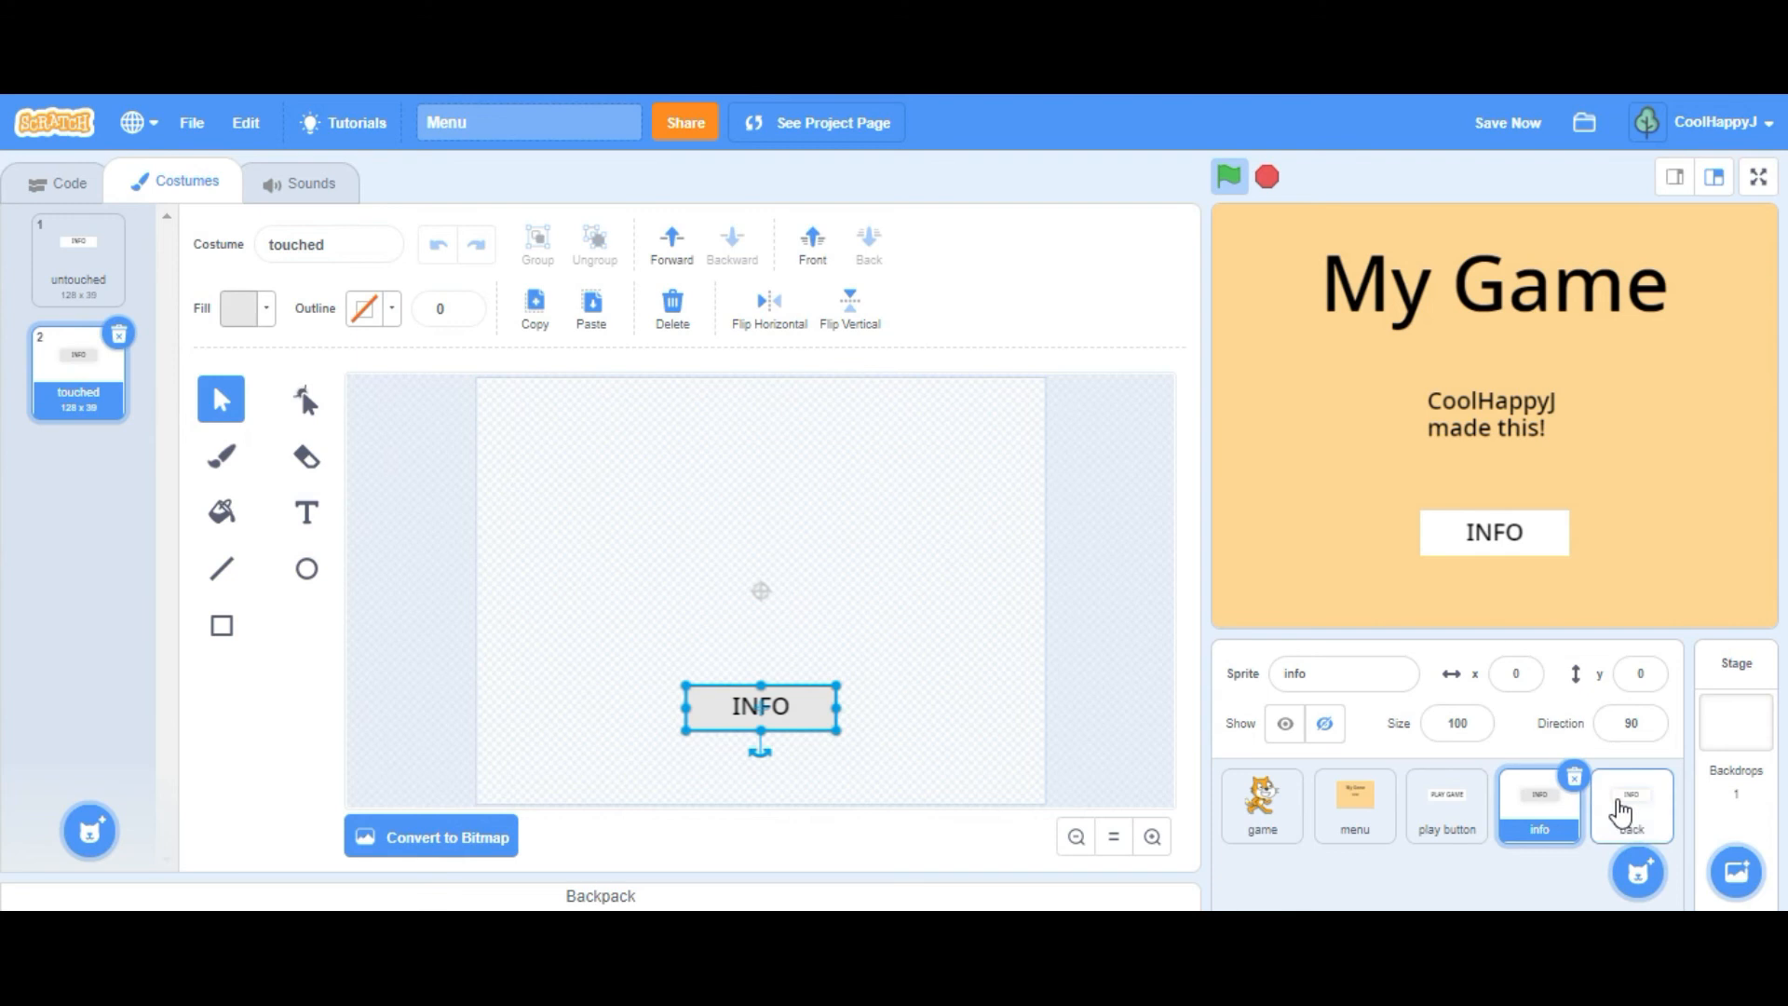
left_click(1632, 807)
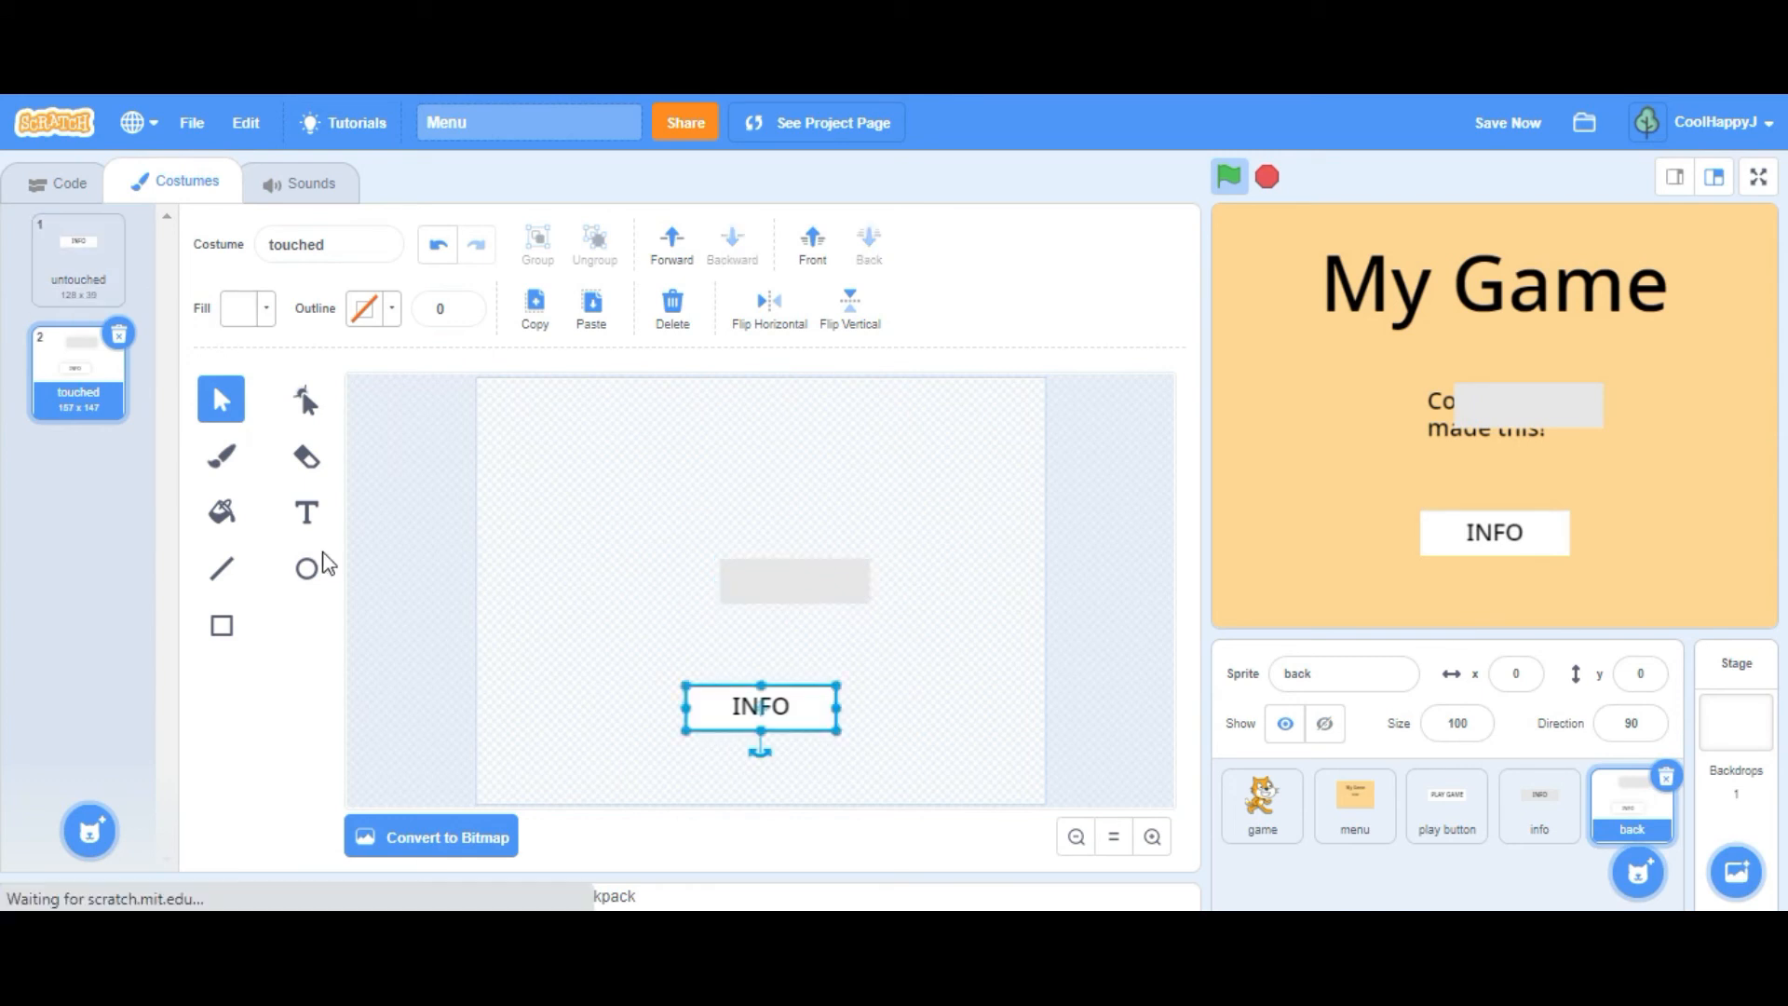
left_click(242, 309)
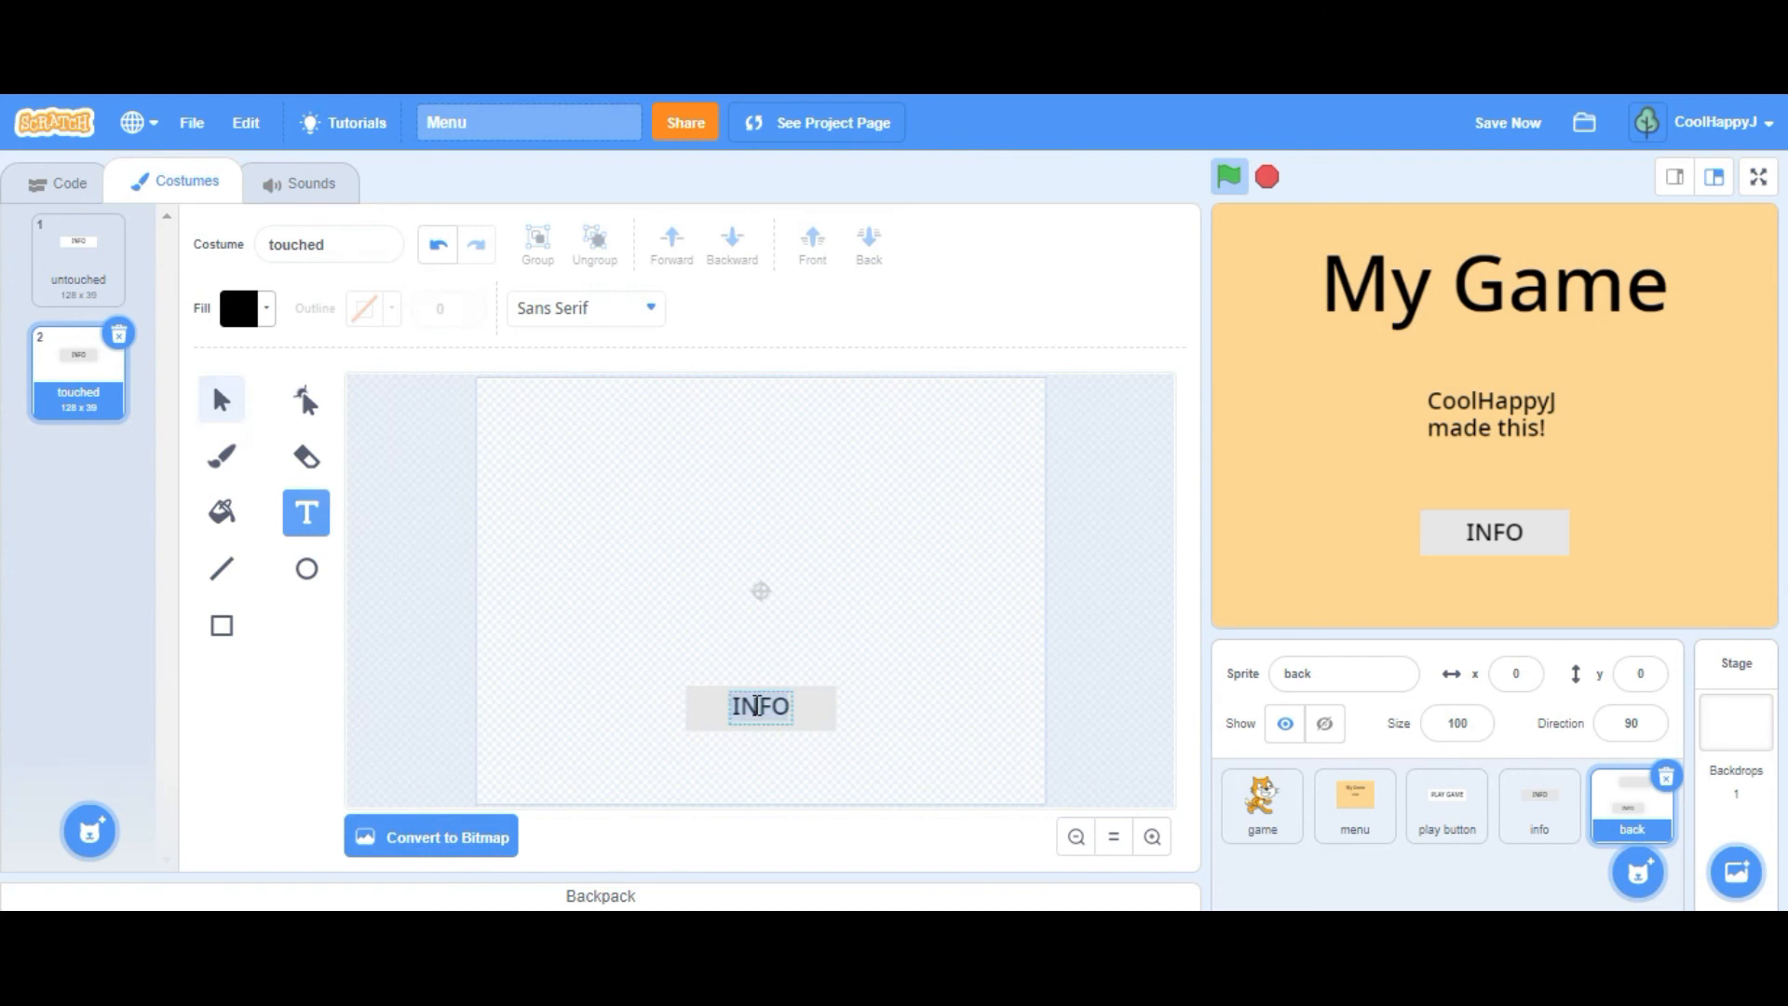
type("BACK")
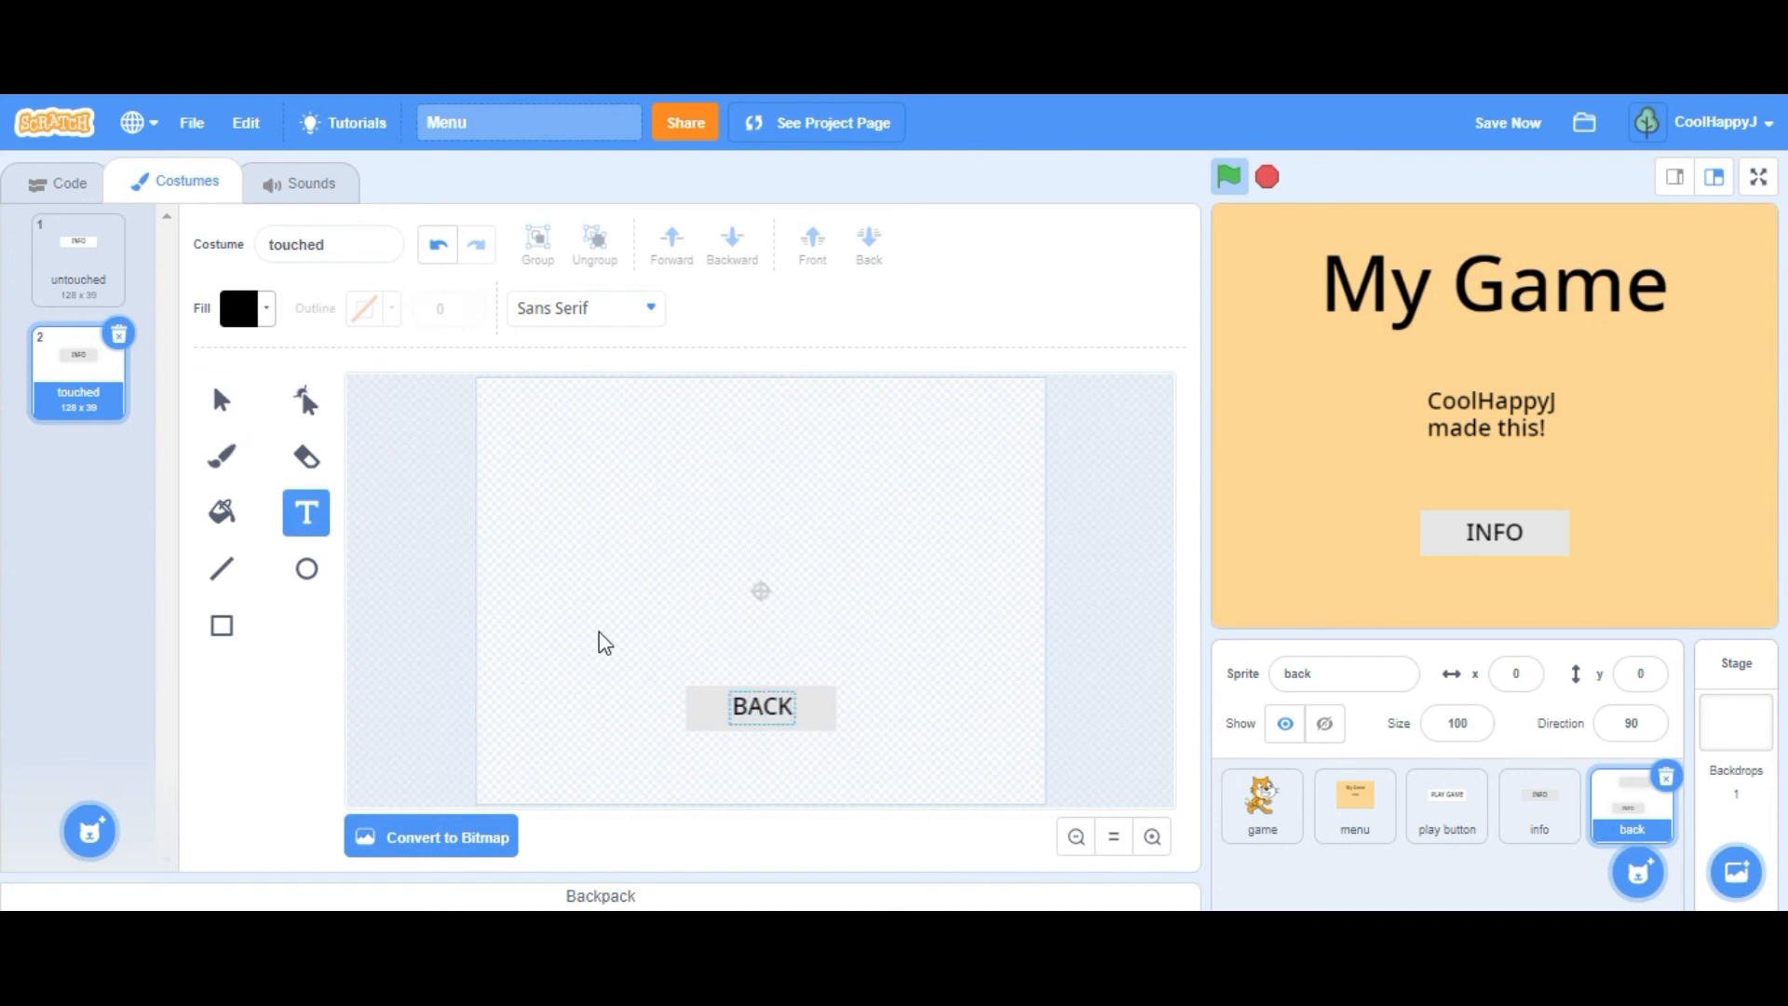
left_click(78, 260)
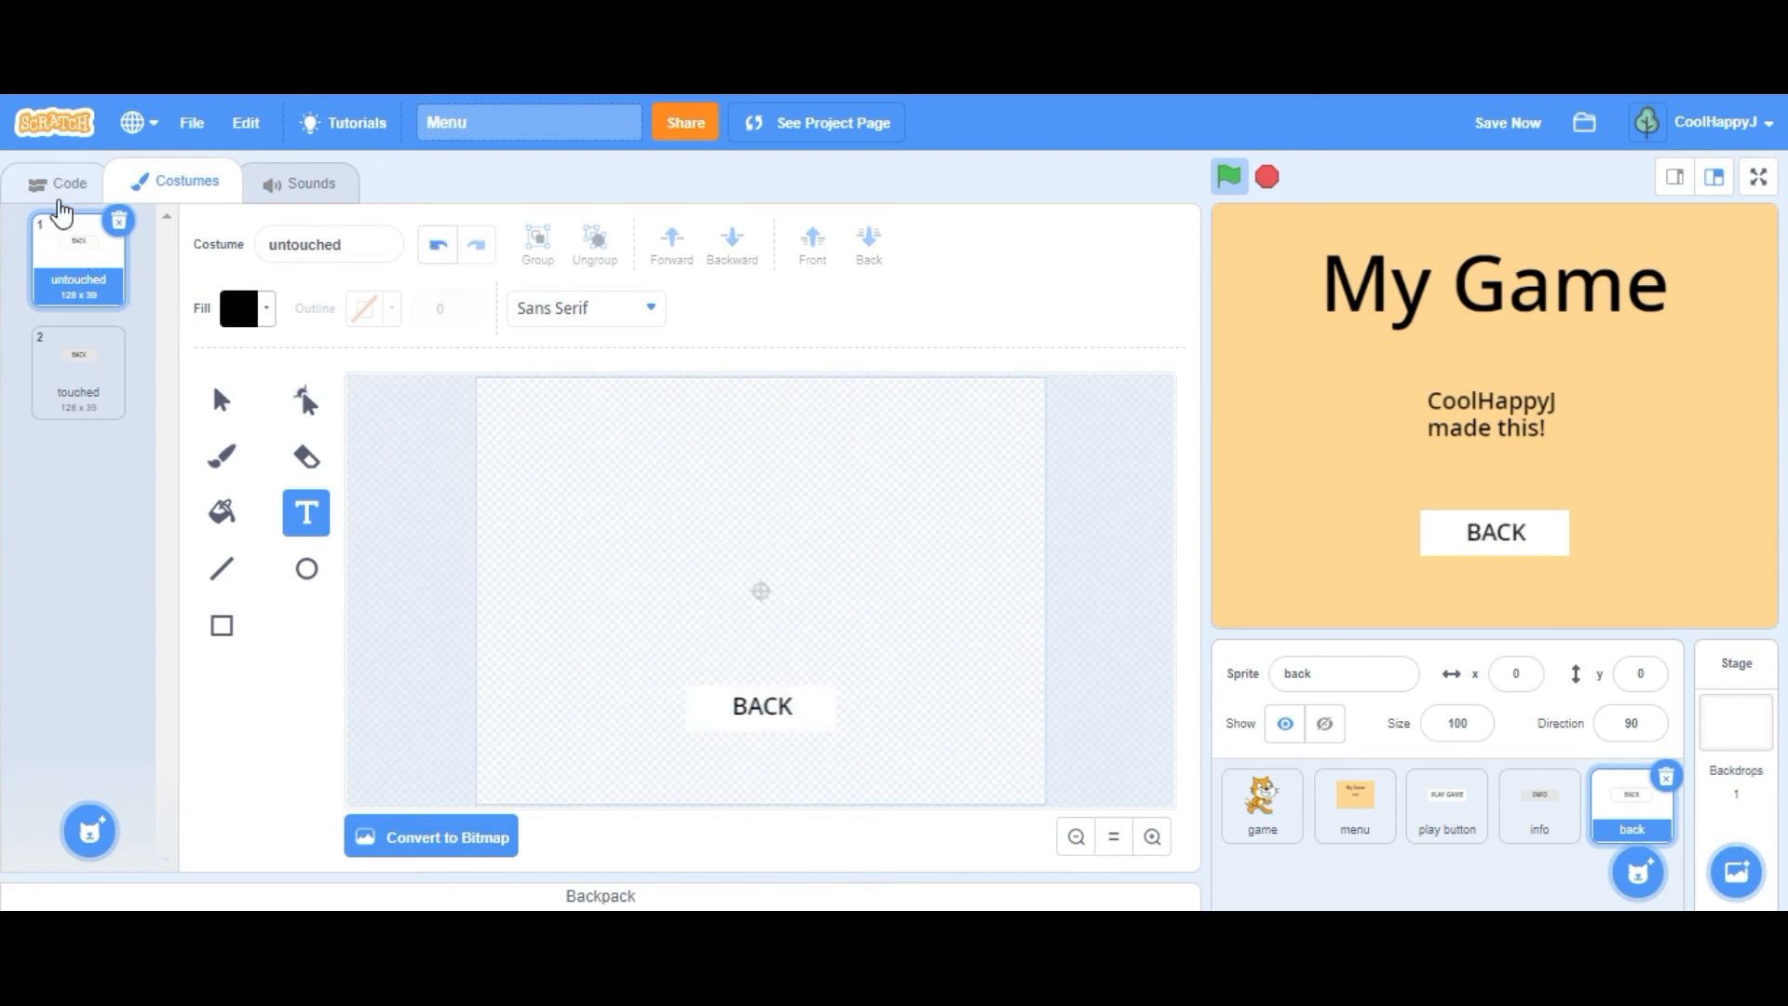
- Make the back sprite hide when it receives Menu
left_click(62, 182)
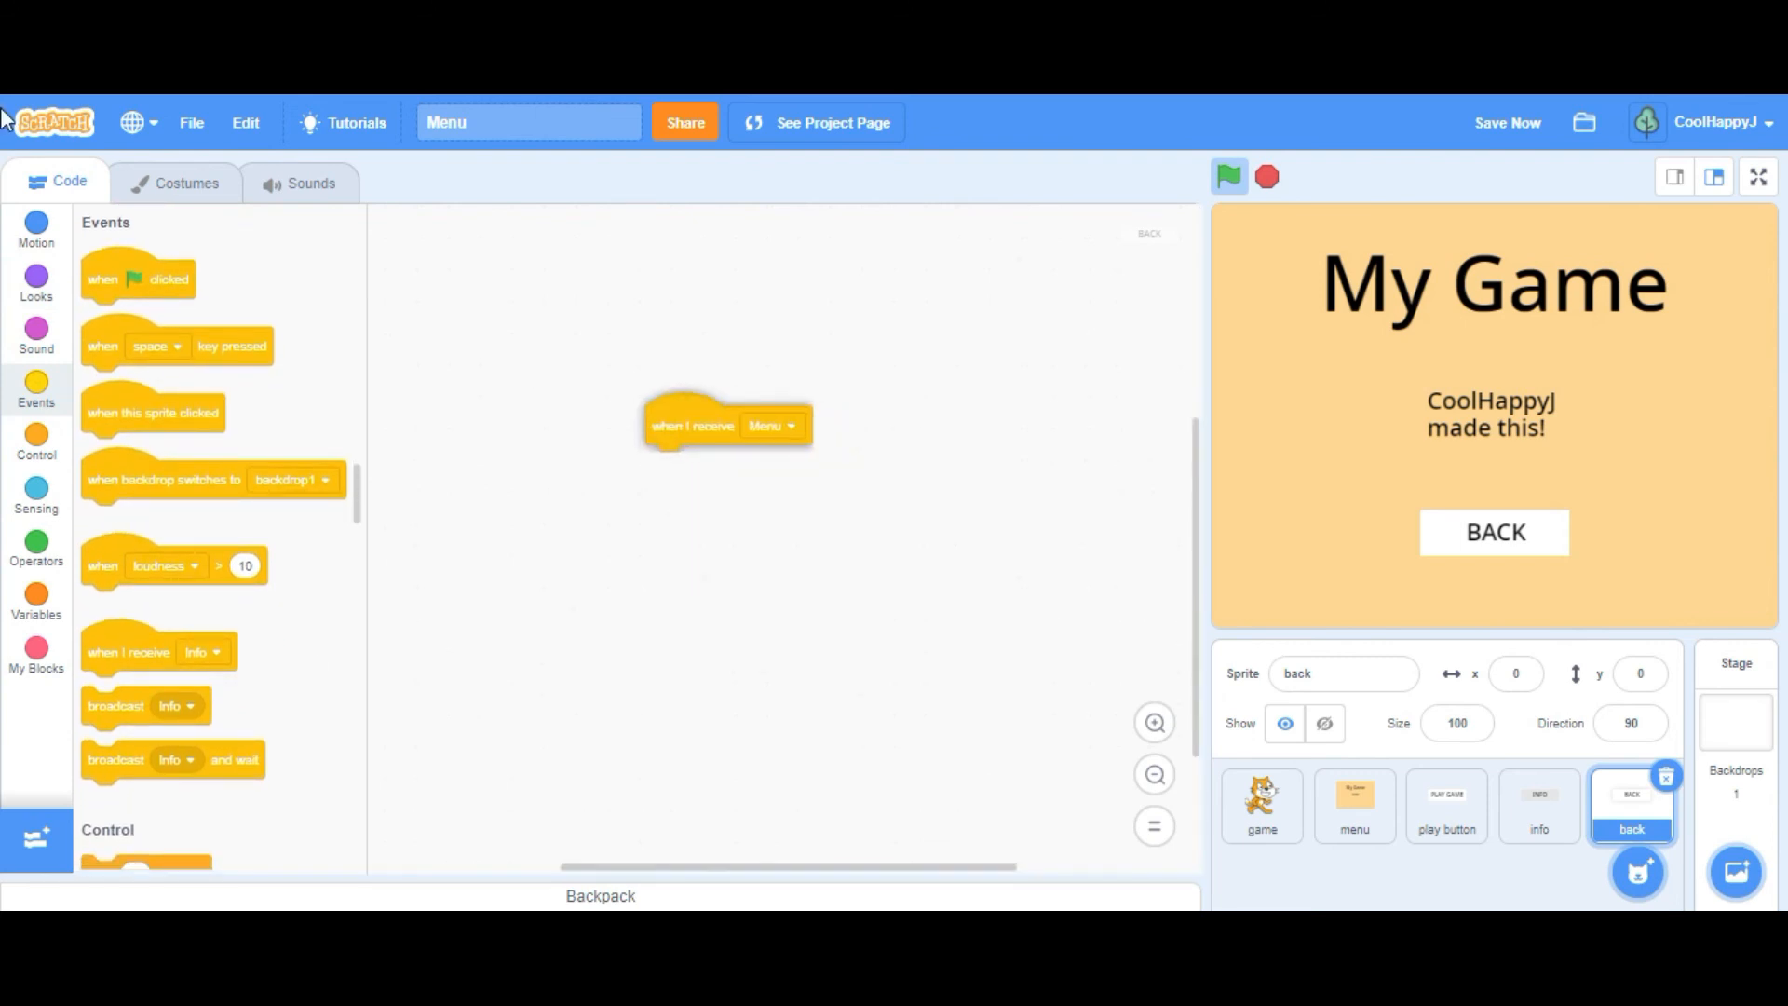
left_click(35, 277)
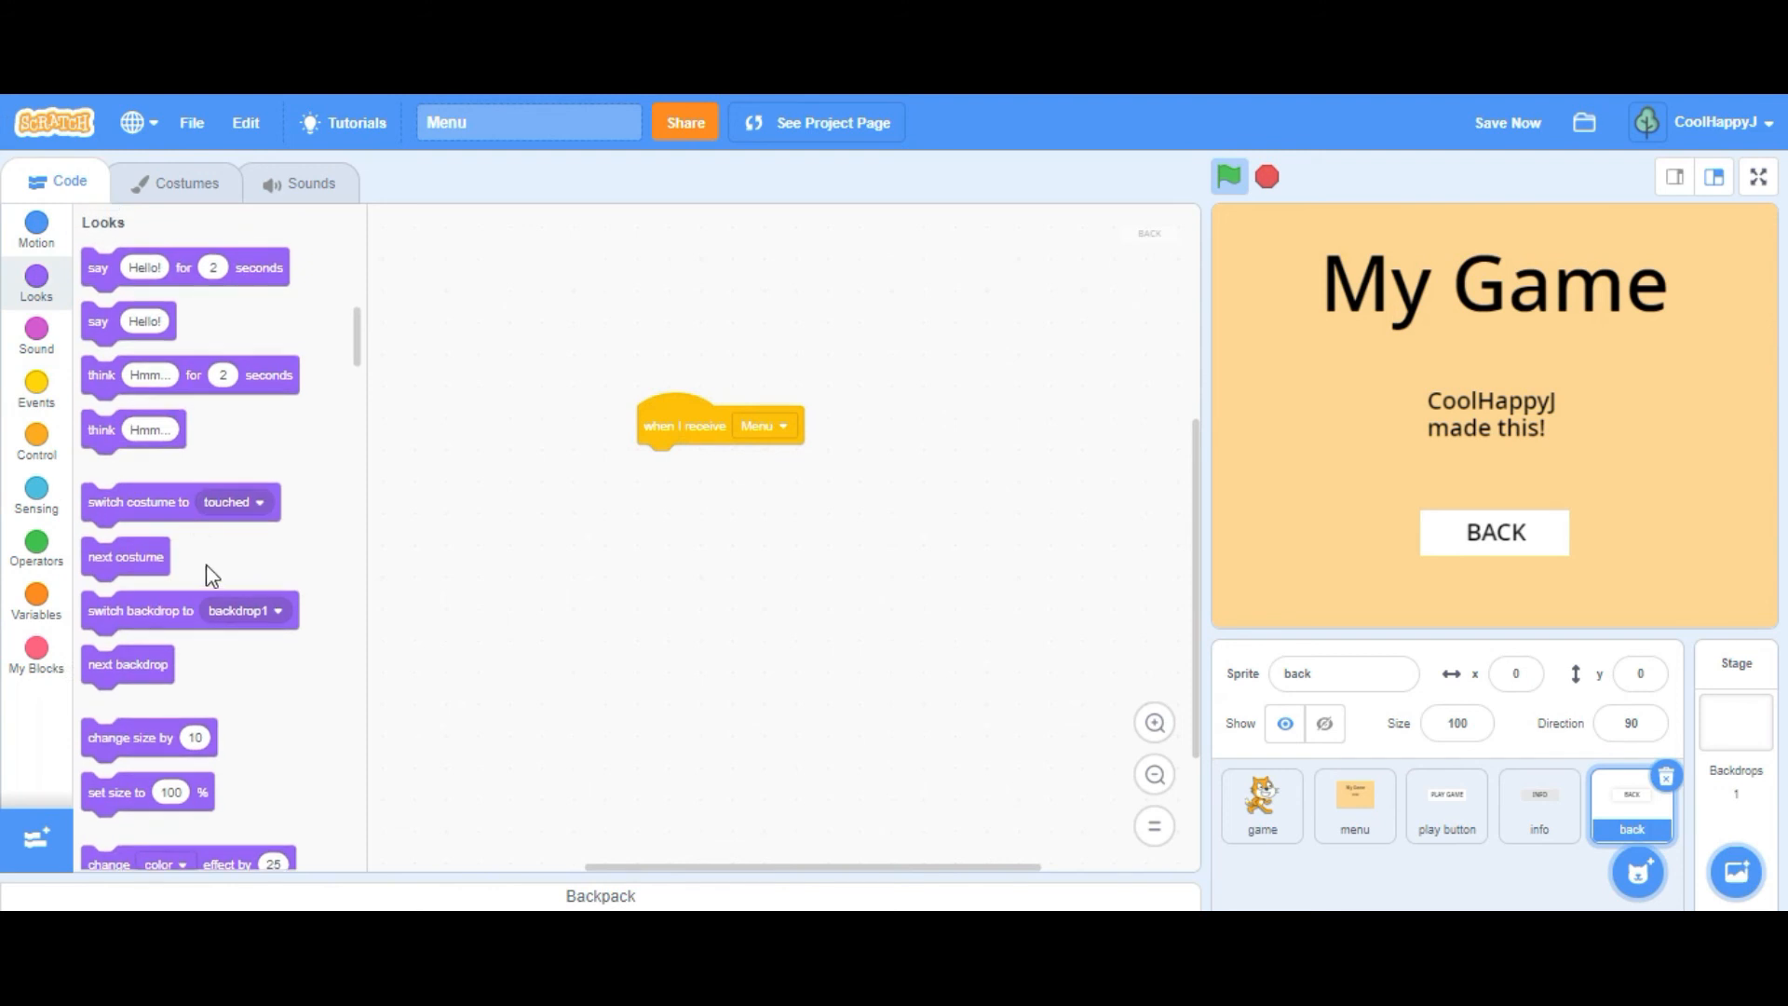
scroll("down", 3)
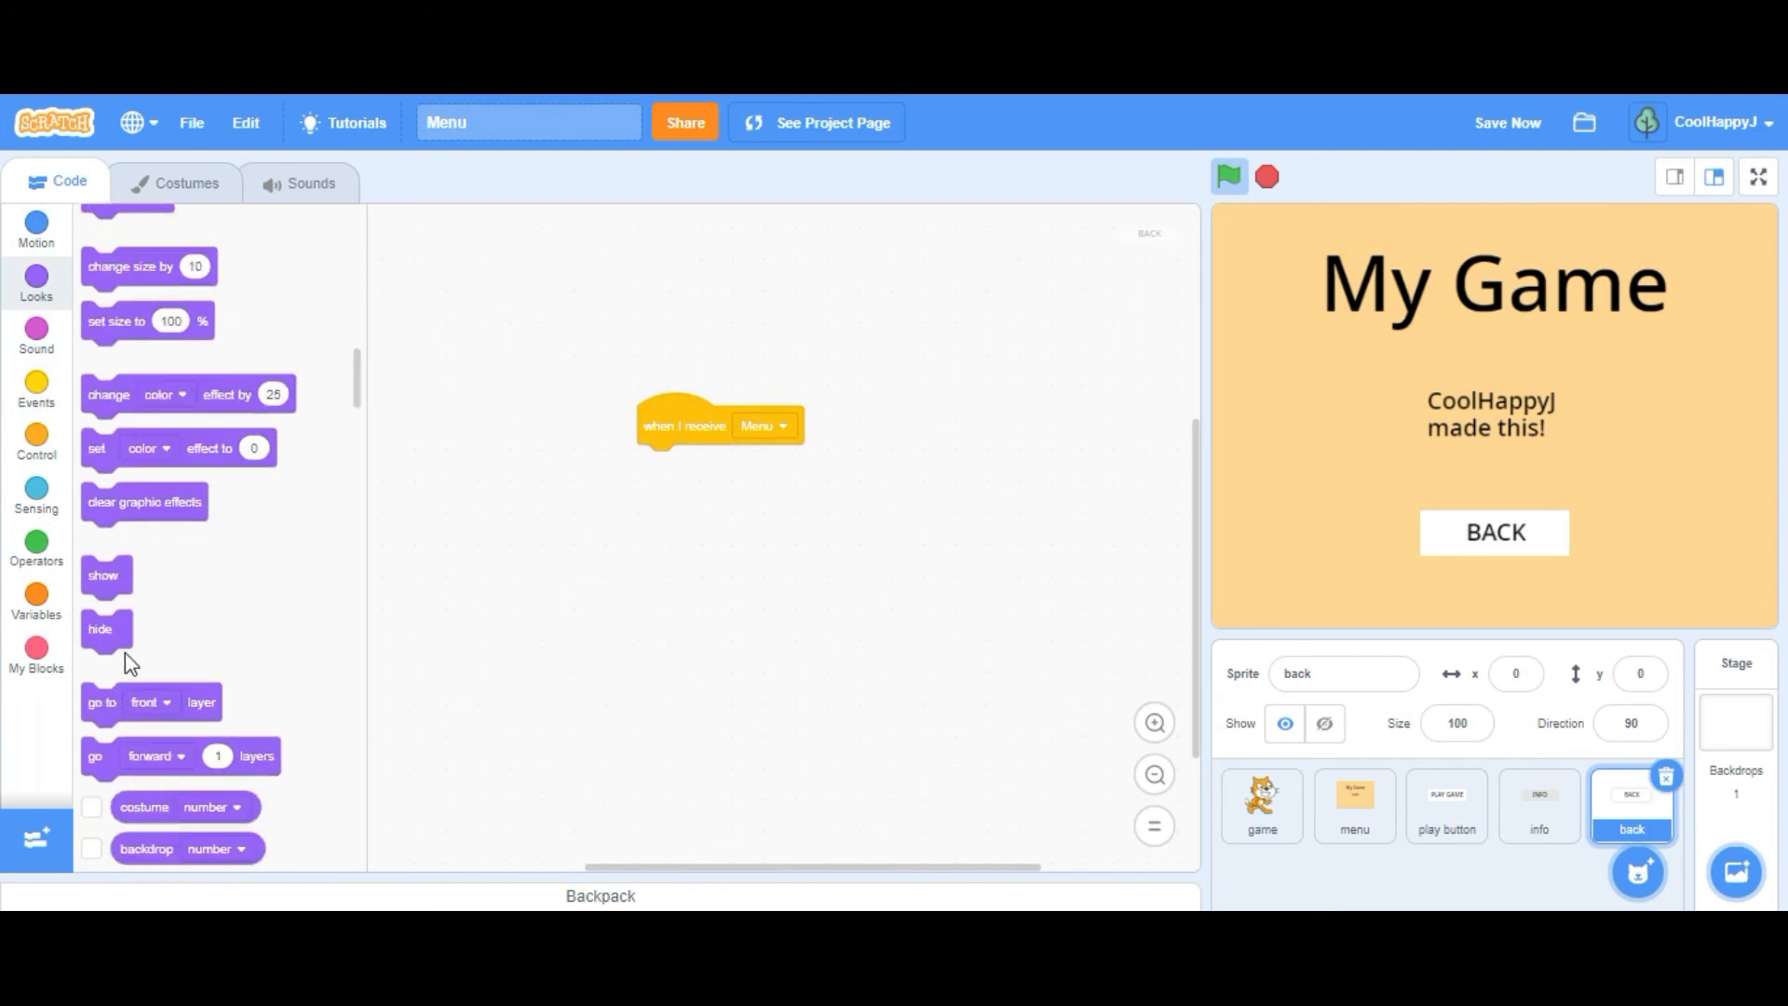
left_click_drag(99, 628, 475, 365)
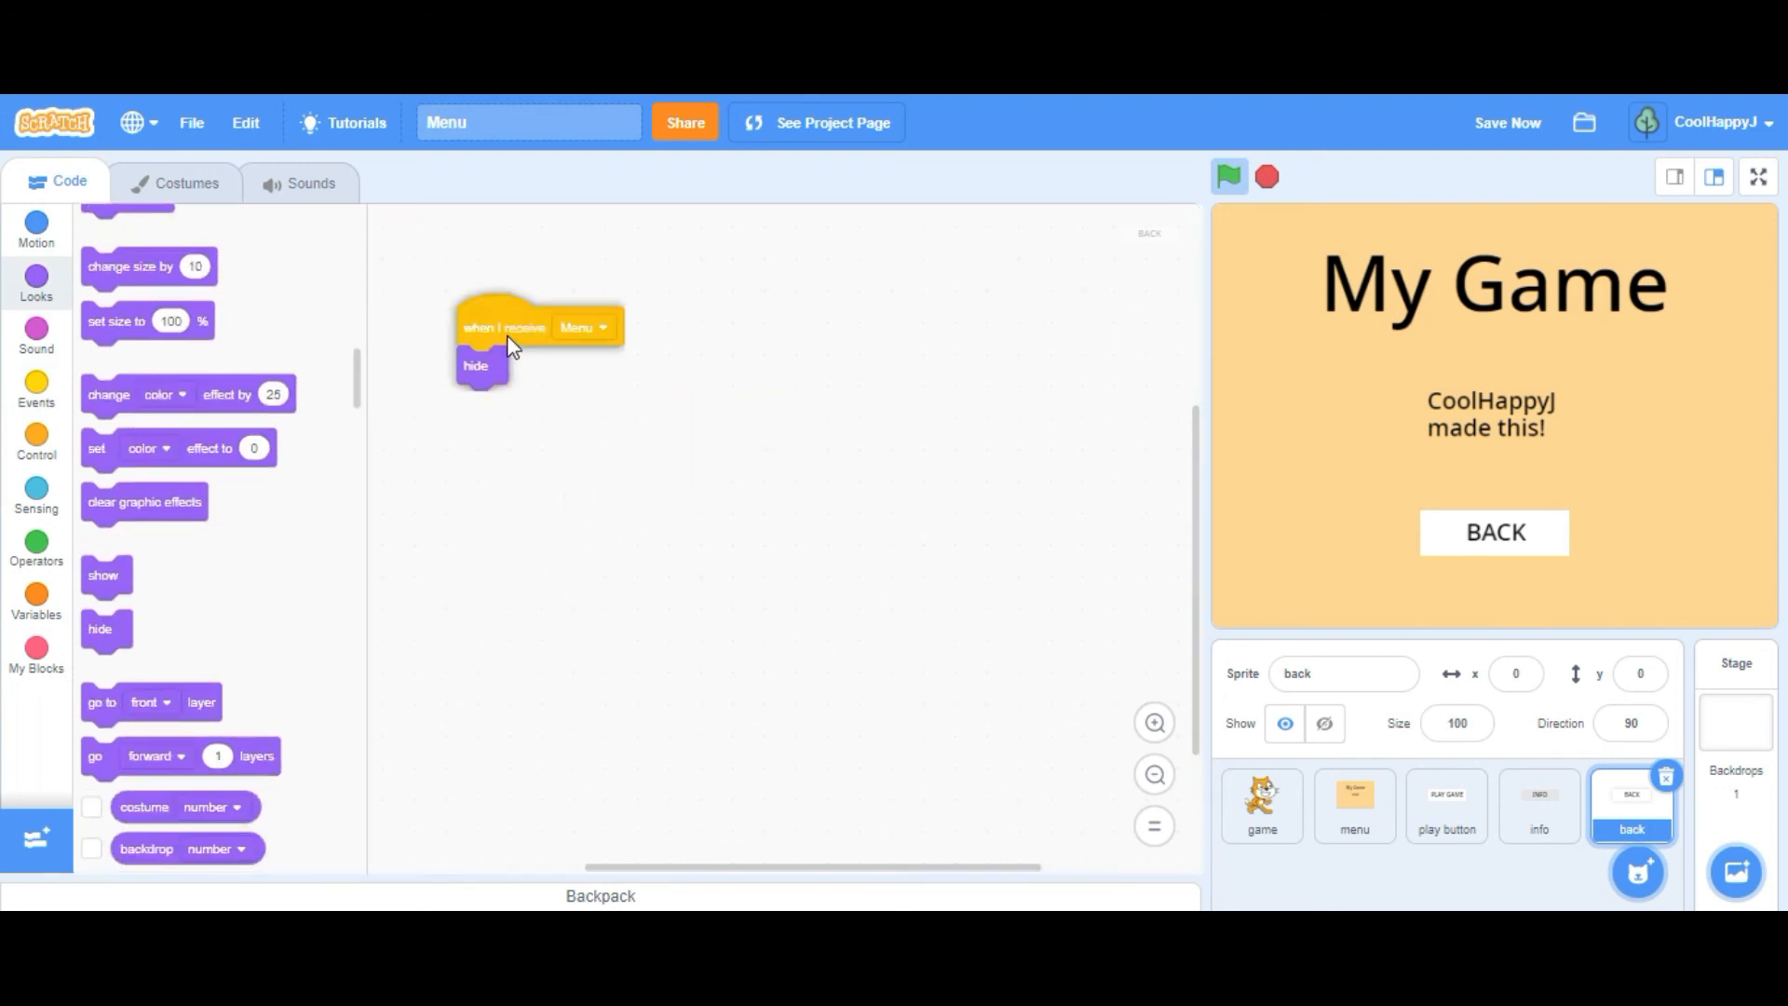
- Duplicate the script so the back sprite shows when it receives Info
right_click(518, 335)
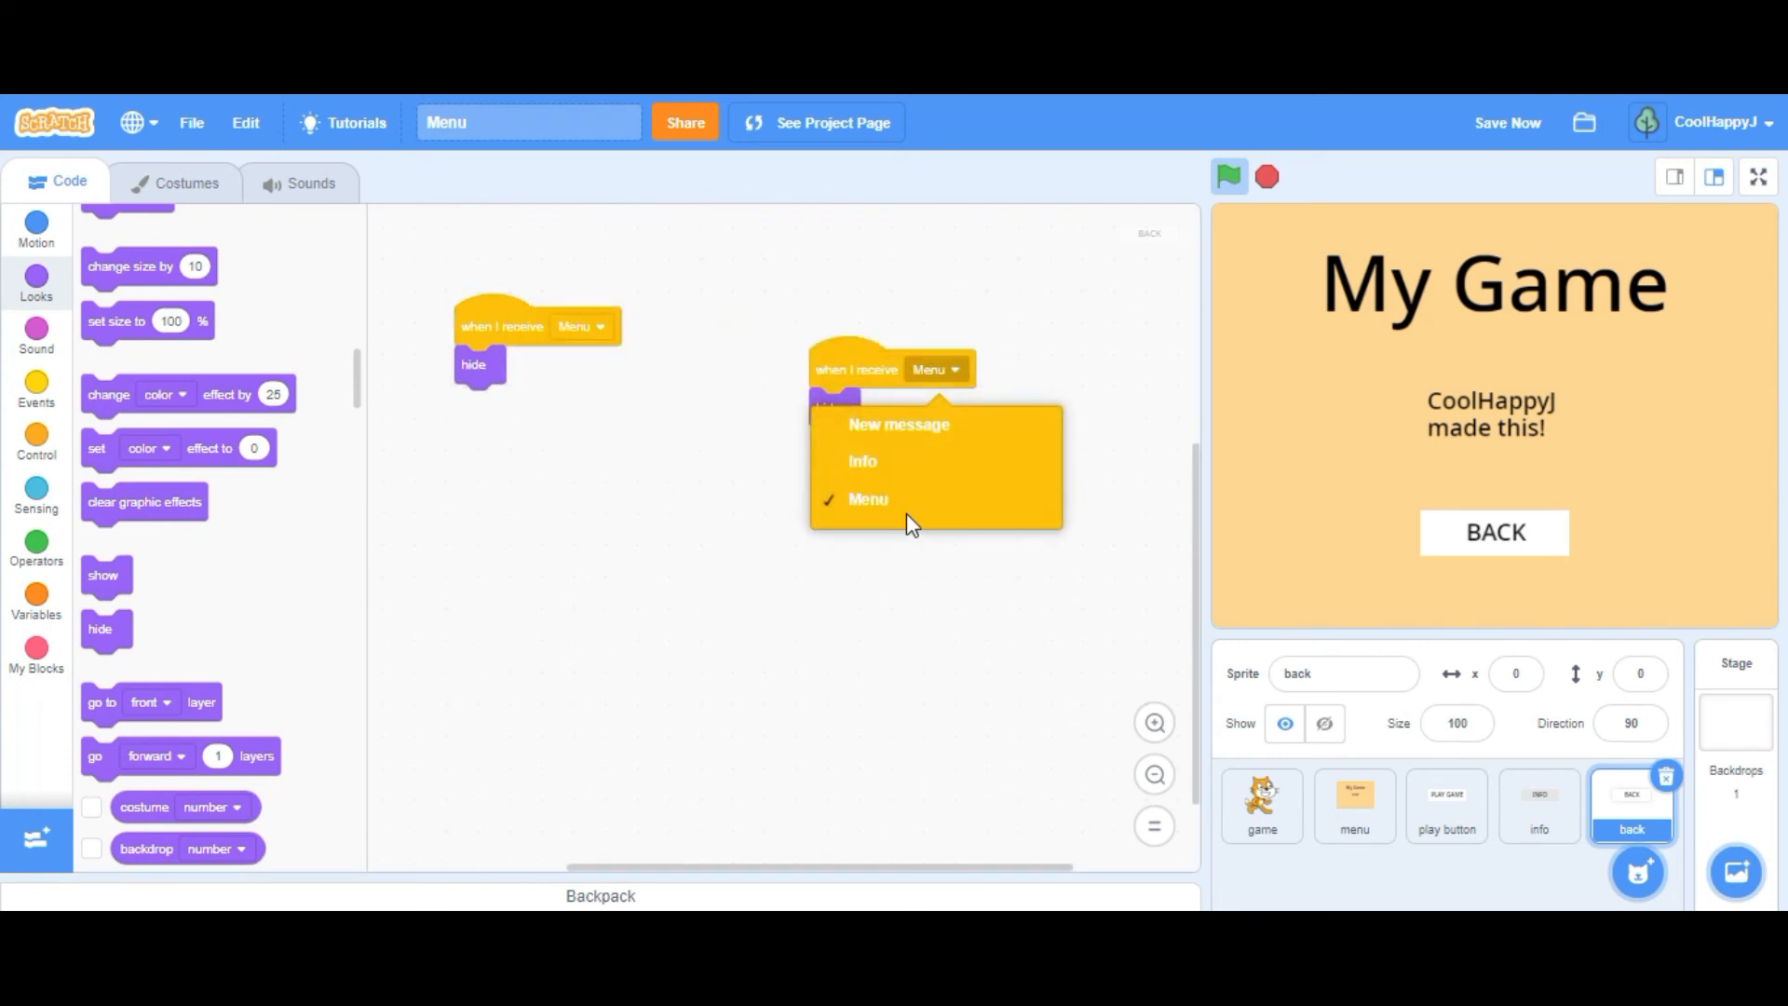
left_click(862, 462)
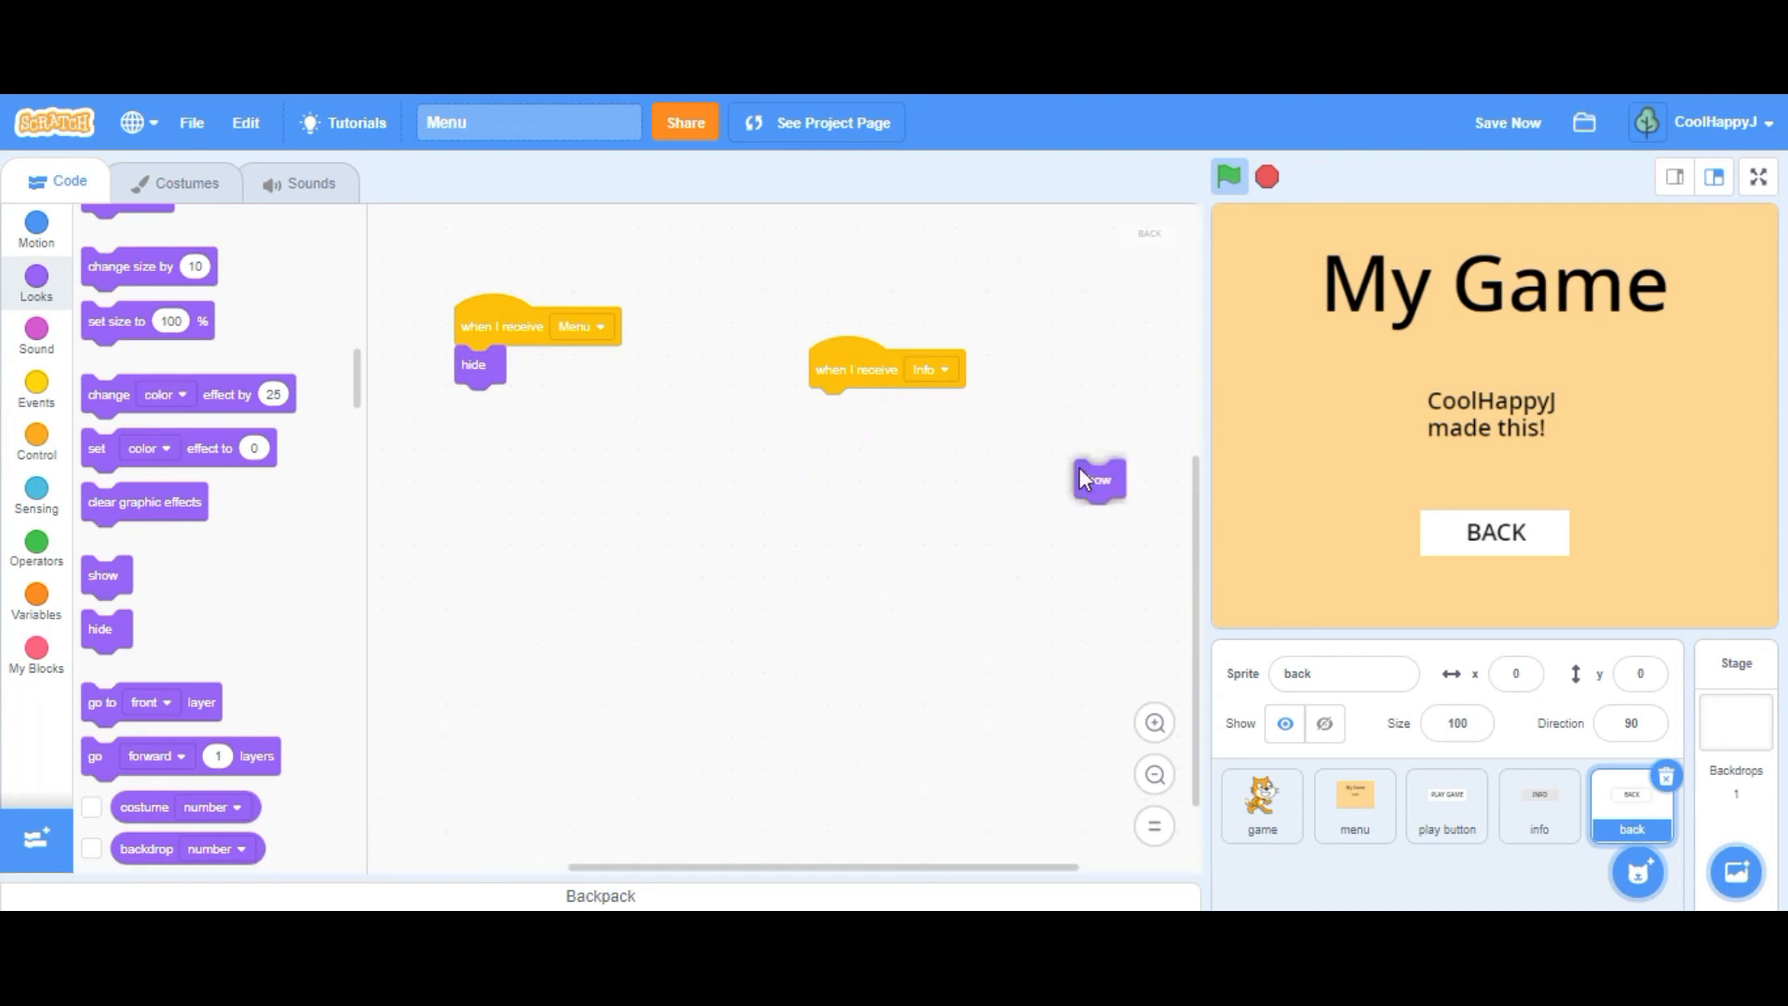
left_click_drag(1096, 479, 830, 408)
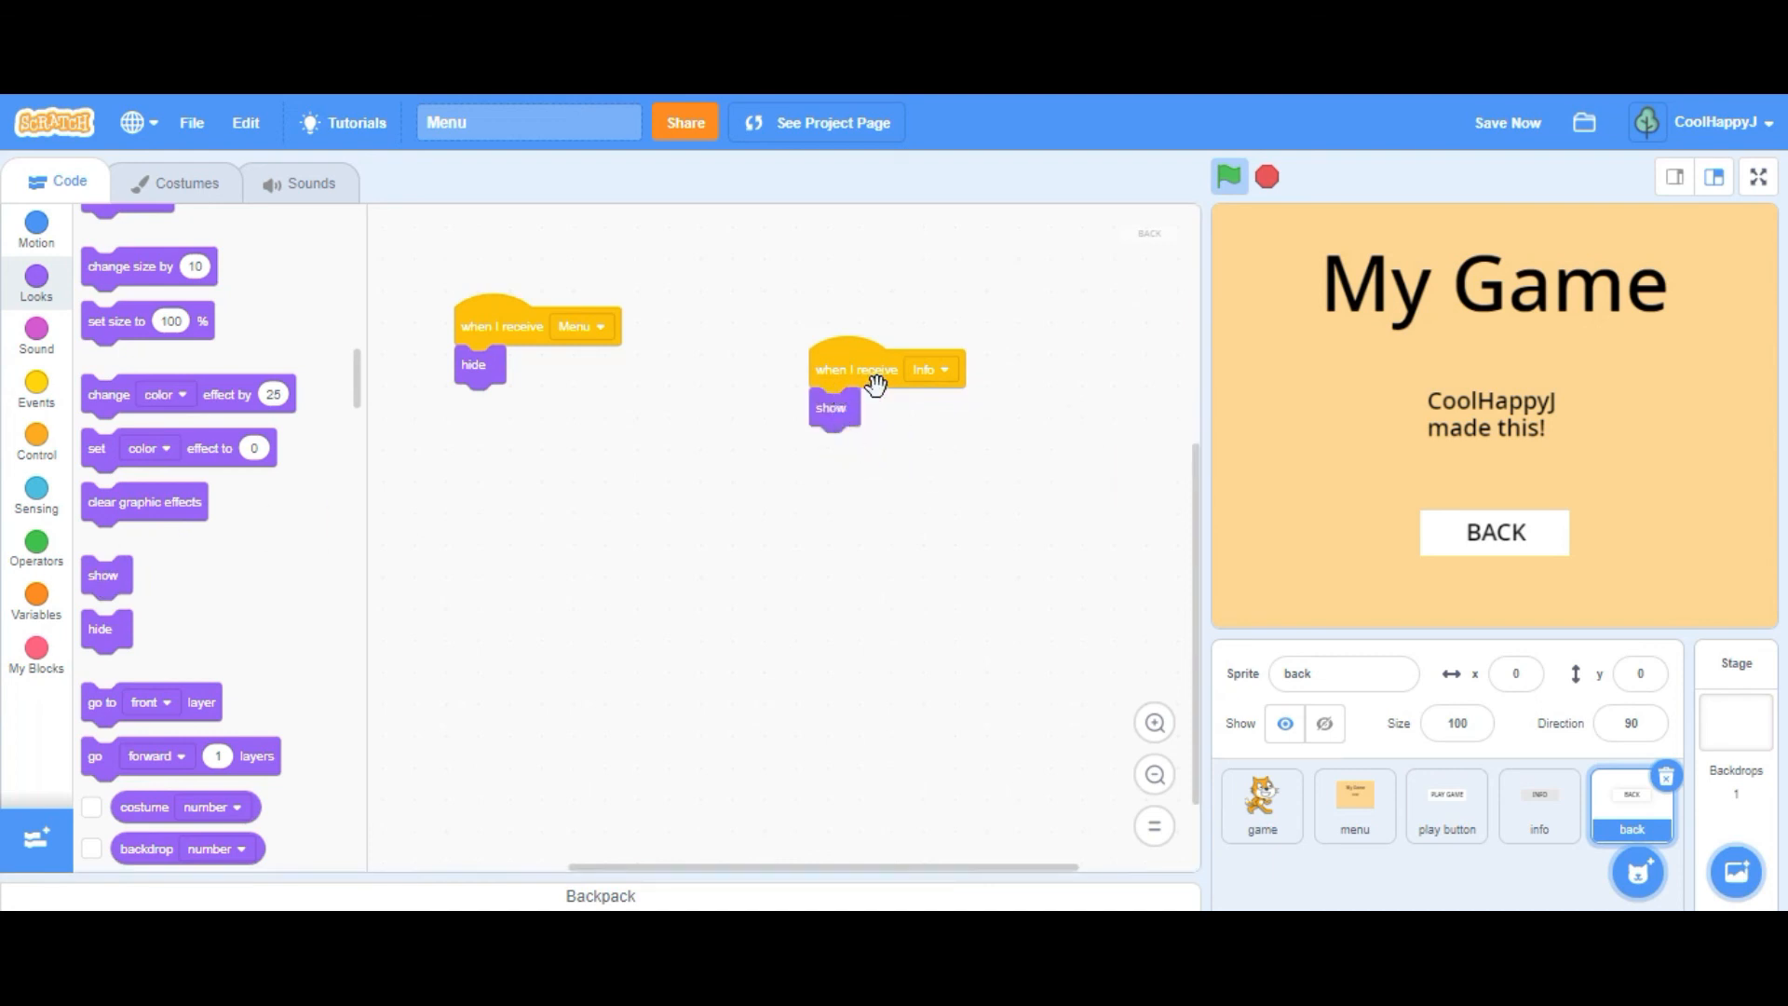
left_click_drag(855, 369, 714, 419)
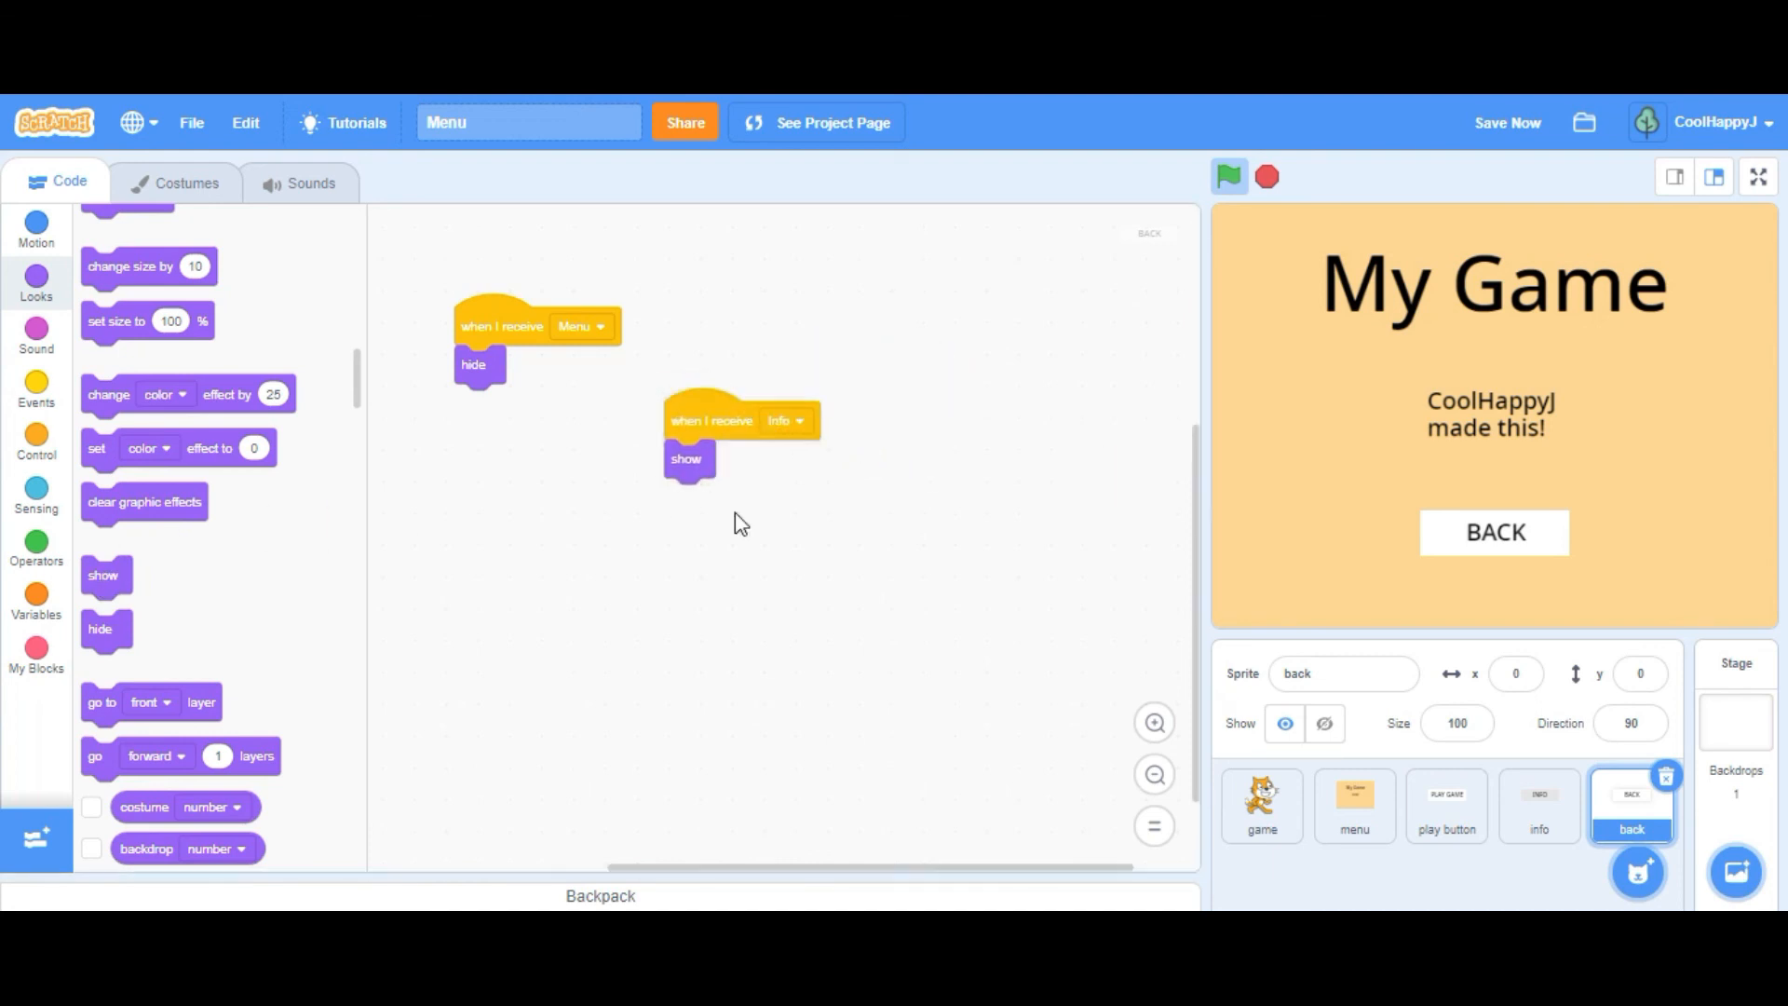
mouse_move(37, 469)
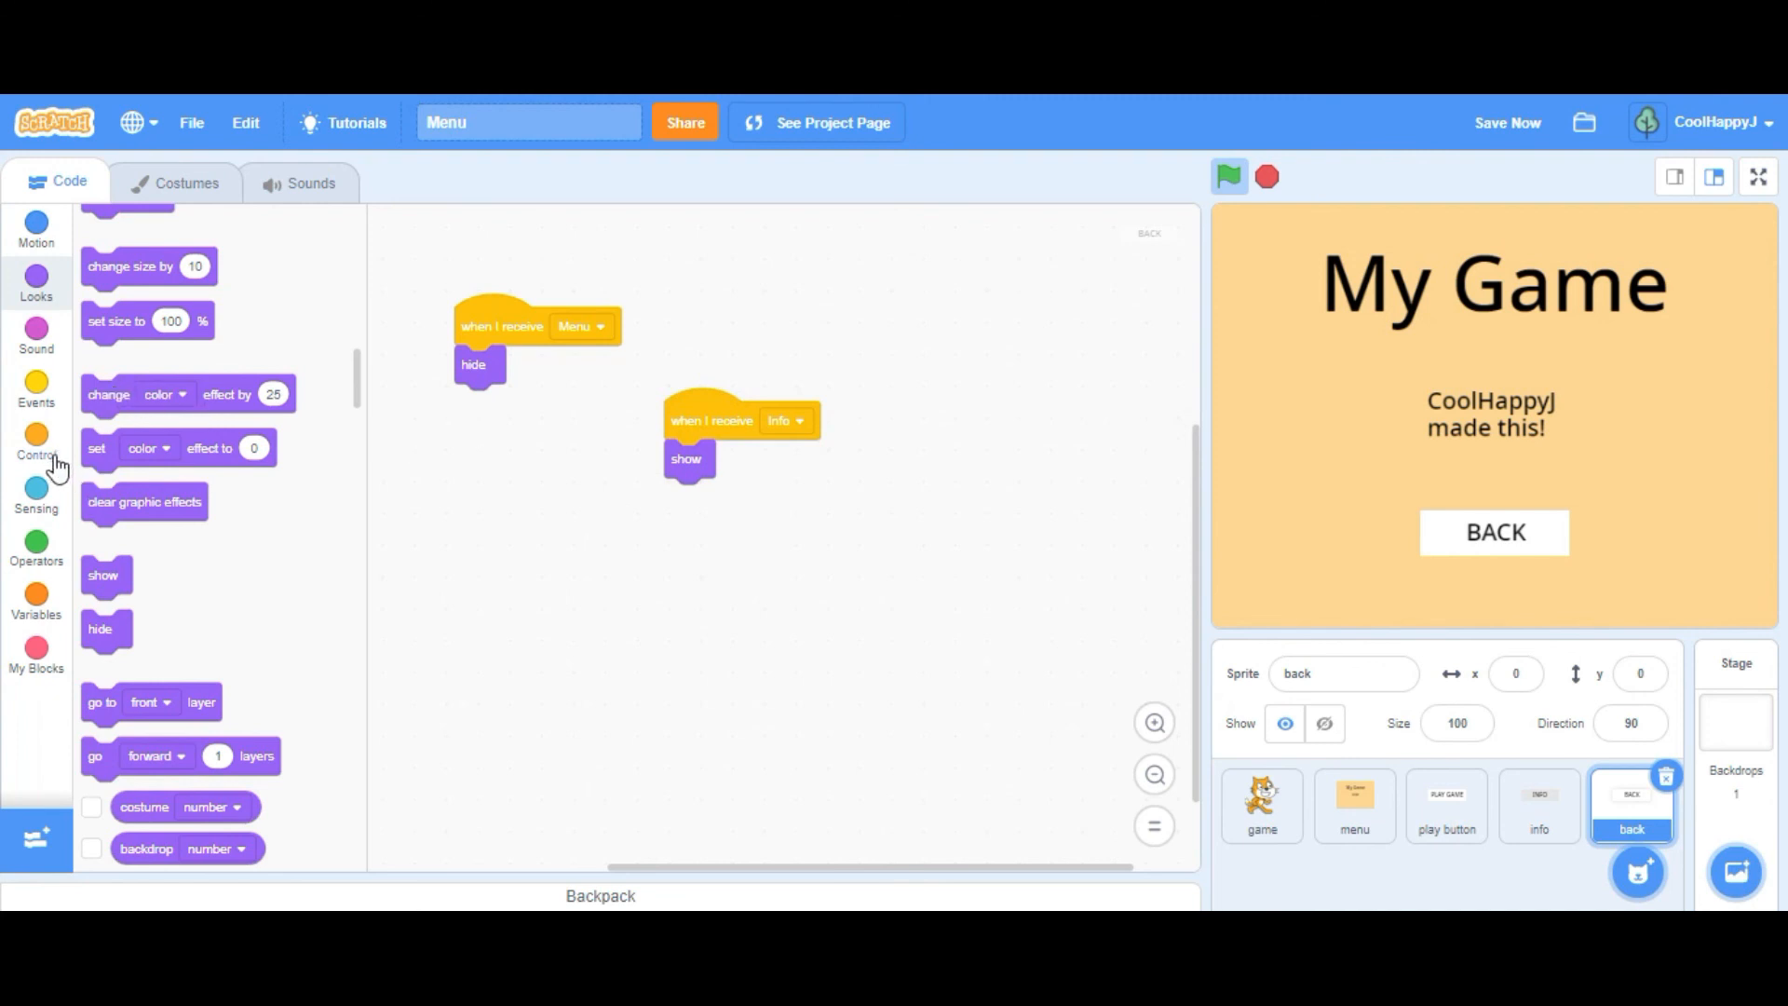
left_click(35, 462)
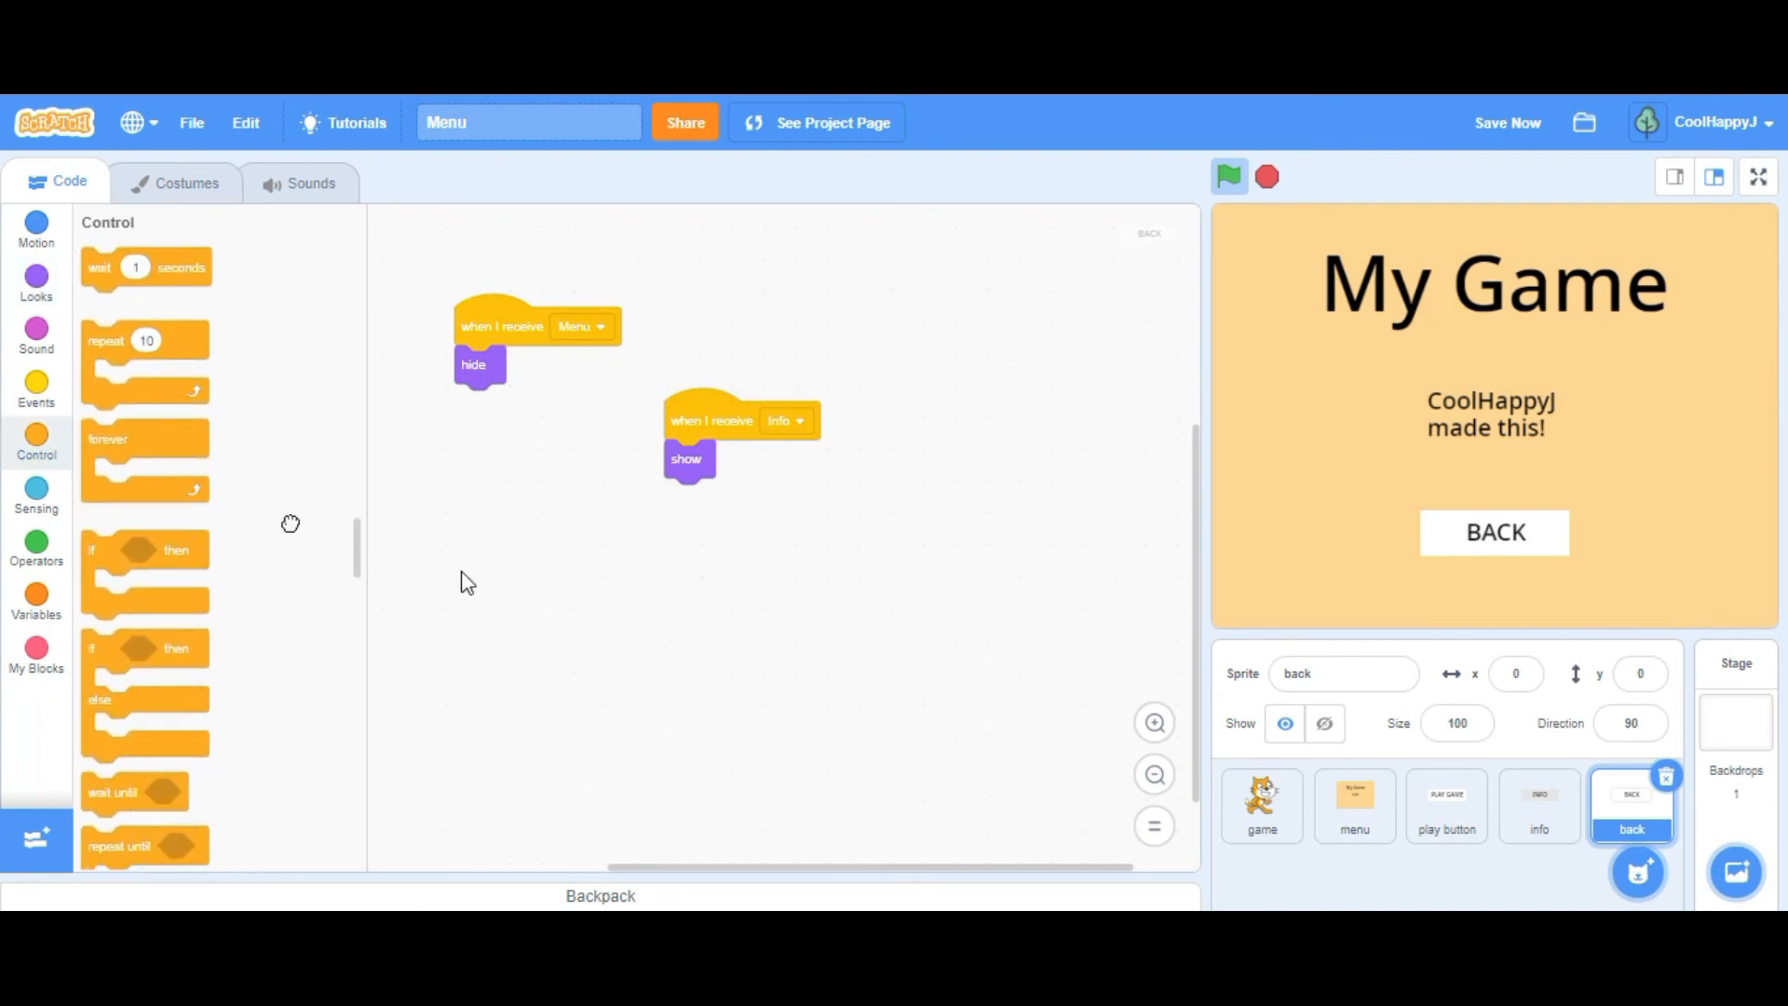
left_click(1539, 805)
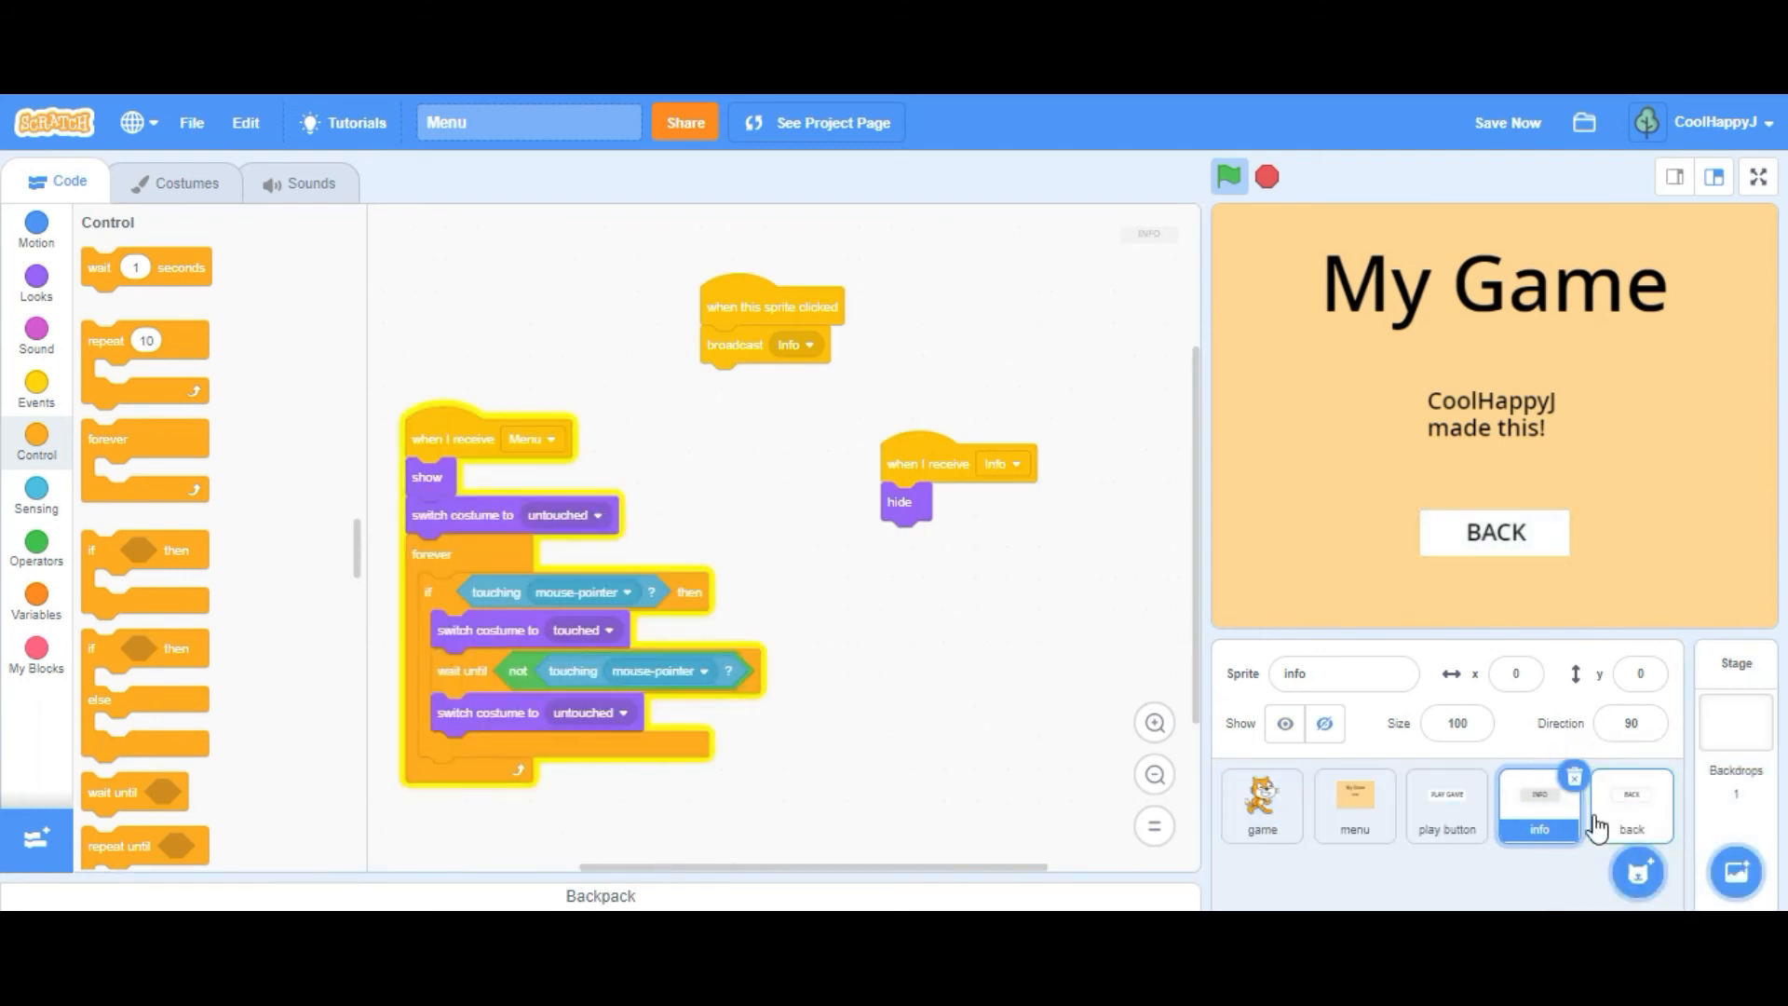
- Copy the hover script onto BACK and add a click script that broadcasts Menu
left_click(1632, 804)
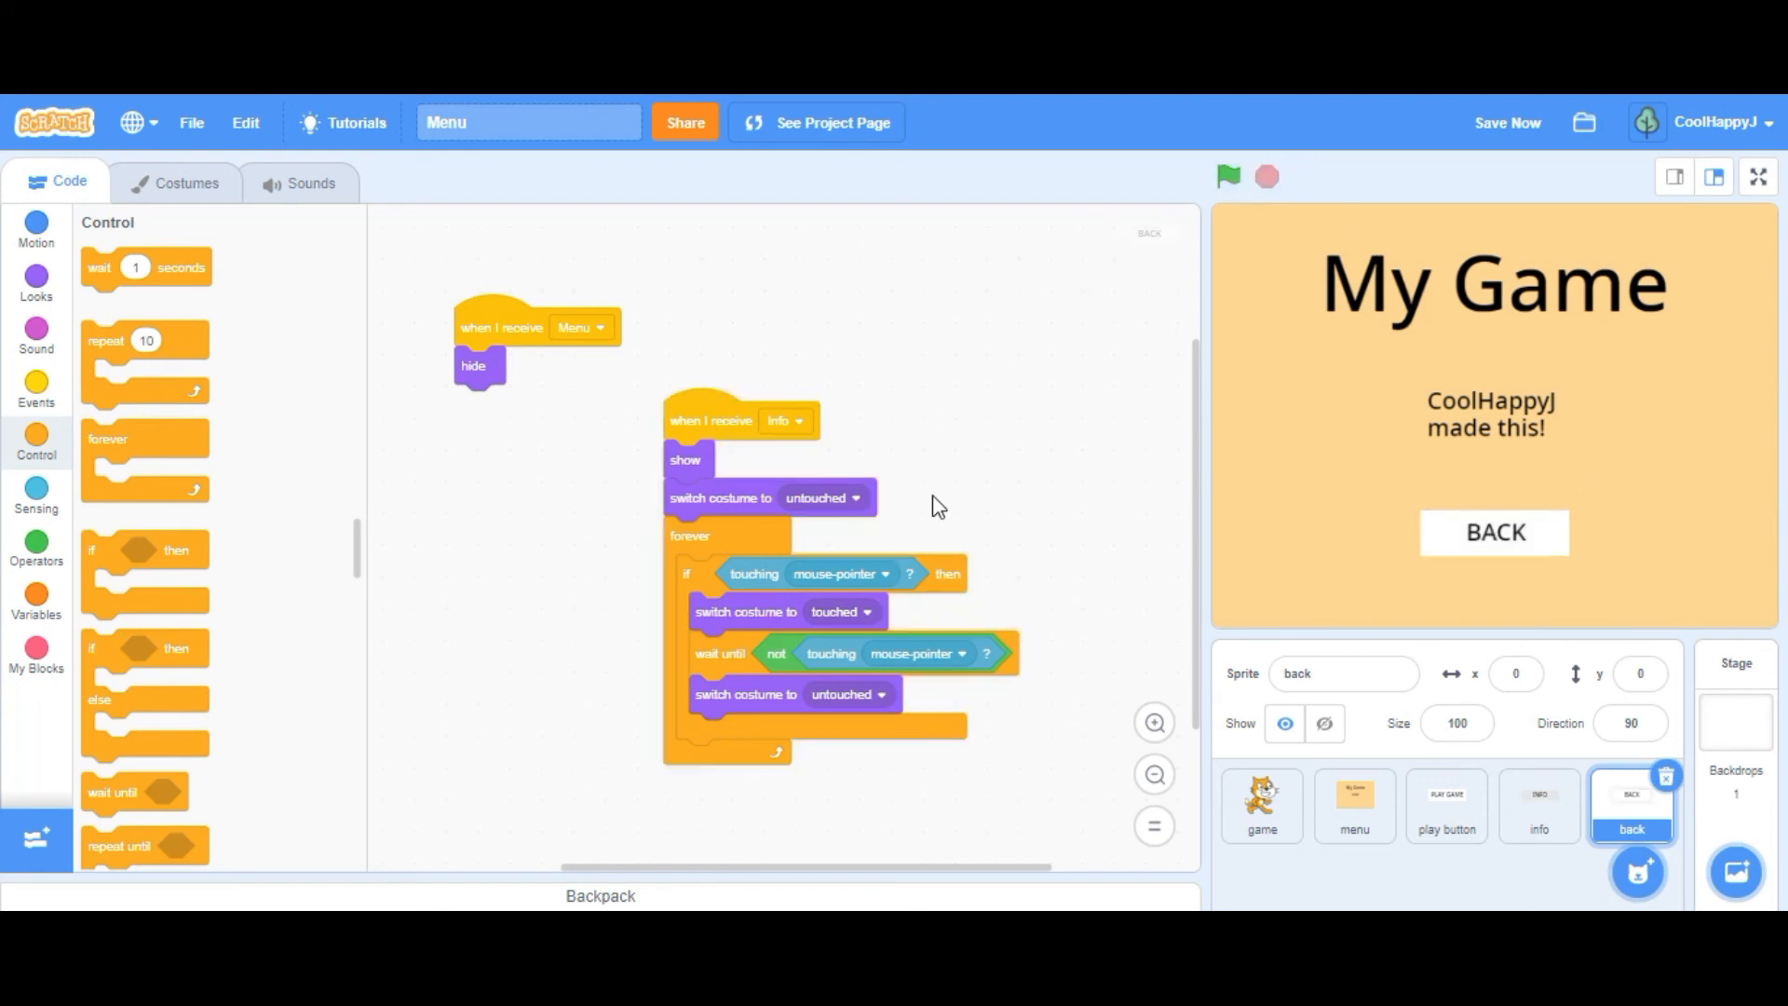
left_click(35, 387)
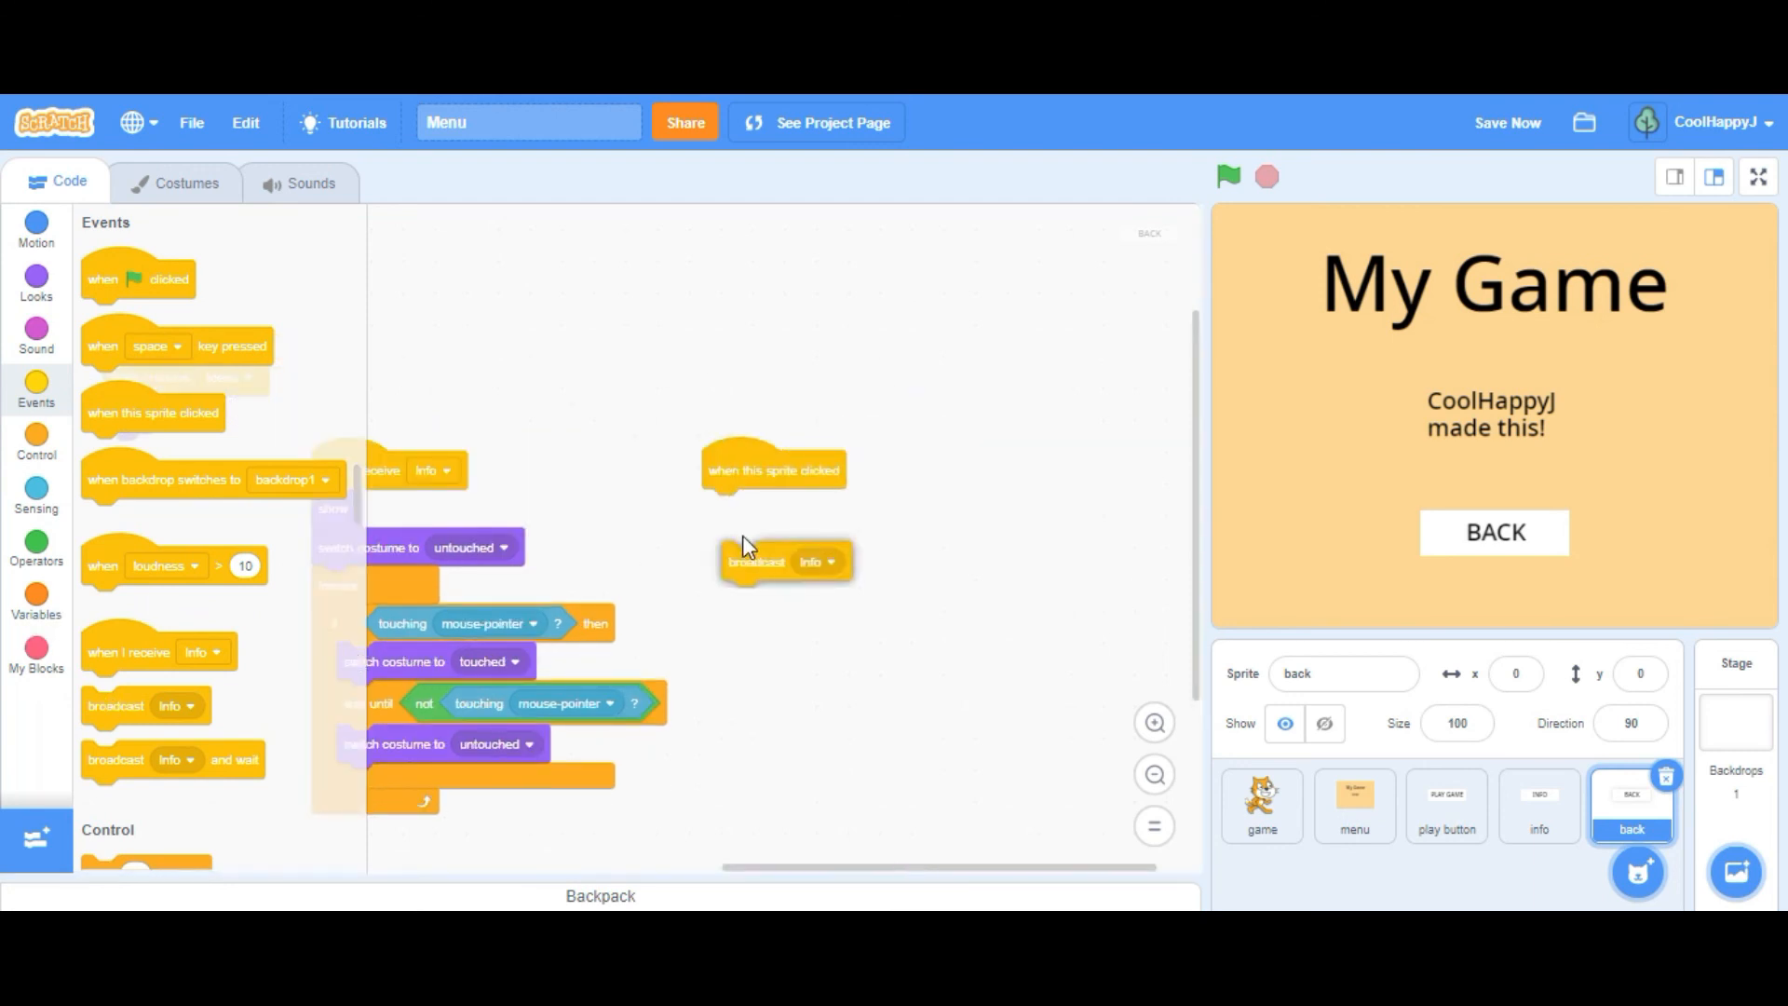
left_click(816, 559)
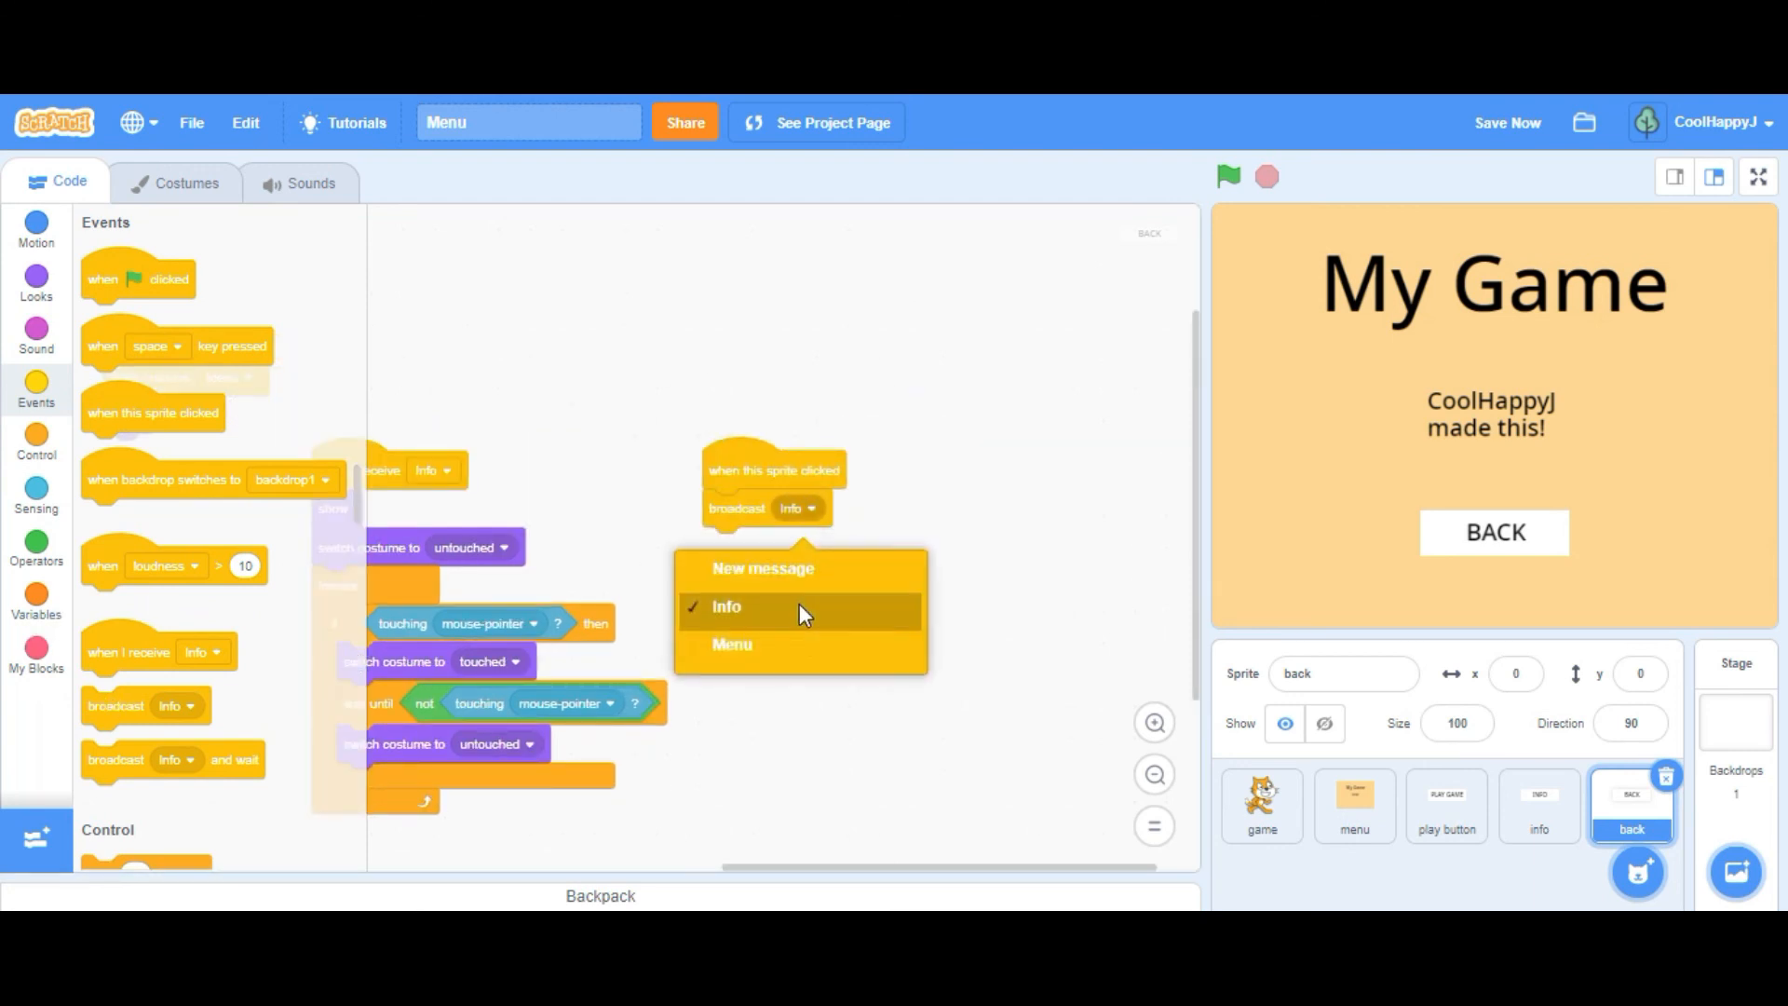
left_click(732, 642)
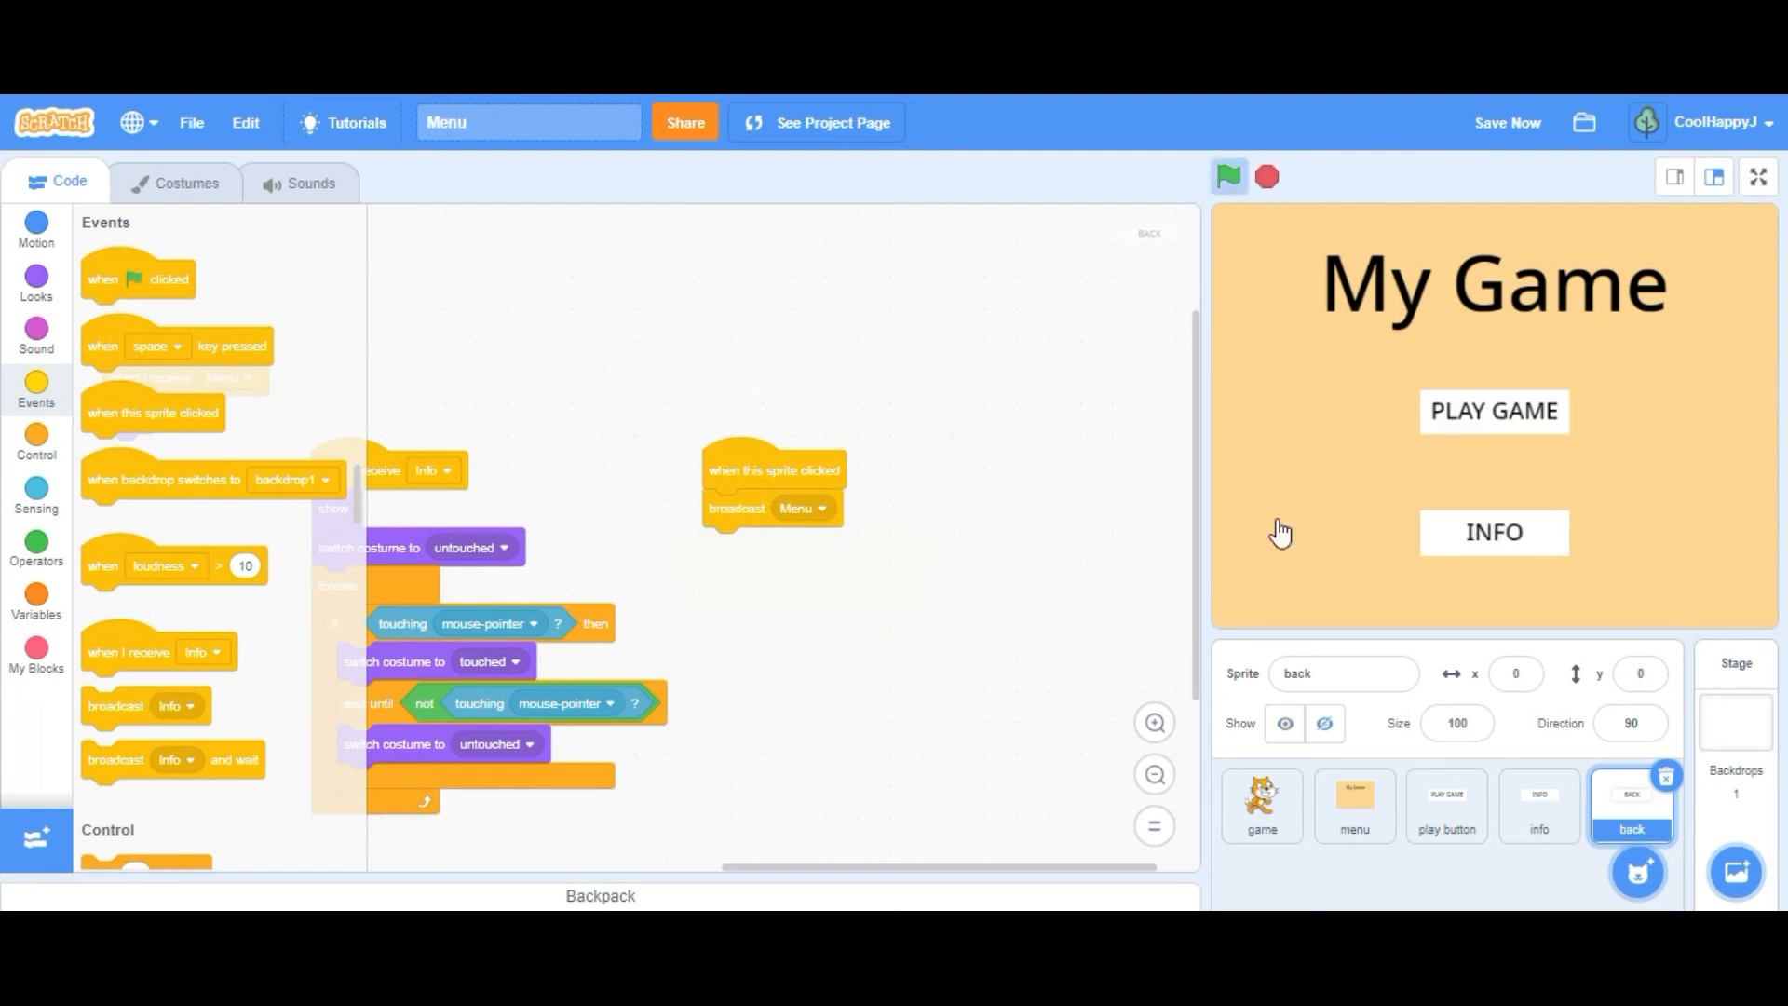
left_click(1758, 175)
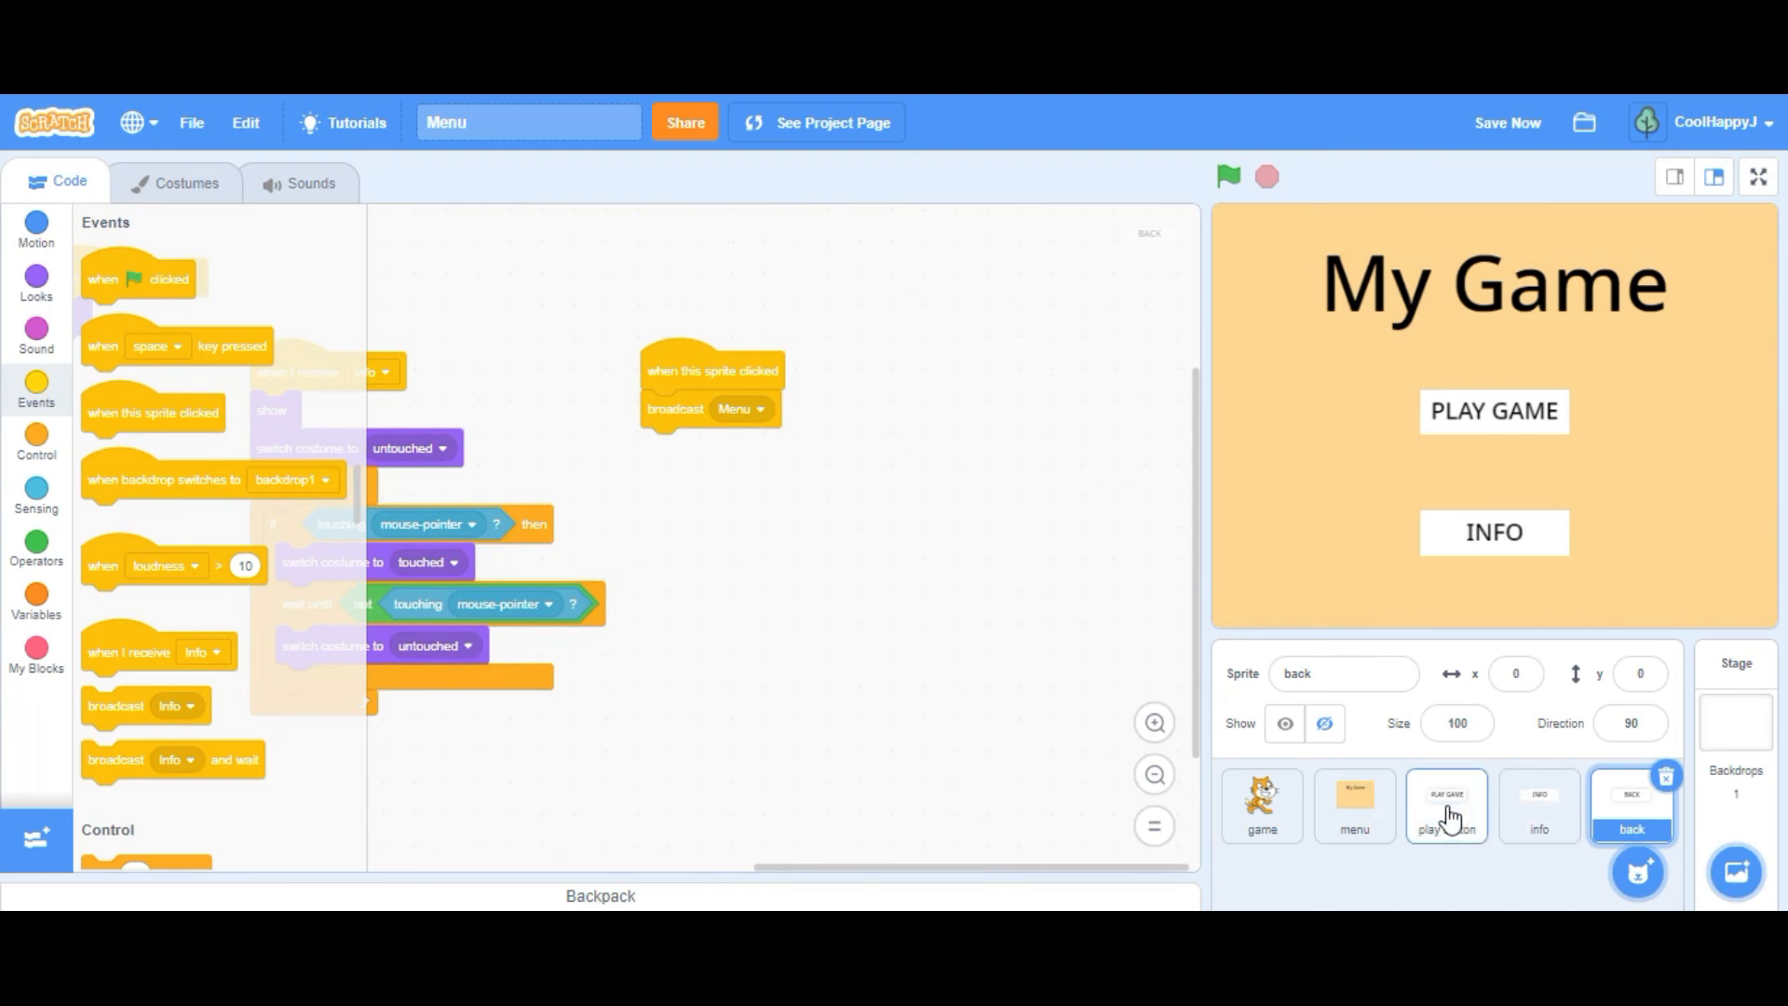
- Make the play button broadcast a new 'Play' message when clicked
left_click(1445, 804)
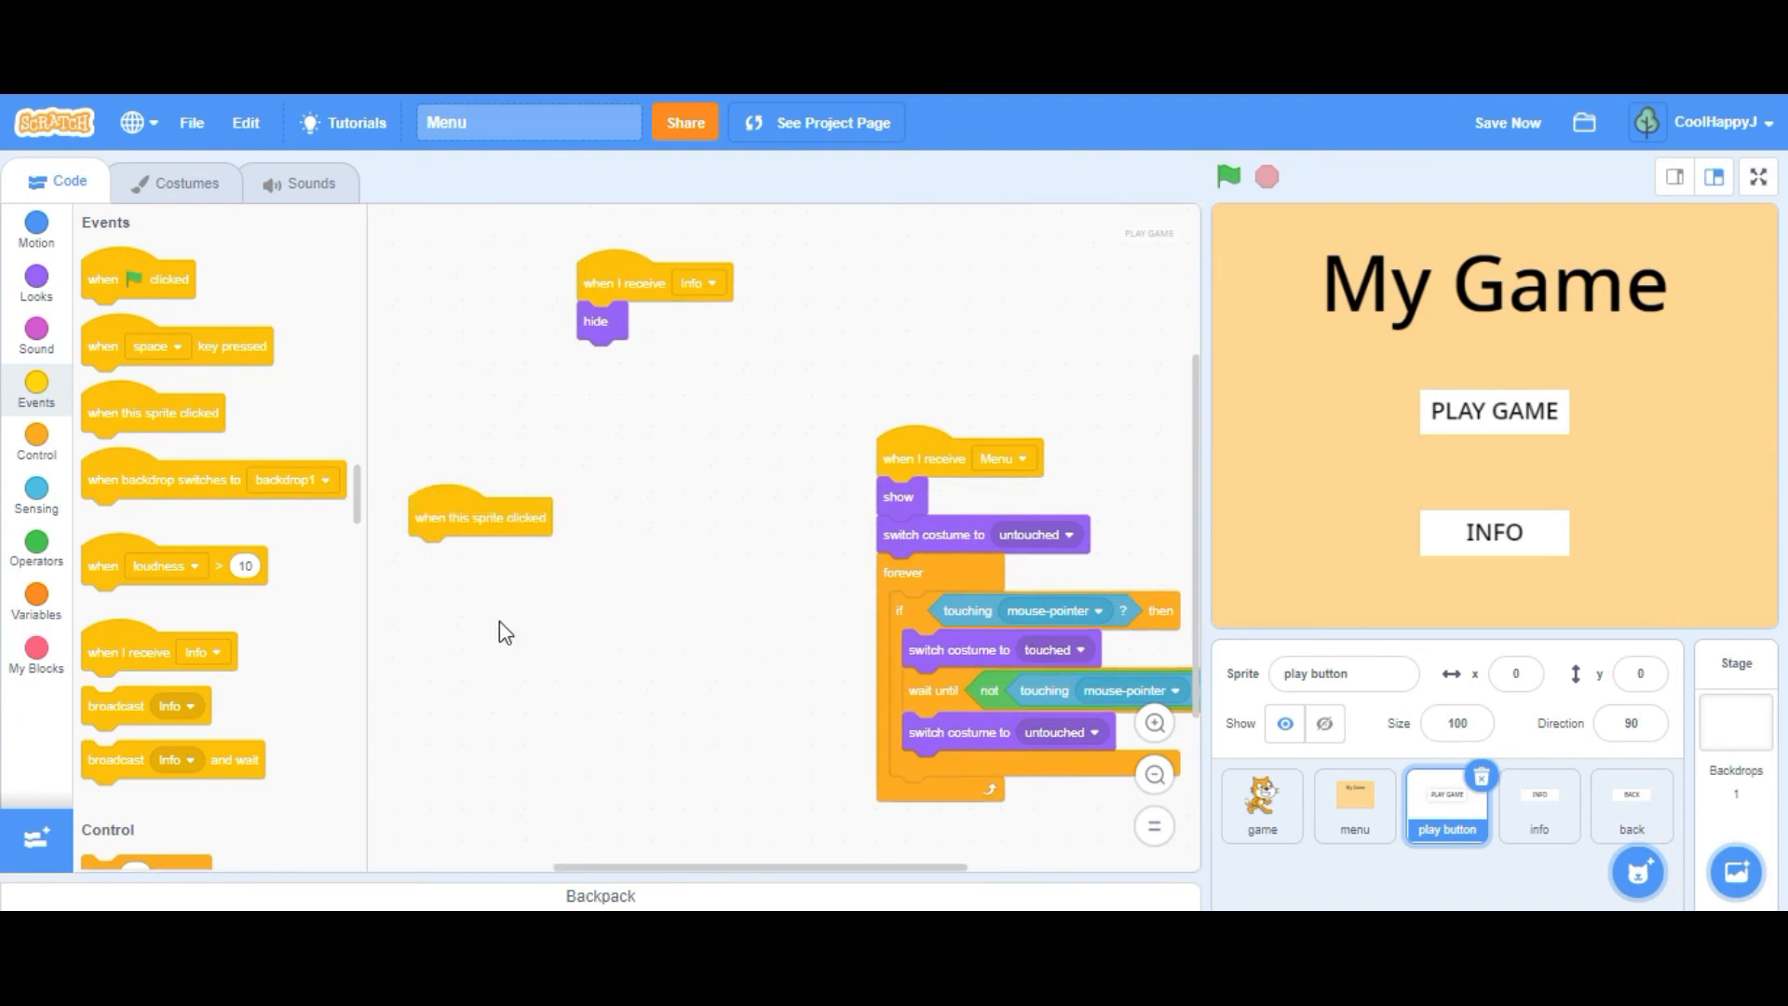
left_click(35, 275)
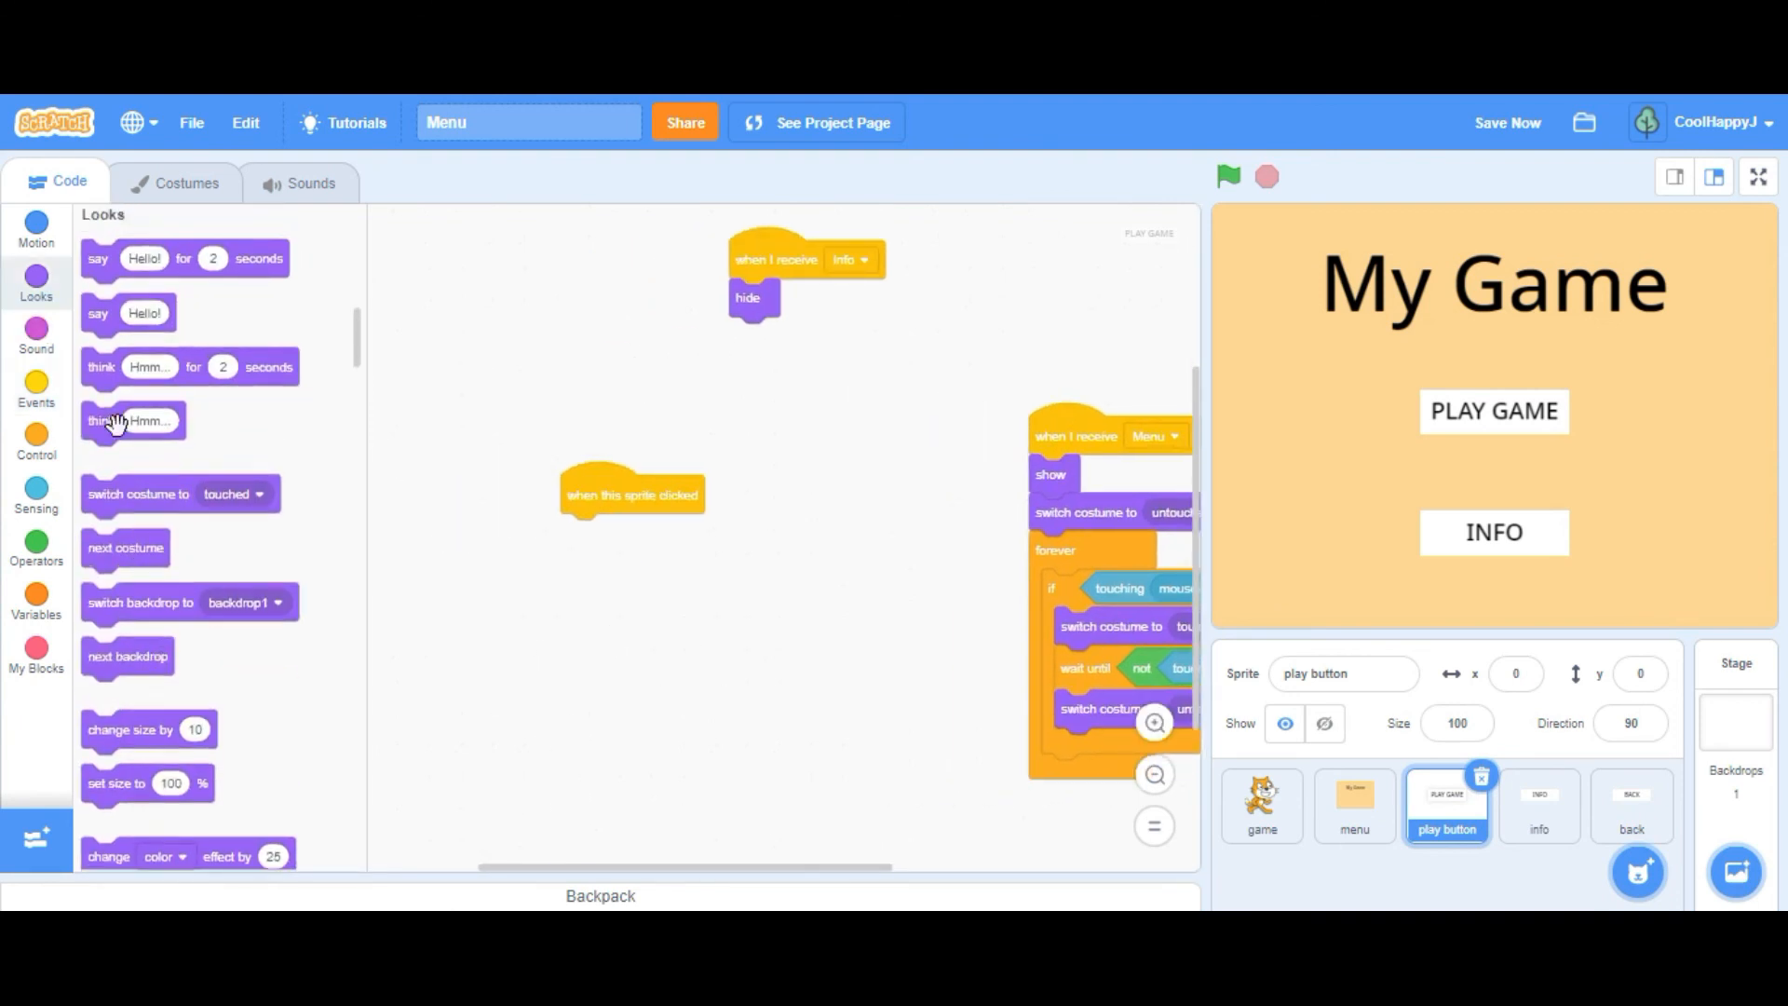
left_click(35, 434)
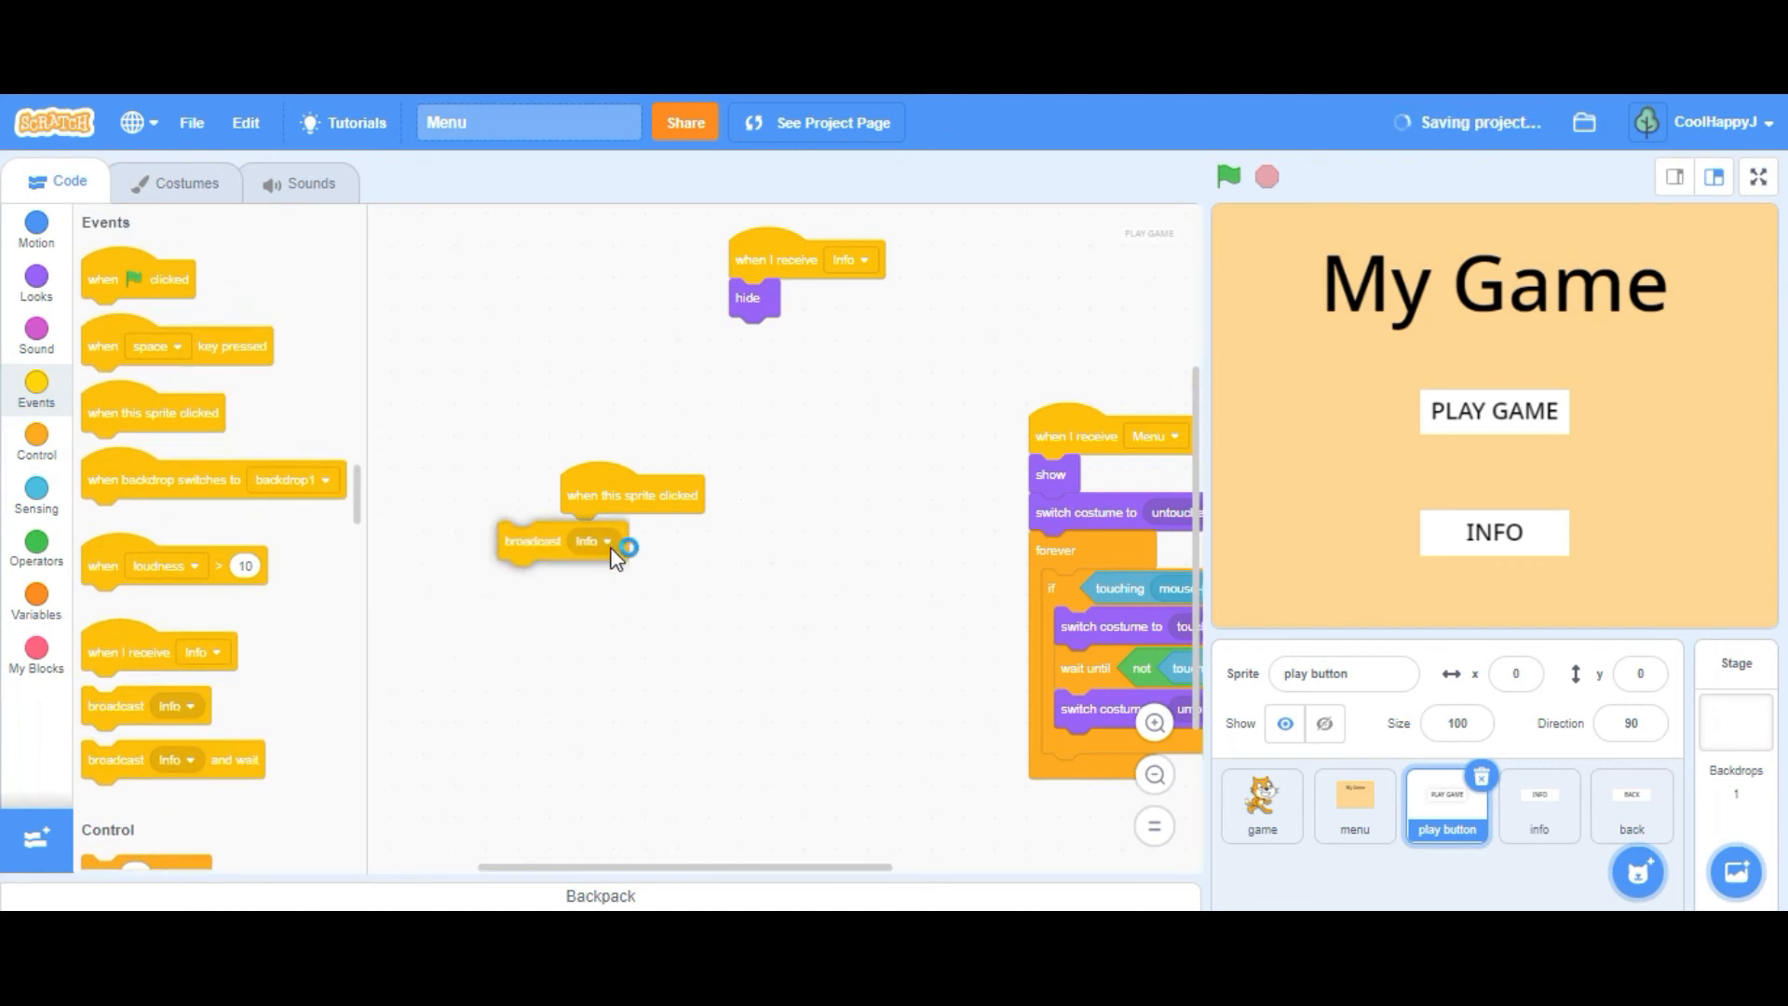
left_click(604, 540)
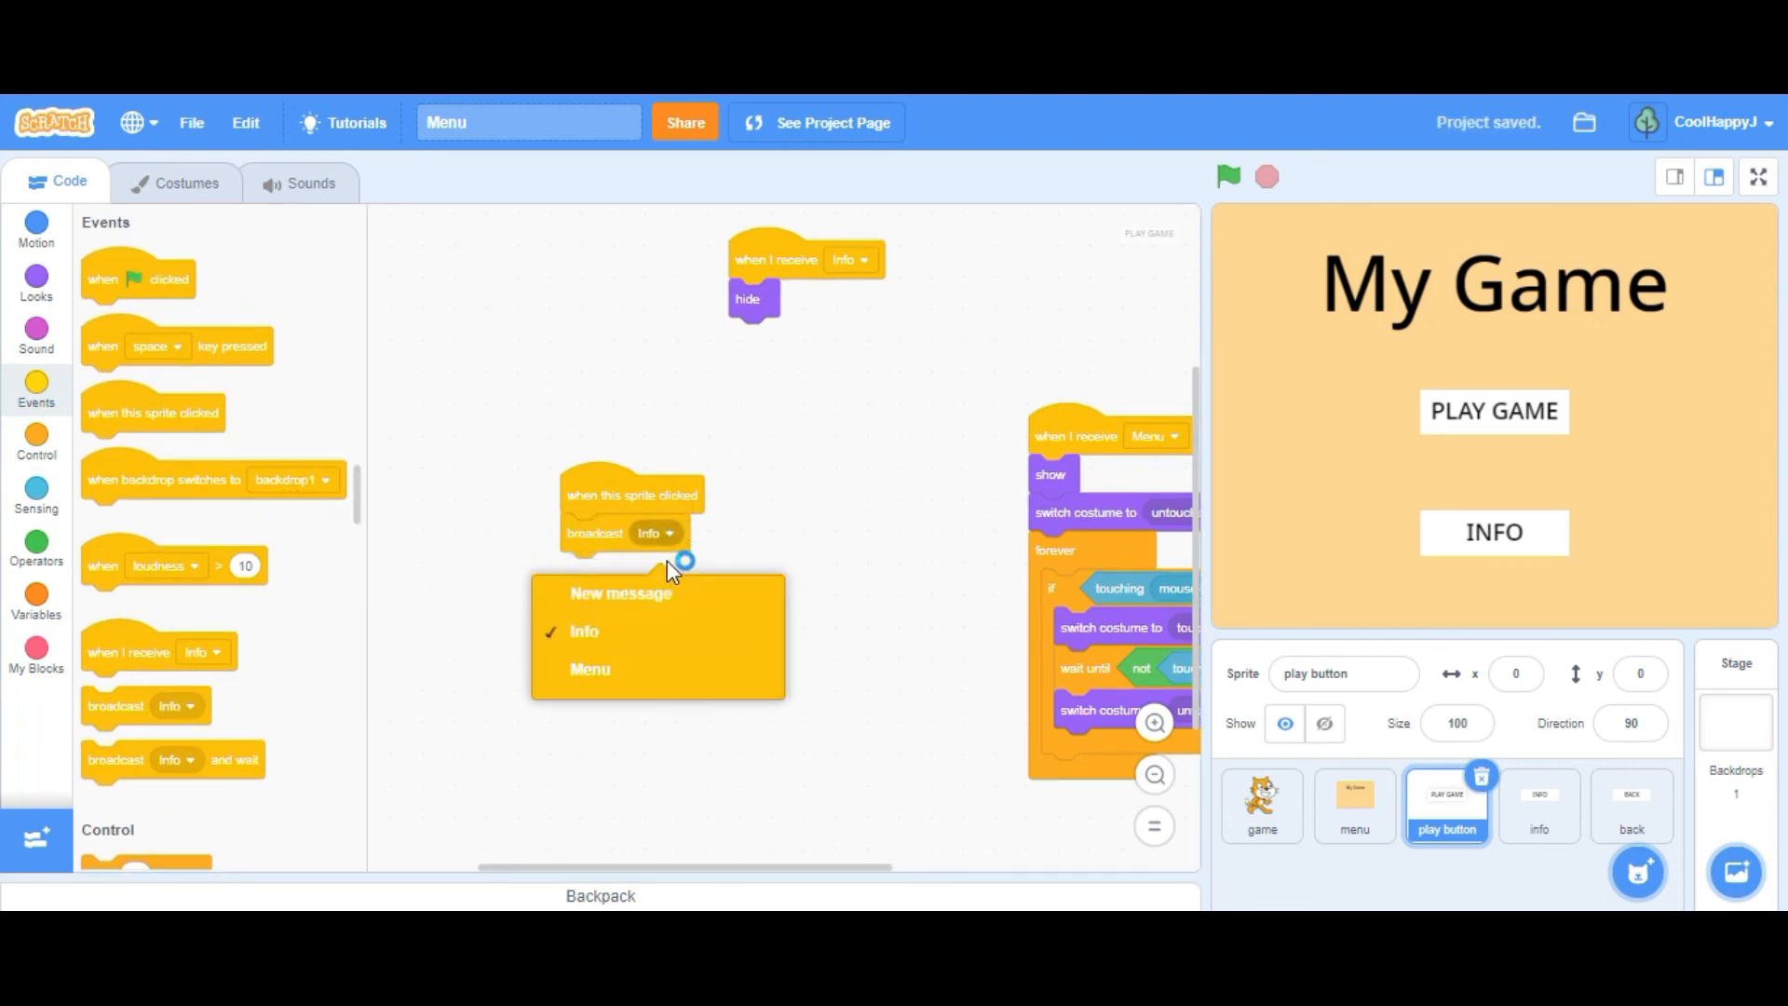
left_click(620, 594)
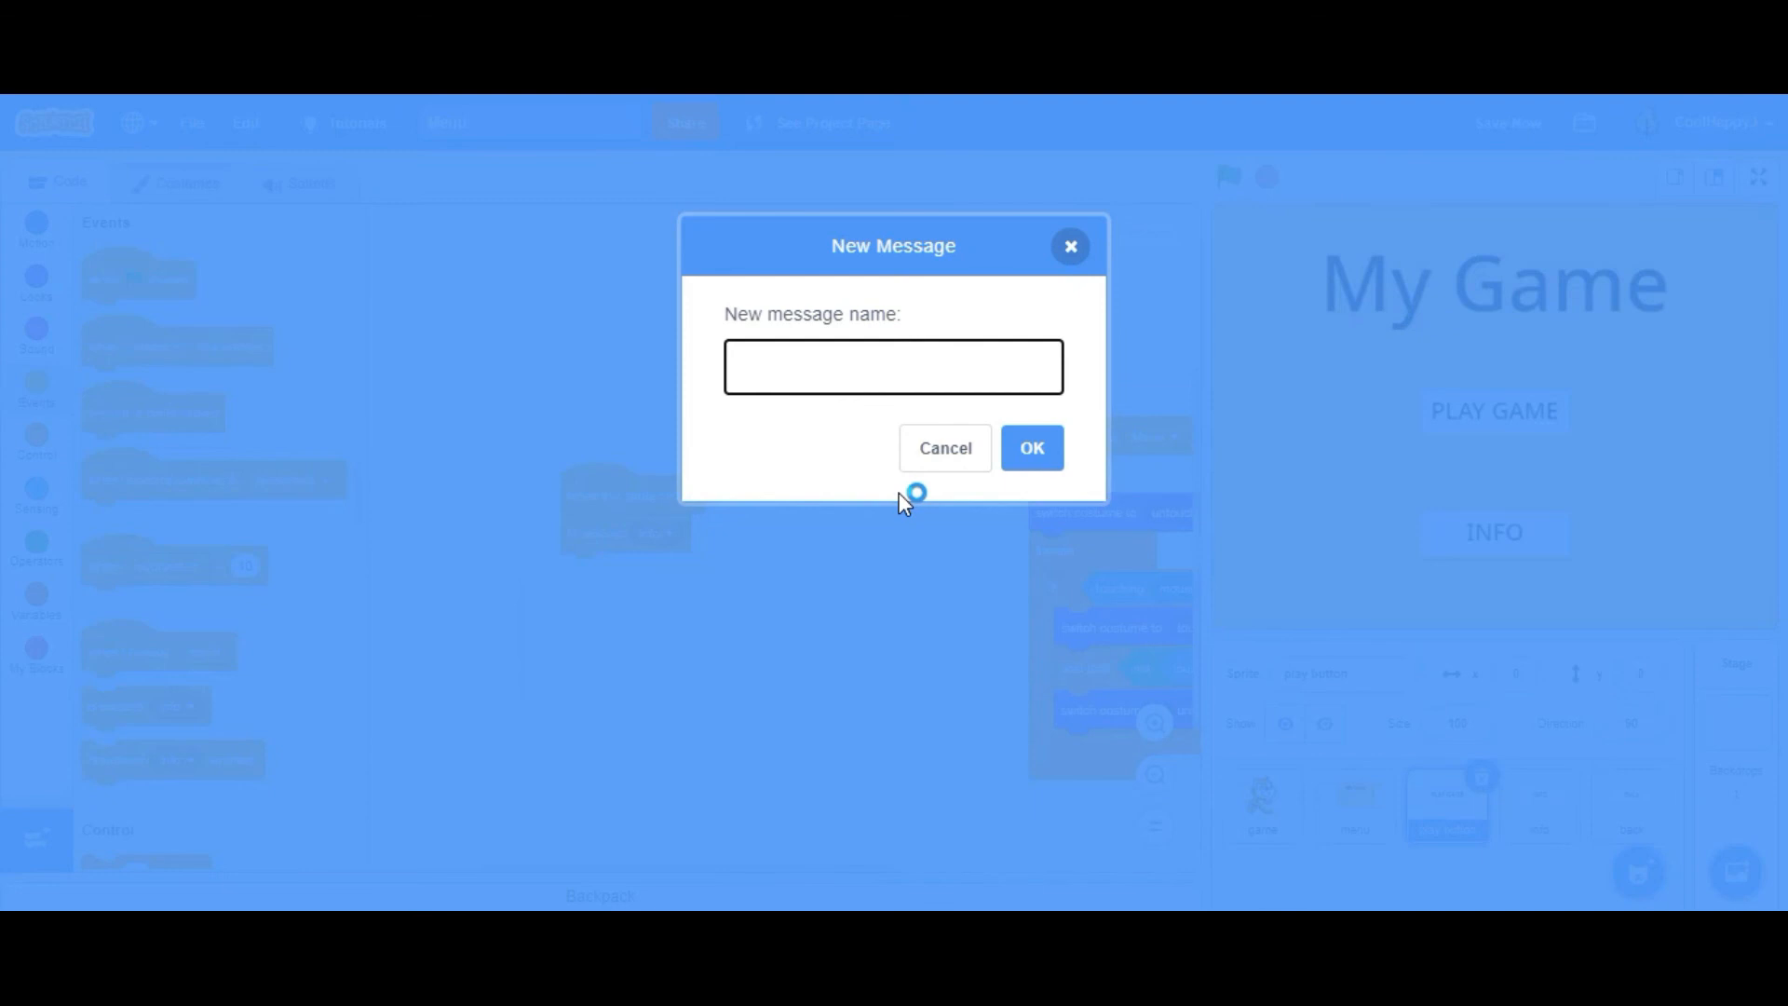
left_click(944, 447)
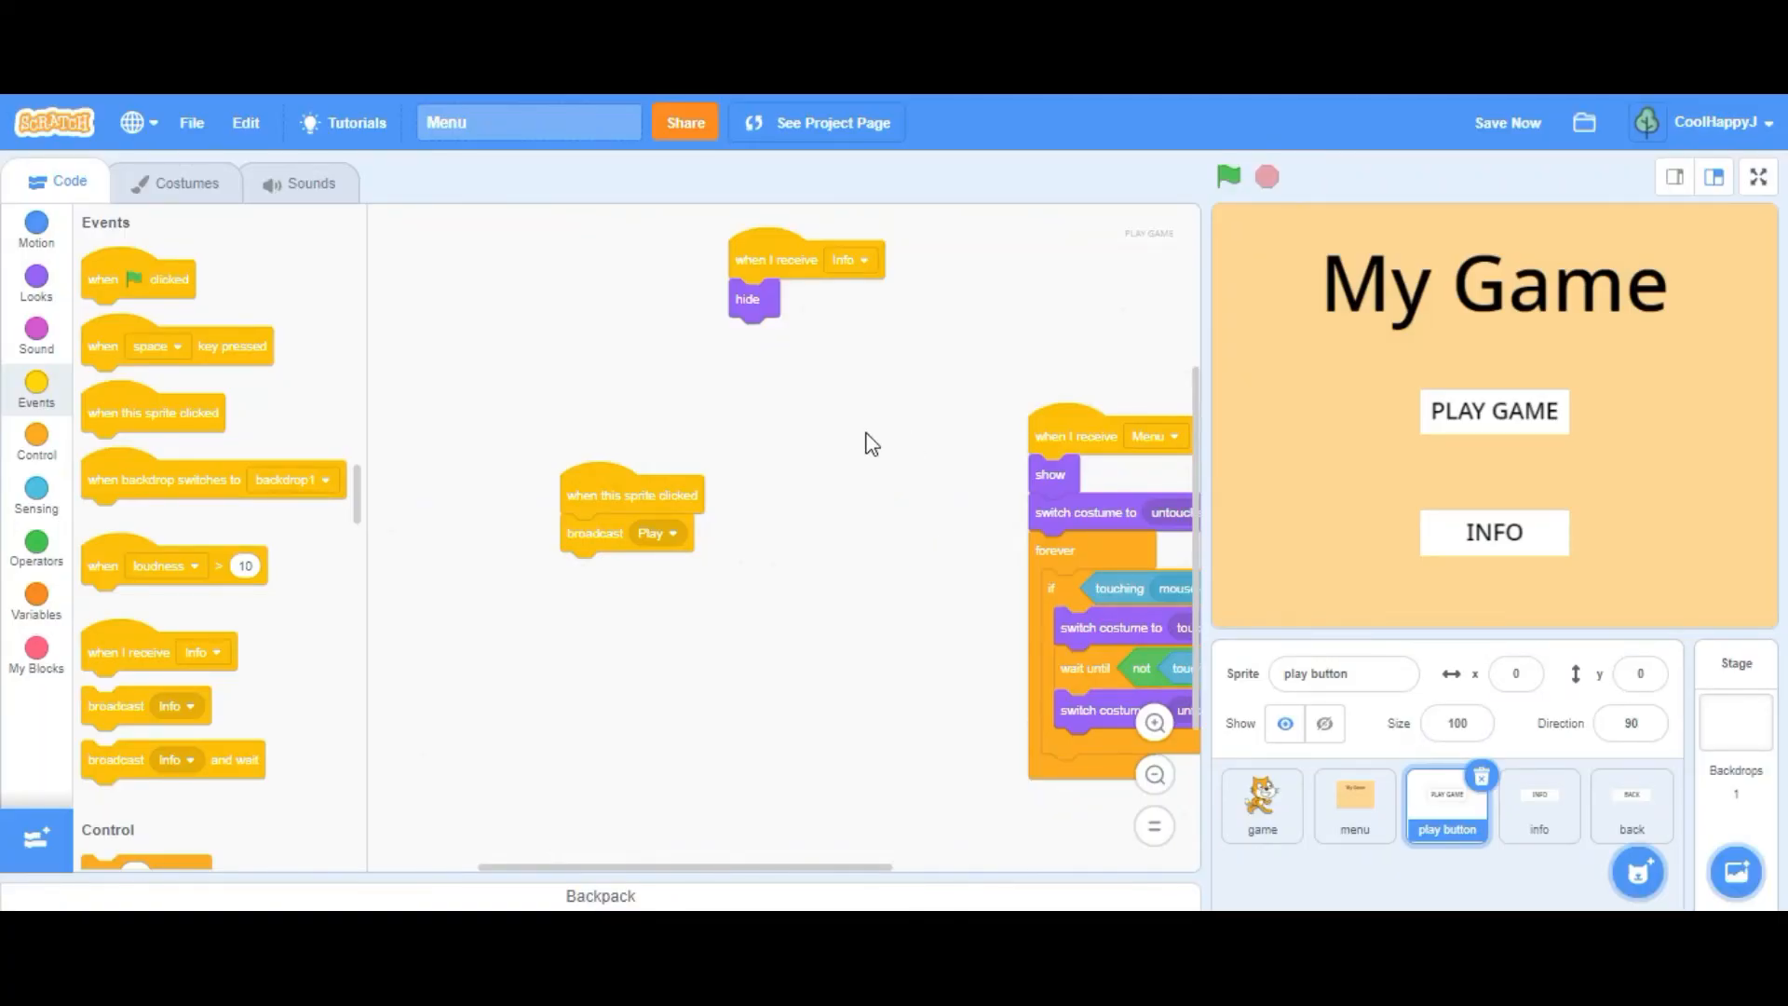
- Preview the credits screen in full-screen mode, then return to the editor
left_click_drag(129, 652, 762, 618)
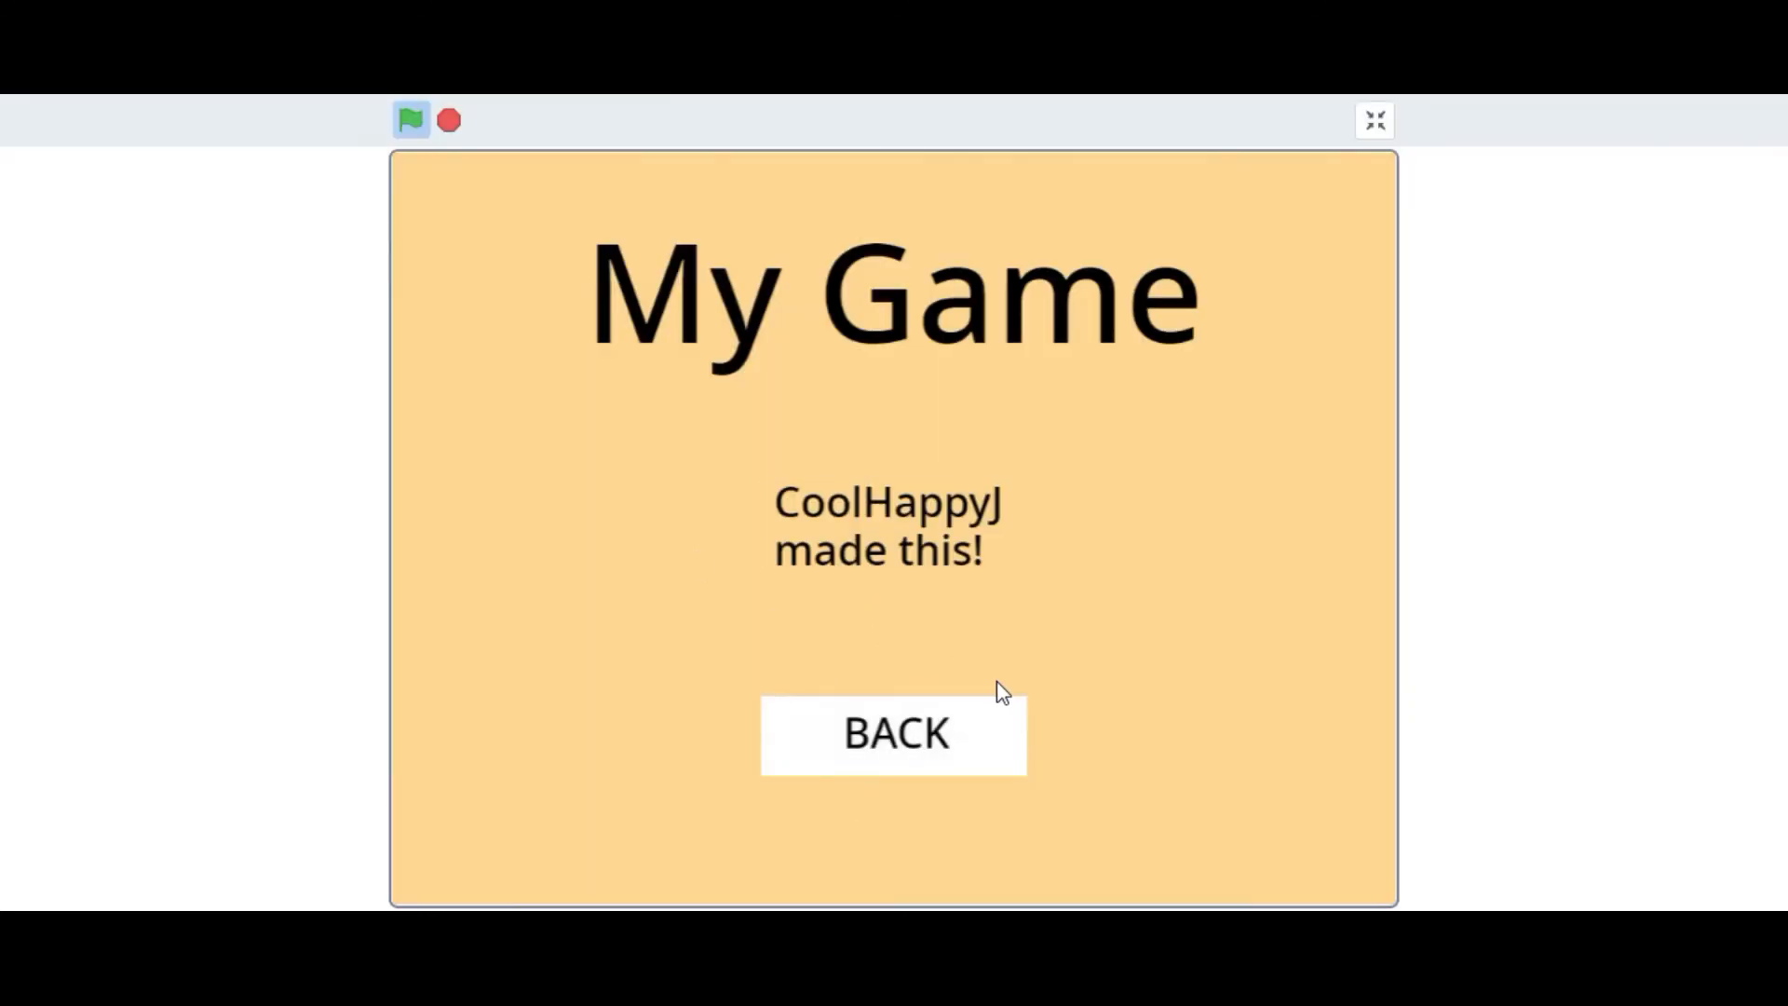
left_click(894, 734)
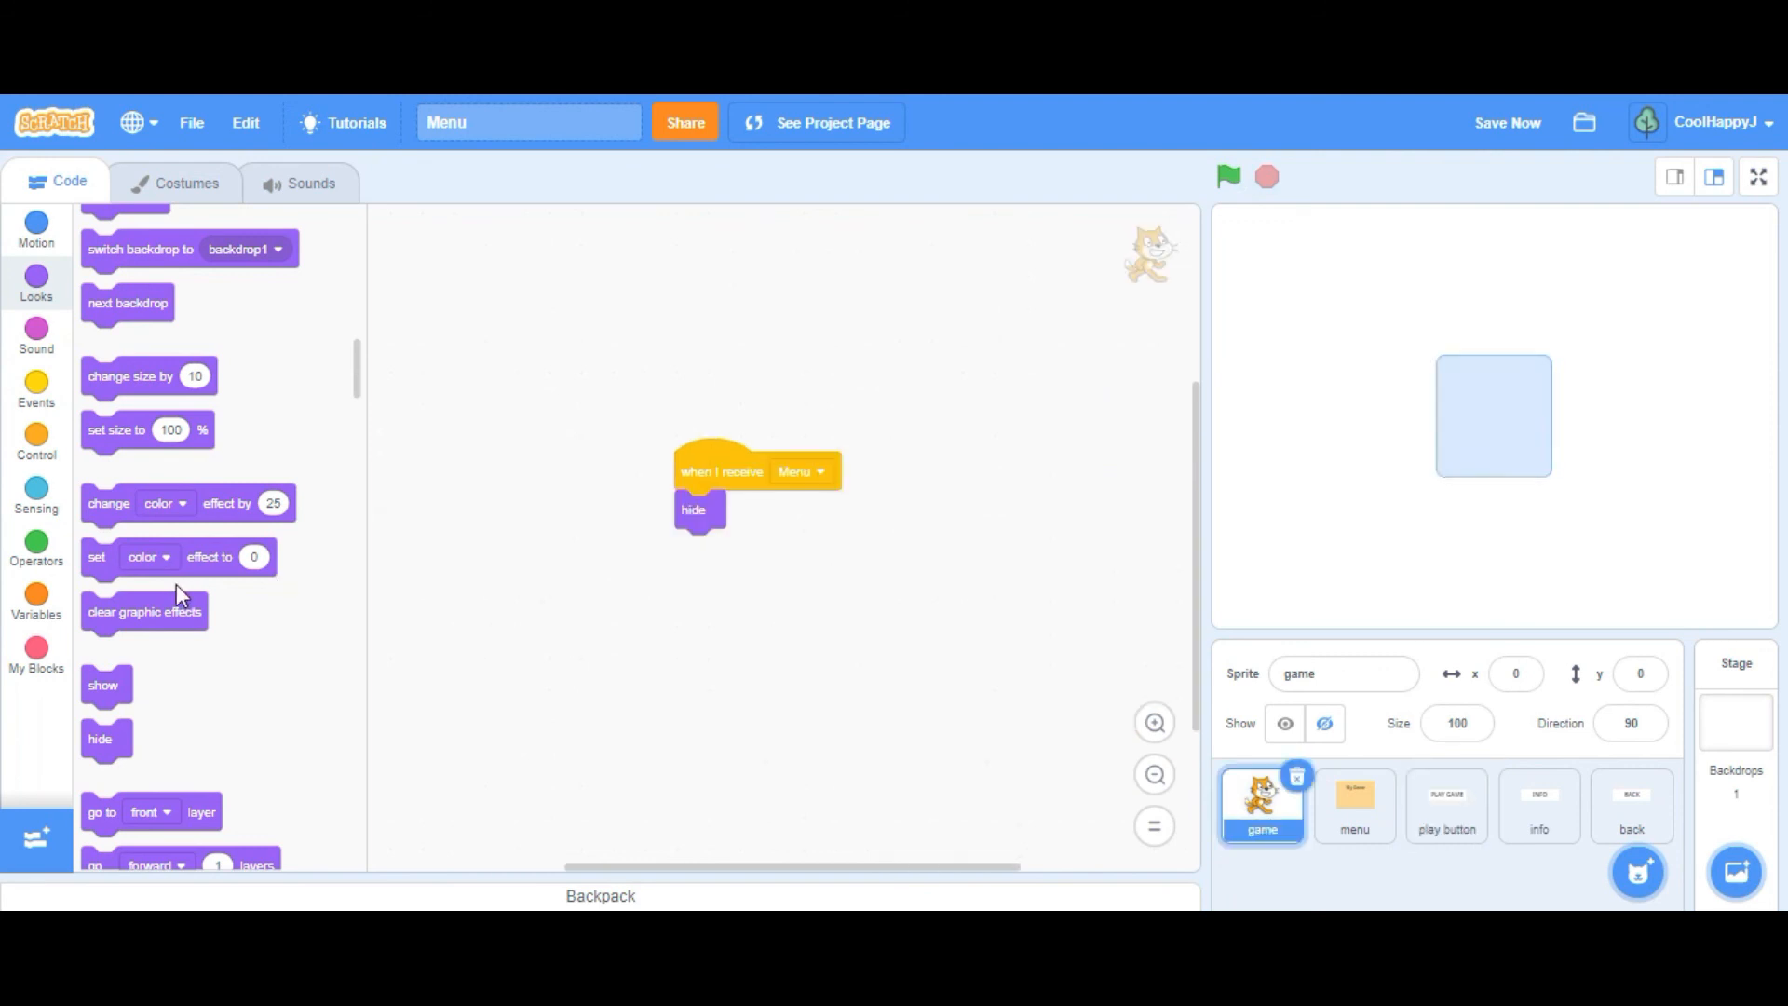
- Duplicate the game sprite's 'when I receive Menu' script as a second receive script
right_click(719, 470)
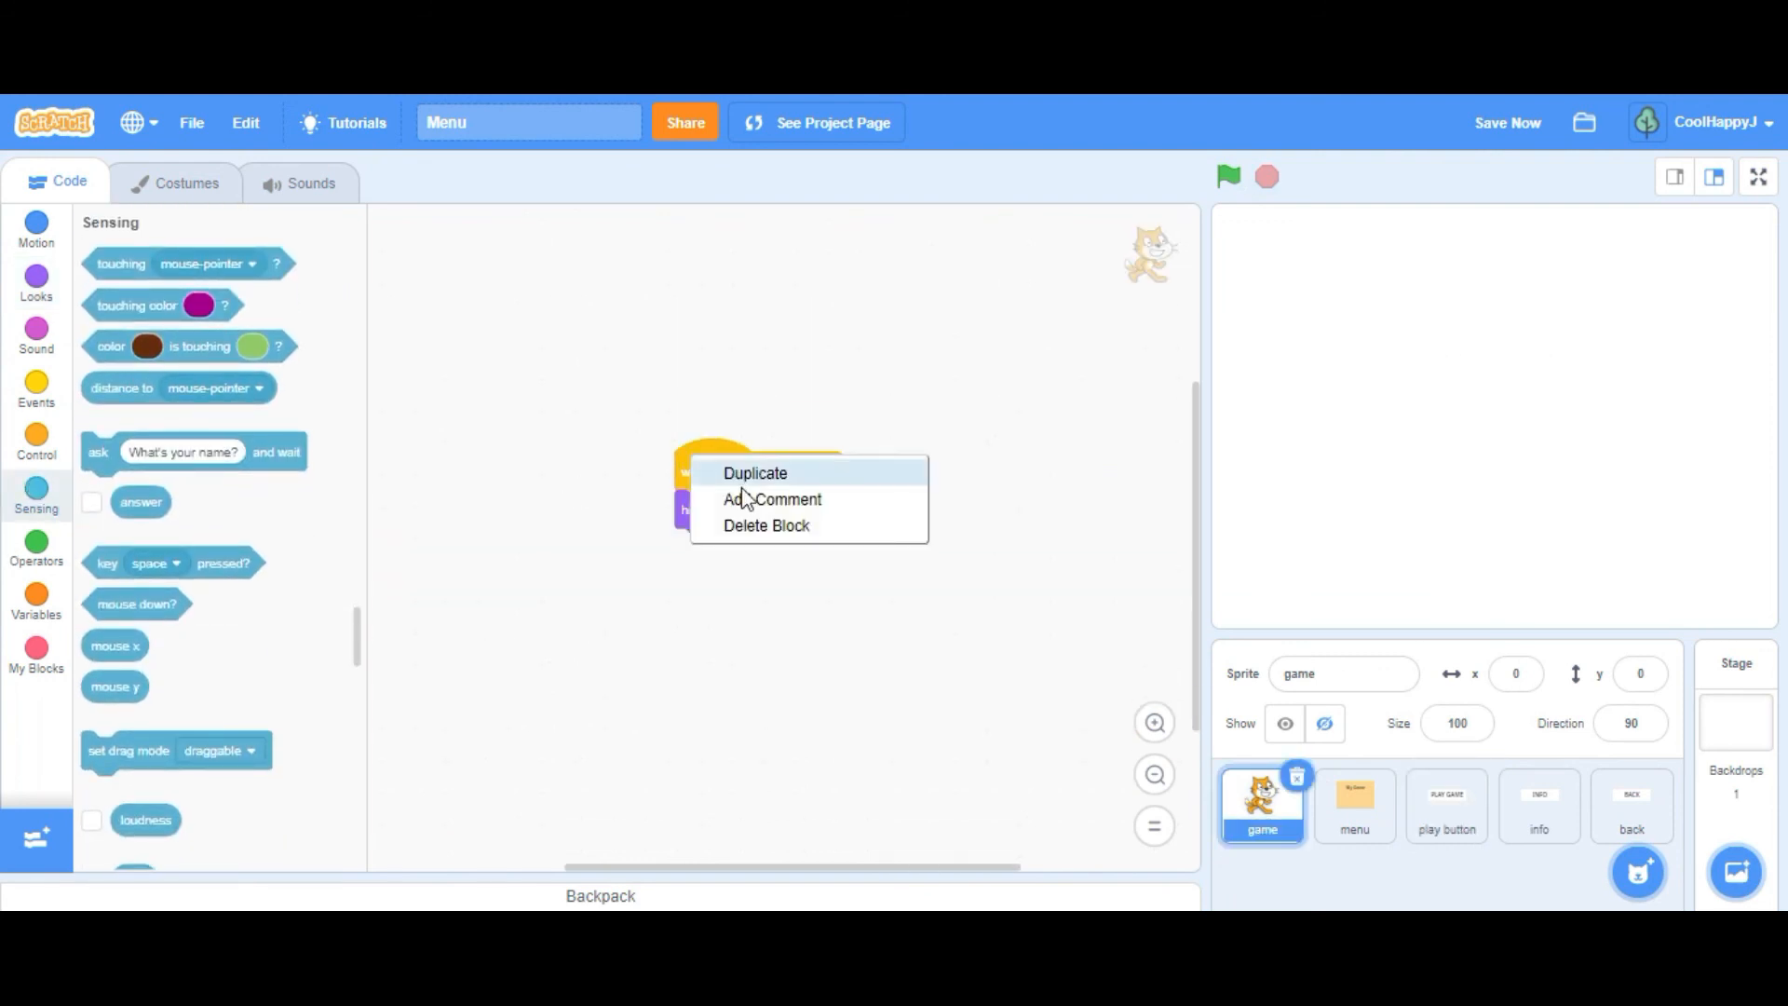
left_click(756, 474)
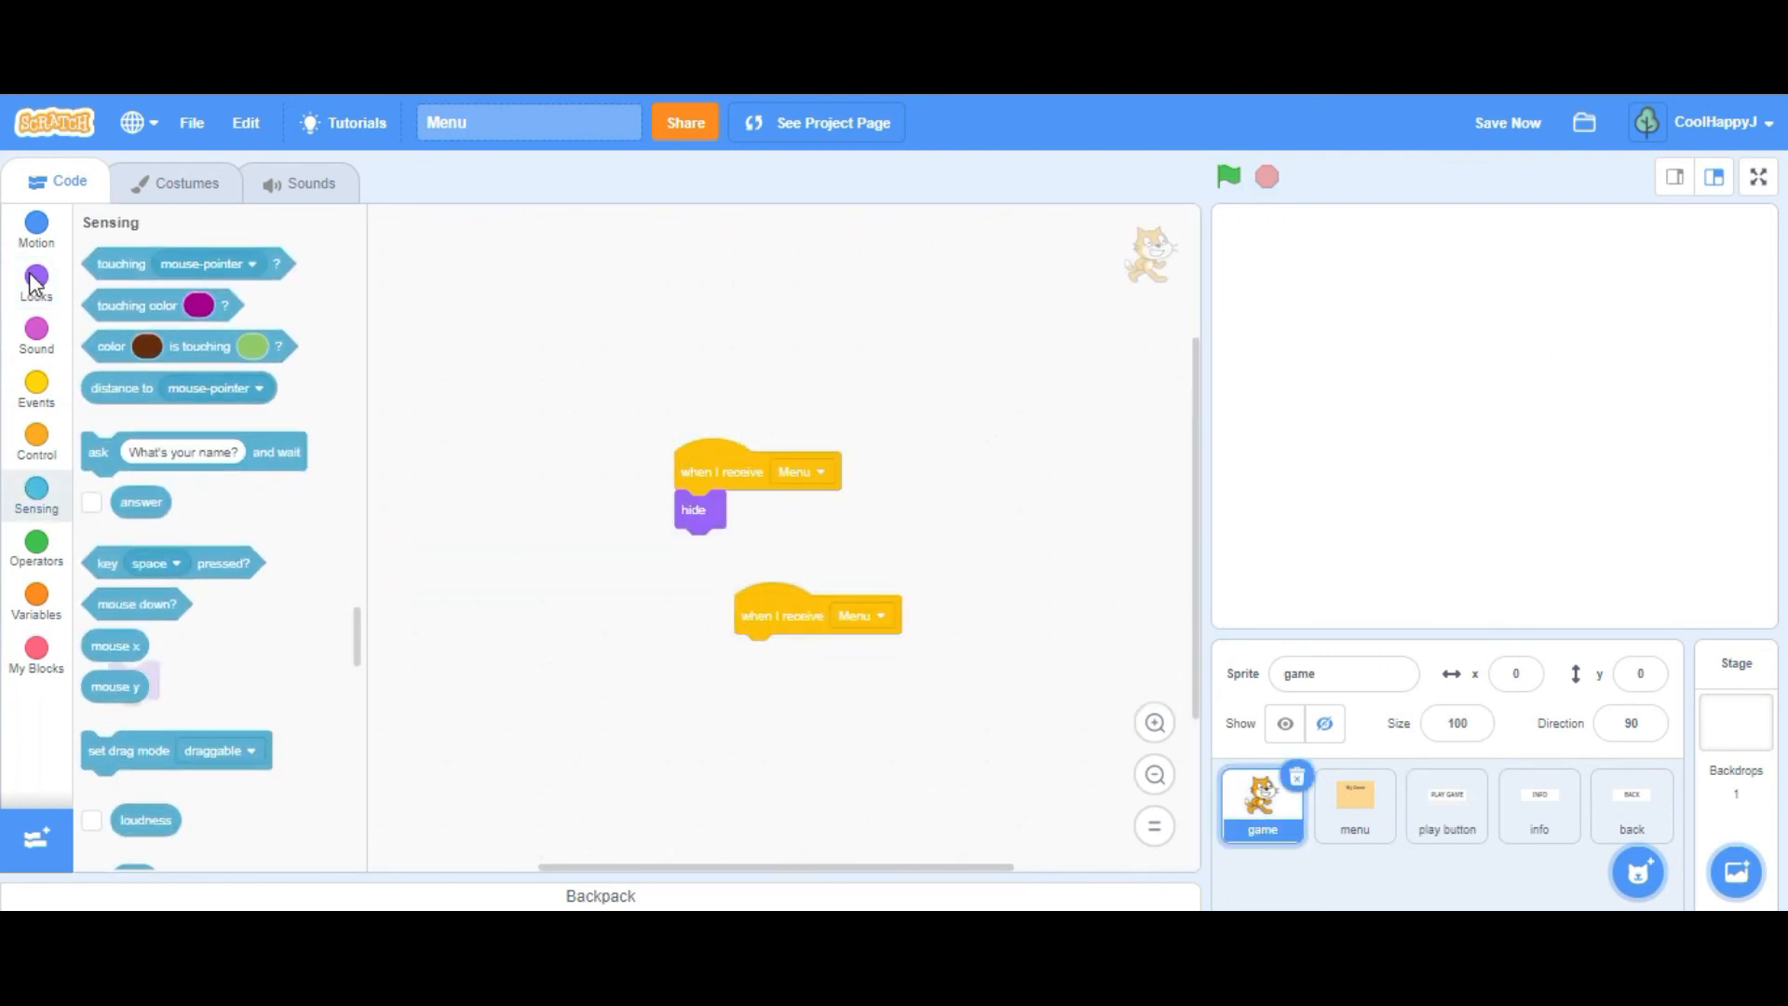
left_click(36, 276)
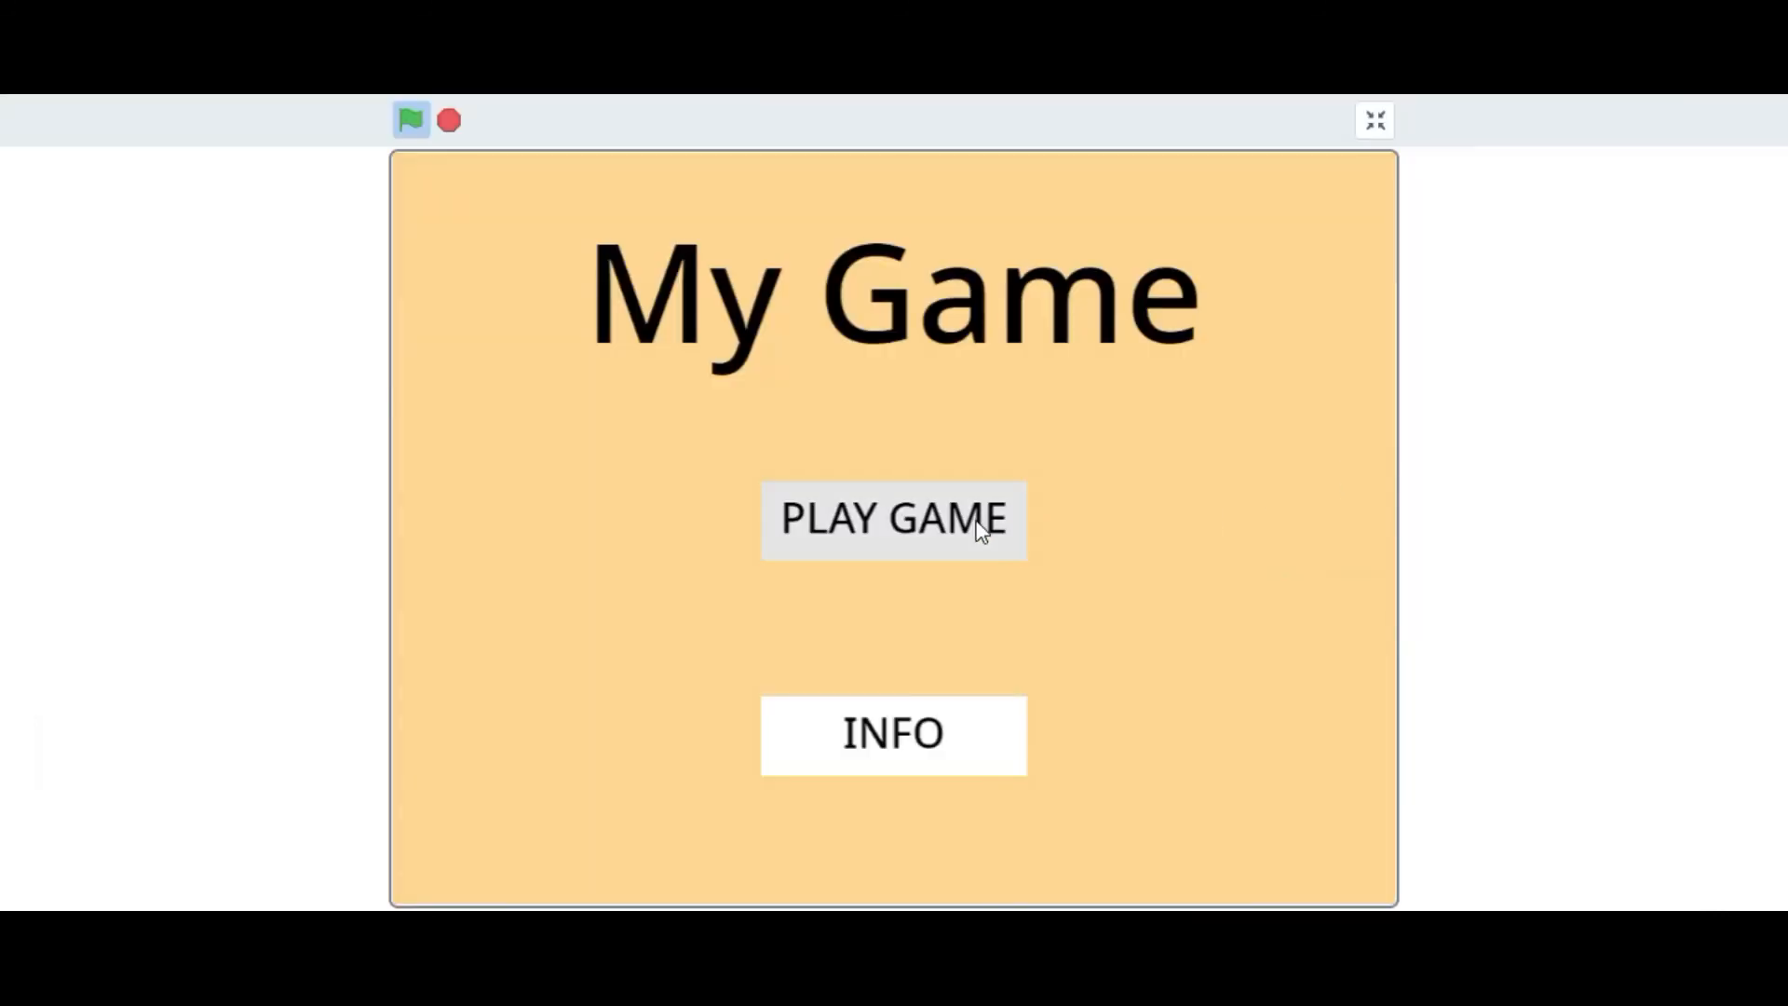
mouse_move(980, 275)
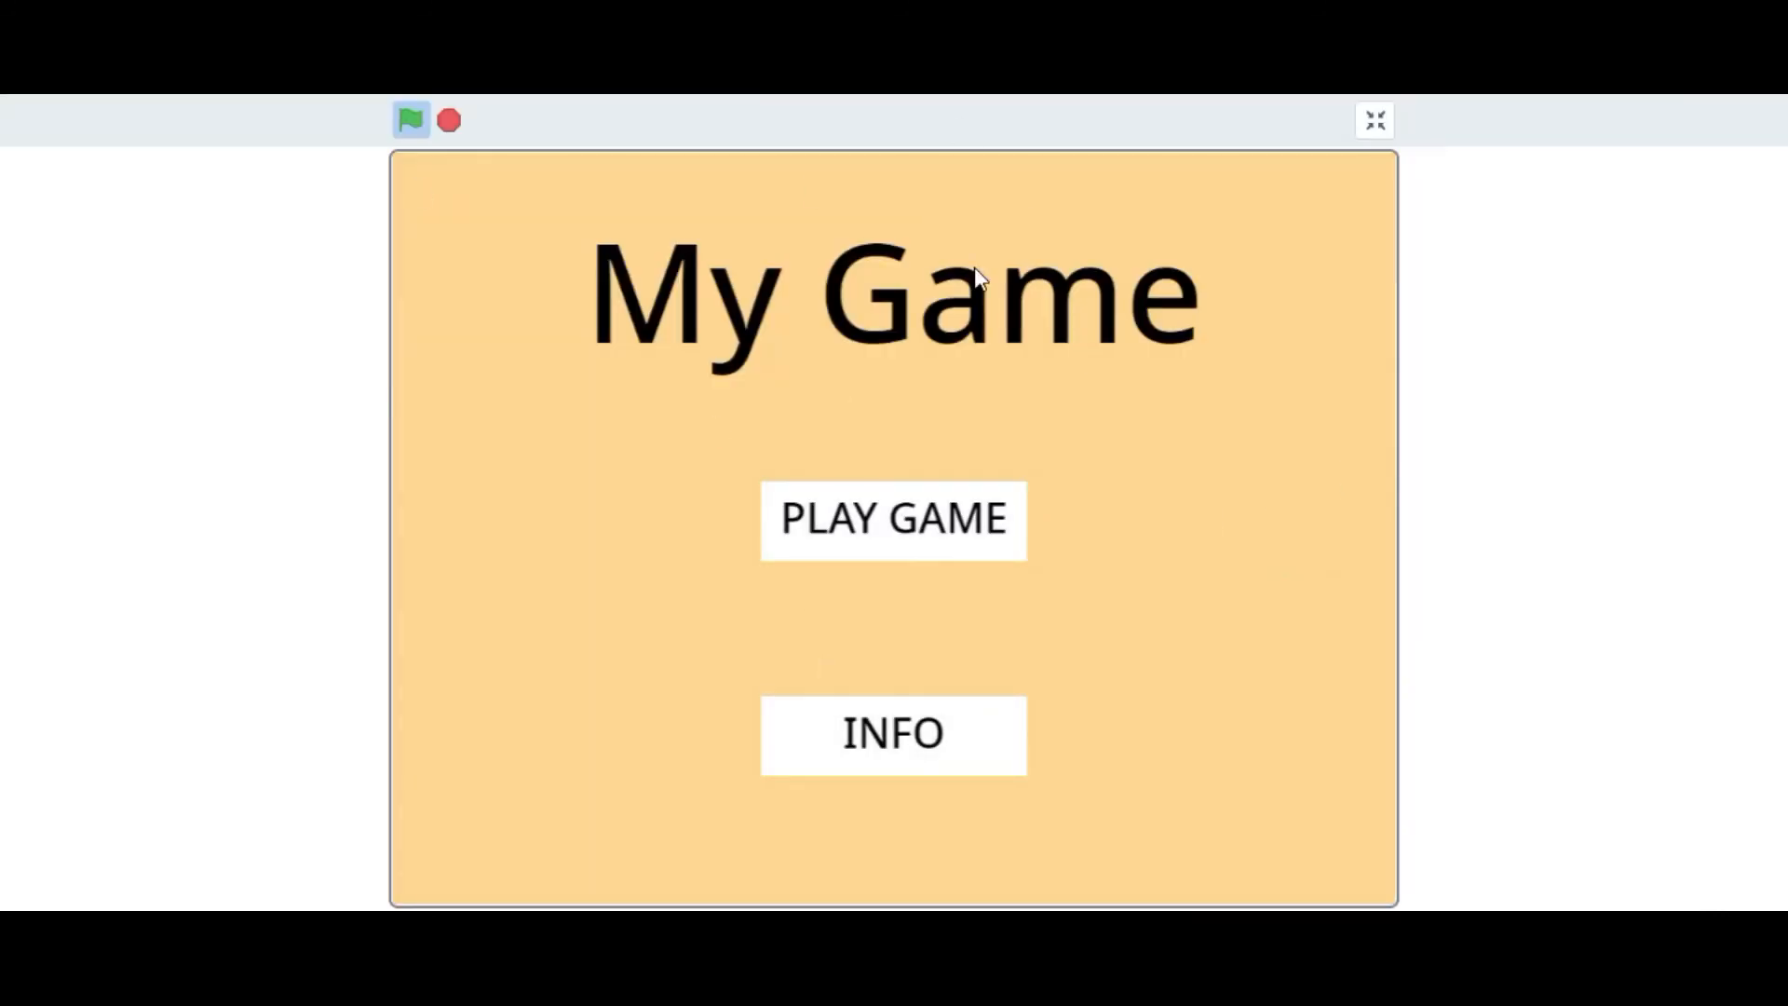
mouse_move(991, 691)
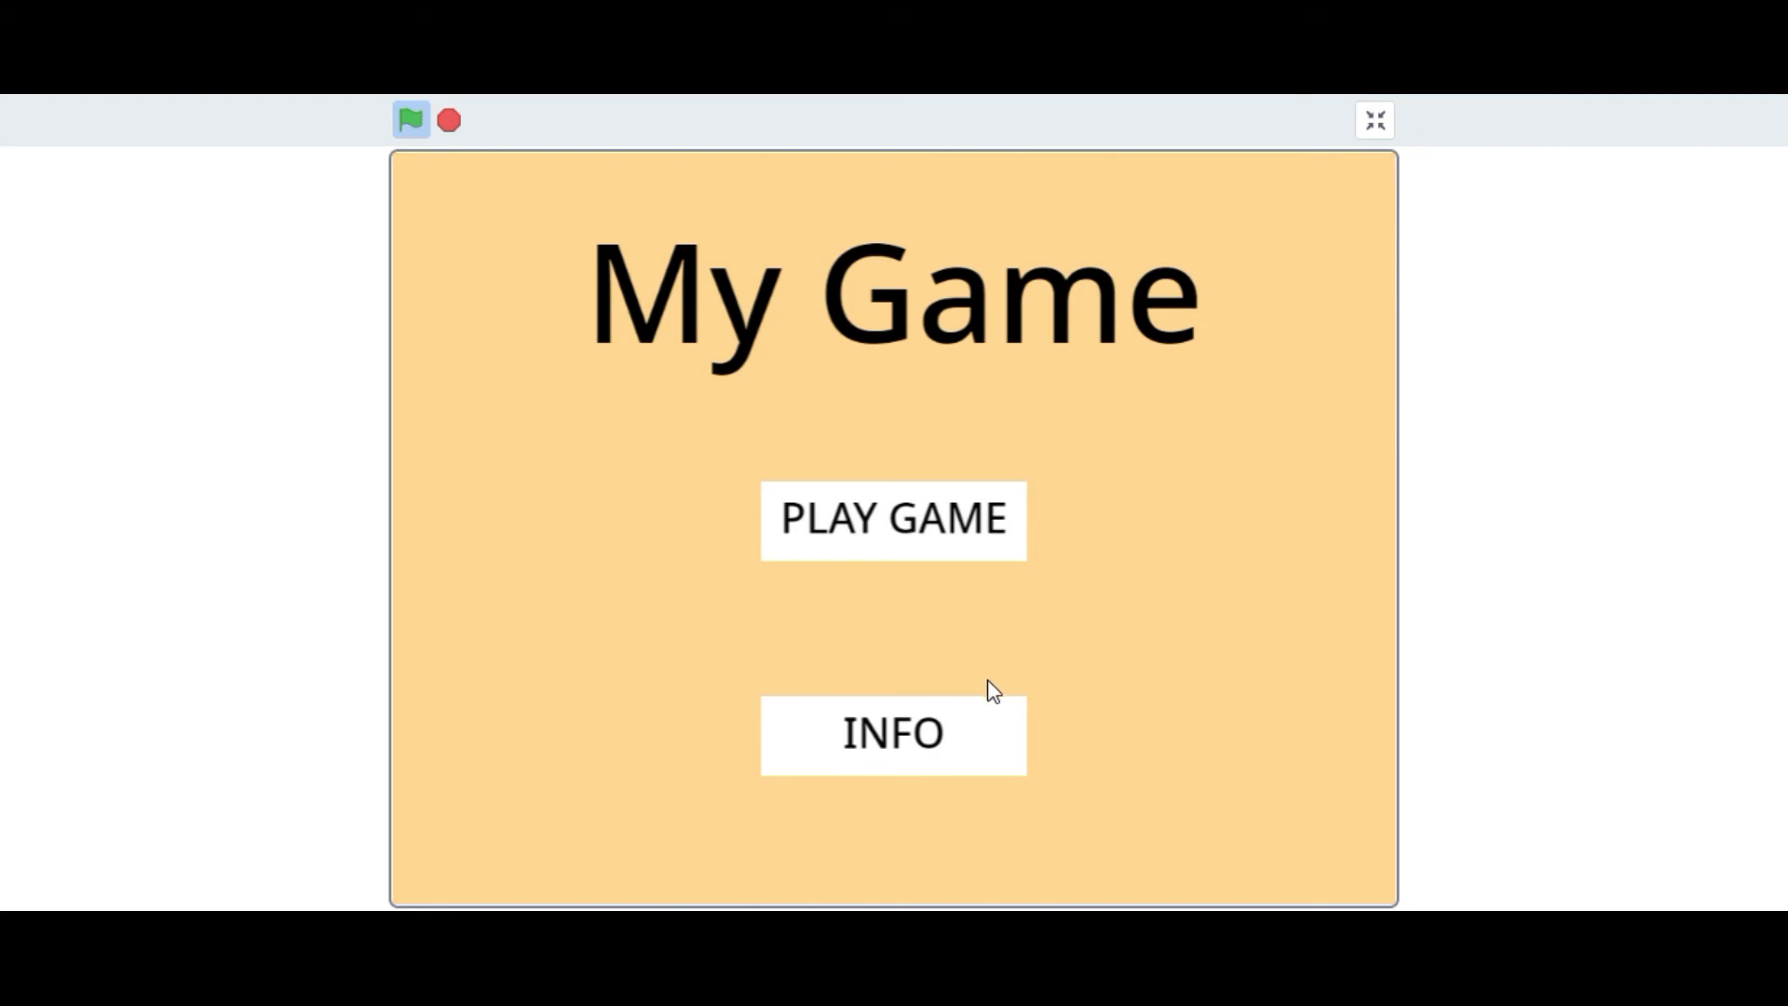
- Run full screen: INFO shows credits, BACK returns, the cat appears, then exit
left_click(894, 736)
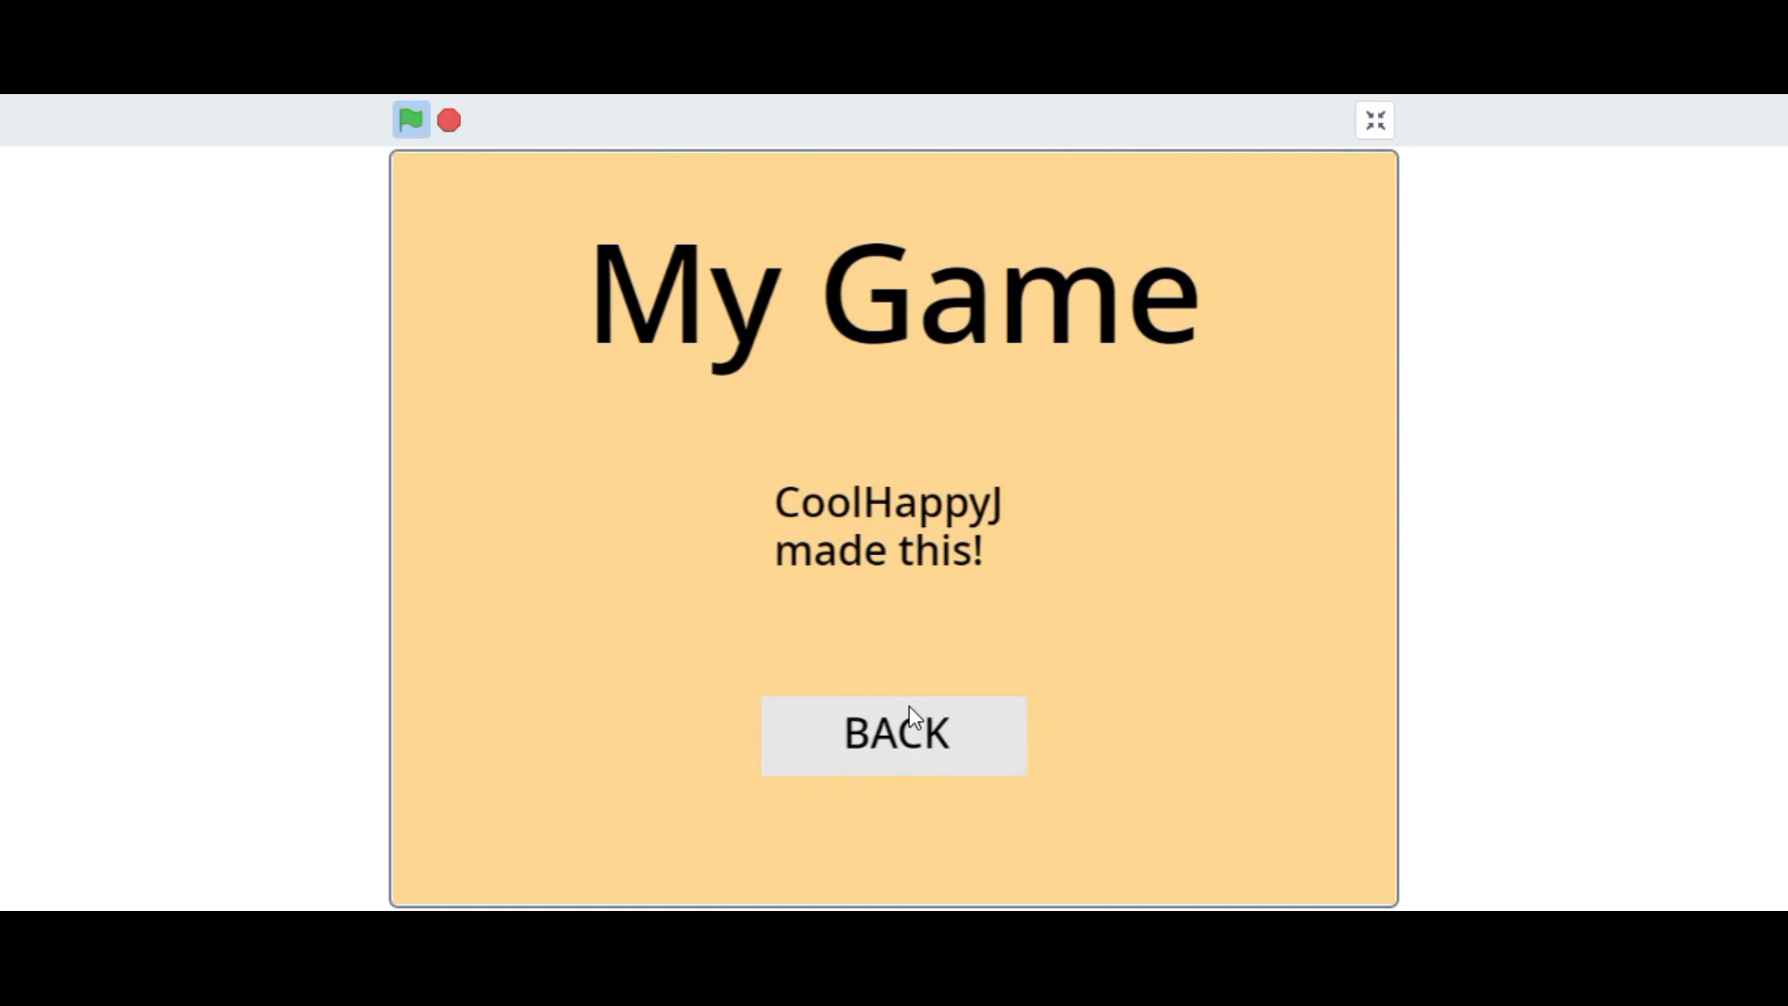
left_click(896, 735)
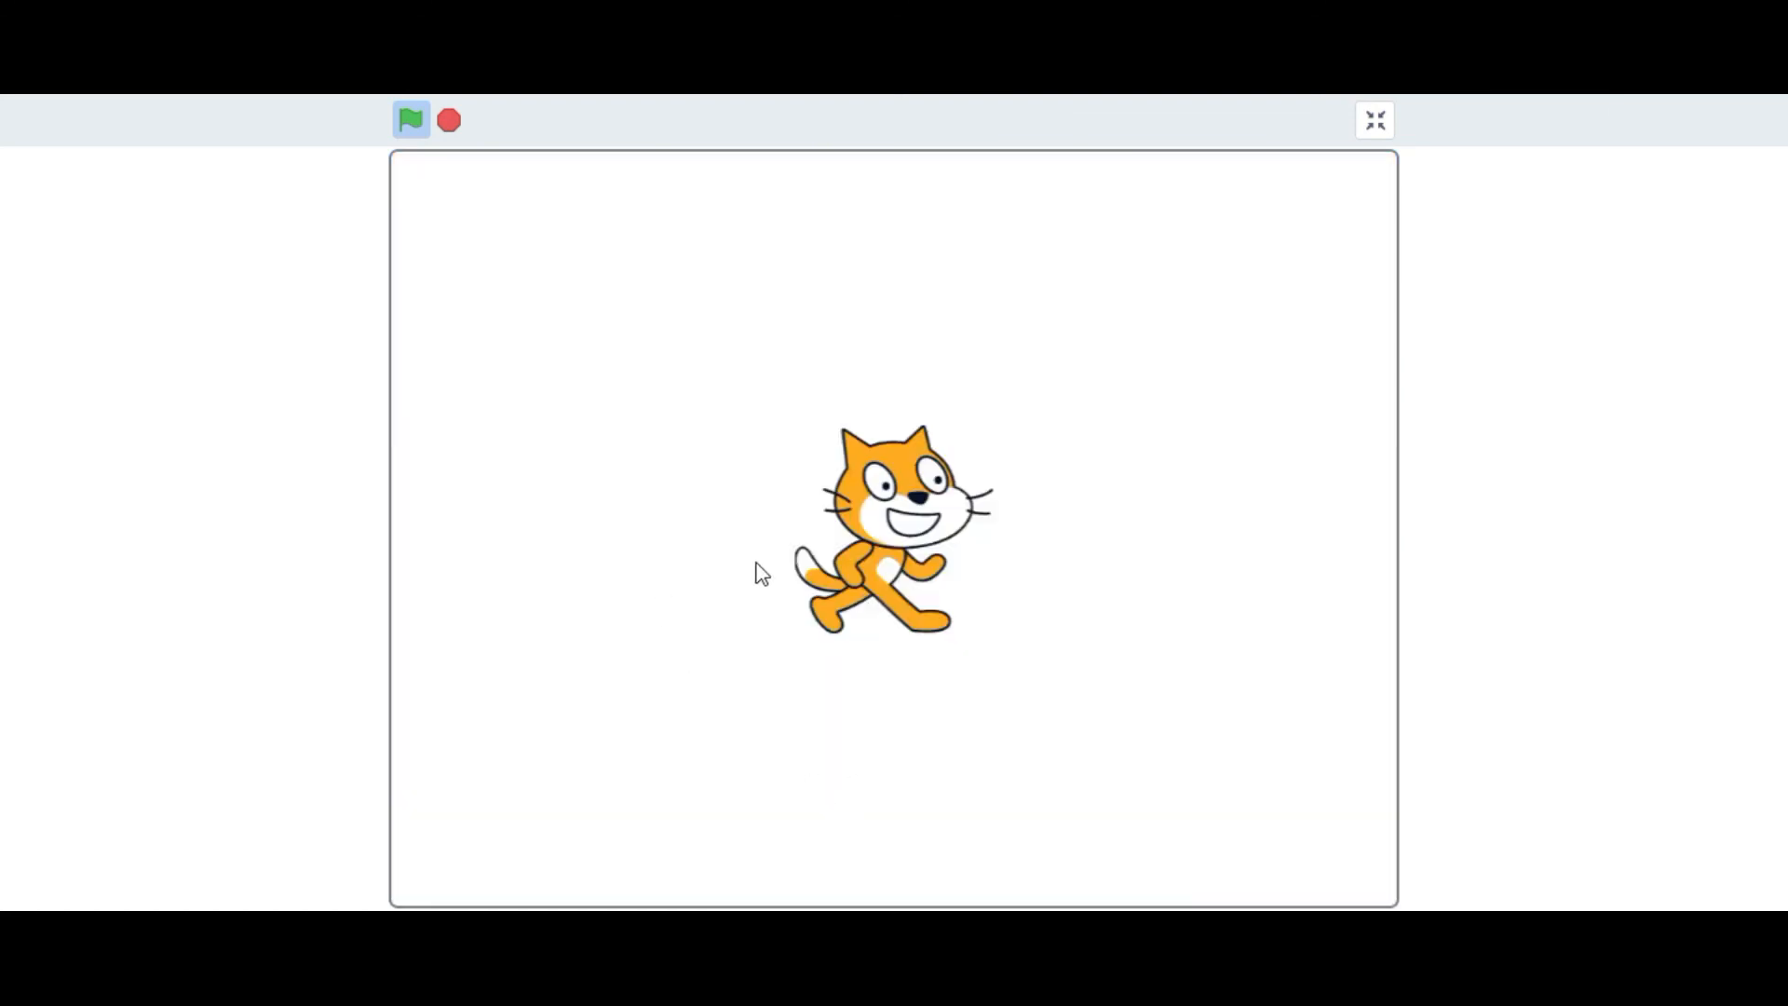
mouse_move(1377, 119)
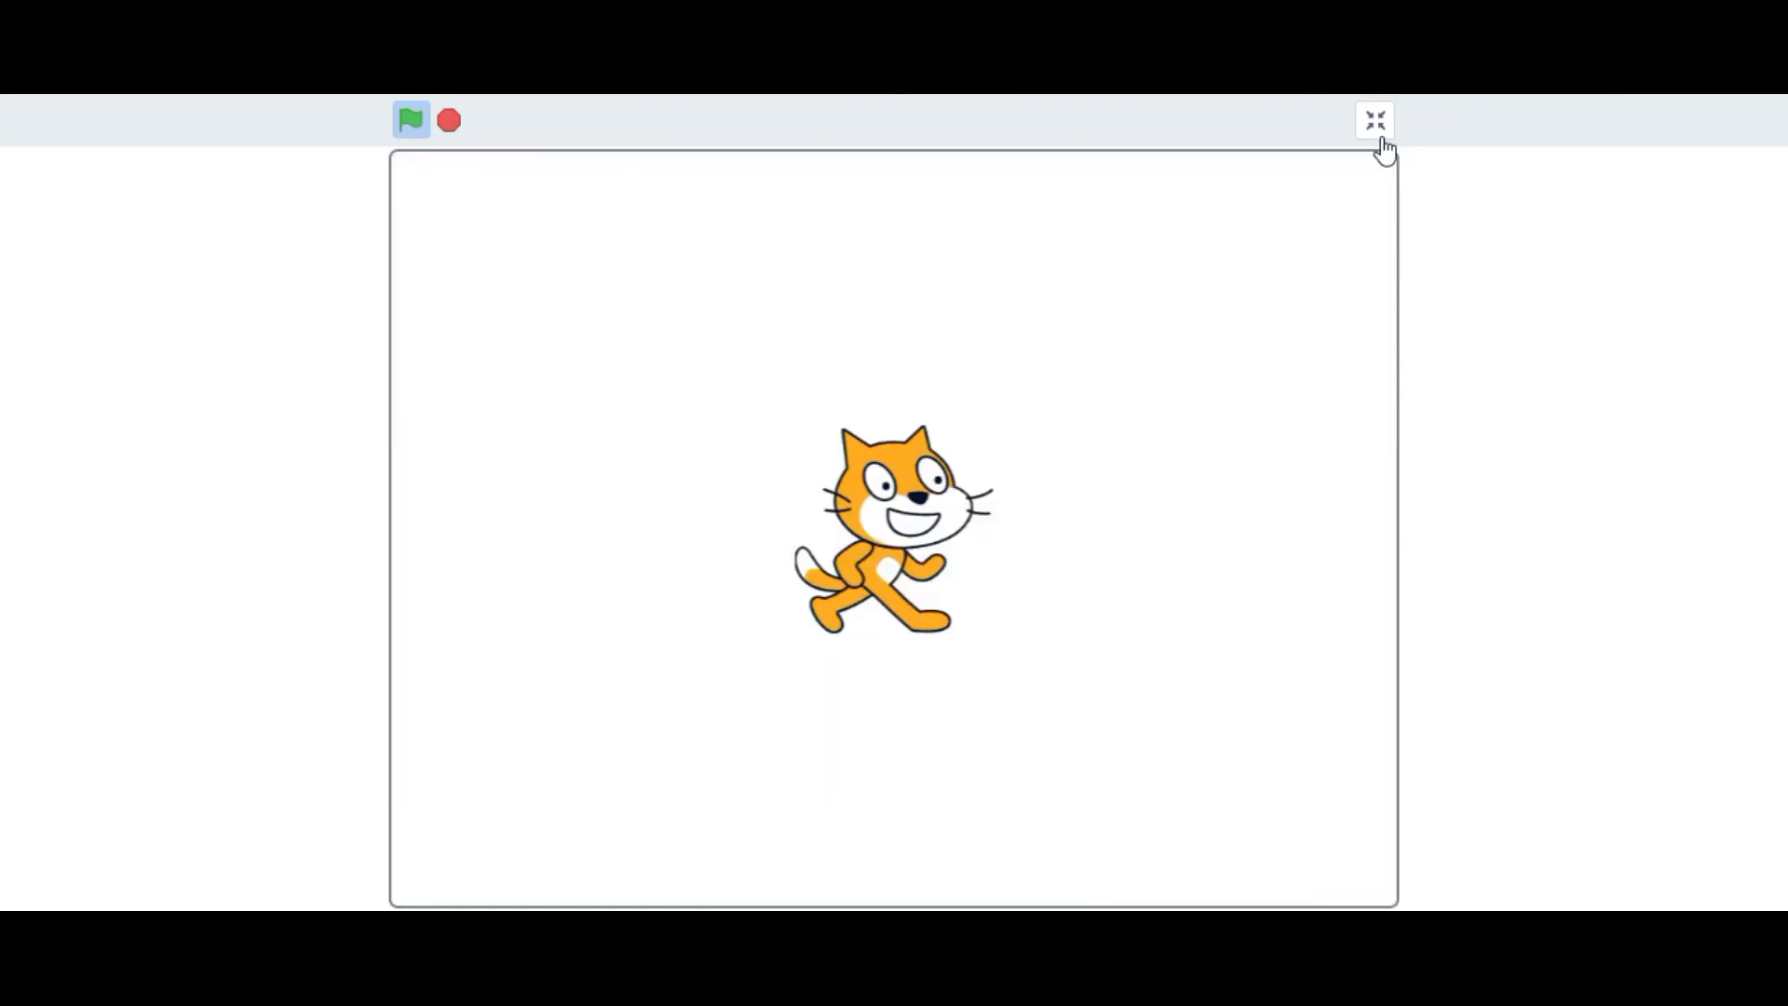
left_click(1375, 119)
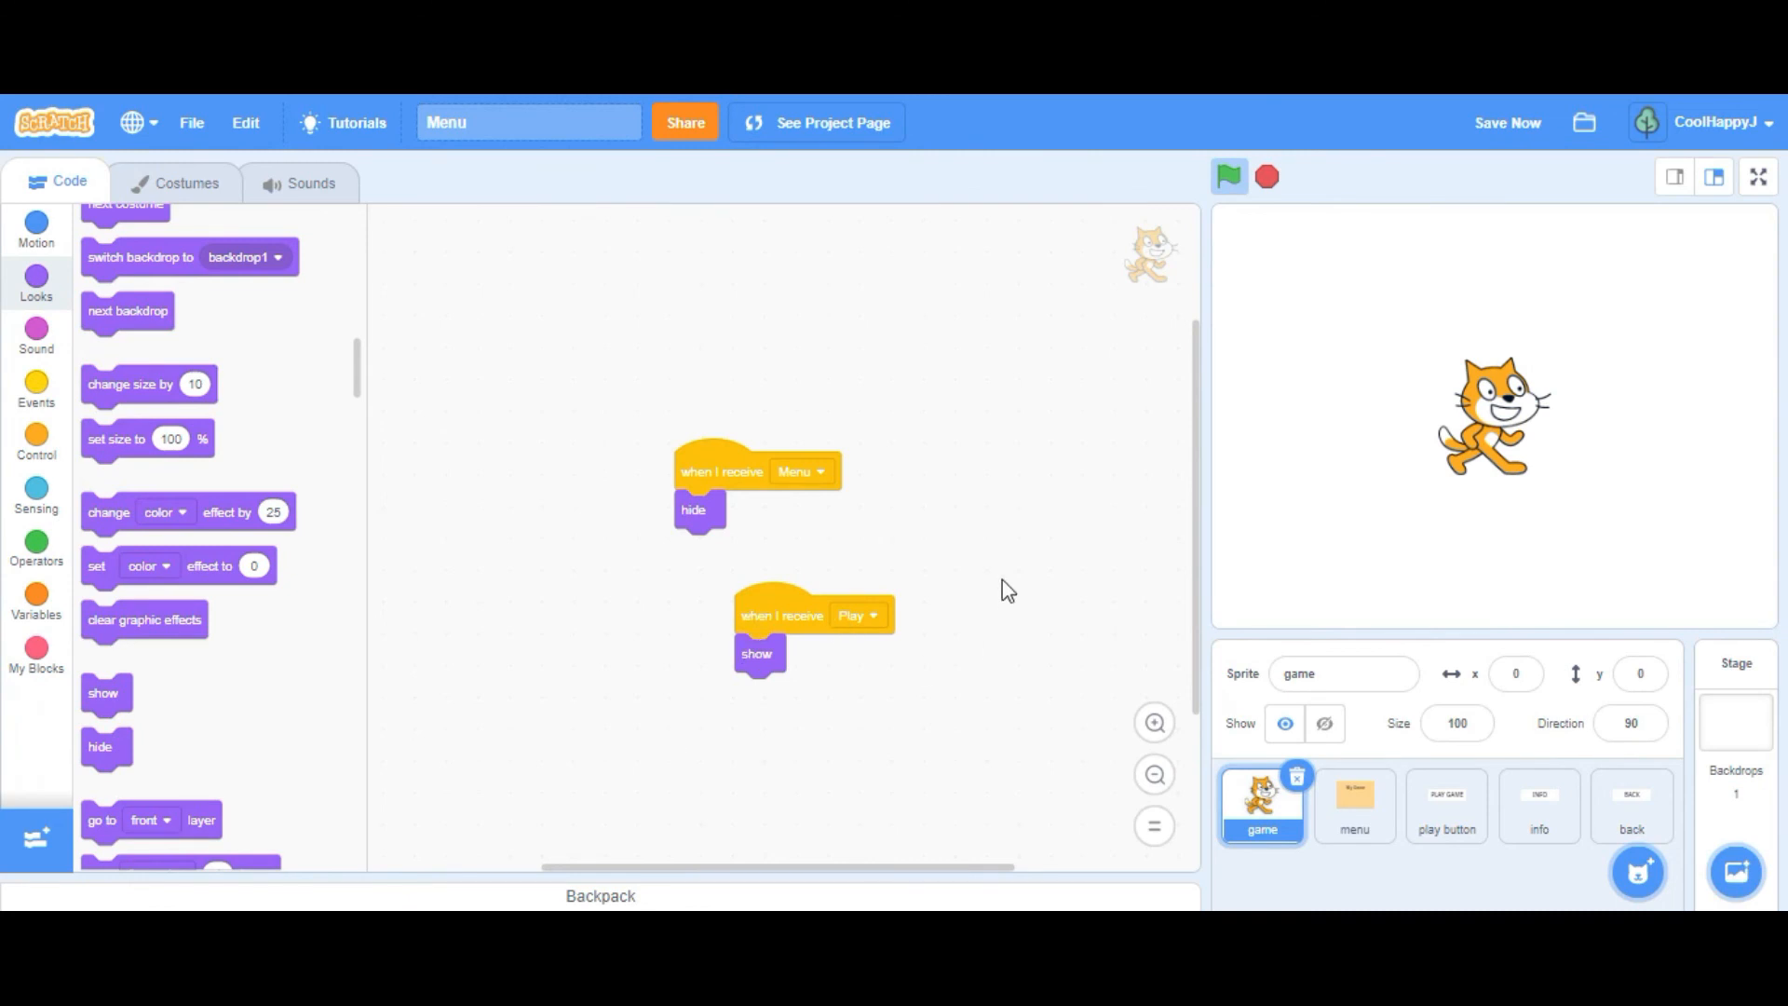